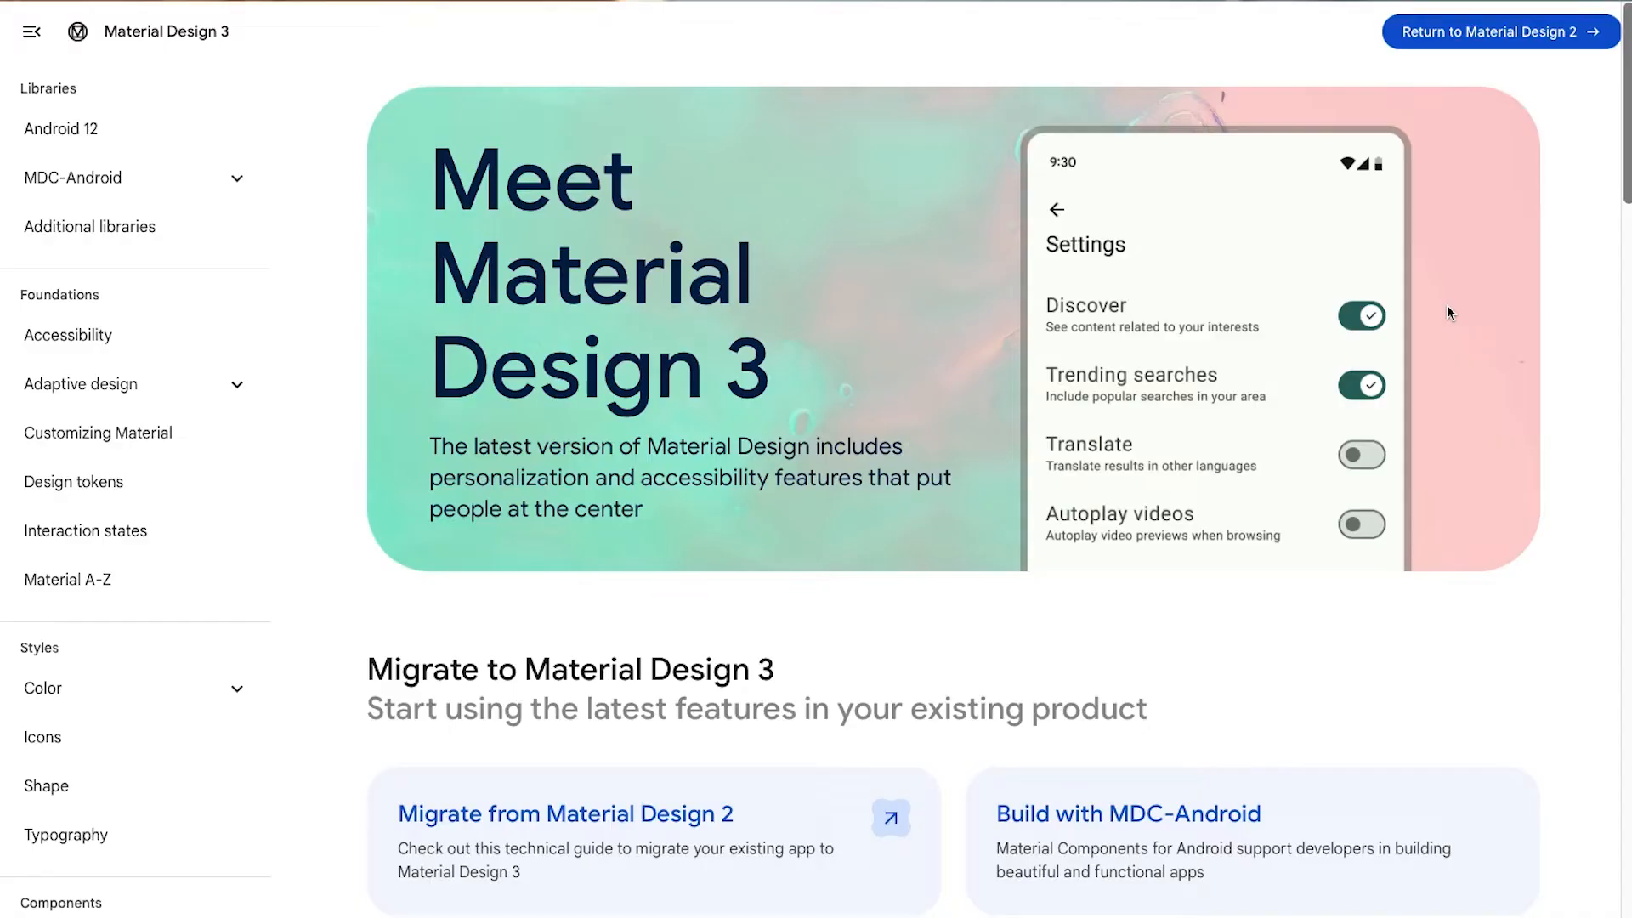
Step: Scroll the m3.material.io home page past the Migrate cards to Design for everyone
{"action": "scroll", "scroll_direction": "down", "scroll_amount": 3}
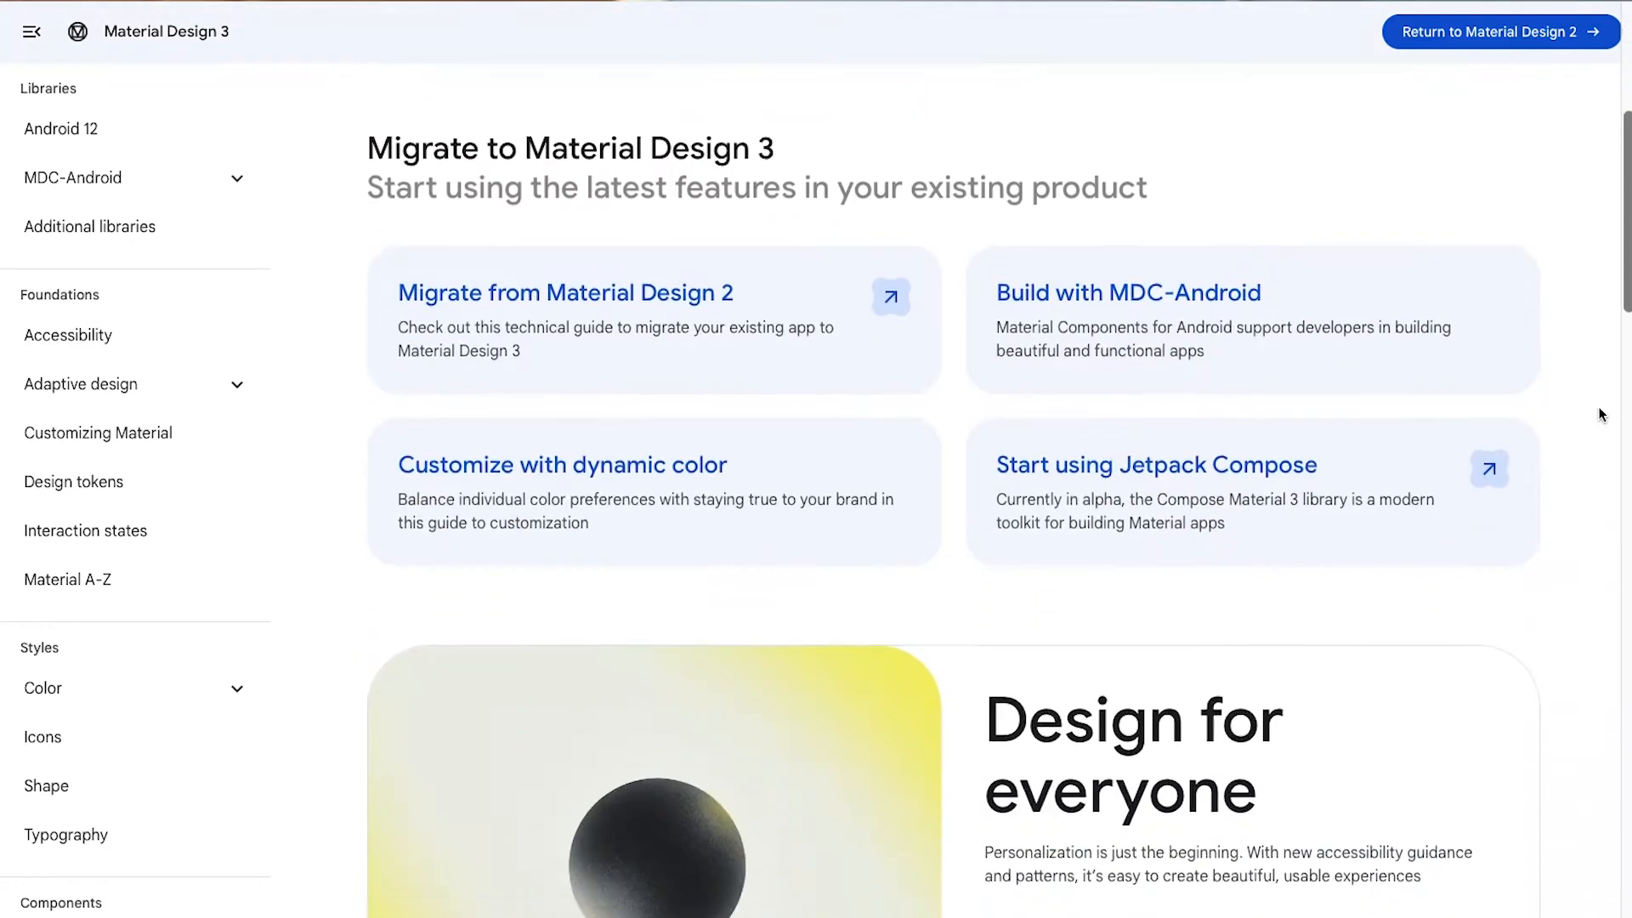
{"action": "scroll", "scroll_direction": "down", "scroll_amount": 3}
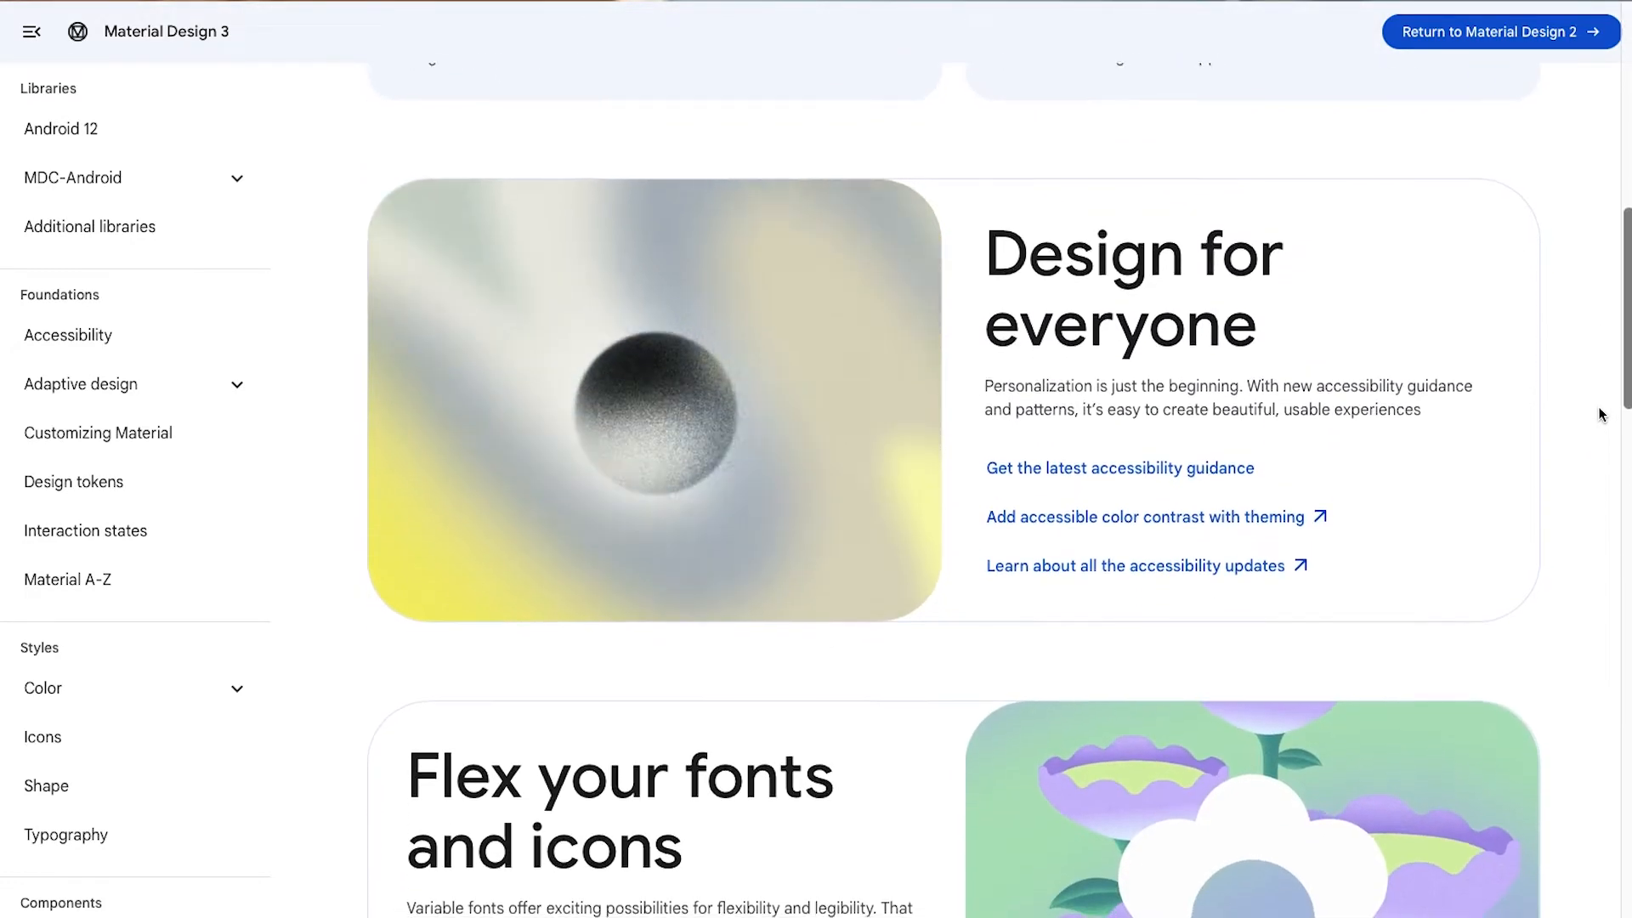
{"action": "scroll", "scroll_direction": "down", "scroll_amount": 3}
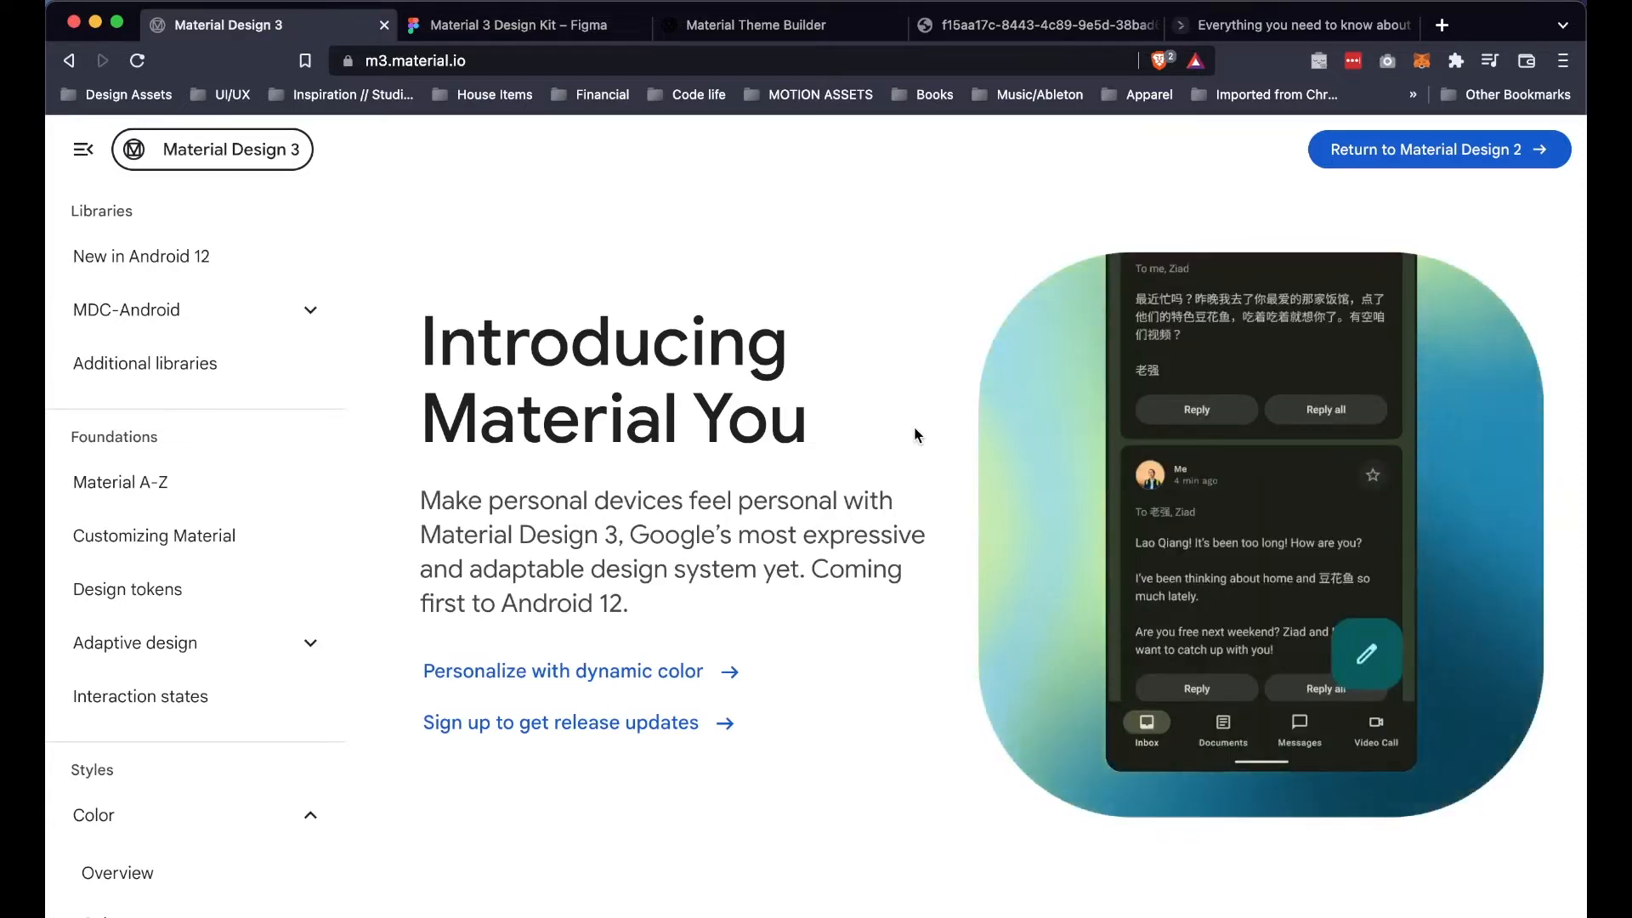
Step: Scroll past the What's new cards to the Tutorials & tools resource list
{"action": "scroll", "scroll_direction": "down", "scroll_amount": 3}
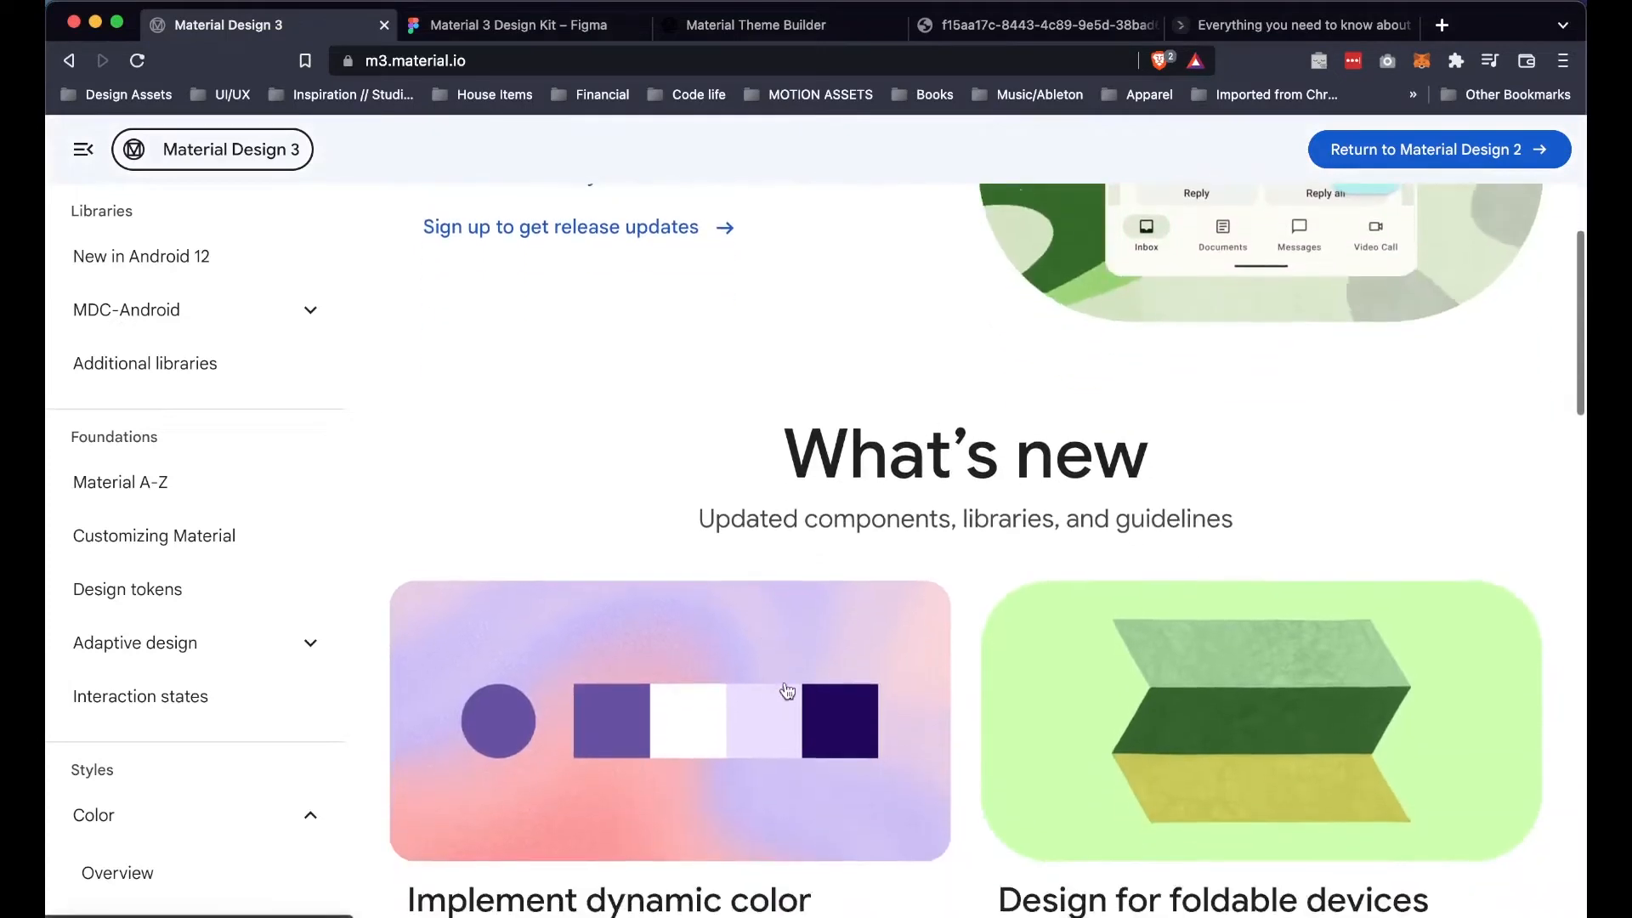
{"action": "scroll", "scroll_direction": "down", "scroll_amount": 3}
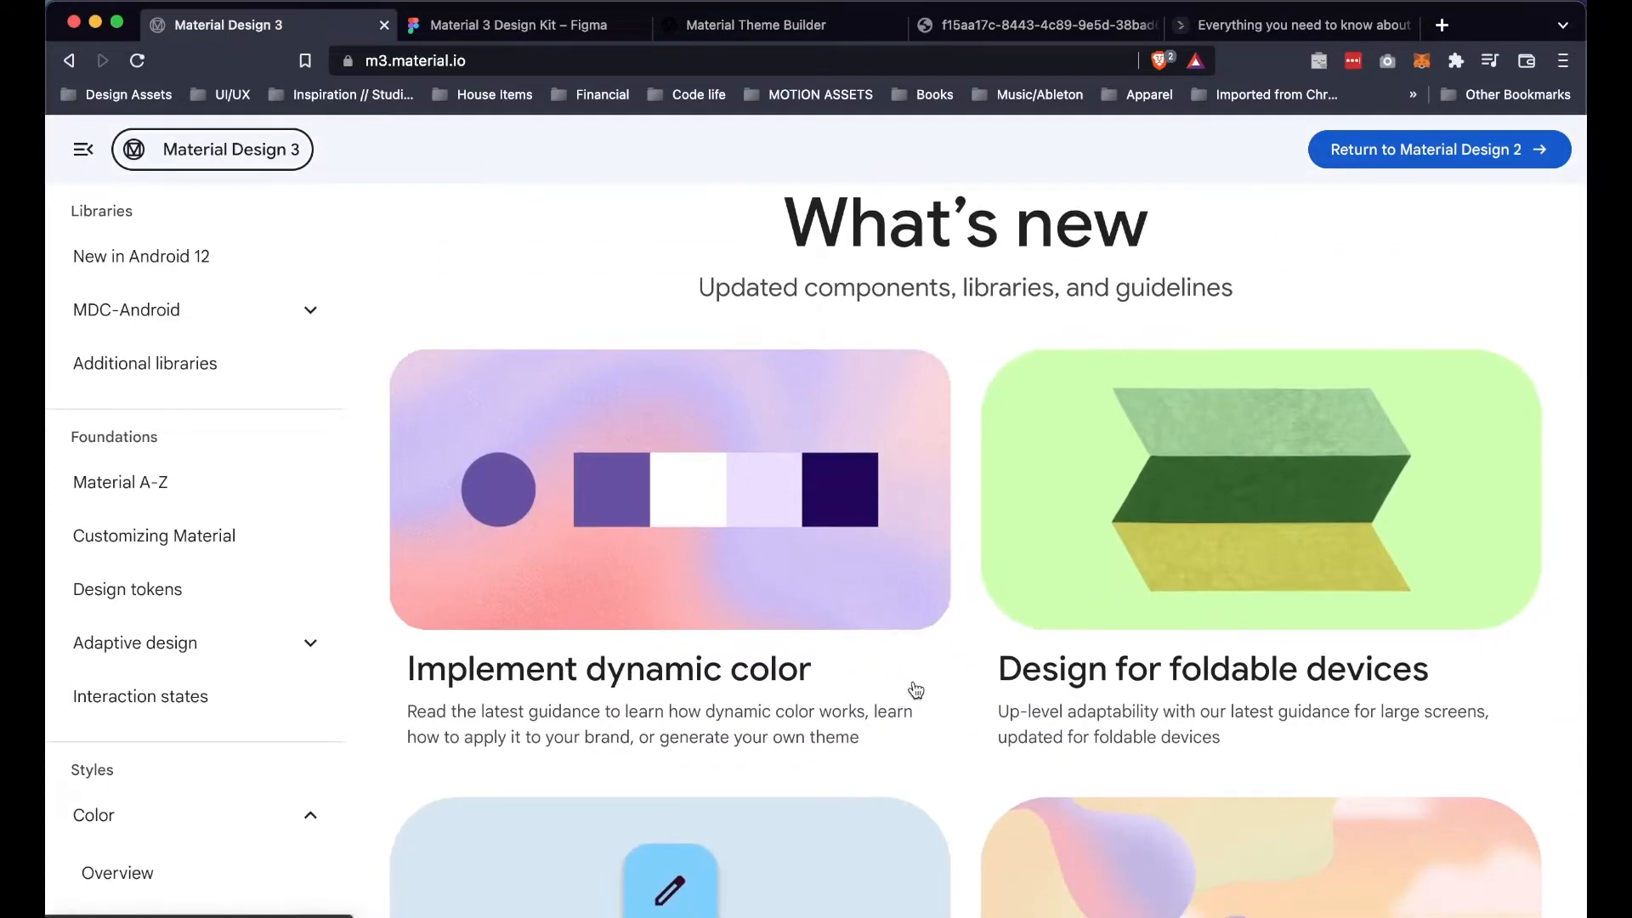
{"action": "mouse_move", "coordinate": [900, 706]}
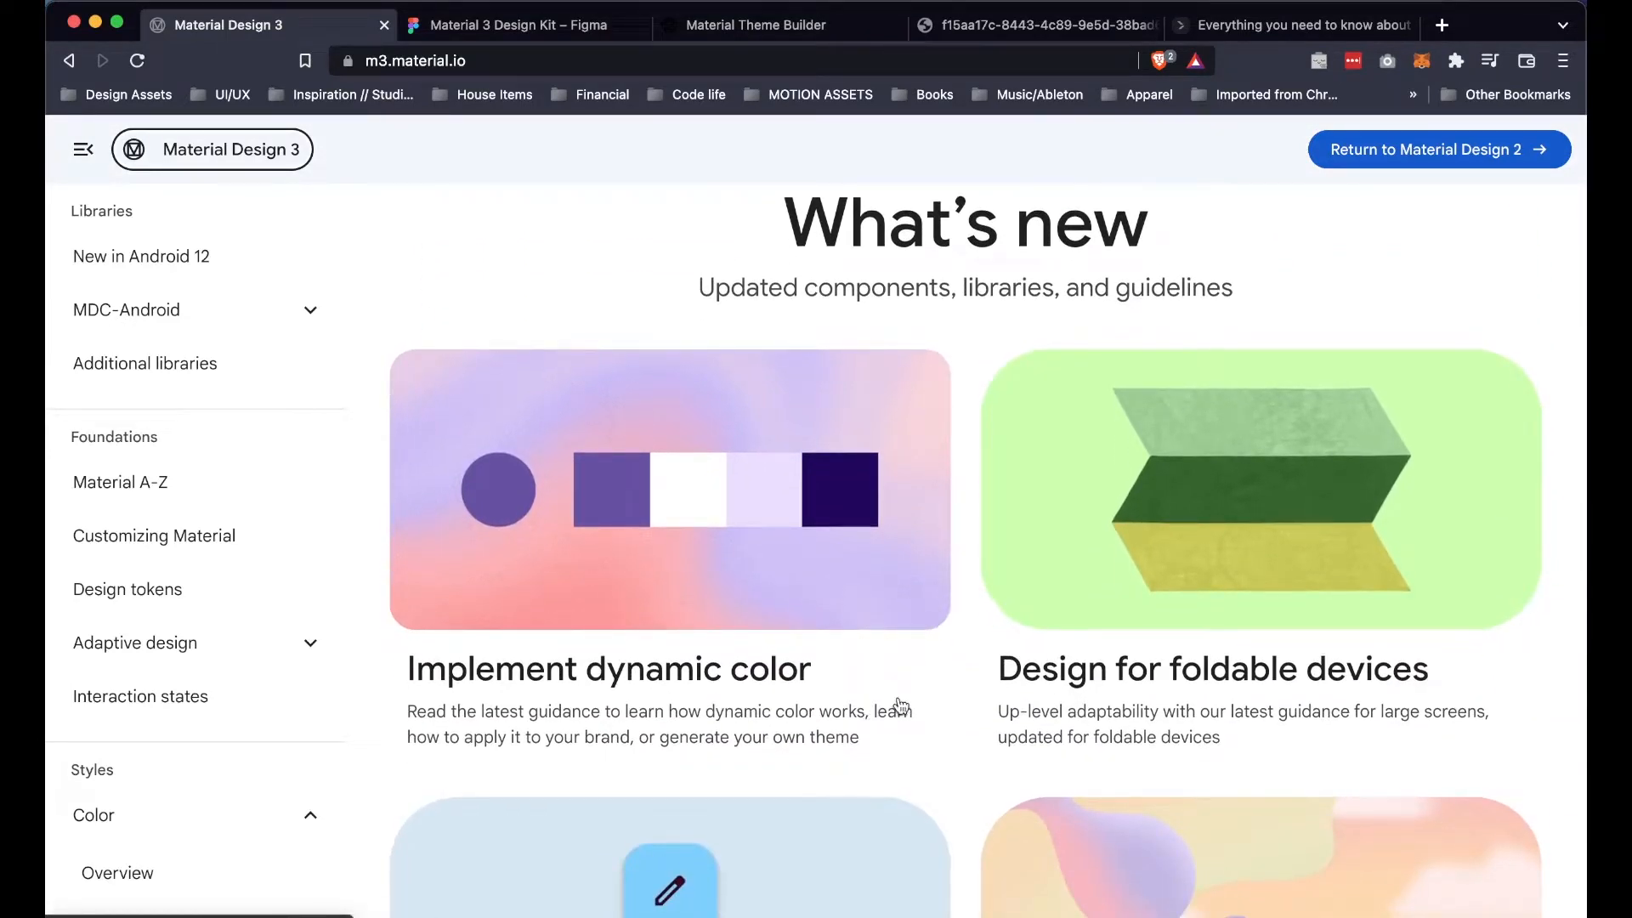
{"action": "scroll", "scroll_direction": "down", "scroll_amount": 3}
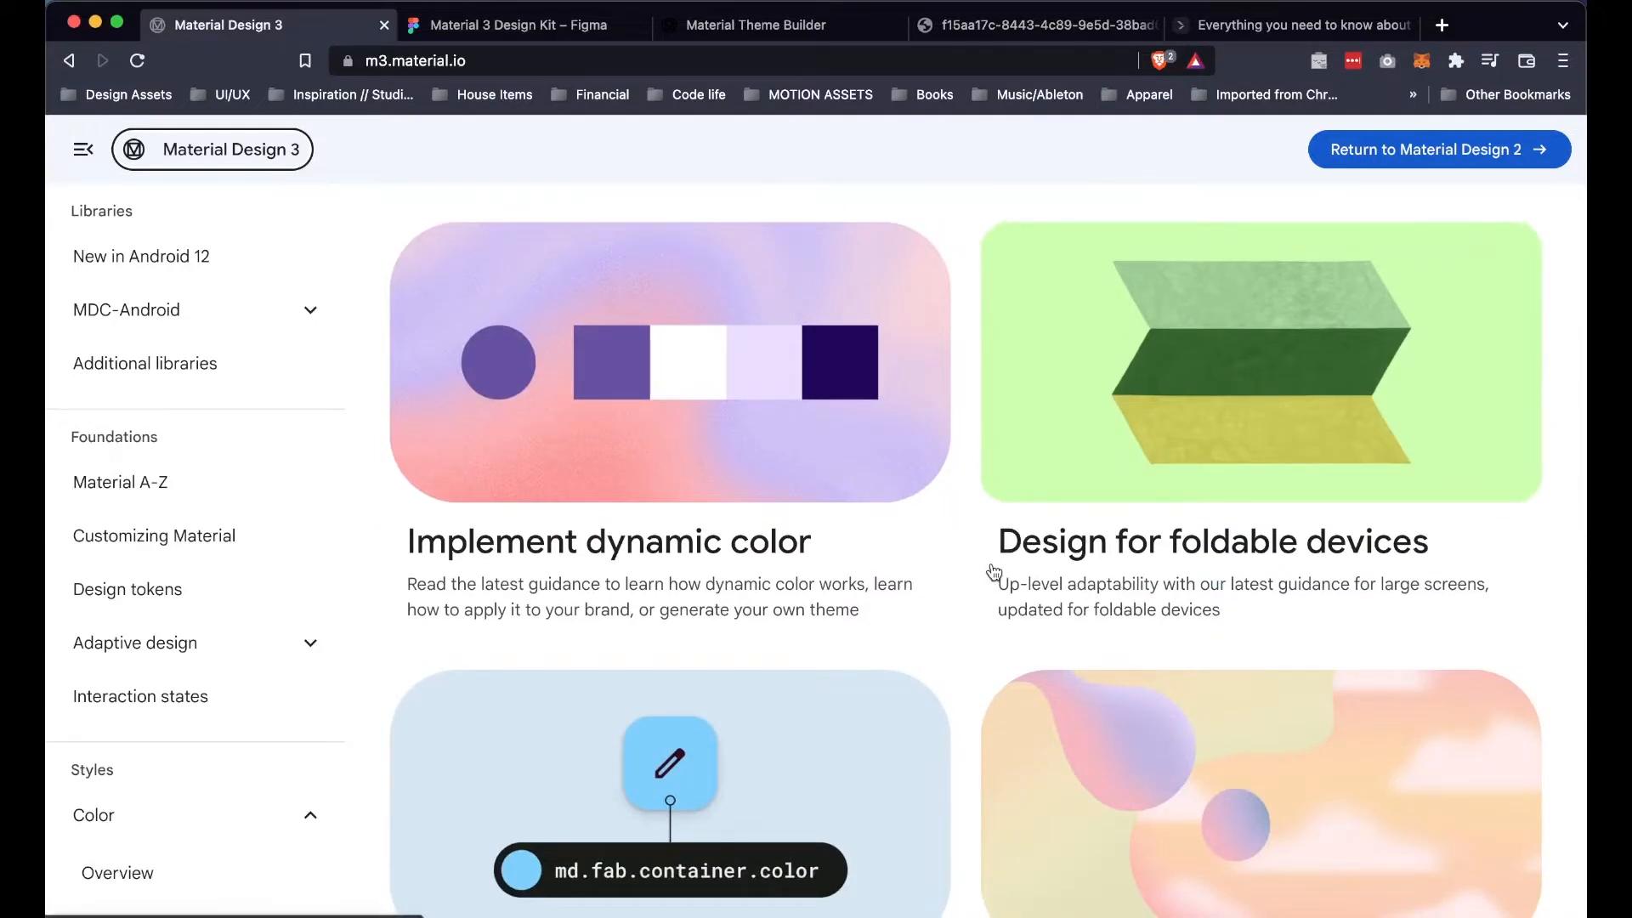
{"action": "scroll", "scroll_direction": "down", "scroll_amount": 3}
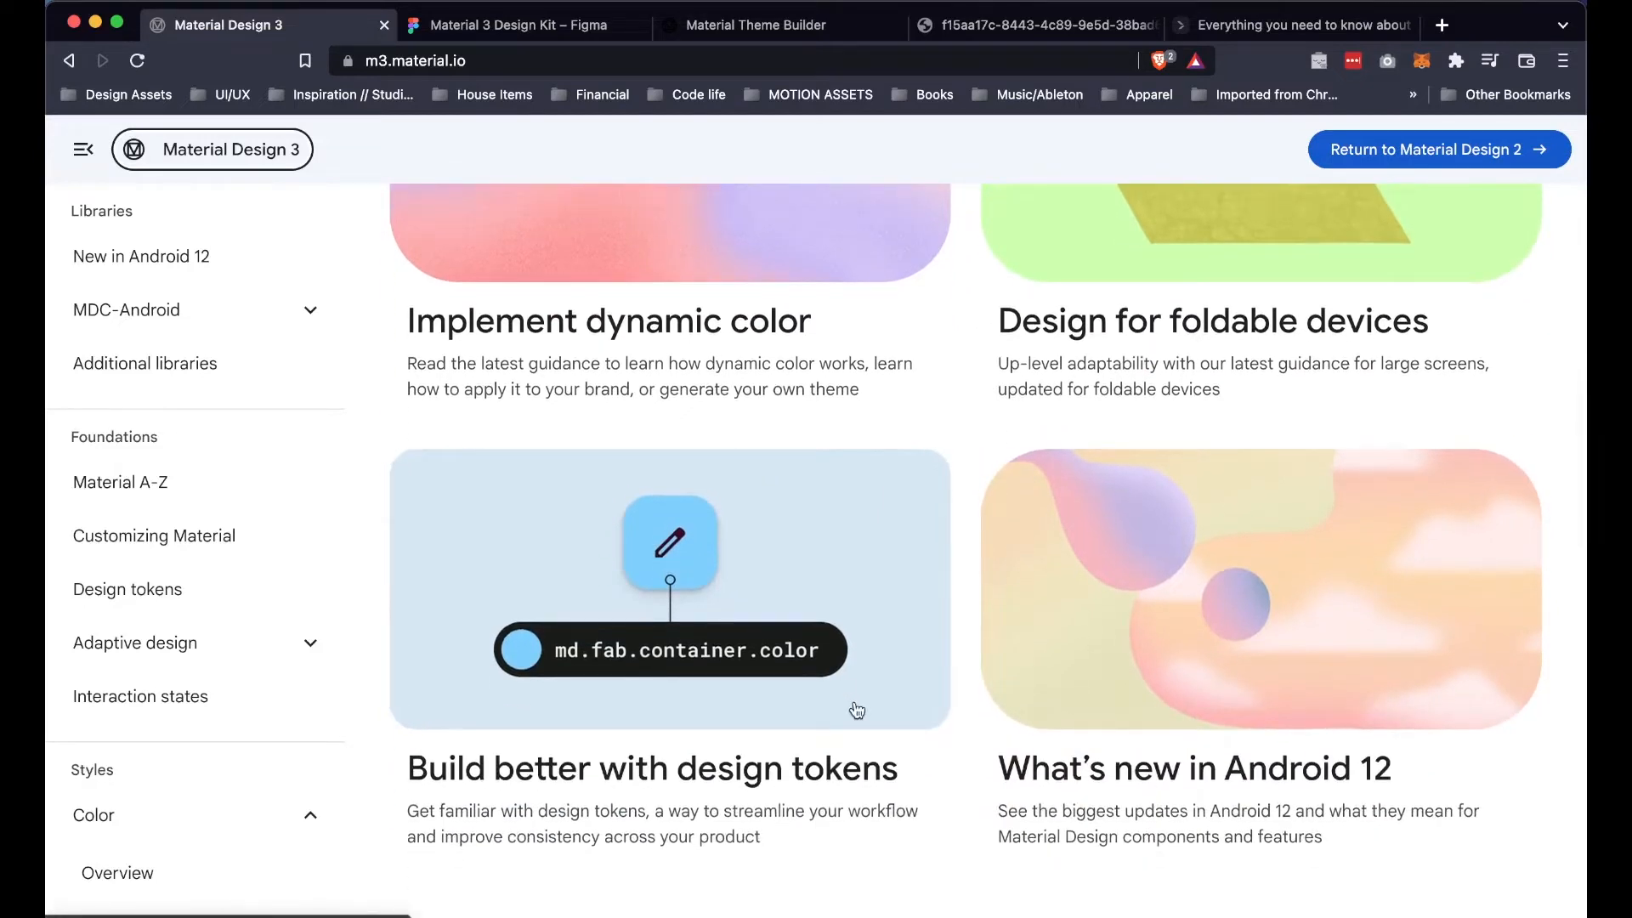
{"action": "mouse_move", "coordinate": [904, 835]}
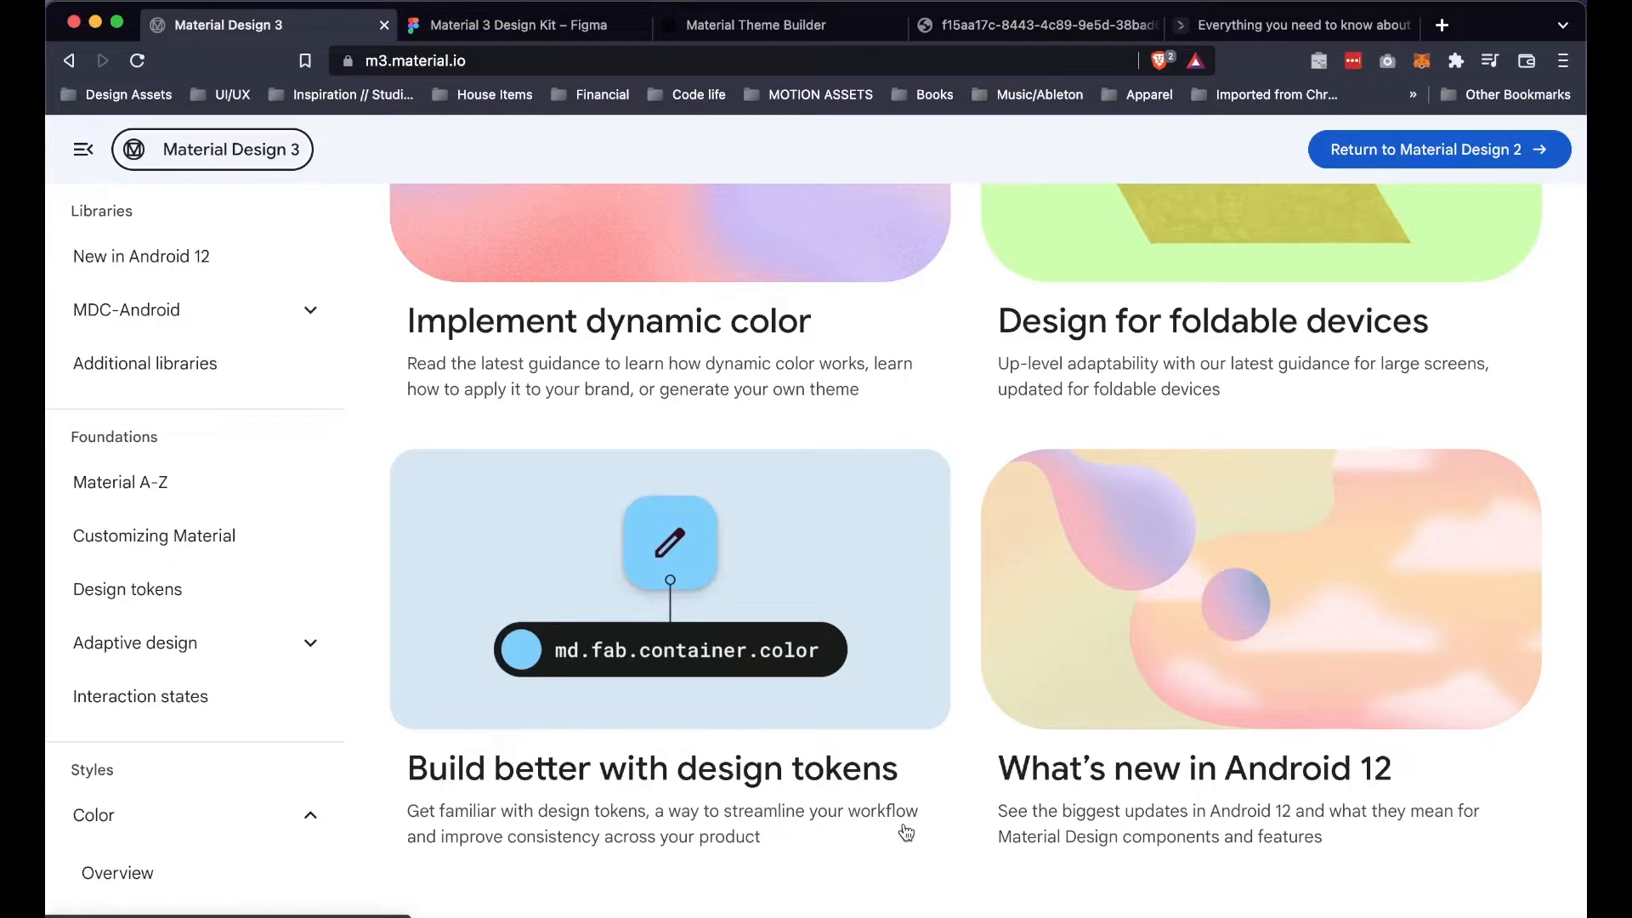
{"action": "scroll", "scroll_direction": "down", "scroll_amount": 3}
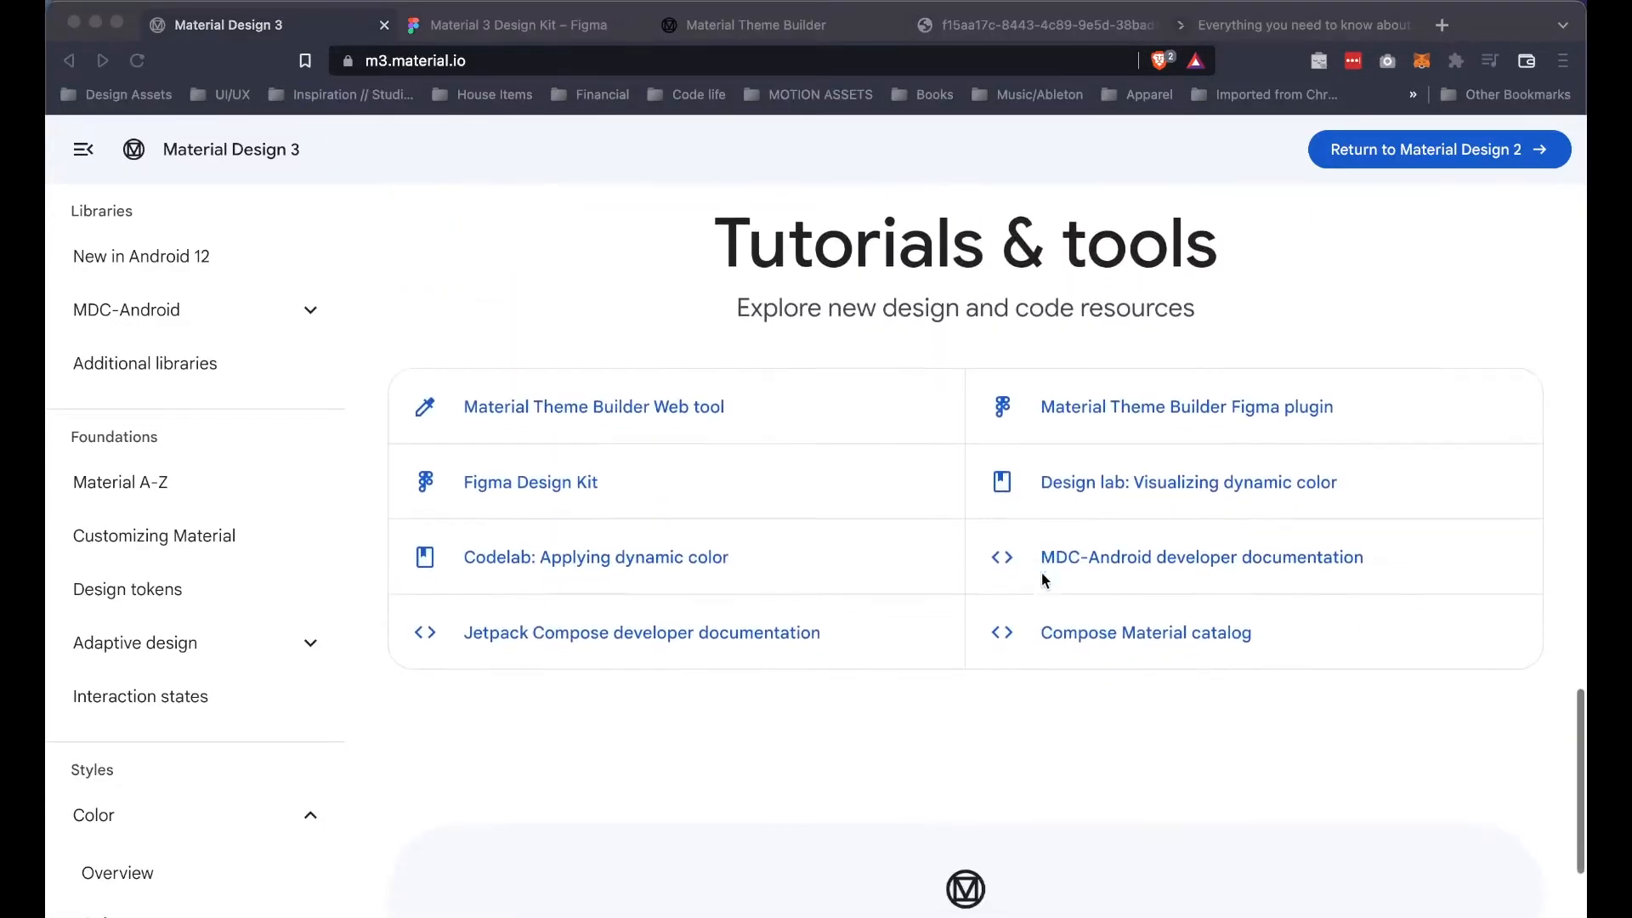
{"action": "scroll", "scroll_direction": "up", "scroll_amount": 3}
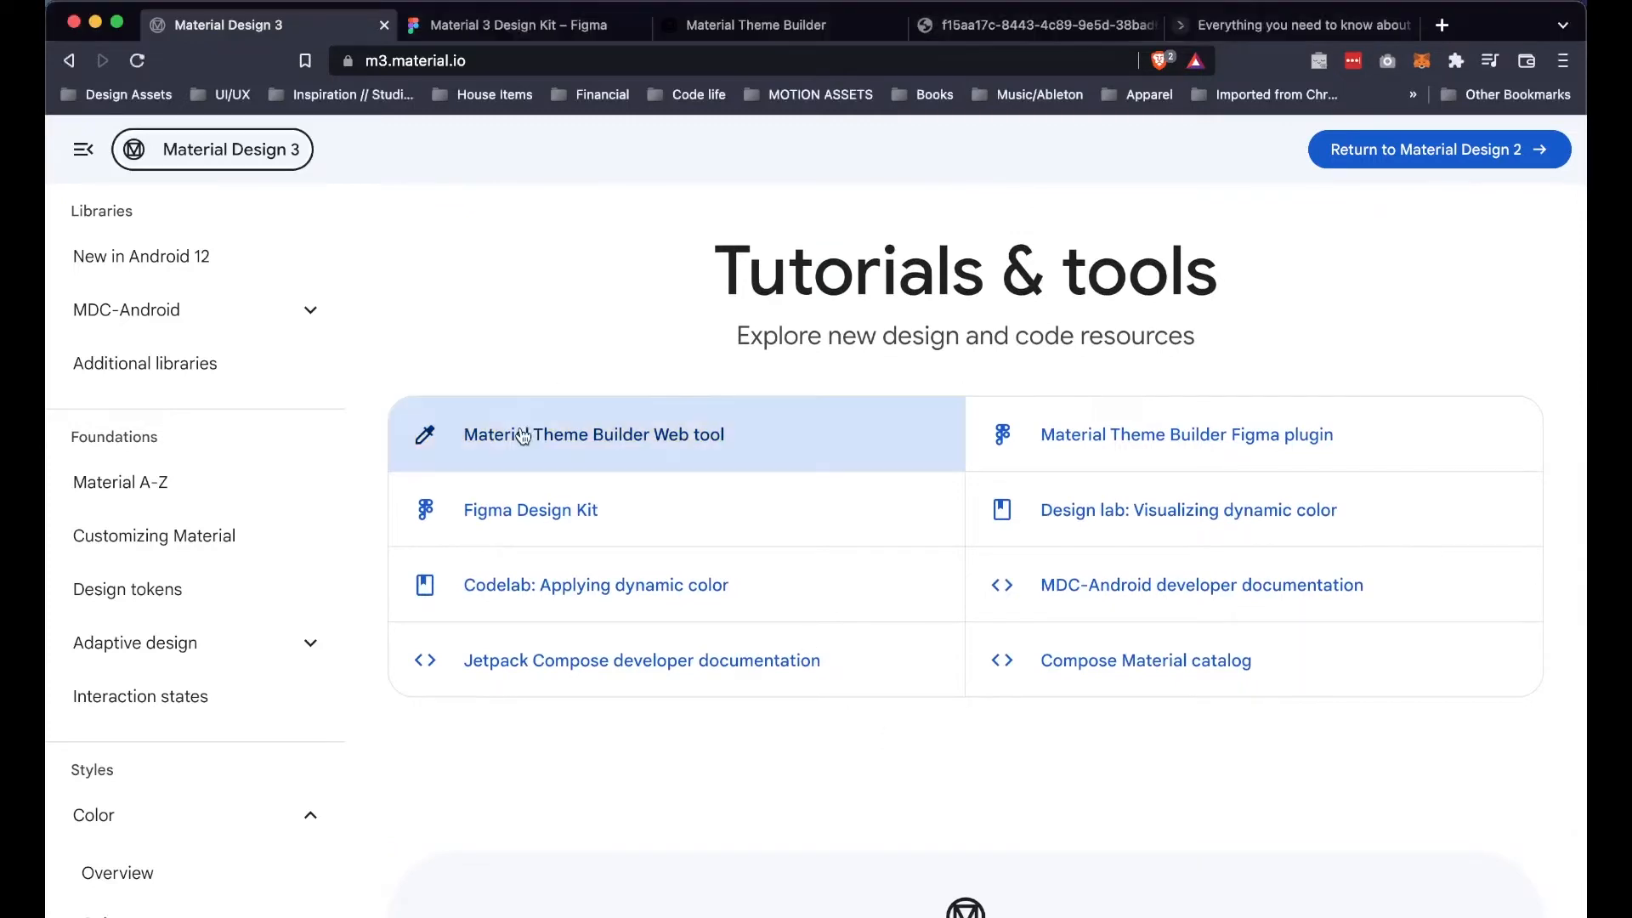
{"action": "mouse_move", "coordinate": [745, 9]}
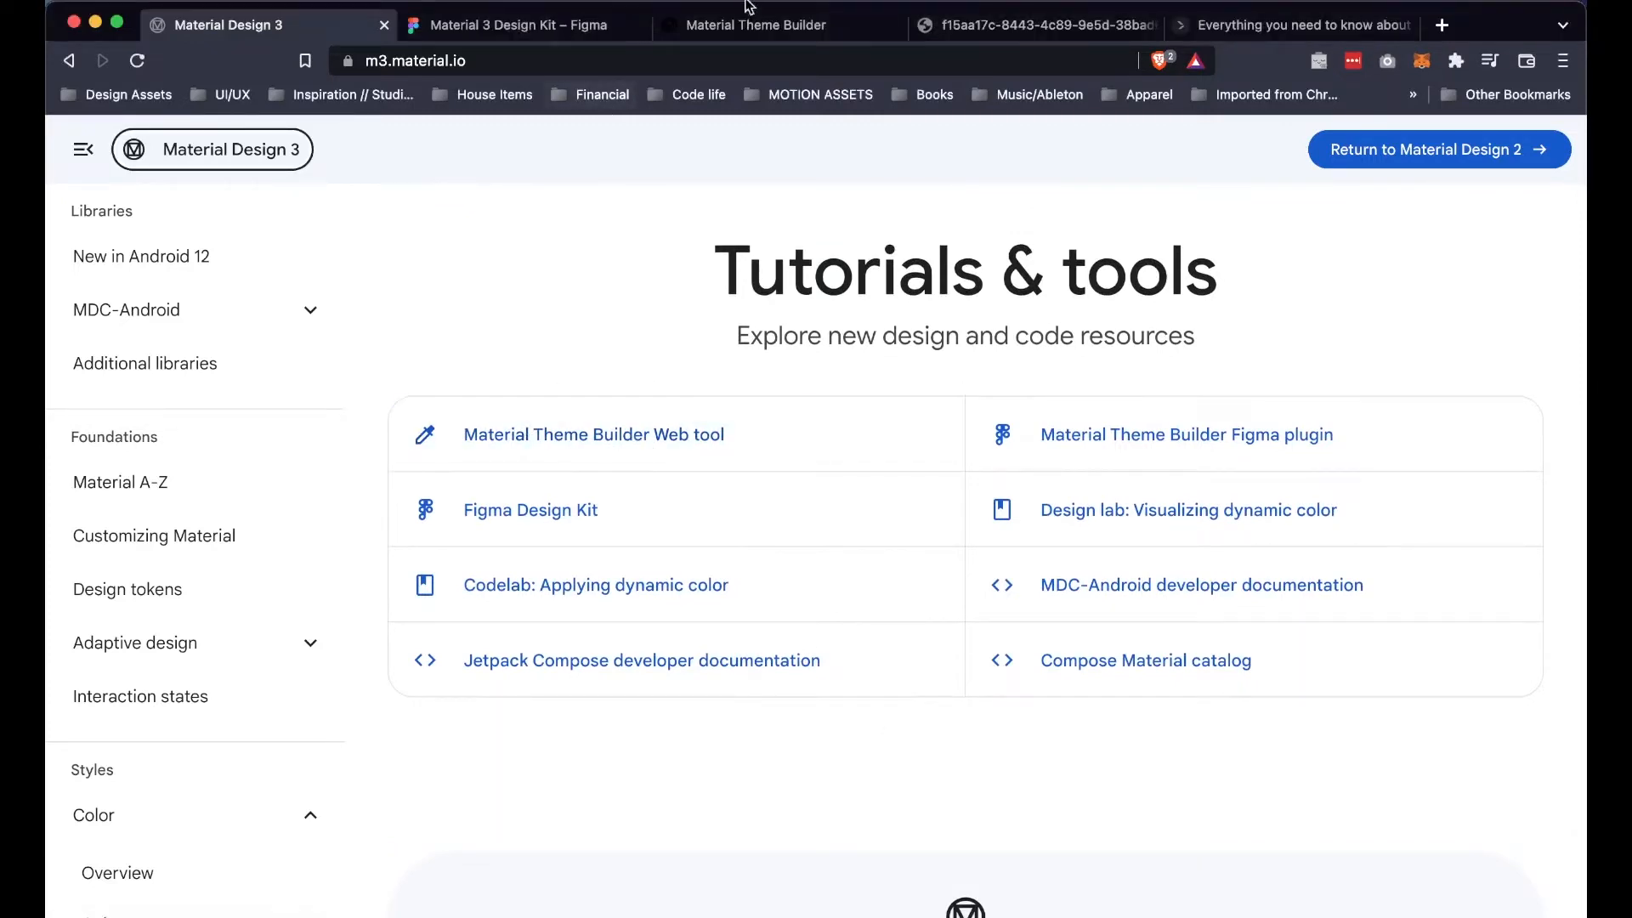
Step: In Material Theme Builder, shuffle the source colour so the preview turns pink
{"action": "left_click", "coordinate": [757, 25]}
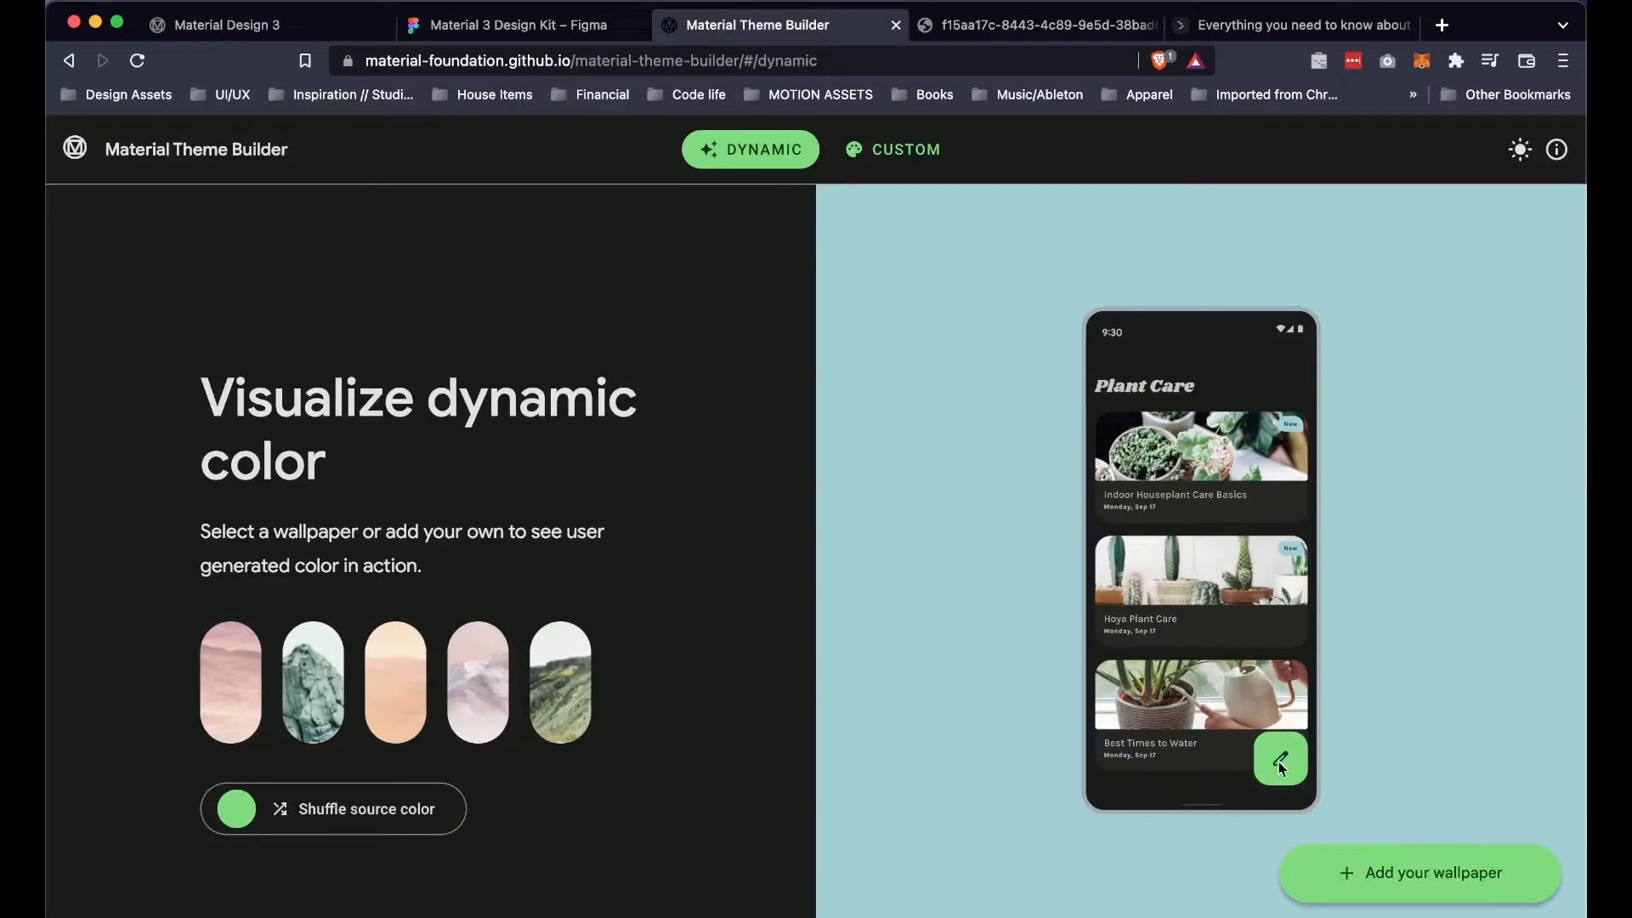
{"action": "mouse_move", "coordinate": [1353, 845]}
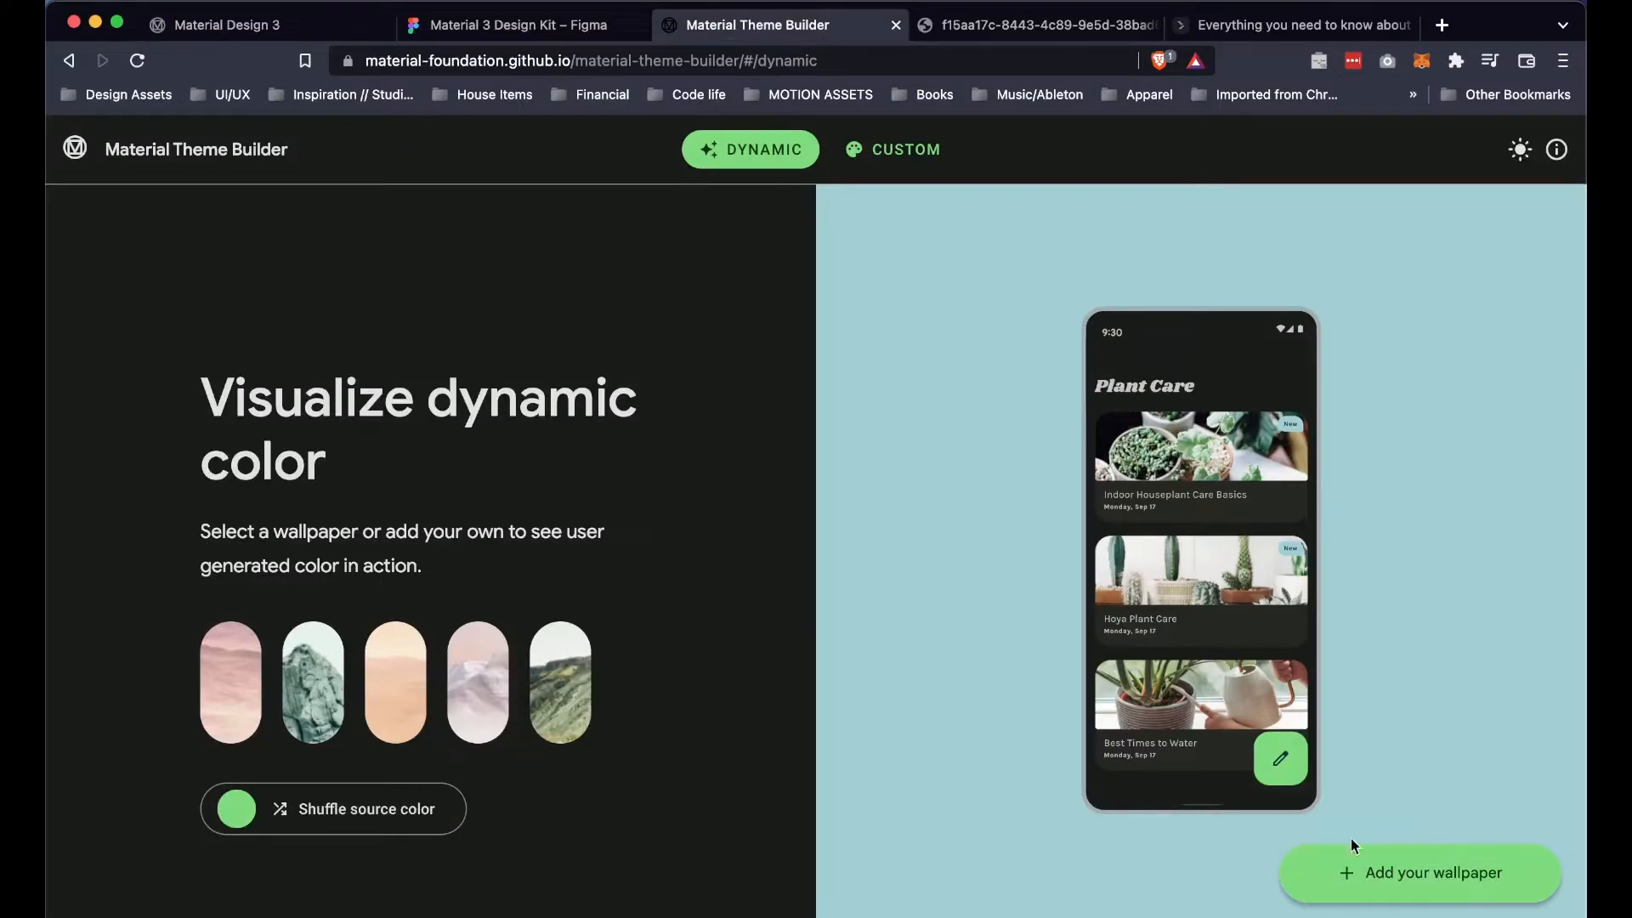
{"action": "mouse_move", "coordinate": [358, 815]}
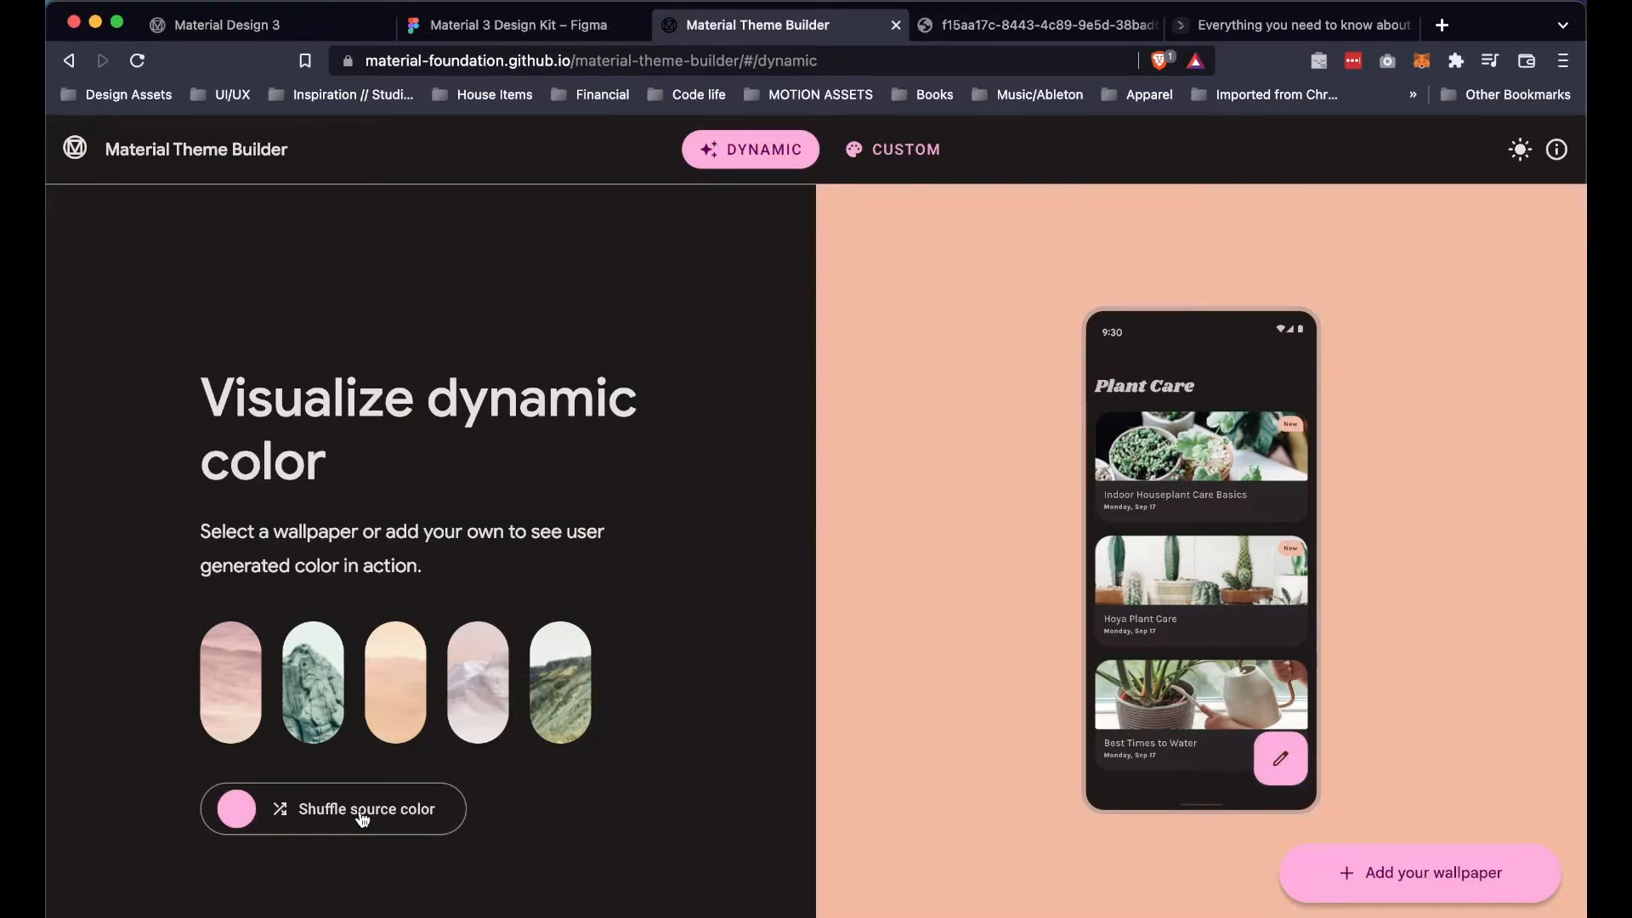
{"action": "left_click", "coordinate": [265, 25]}
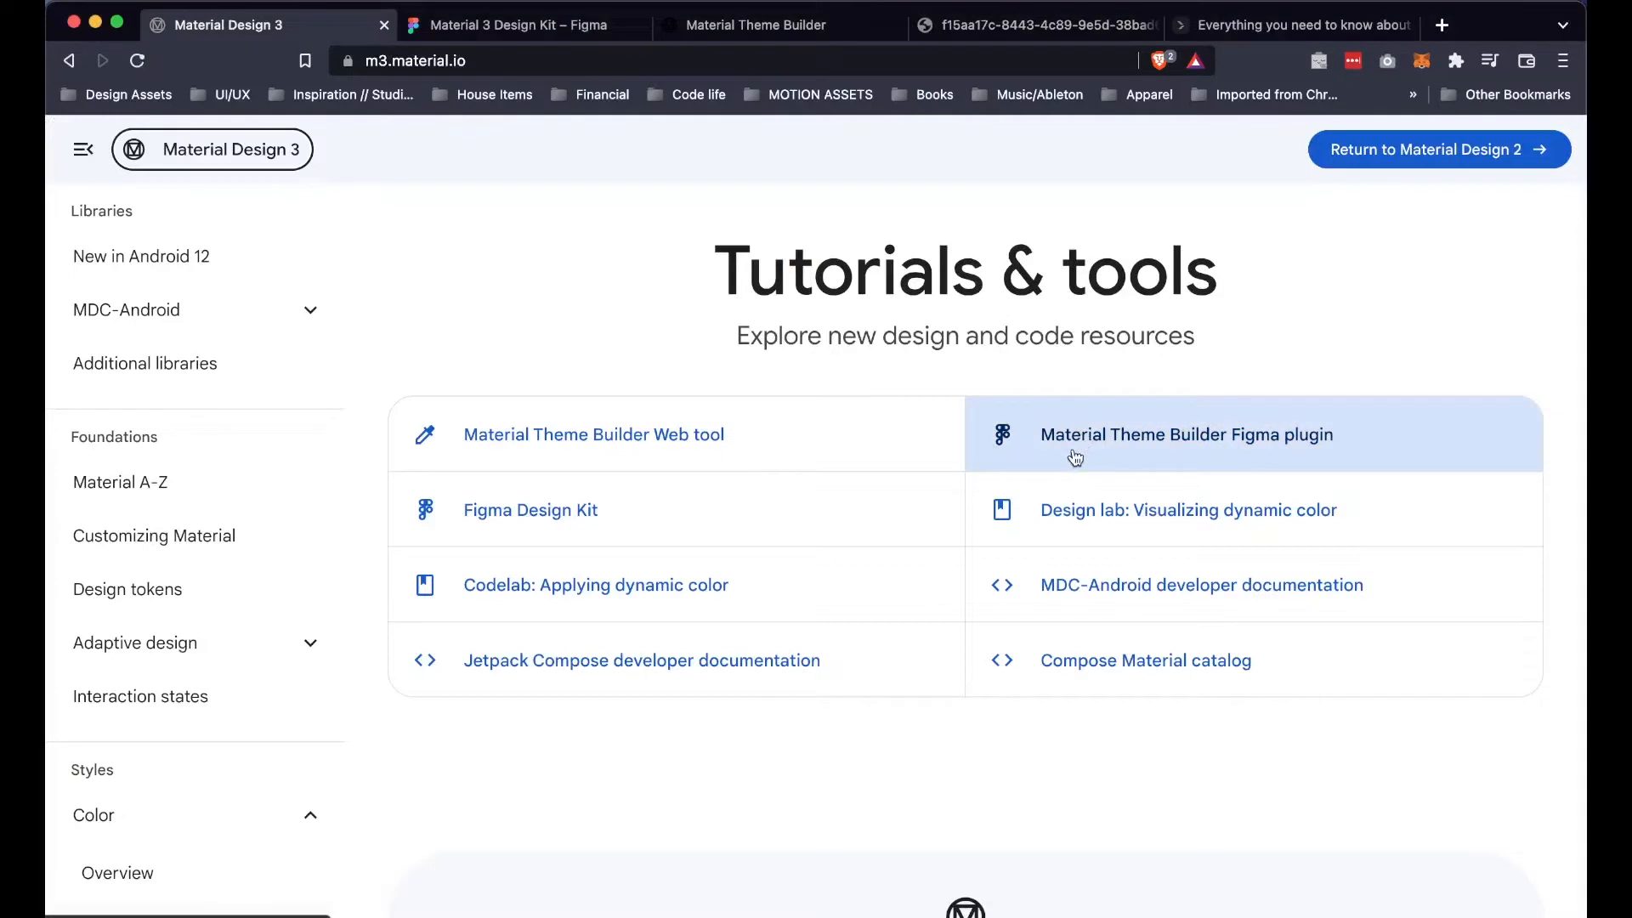
{"action": "mouse_move", "coordinate": [1072, 445]}
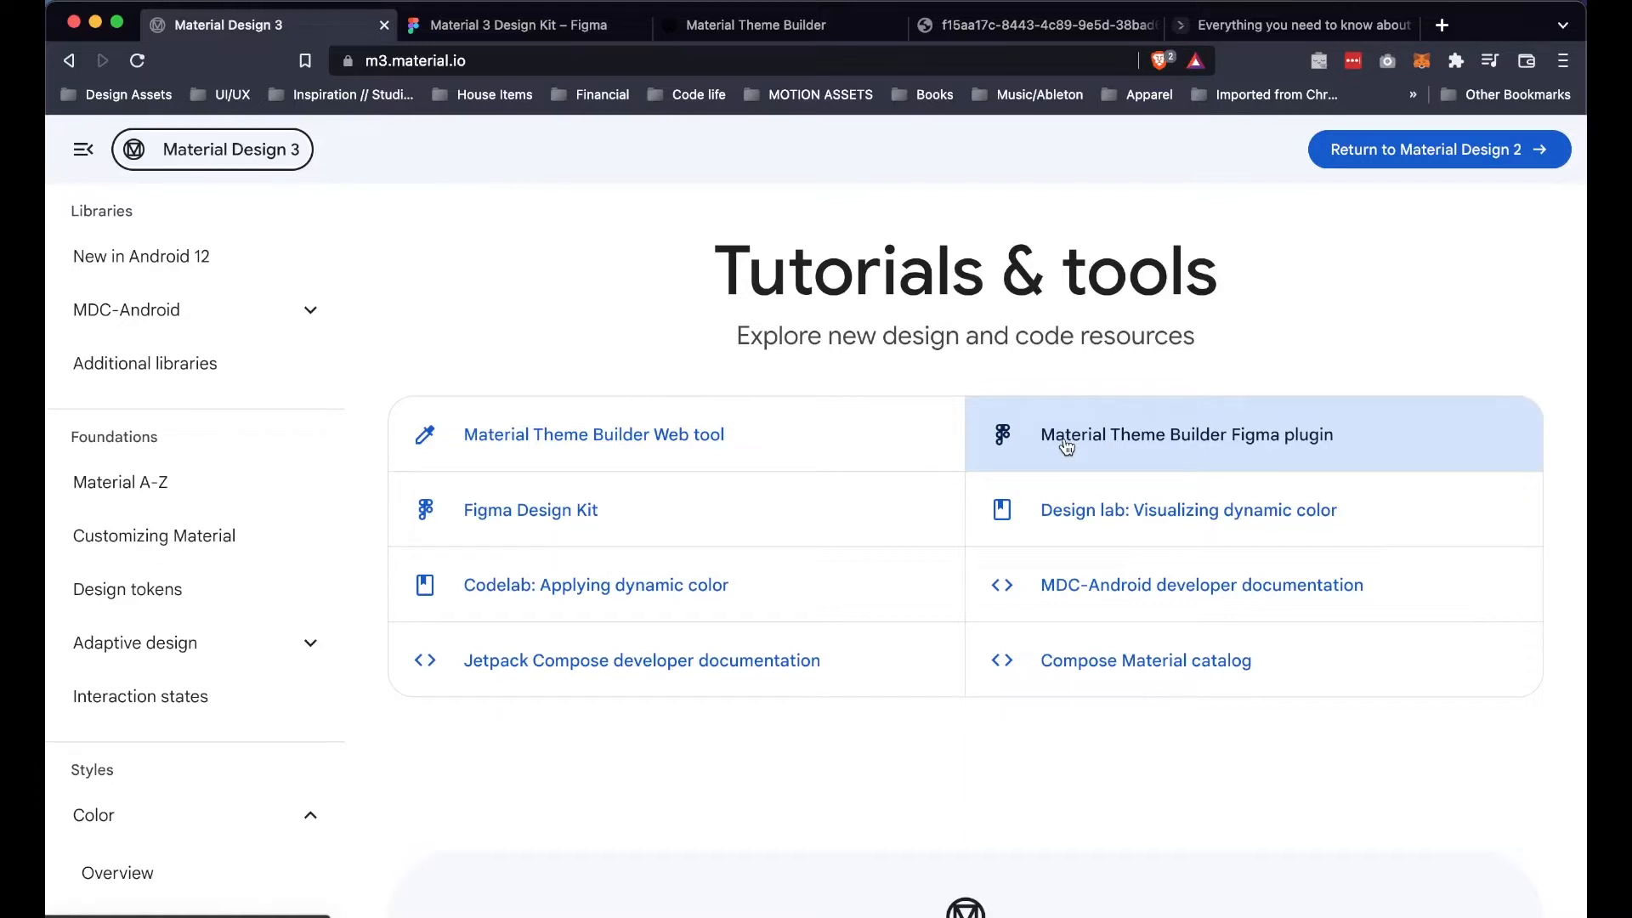
{"action": "mouse_move", "coordinate": [525, 541]}
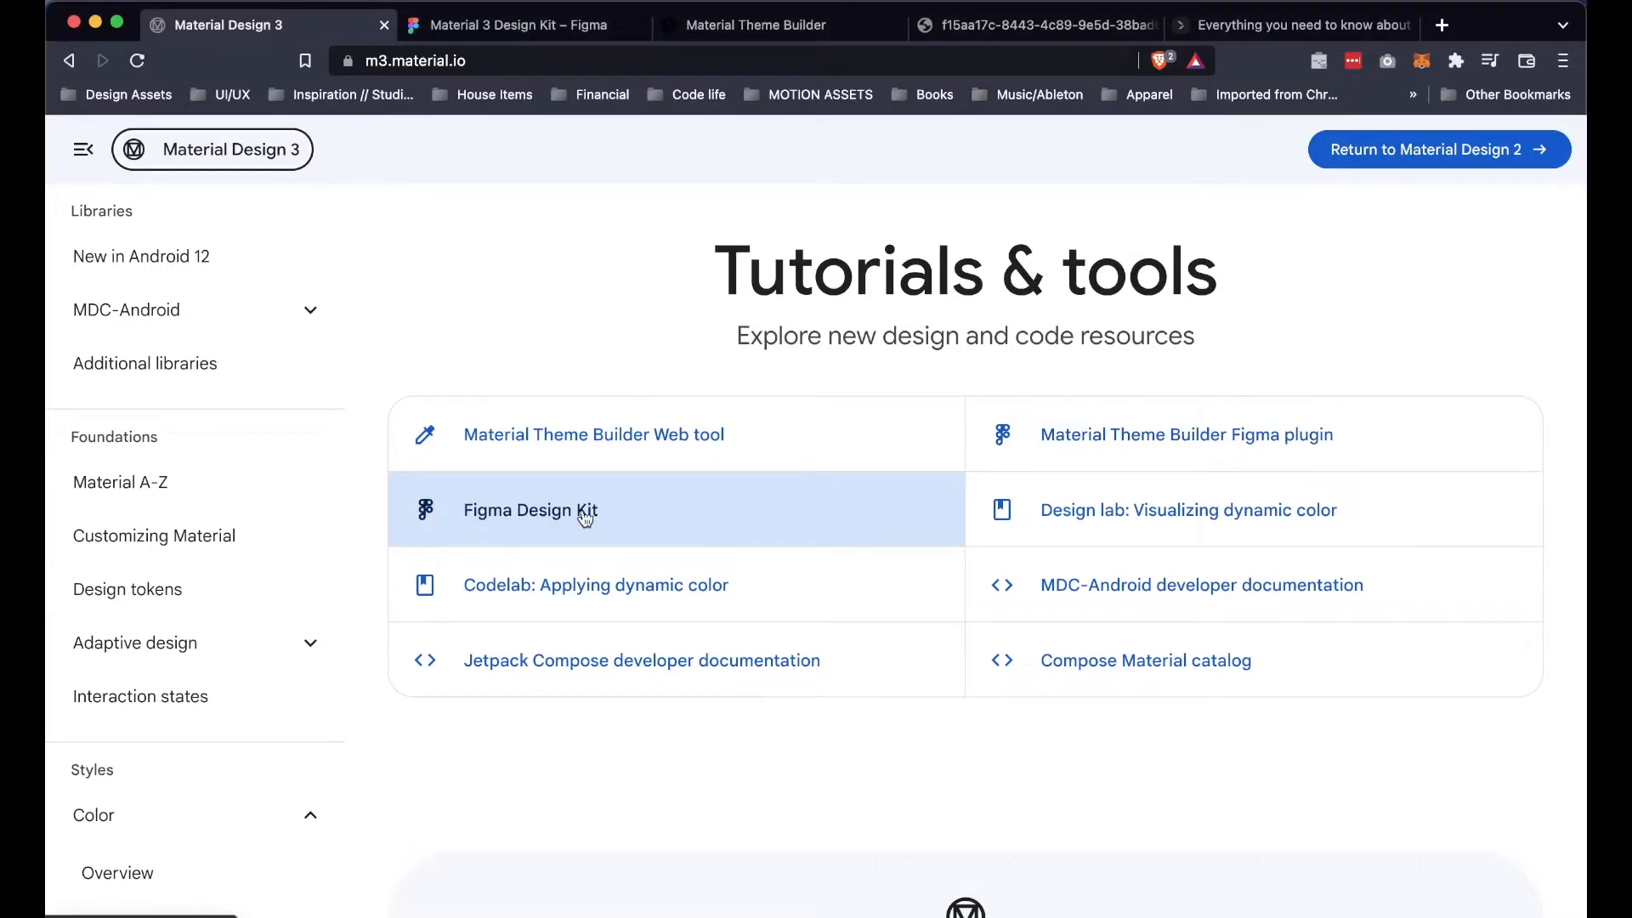
{"action": "mouse_move", "coordinate": [572, 532]}
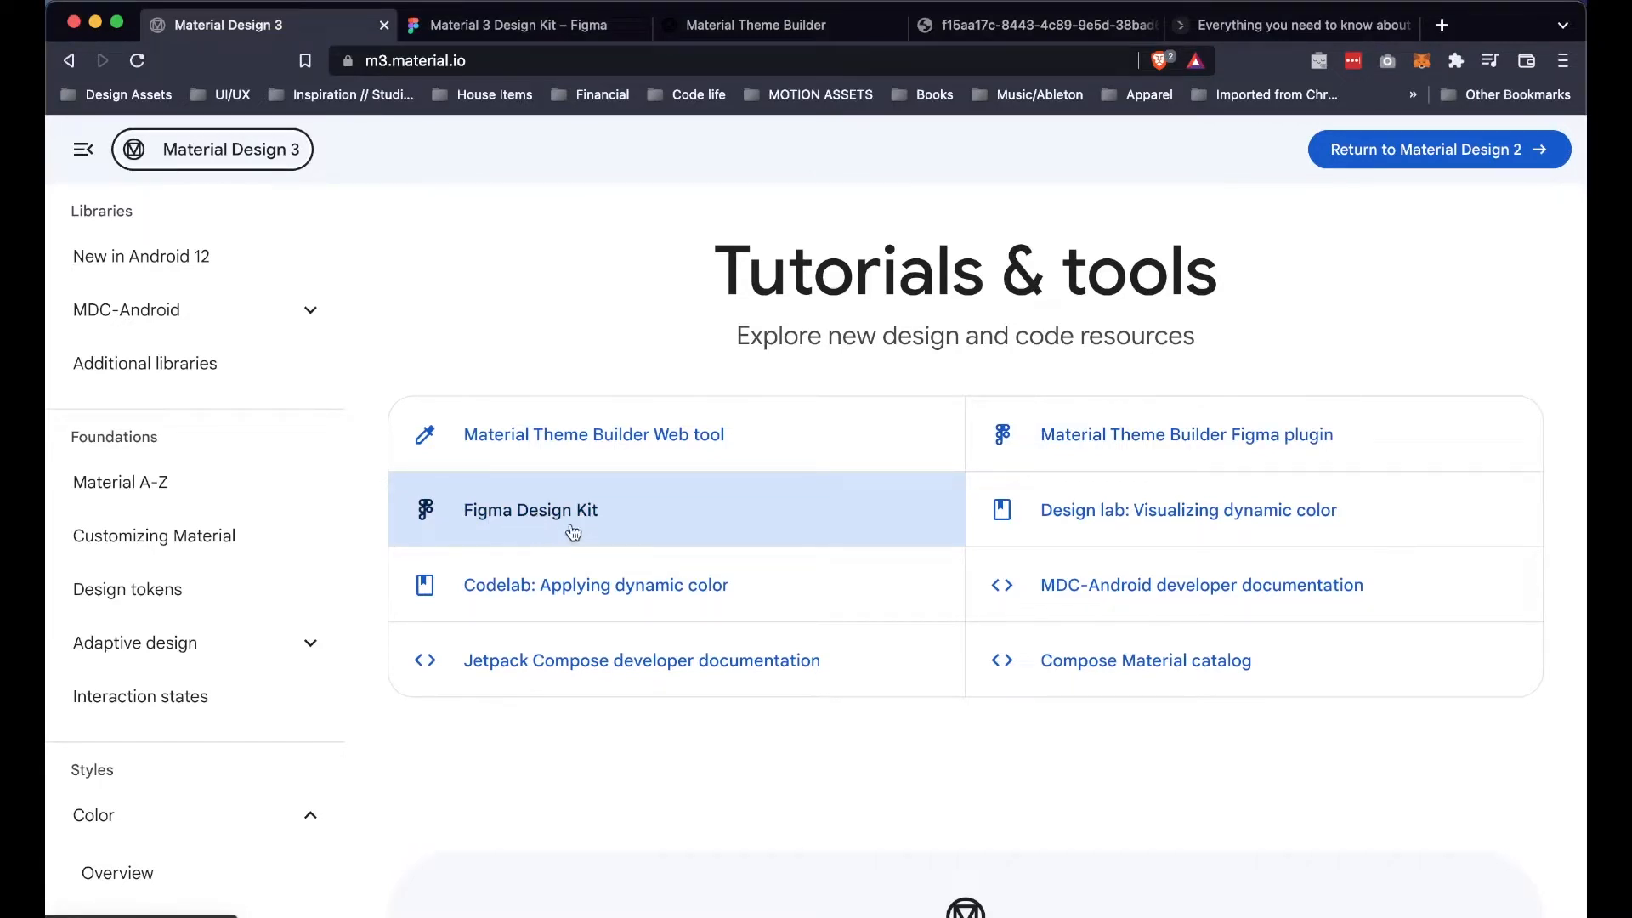
{"action": "mouse_move", "coordinate": [502, 521]}
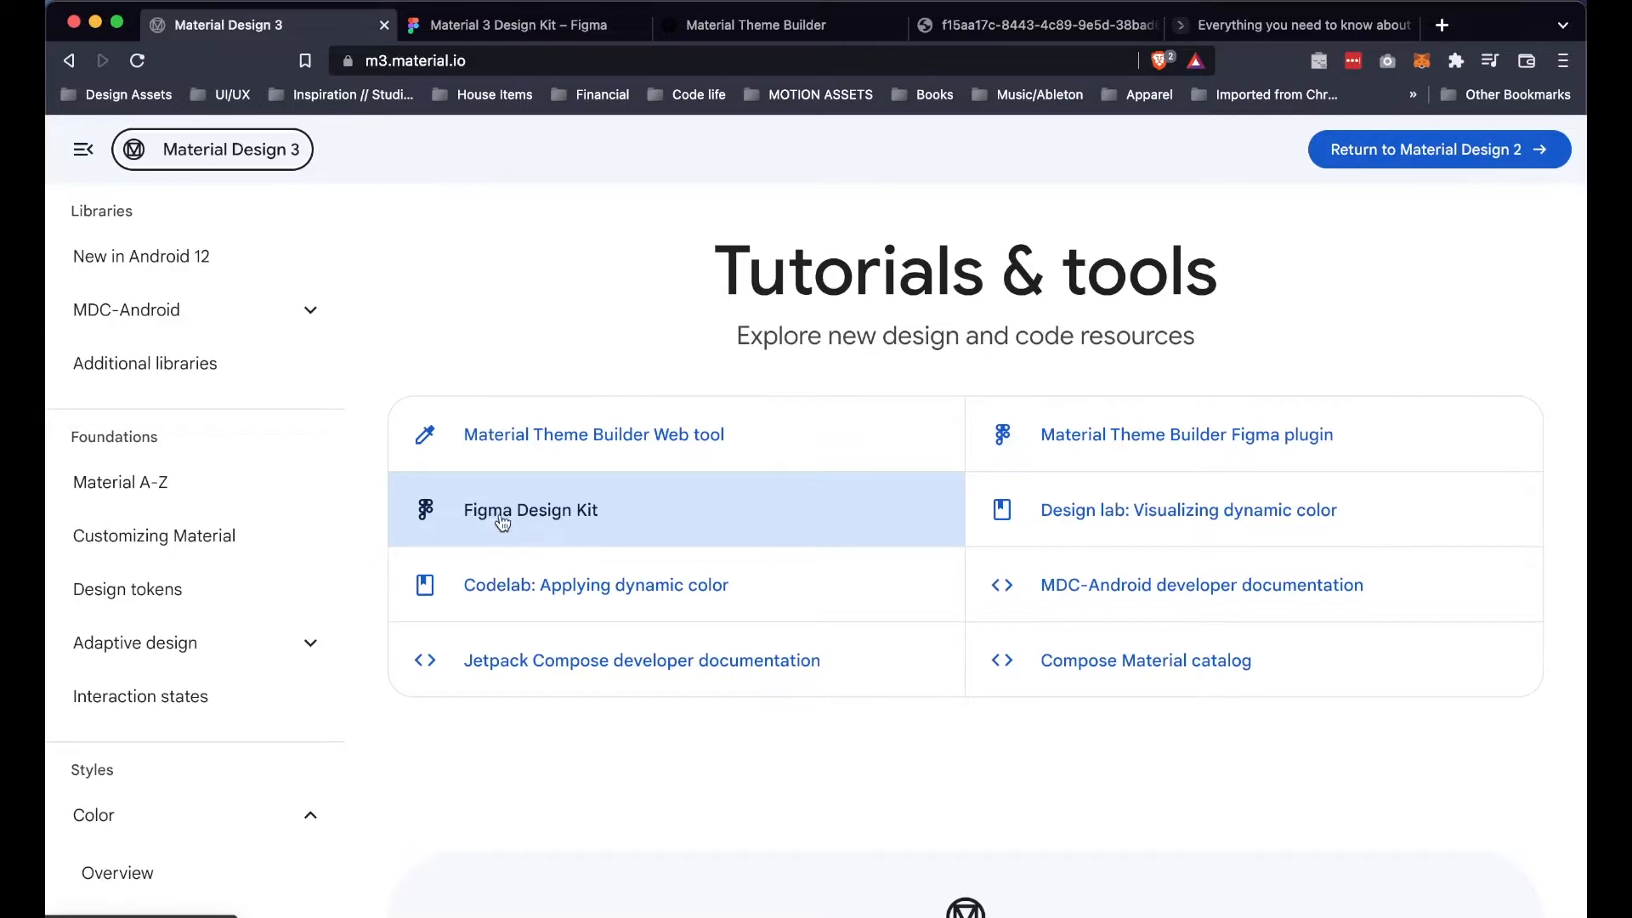
{"action": "mouse_move", "coordinate": [525, 524]}
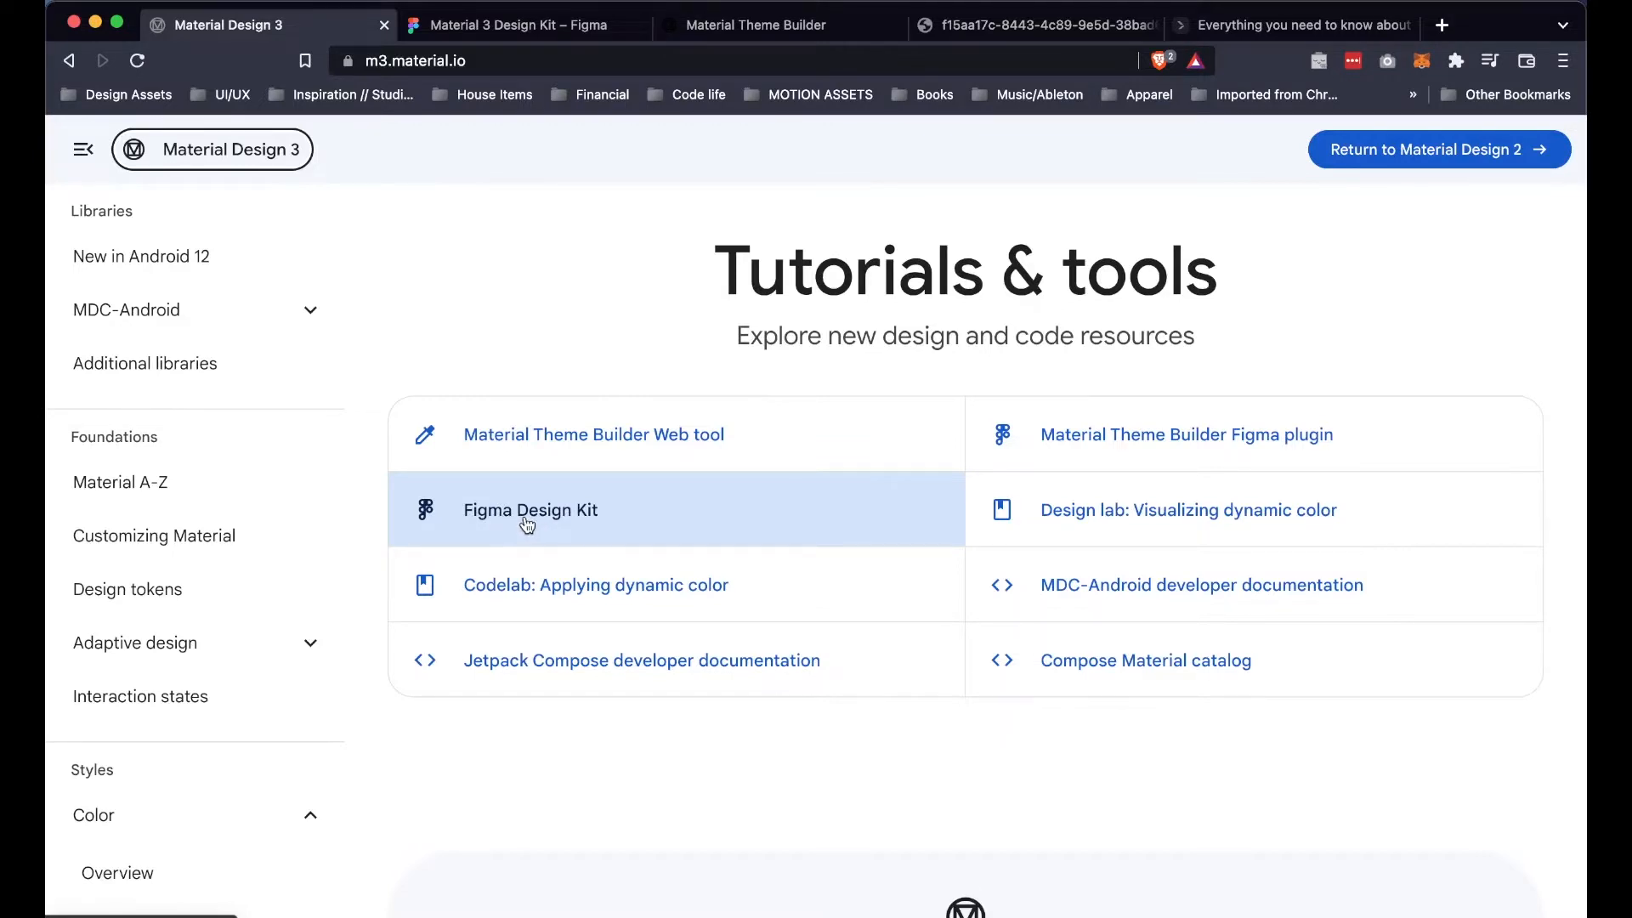
{"action": "mouse_move", "coordinate": [570, 524]}
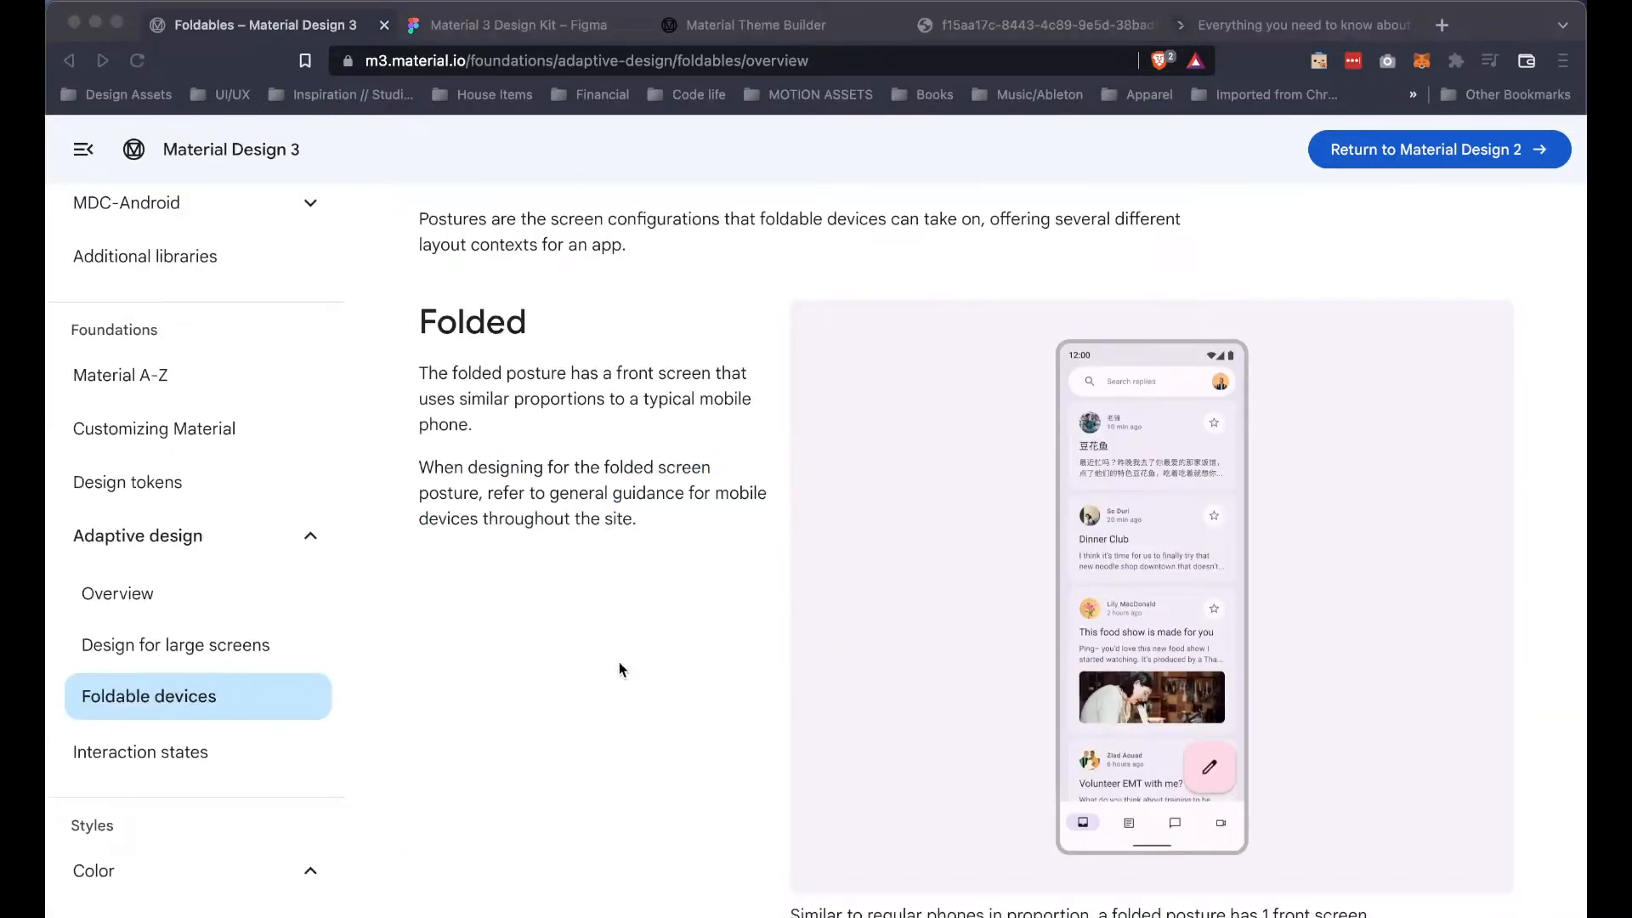
{"action": "mouse_move", "coordinate": [594, 667]}
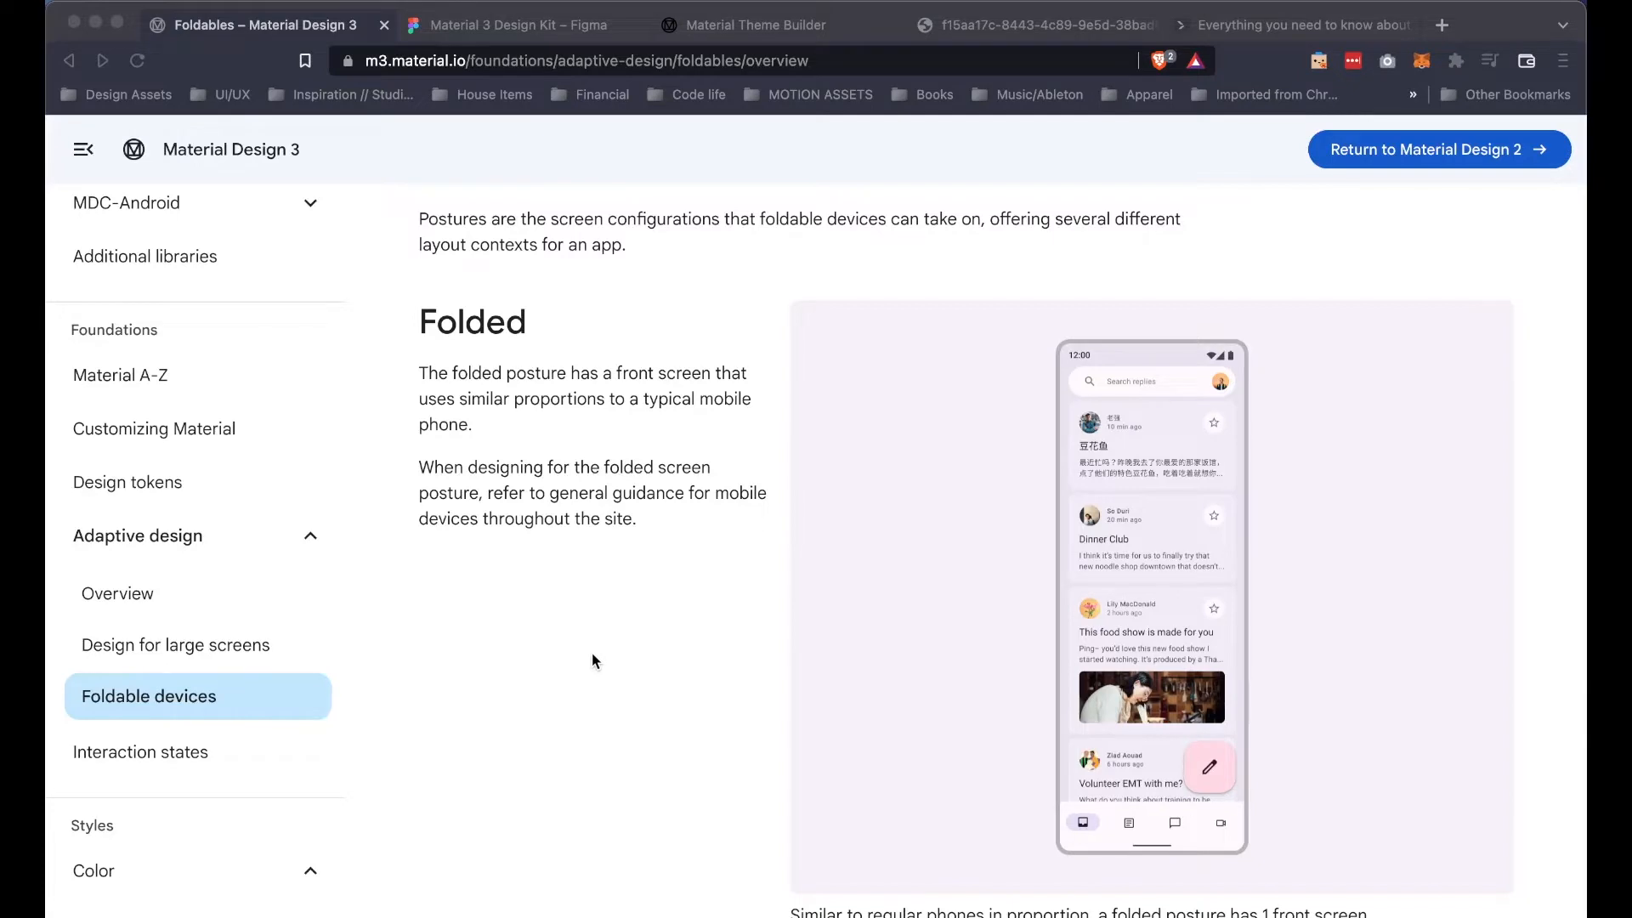
{"action": "mouse_move", "coordinate": [562, 541]}
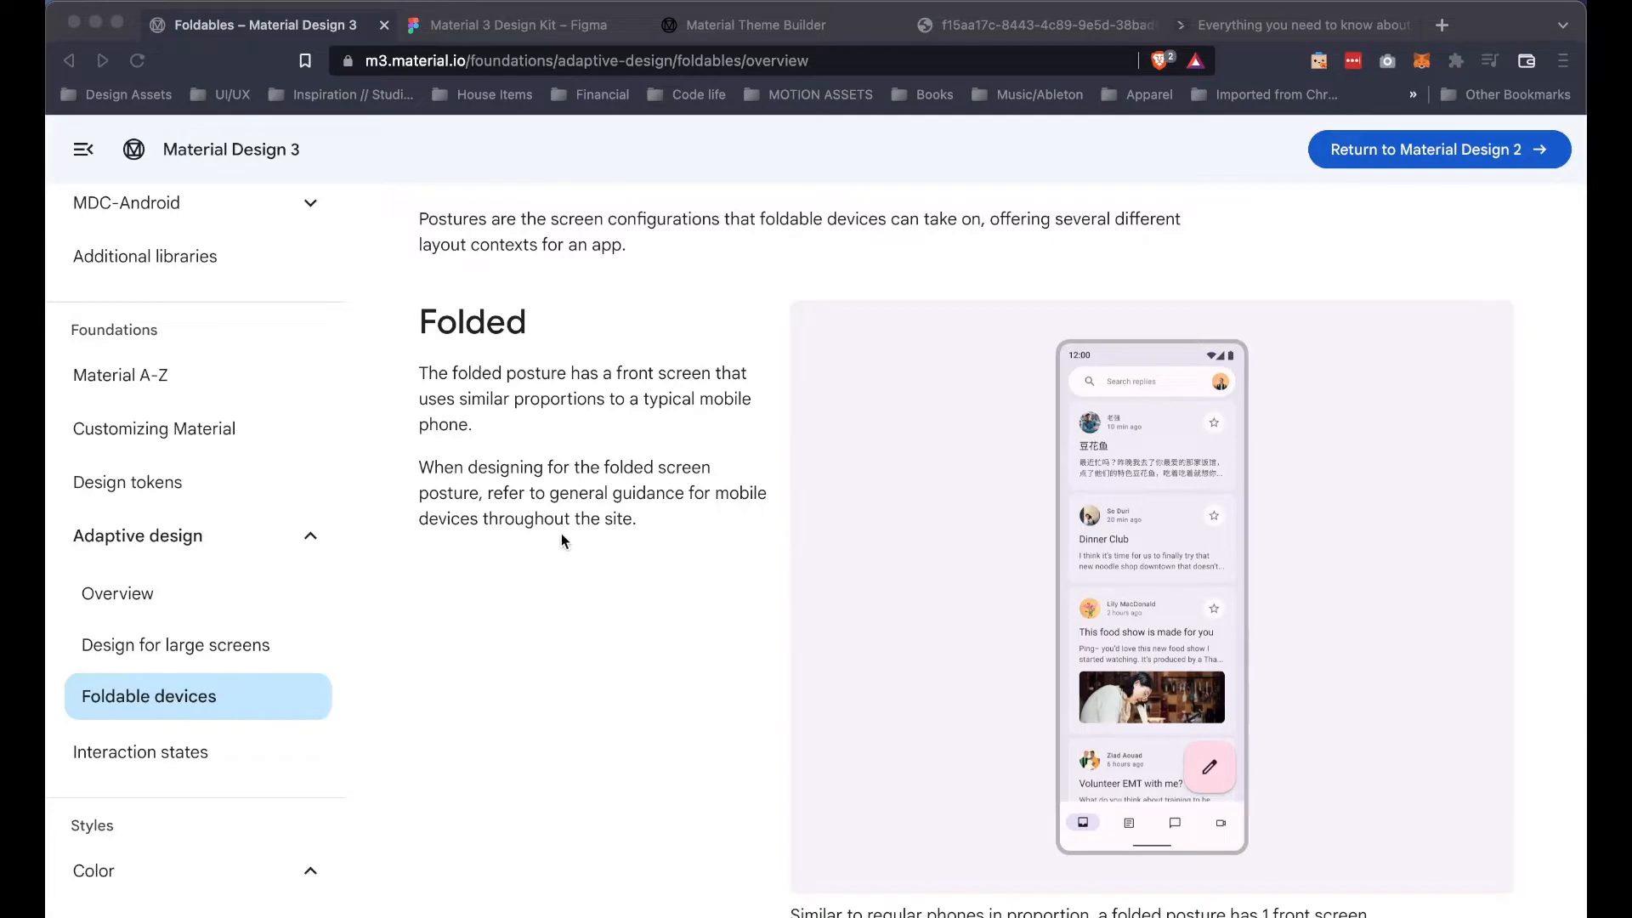
Step: Scroll the Foldables page through Unfolded landscape and Unfolded portrait to Reachability
{"action": "scroll", "scroll_direction": "down", "scroll_amount": 3}
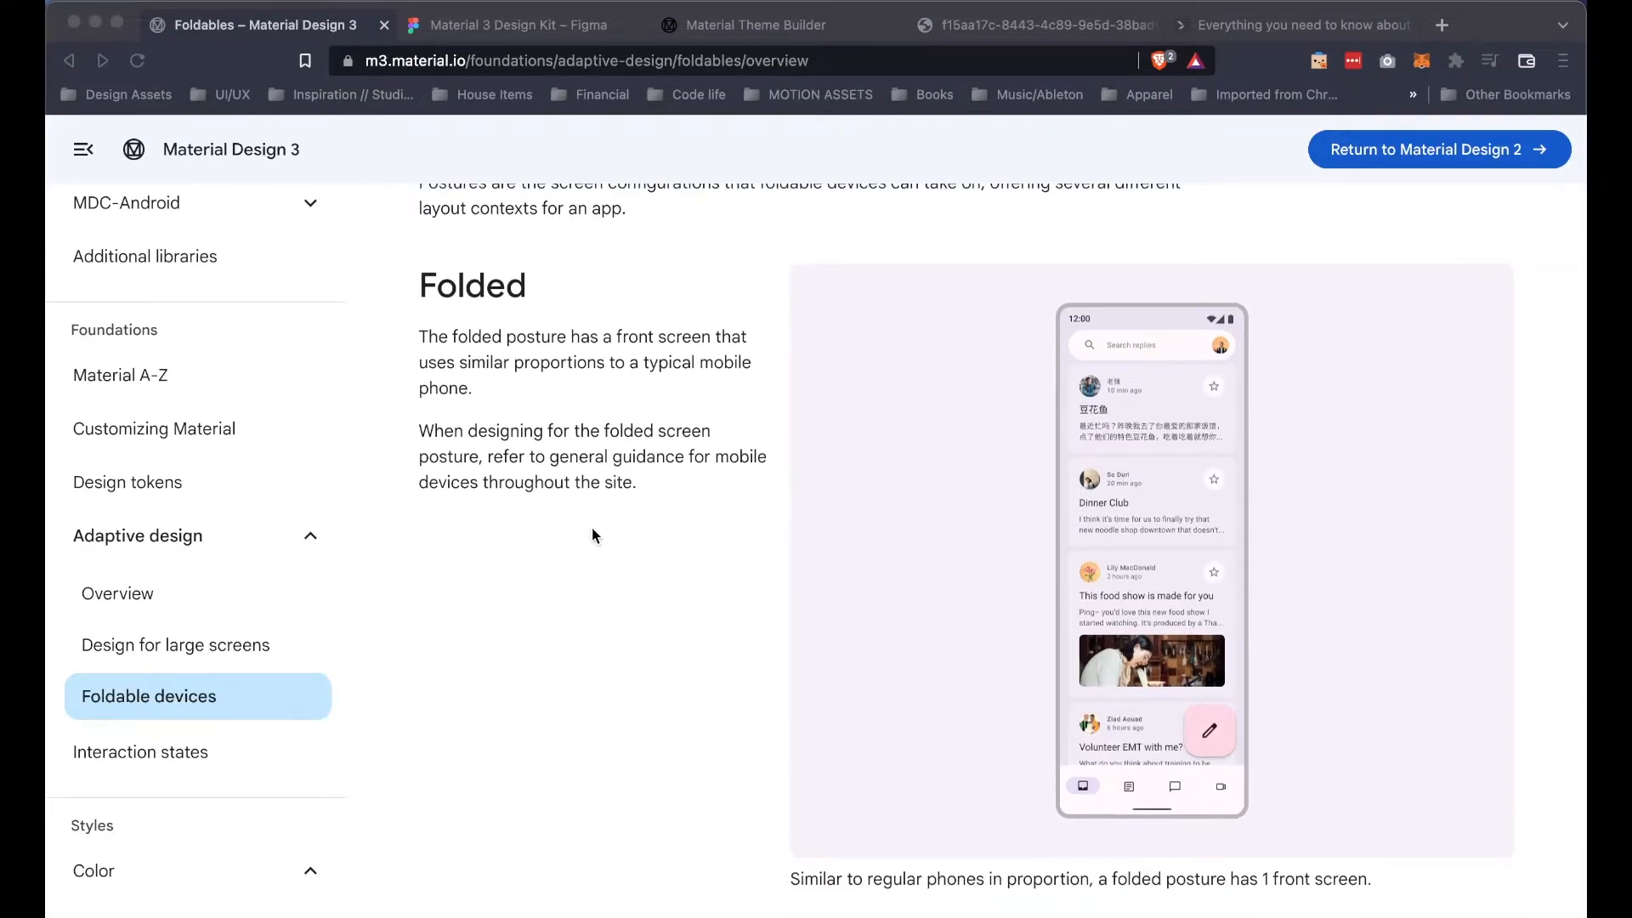
{"action": "mouse_move", "coordinate": [1281, 818]}
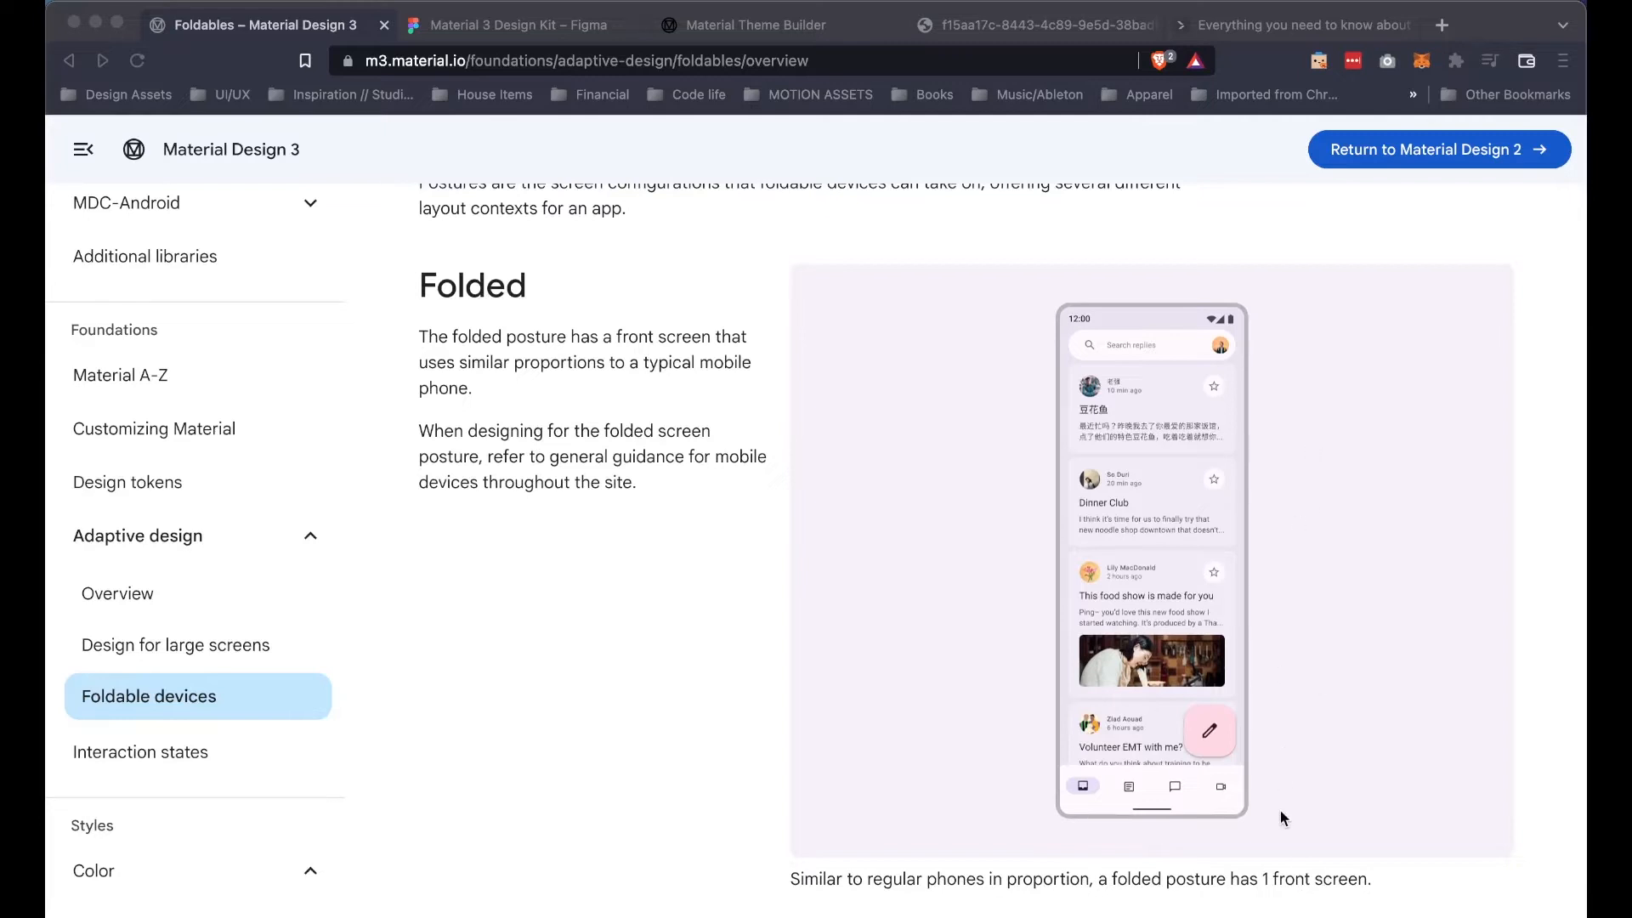
{"action": "scroll", "scroll_direction": "down", "scroll_amount": 3}
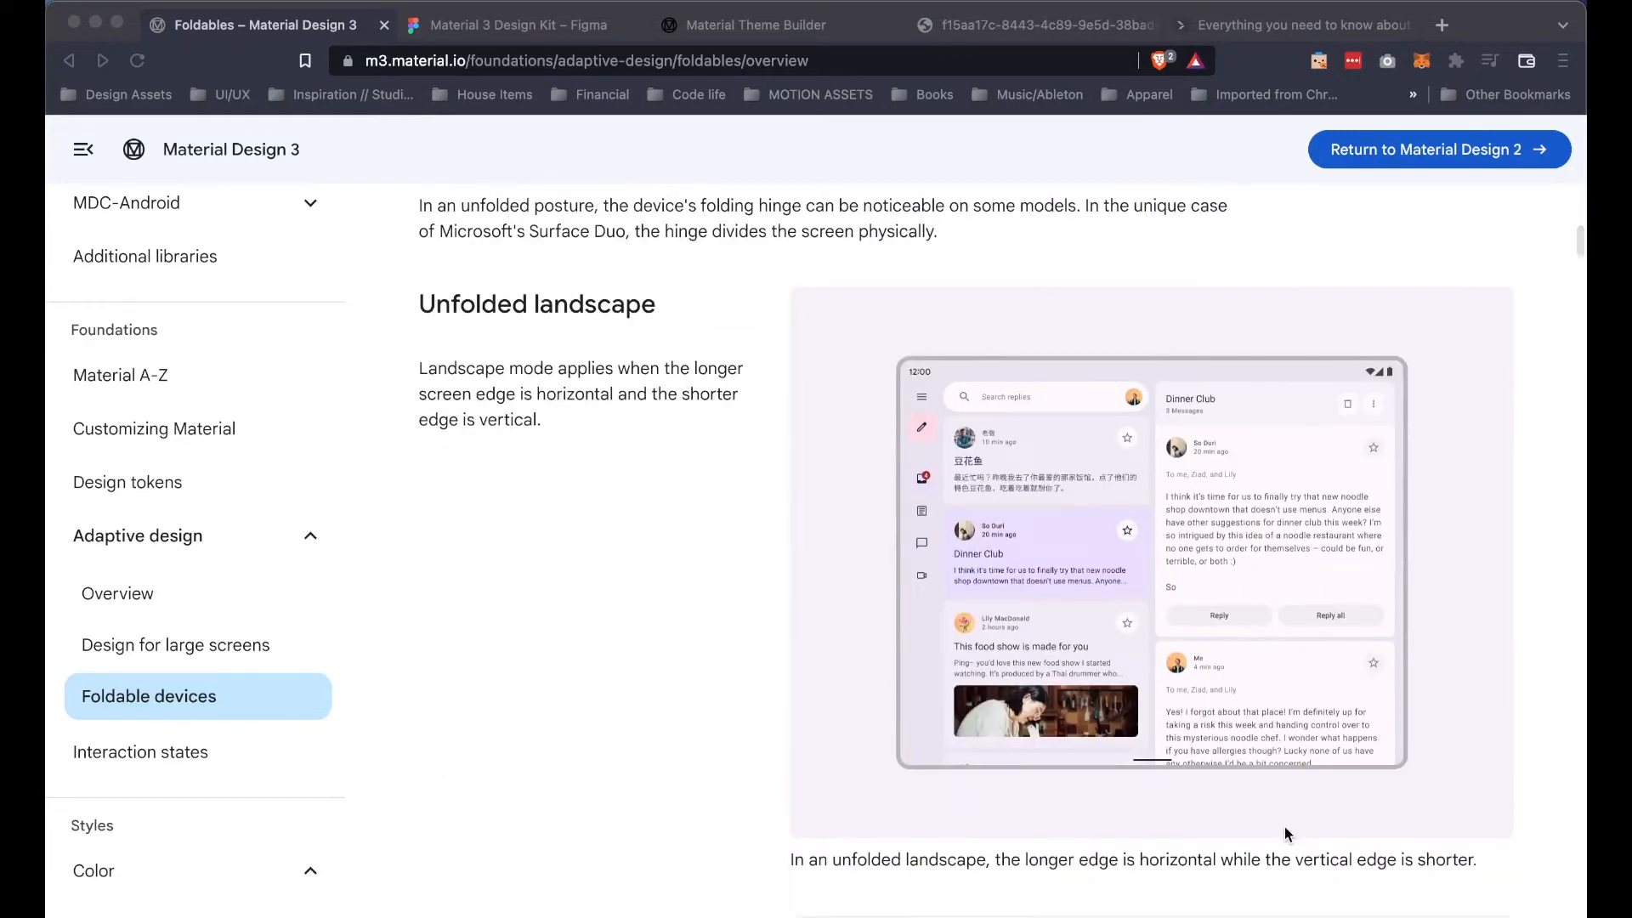
{"action": "mouse_move", "coordinate": [854, 723]}
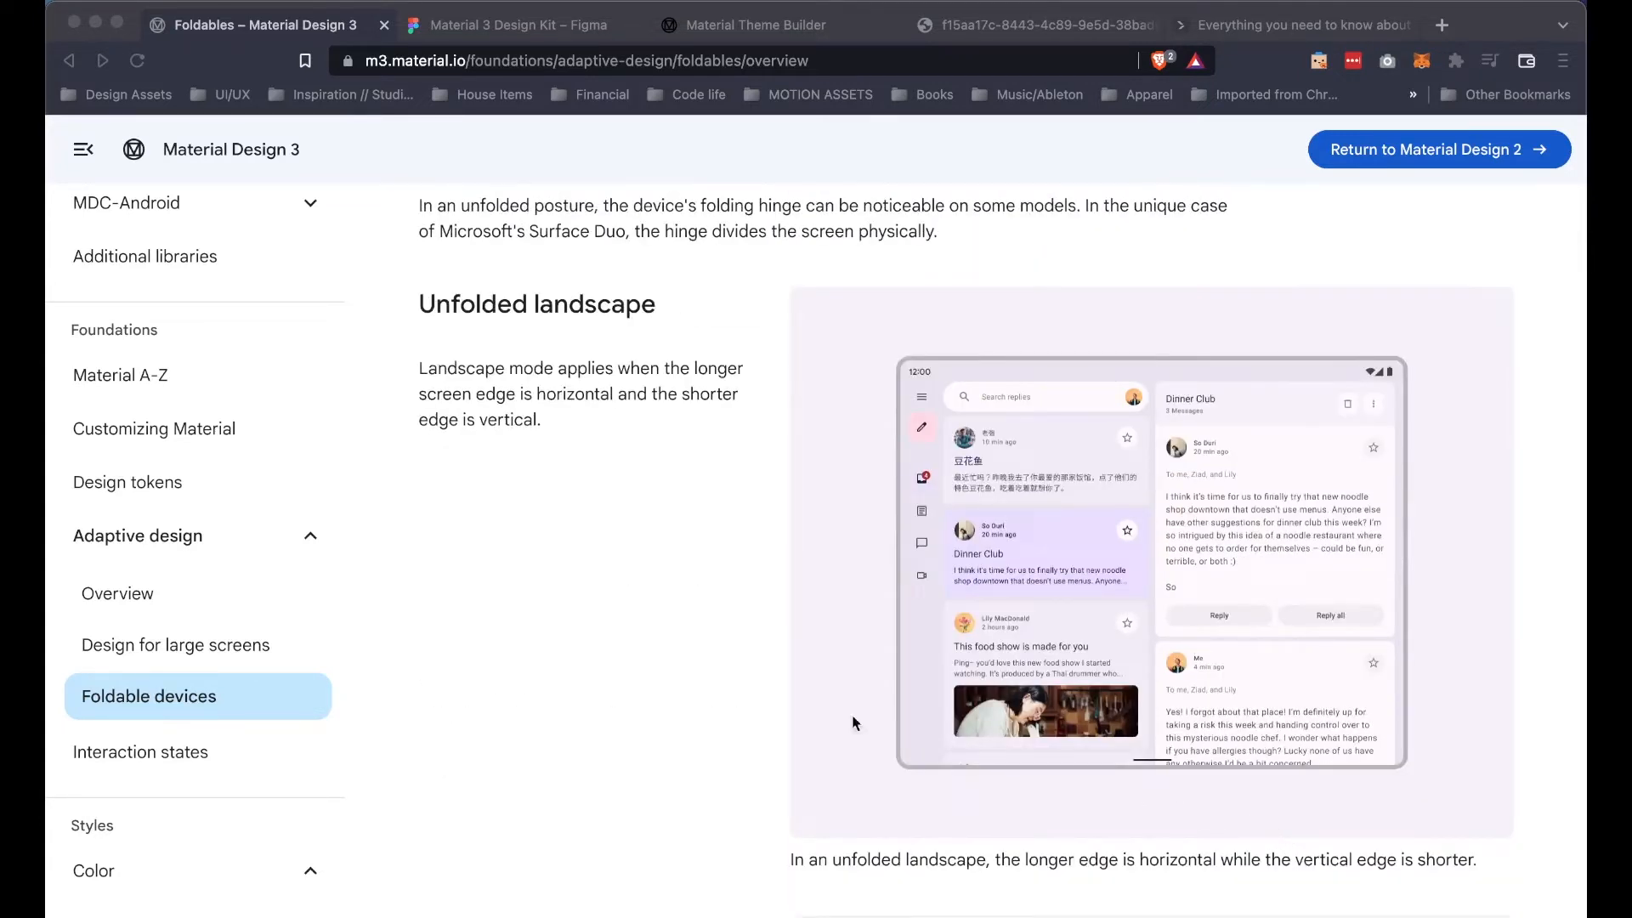
{"action": "mouse_move", "coordinate": [453, 312]}
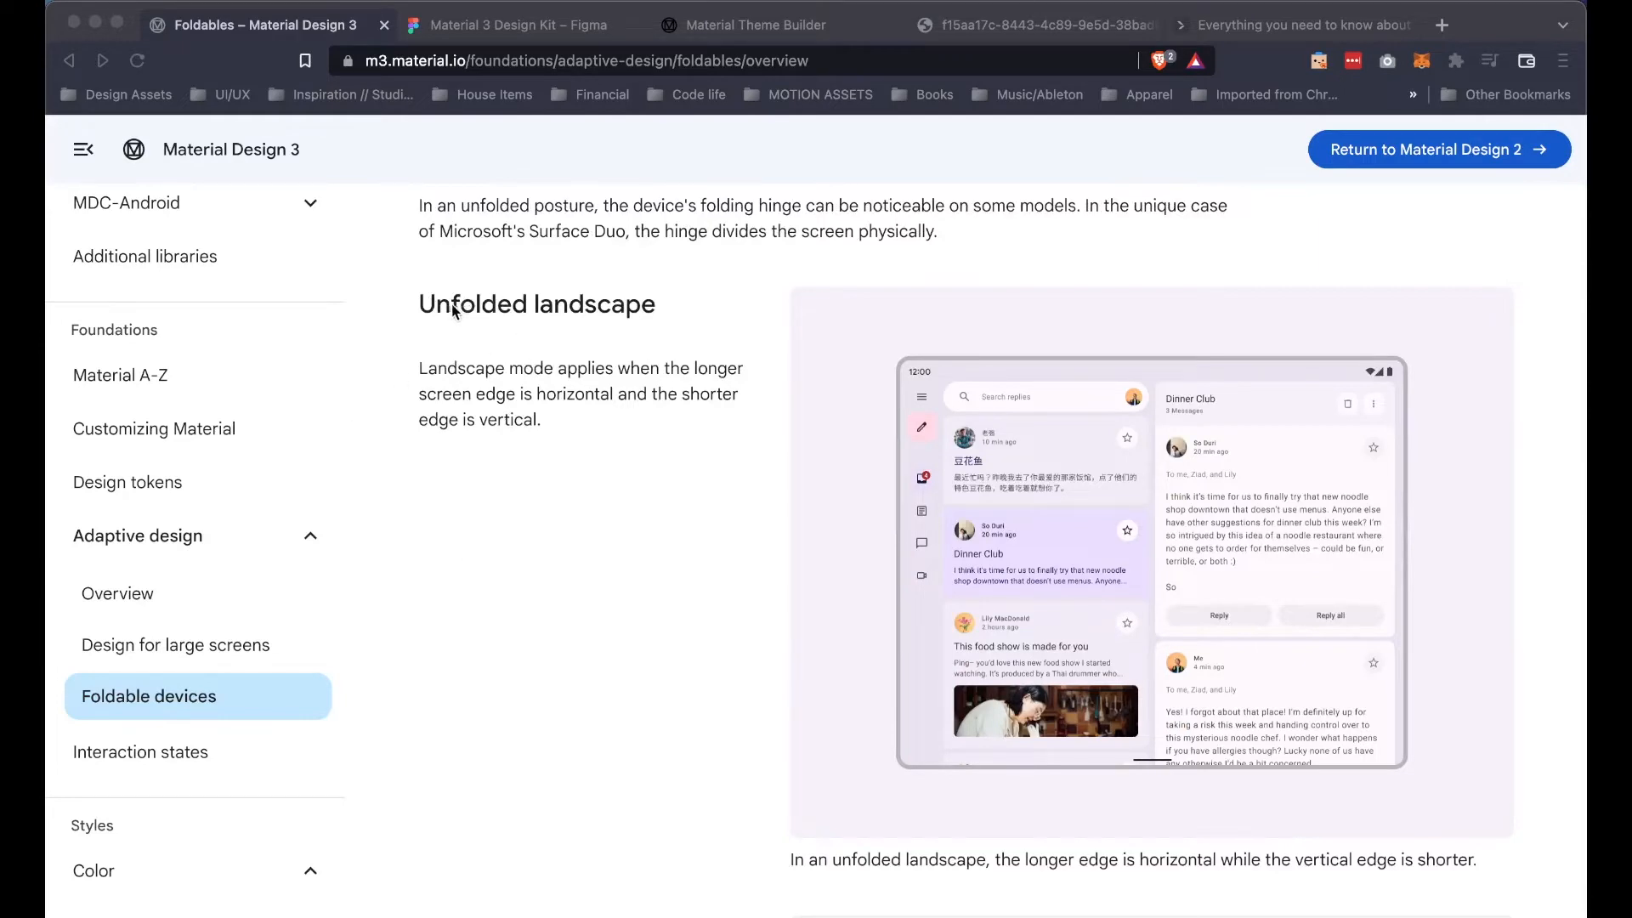
{"action": "mouse_move", "coordinate": [978, 539]}
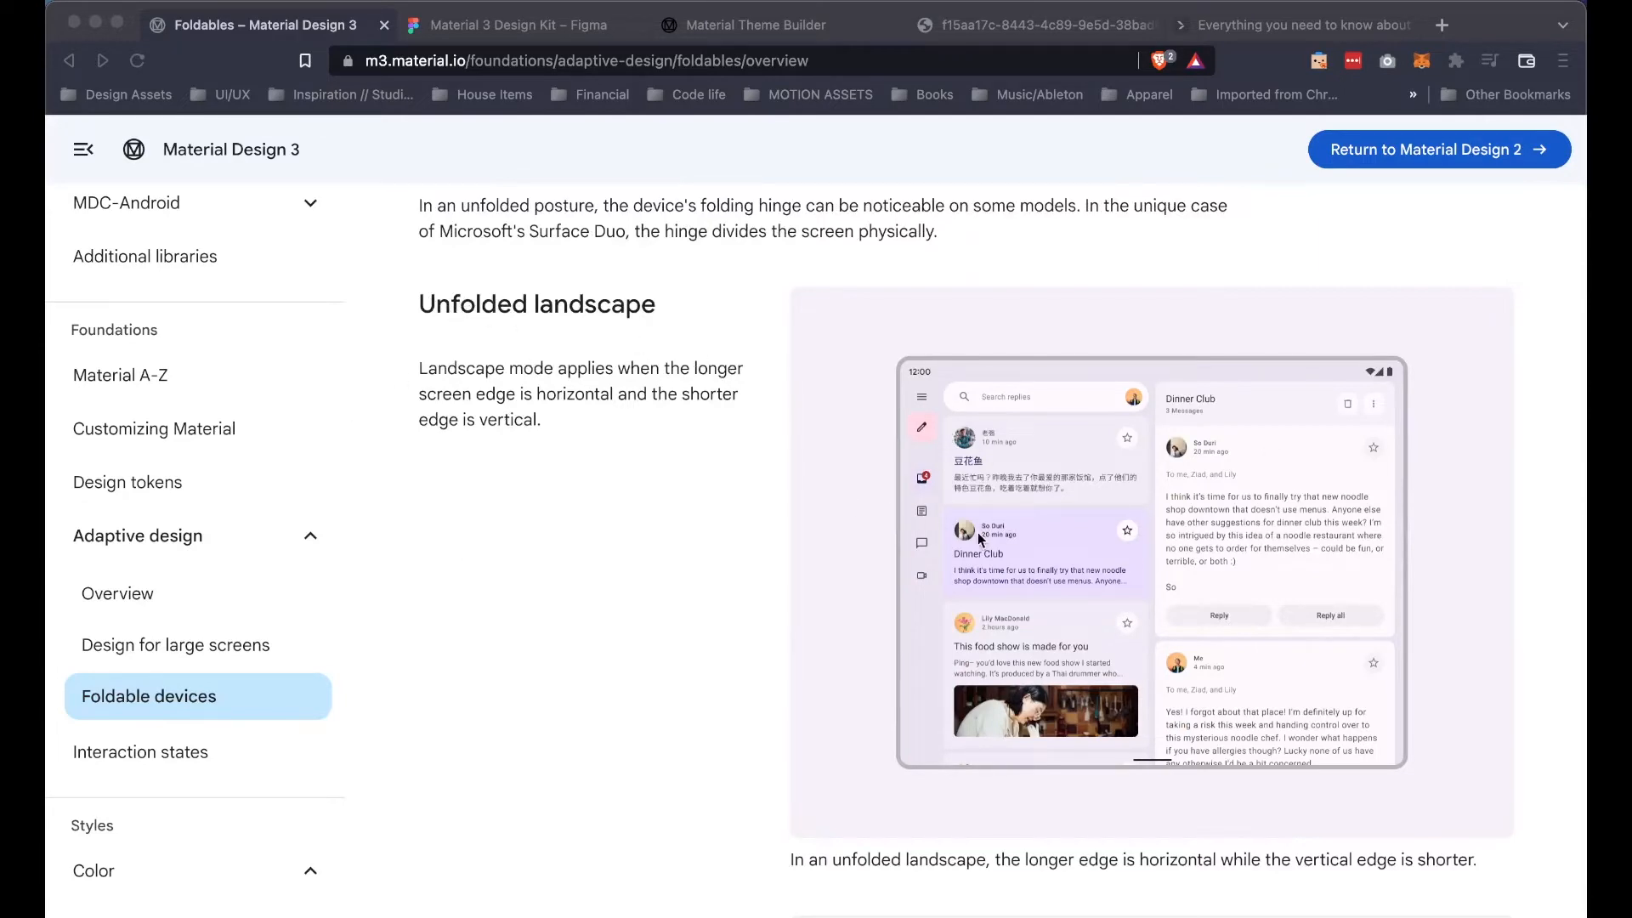
{"action": "scroll", "scroll_direction": "down", "scroll_amount": 3}
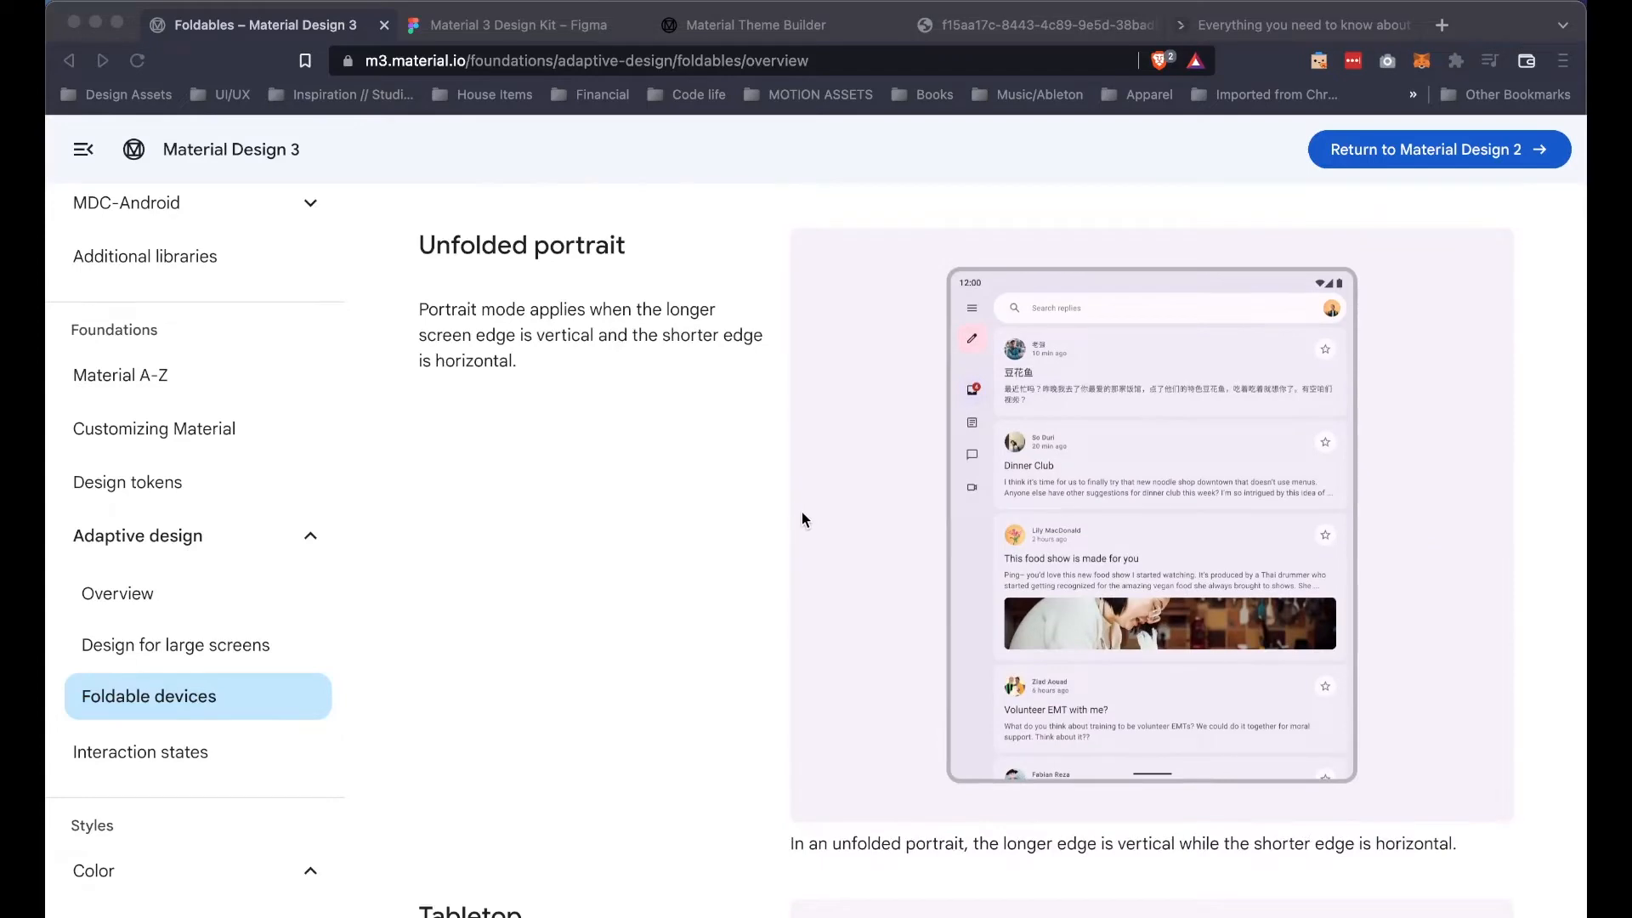
{"action": "scroll", "scroll_direction": "down", "scroll_amount": 3}
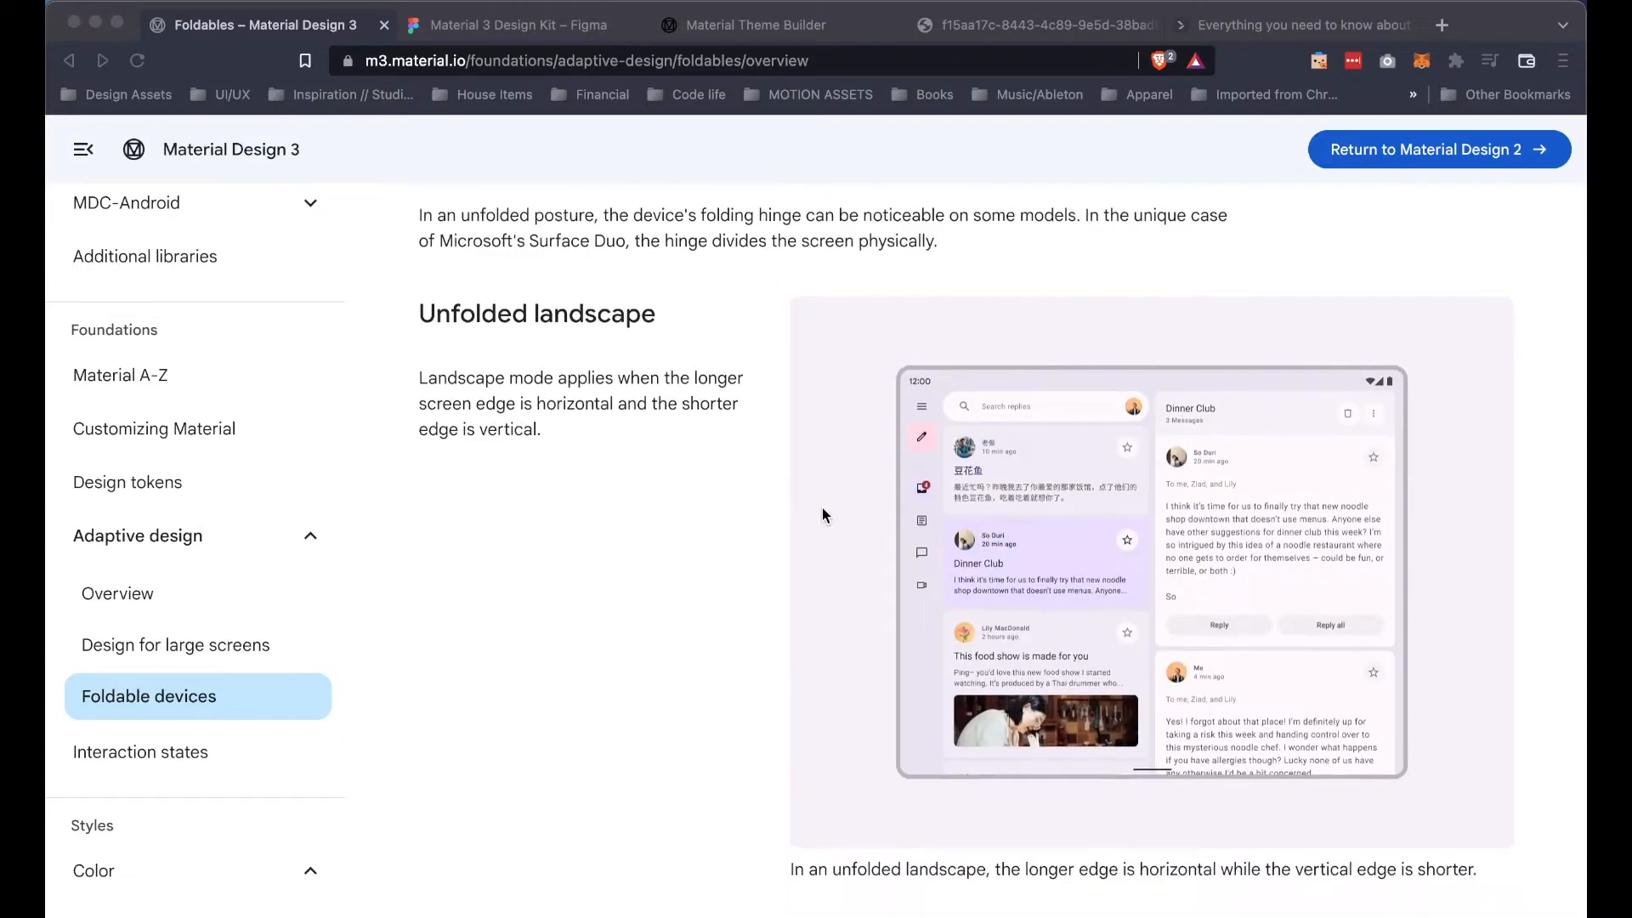
{"action": "scroll", "scroll_direction": "down", "scroll_amount": 3}
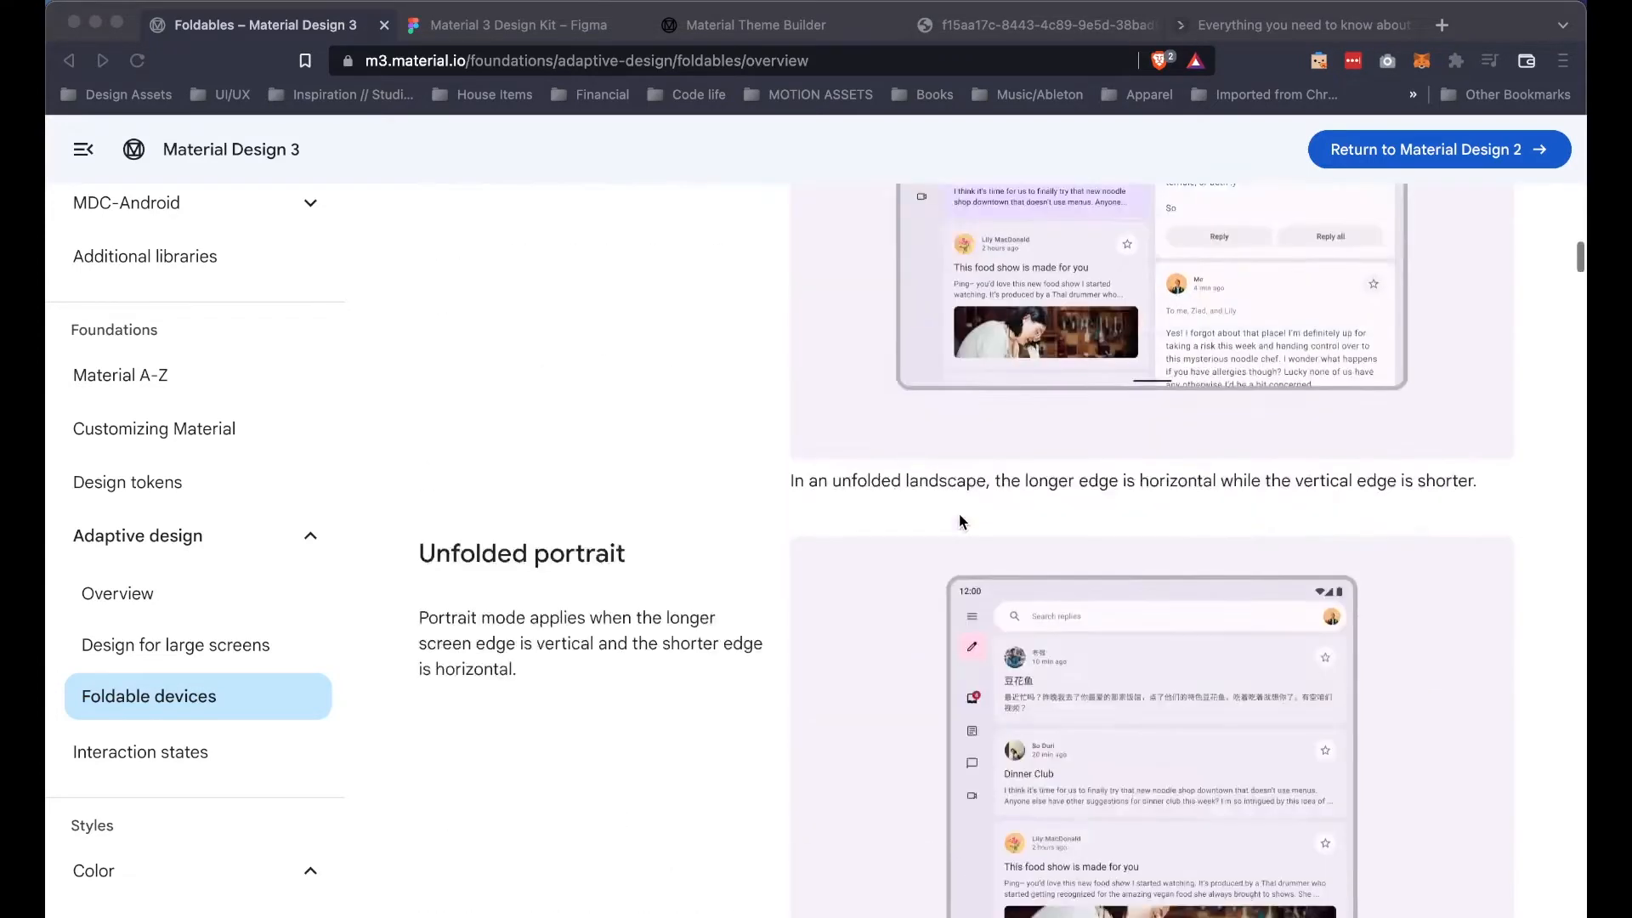
{"action": "scroll", "scroll_direction": "down", "scroll_amount": 3}
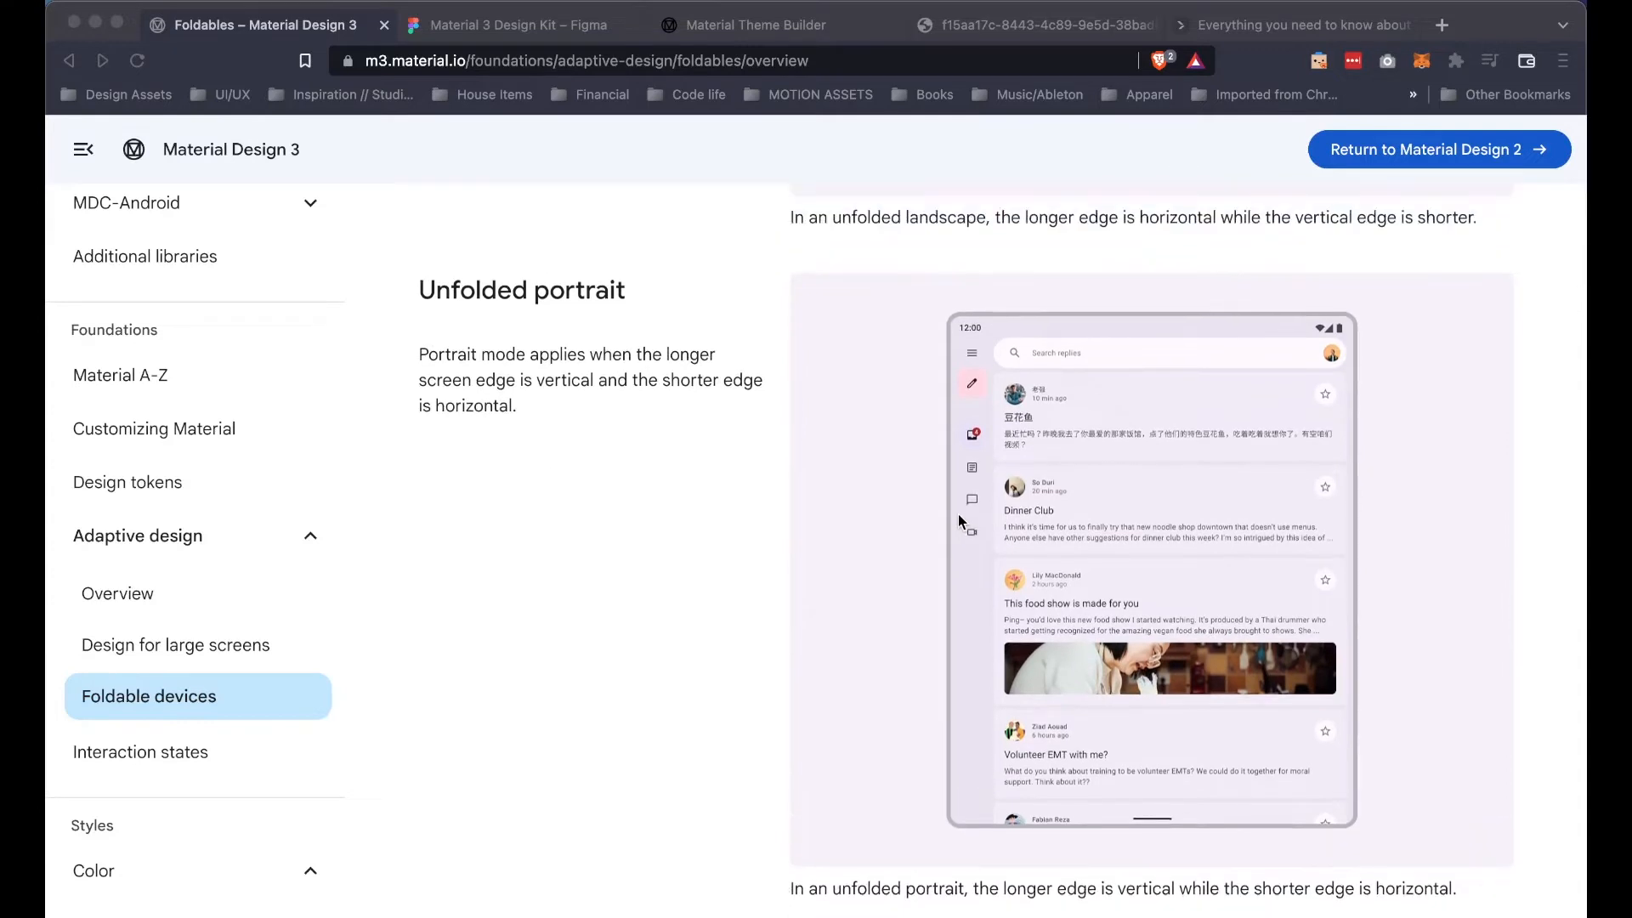
{"action": "scroll", "scroll_direction": "down", "scroll_amount": 3}
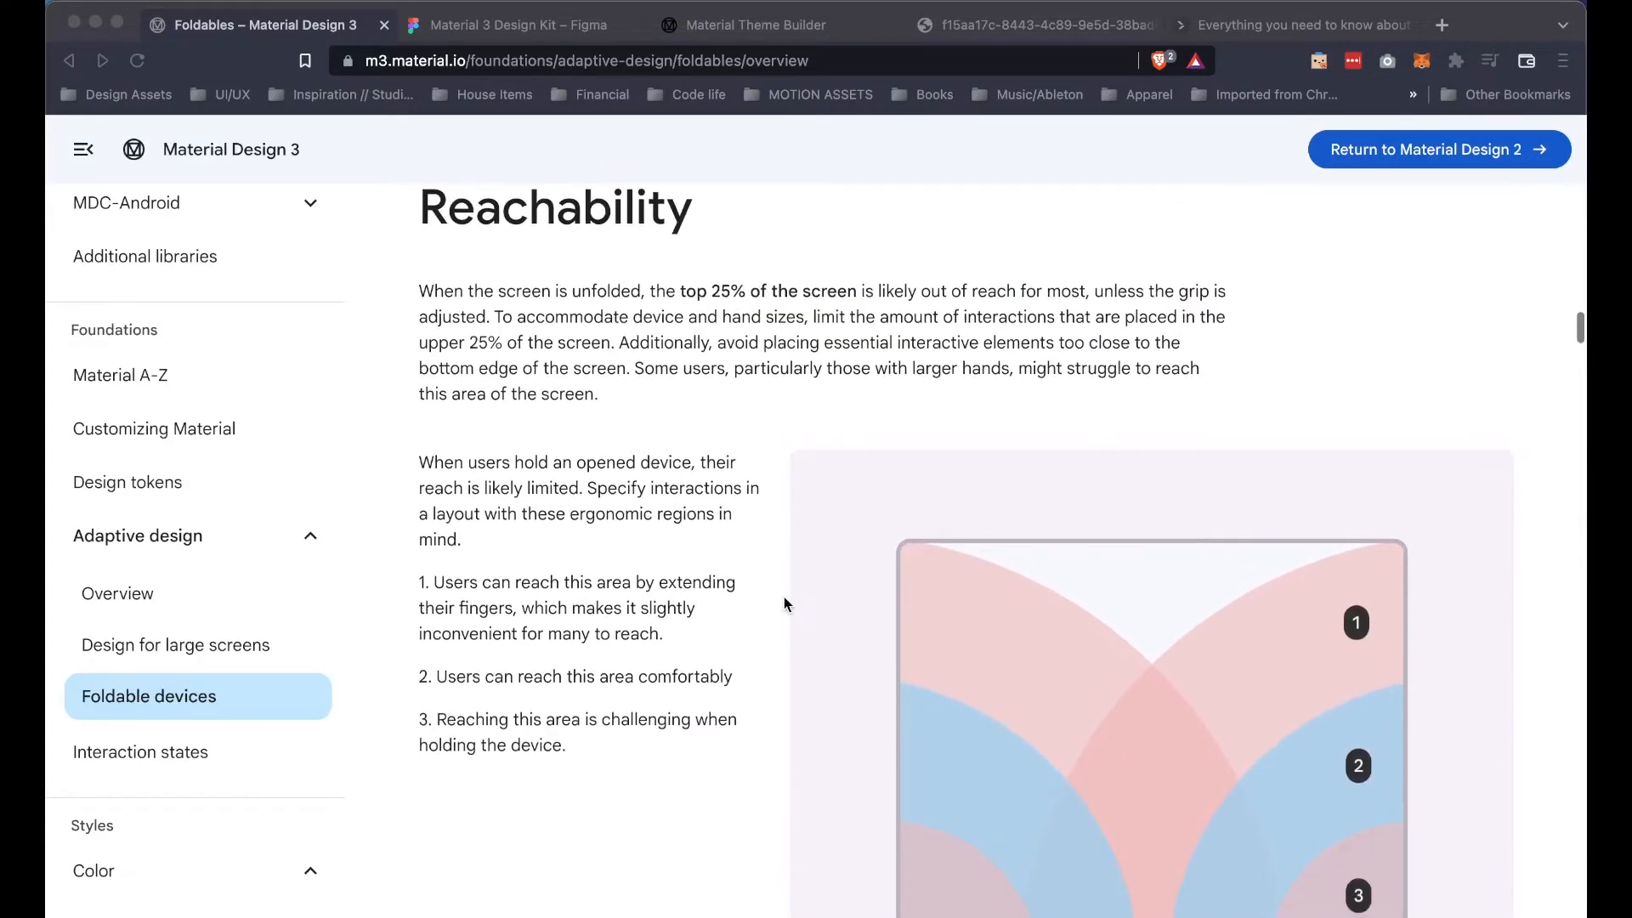
Step: Scroll through the foldable Reachability zones and Center hinge guidance
{"action": "scroll", "scroll_direction": "down", "scroll_amount": 3}
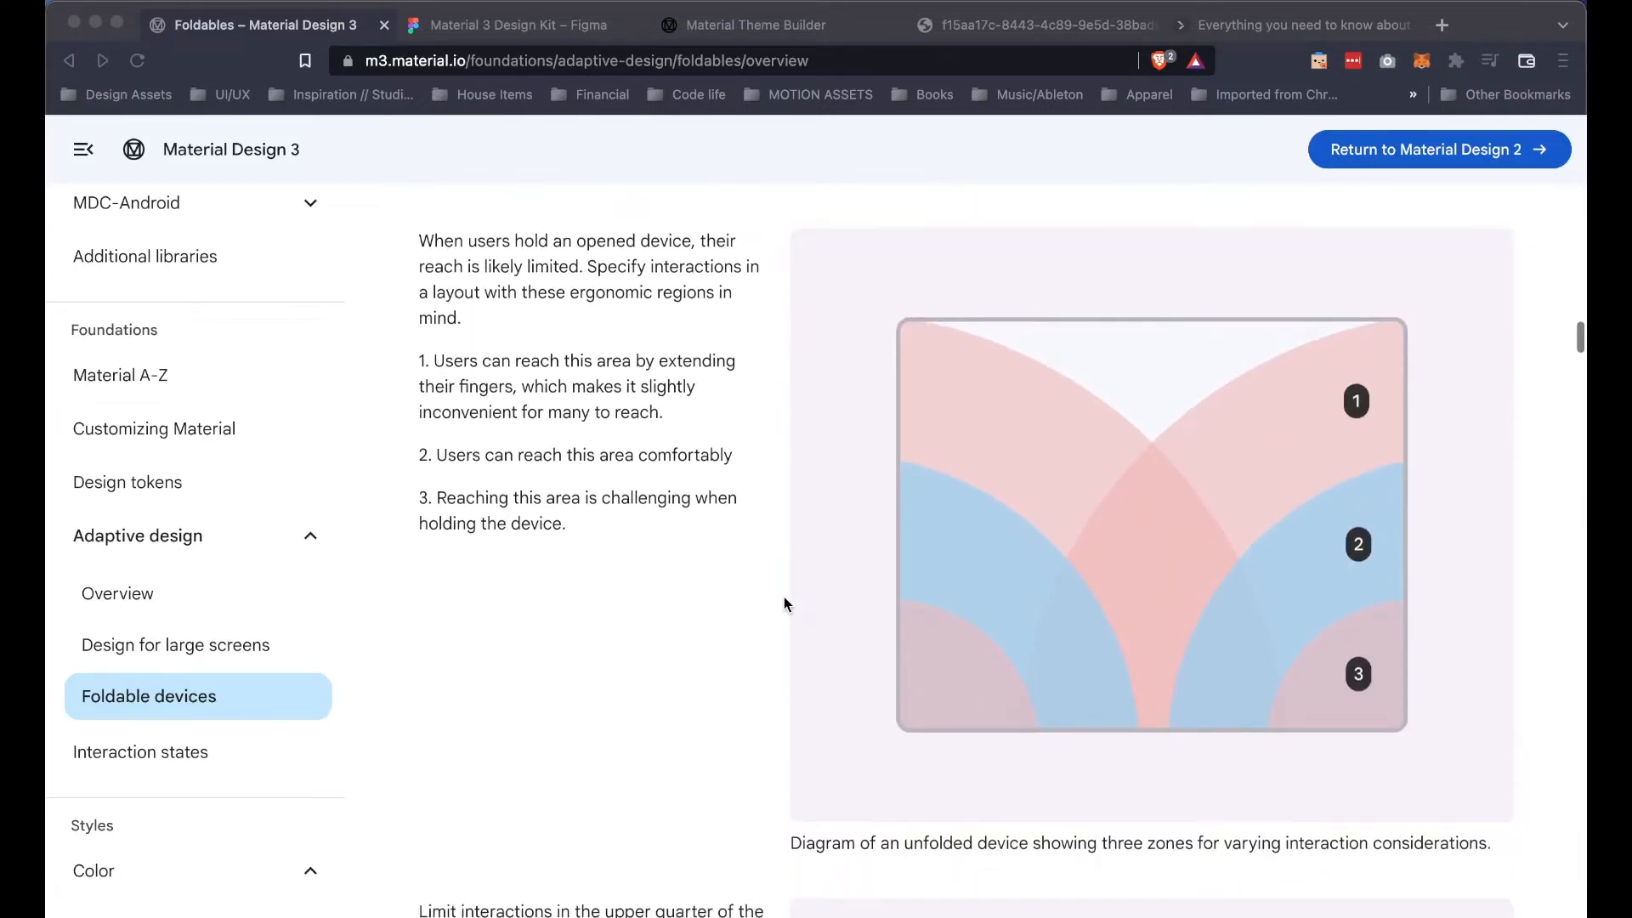
{"action": "scroll", "scroll_direction": "down", "scroll_amount": 3}
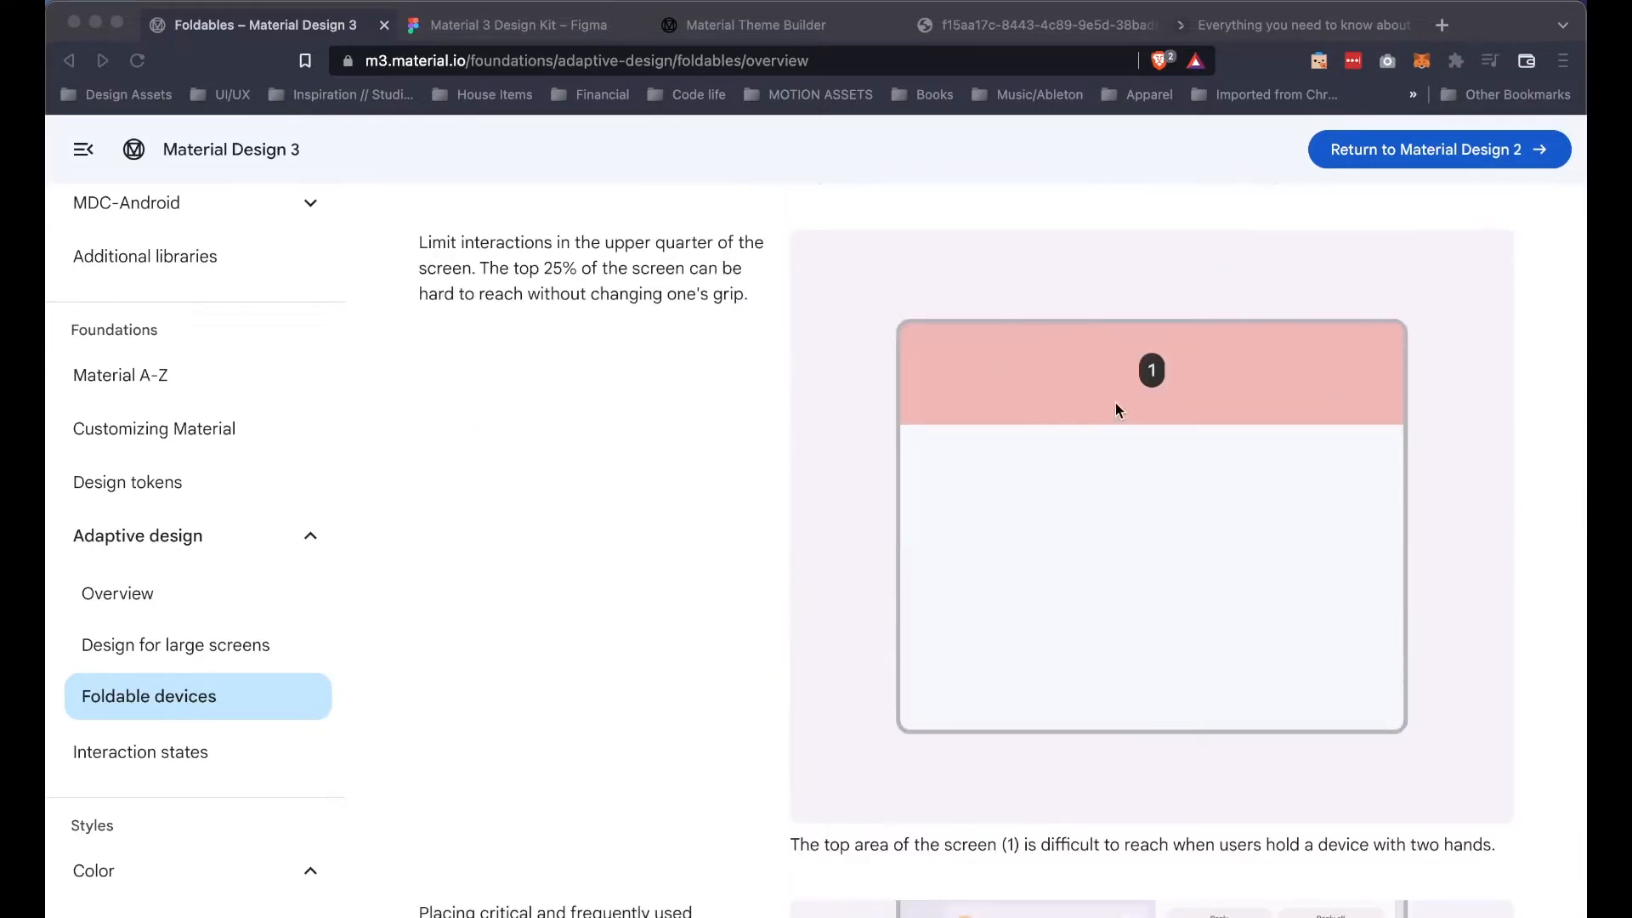
{"action": "mouse_move", "coordinate": [1176, 425]}
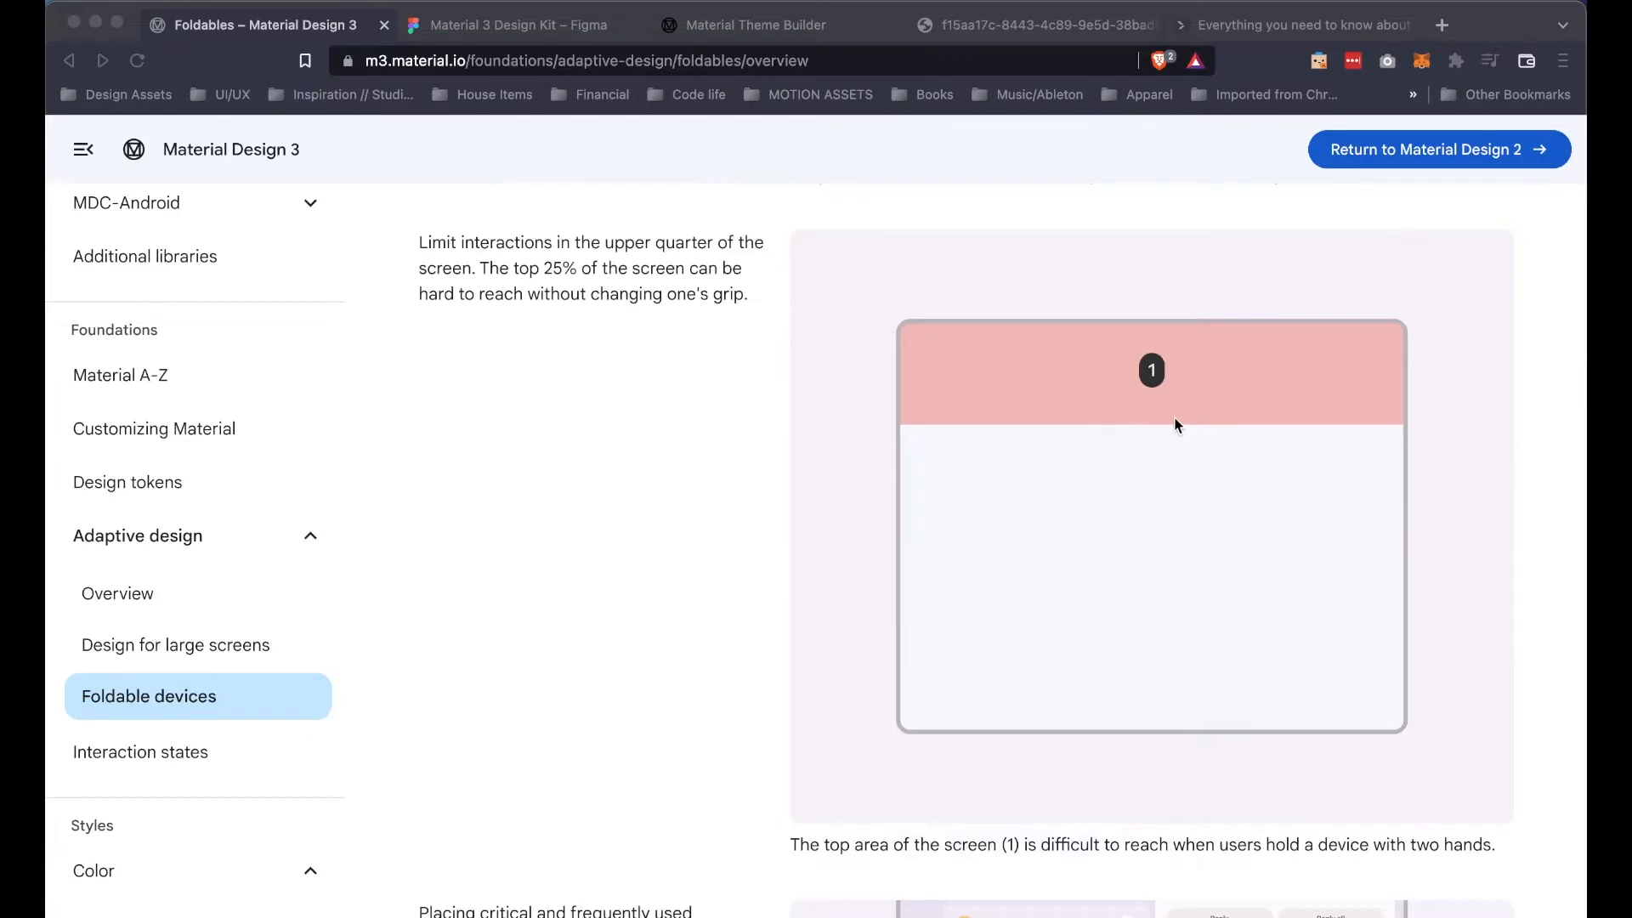
{"action": "scroll", "scroll_direction": "down", "scroll_amount": 3}
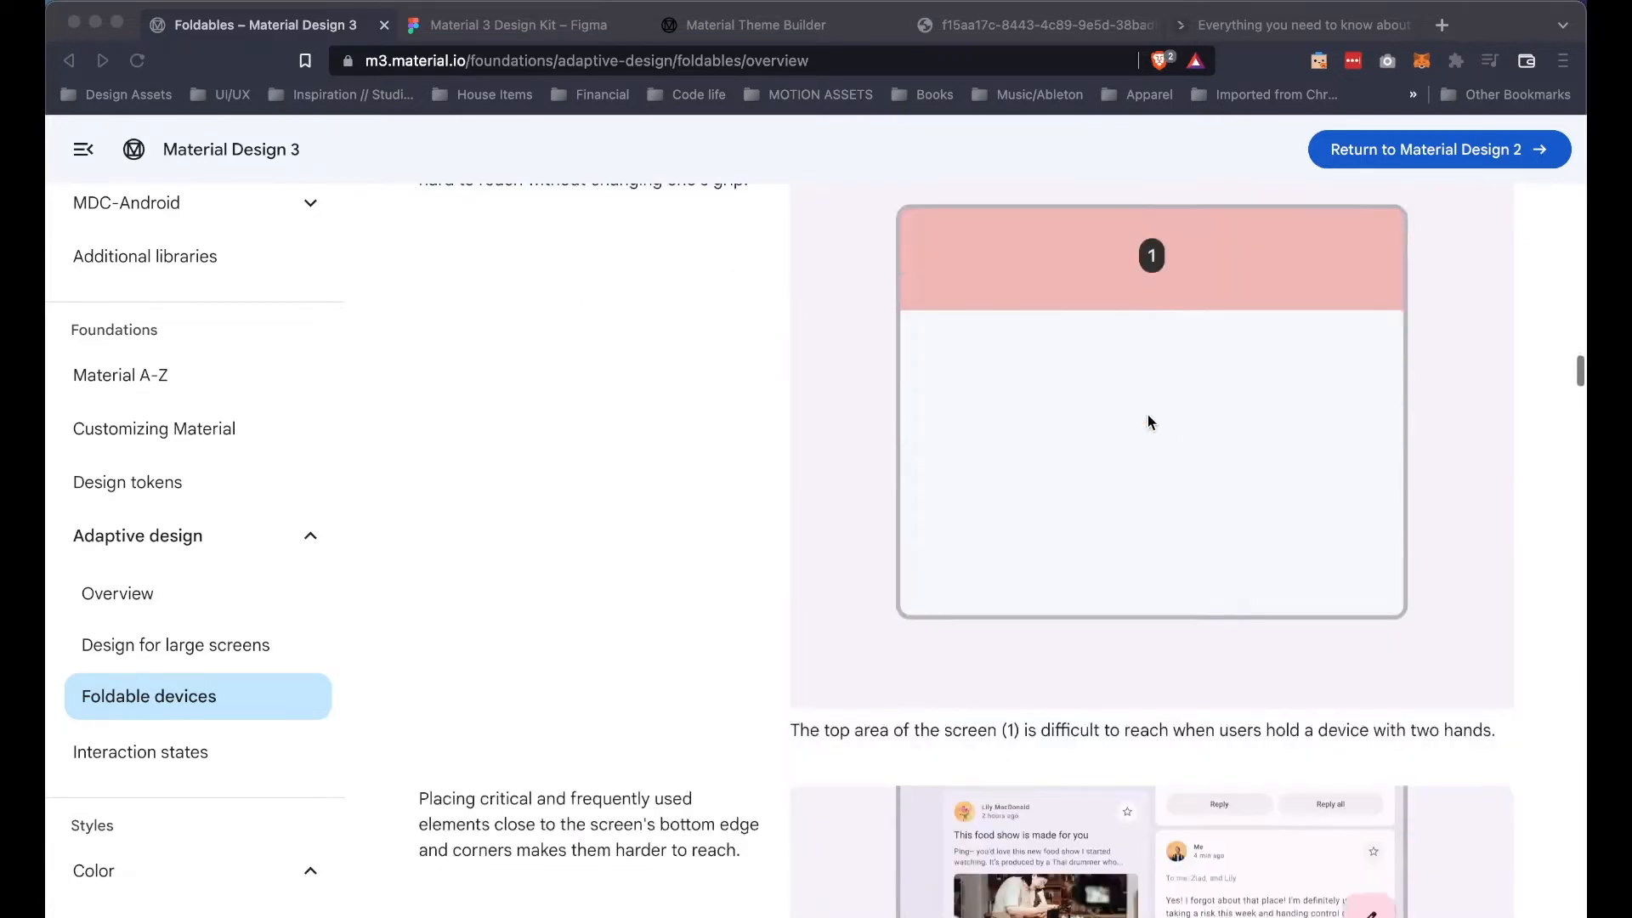
{"action": "scroll", "scroll_direction": "down", "scroll_amount": 3}
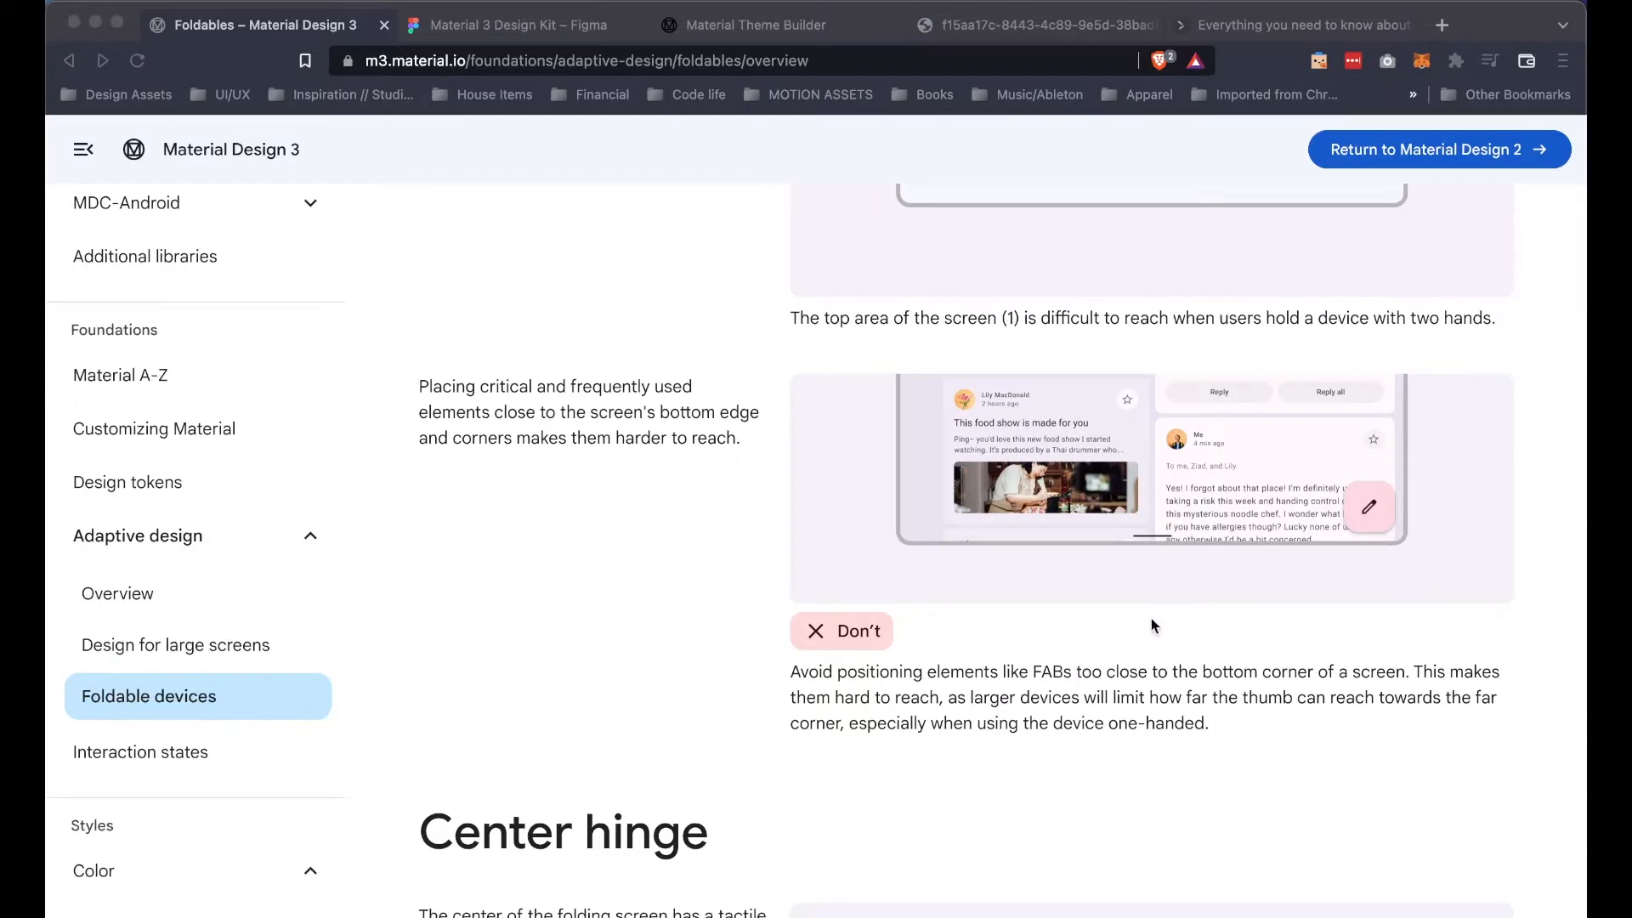
{"action": "scroll", "scroll_direction": "down", "scroll_amount": 3}
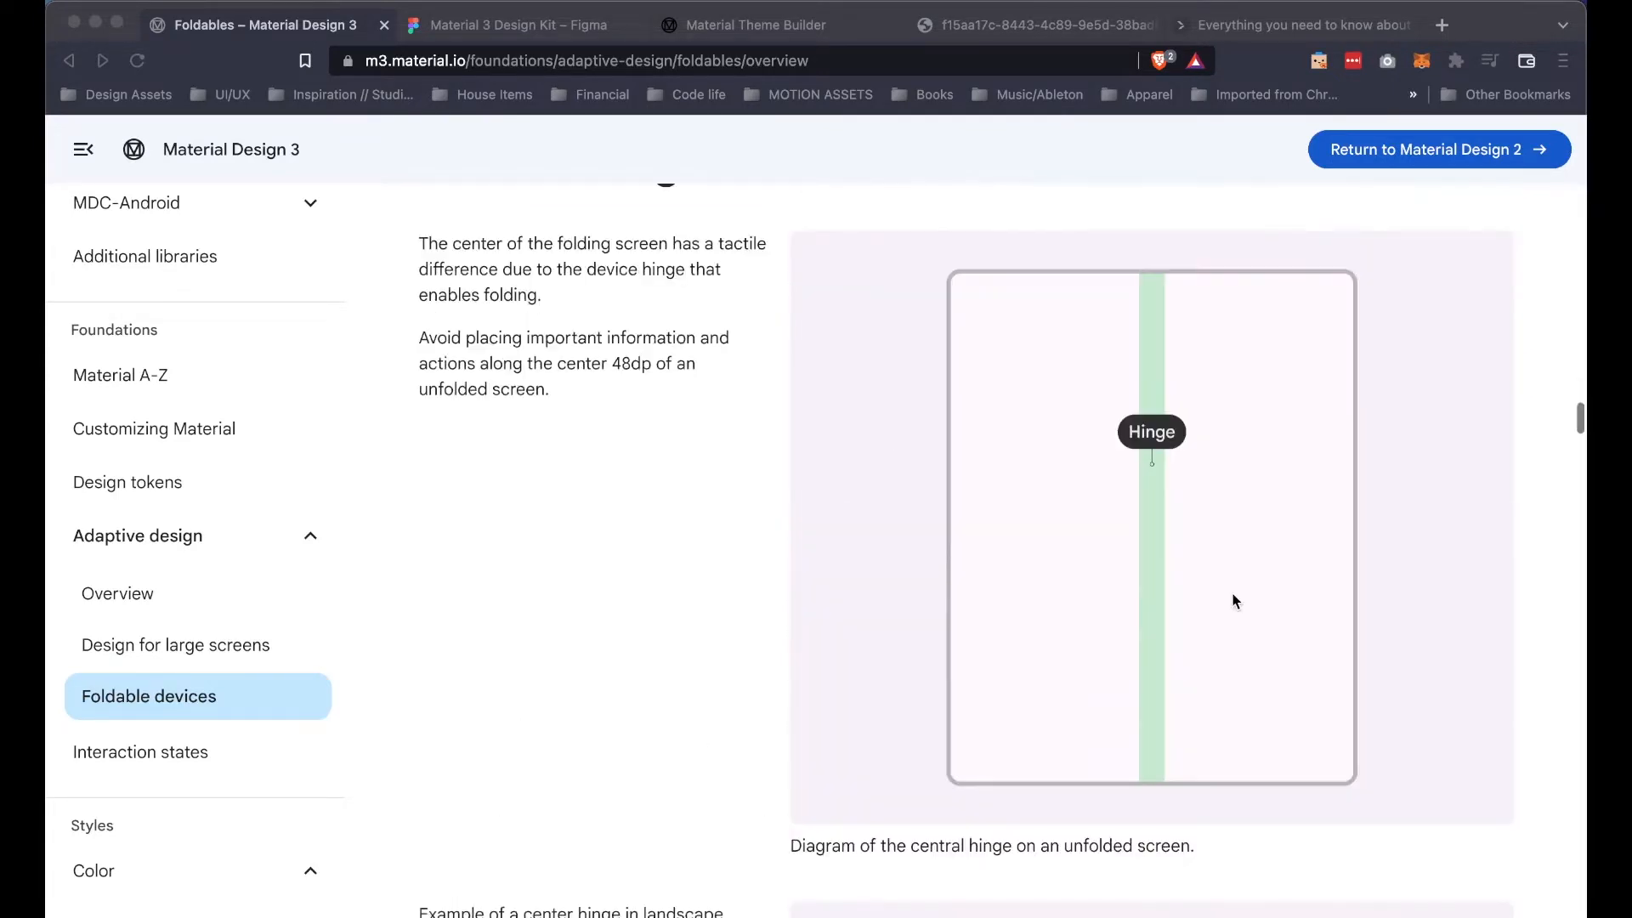
{"action": "scroll", "scroll_direction": "up", "scroll_amount": 3}
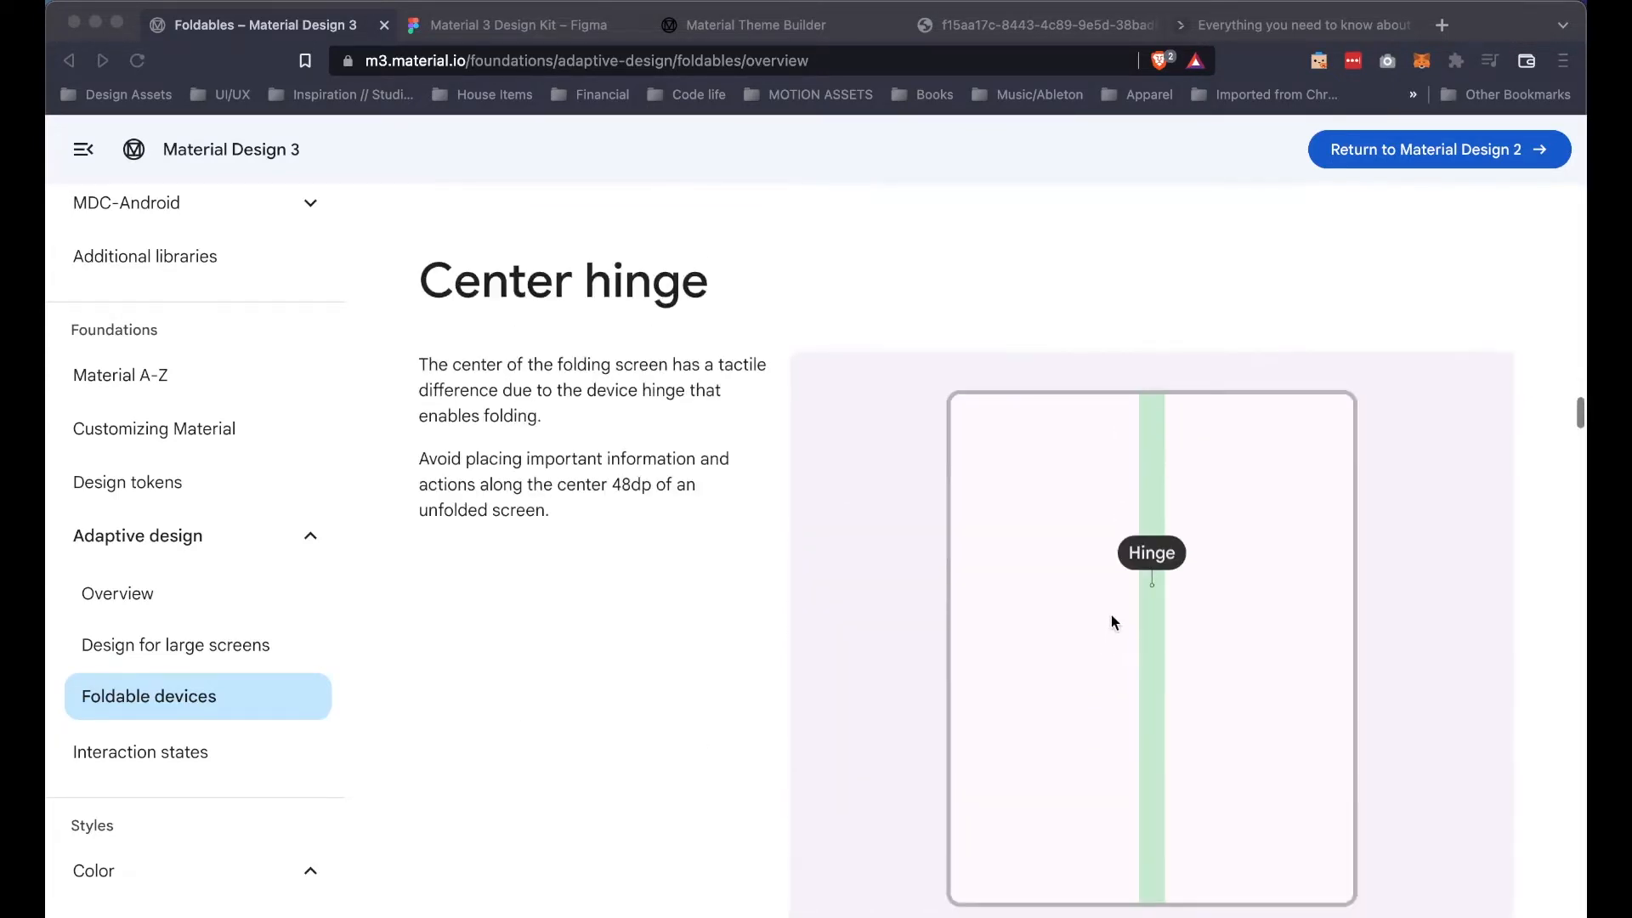
Step: Continue to the 'Avoid placing key actions along the center hinge' dialog examples
{"action": "scroll", "scroll_direction": "down", "scroll_amount": 3}
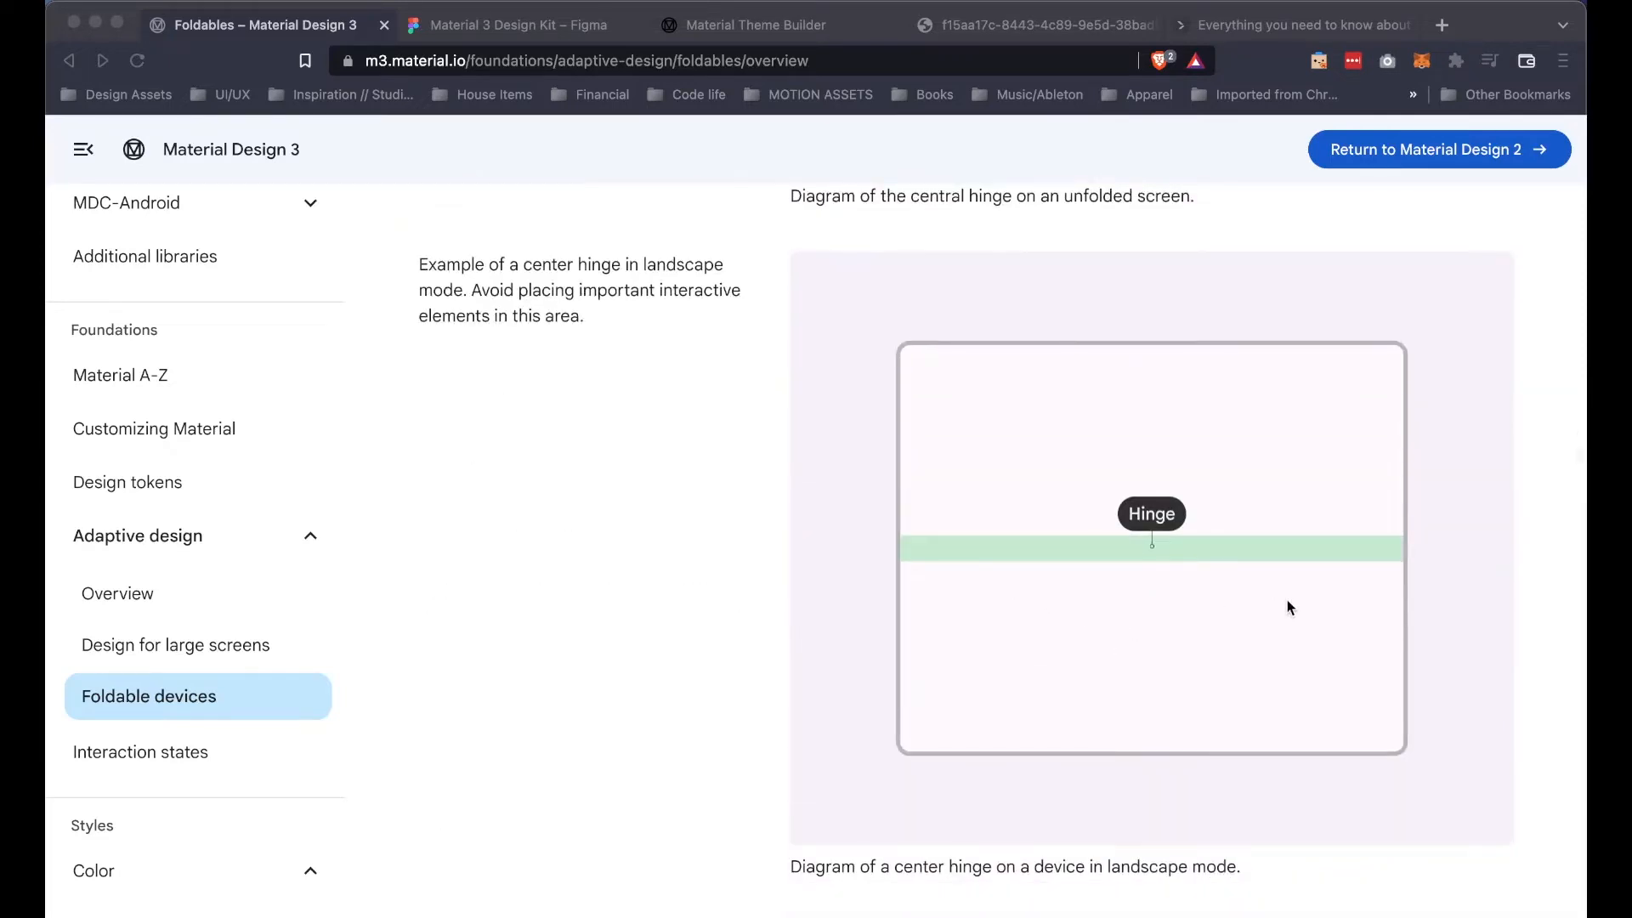
{"action": "scroll", "scroll_direction": "down", "scroll_amount": 3}
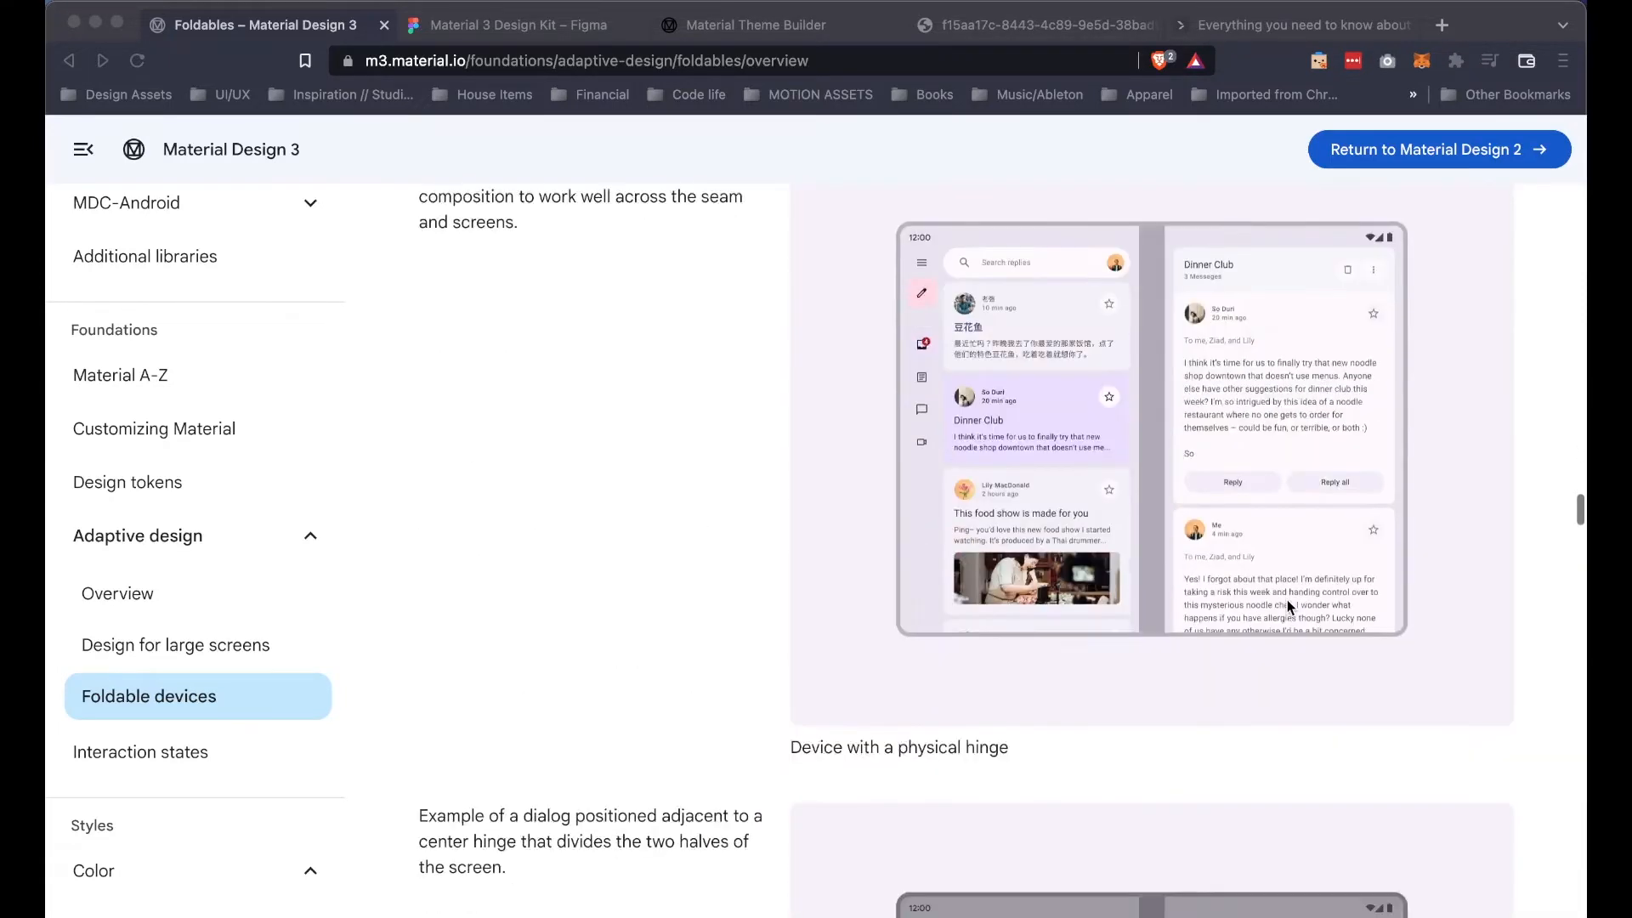
{"action": "scroll", "scroll_direction": "down", "scroll_amount": 3}
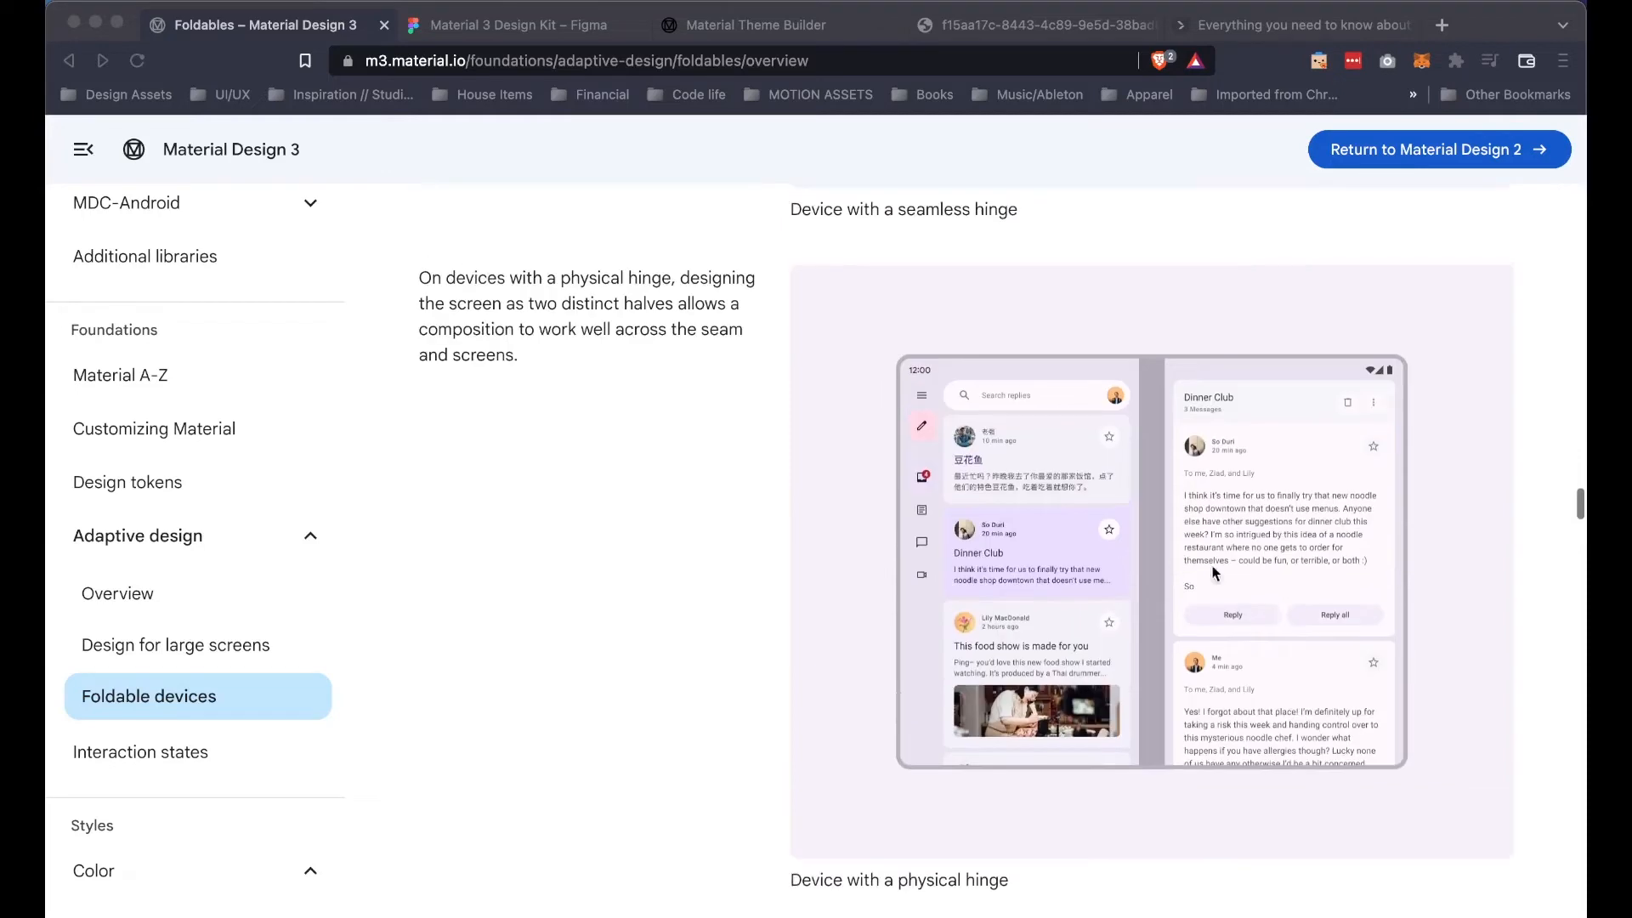
{"action": "scroll", "scroll_direction": "down", "scroll_amount": 3}
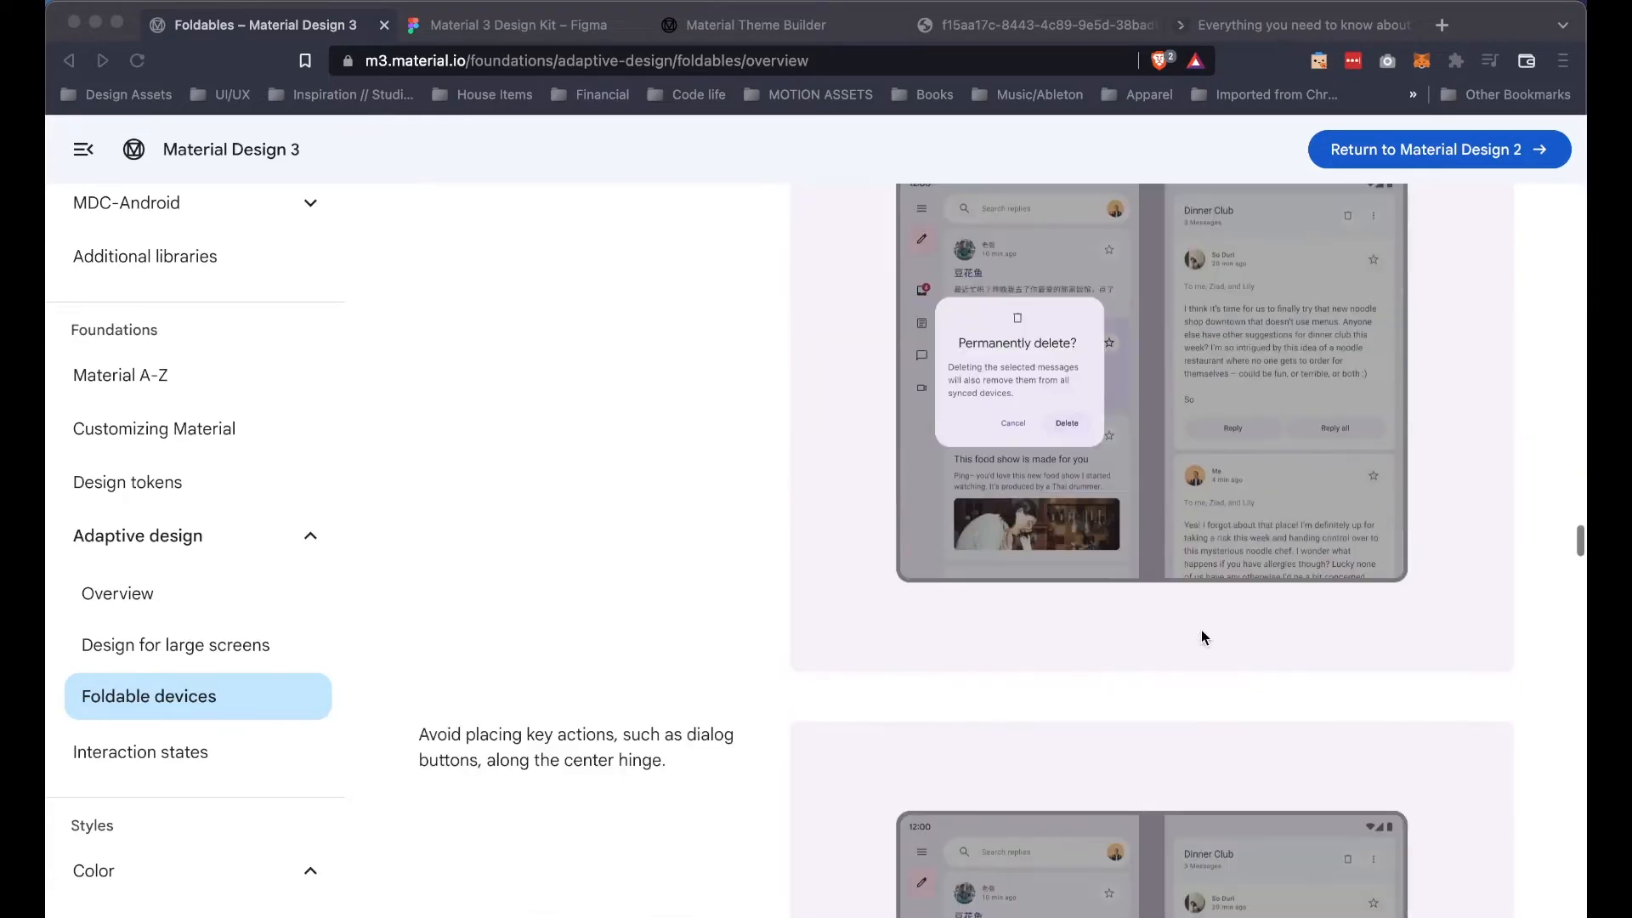
{"action": "scroll", "scroll_direction": "up", "scroll_amount": 3}
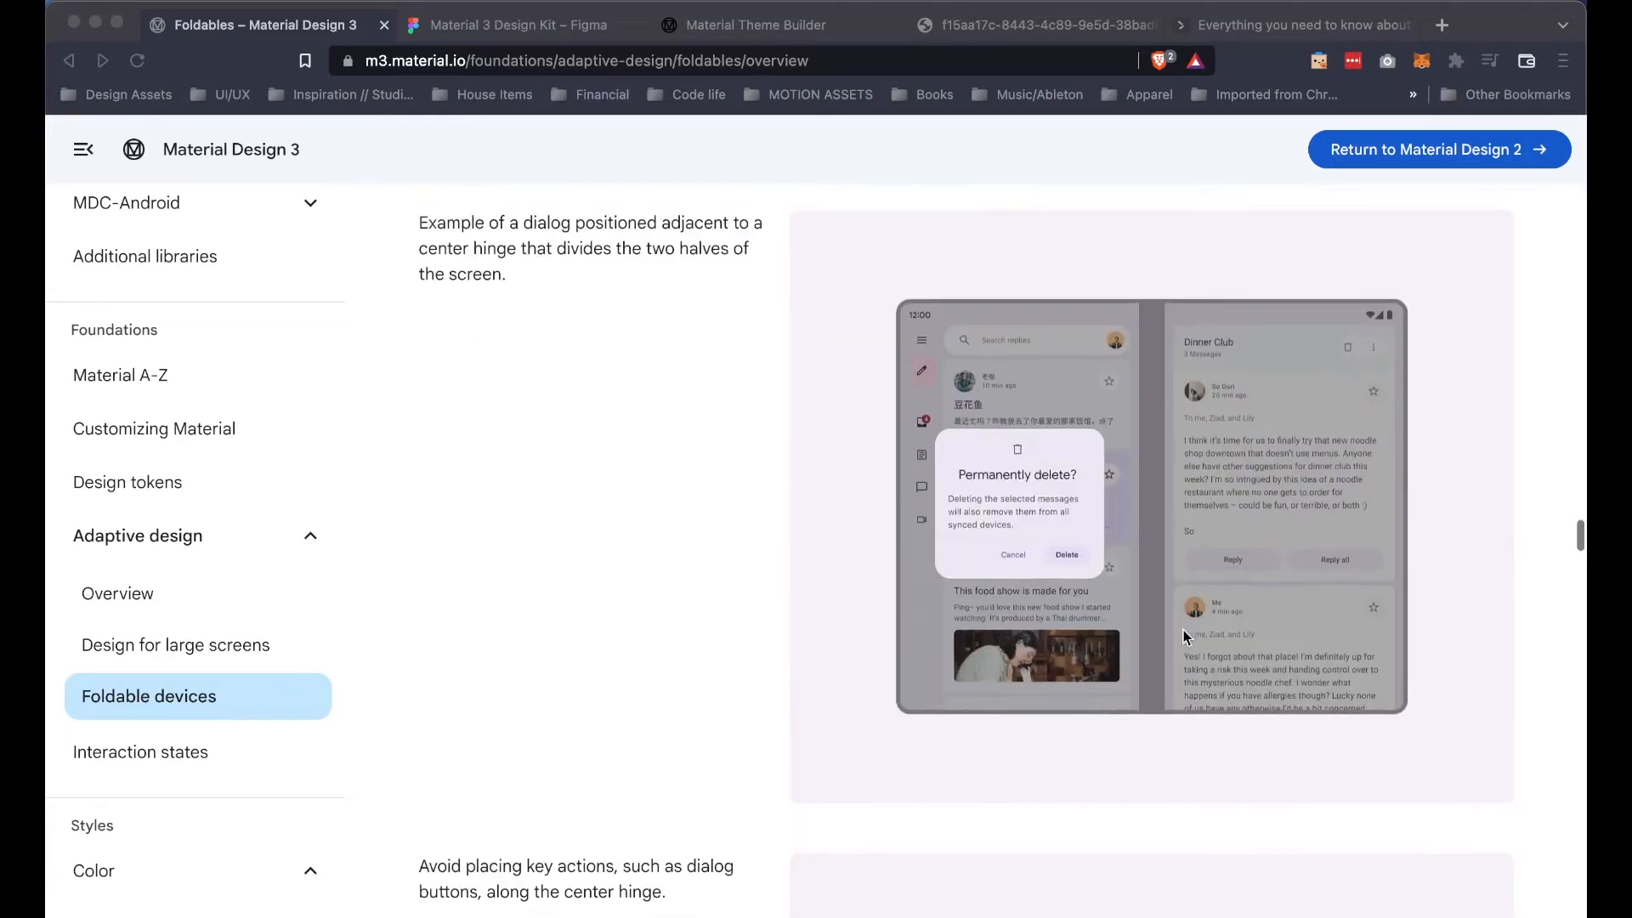
{"action": "mouse_move", "coordinate": [1249, 540]}
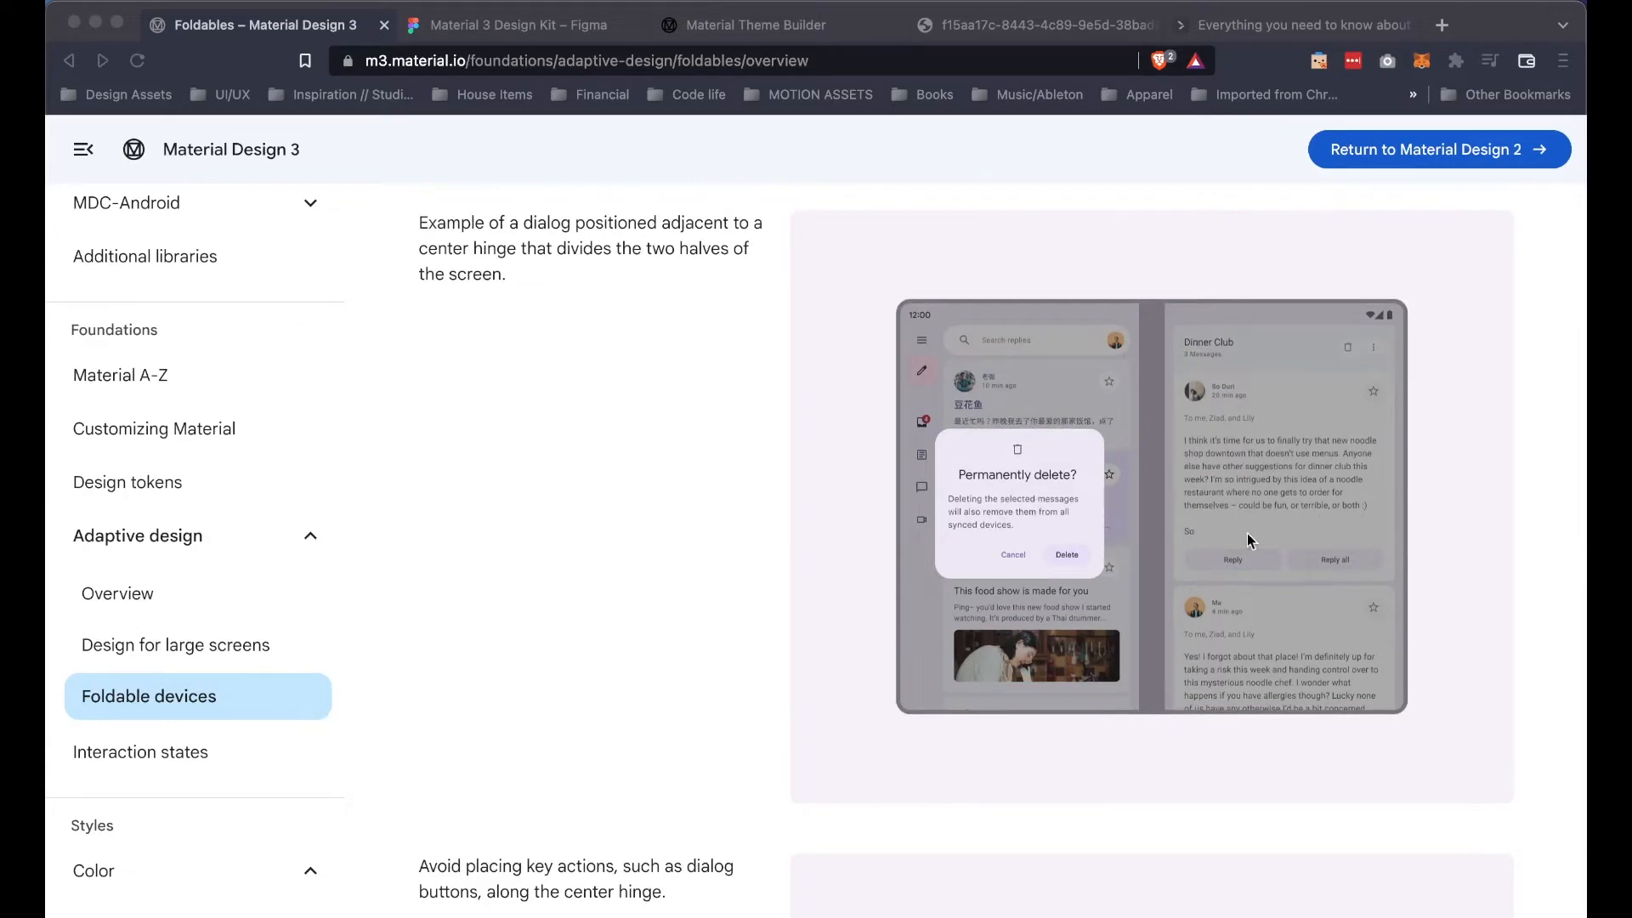
{"action": "scroll", "scroll_direction": "down", "scroll_amount": 3}
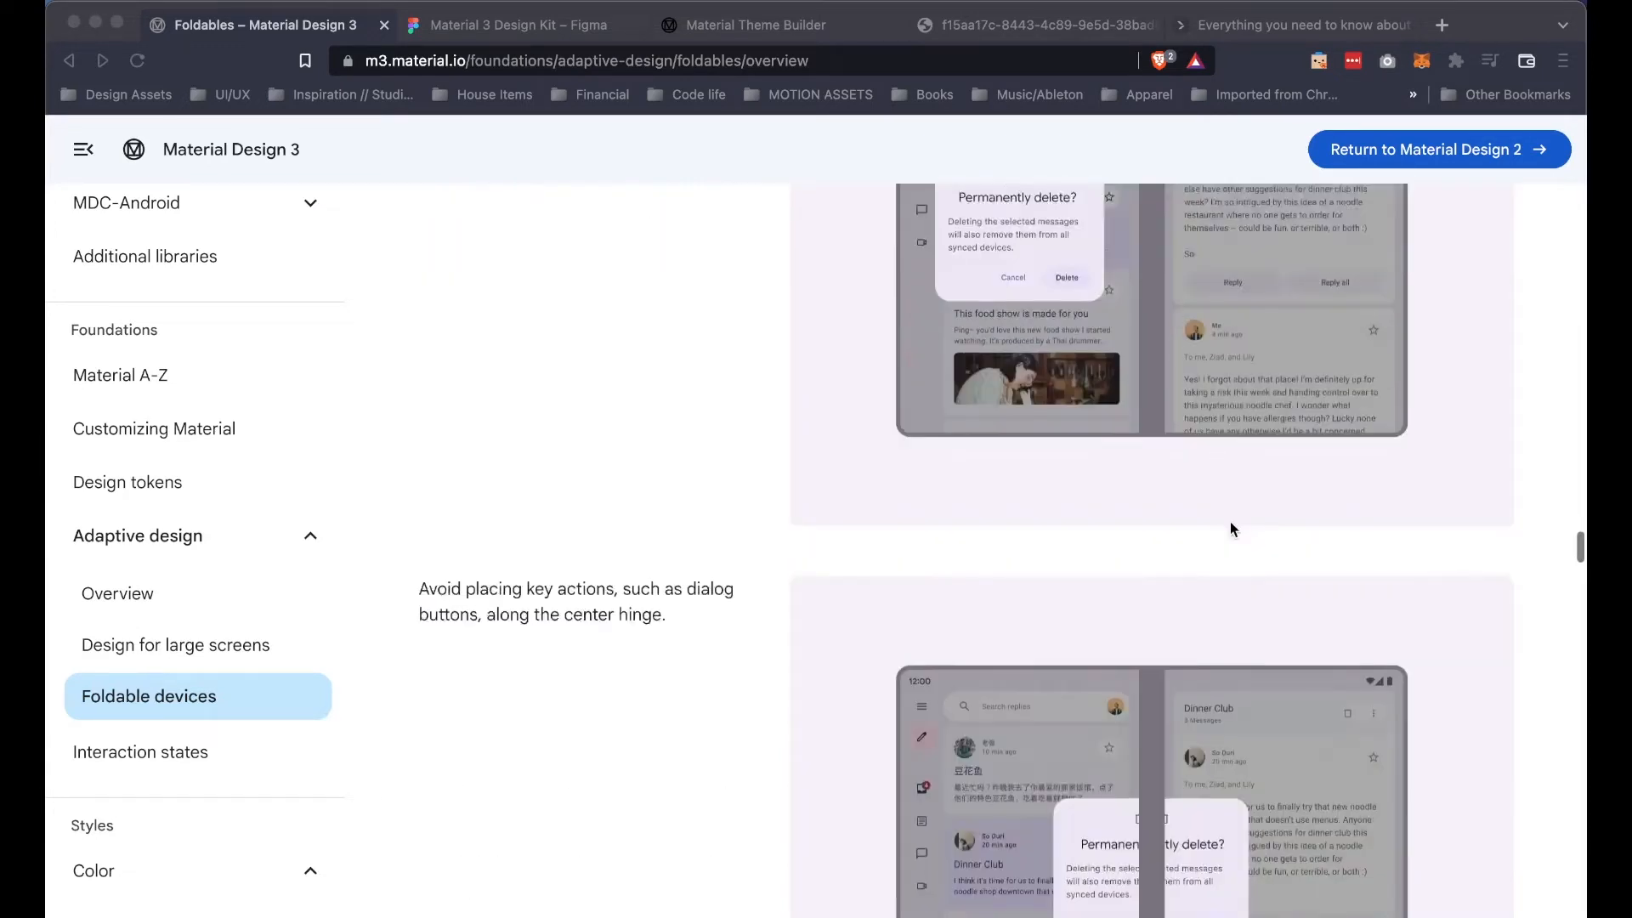
{"action": "scroll", "scroll_direction": "down", "scroll_amount": 3}
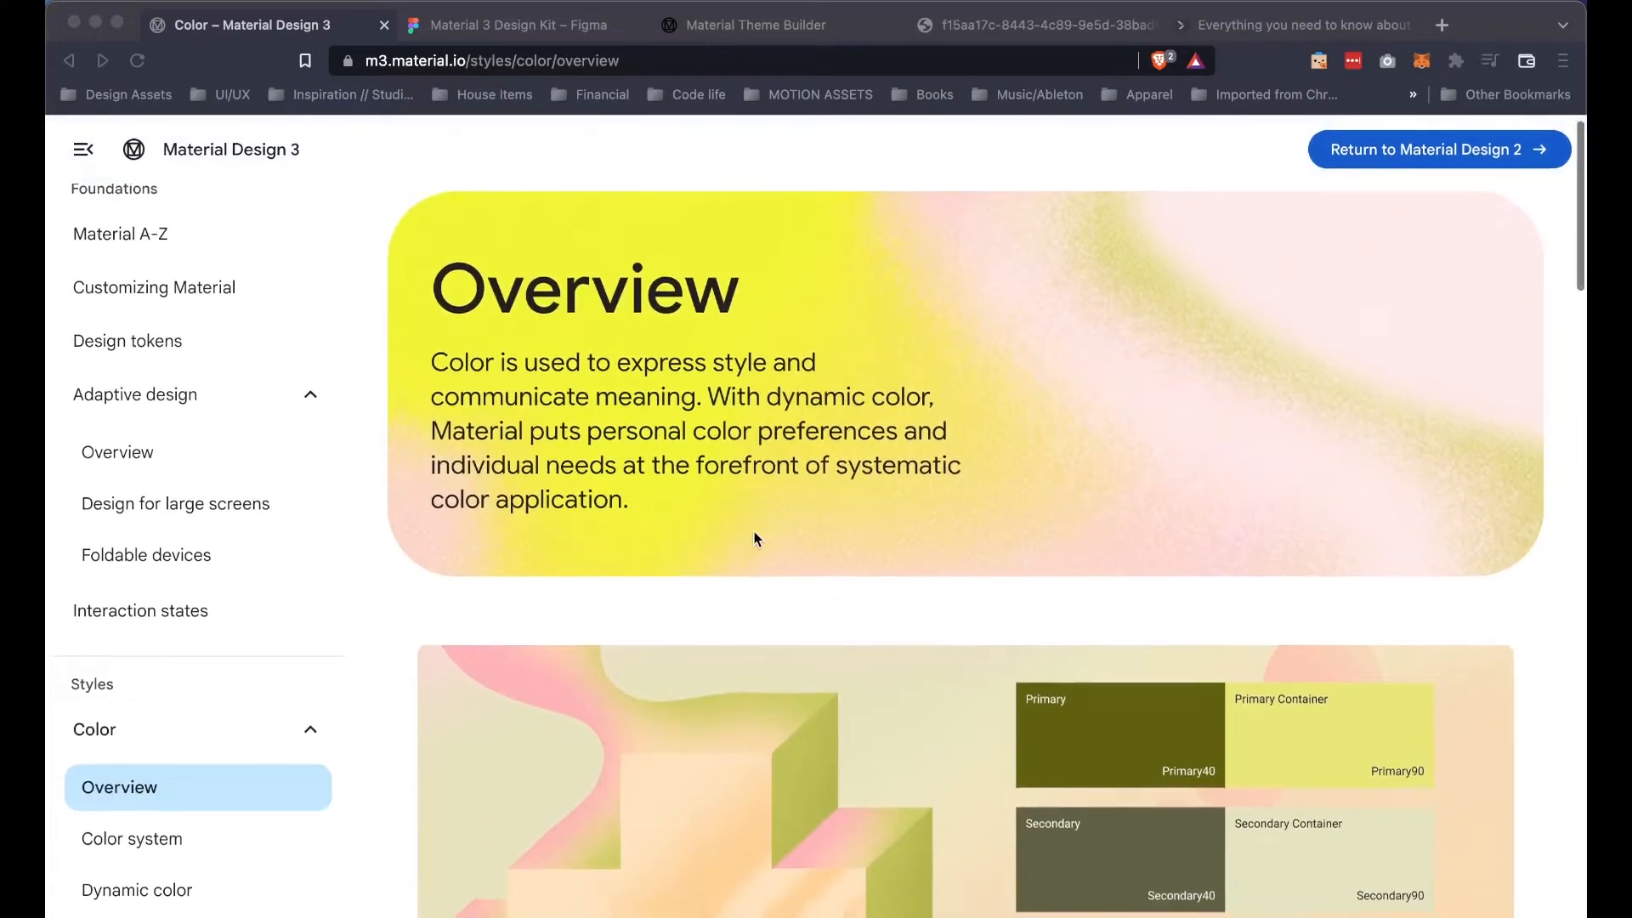
Step: Scroll the Color overview past Dynamic color and Design tokens to Accessibility
{"action": "scroll", "scroll_direction": "down", "scroll_amount": 3}
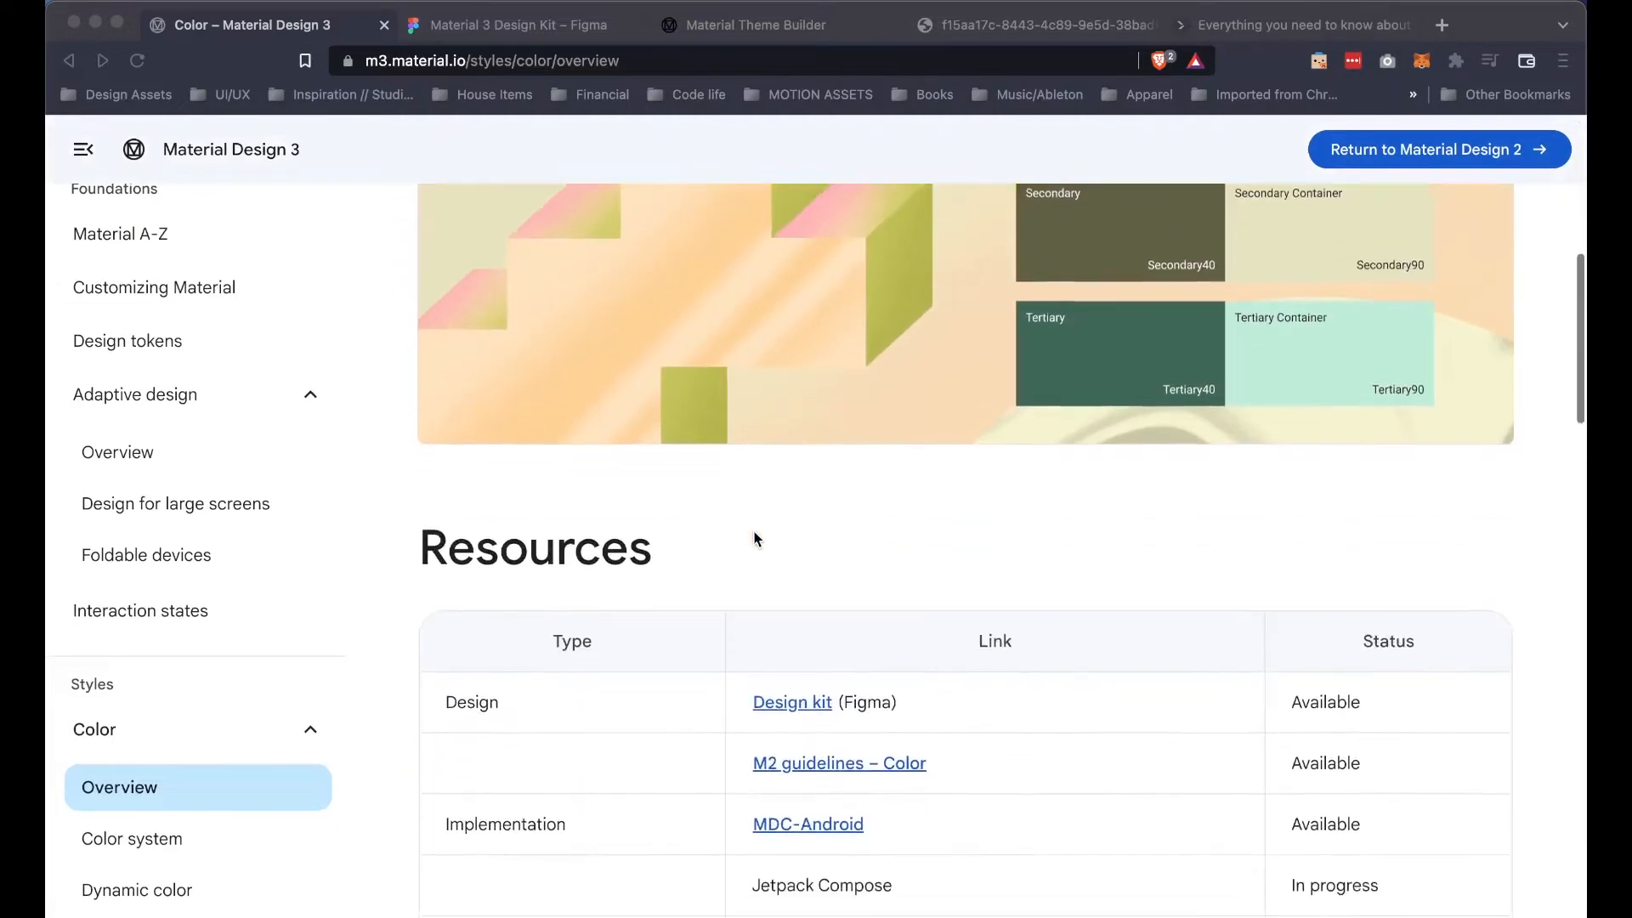
{"action": "scroll", "scroll_direction": "up", "scroll_amount": 3}
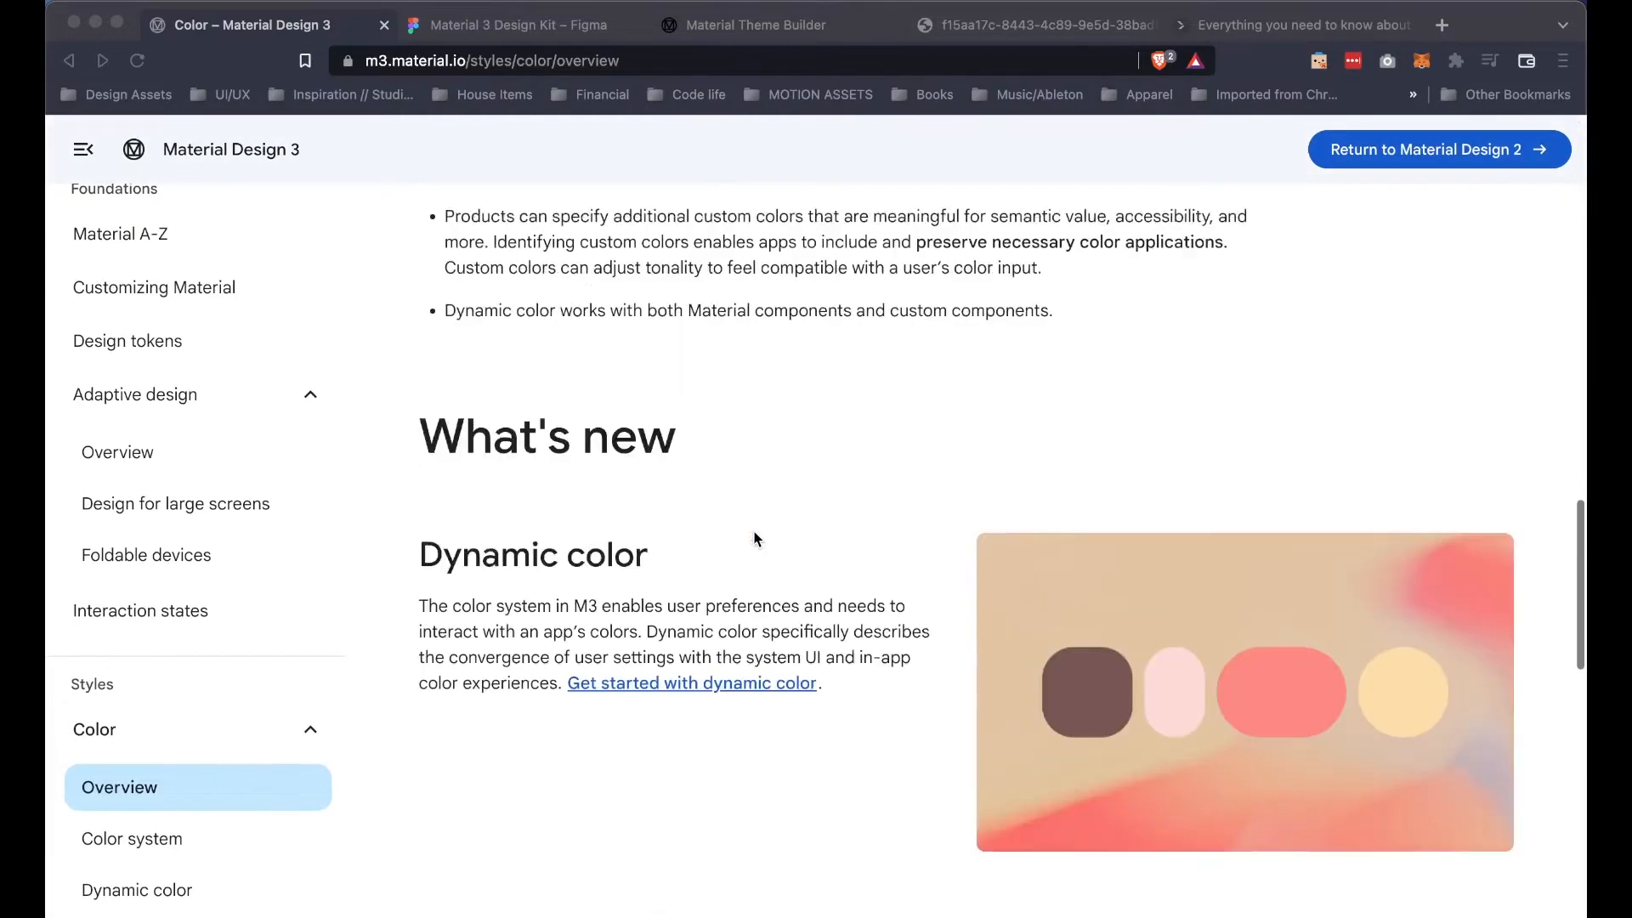
{"action": "scroll", "scroll_direction": "down", "scroll_amount": 3}
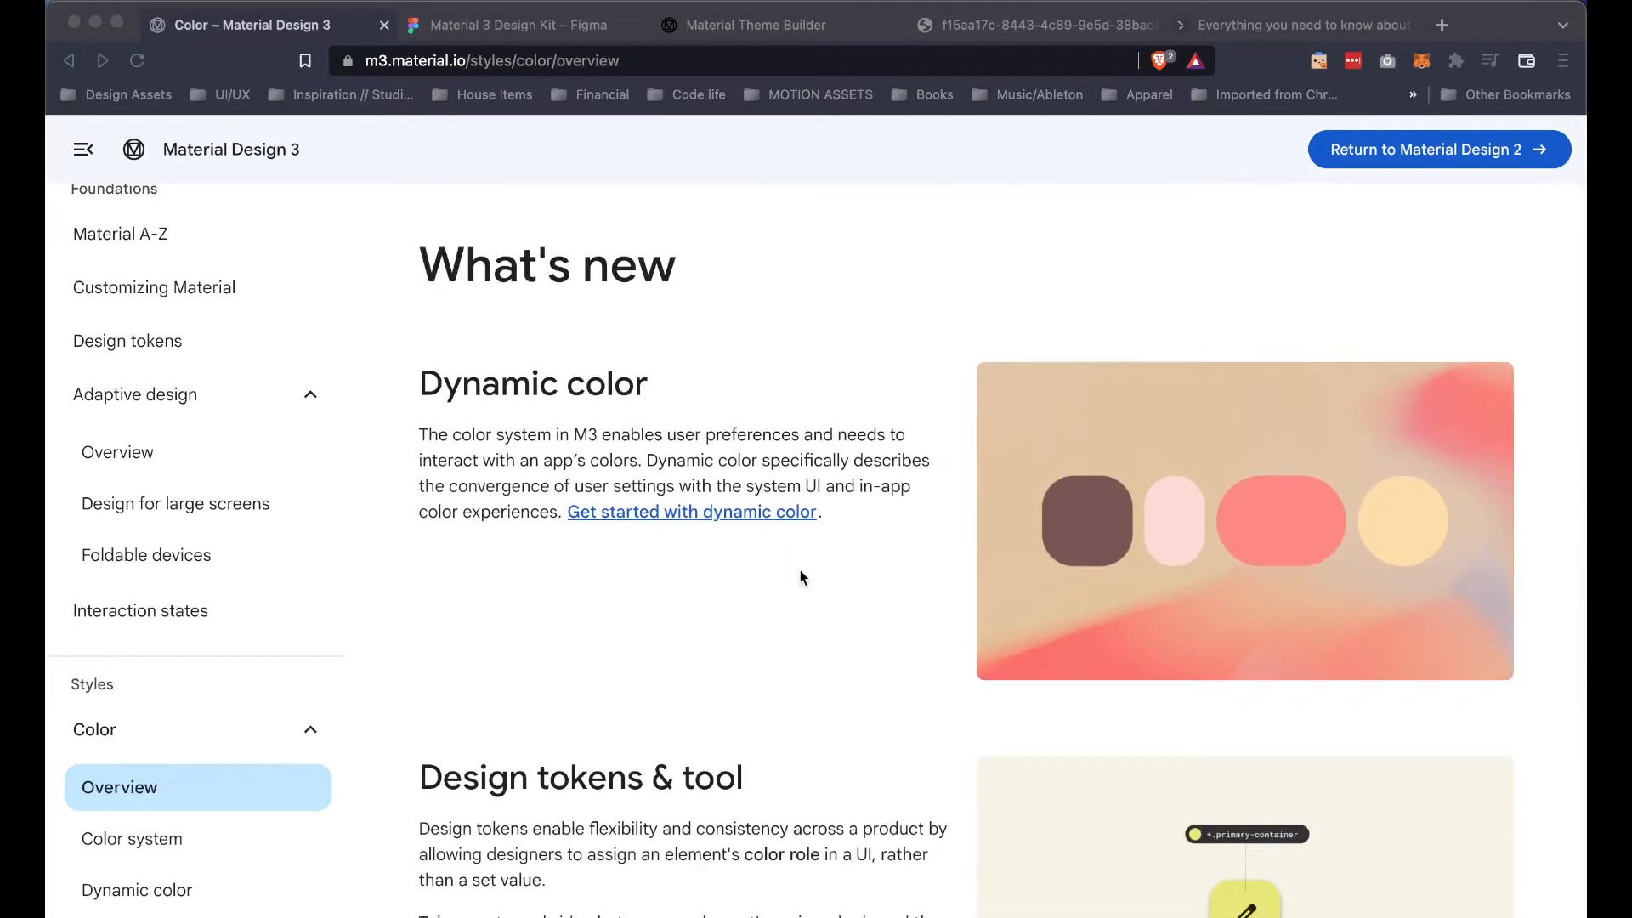
{"action": "mouse_move", "coordinate": [845, 601]}
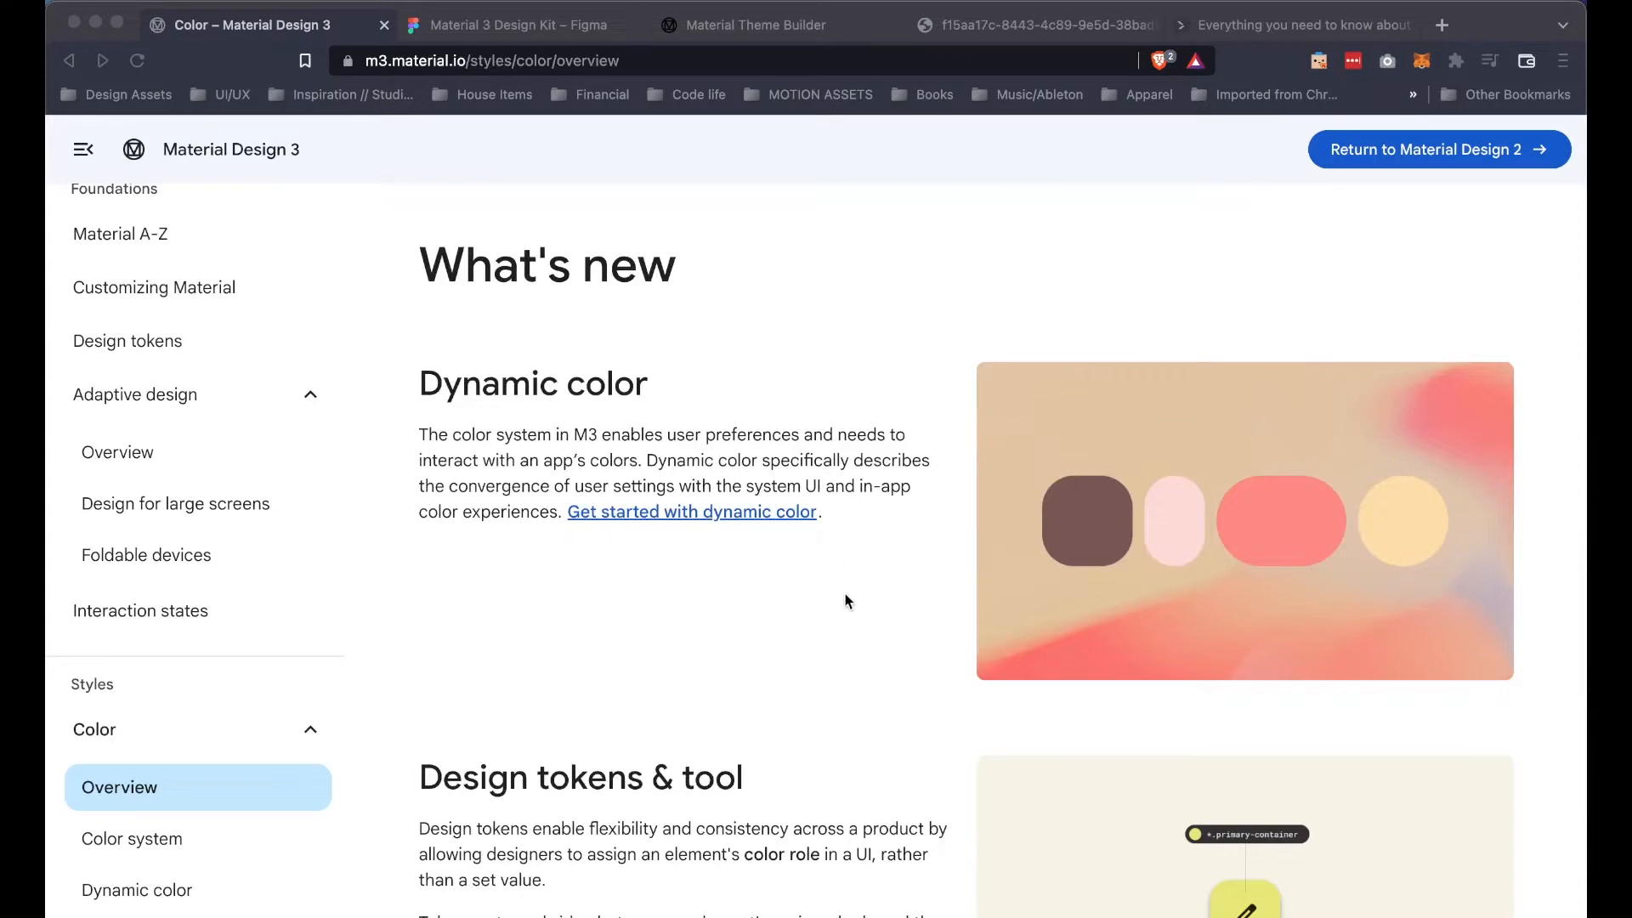
{"action": "scroll", "scroll_direction": "down", "scroll_amount": 3}
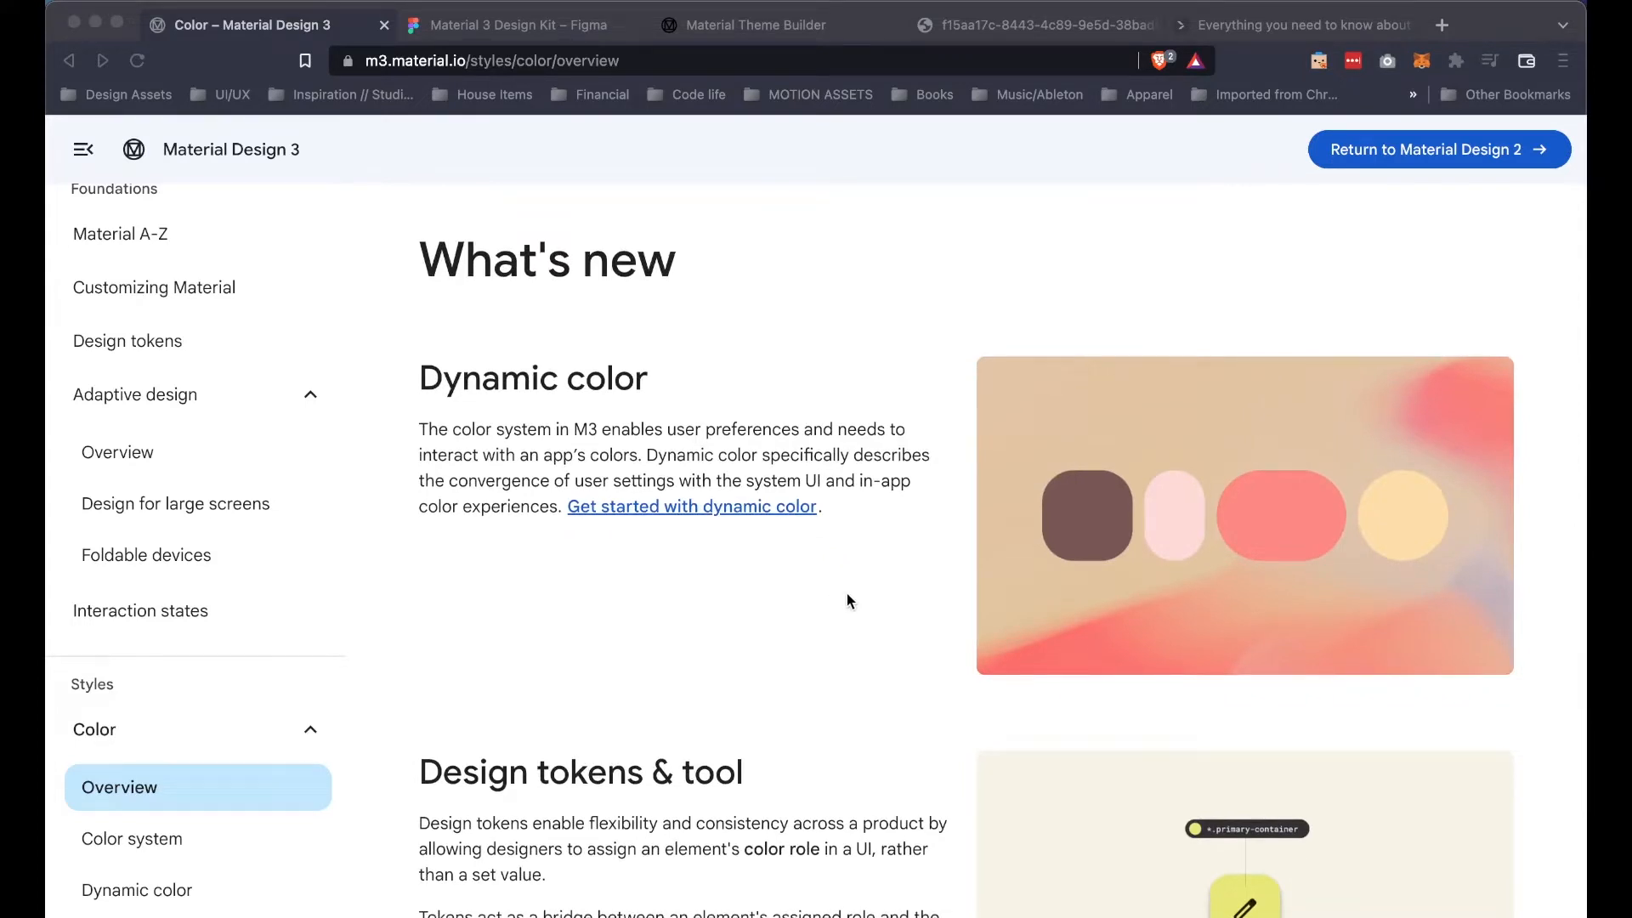
{"action": "scroll", "scroll_direction": "down", "scroll_amount": 3}
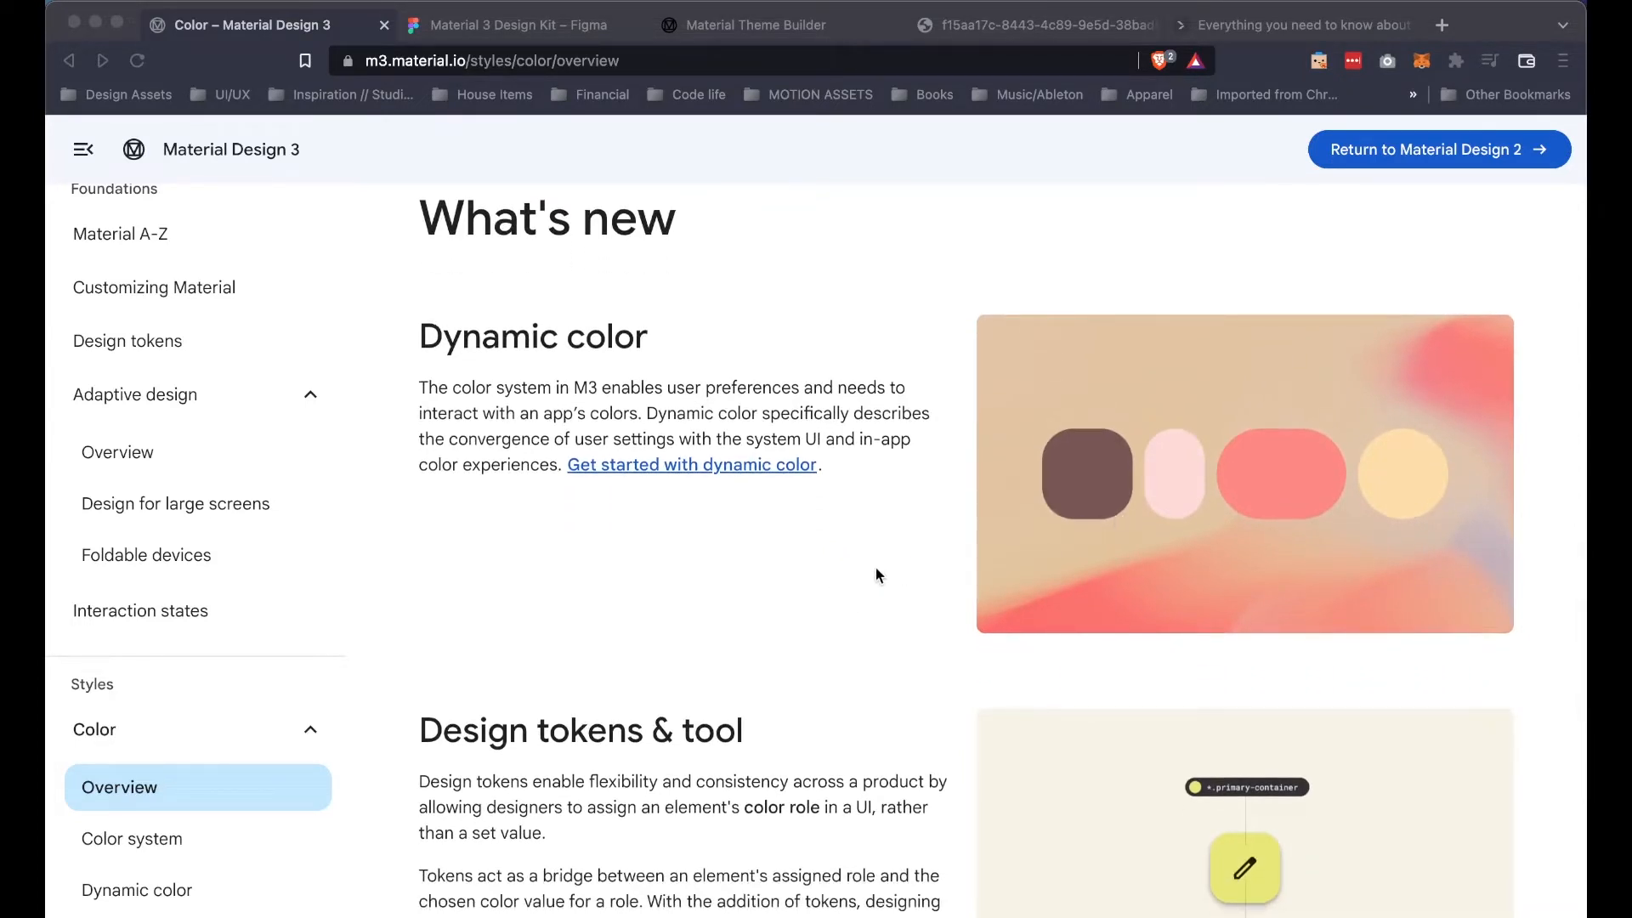
{"action": "scroll", "scroll_direction": "down", "scroll_amount": 3}
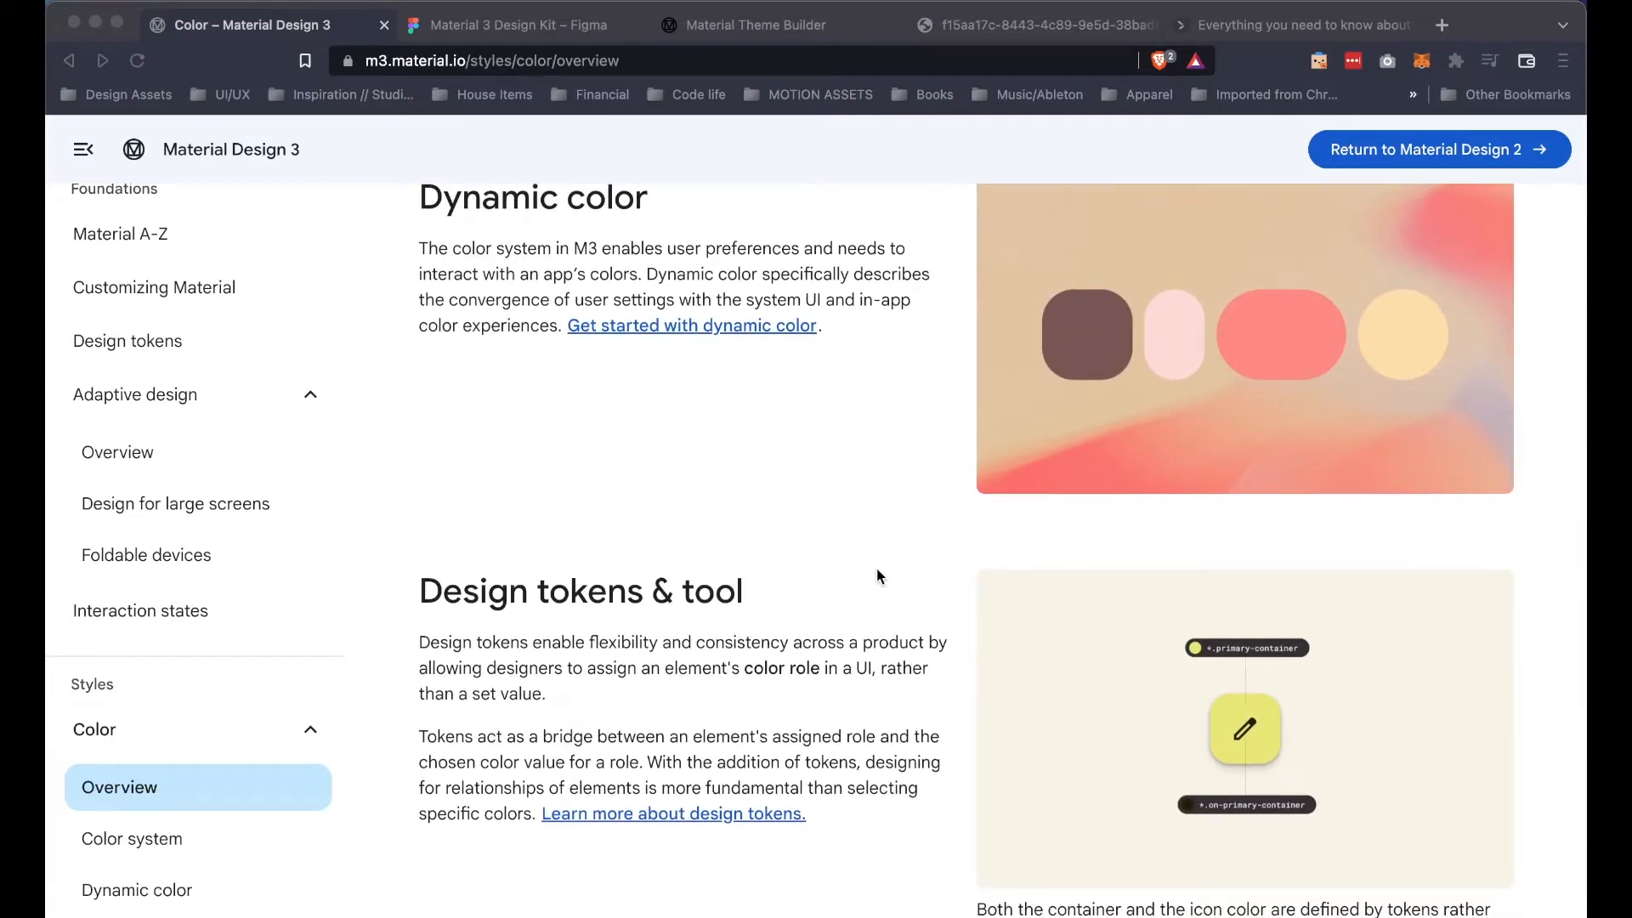
{"action": "mouse_move", "coordinate": [793, 573]}
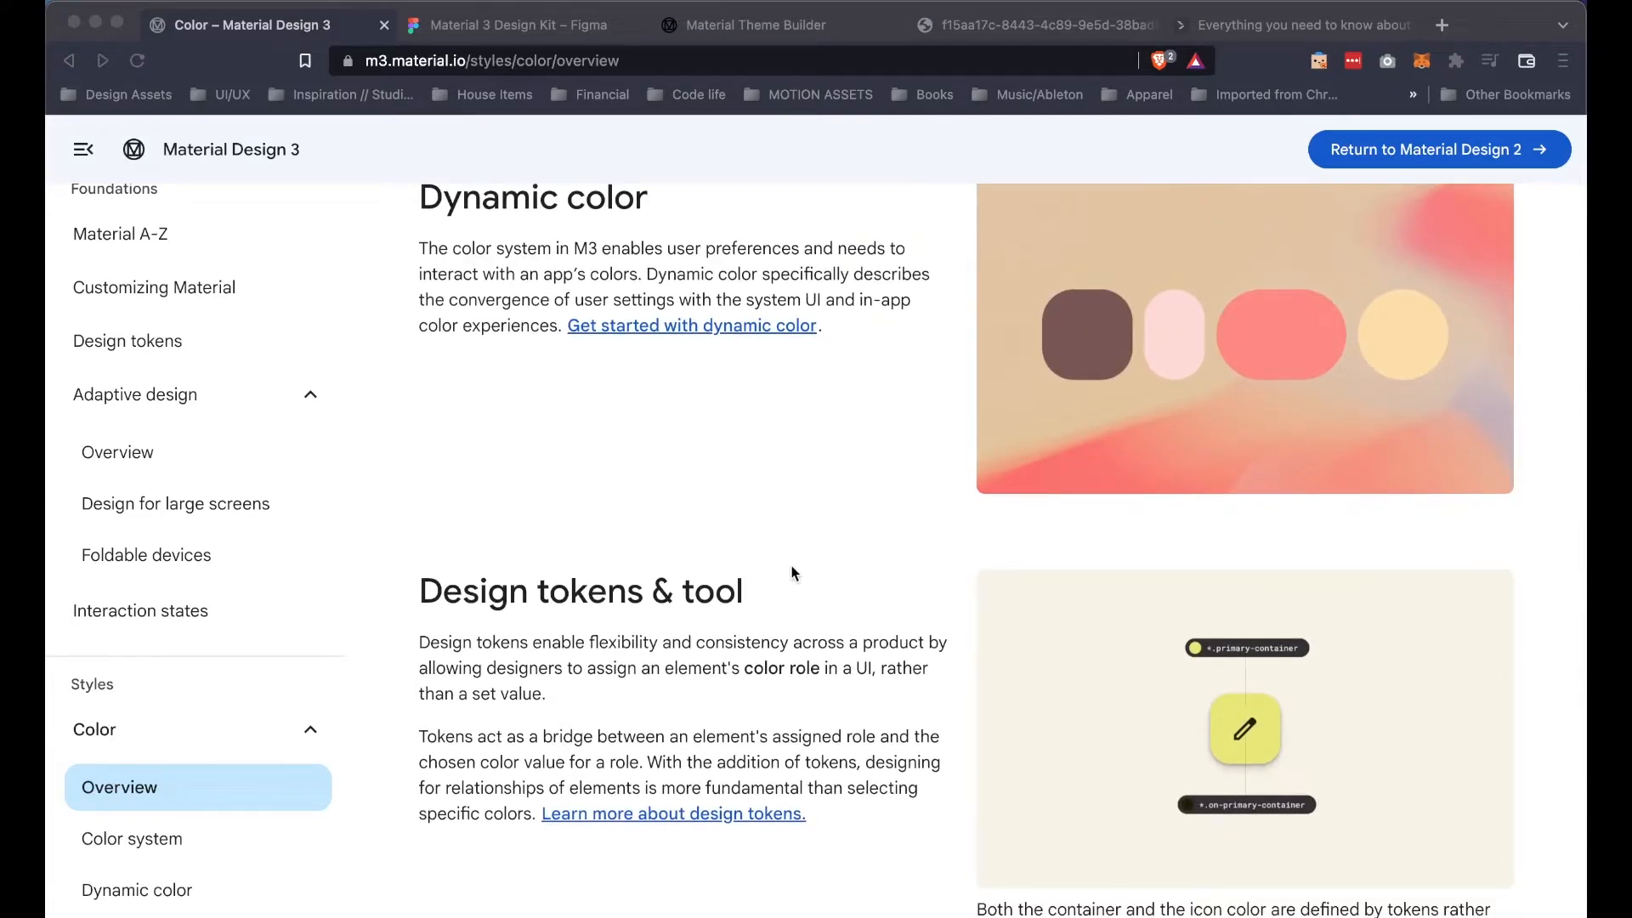
{"action": "scroll", "scroll_direction": "down", "scroll_amount": 3}
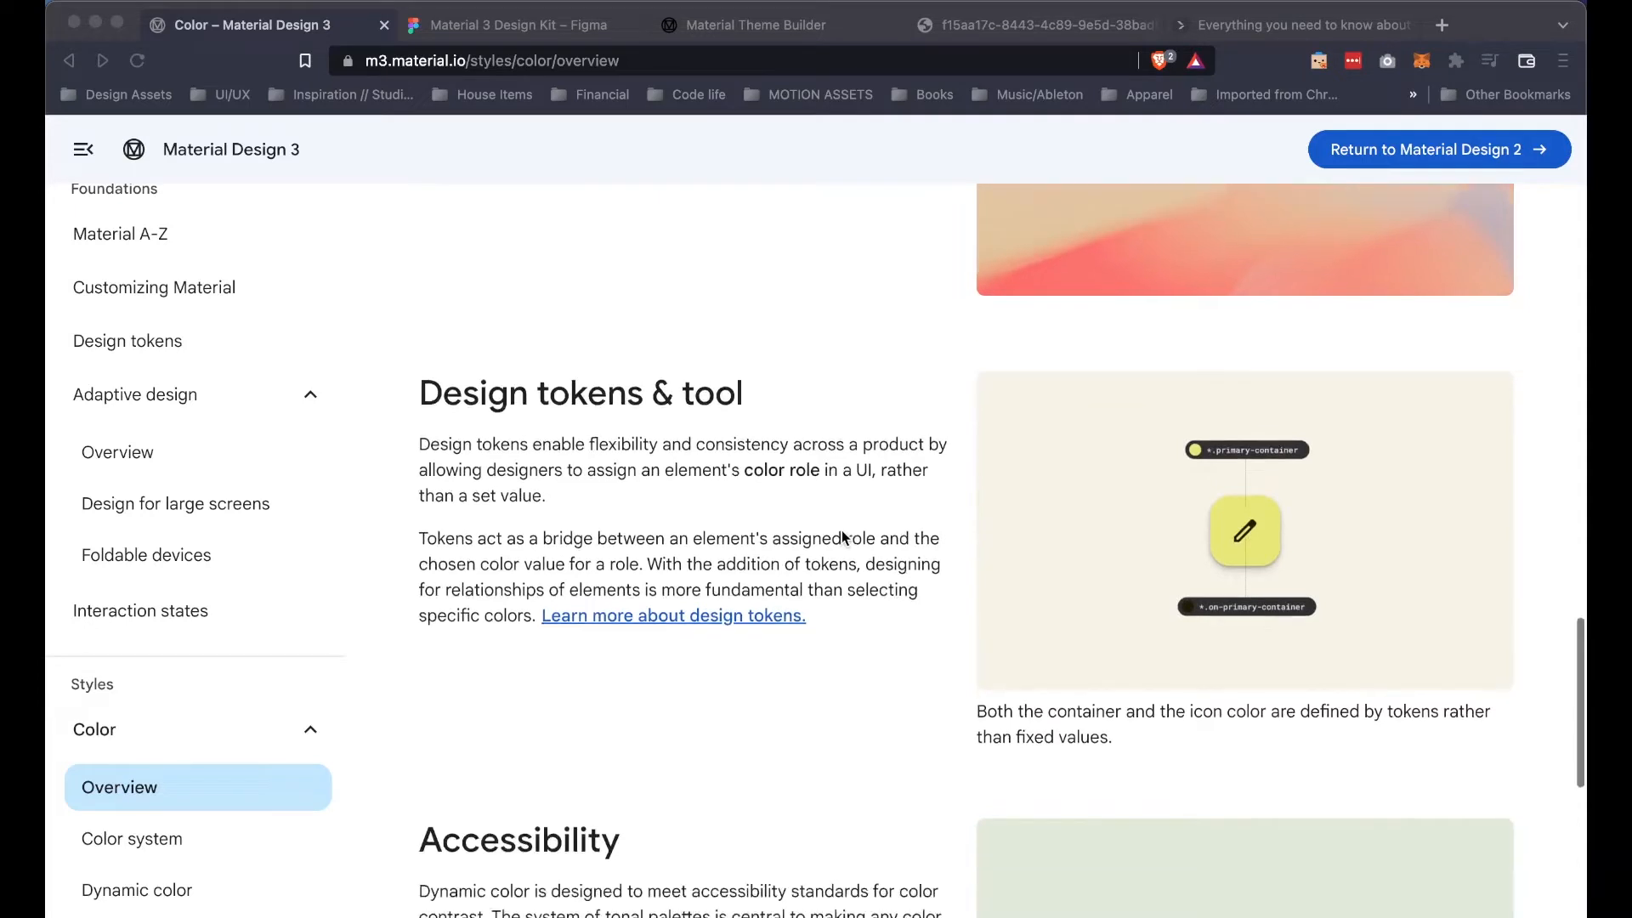
{"action": "scroll", "scroll_direction": "down", "scroll_amount": 3}
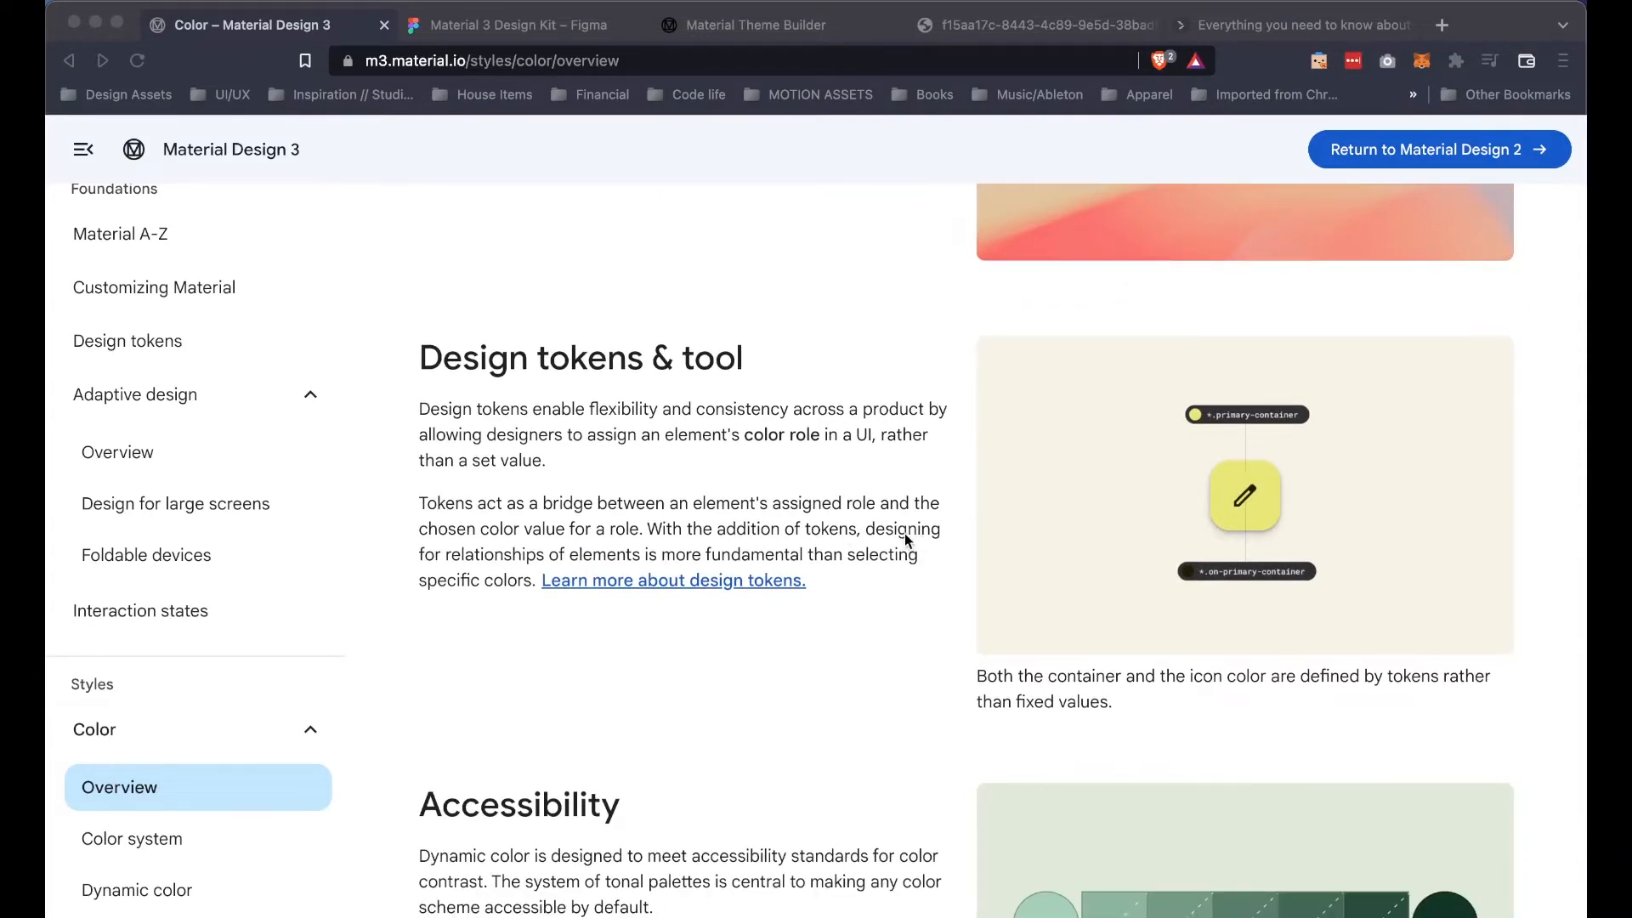
{"action": "mouse_move", "coordinate": [1028, 585]}
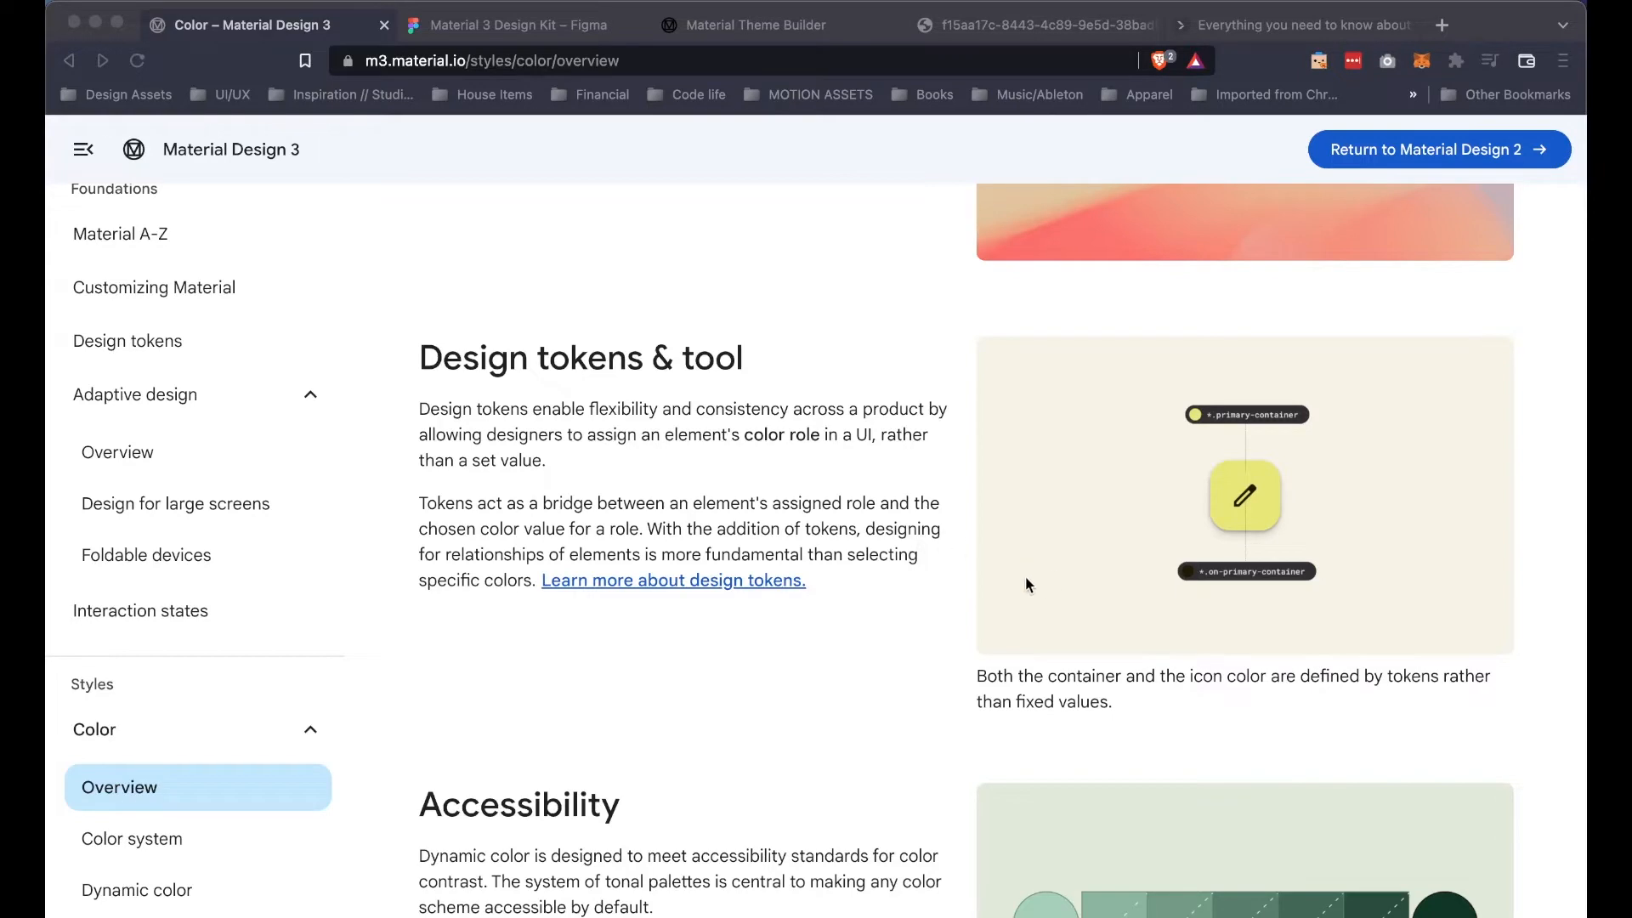
{"action": "mouse_move", "coordinate": [884, 611]}
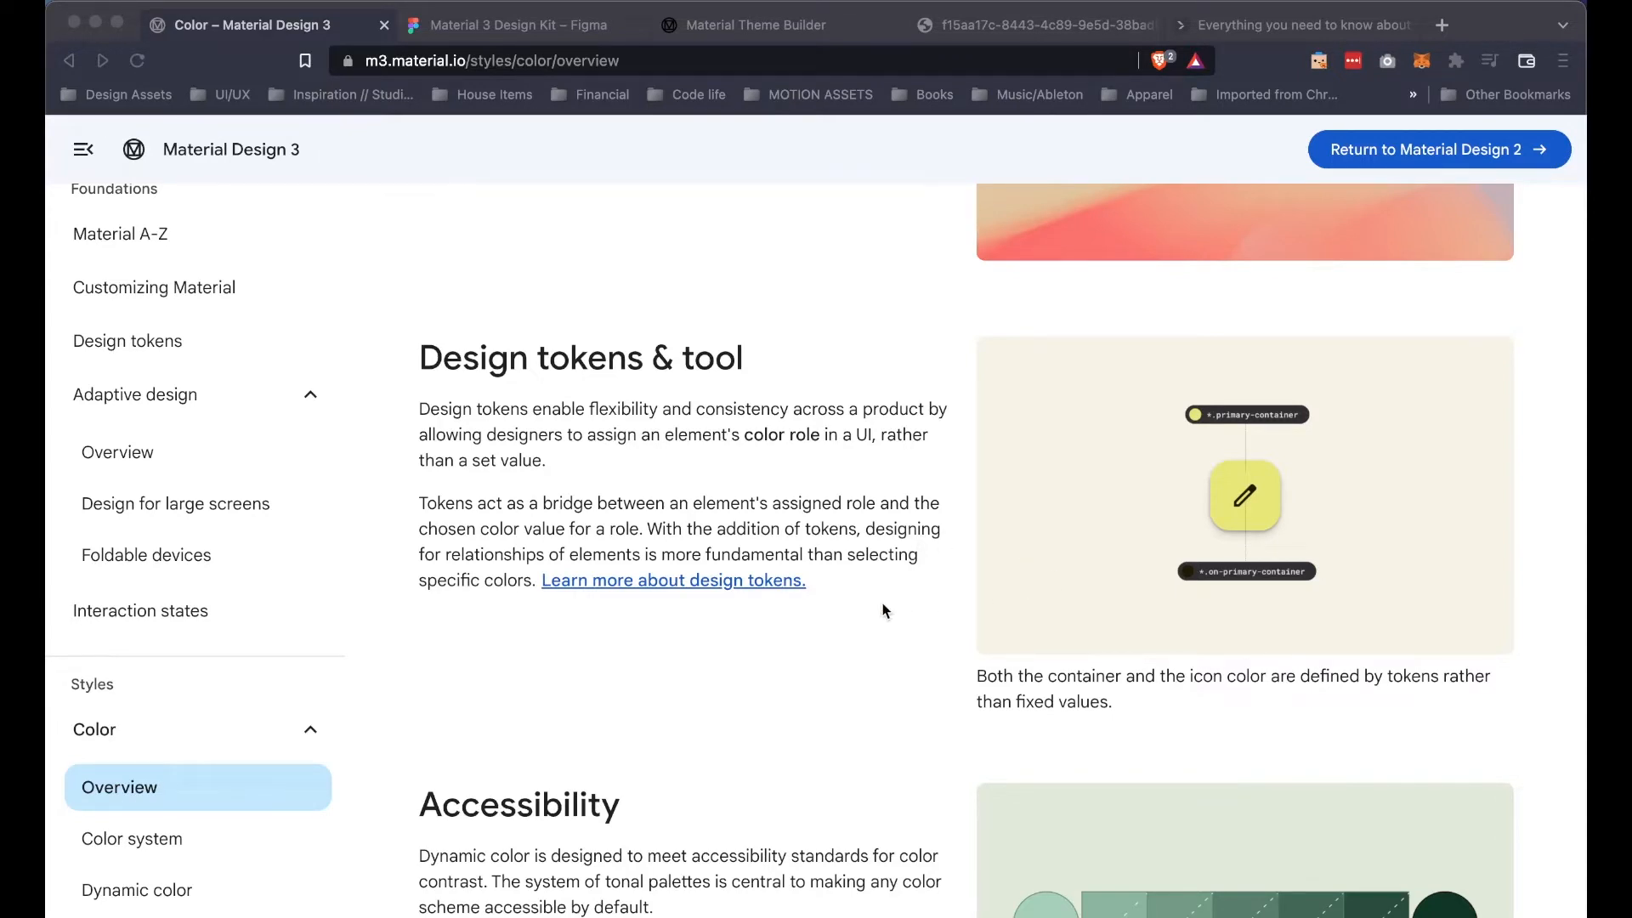
{"action": "scroll", "scroll_direction": "down", "scroll_amount": 3}
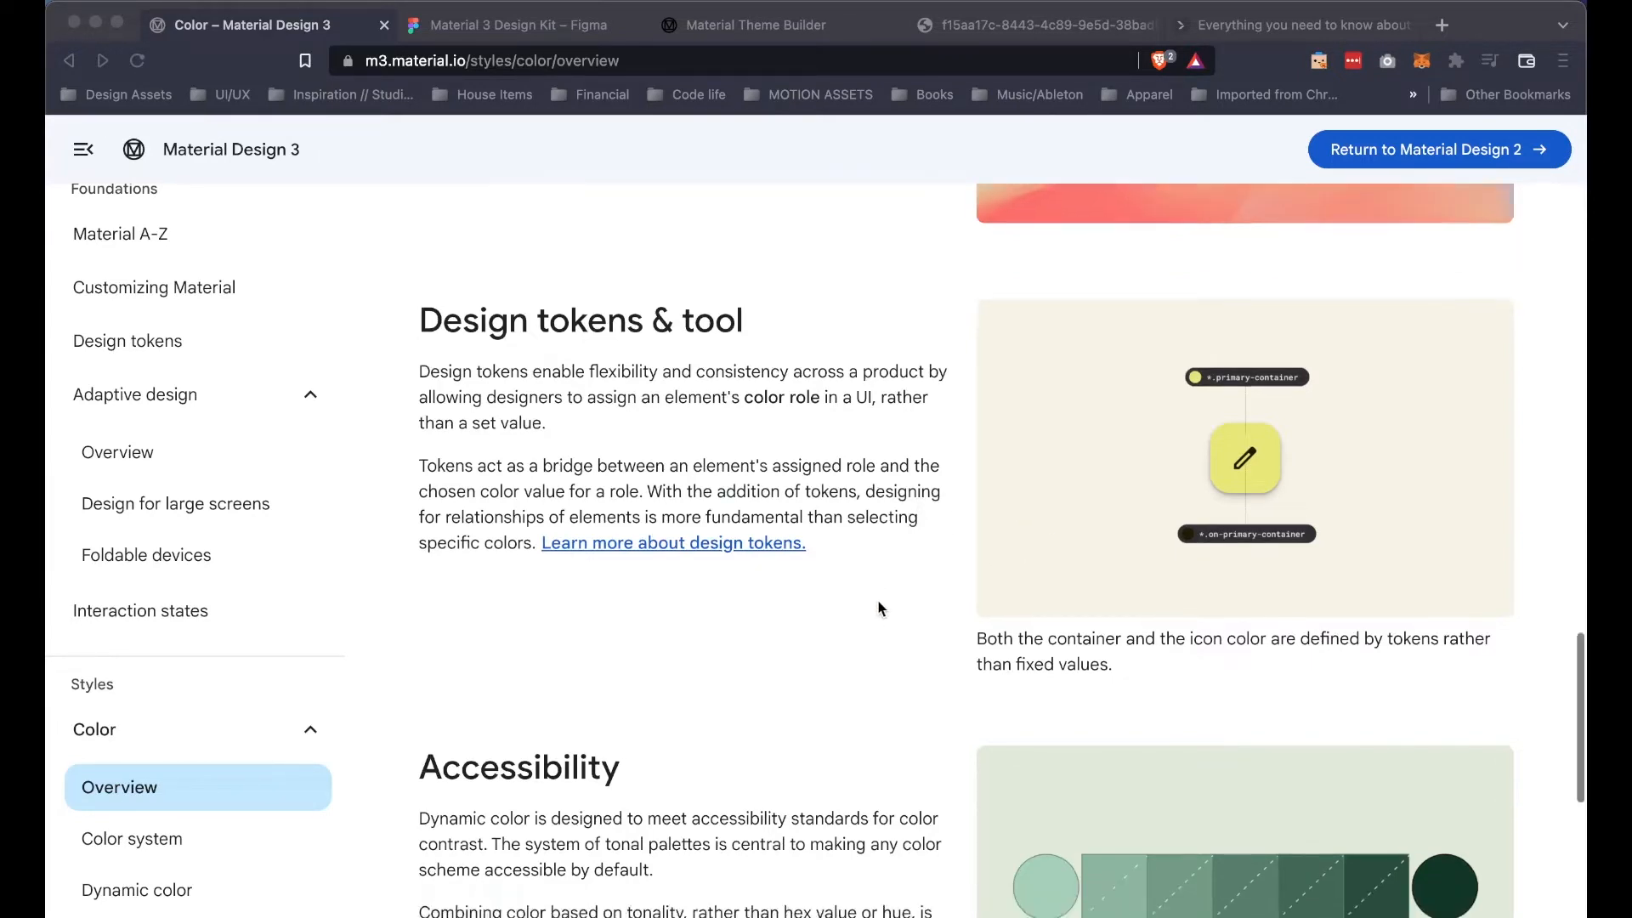
{"action": "scroll", "scroll_direction": "down", "scroll_amount": 3}
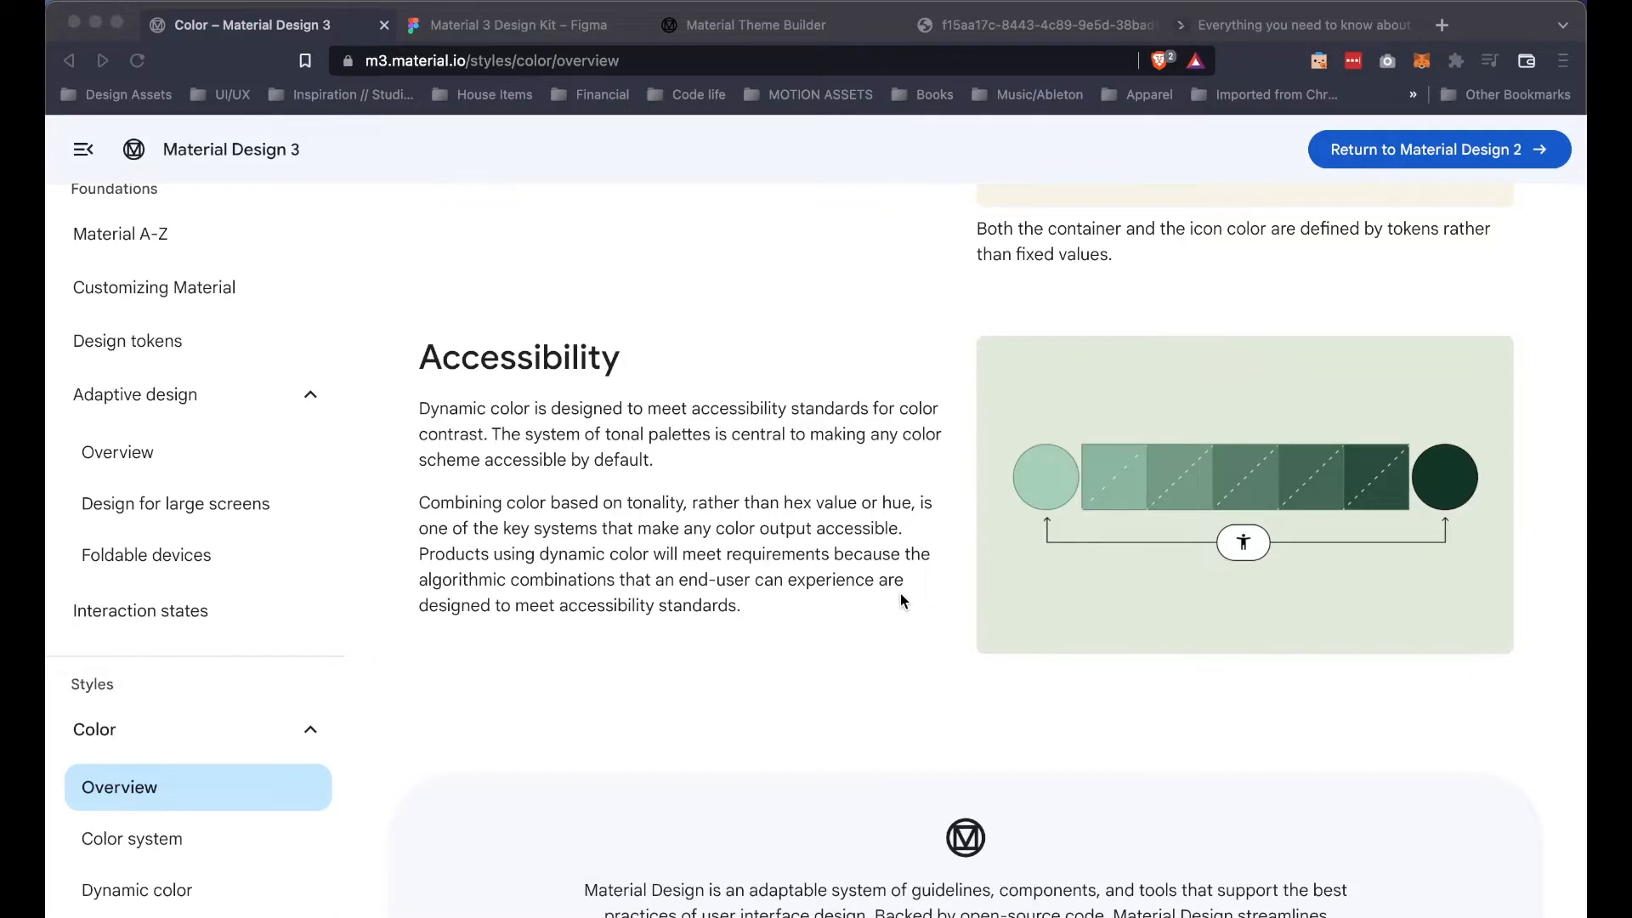
Step: Open Color system and scroll from Key colors through the primary, secondary, tertiary roles
{"action": "left_click", "coordinate": [132, 839]}
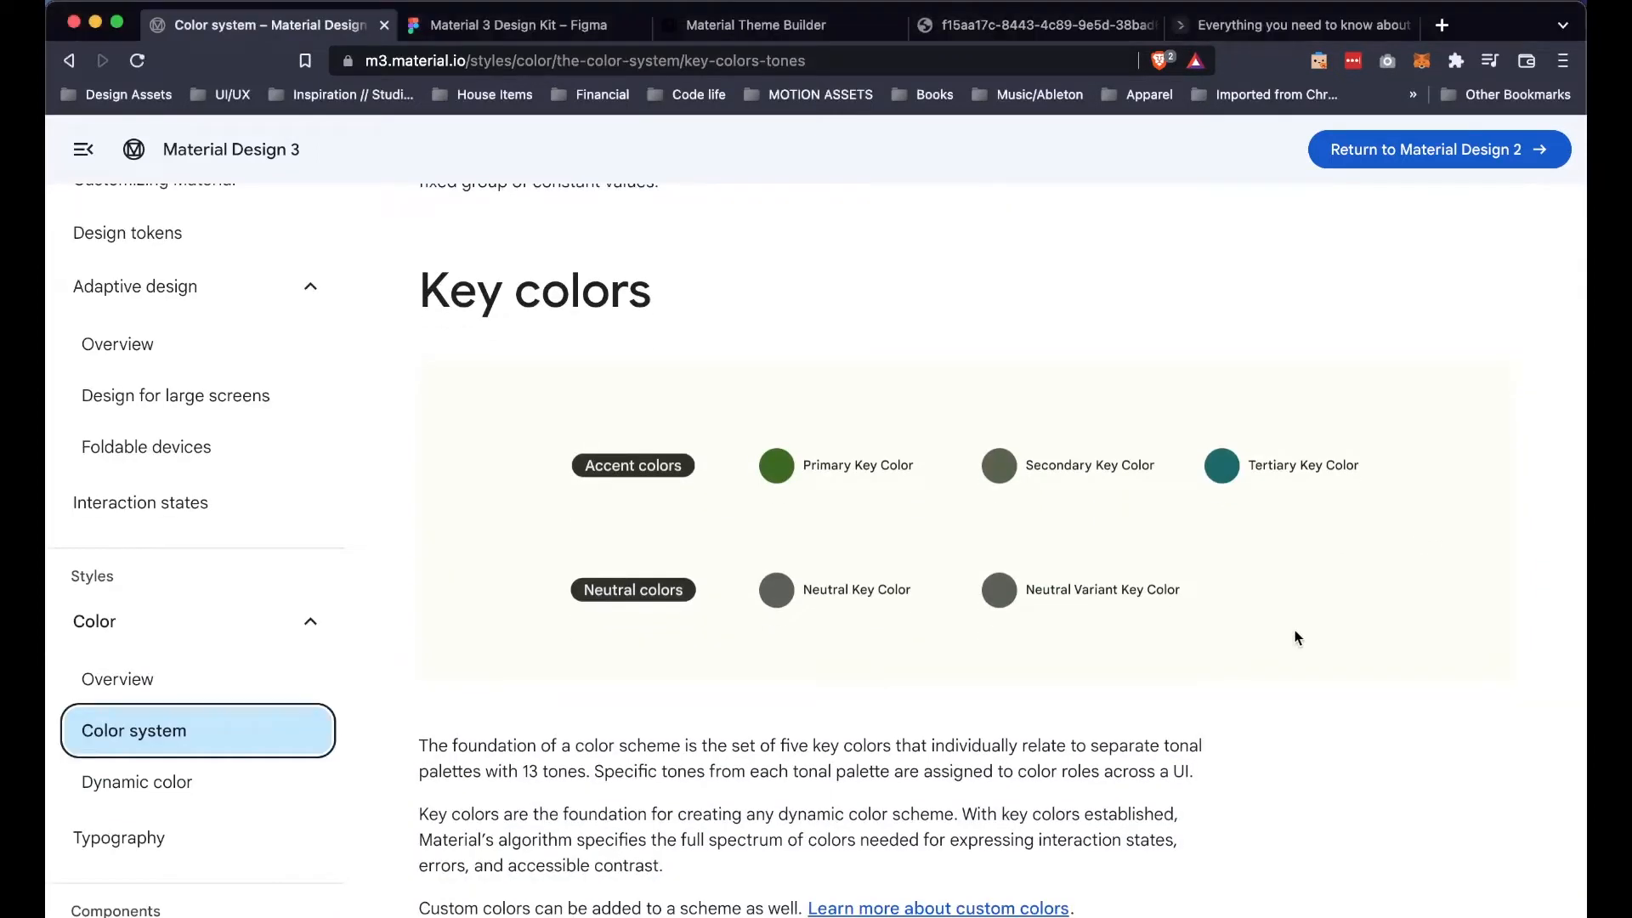
{"action": "mouse_move", "coordinate": [892, 646]}
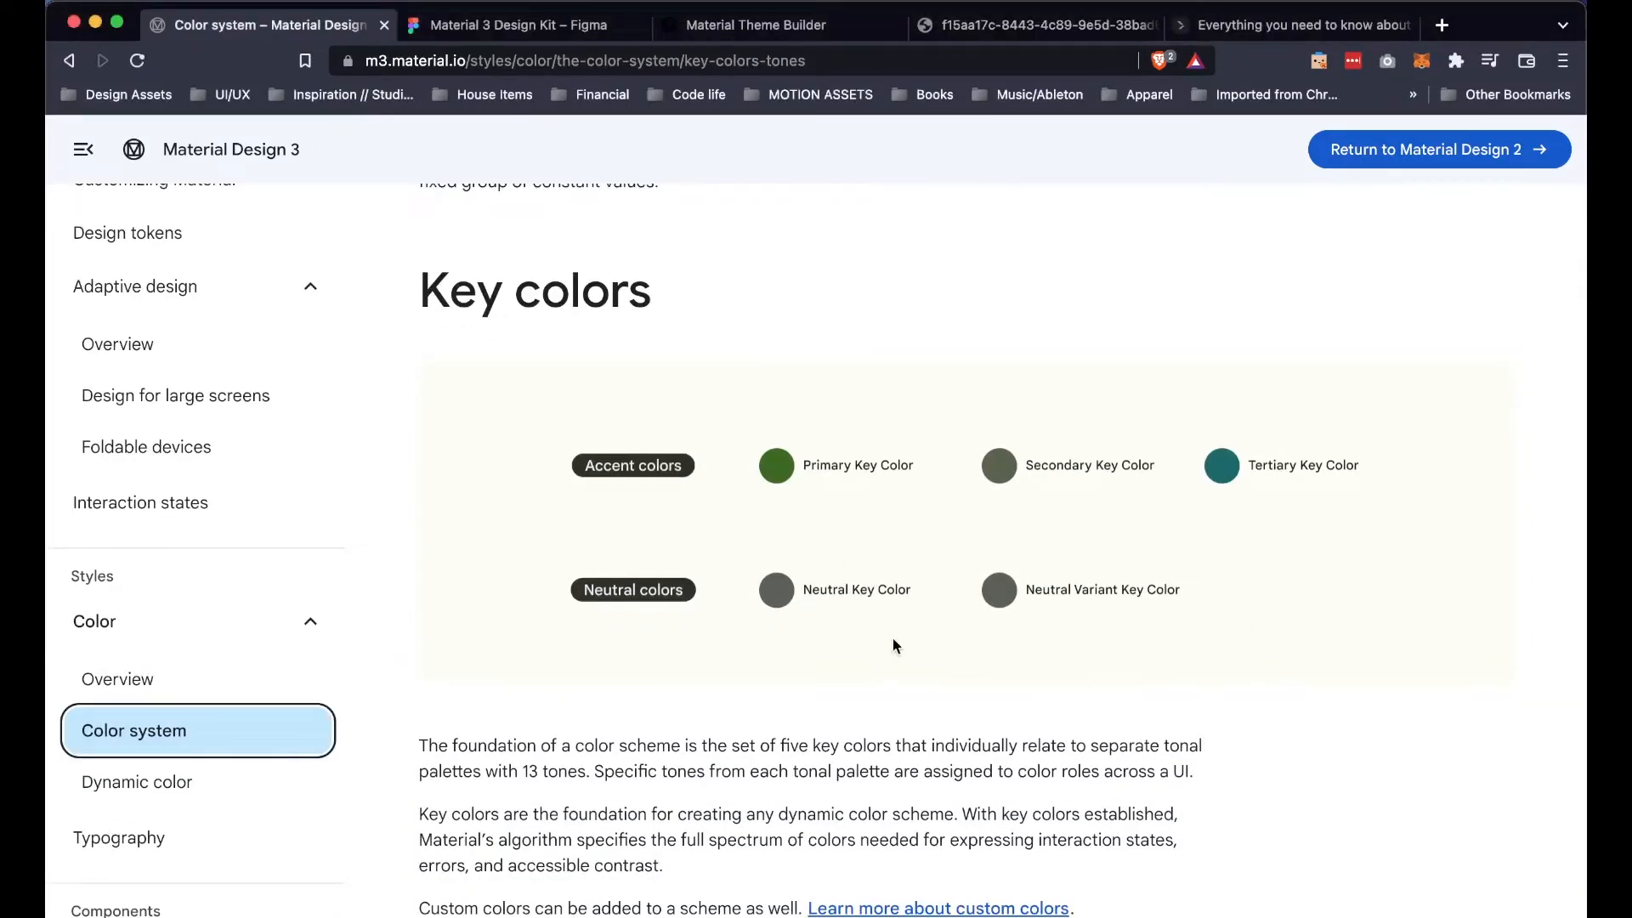
{"action": "mouse_move", "coordinate": [1009, 518]}
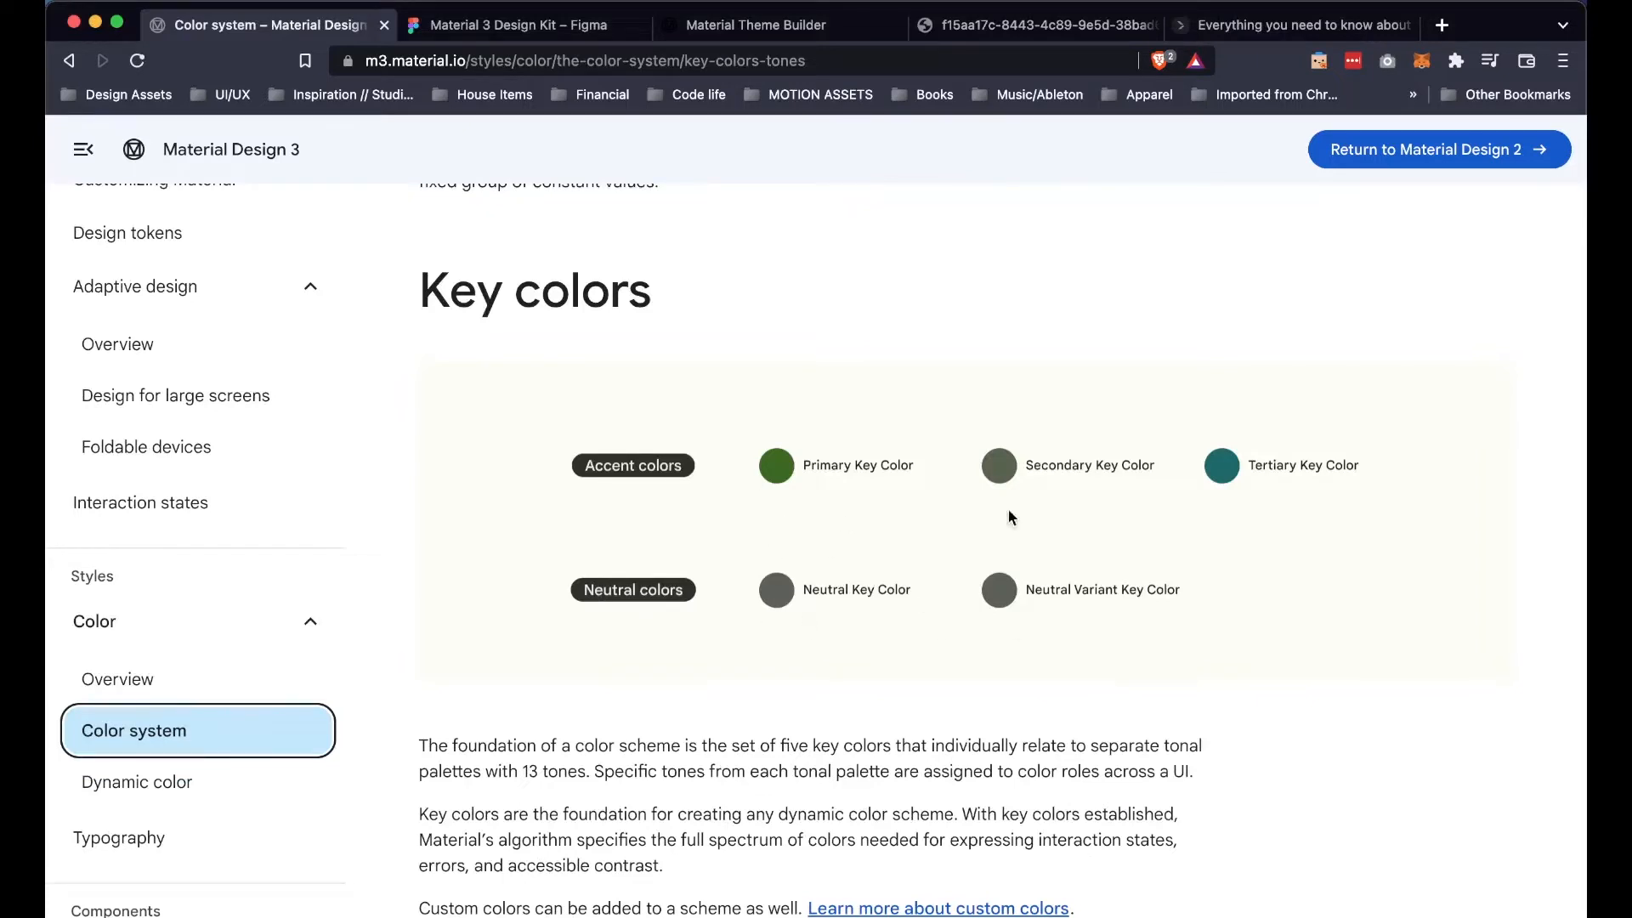
{"action": "mouse_move", "coordinate": [1260, 496]}
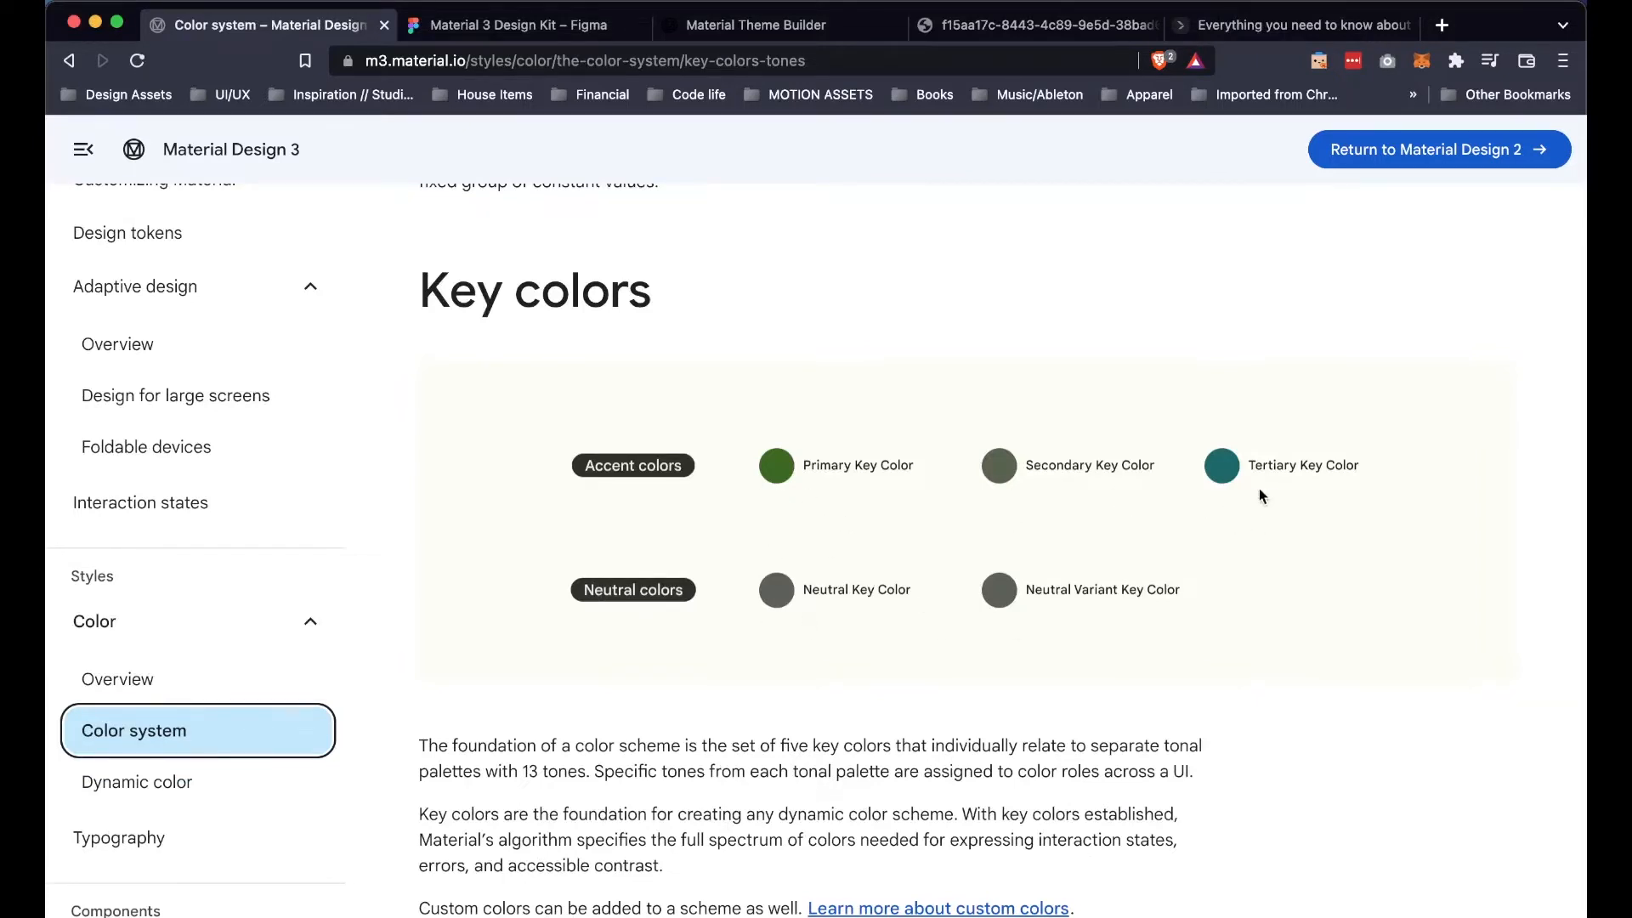
{"action": "mouse_move", "coordinate": [844, 468]}
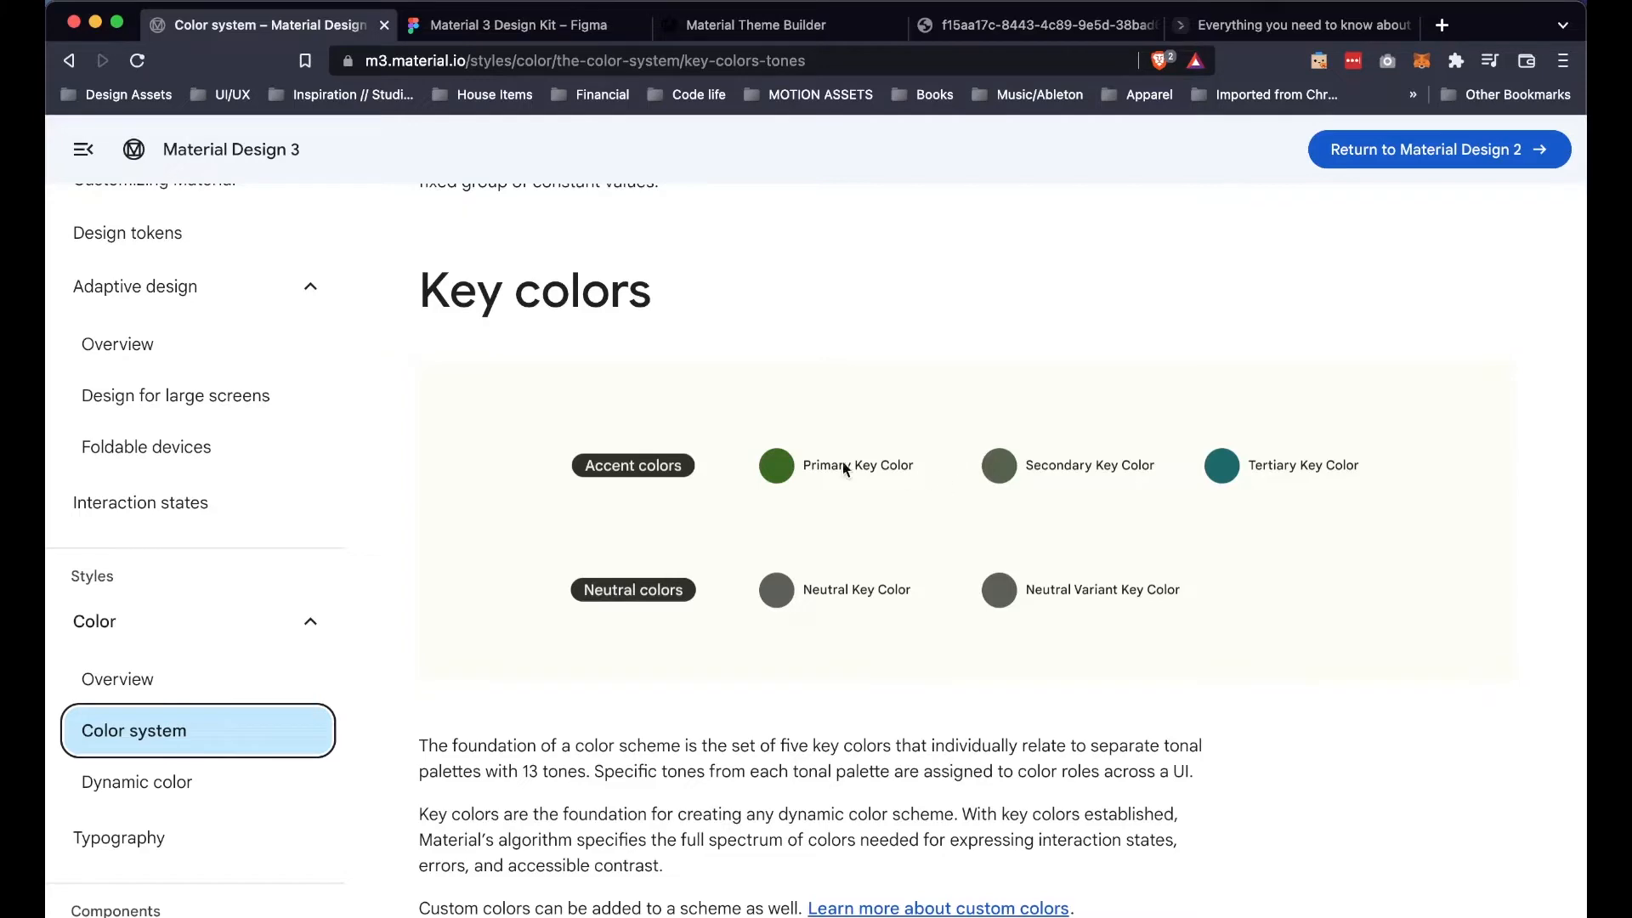
{"action": "mouse_move", "coordinate": [1284, 497]}
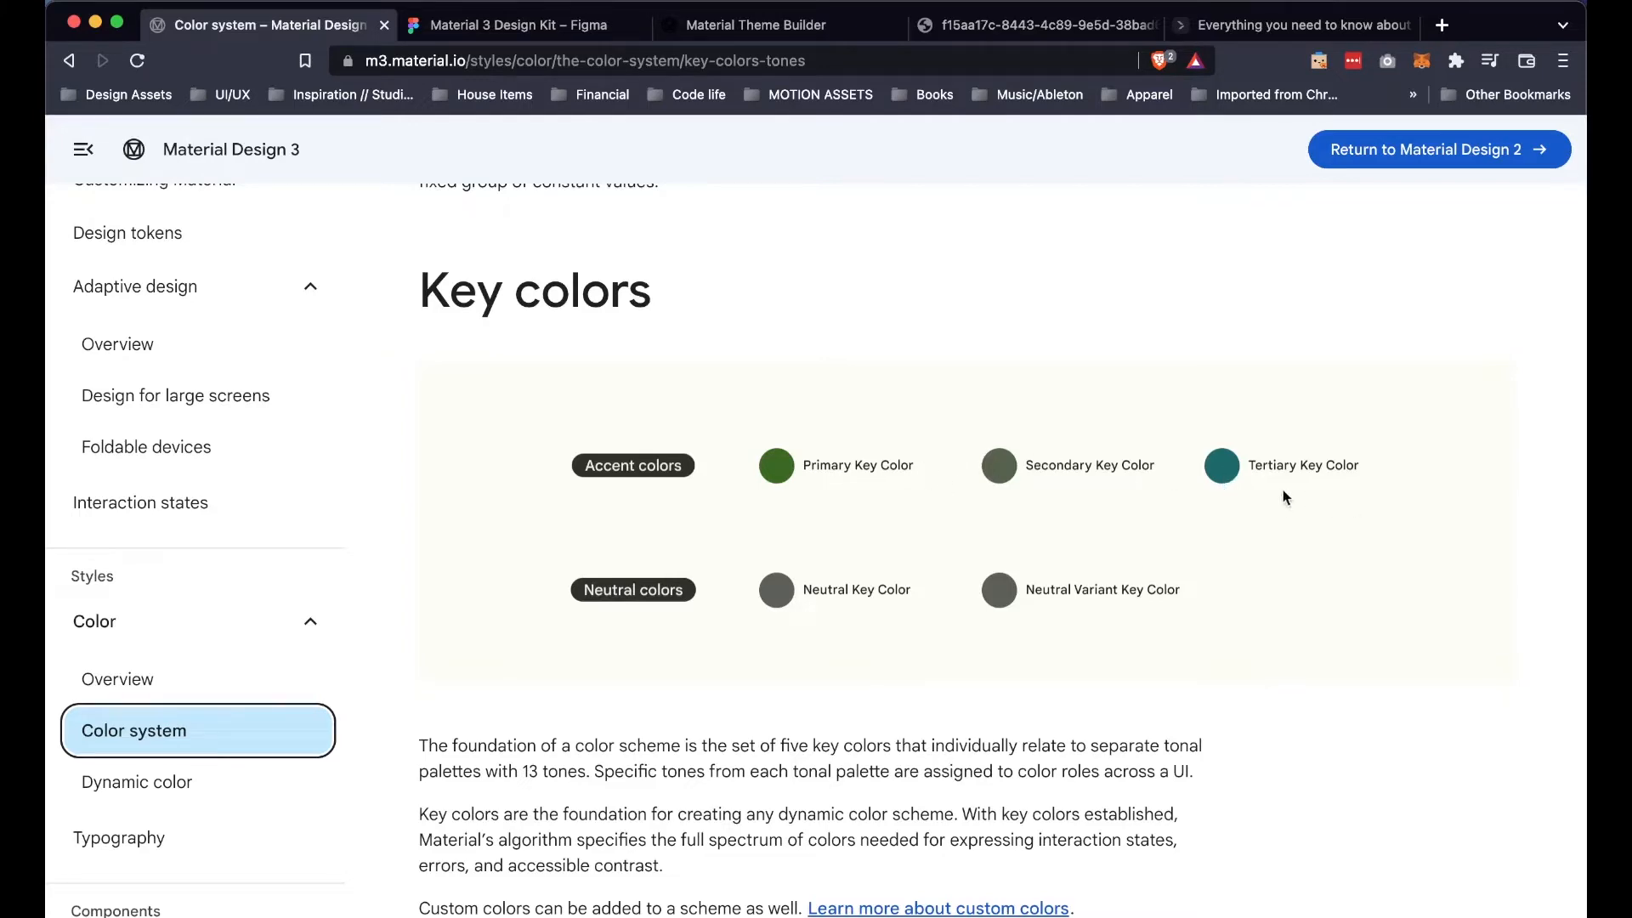
{"action": "scroll", "scroll_direction": "down", "scroll_amount": 3}
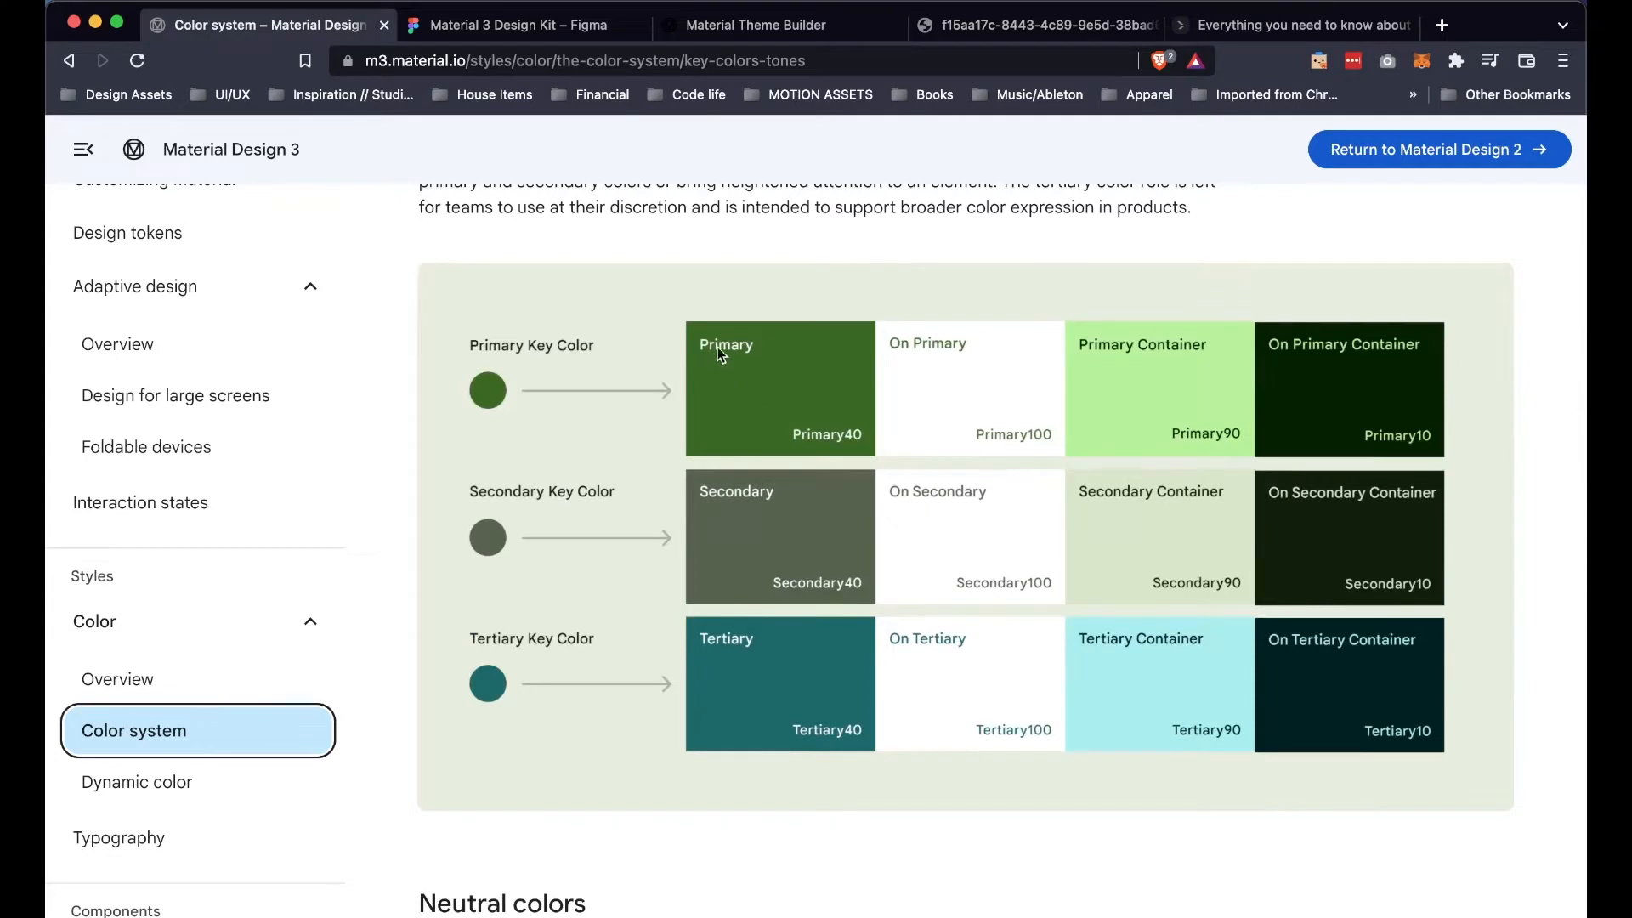
{"action": "mouse_move", "coordinate": [937, 347]}
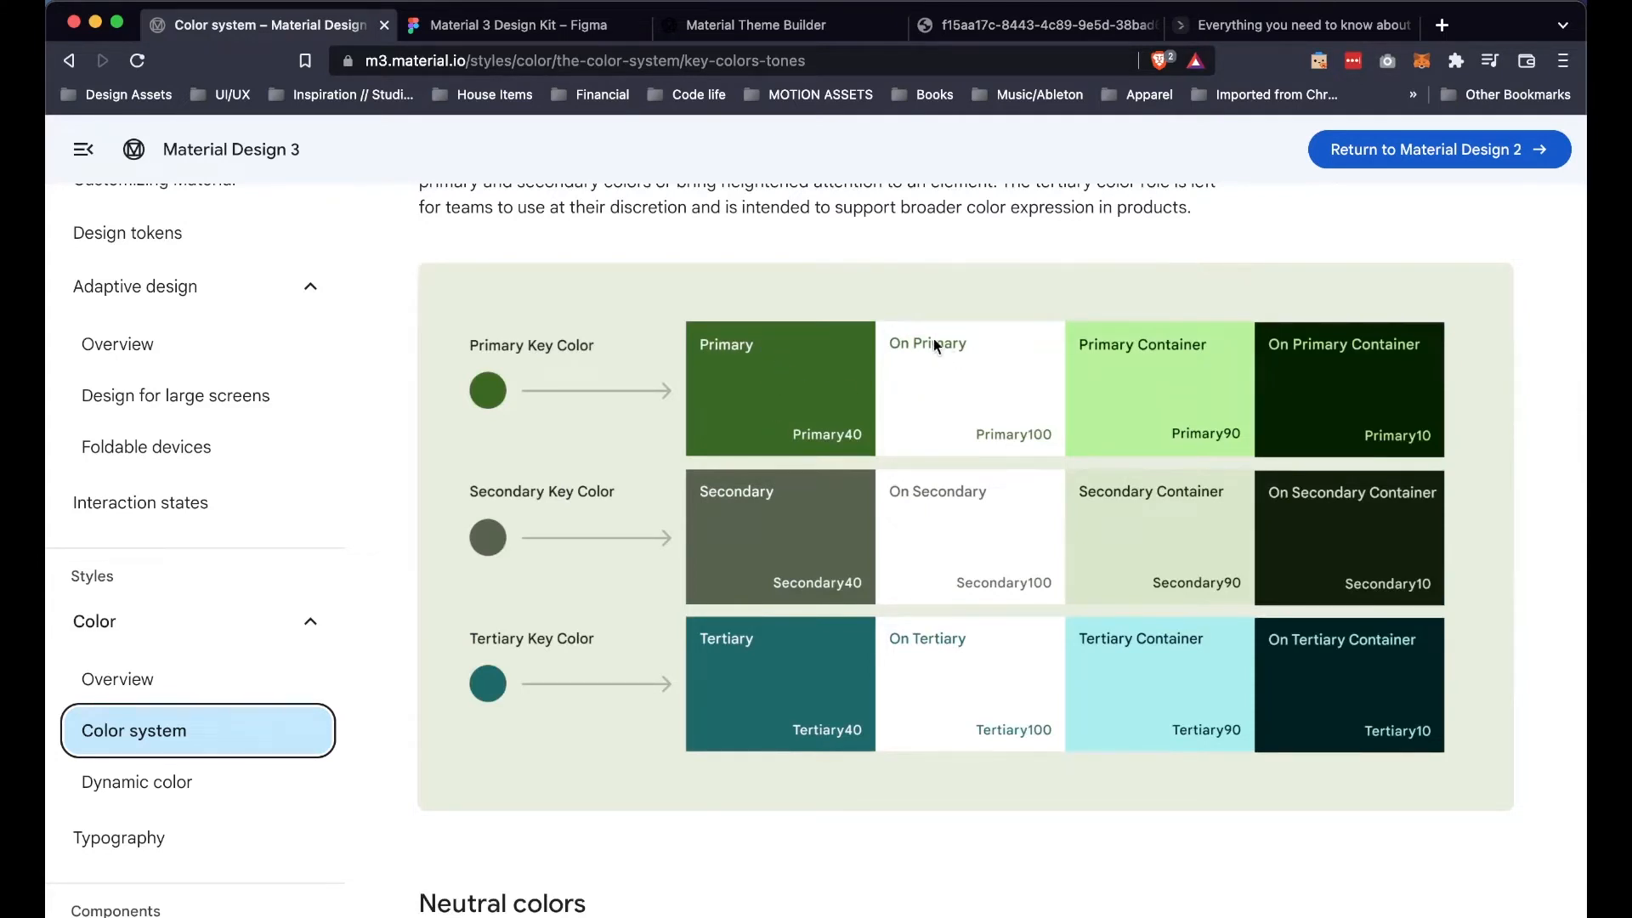
{"action": "mouse_move", "coordinate": [961, 404]}
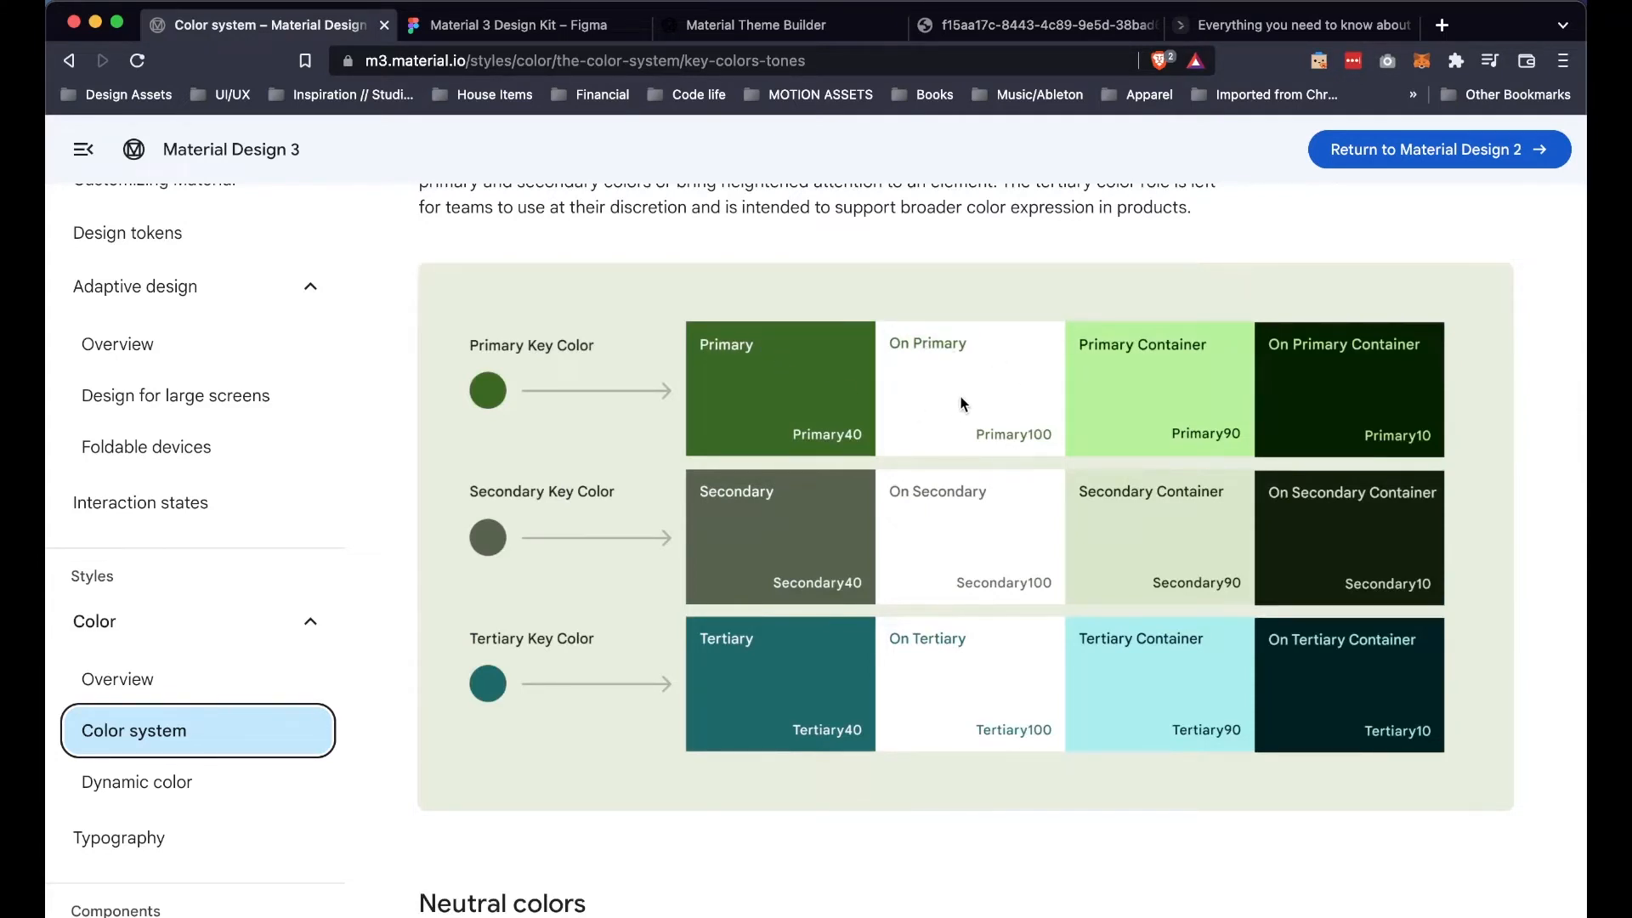
{"action": "mouse_move", "coordinate": [1164, 425]}
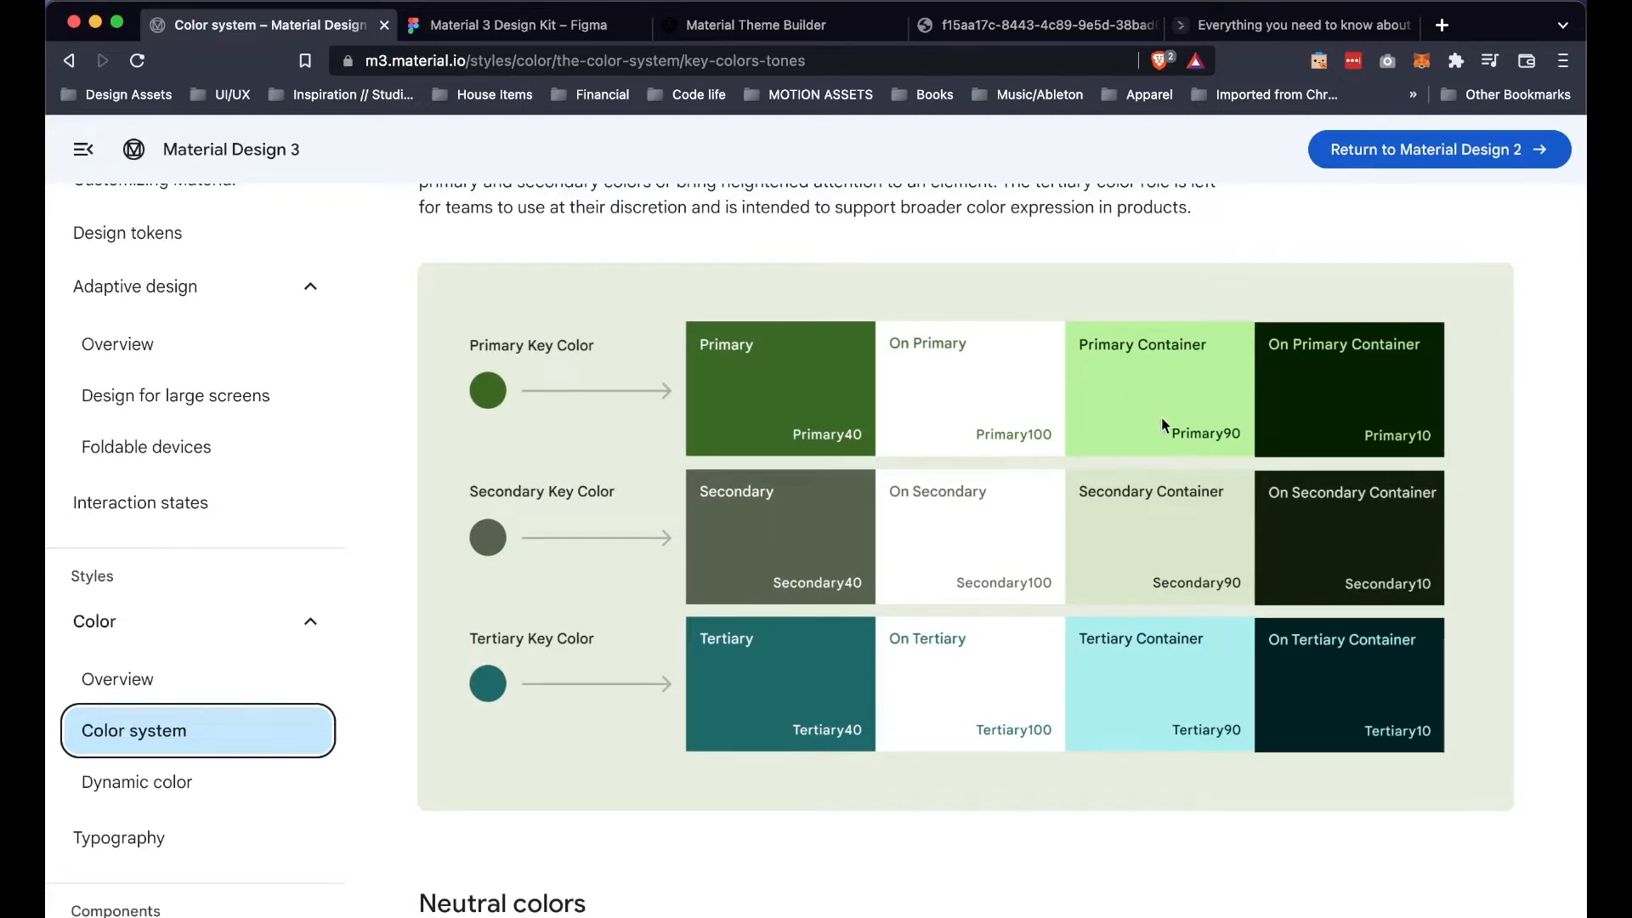
{"action": "mouse_move", "coordinate": [1363, 425]}
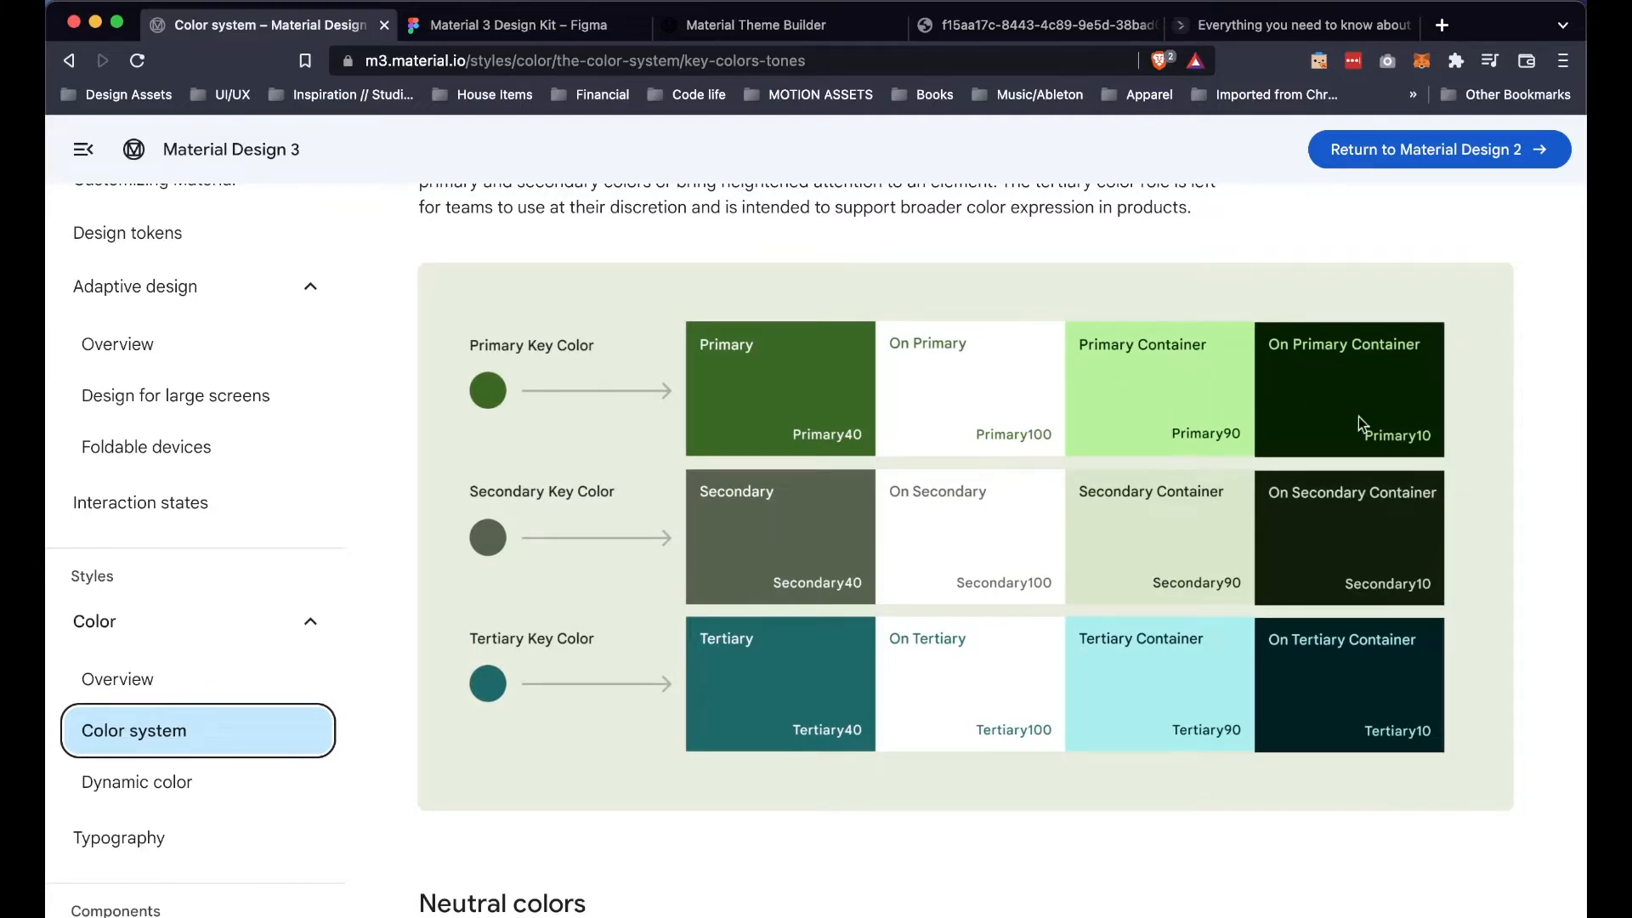
{"action": "mouse_move", "coordinate": [1385, 400]}
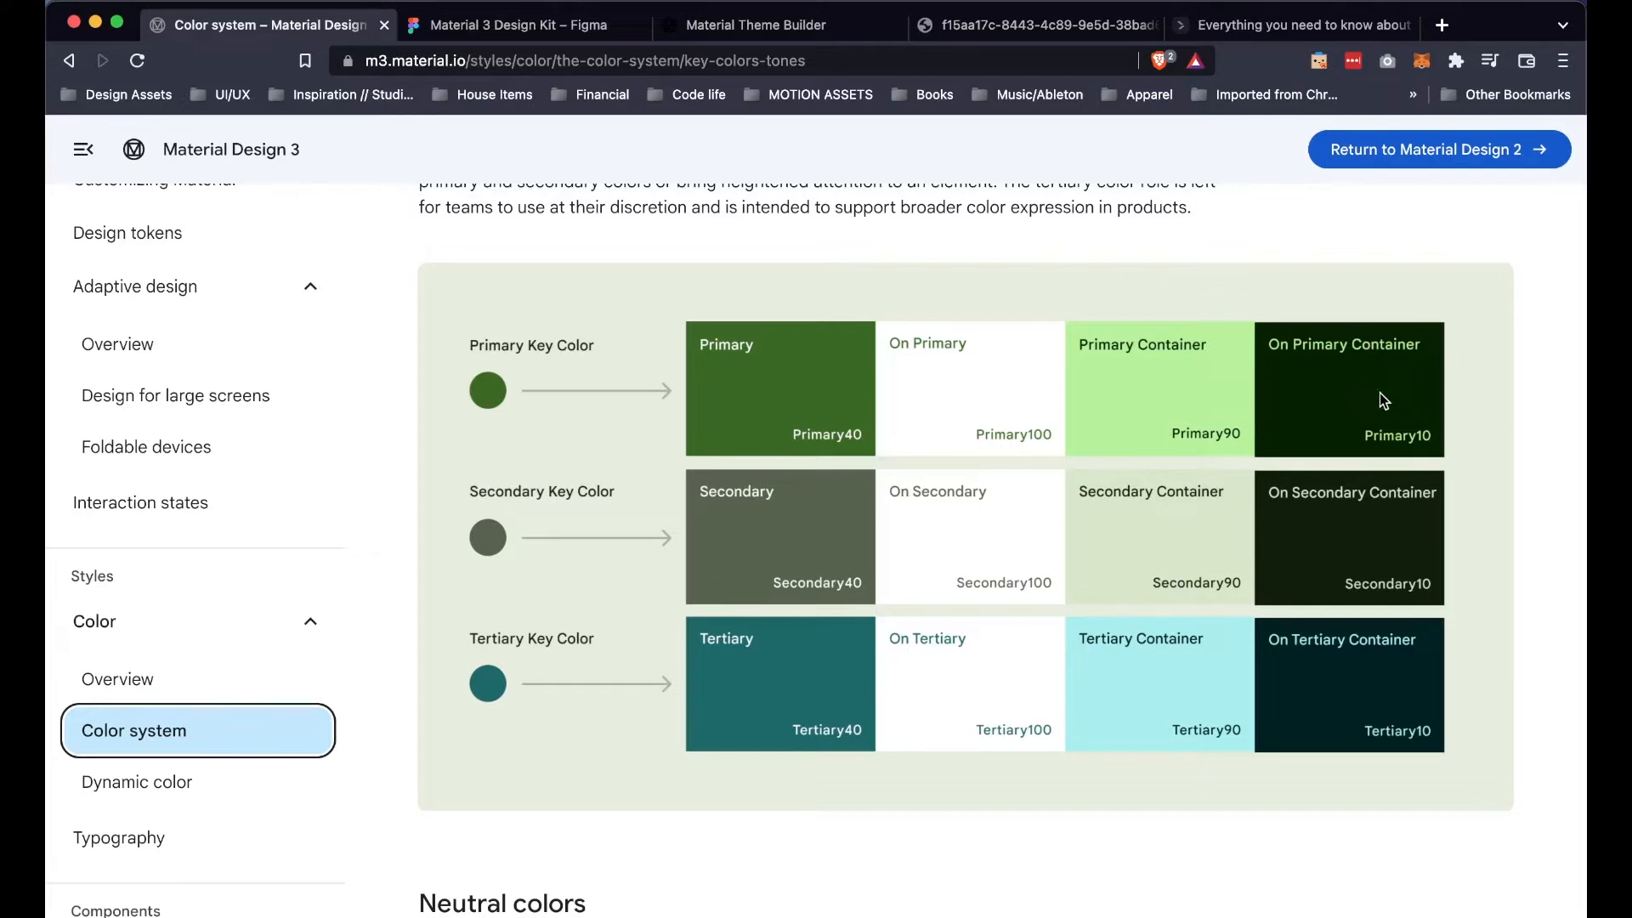
{"action": "mouse_move", "coordinate": [599, 511]}
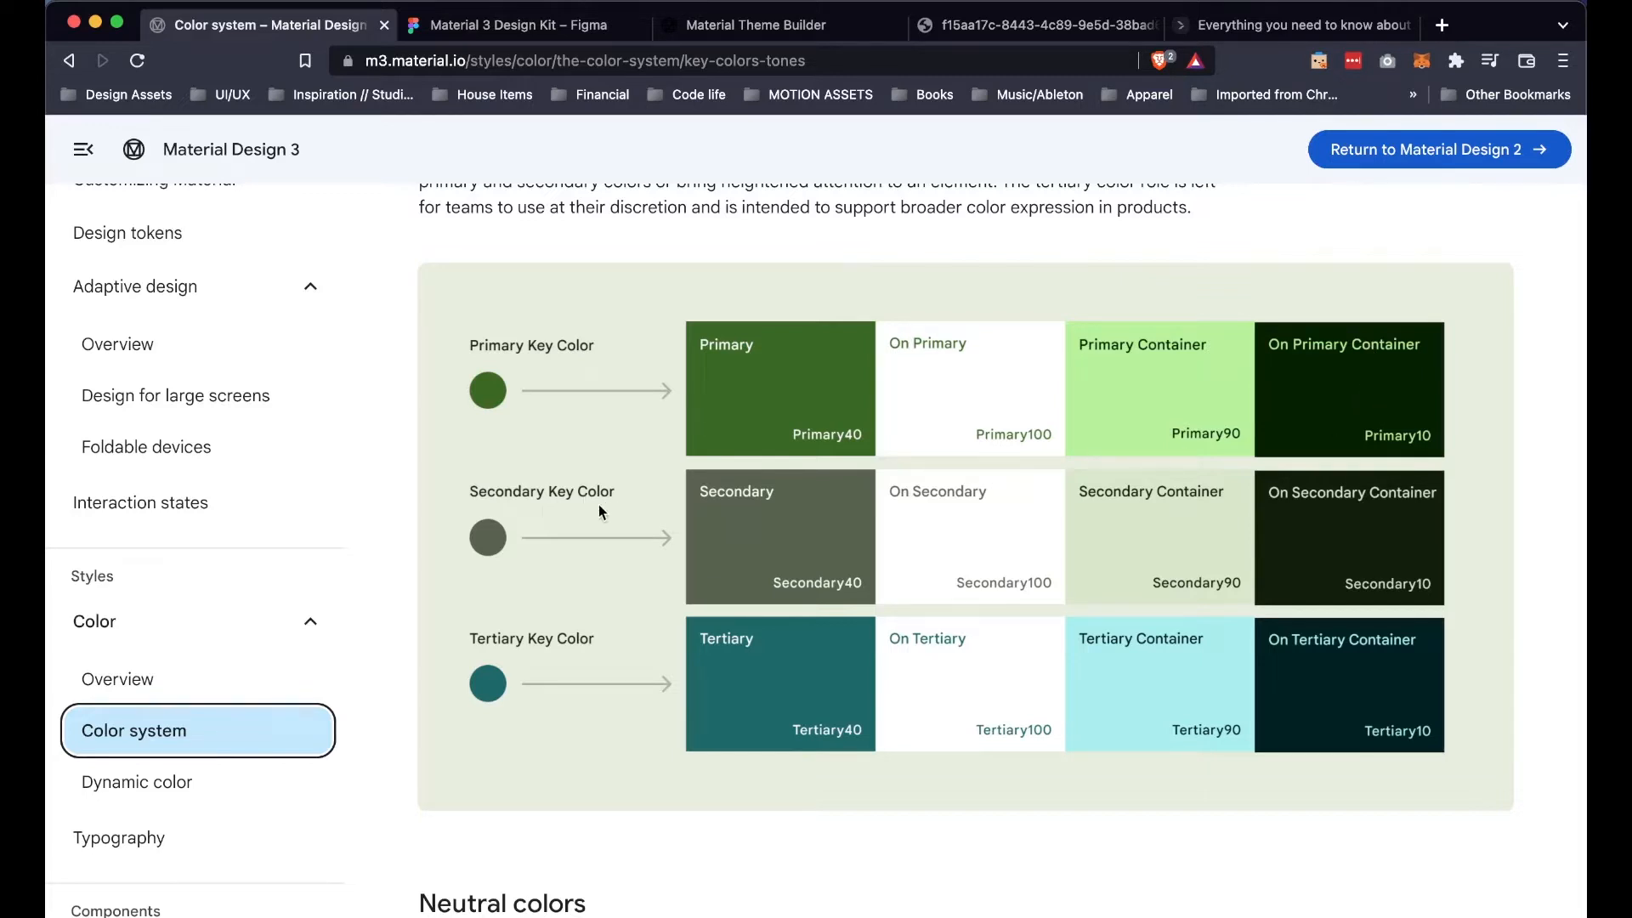
{"action": "mouse_move", "coordinate": [1404, 536]}
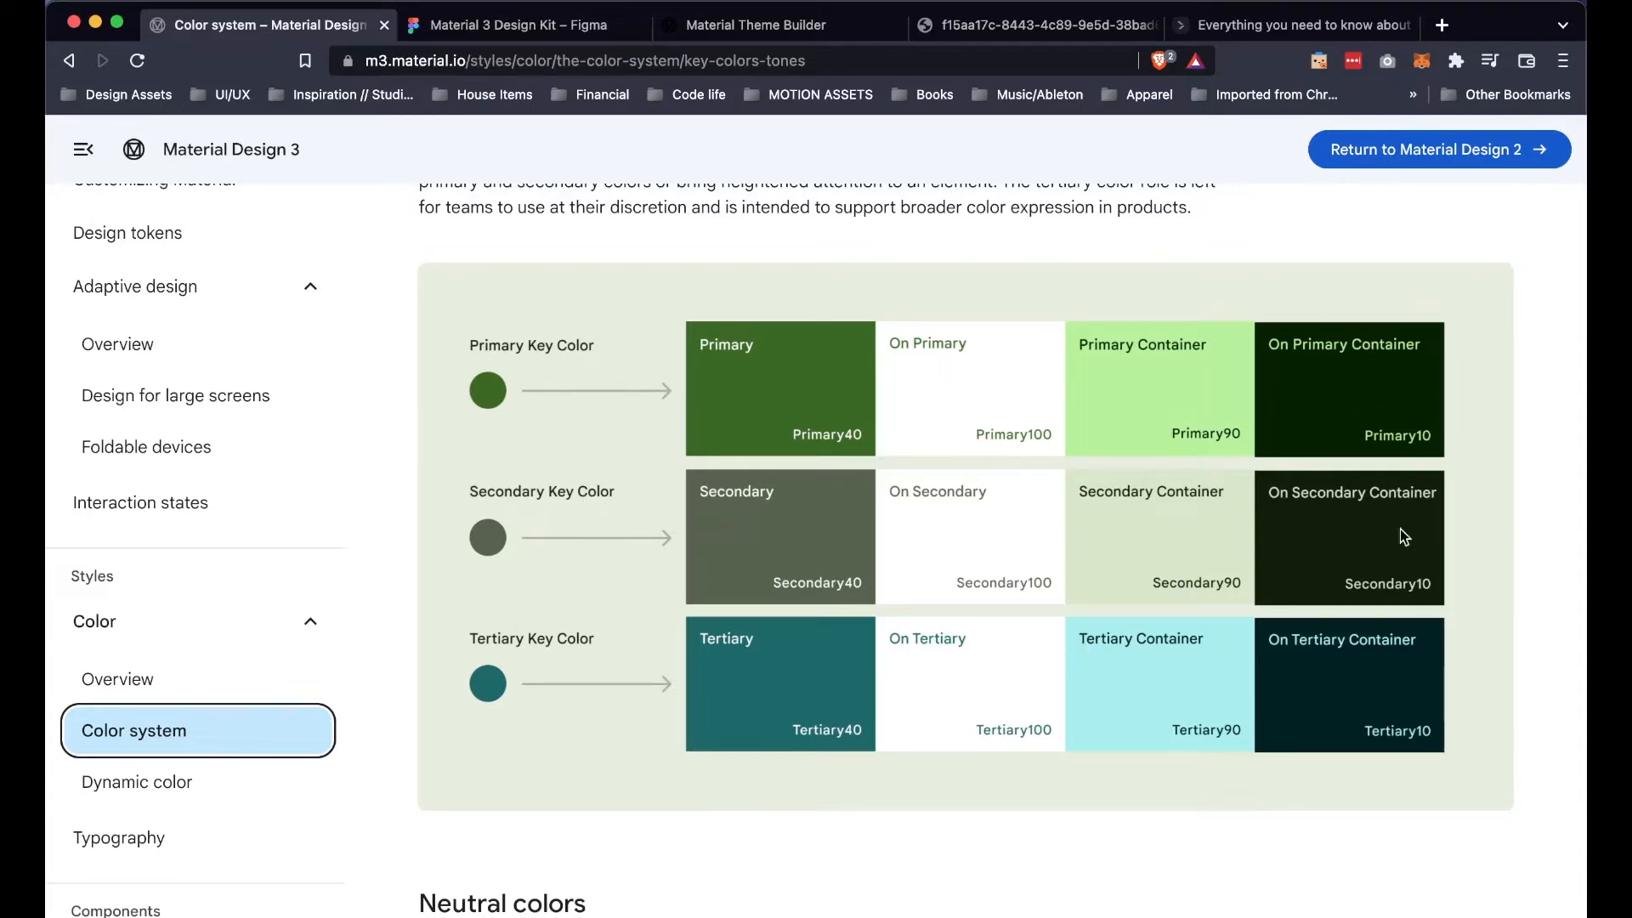
{"action": "scroll", "scroll_direction": "down", "scroll_amount": 3}
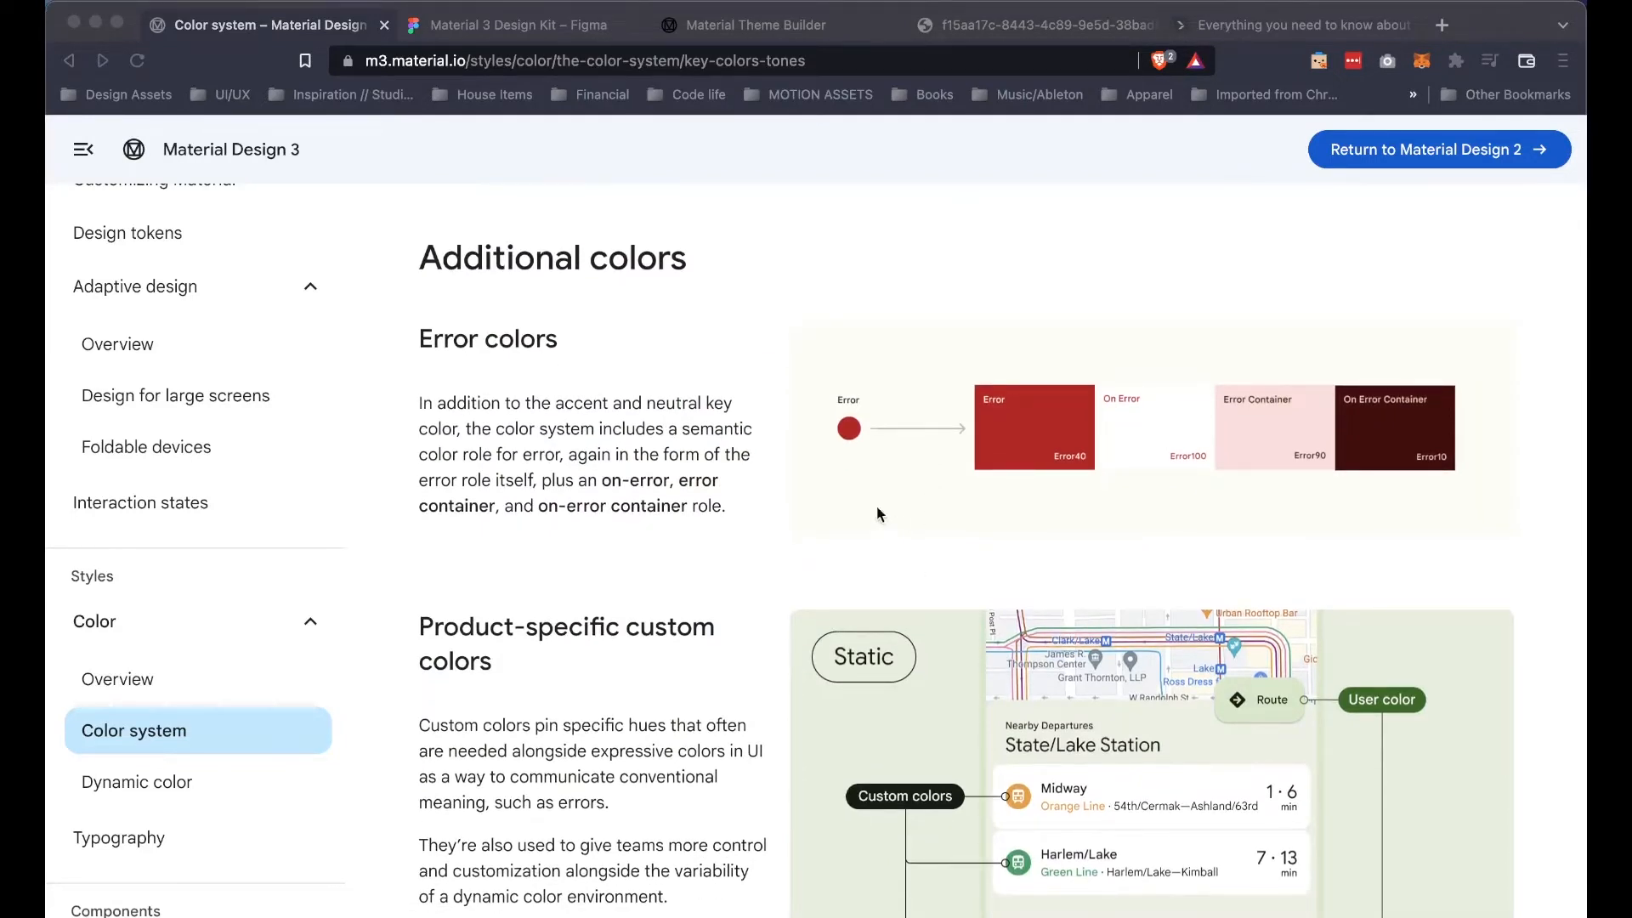
{"action": "mouse_move", "coordinate": [1102, 559]}
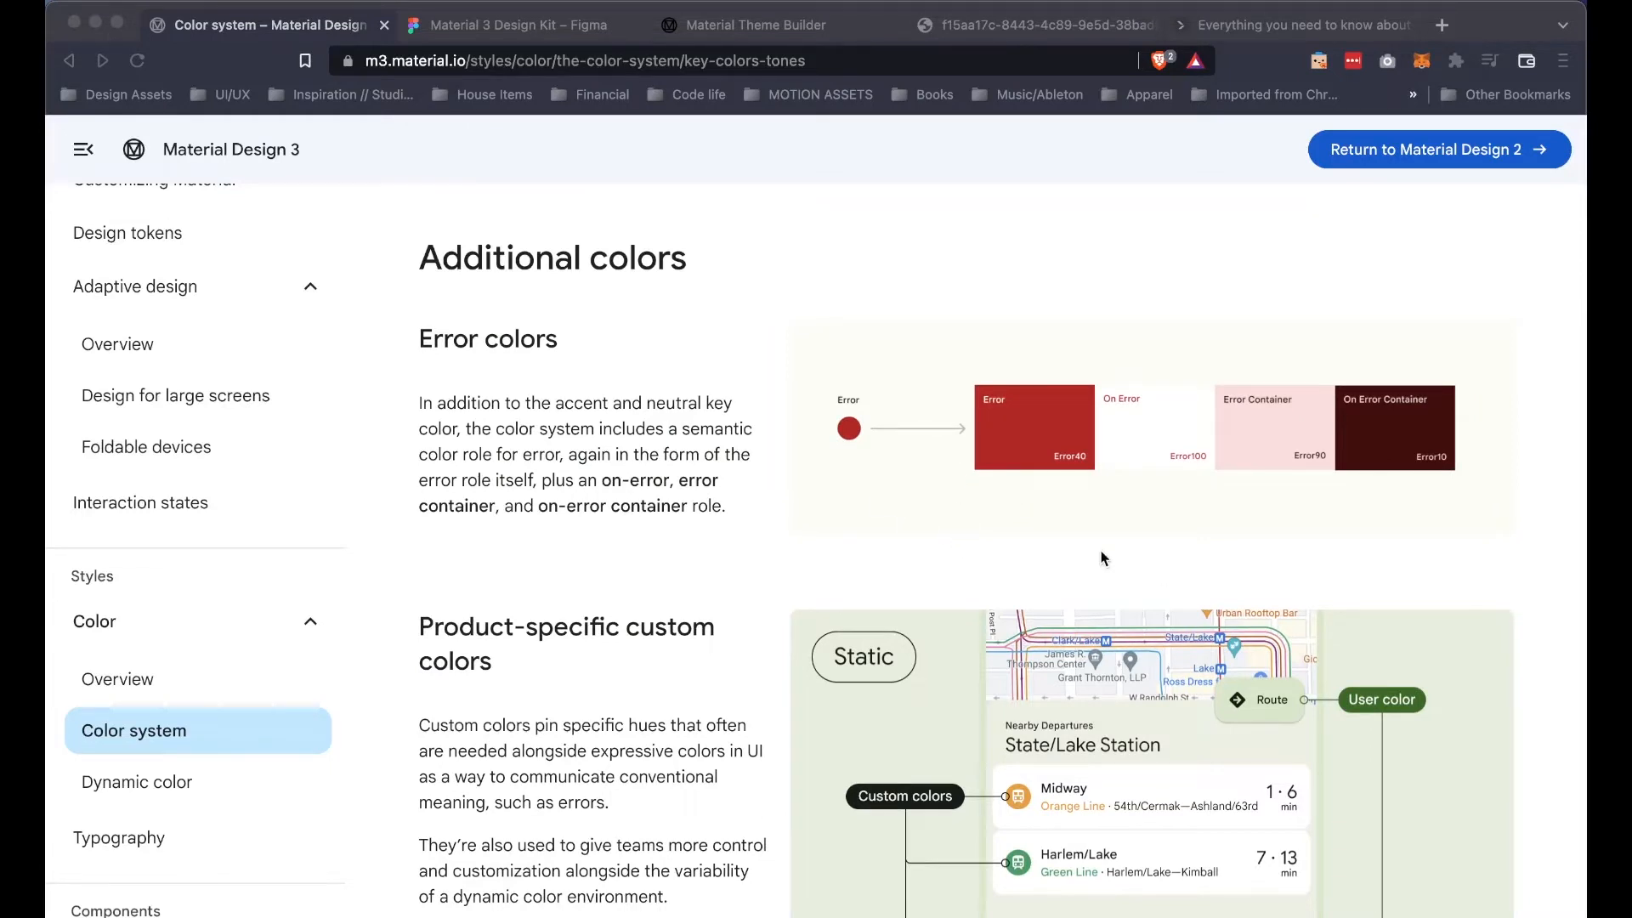
{"action": "mouse_move", "coordinate": [1054, 535]}
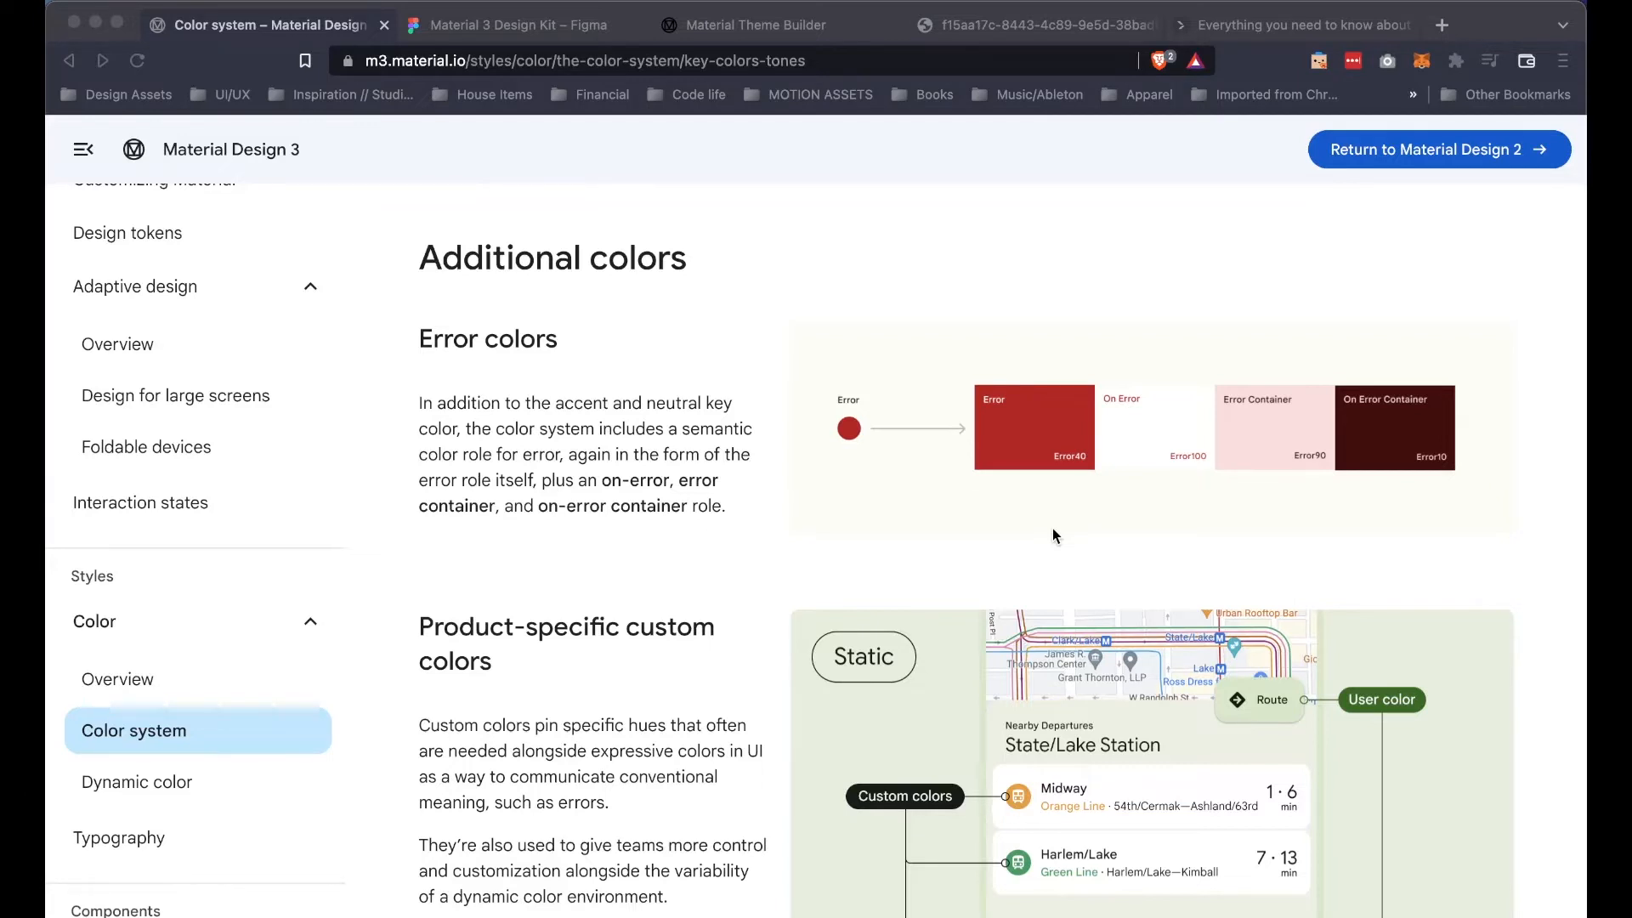
{"action": "mouse_move", "coordinate": [1105, 527]}
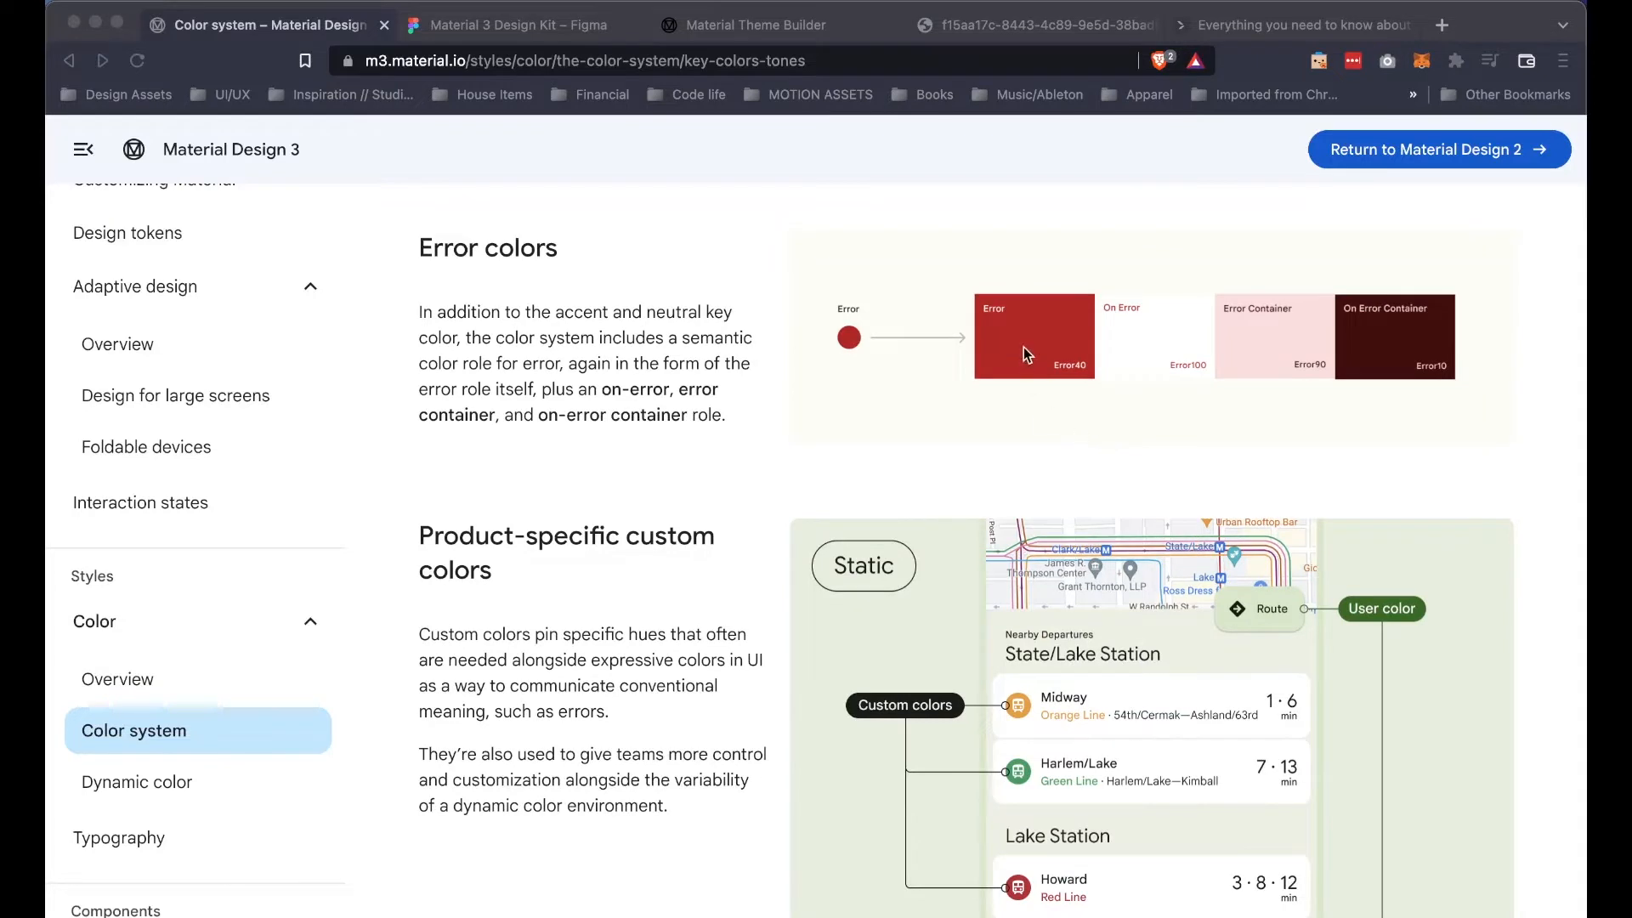
{"action": "mouse_move", "coordinate": [1131, 379]}
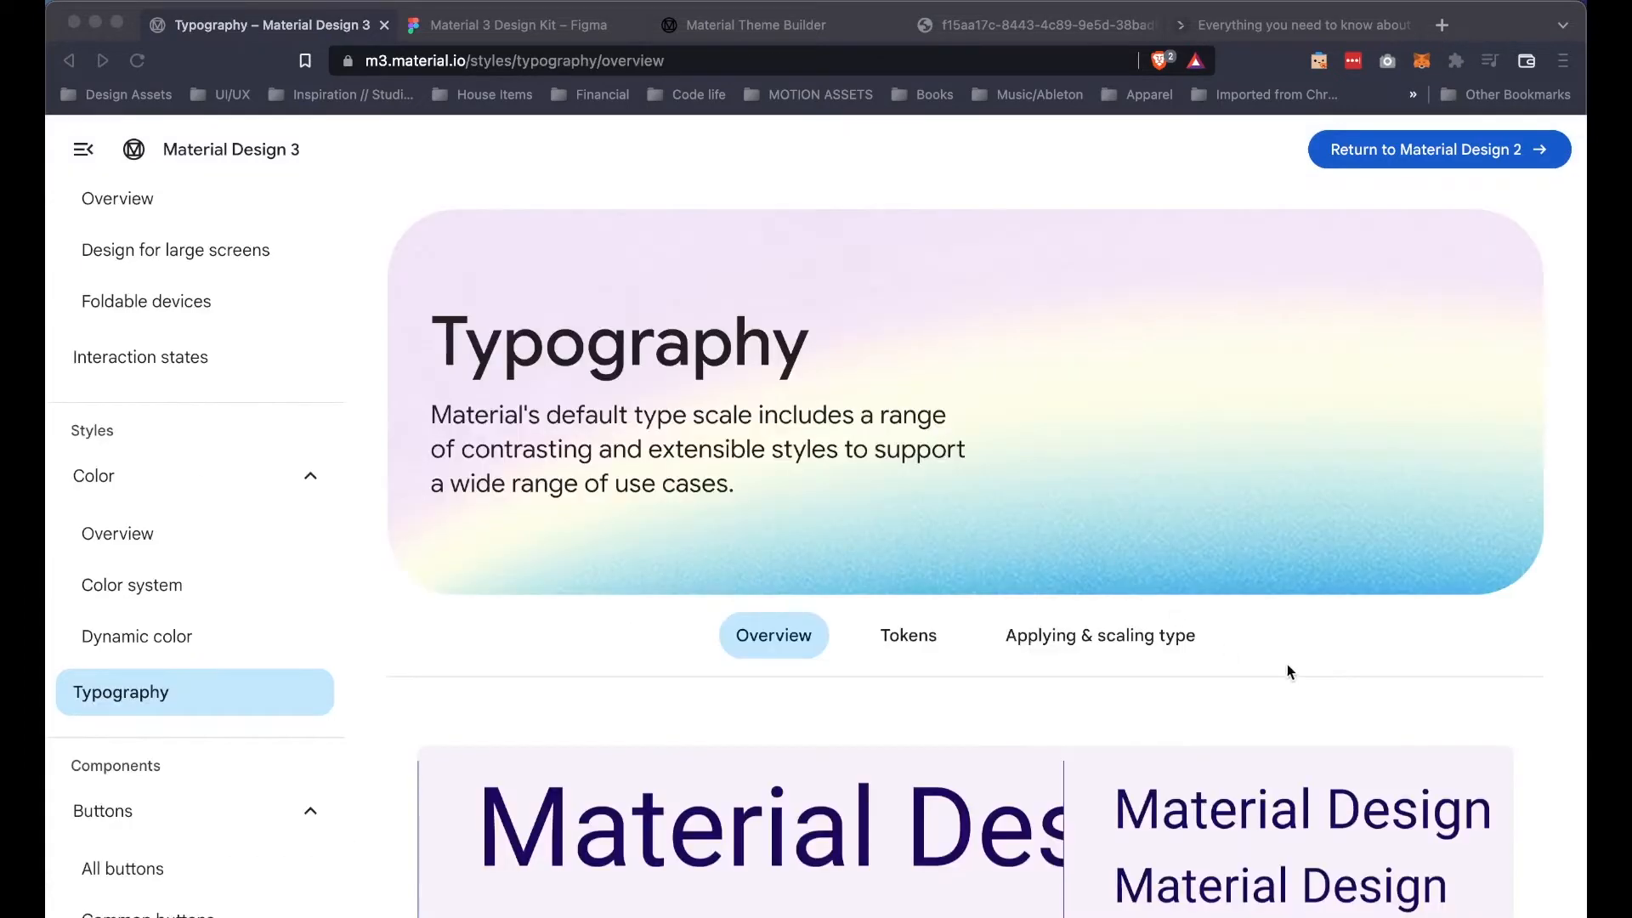
Step: Open the Applying & scaling type tab and scroll to the type roles and Display styles
{"action": "scroll", "scroll_direction": "down", "scroll_amount": 3}
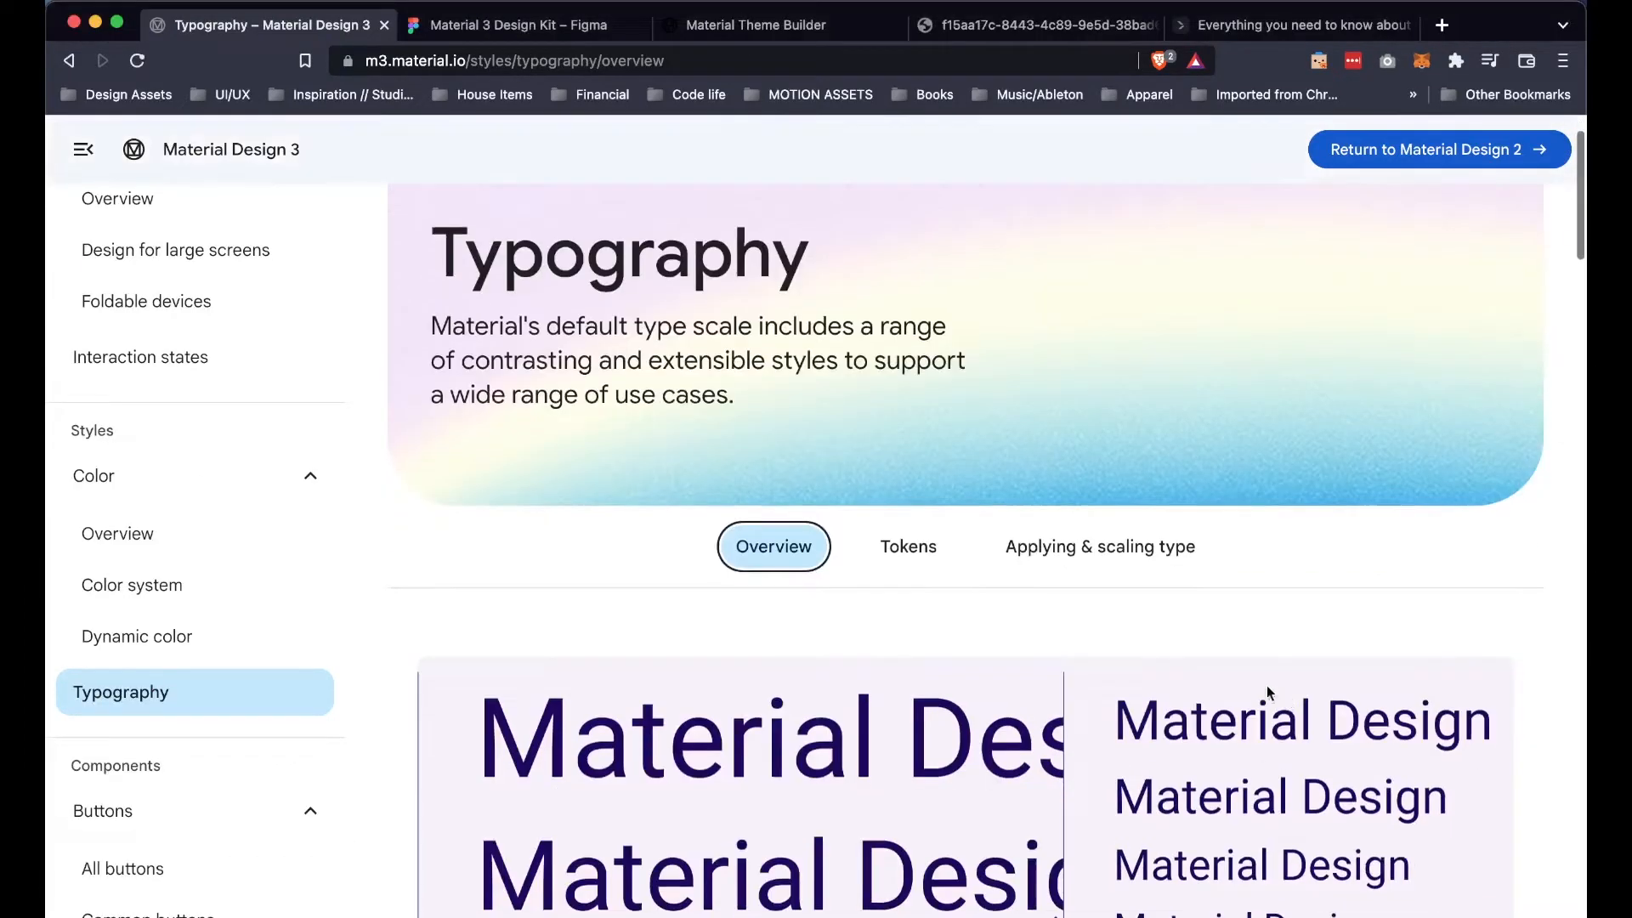
{"action": "scroll", "scroll_direction": "down", "scroll_amount": 3}
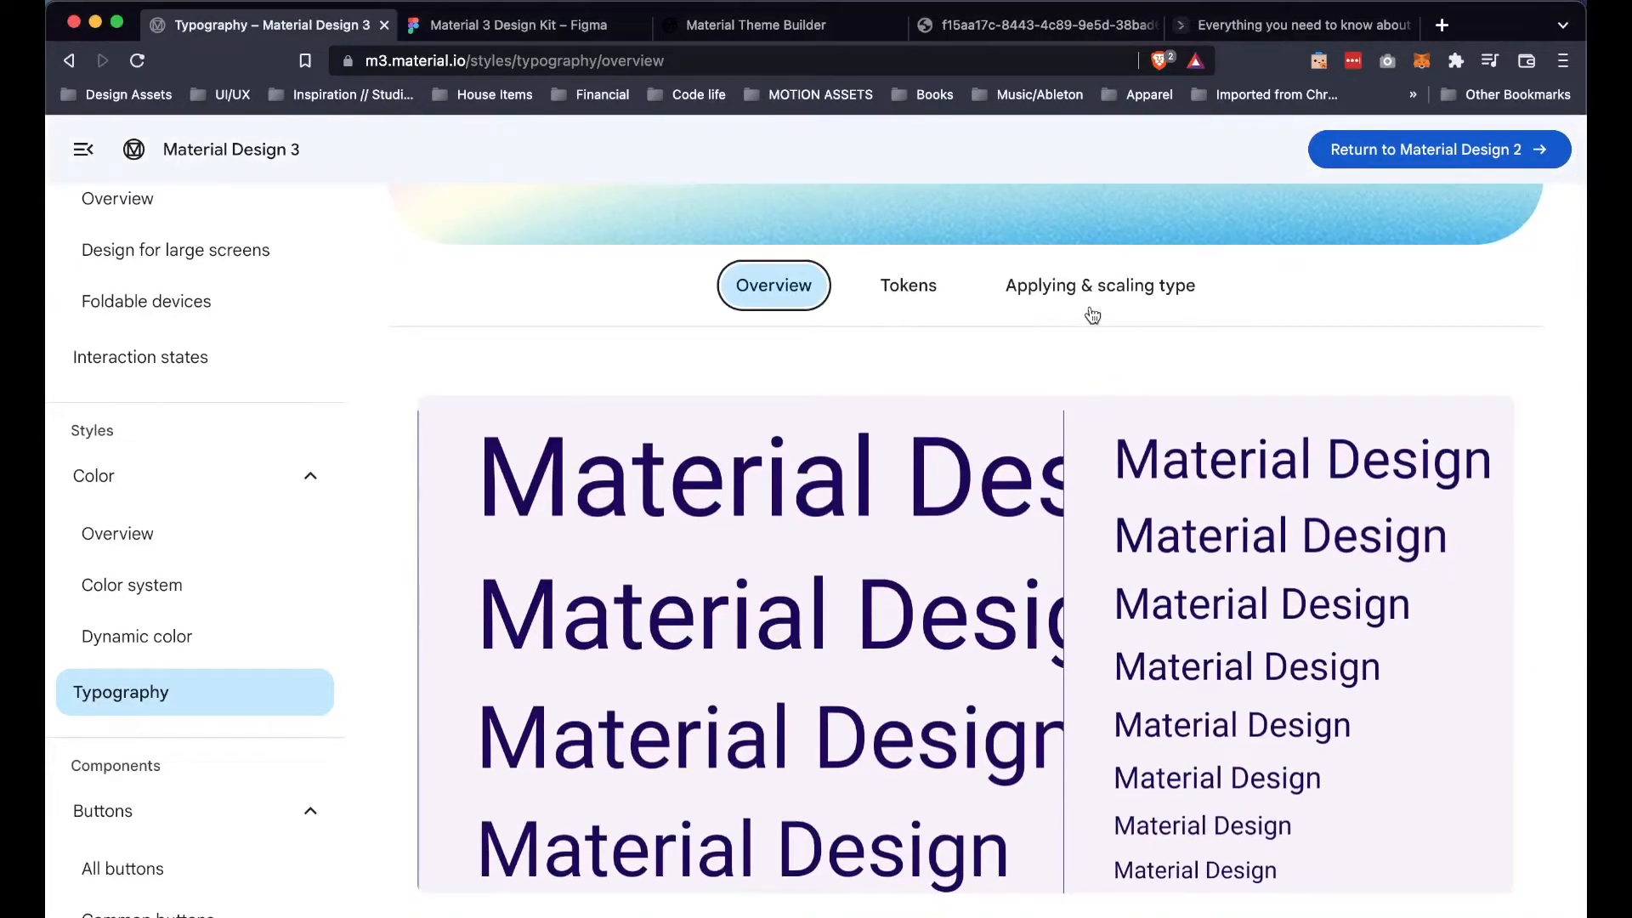
{"action": "left_click", "coordinate": [1099, 286]}
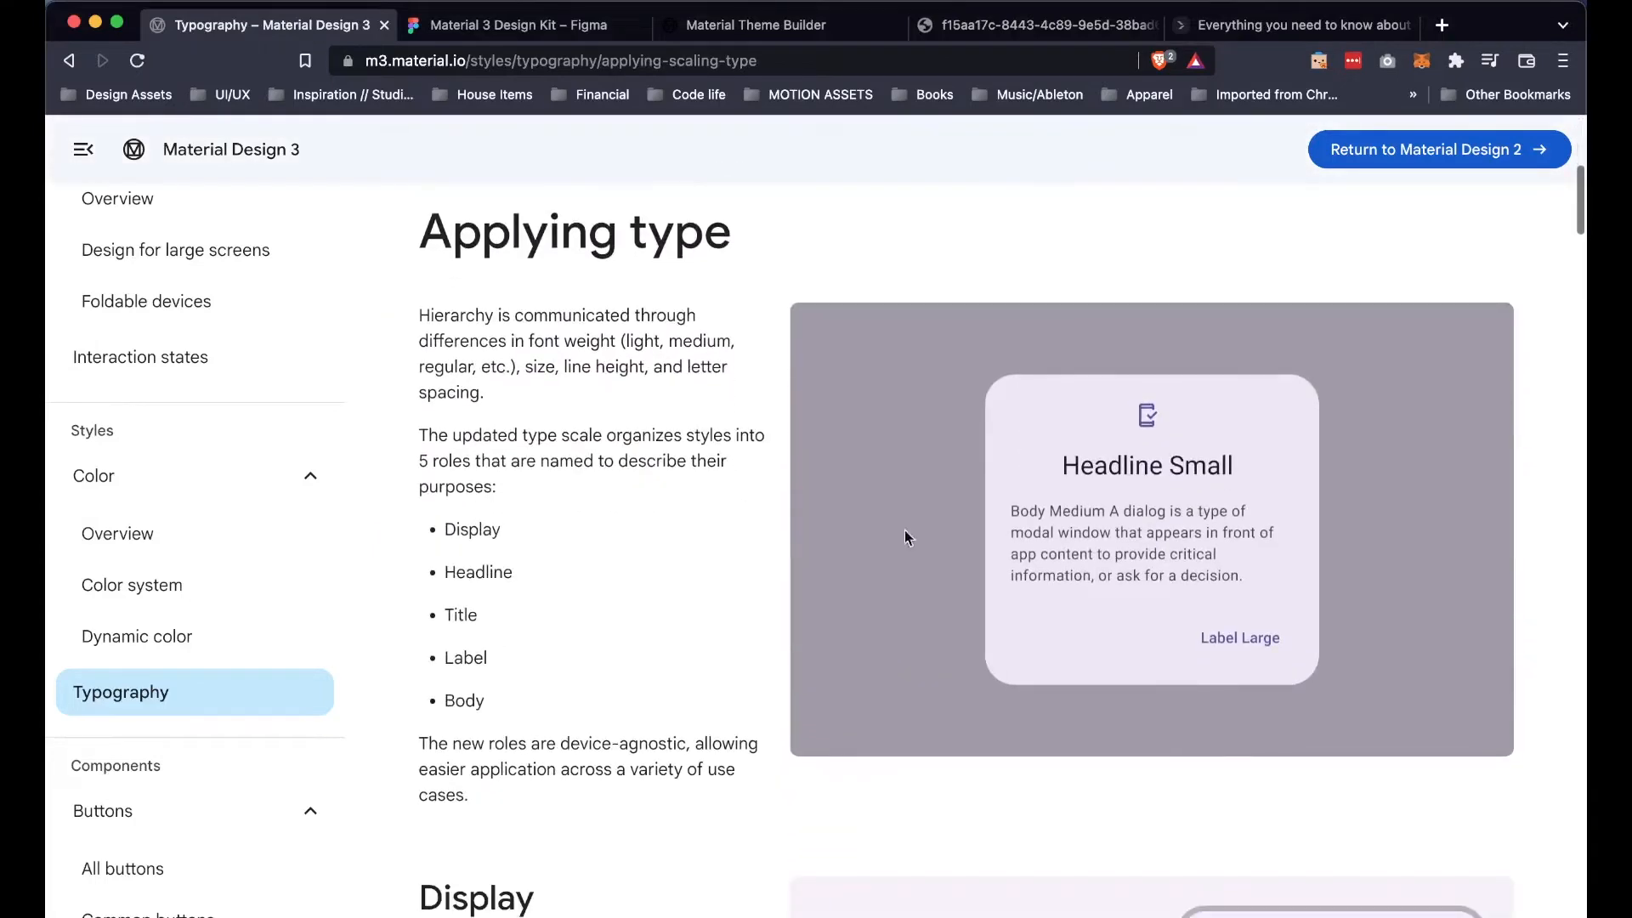
{"action": "mouse_move", "coordinate": [470, 562]}
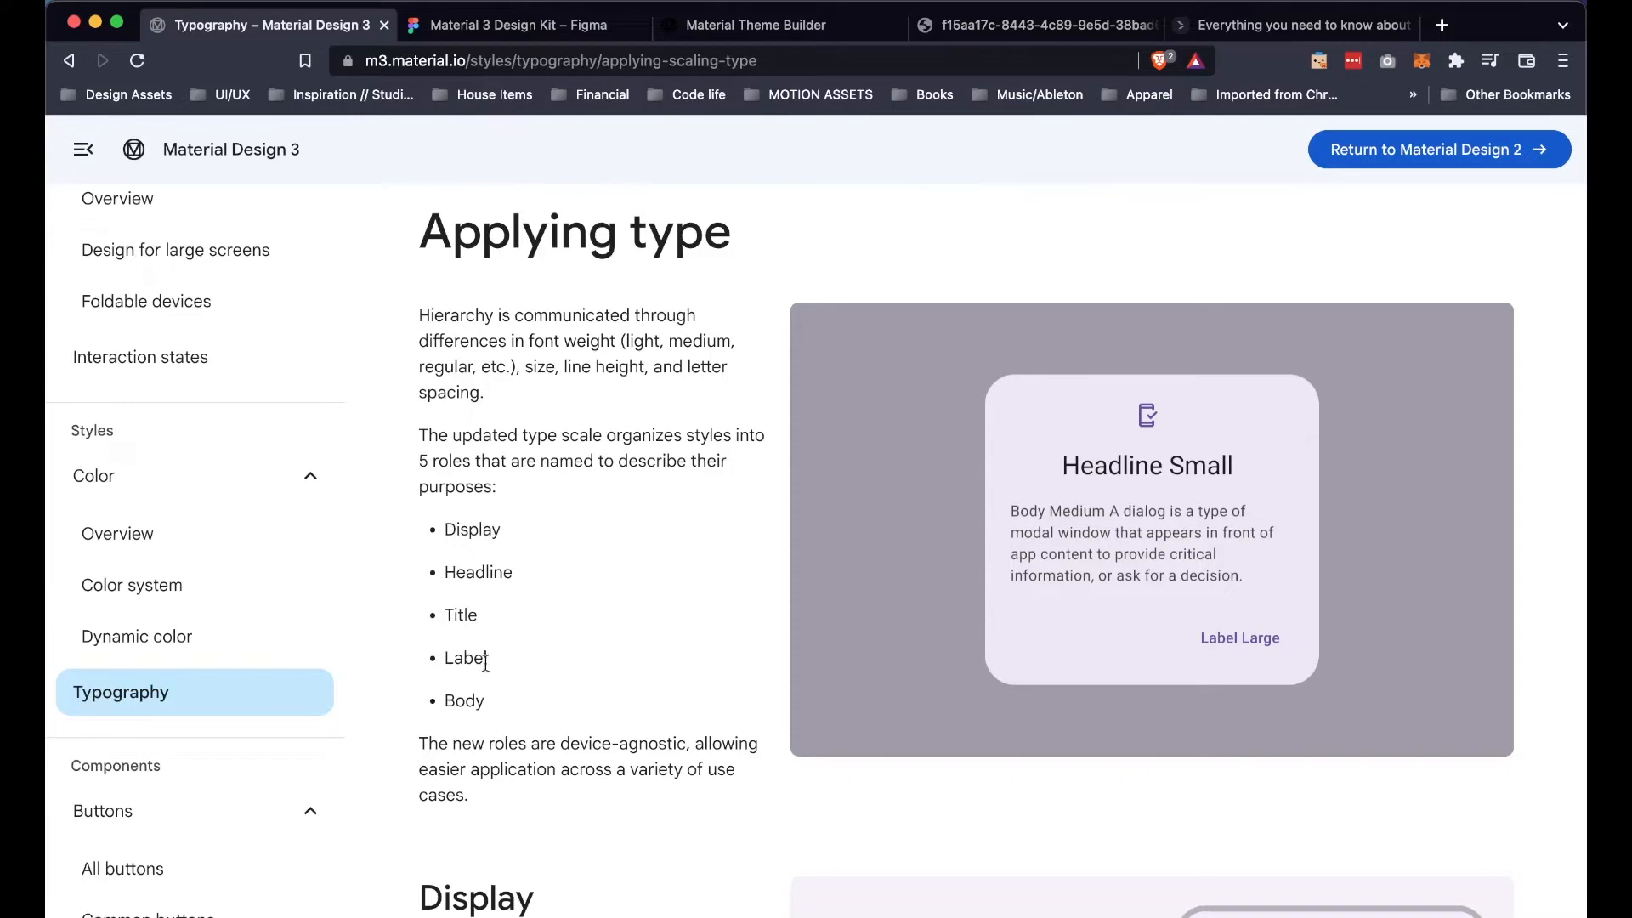
{"action": "scroll", "scroll_direction": "down", "scroll_amount": 3}
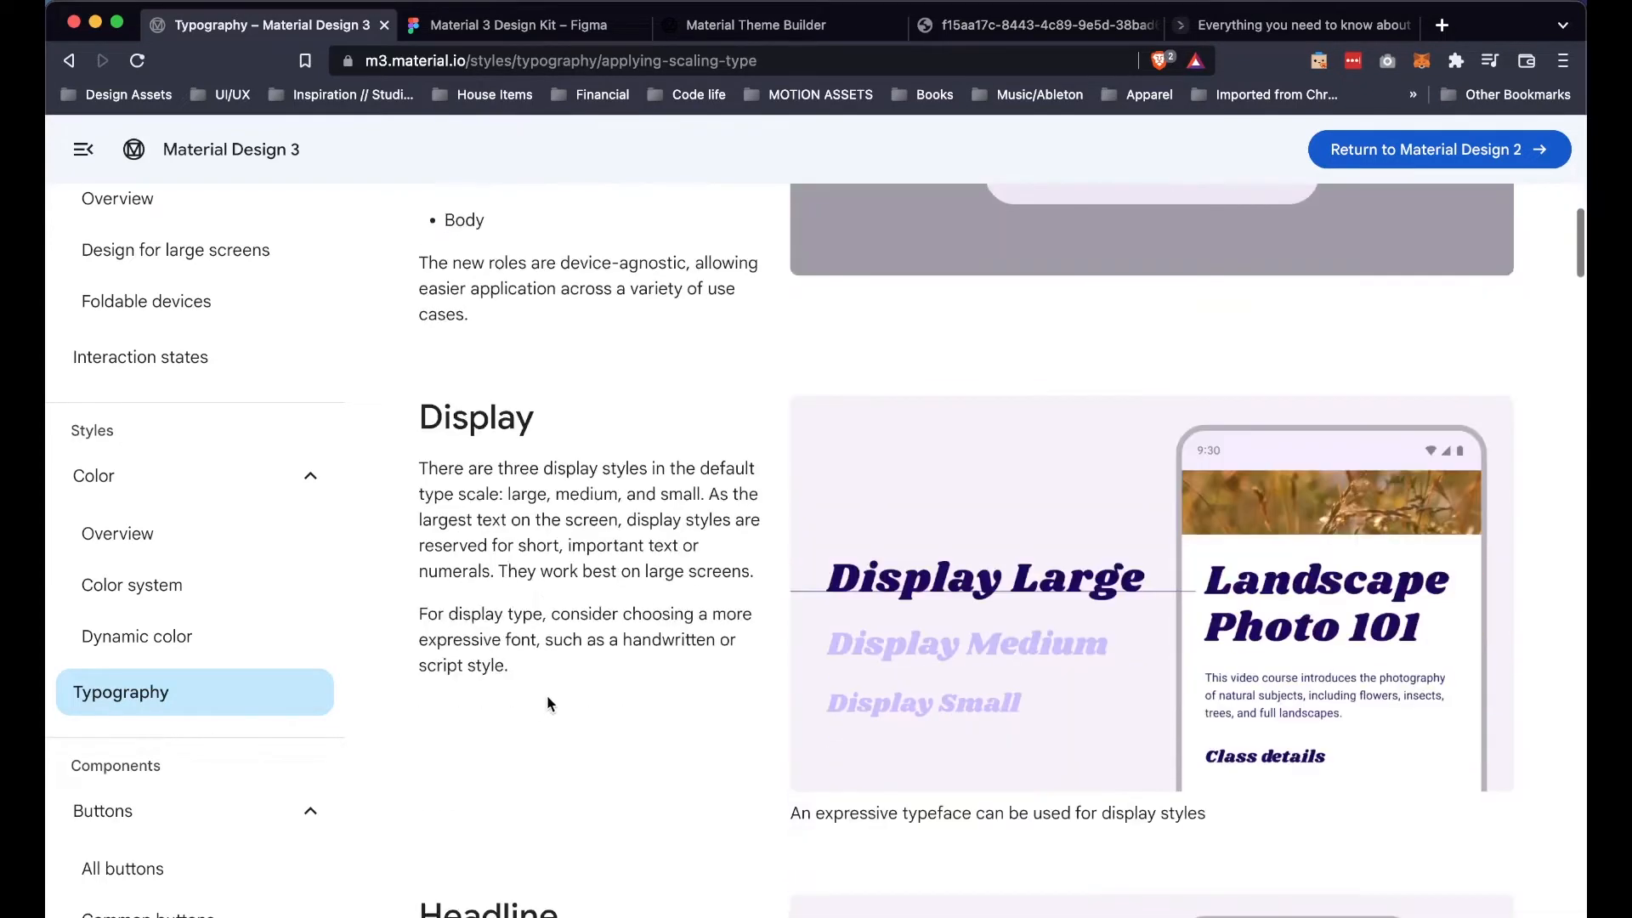
{"action": "scroll", "scroll_direction": "down", "scroll_amount": 3}
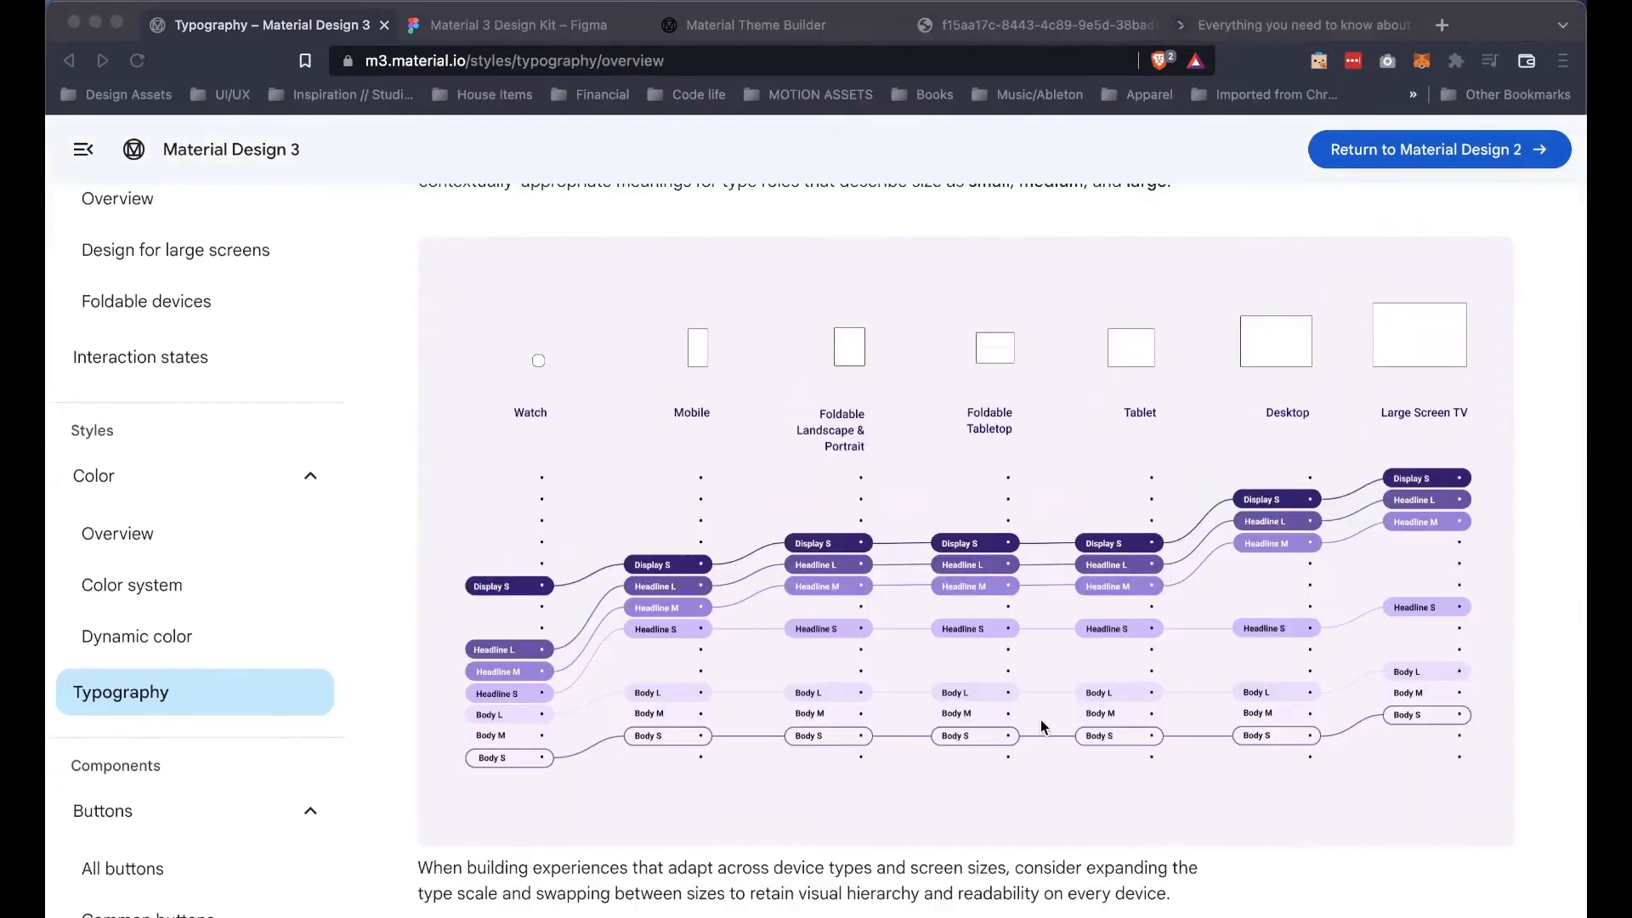
{"action": "mouse_move", "coordinate": [450, 610]}
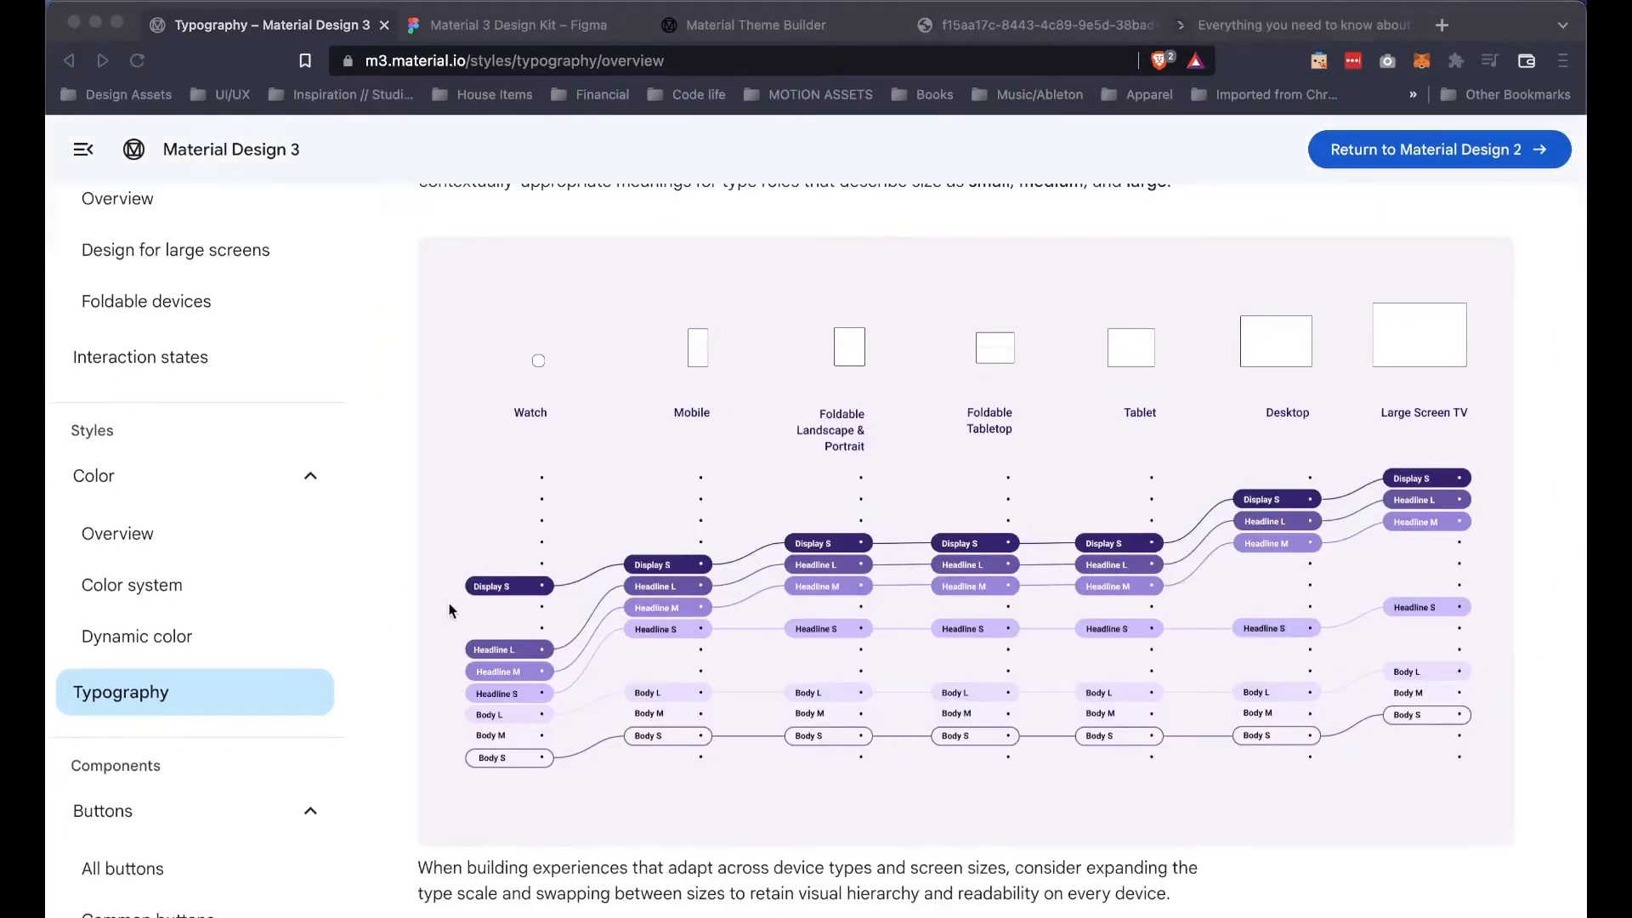
{"action": "mouse_move", "coordinate": [706, 520]}
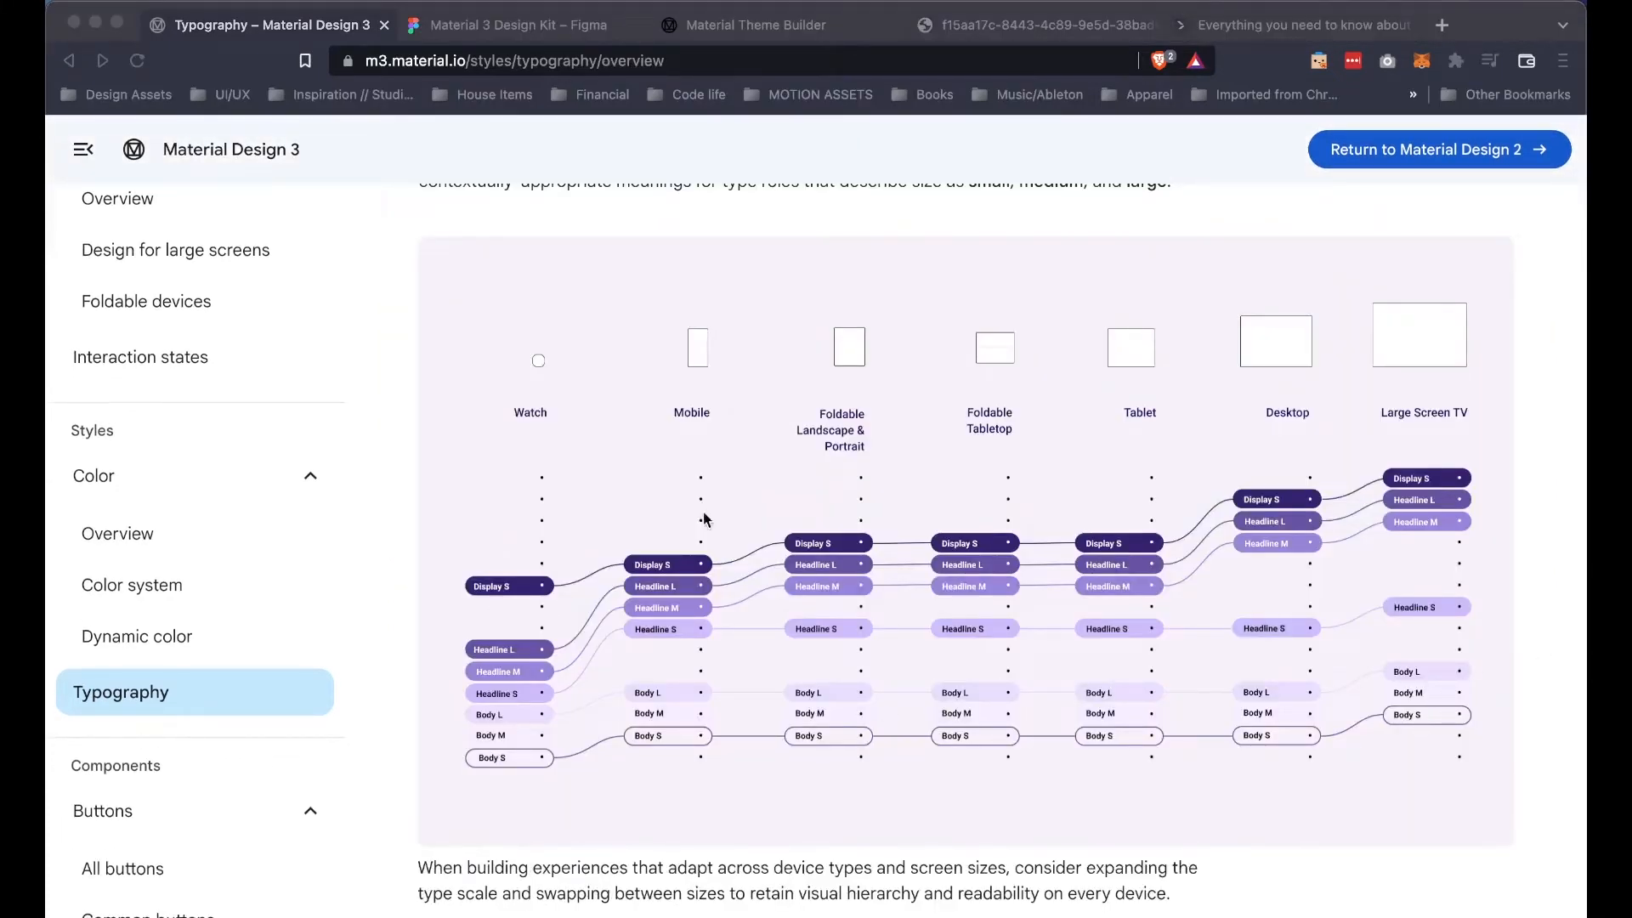
{"action": "mouse_move", "coordinate": [898, 360]}
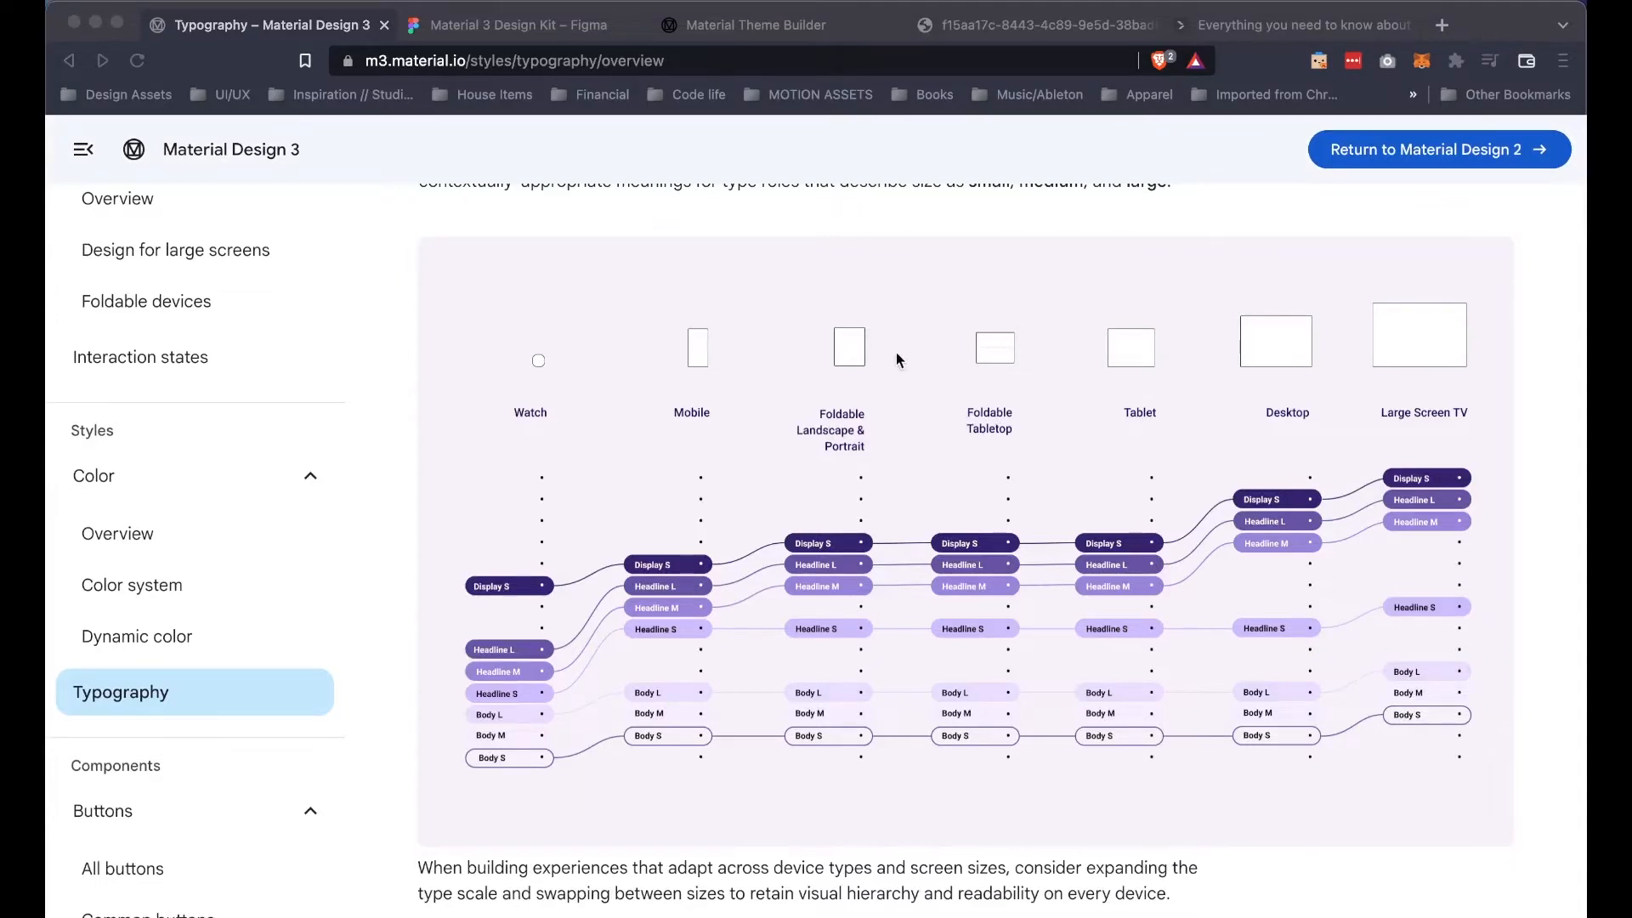
{"action": "mouse_move", "coordinate": [910, 524]}
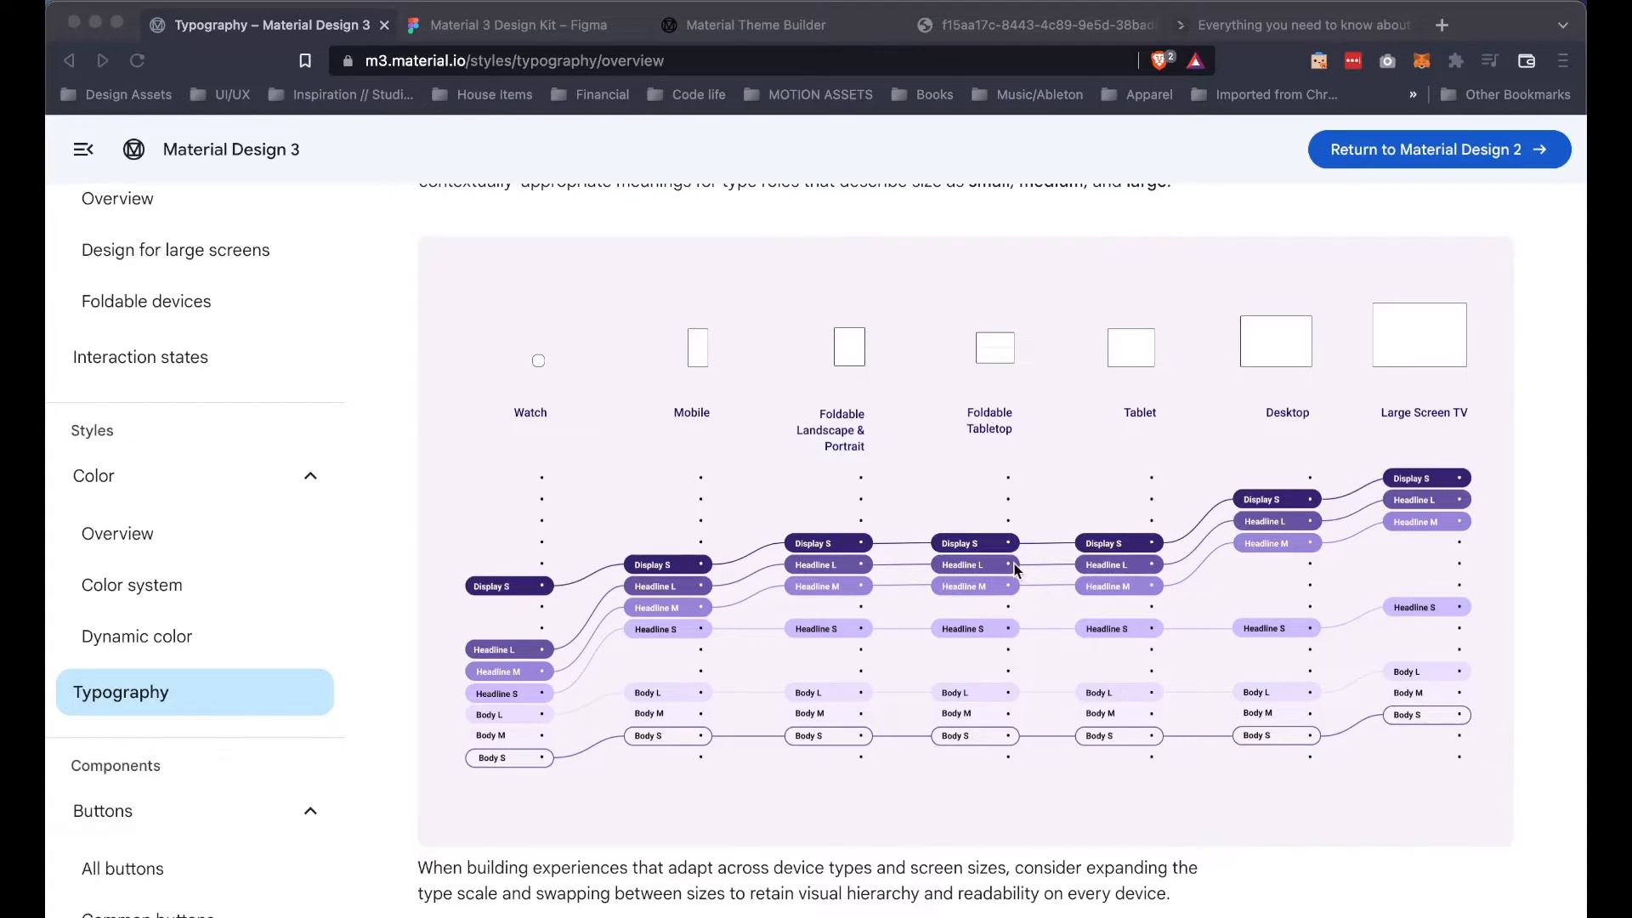
{"action": "mouse_move", "coordinate": [1119, 547]}
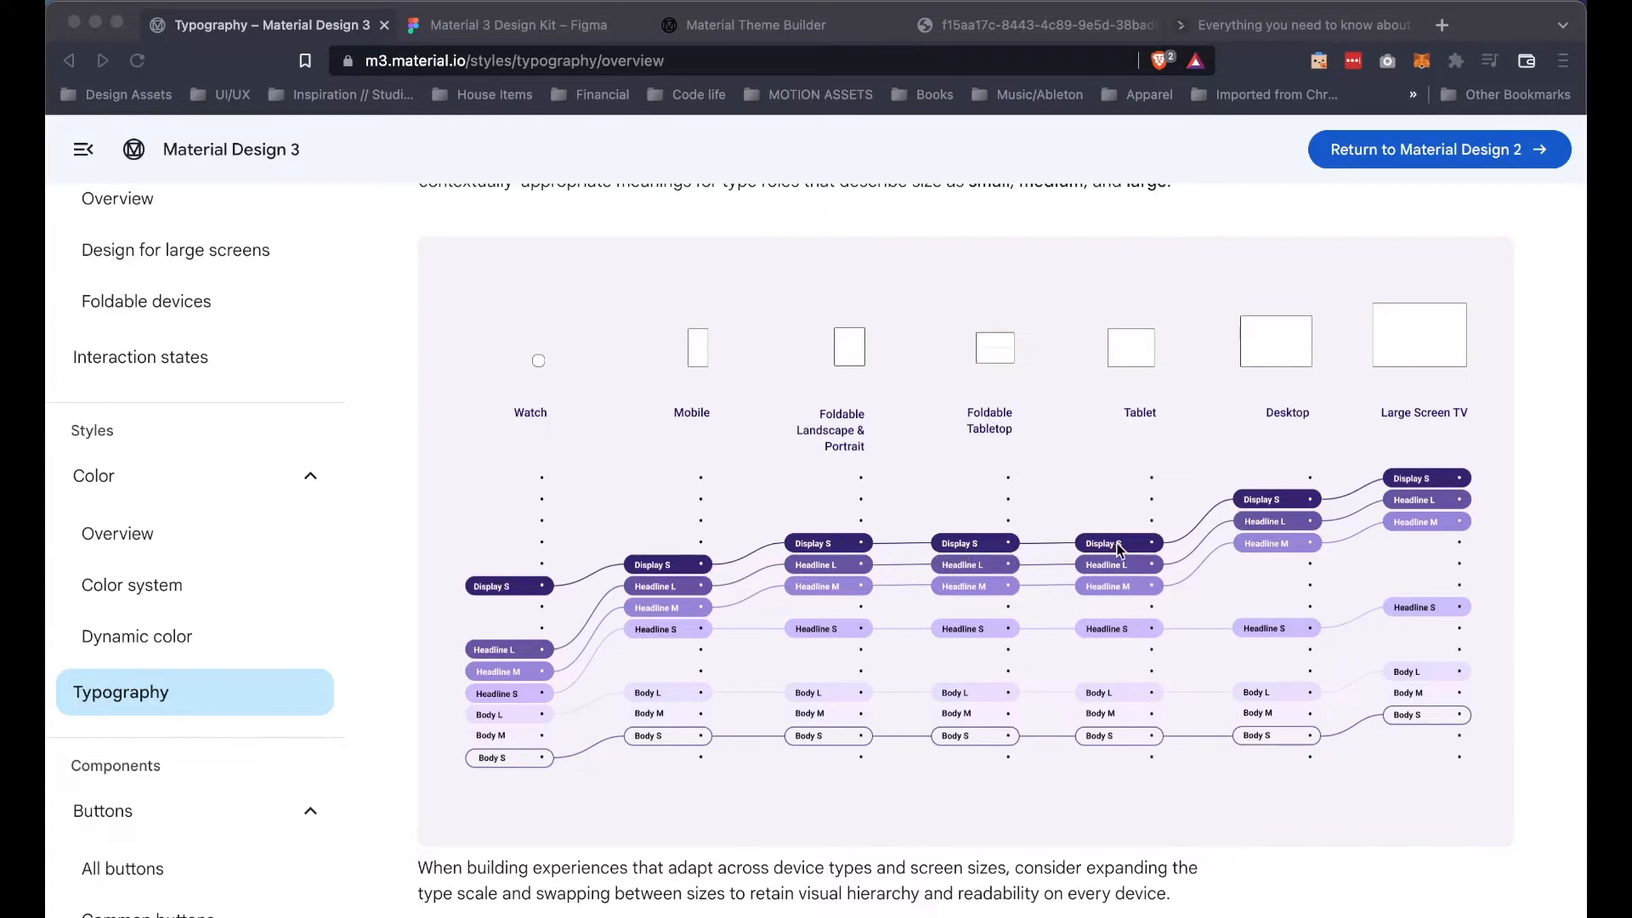
{"action": "mouse_move", "coordinate": [1290, 534]}
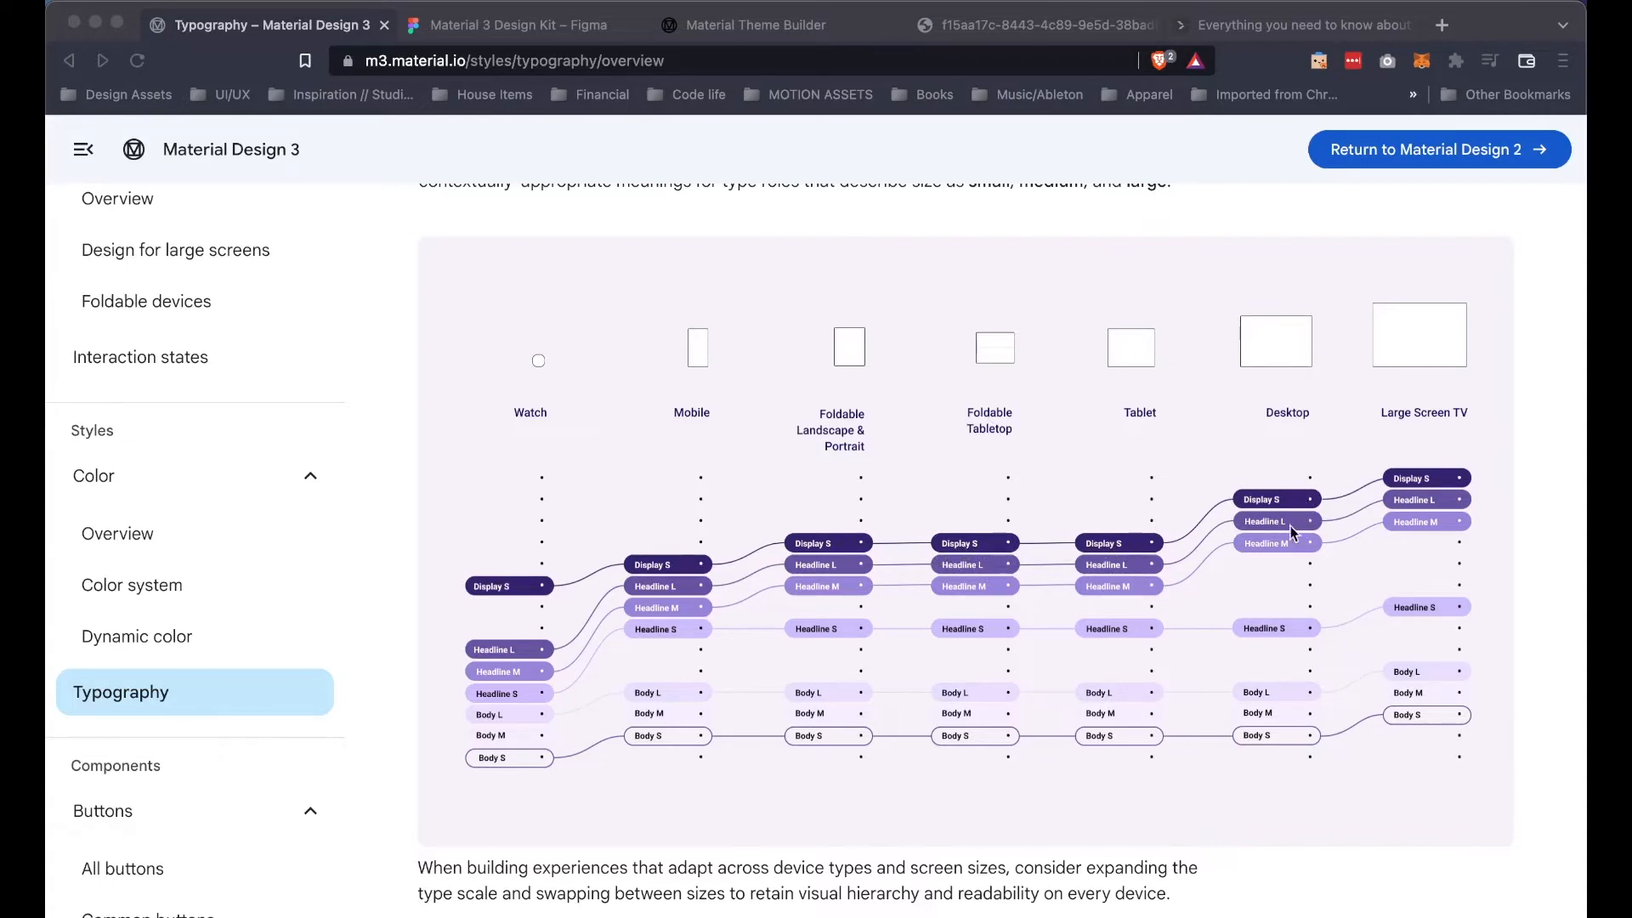
{"action": "mouse_move", "coordinate": [1249, 507]}
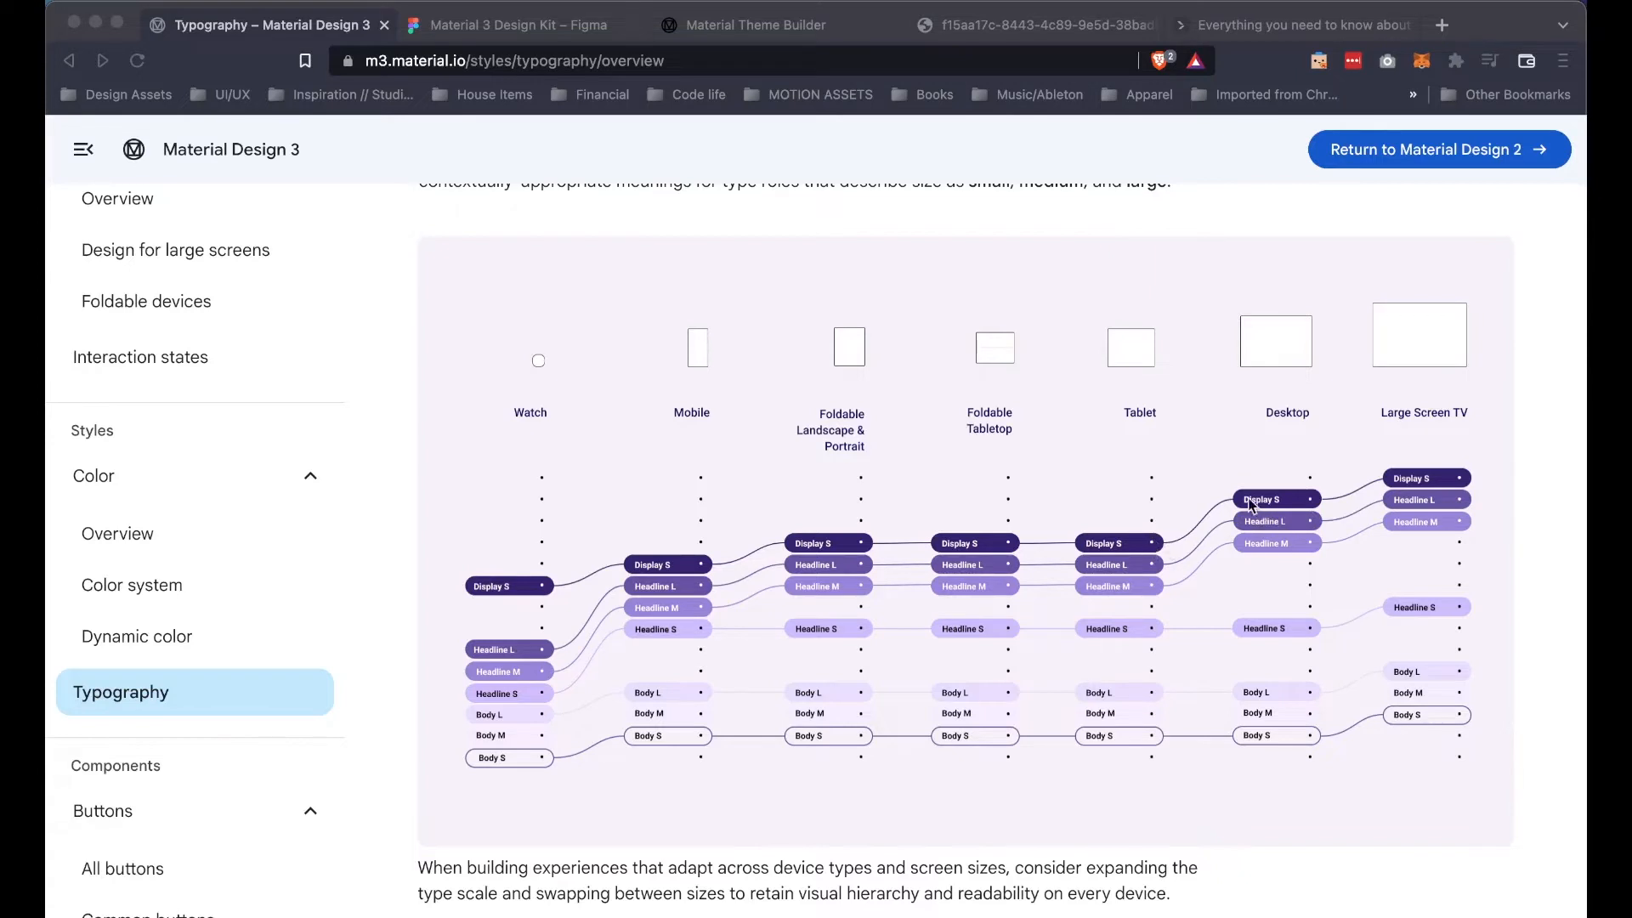
{"action": "mouse_move", "coordinate": [1288, 562]}
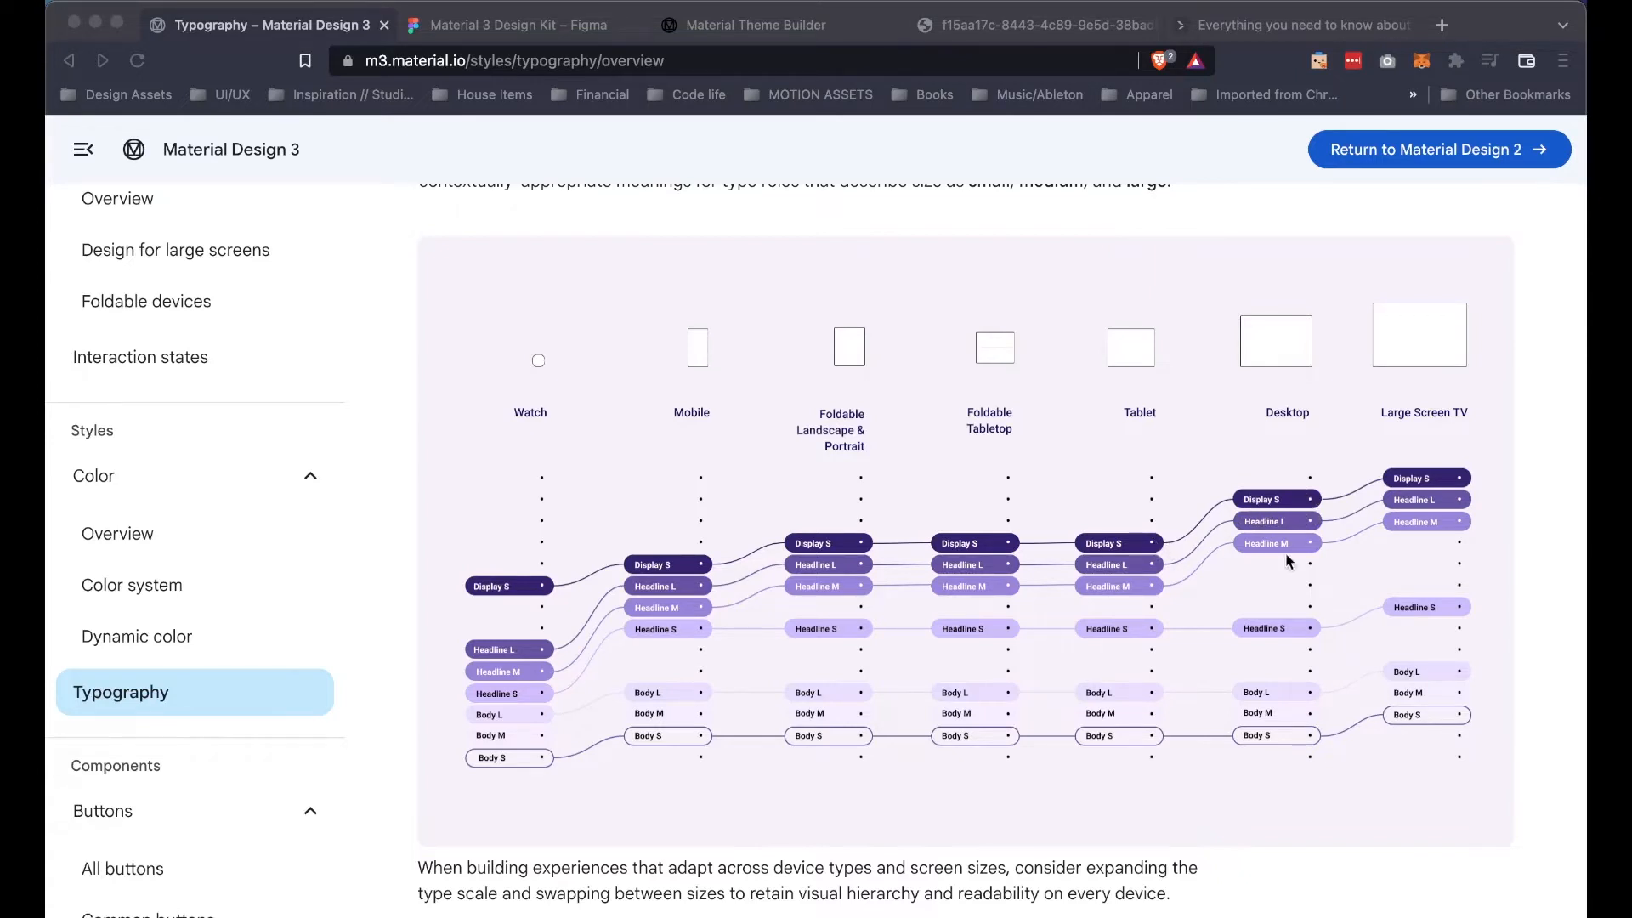
{"action": "mouse_move", "coordinate": [1465, 508]}
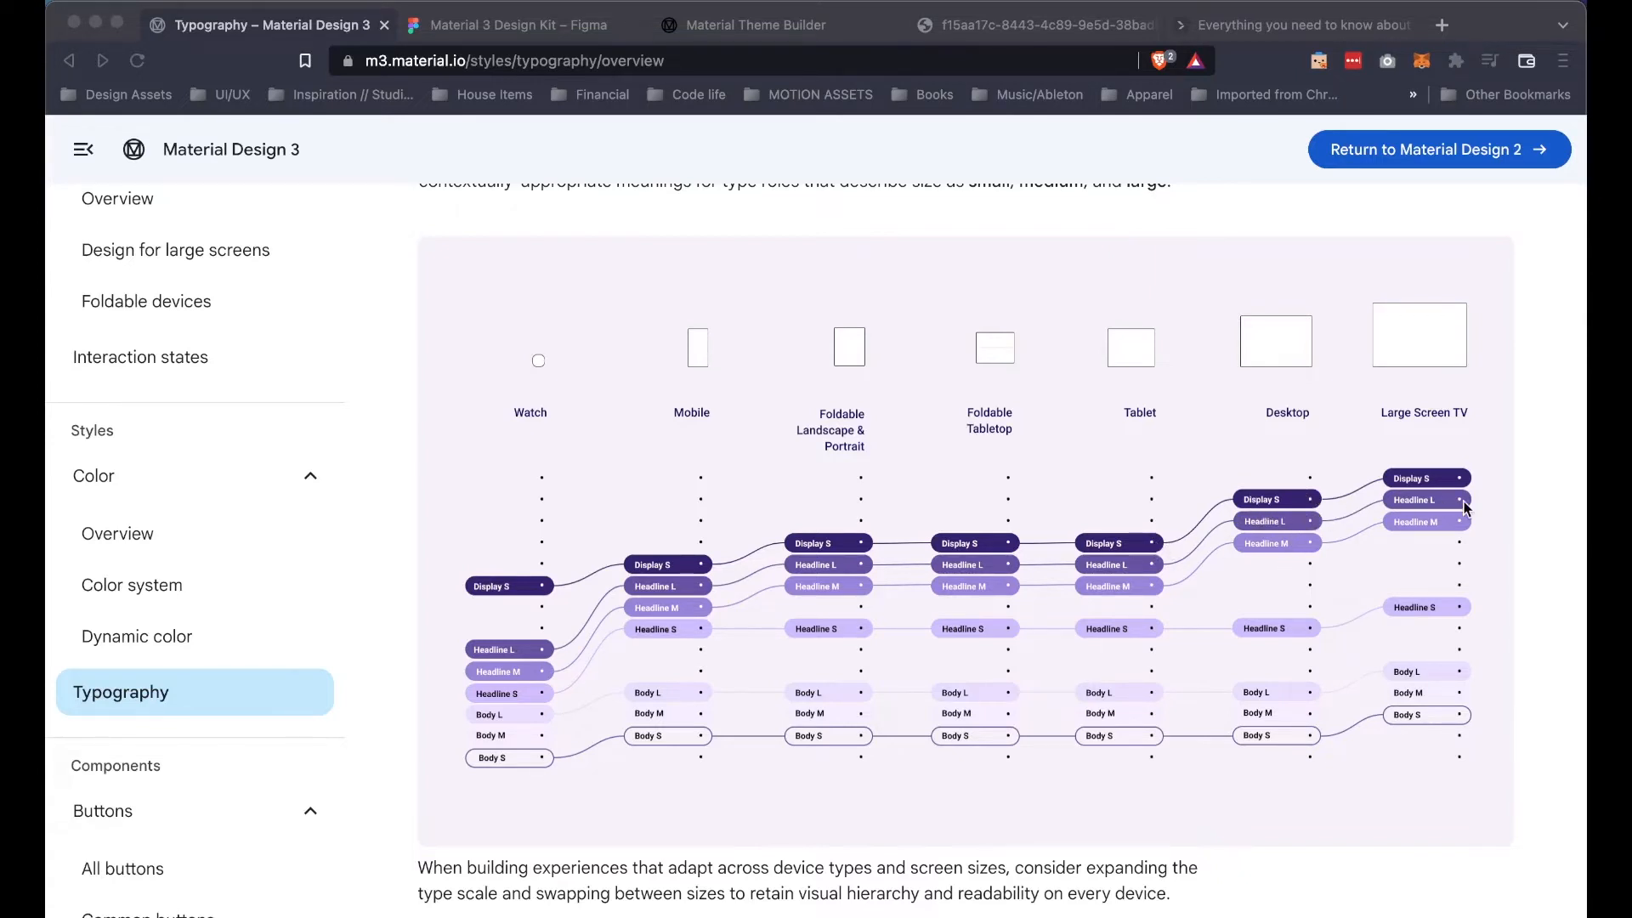
Step: Open All buttons and scroll down to the eight numbered button examples
{"action": "left_click", "coordinate": [121, 868]}
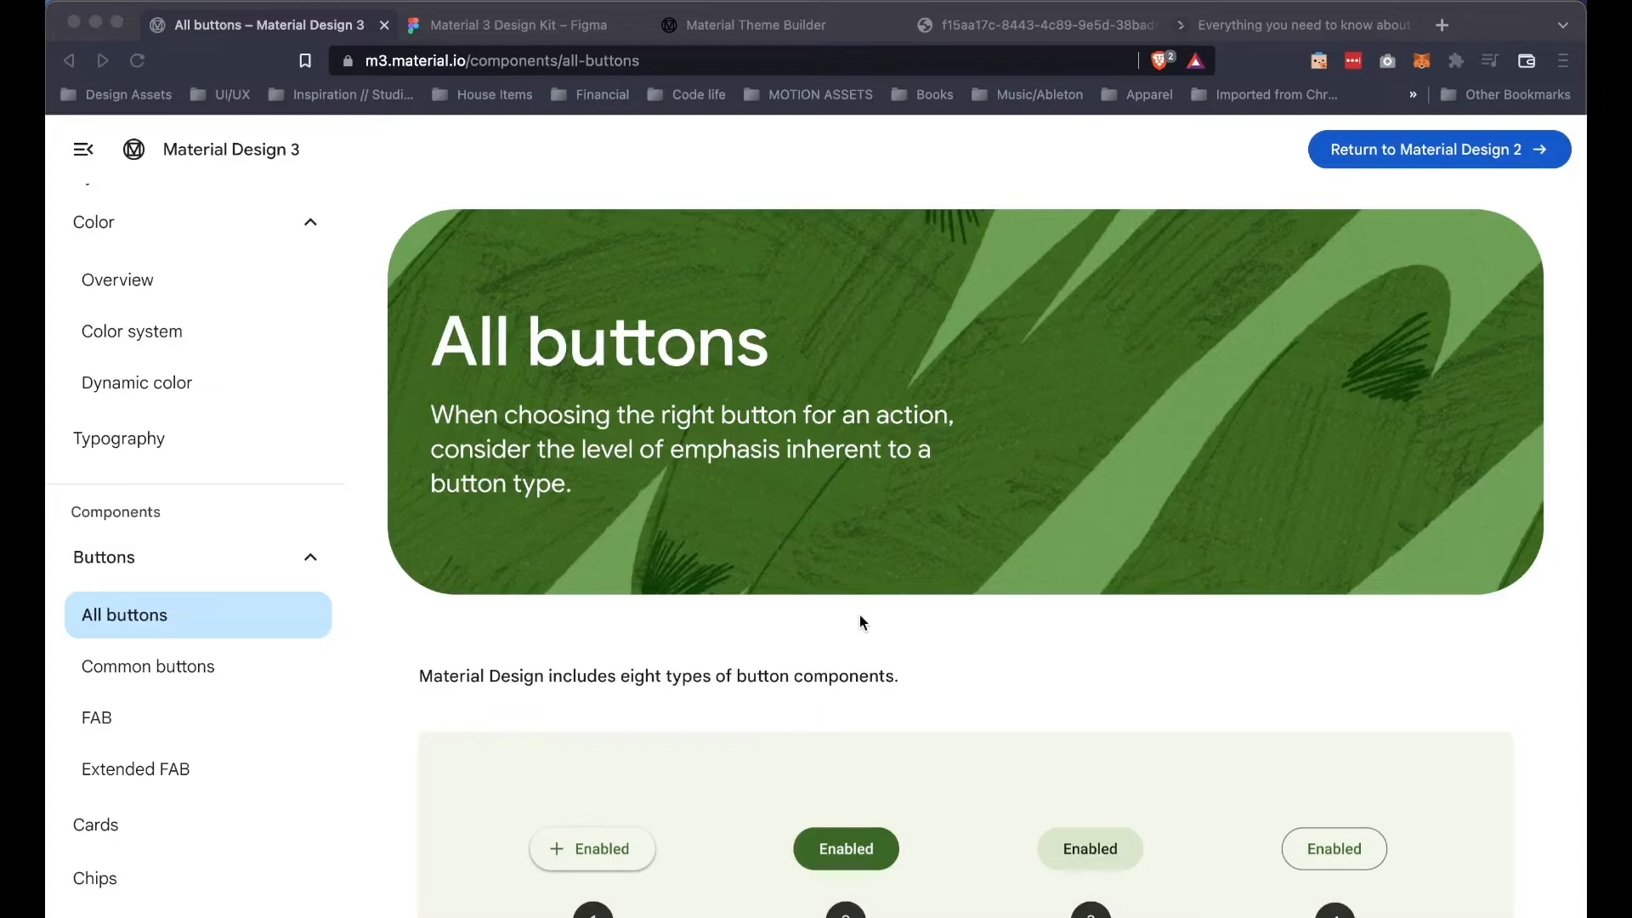
{"action": "mouse_move", "coordinate": [886, 631]}
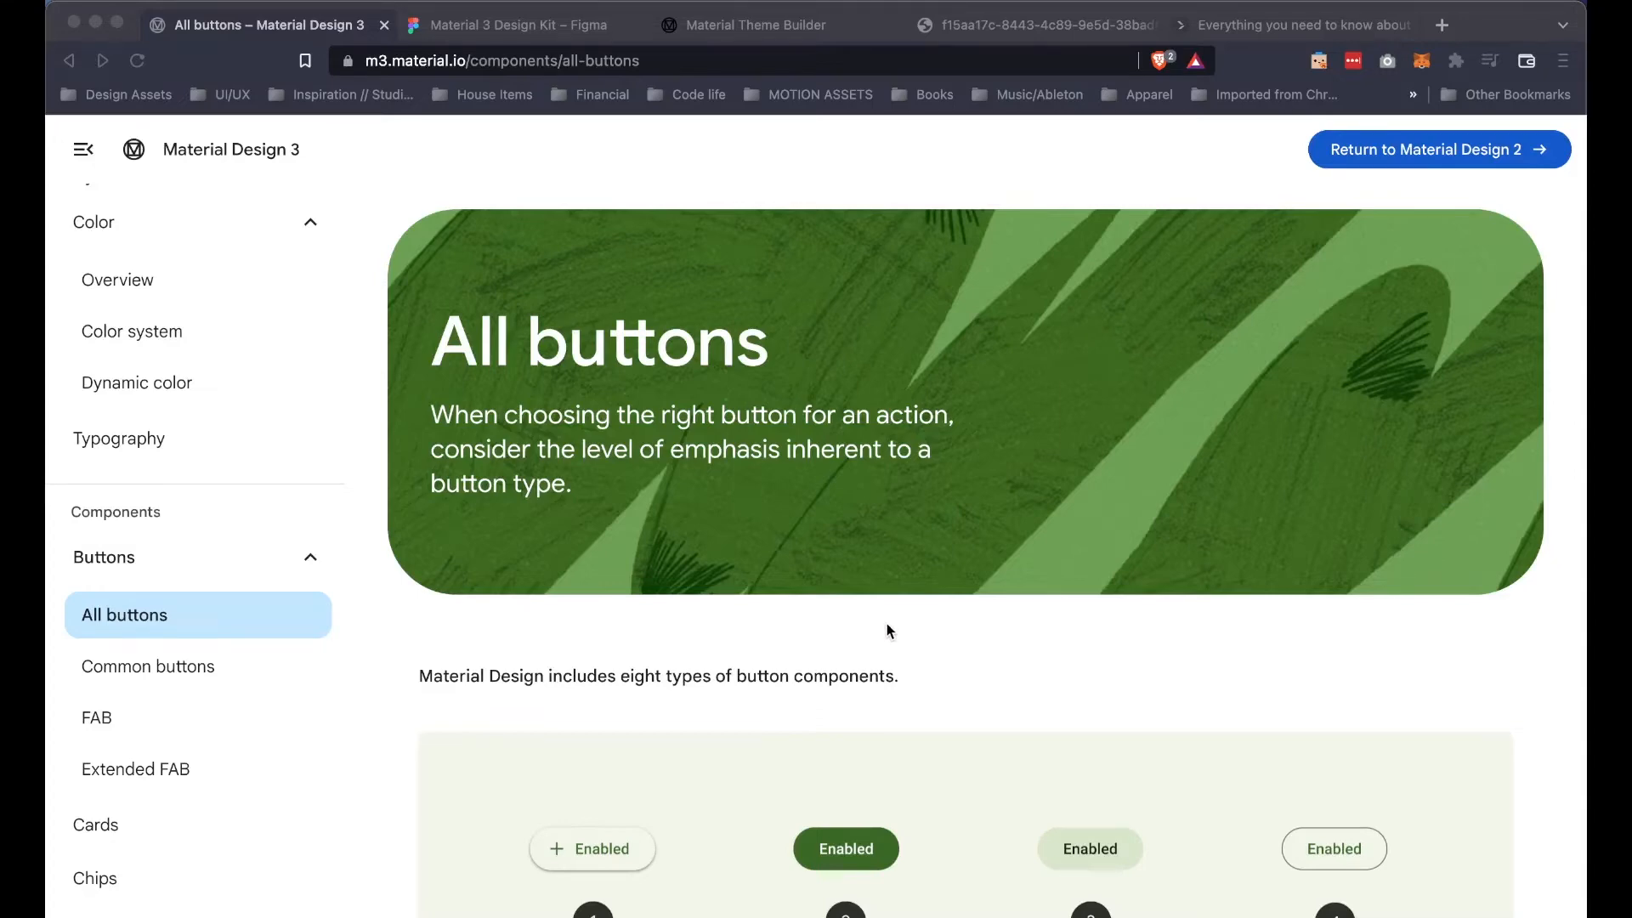
{"action": "scroll", "scroll_direction": "down", "scroll_amount": 3}
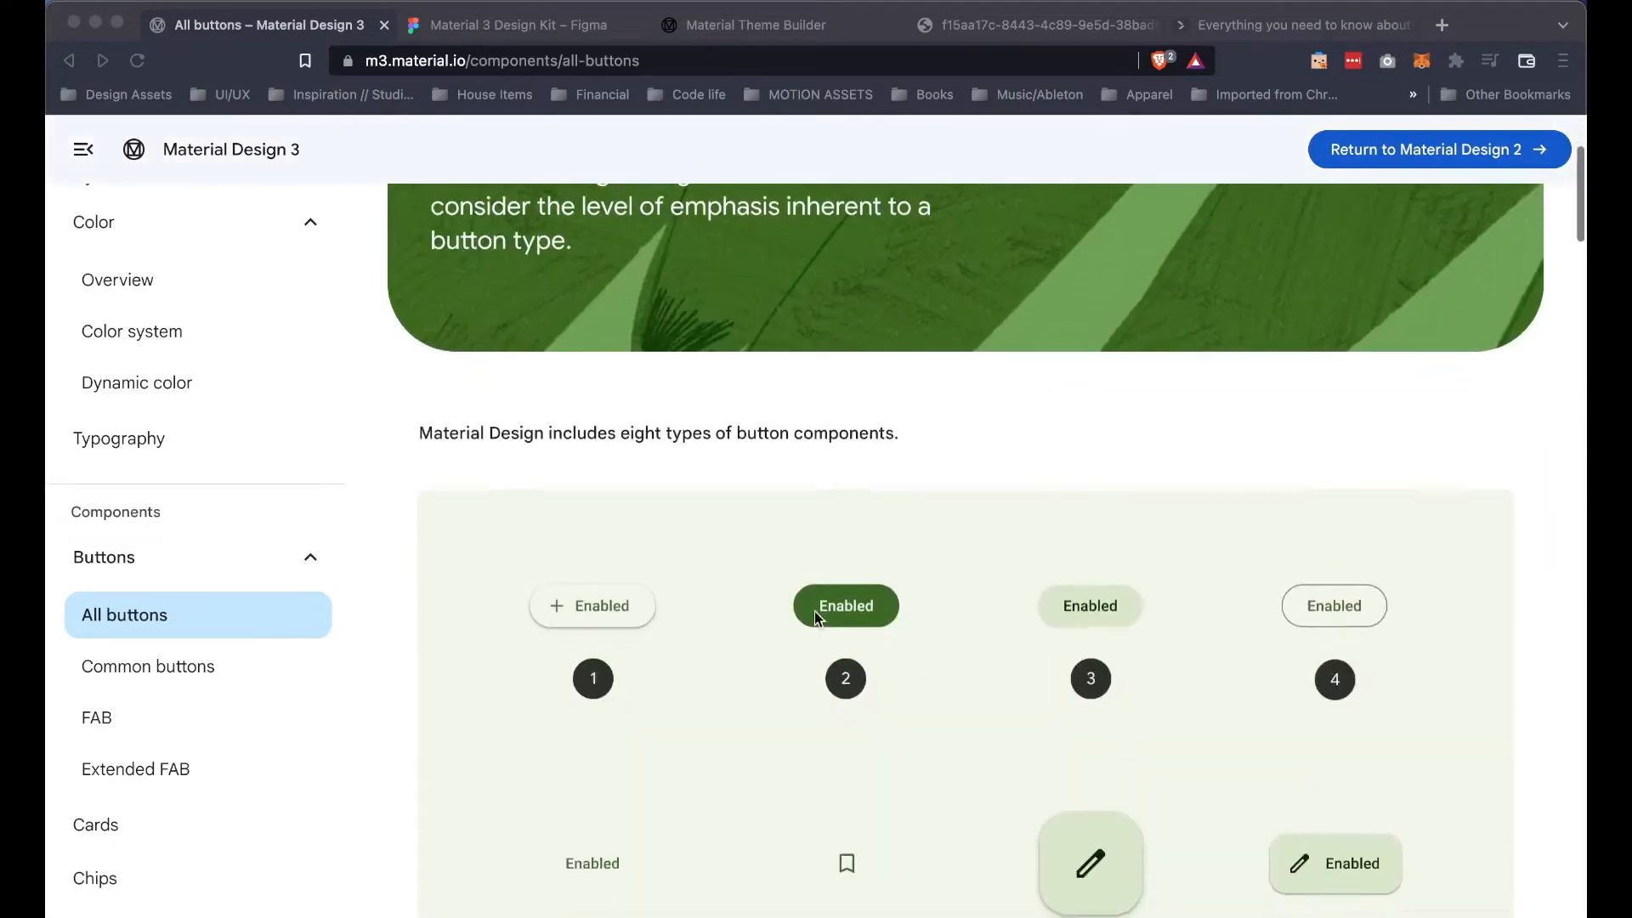
{"action": "scroll", "scroll_direction": "down", "scroll_amount": 3}
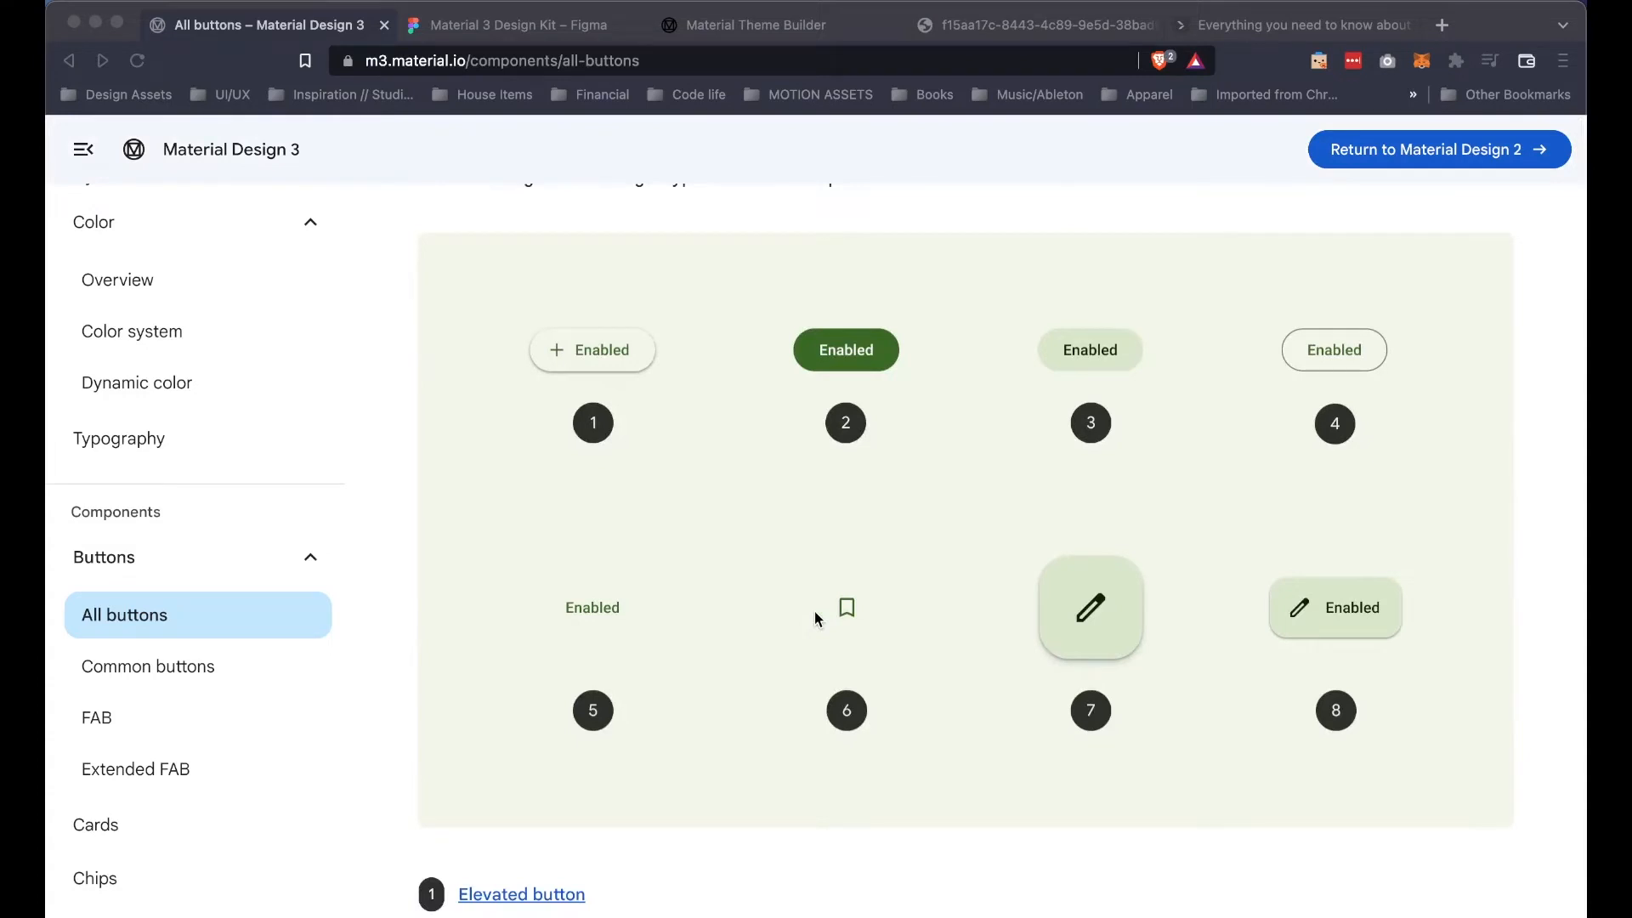
{"action": "mouse_move", "coordinate": [237, 637]}
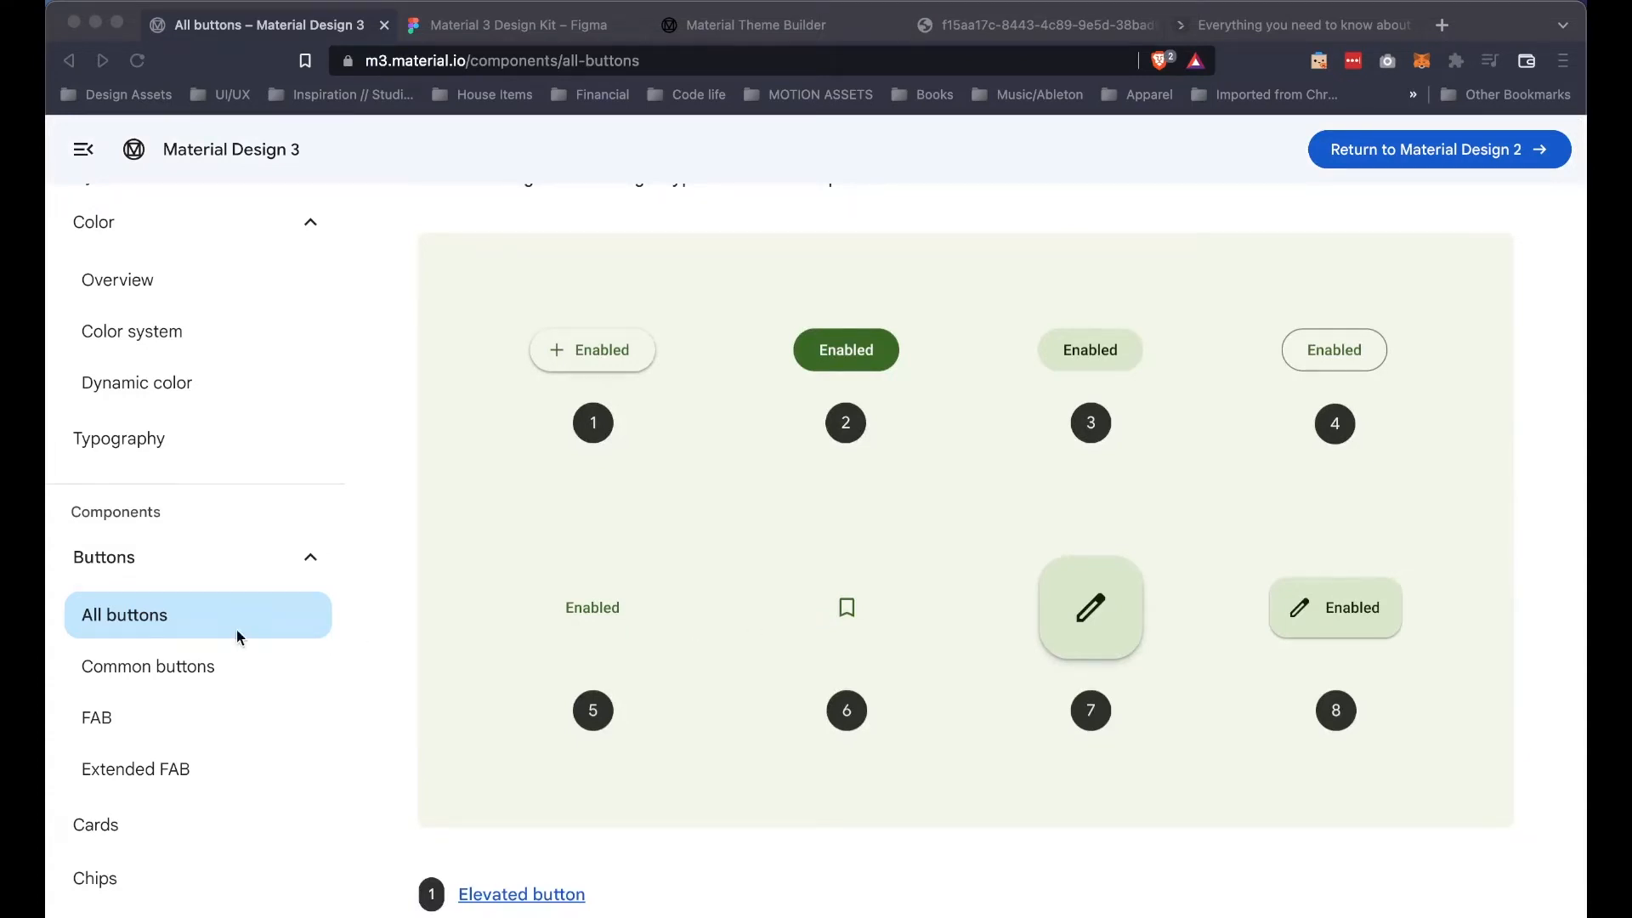
{"action": "scroll", "scroll_direction": "down", "scroll_amount": 3}
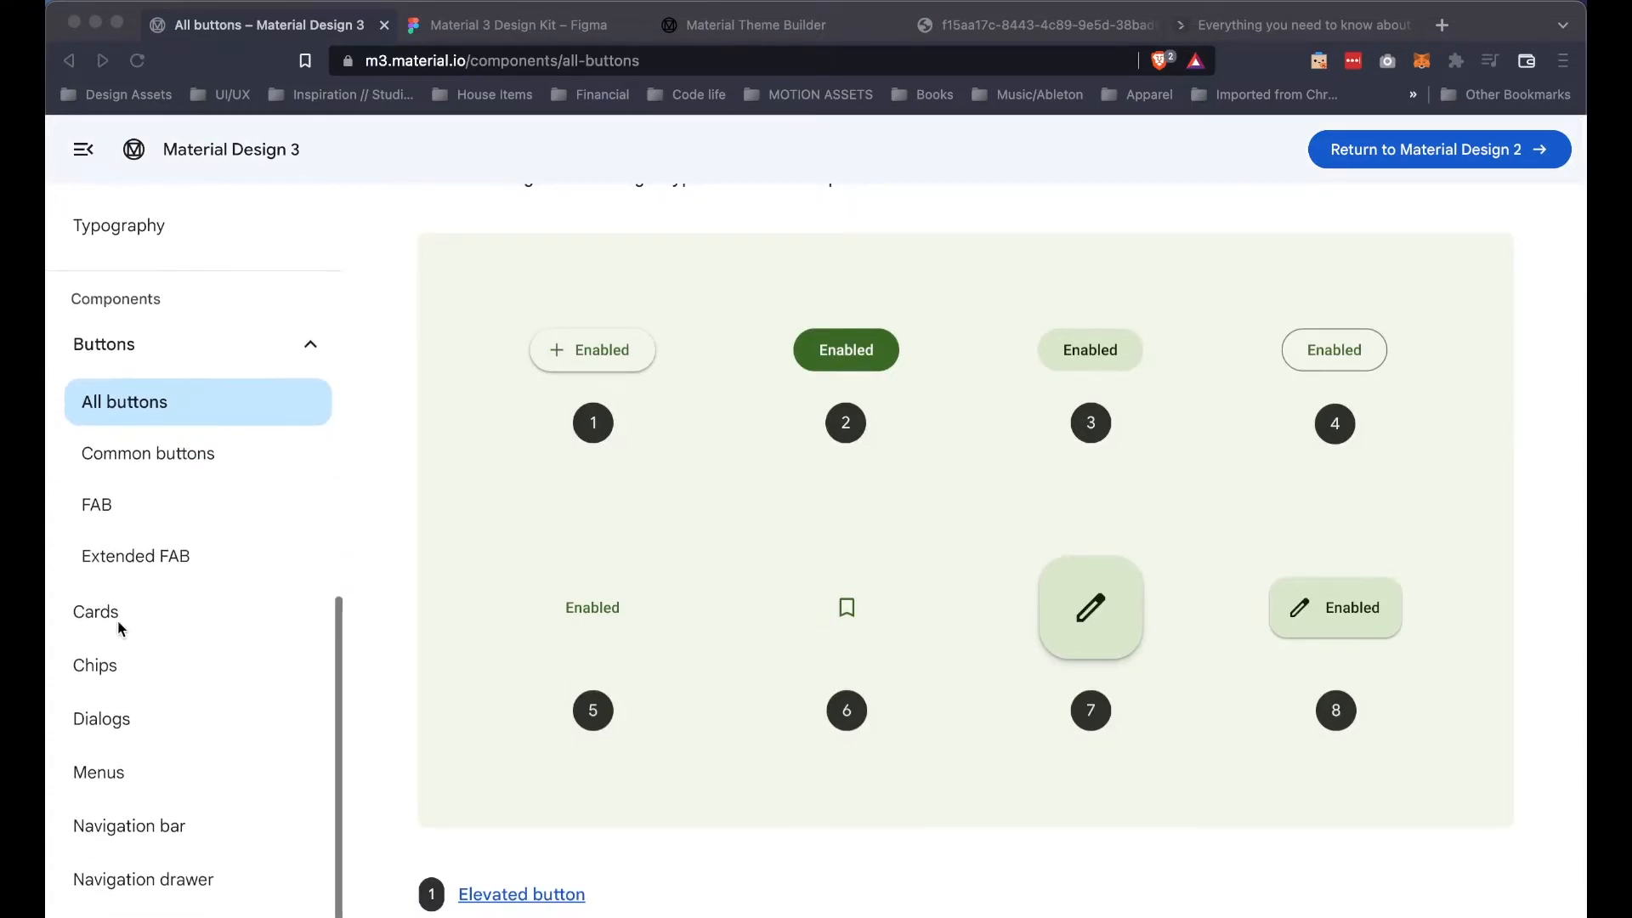
{"action": "scroll", "scroll_direction": "down", "scroll_amount": 3}
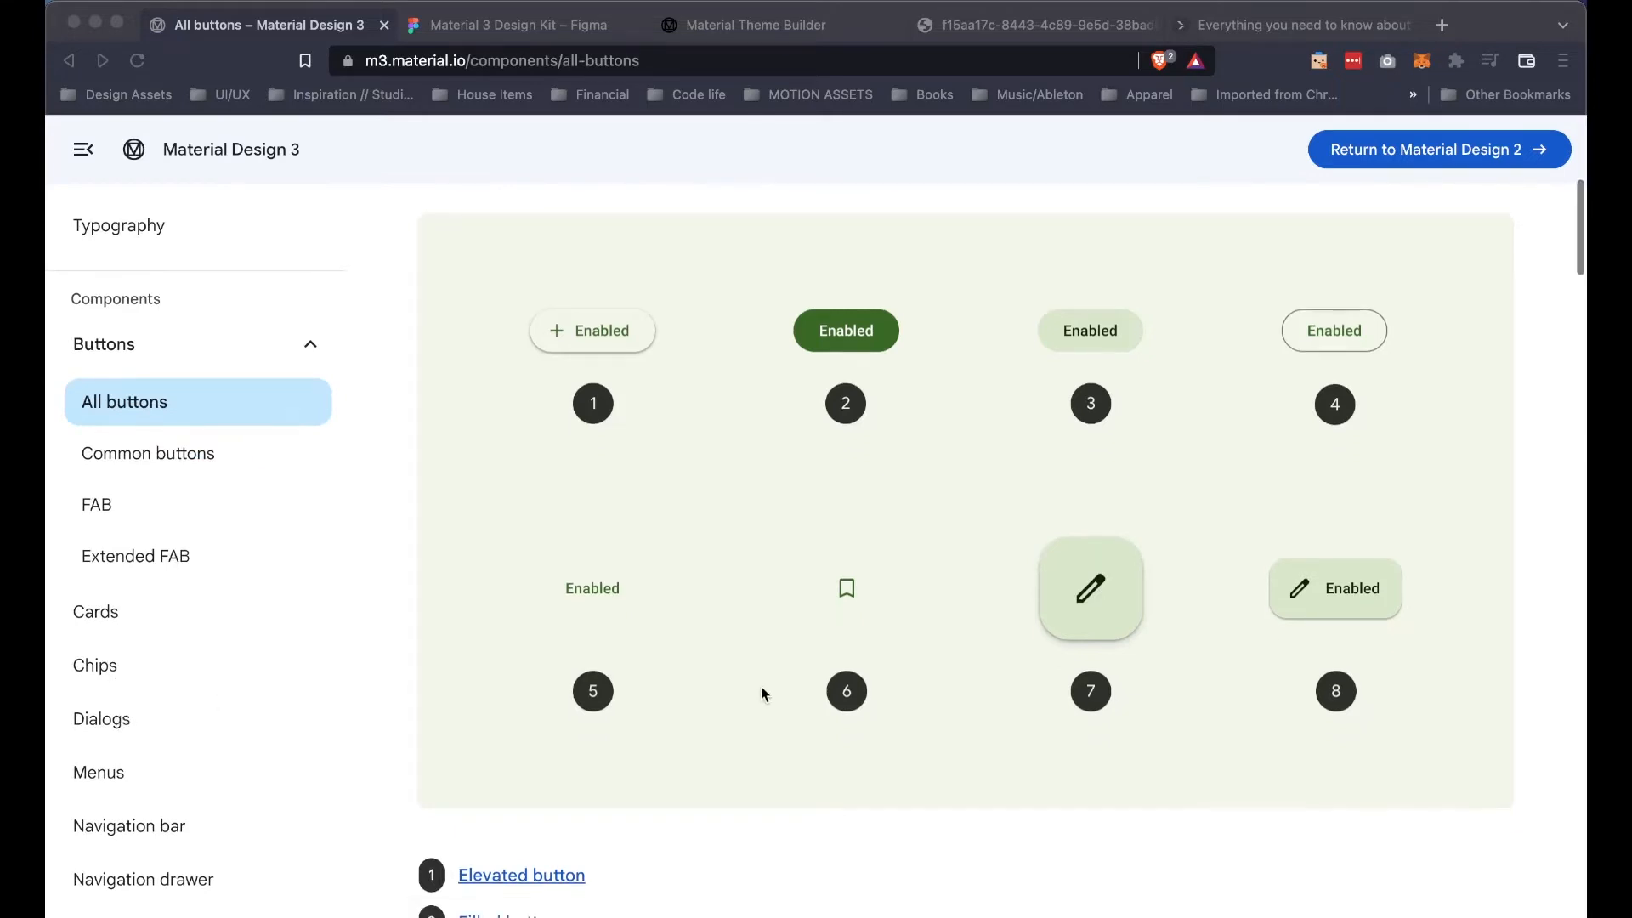
{"action": "scroll", "scroll_direction": "down", "scroll_amount": 3}
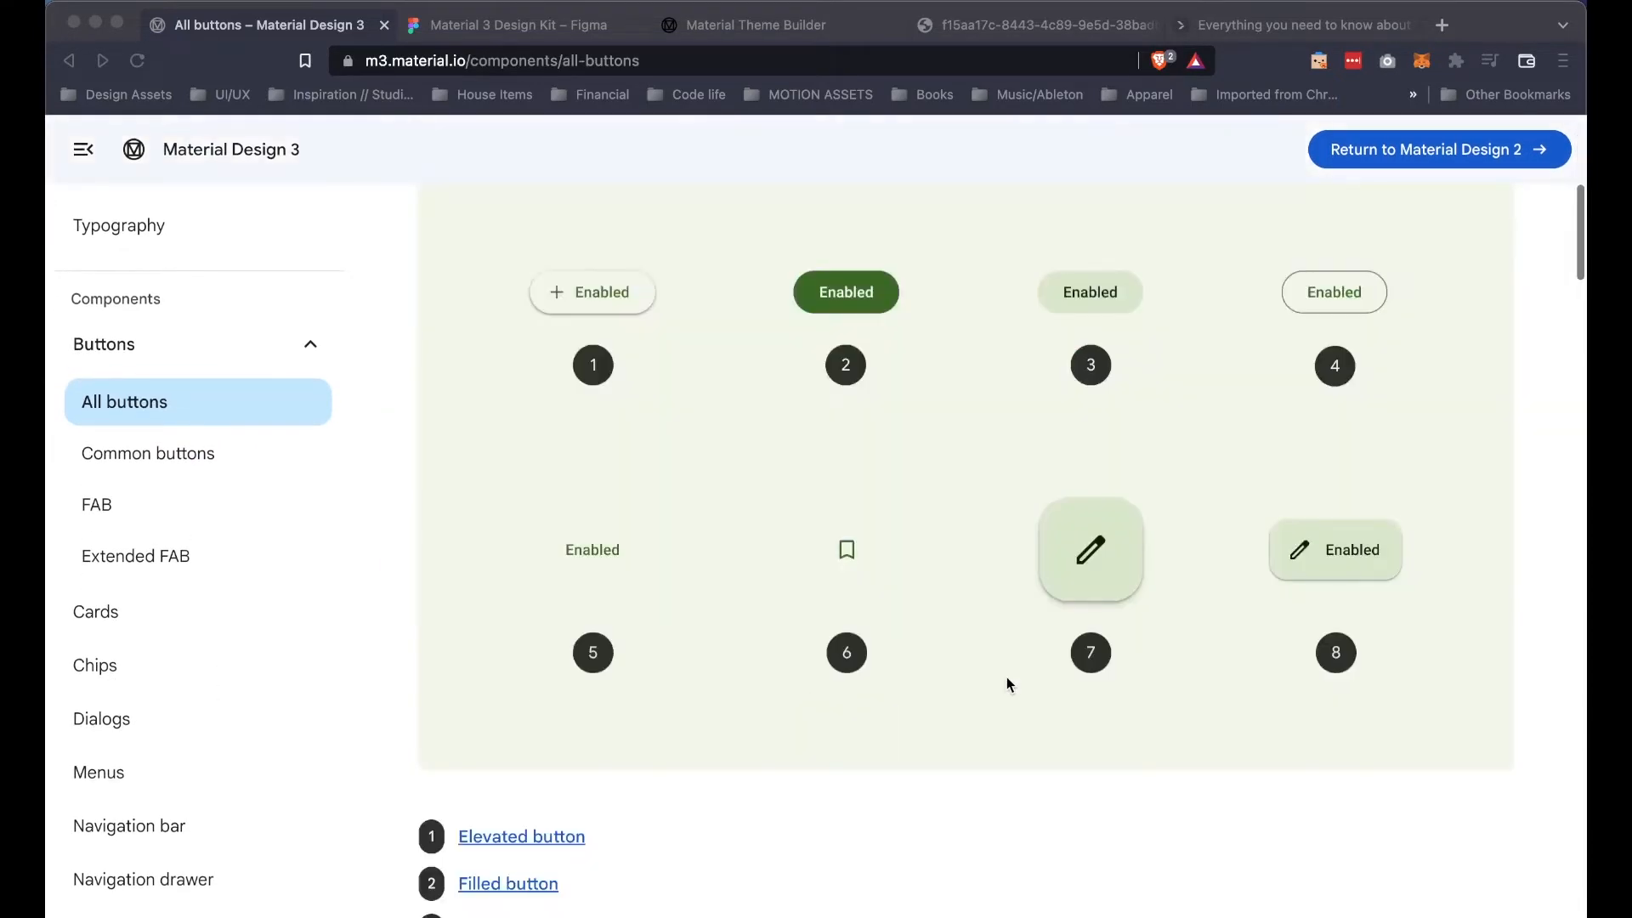
Step: Open Cards, switch to its Guidelines tab, and scroll to the Usage example card
{"action": "left_click", "coordinate": [96, 611]}
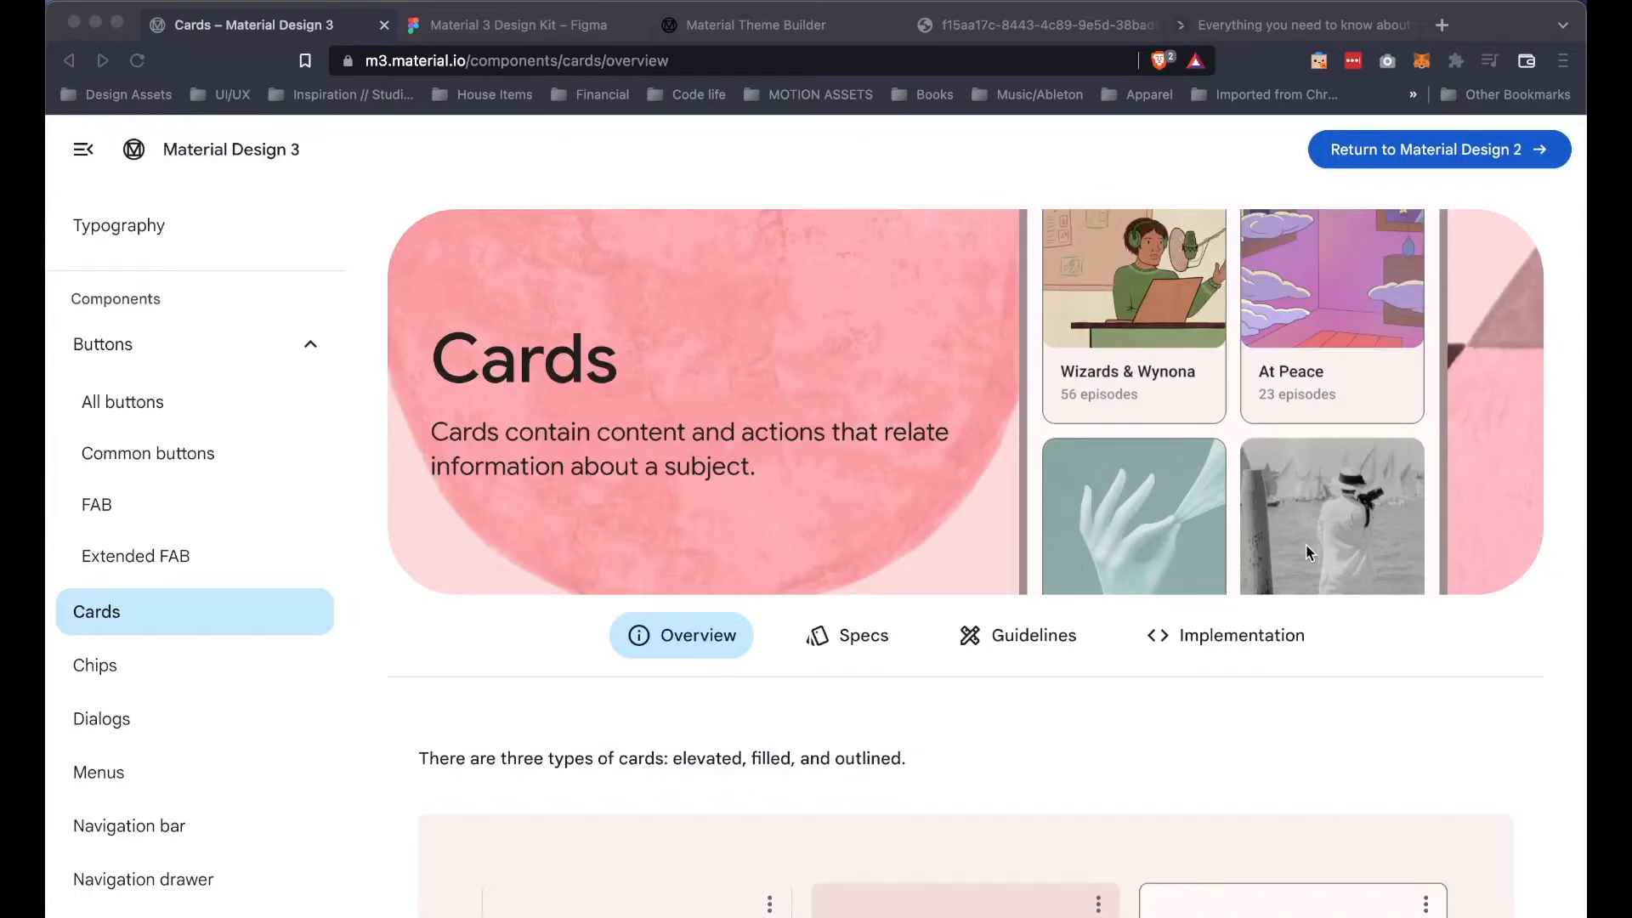
{"action": "mouse_move", "coordinate": [708, 725]}
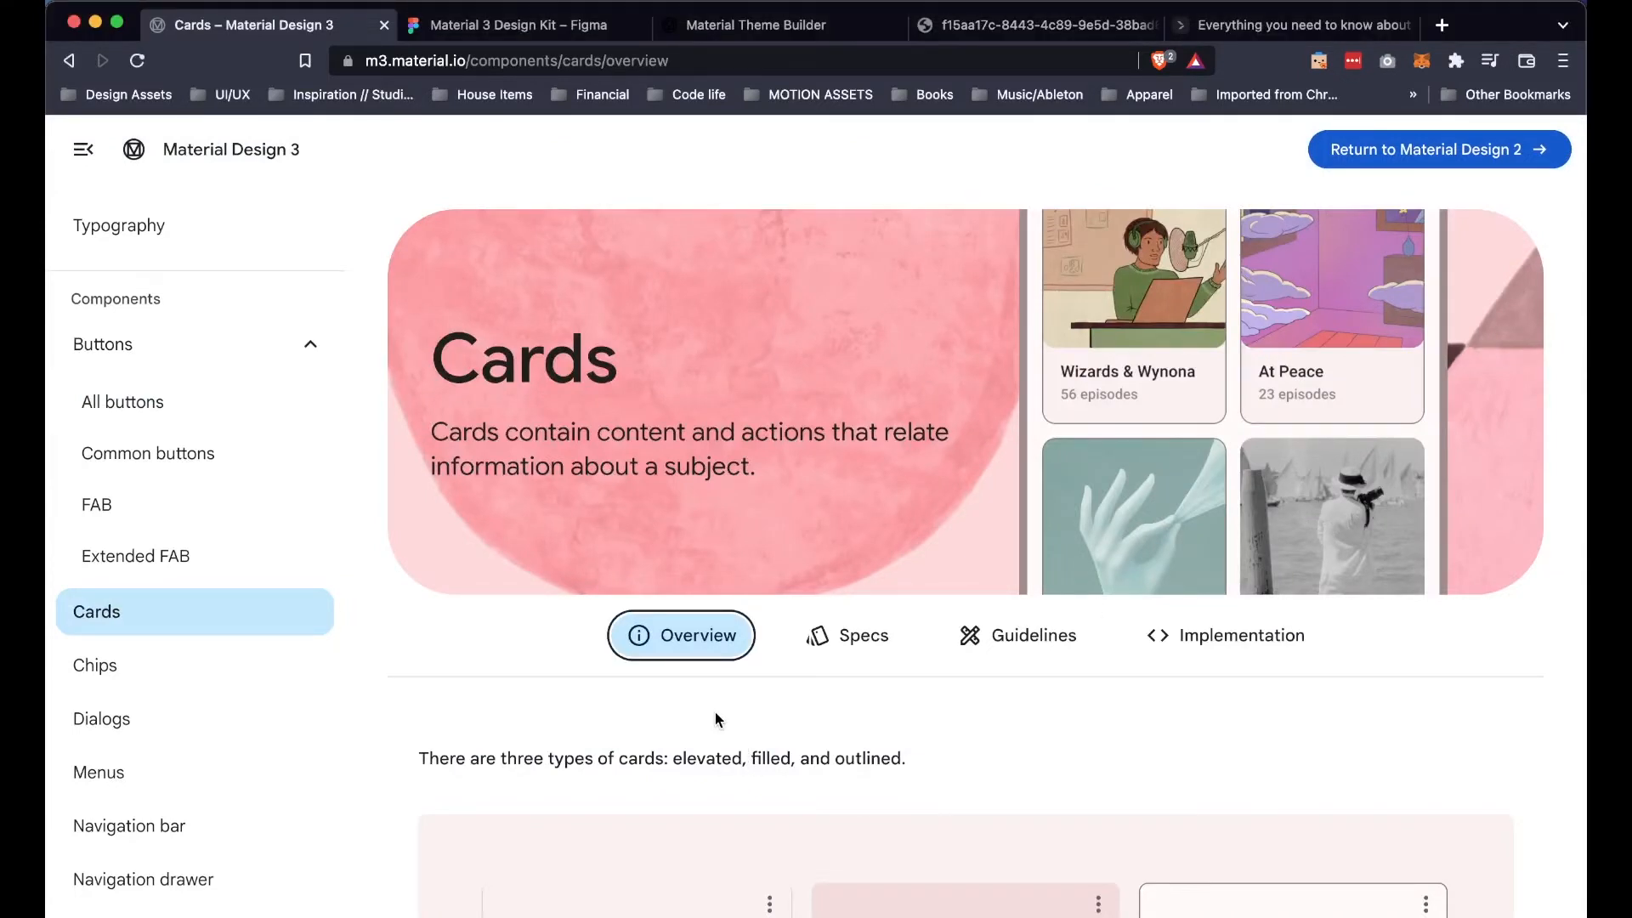
{"action": "mouse_move", "coordinate": [714, 676]}
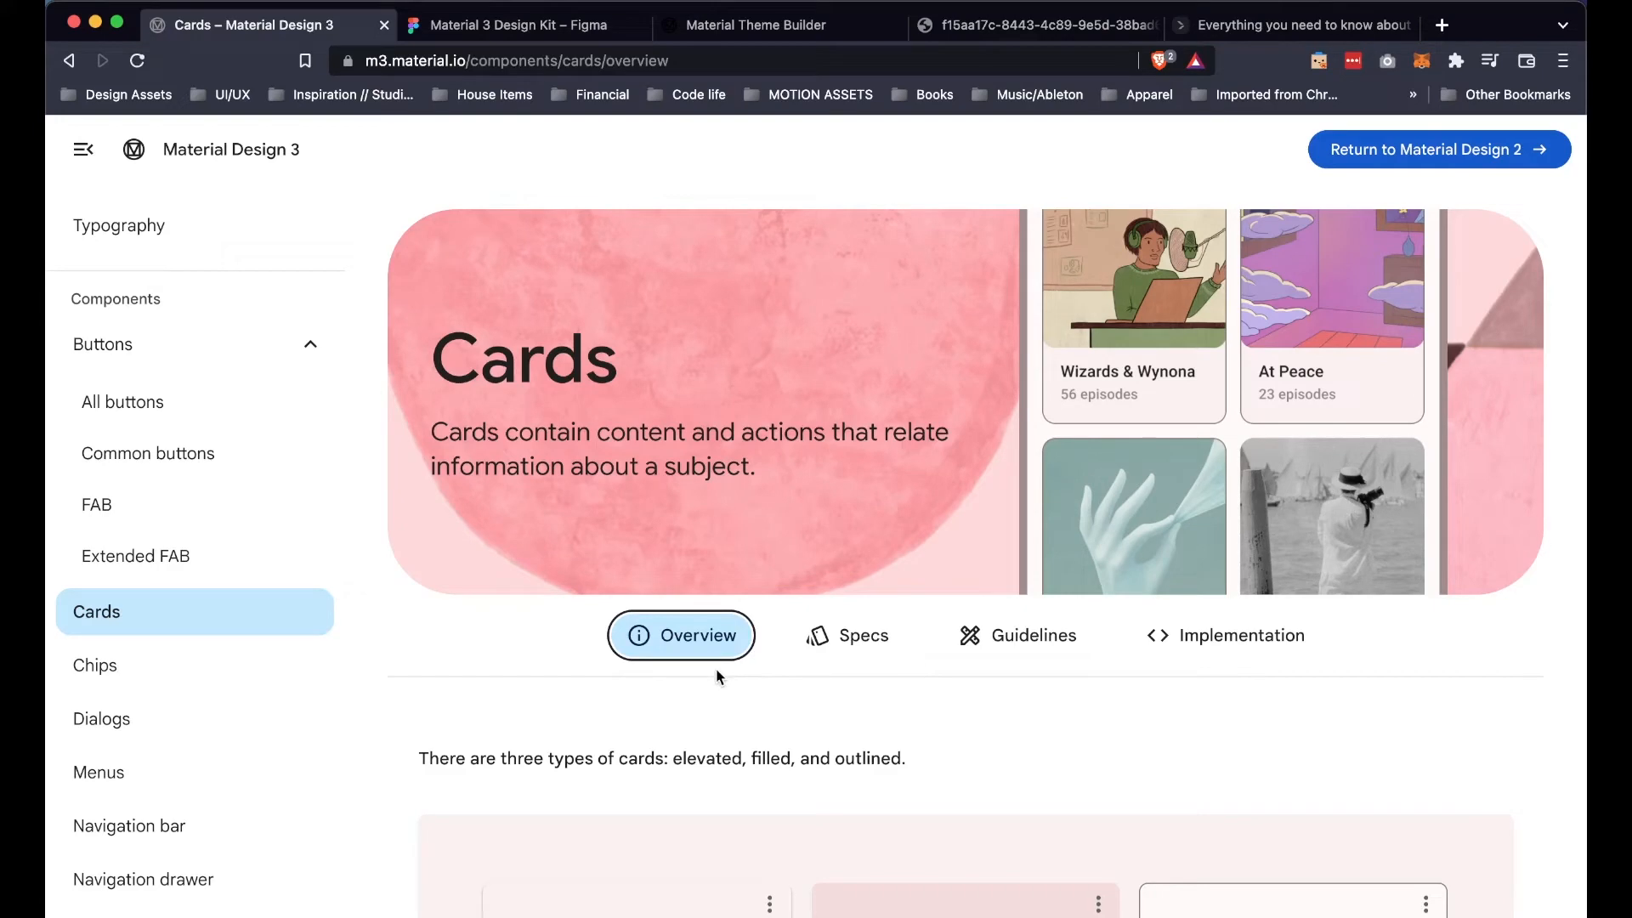
{"action": "scroll", "scroll_direction": "down", "scroll_amount": 3}
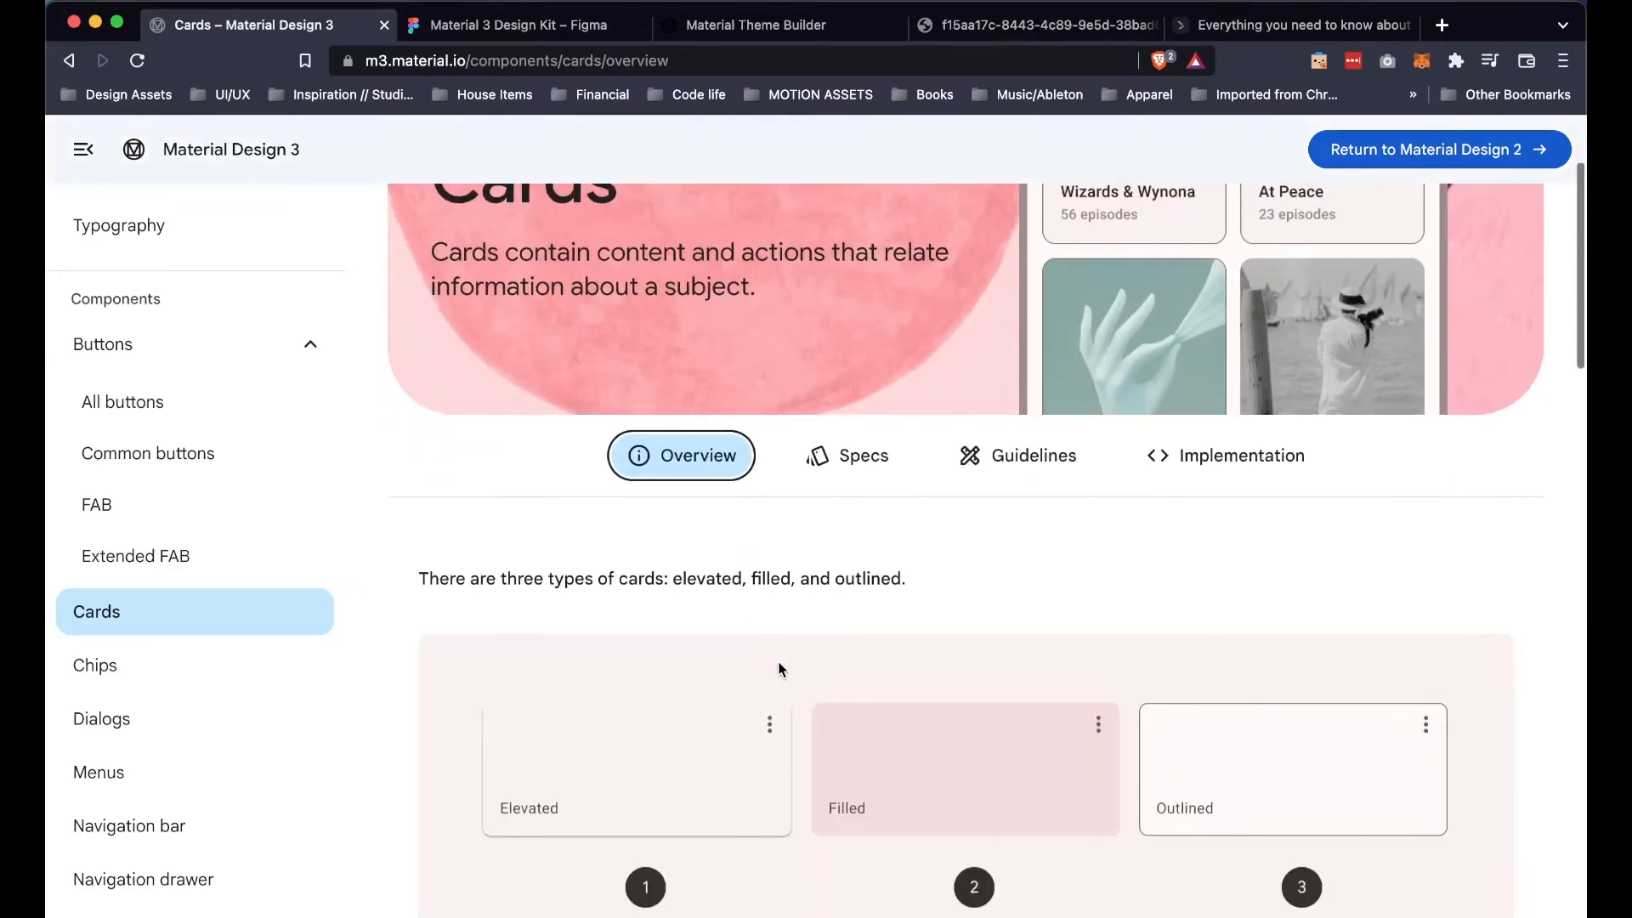
{"action": "scroll", "scroll_direction": "down", "scroll_amount": 3}
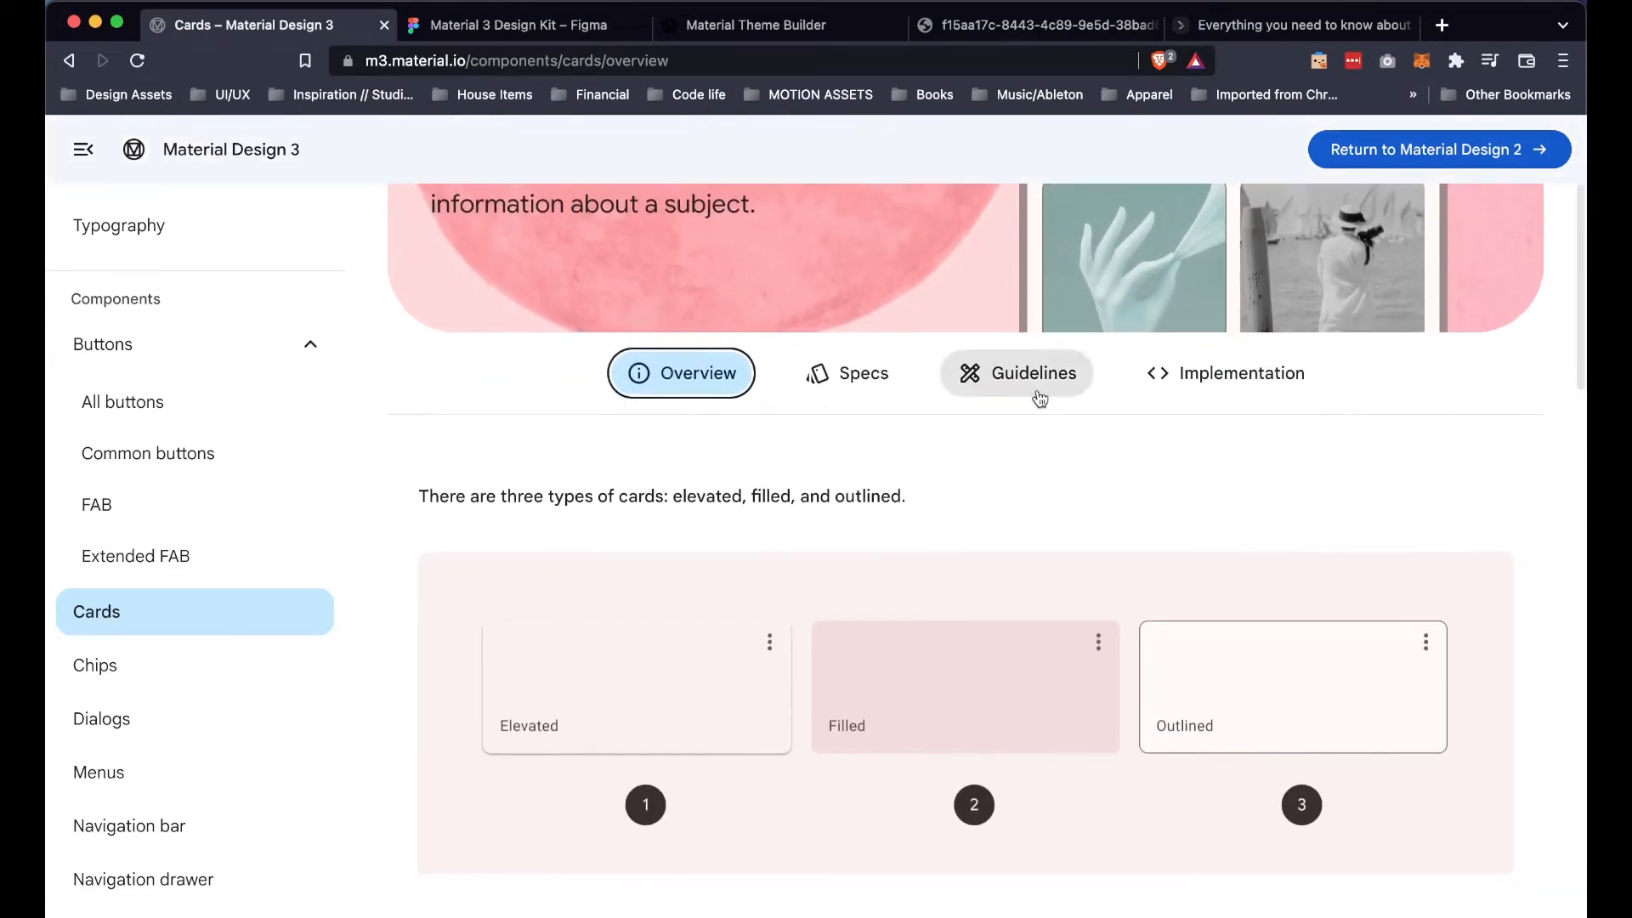
{"action": "left_click", "coordinate": [1014, 373]}
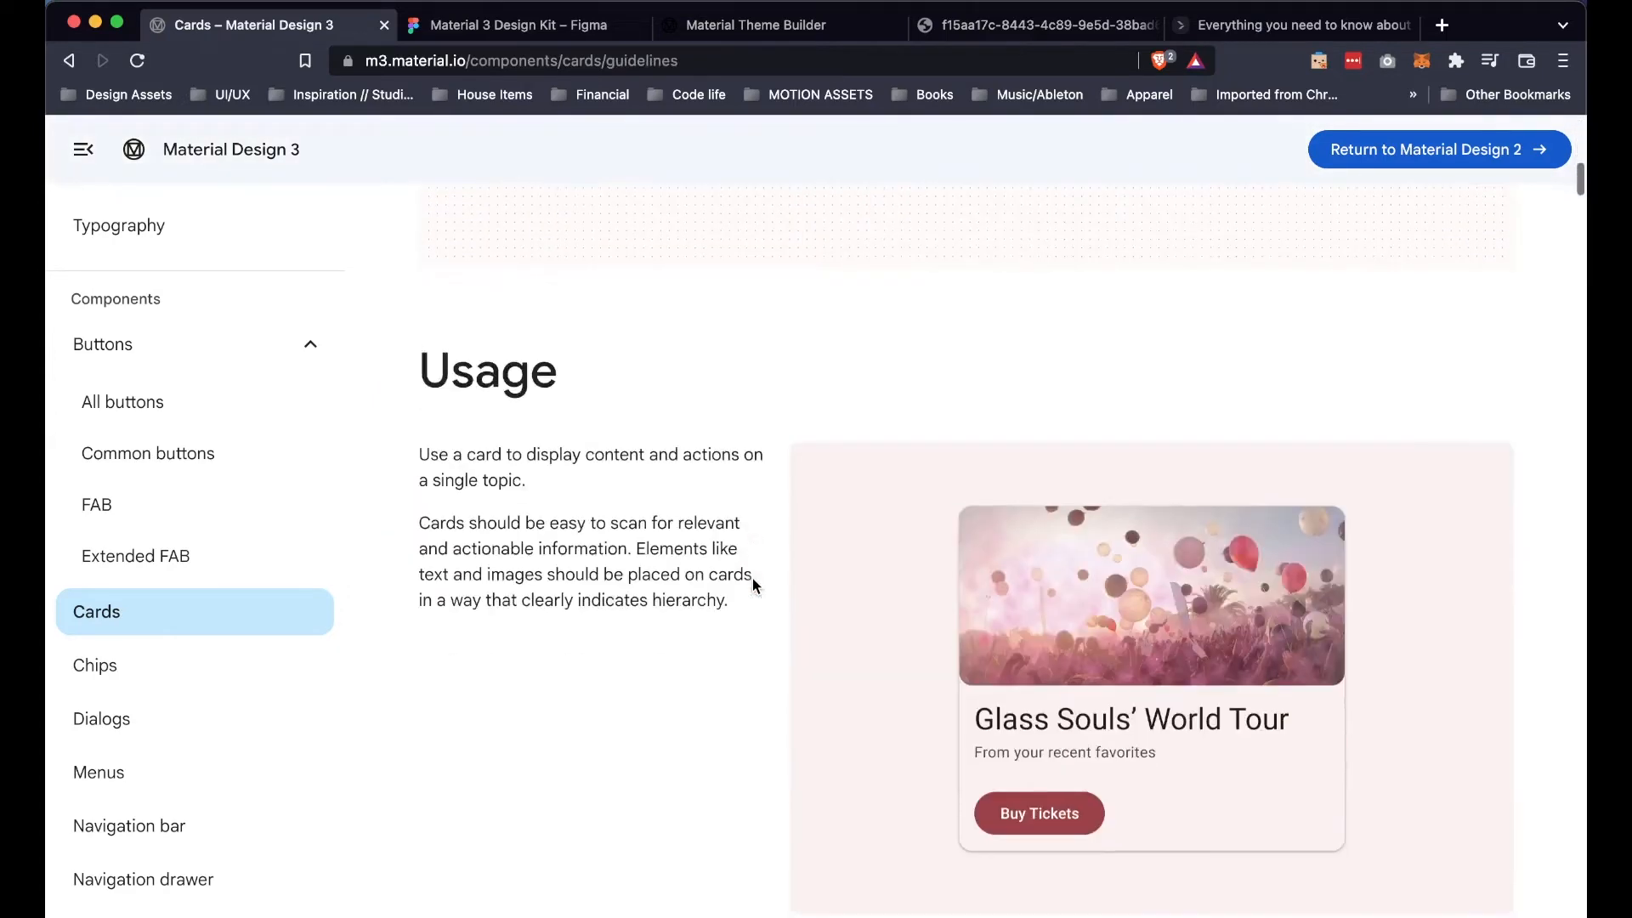
{"action": "scroll", "scroll_direction": "down", "scroll_amount": 3}
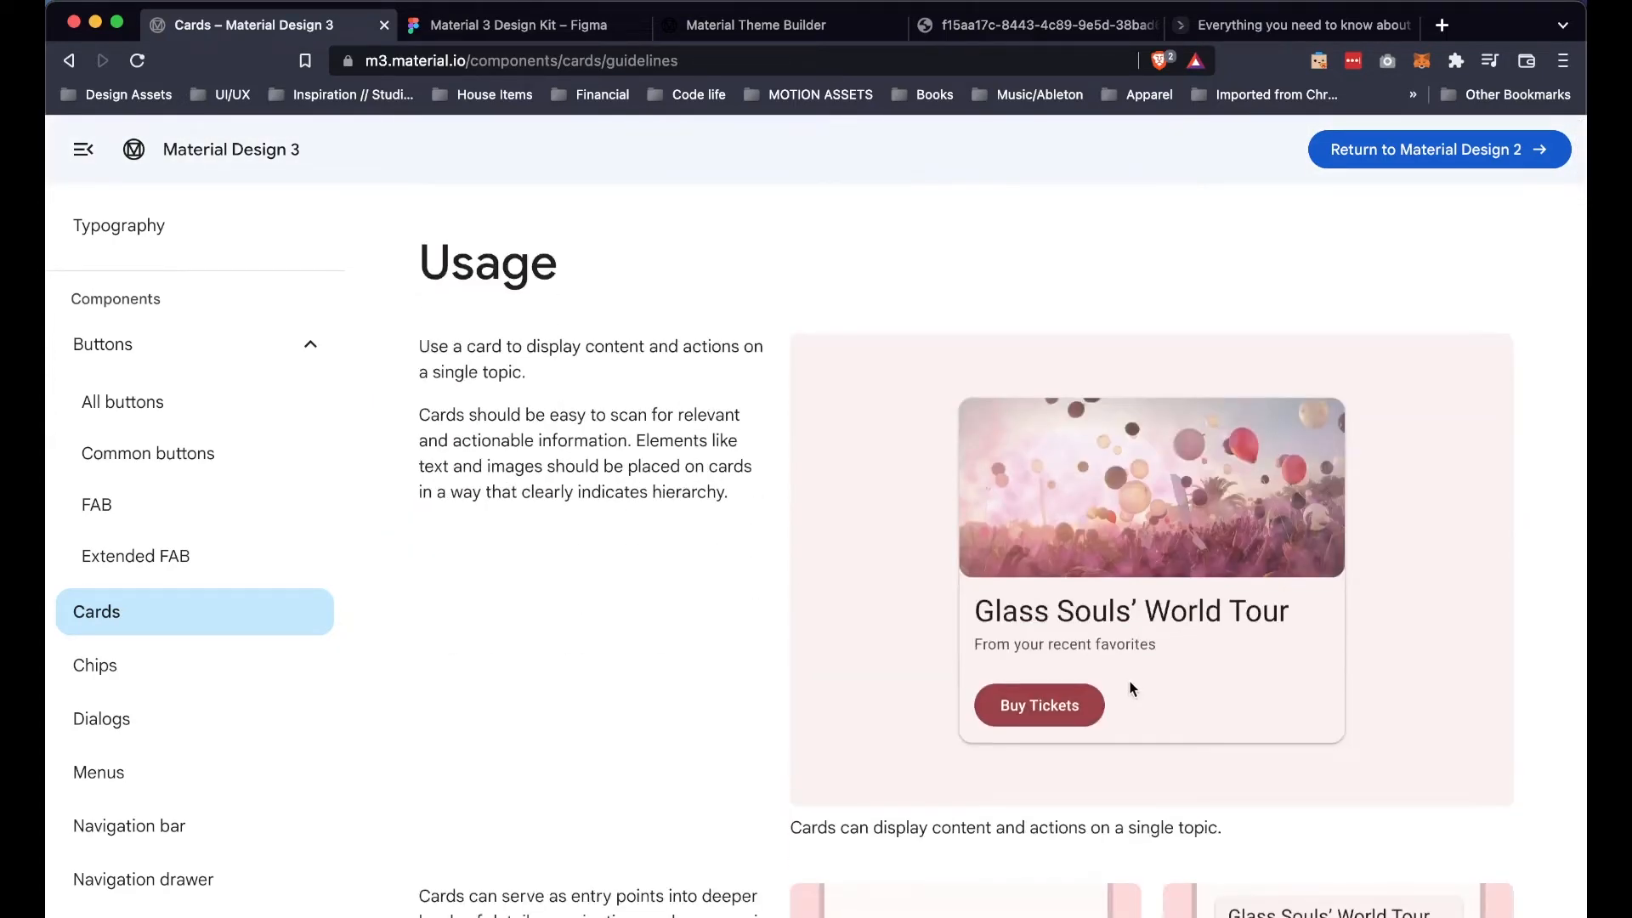
{"action": "mouse_move", "coordinate": [568, 397]}
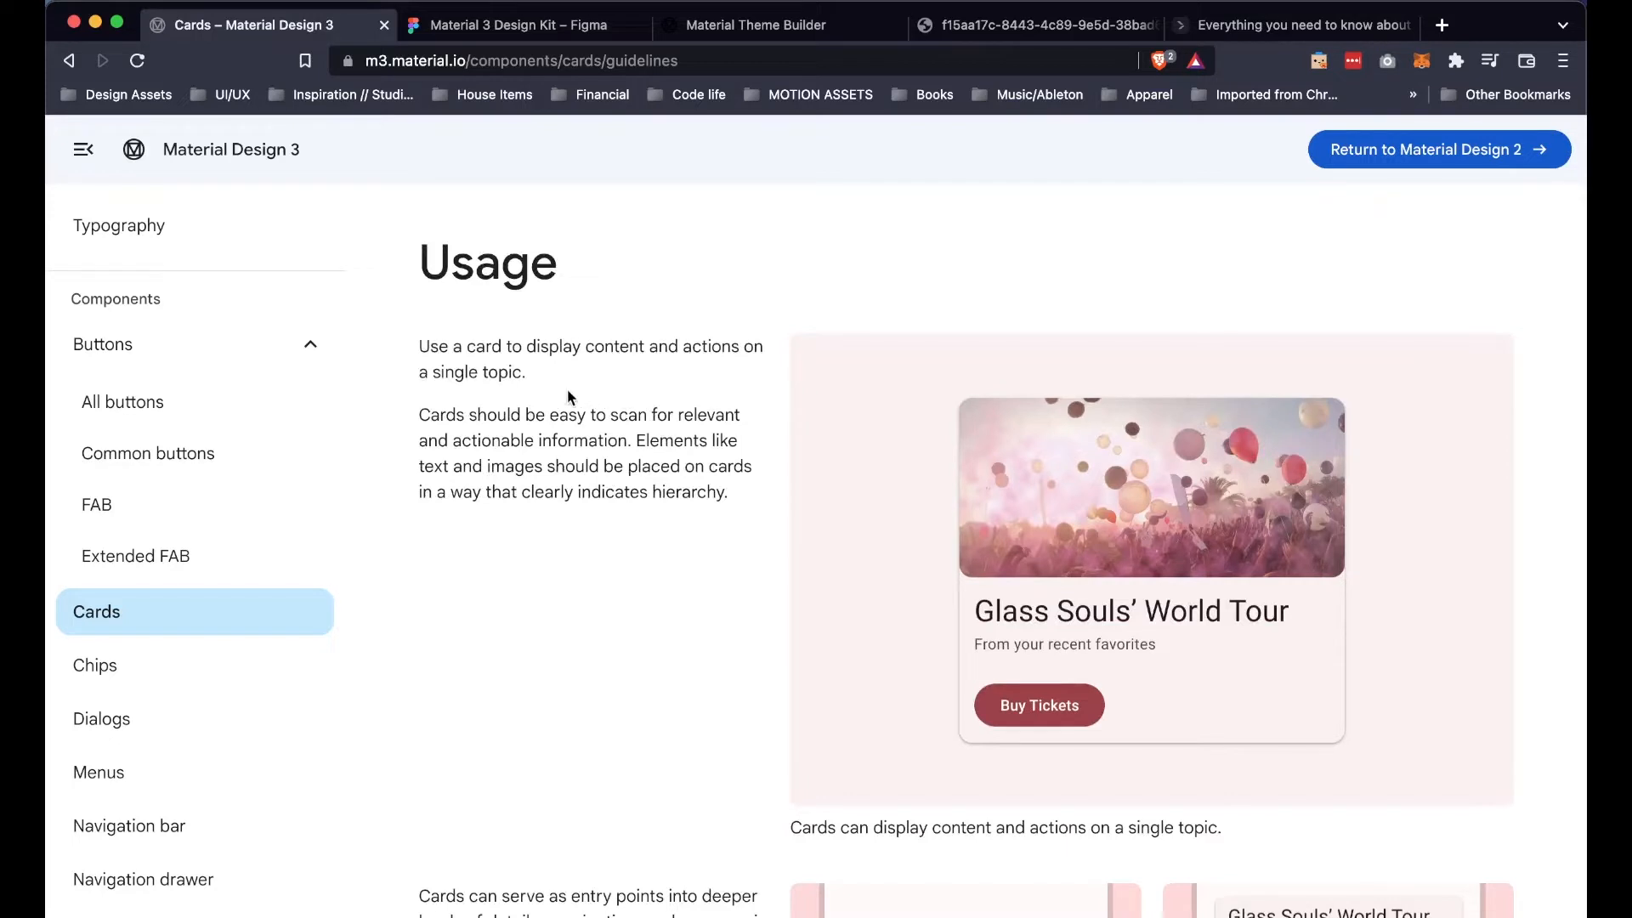
{"action": "mouse_move", "coordinate": [626, 376]}
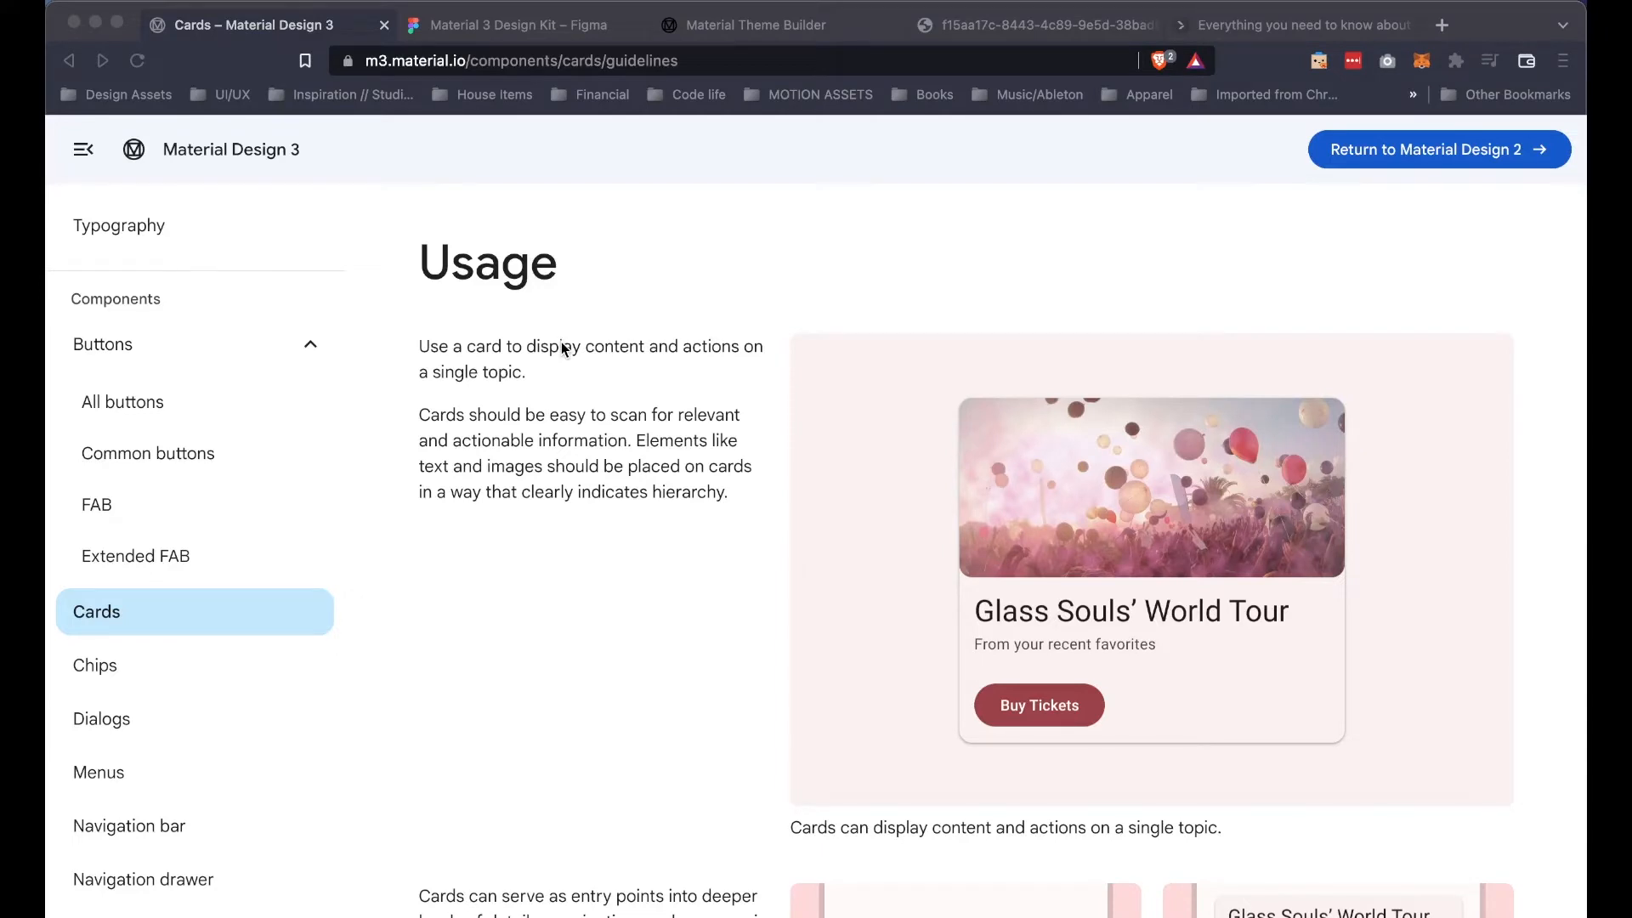
{"action": "mouse_move", "coordinate": [392, 456]}
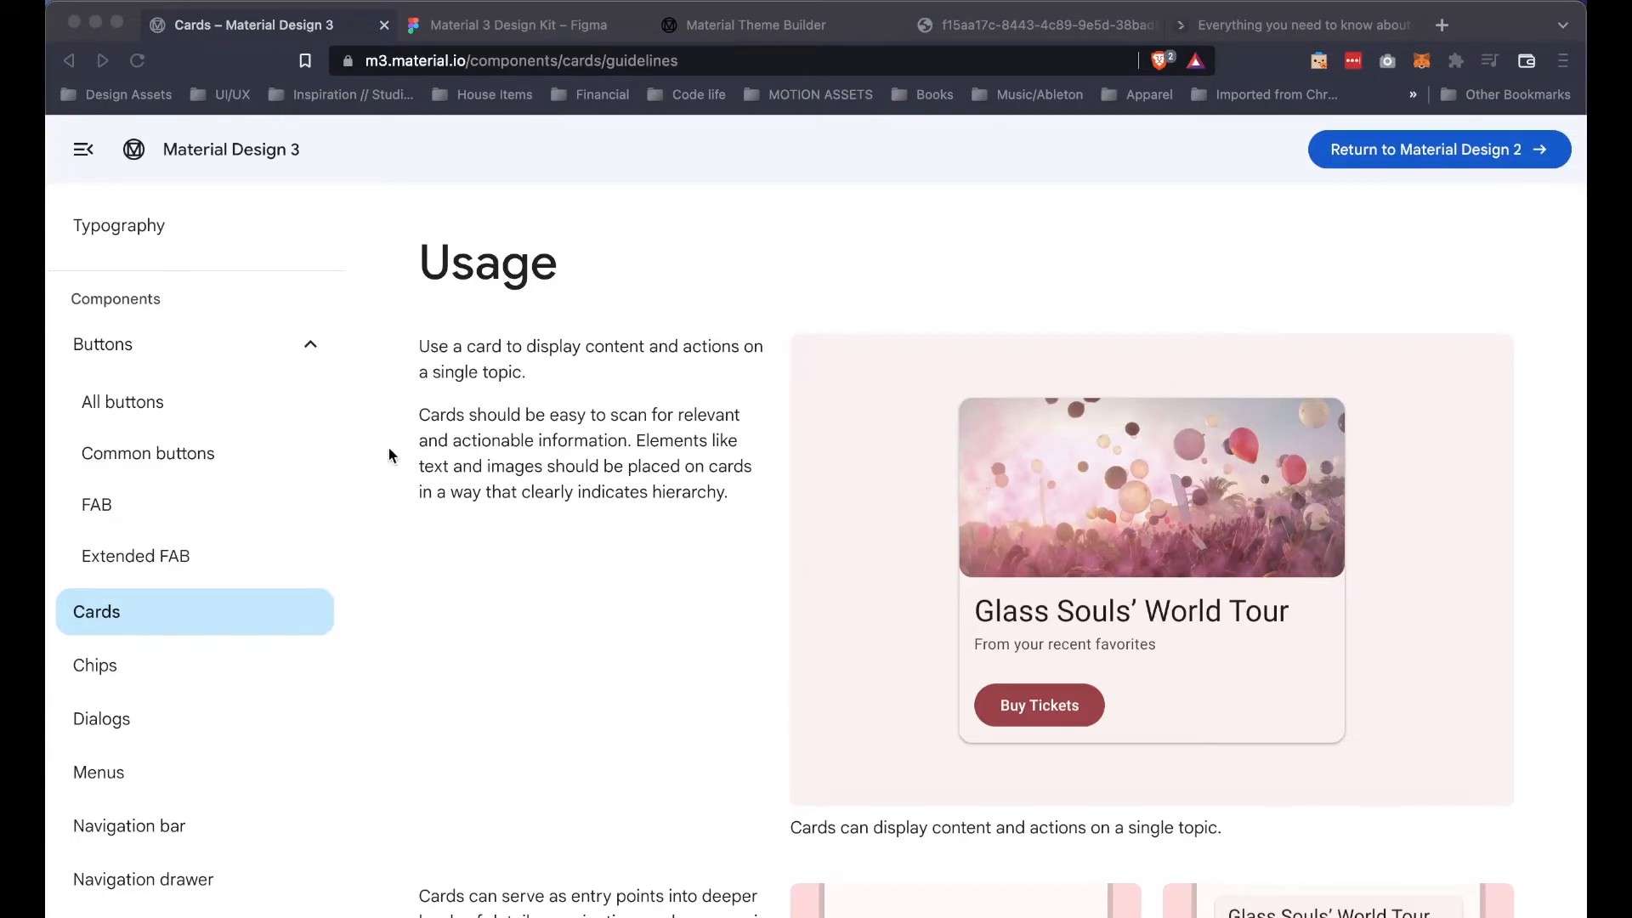
Step: Open the FAB page under Buttons in the Material Design 3 side navigation
{"action": "left_click", "coordinate": [97, 505]}
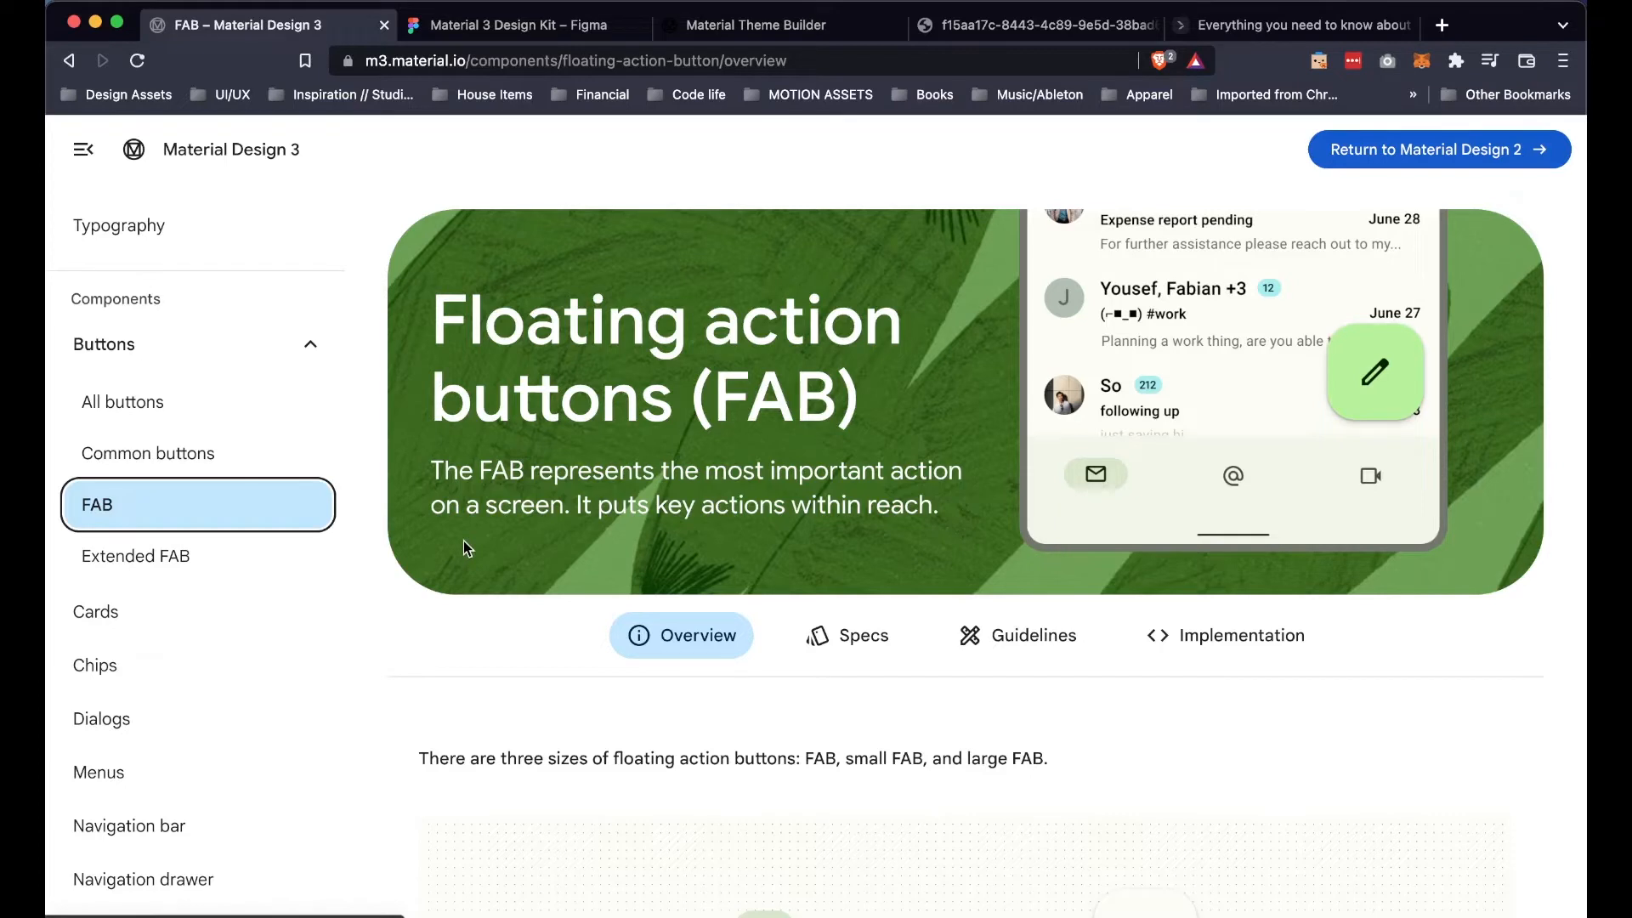
{"action": "mouse_move", "coordinate": [170, 663]}
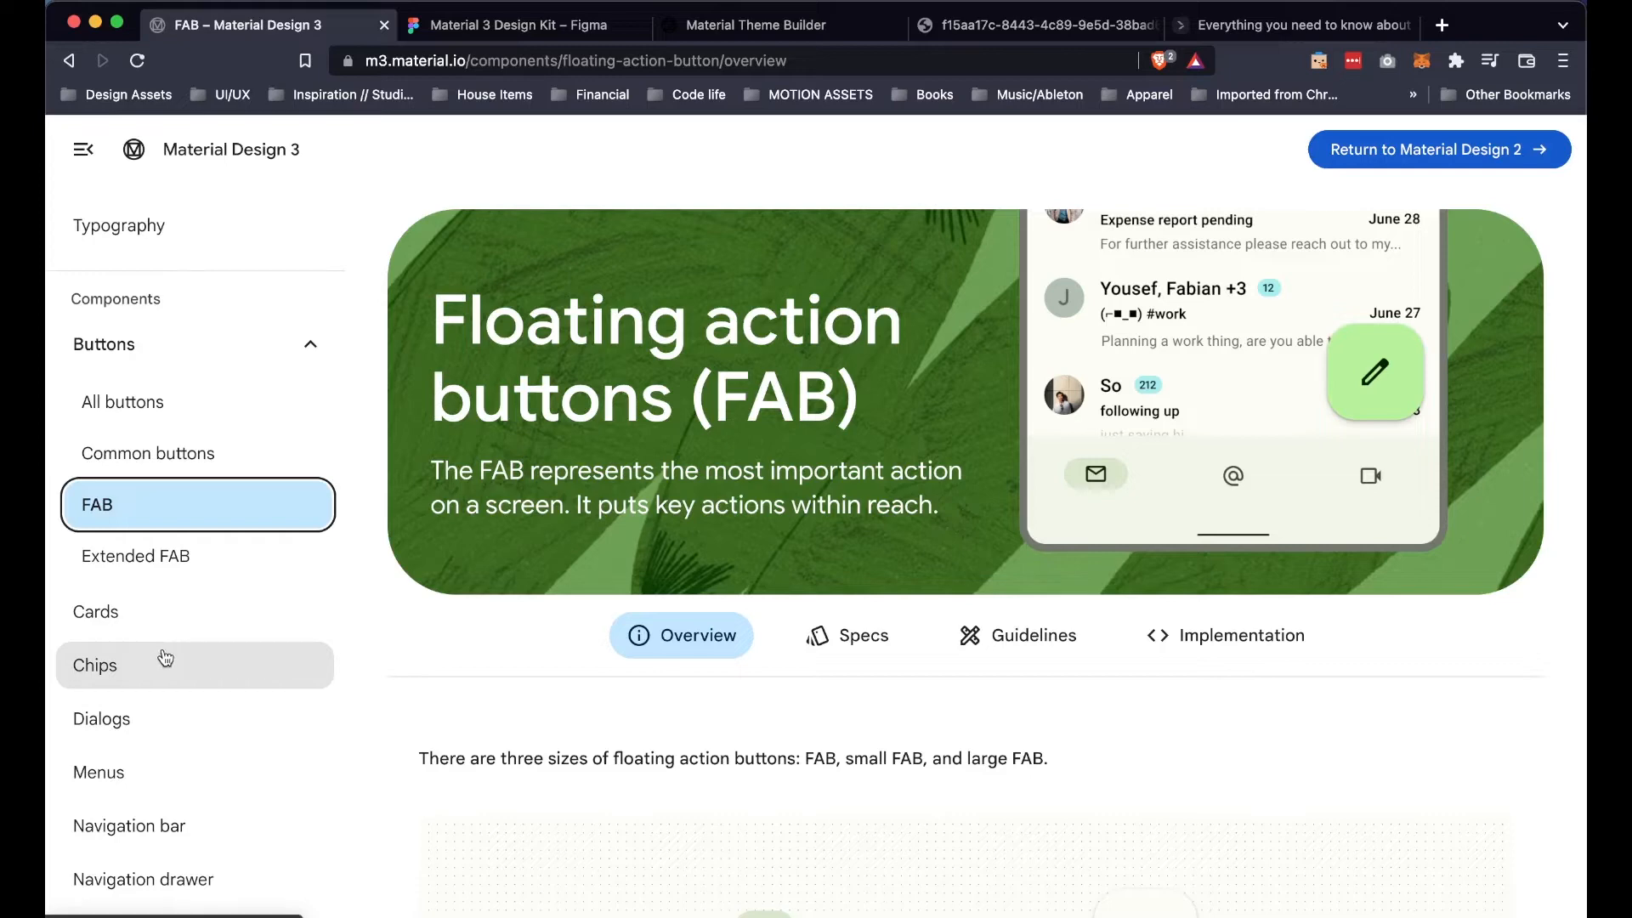
{"action": "mouse_move", "coordinate": [1549, 626]}
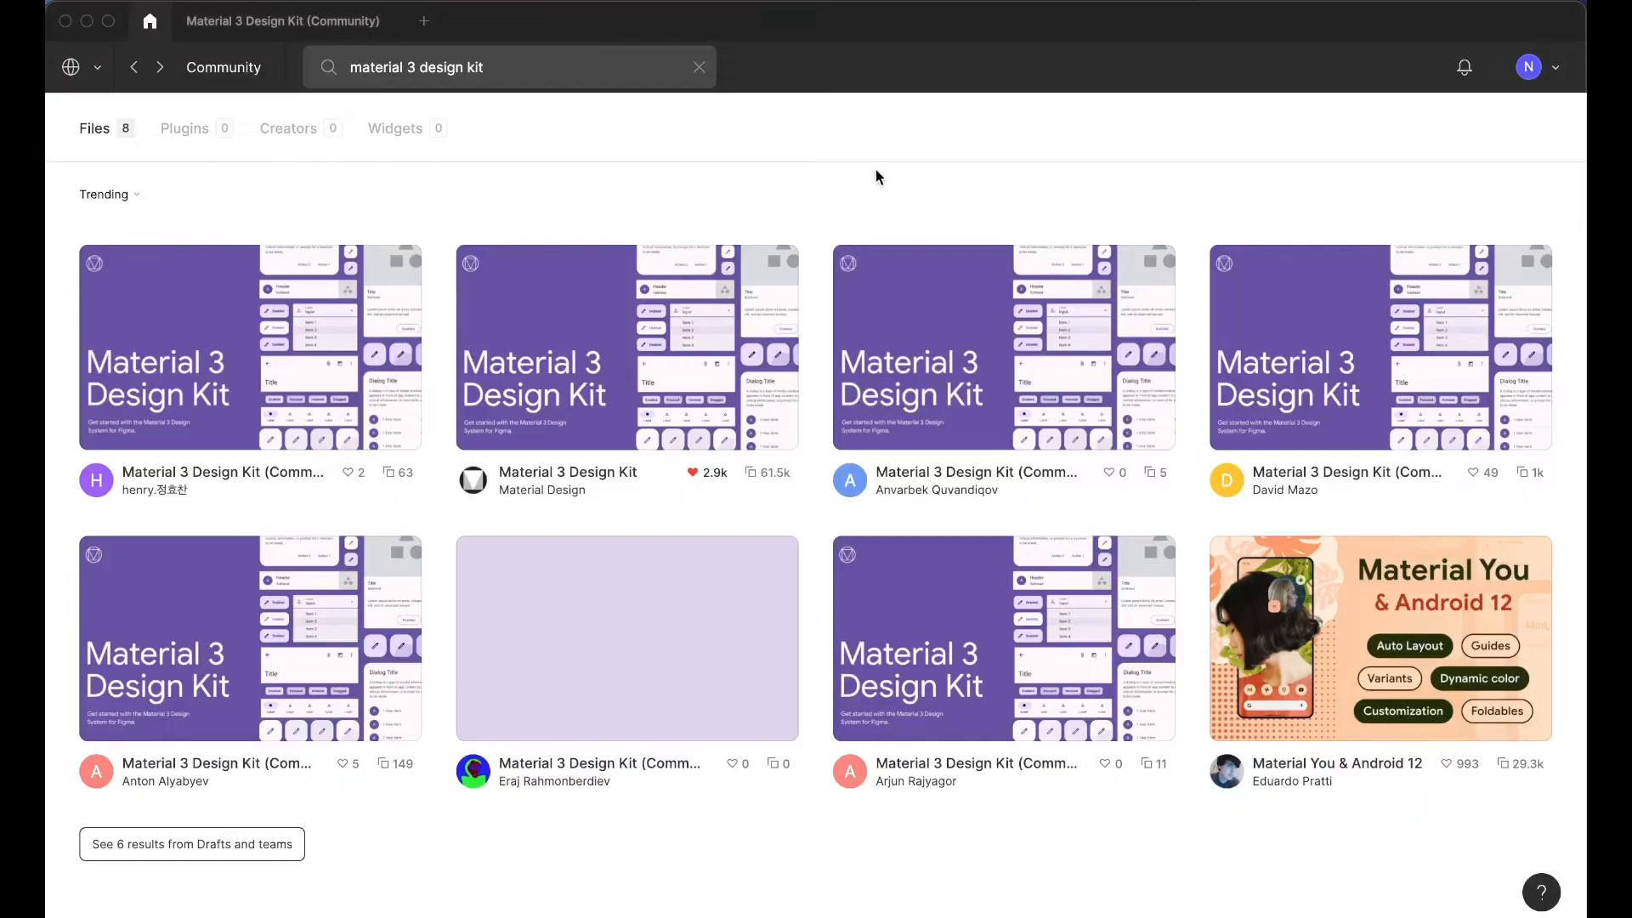
{"action": "mouse_move", "coordinate": [462, 103]}
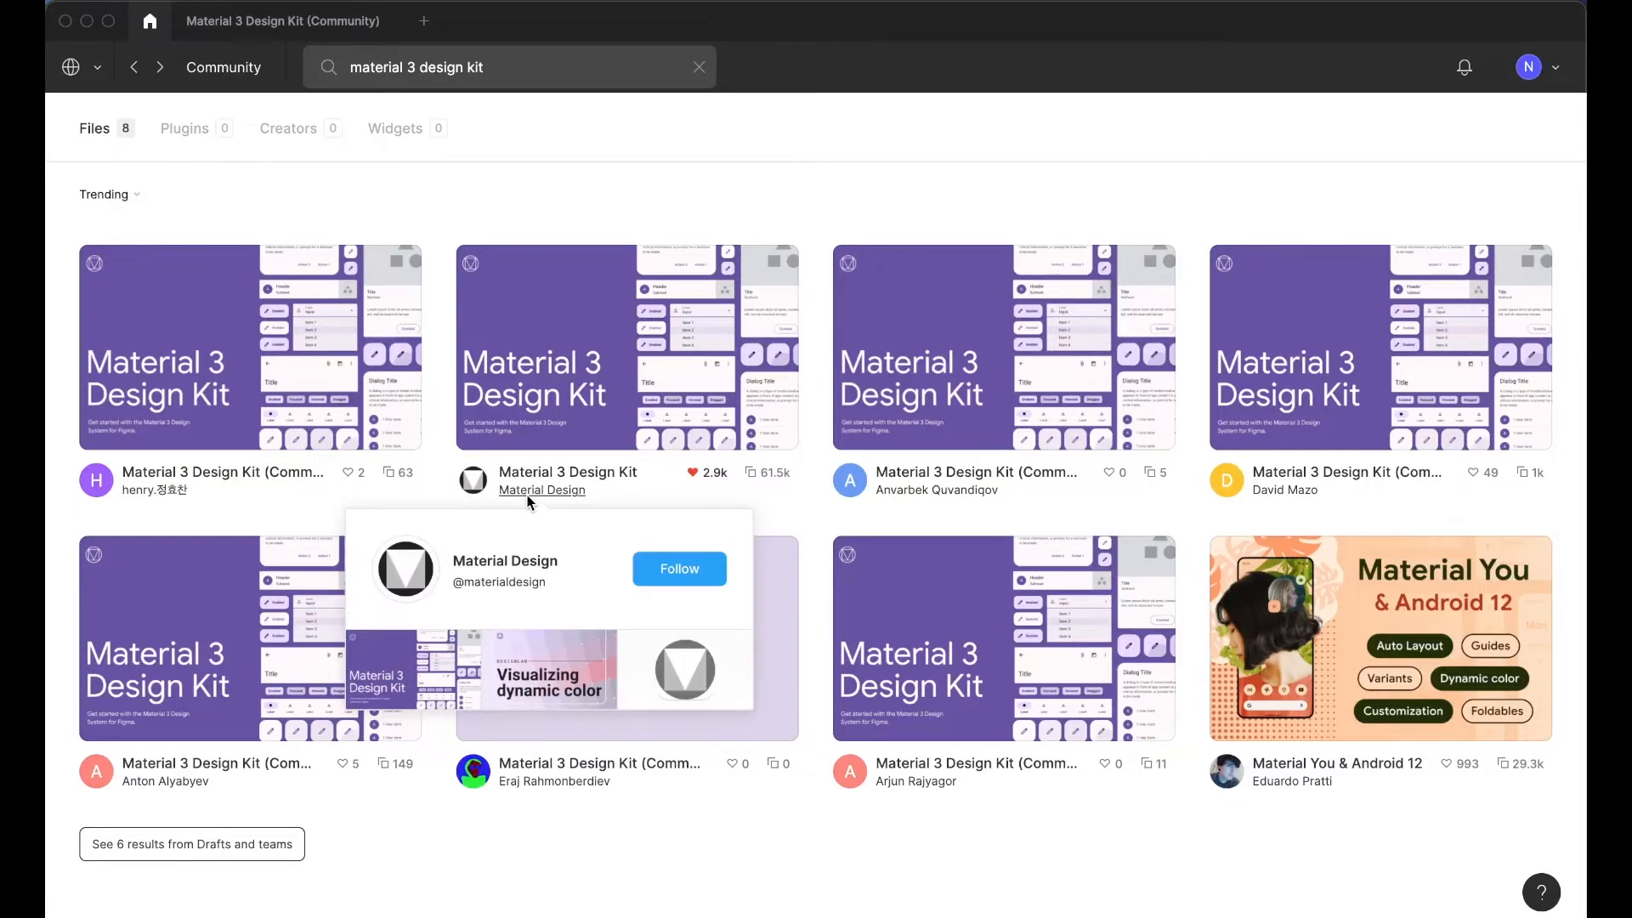
Step: Open Material Design's Material 3 Design Kit listing and scroll its Getting Started preview
{"action": "left_click", "coordinate": [625, 347]}
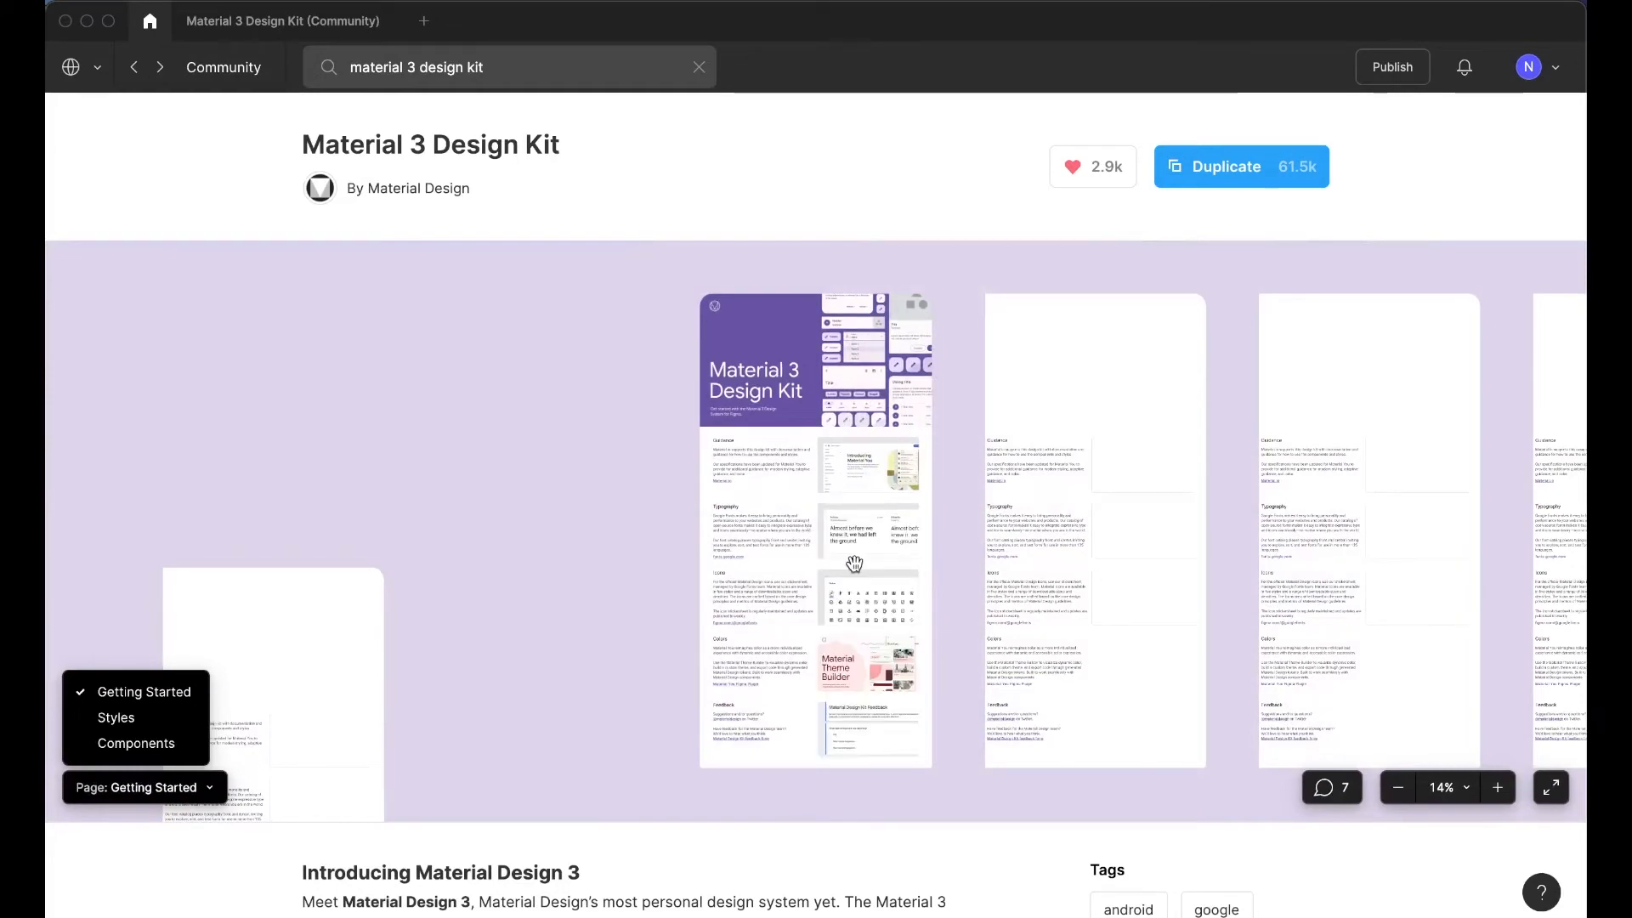
{"action": "scroll", "scroll_direction": "down", "scroll_amount": 3}
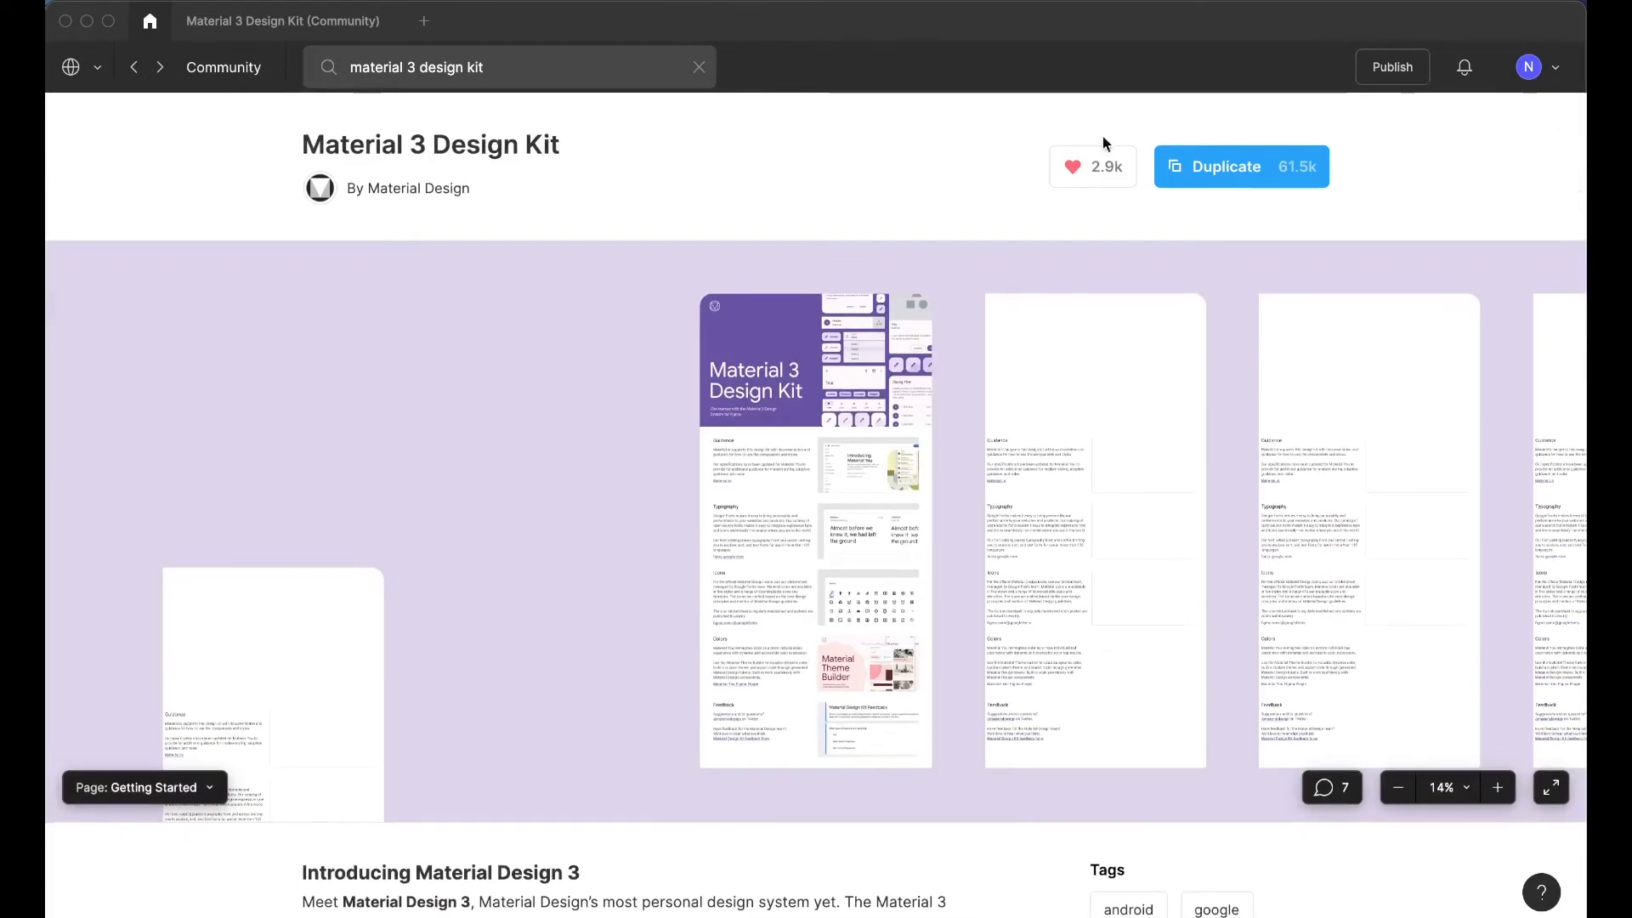
{"action": "mouse_move", "coordinate": [272, 20]}
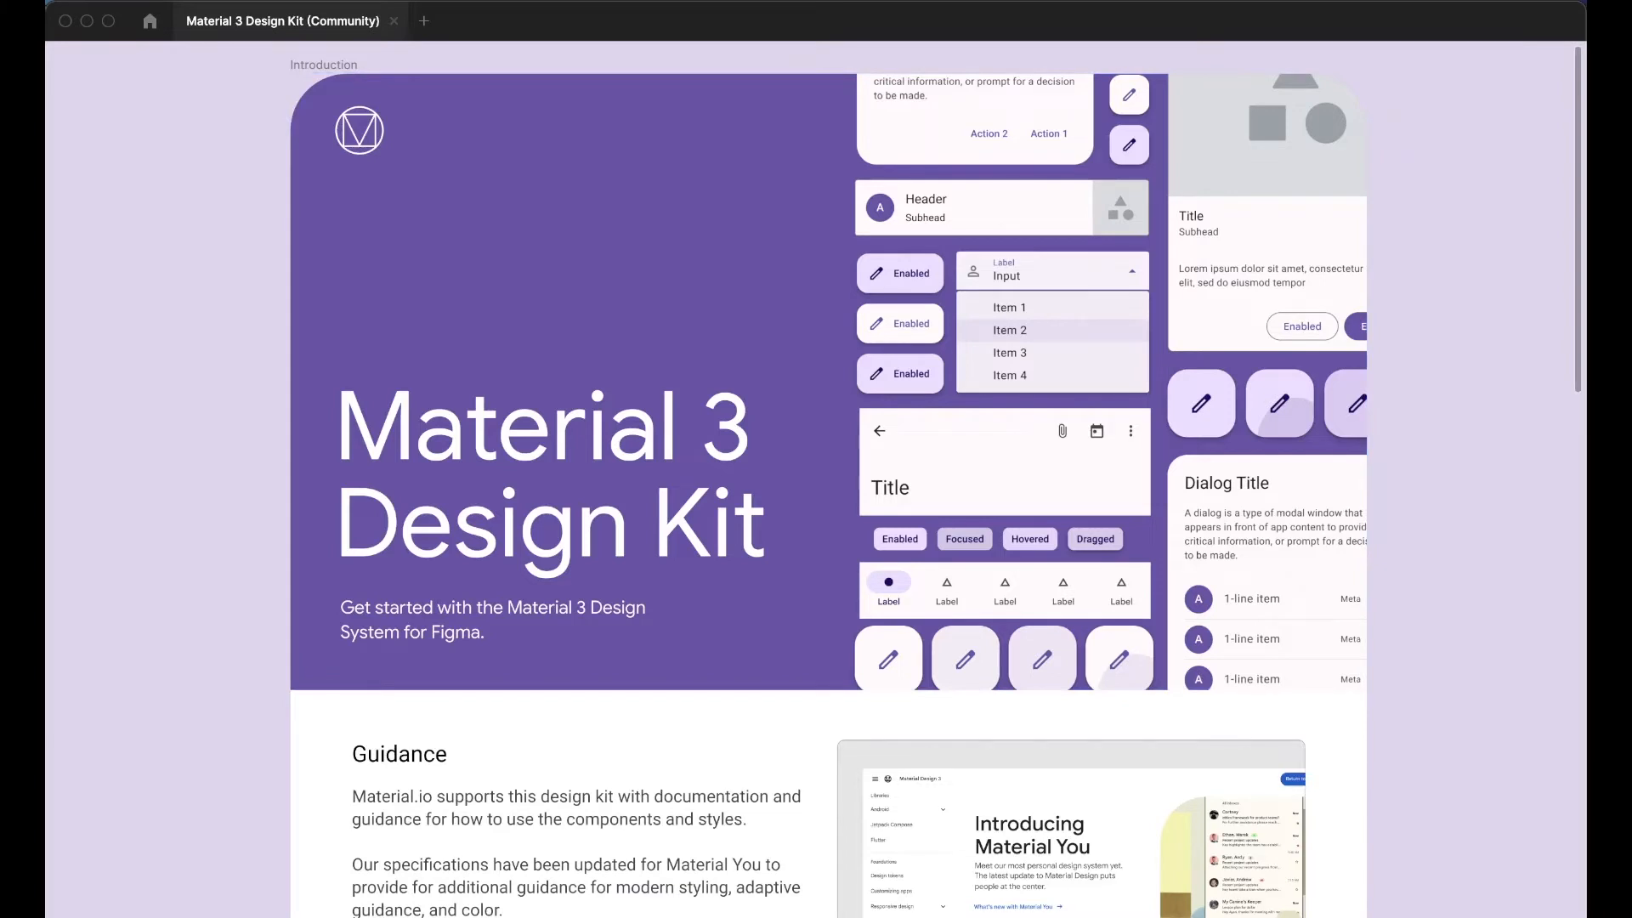
{"action": "scroll", "scroll_direction": "down", "scroll_amount": 3}
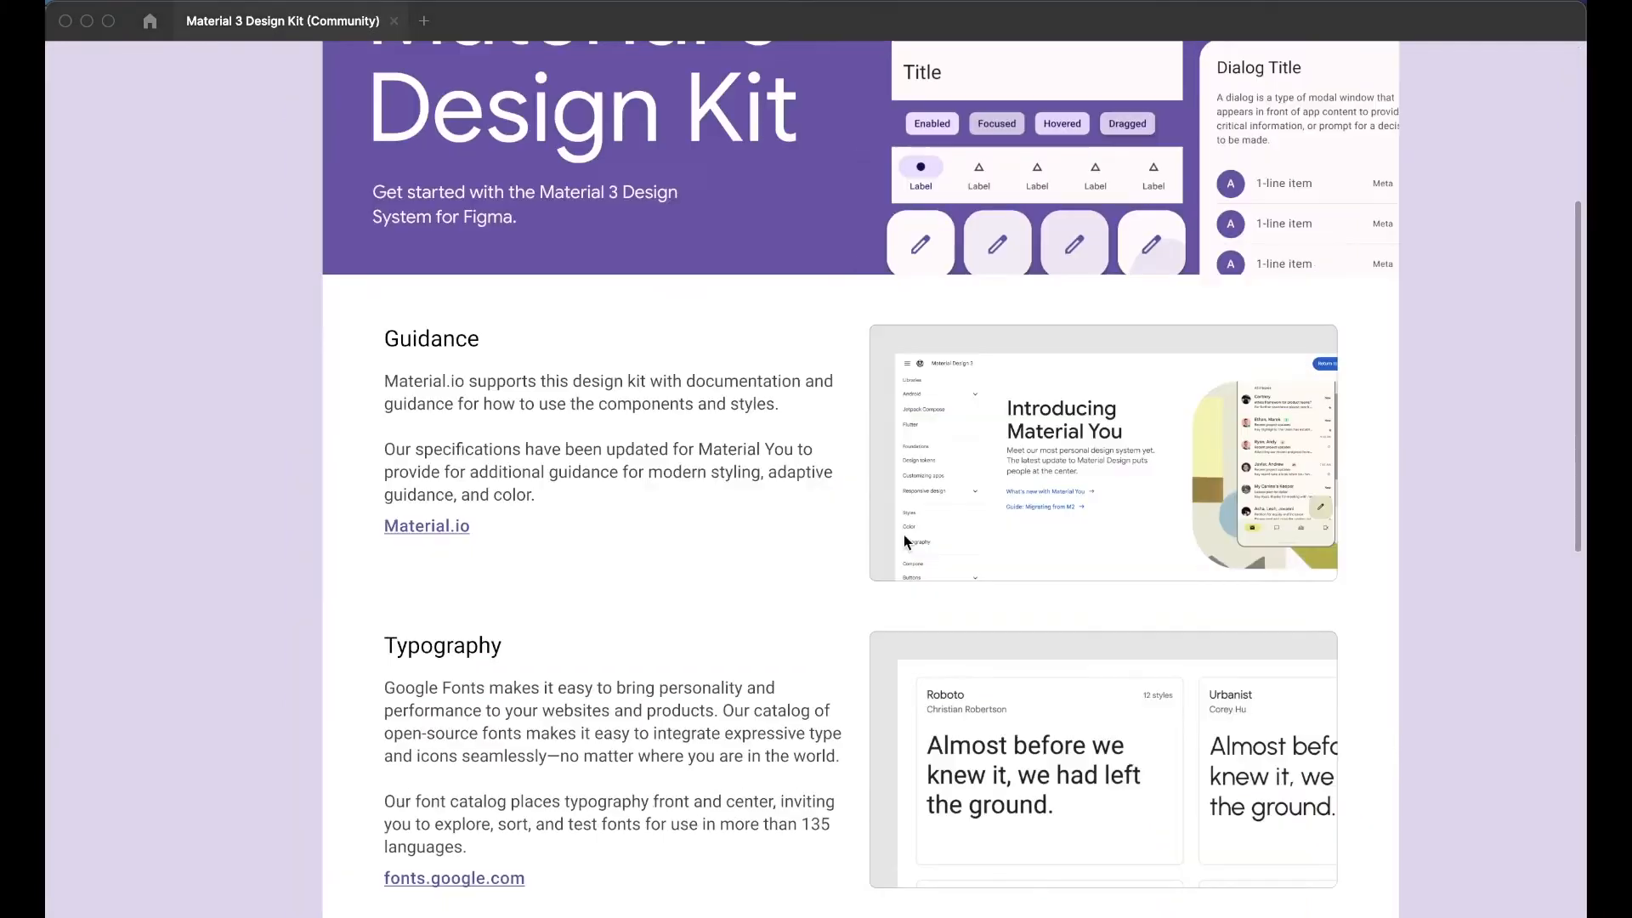
{"action": "mouse_move", "coordinate": [1330, 487]}
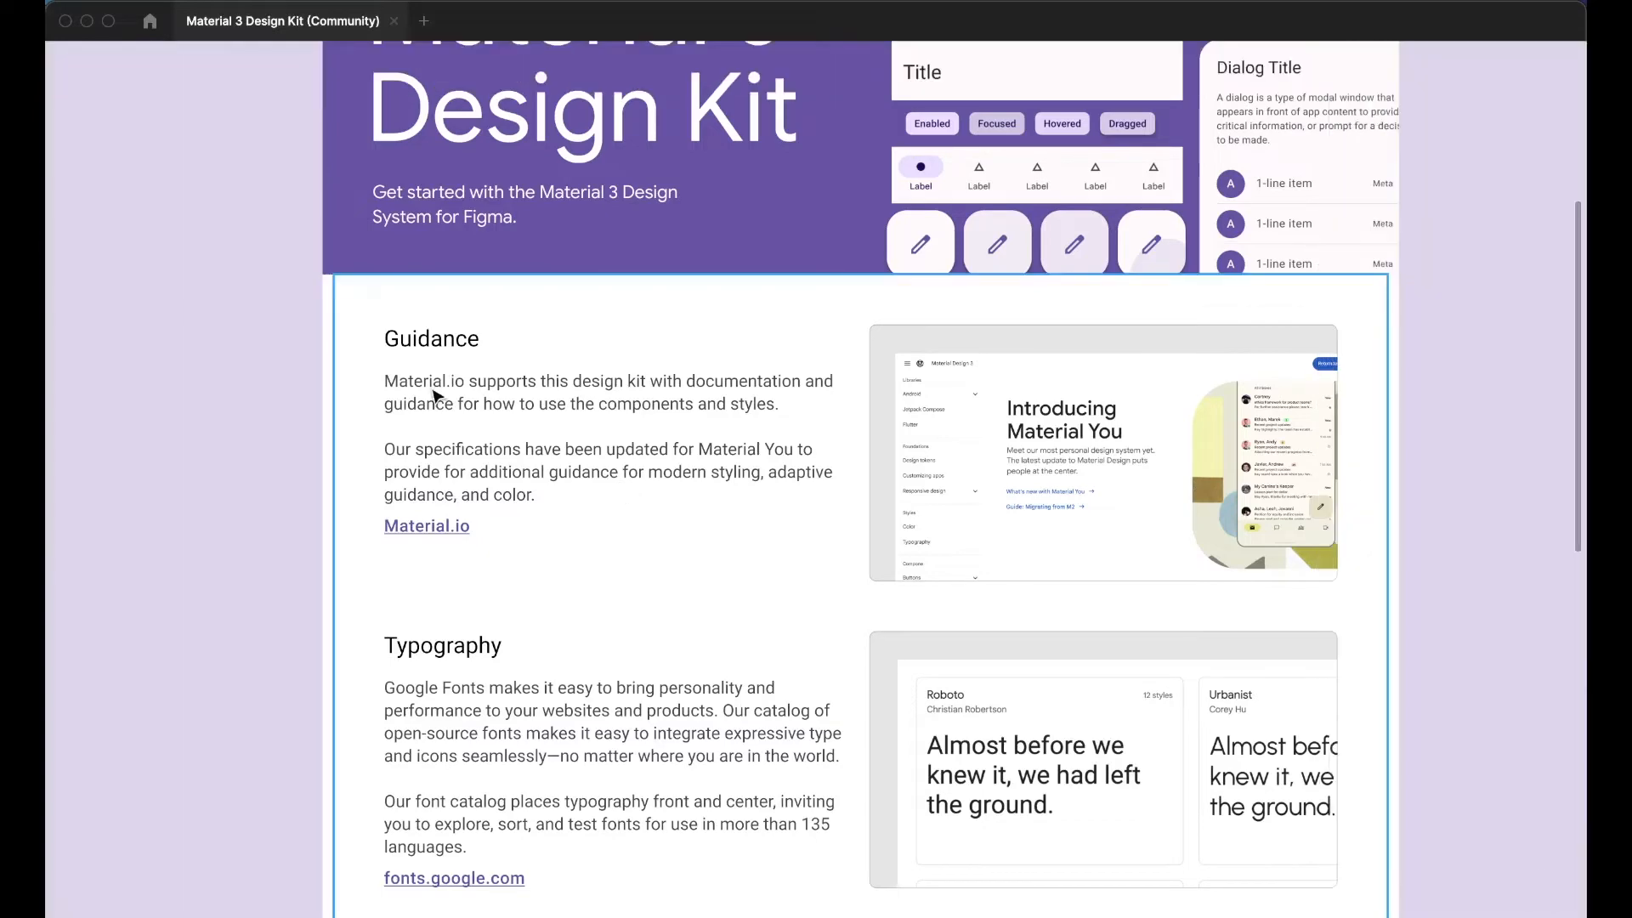
{"action": "scroll", "scroll_direction": "down", "scroll_amount": 3}
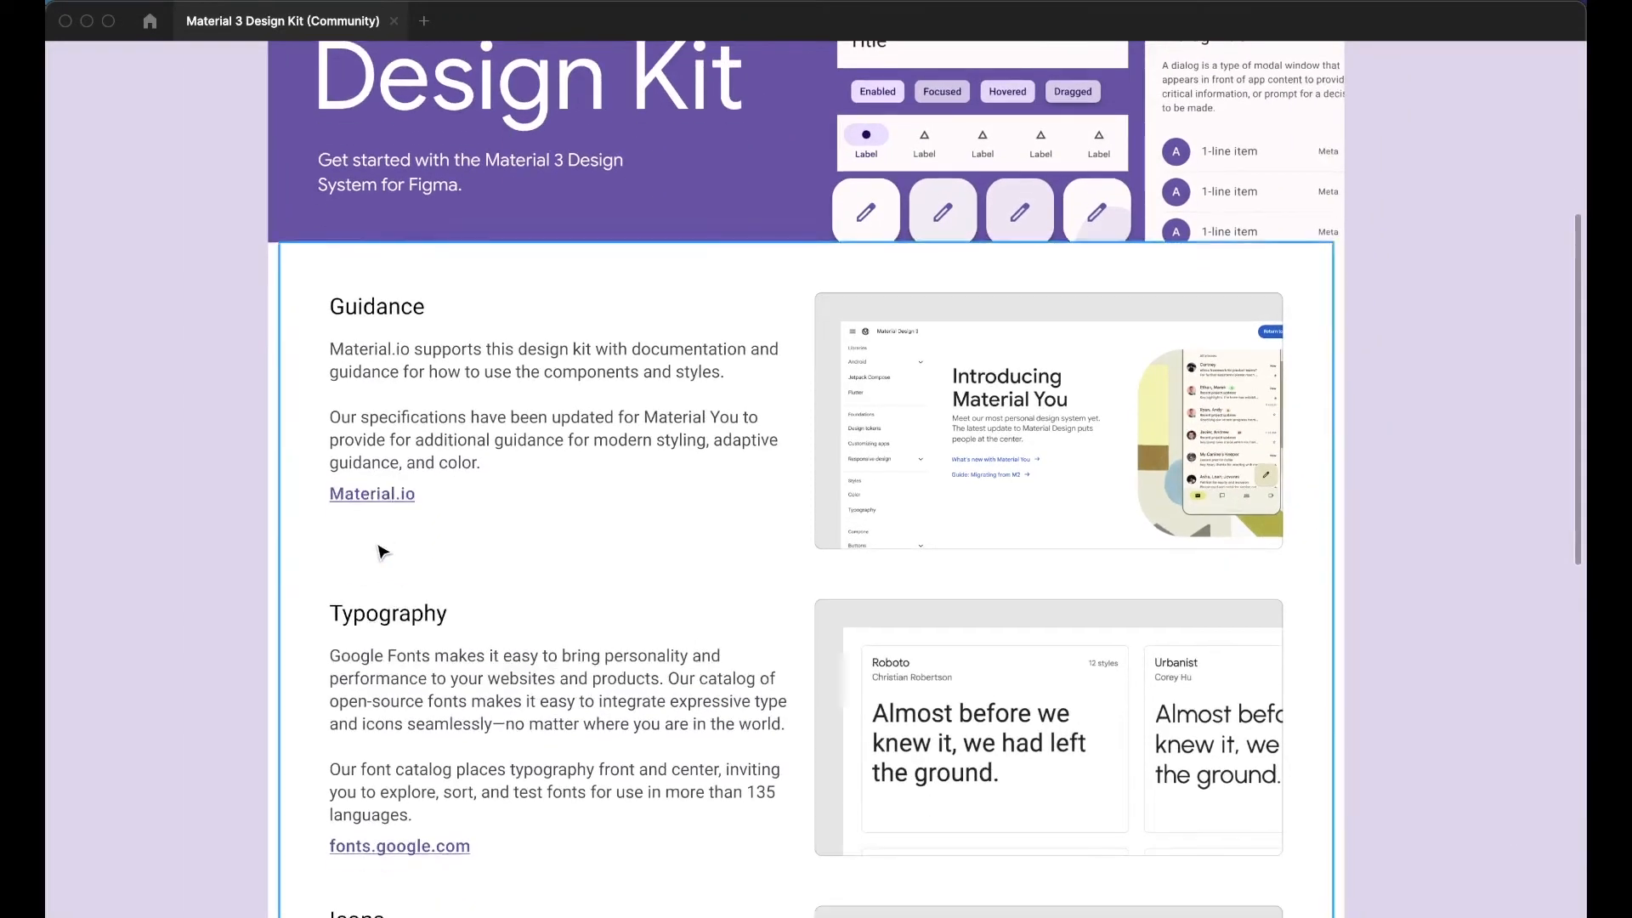
{"action": "scroll", "scroll_direction": "down", "scroll_amount": 3}
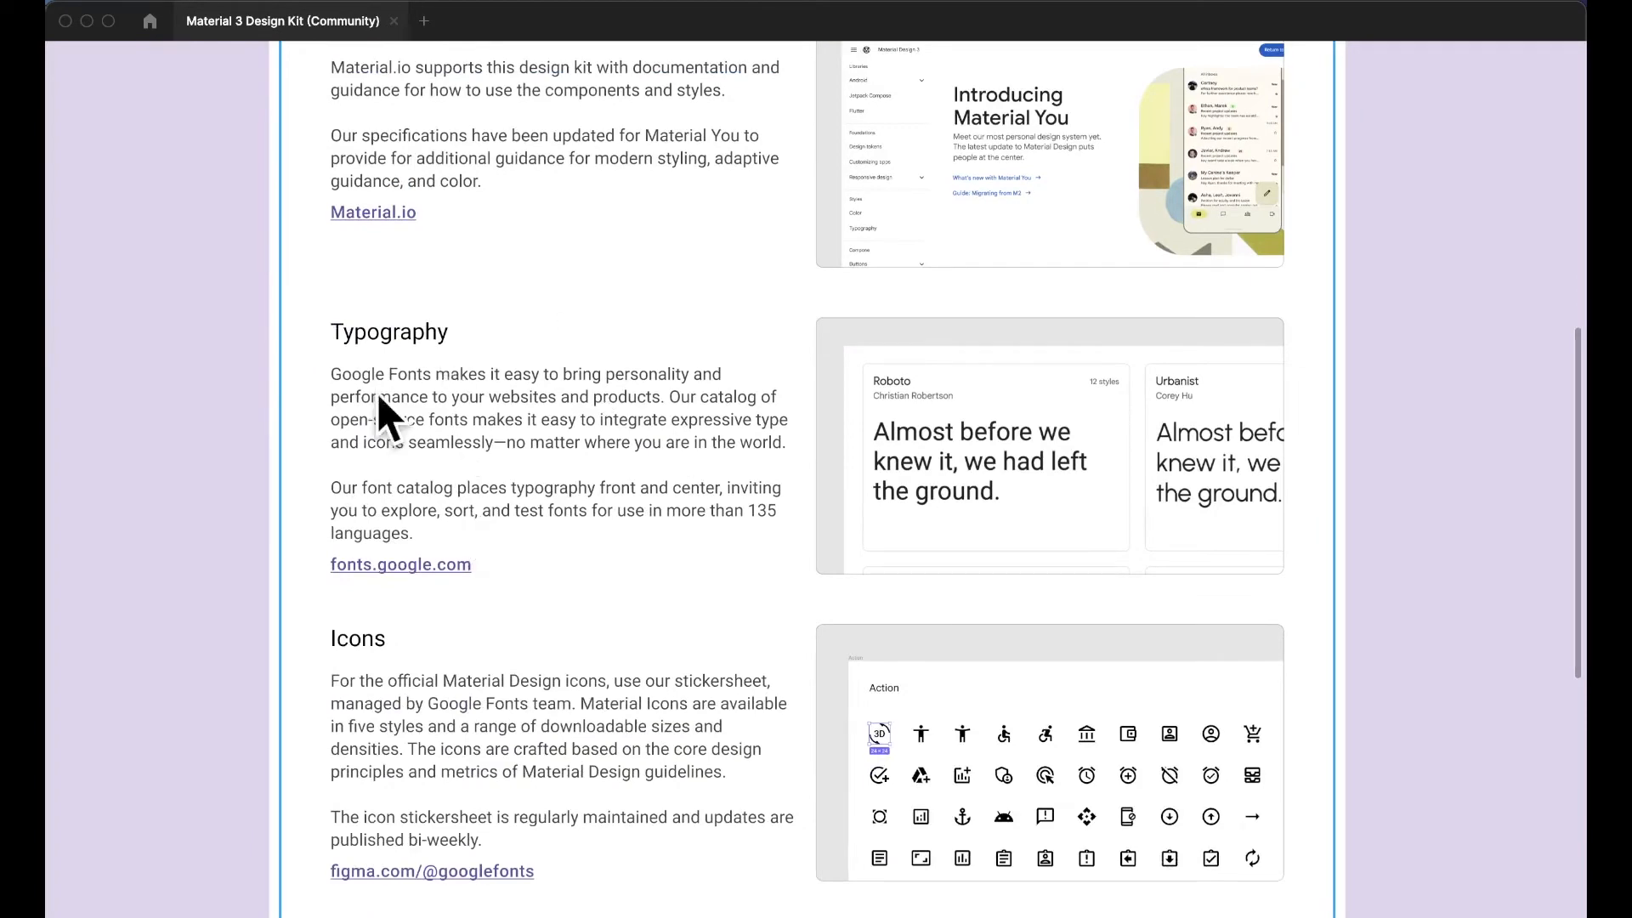
{"action": "scroll", "scroll_direction": "down", "scroll_amount": 3}
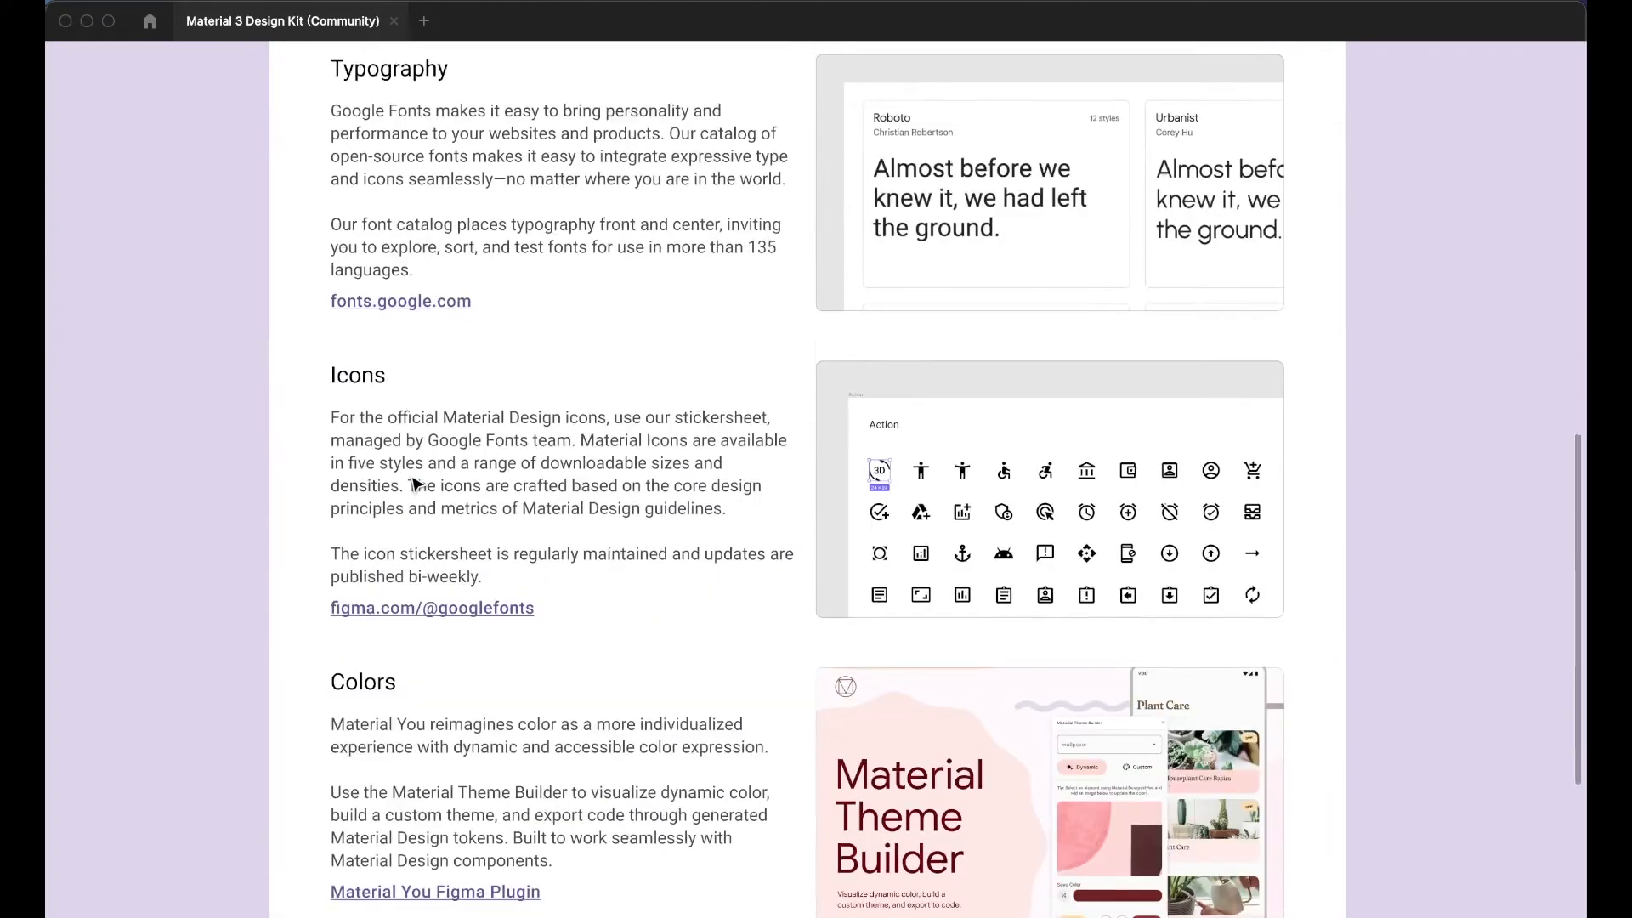
{"action": "scroll", "scroll_direction": "down", "scroll_amount": 3}
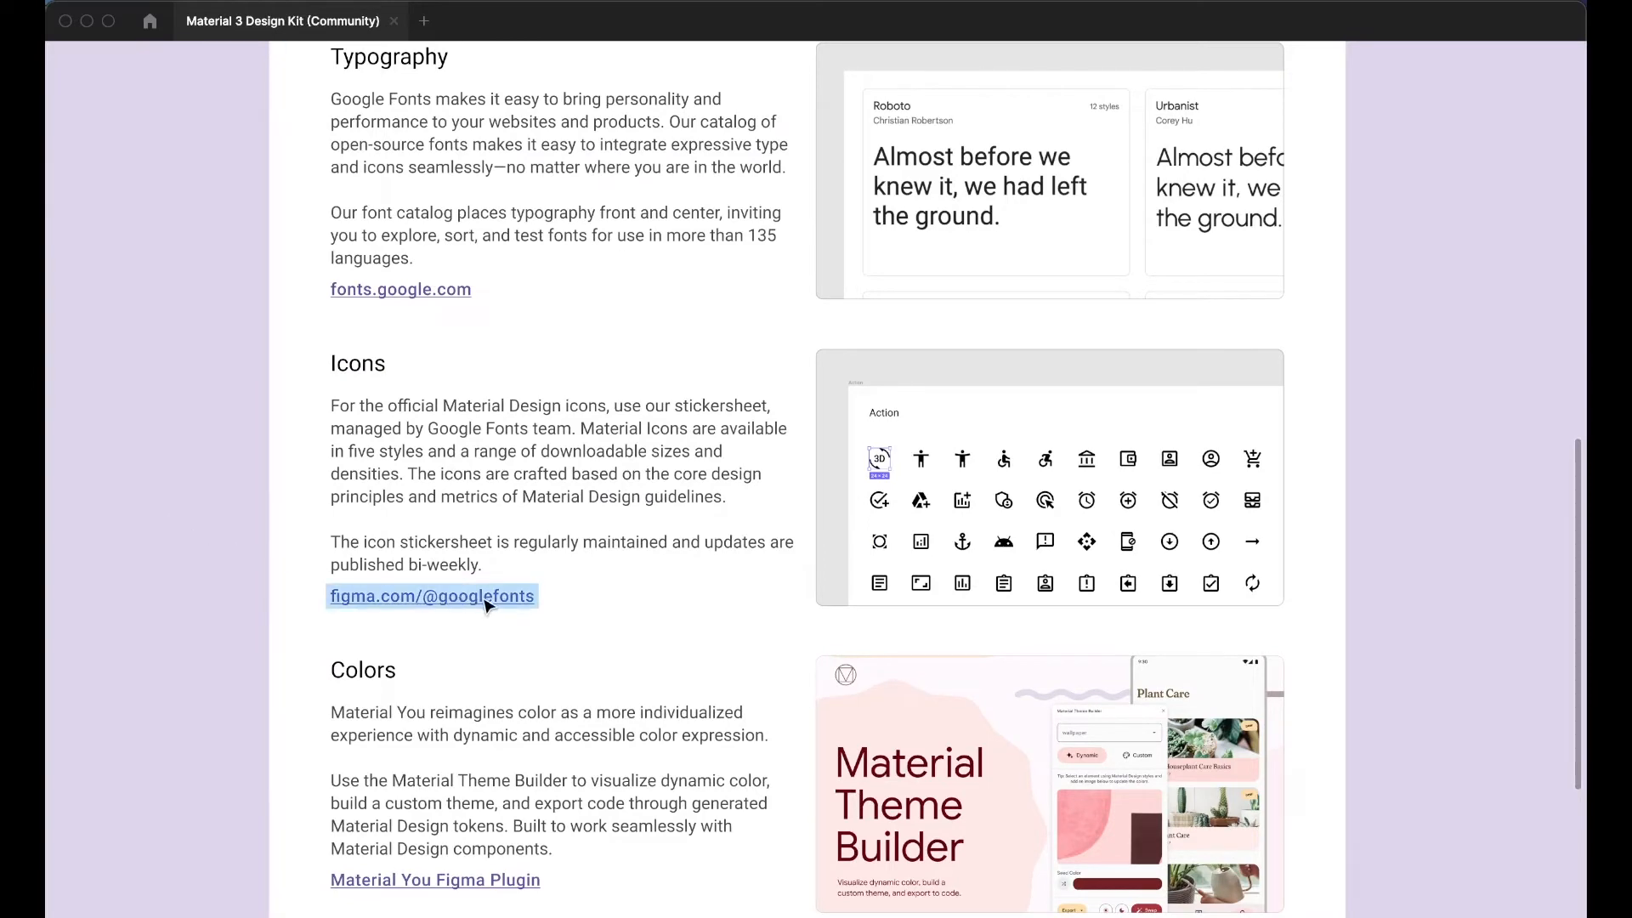
{"action": "scroll", "scroll_direction": "down", "scroll_amount": 3}
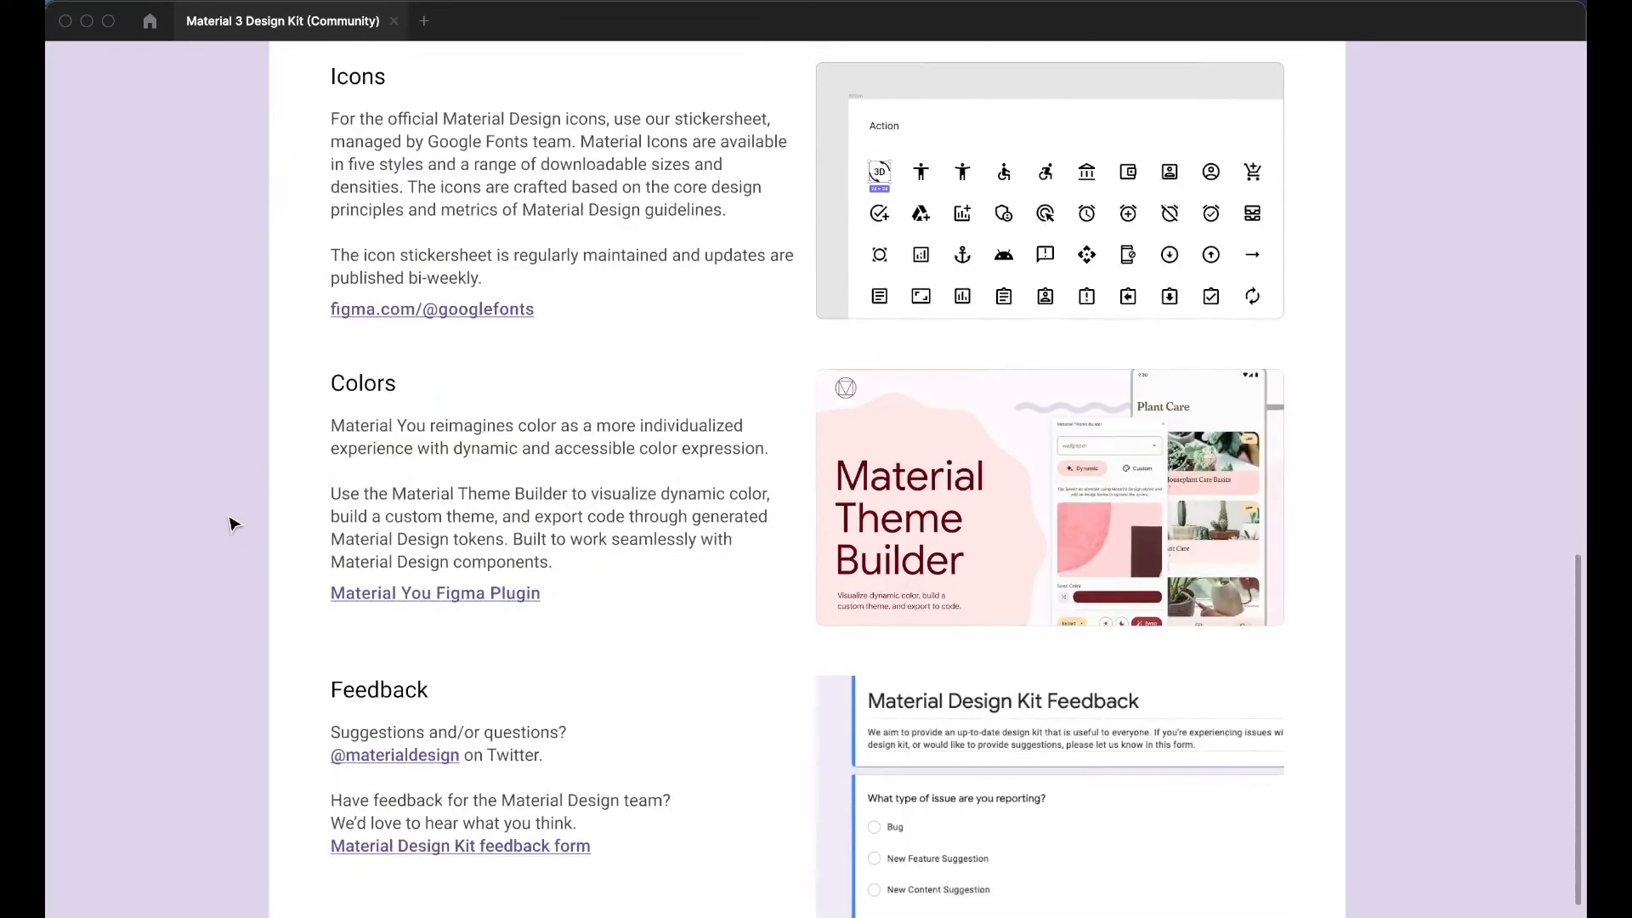
{"action": "scroll", "scroll_direction": "down", "scroll_amount": 3}
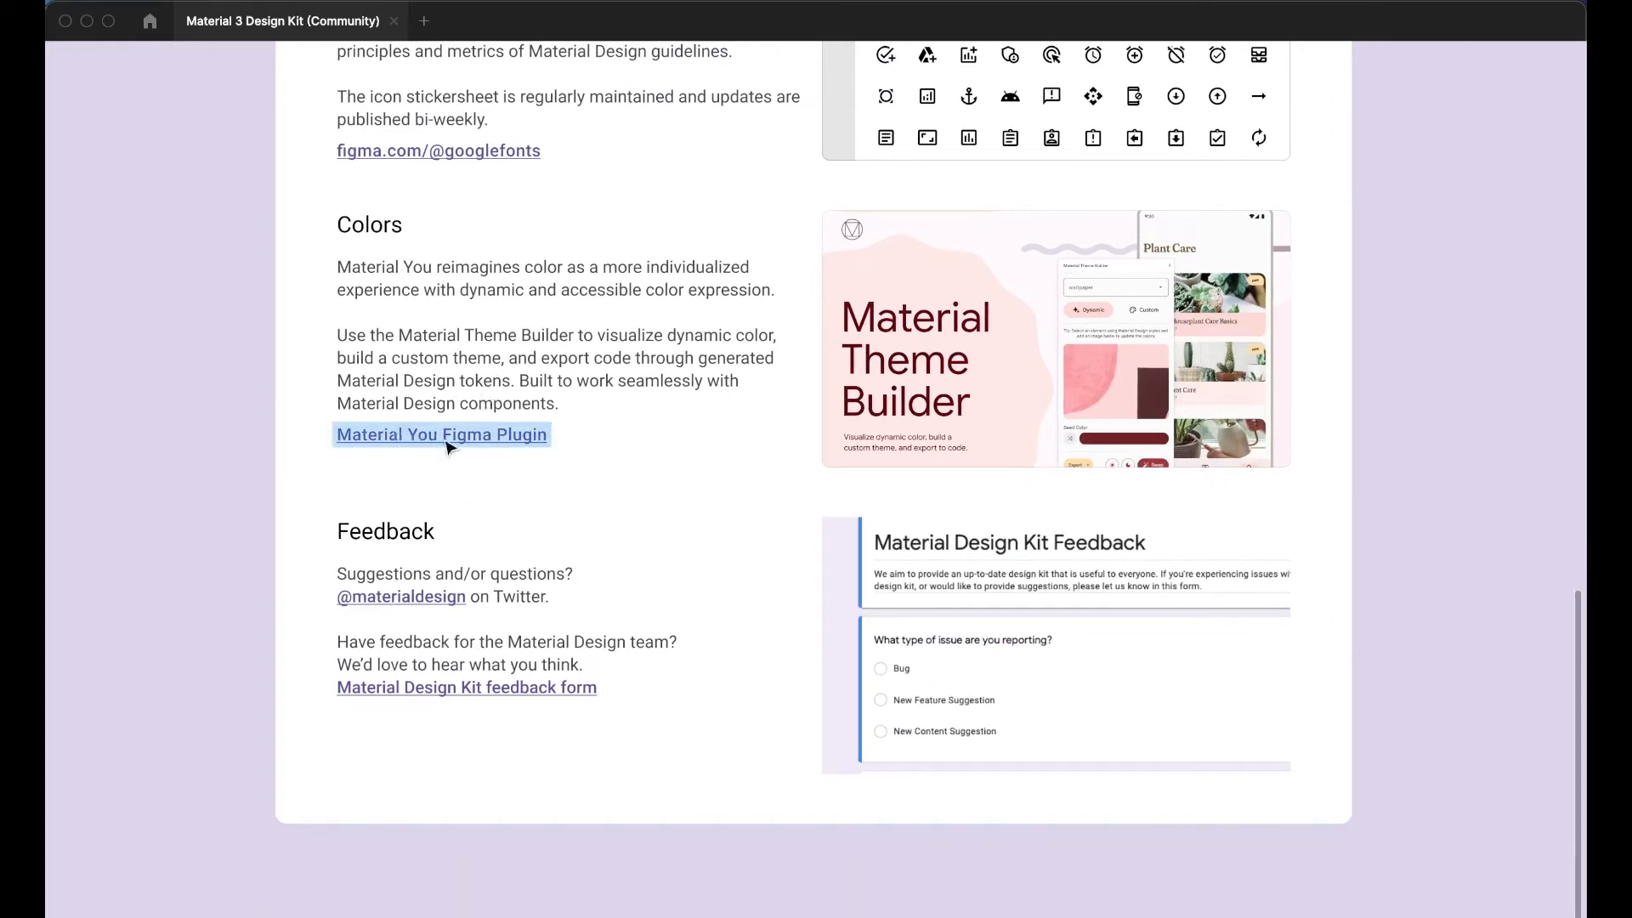
{"action": "mouse_move", "coordinate": [471, 457]}
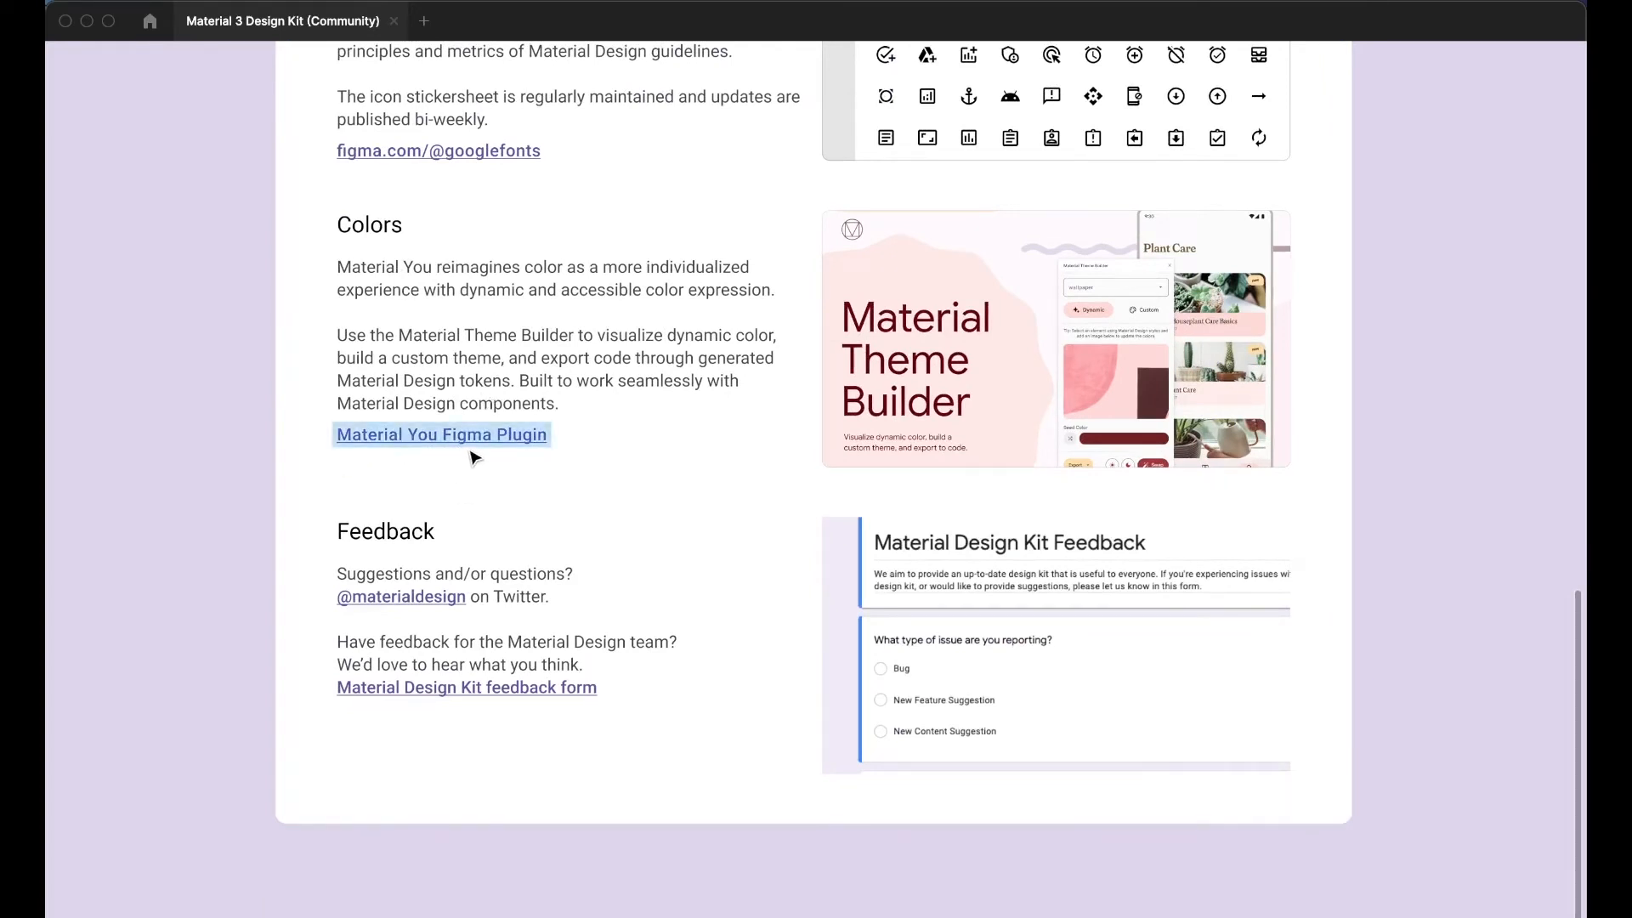
{"action": "mouse_move", "coordinate": [239, 553]}
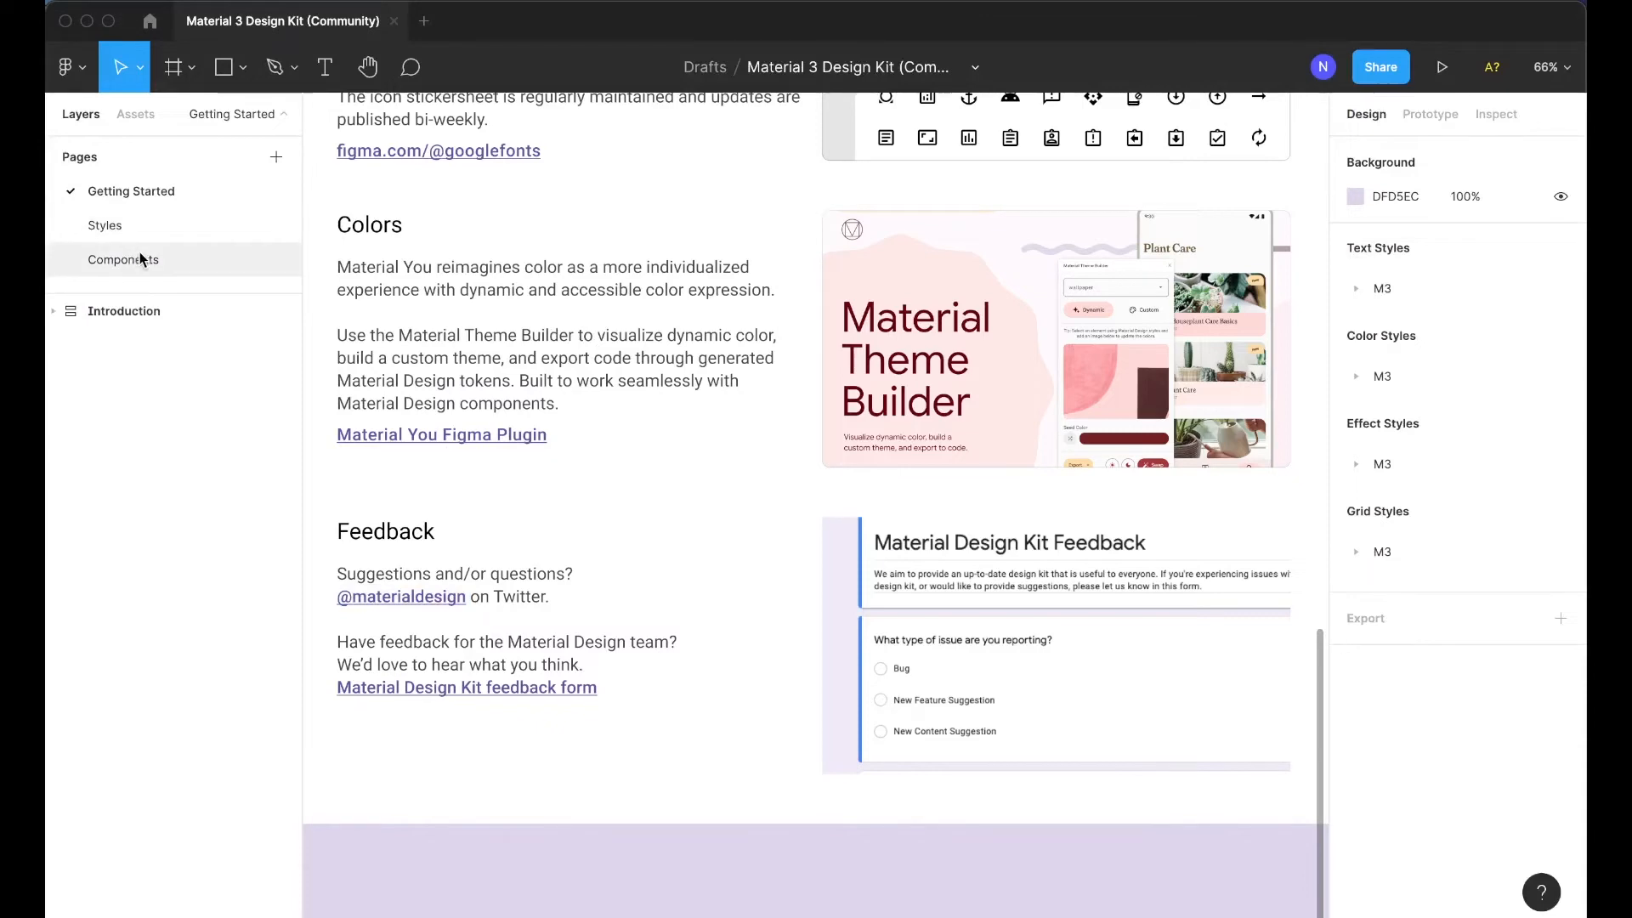
Step: Switch to the Styles page and scroll down to the Layout Breakpoints frame
{"action": "left_click", "coordinate": [104, 225]}
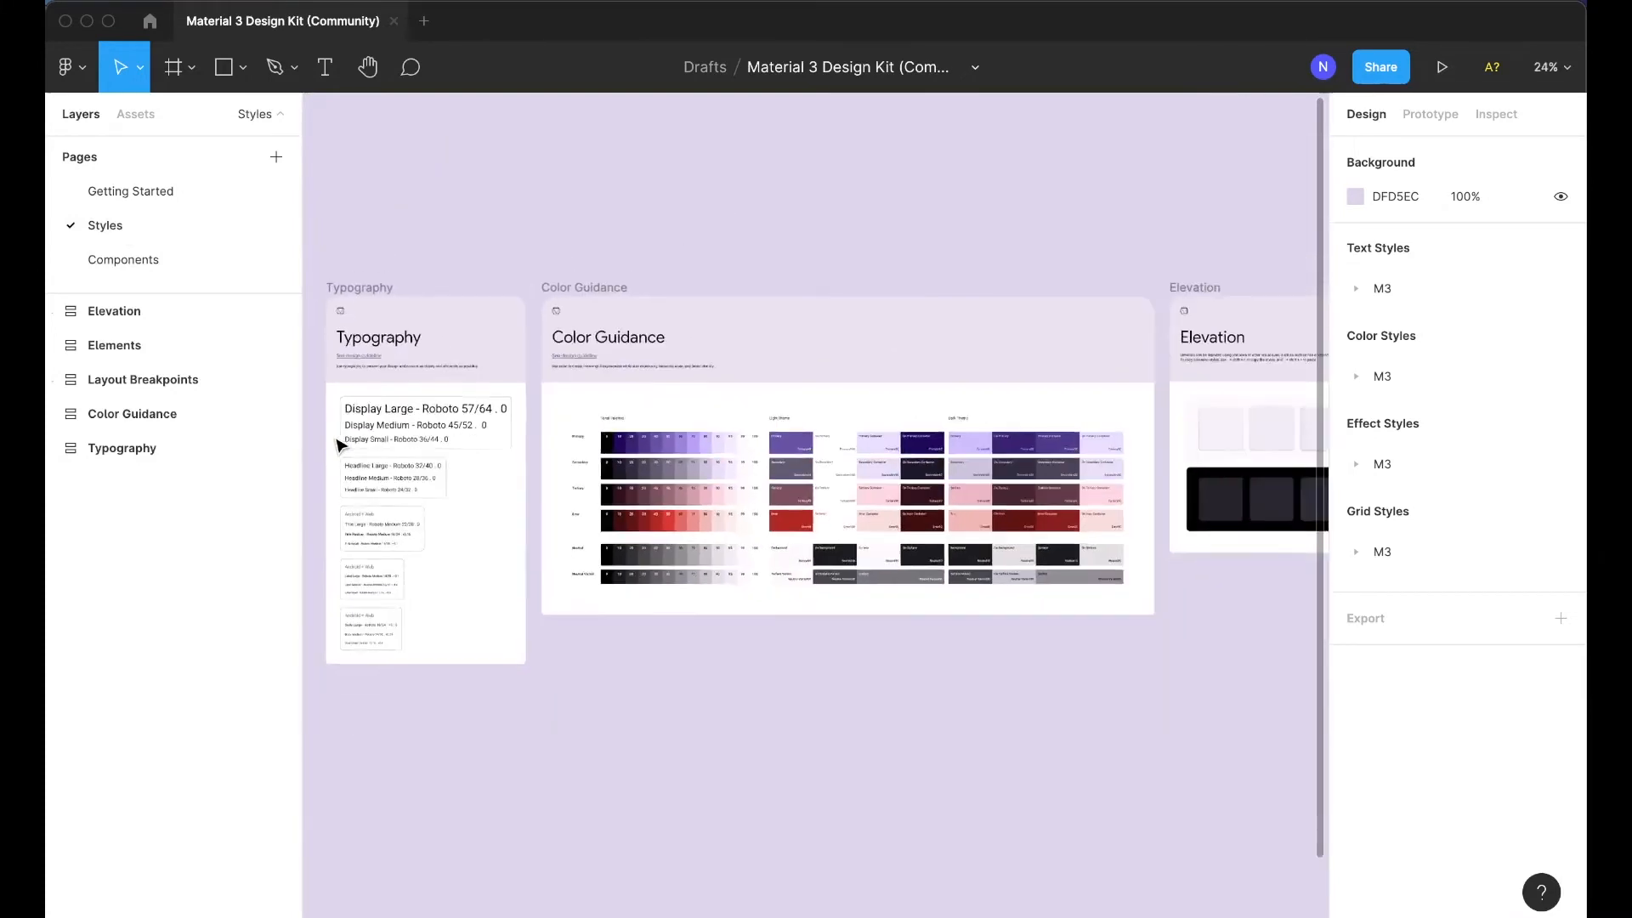
{"action": "scroll", "scroll_direction": "down", "scroll_amount": 3}
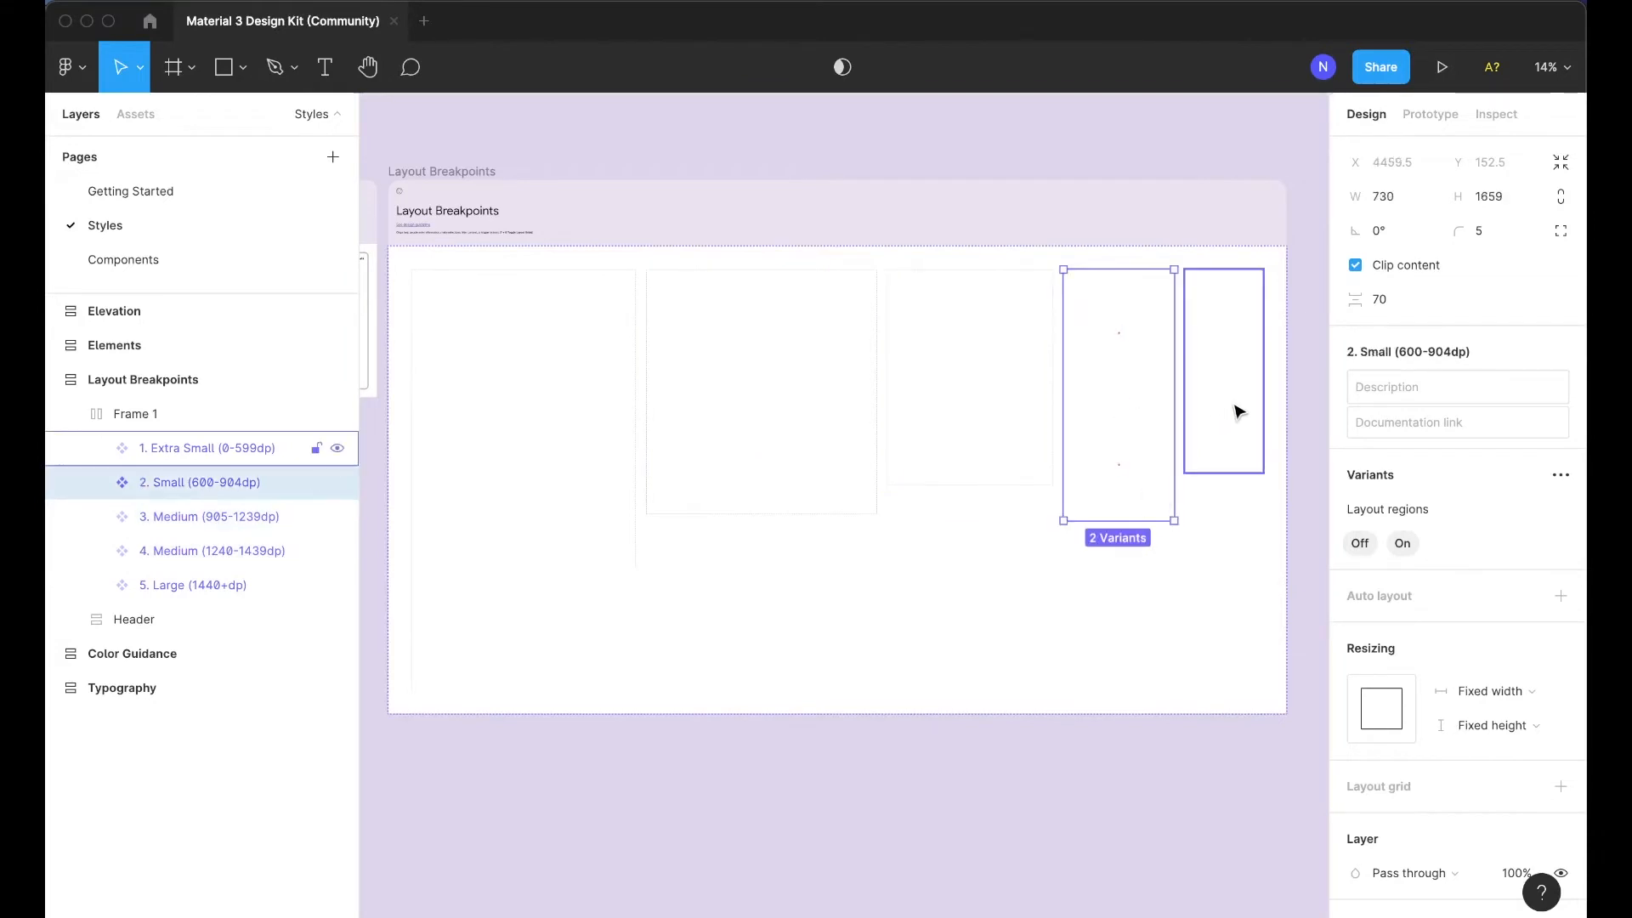
{"action": "left_click", "coordinate": [205, 448]}
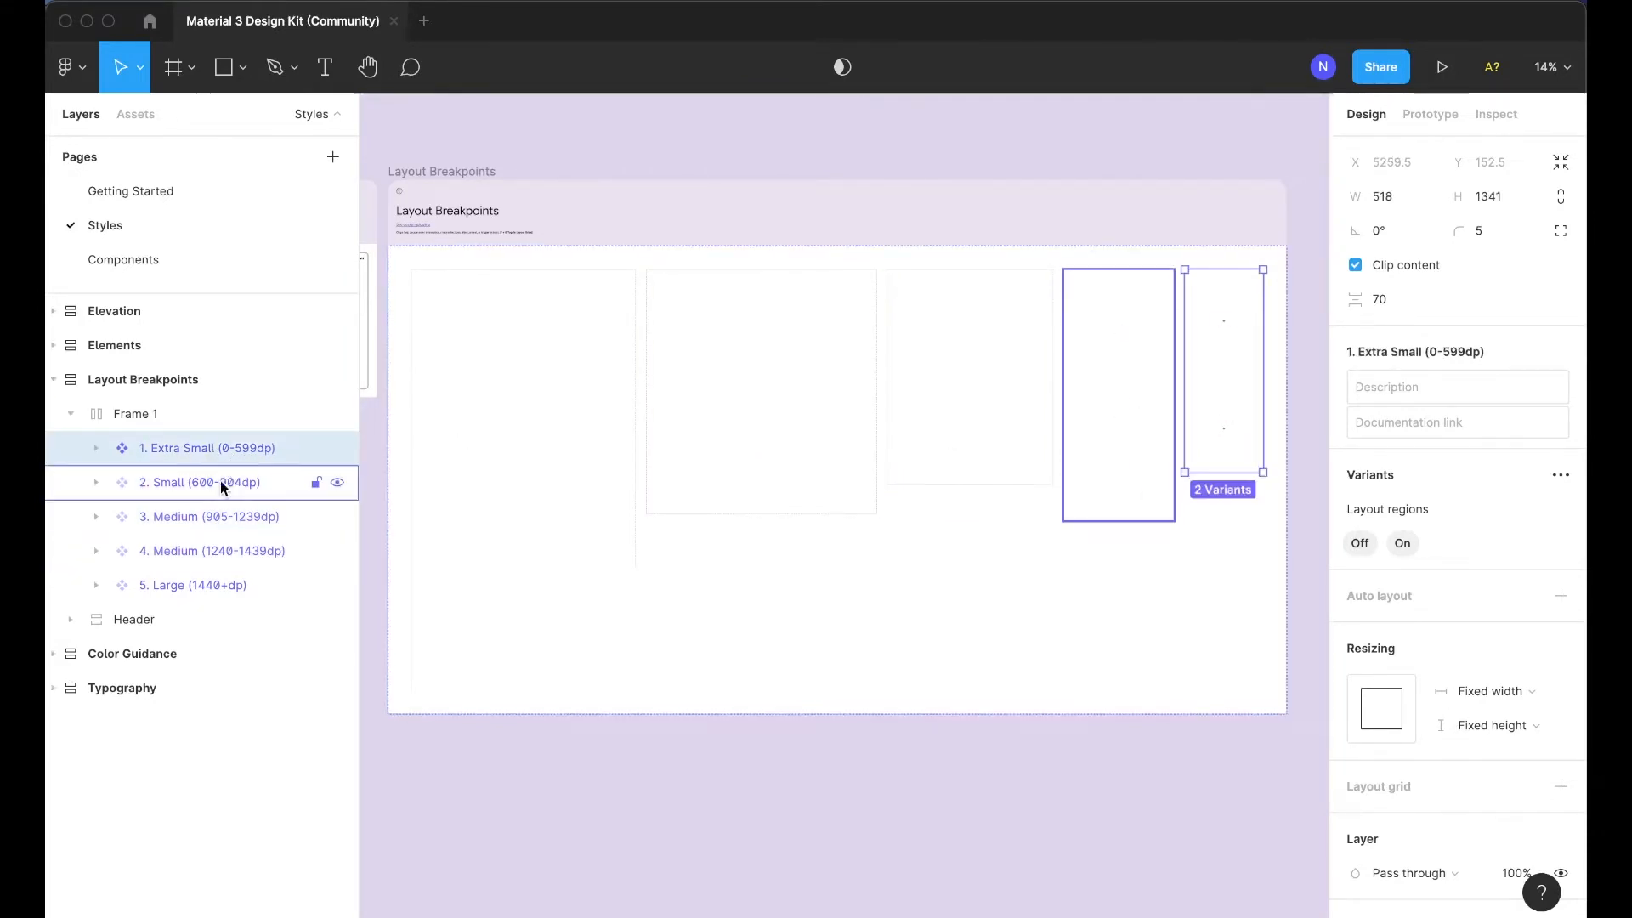
{"action": "left_click", "coordinate": [198, 482]}
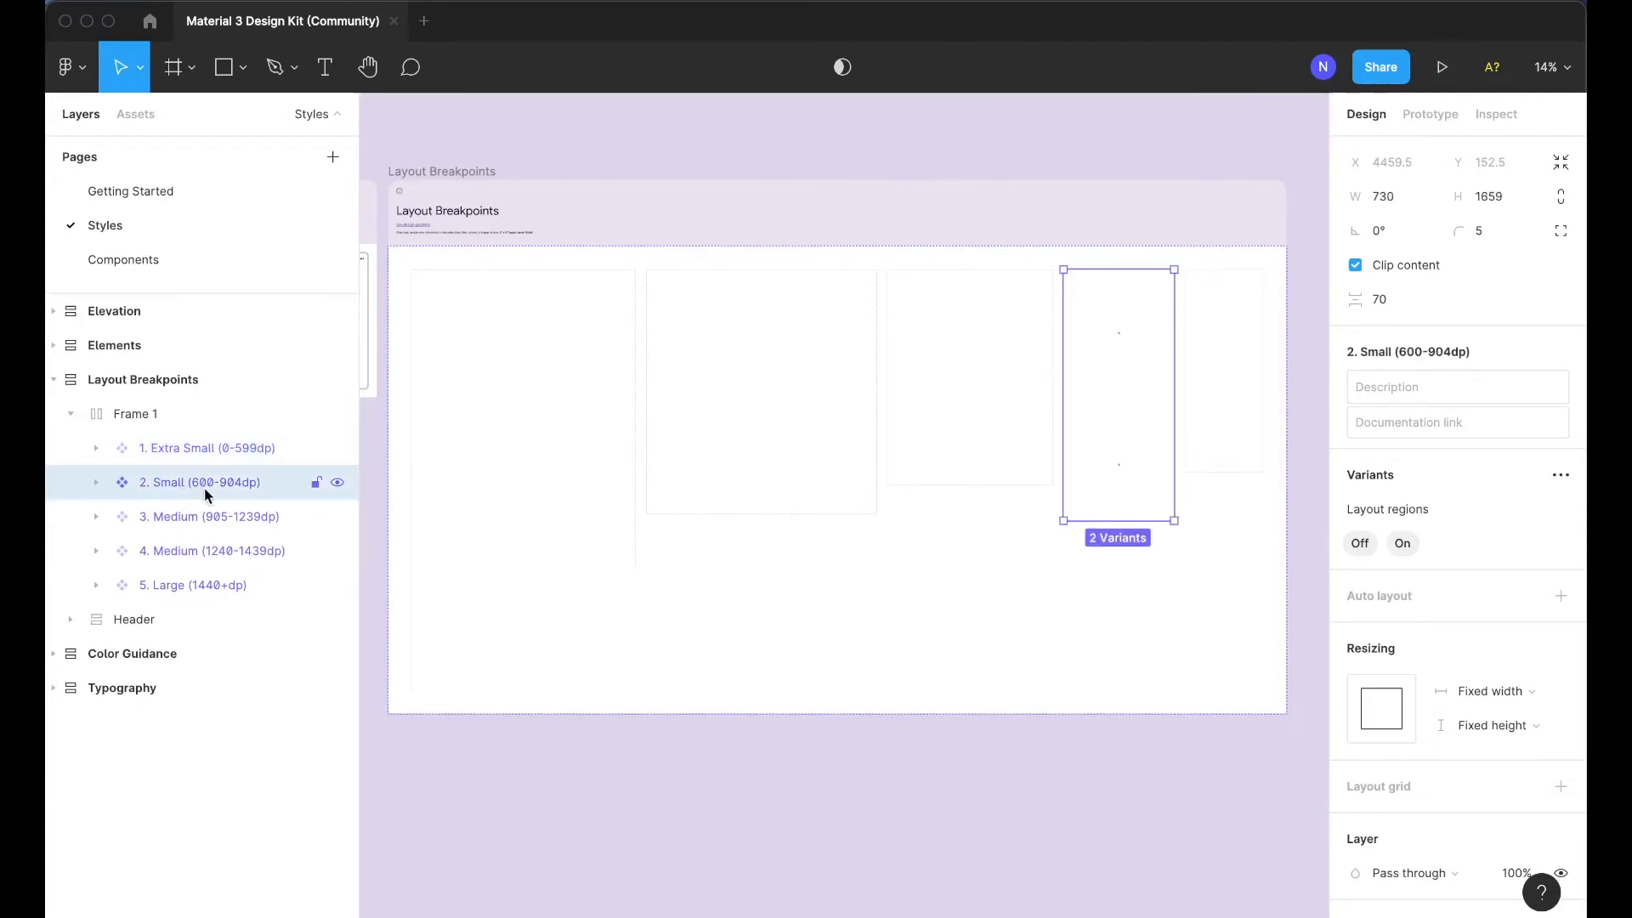
{"action": "left_click", "coordinate": [209, 515]}
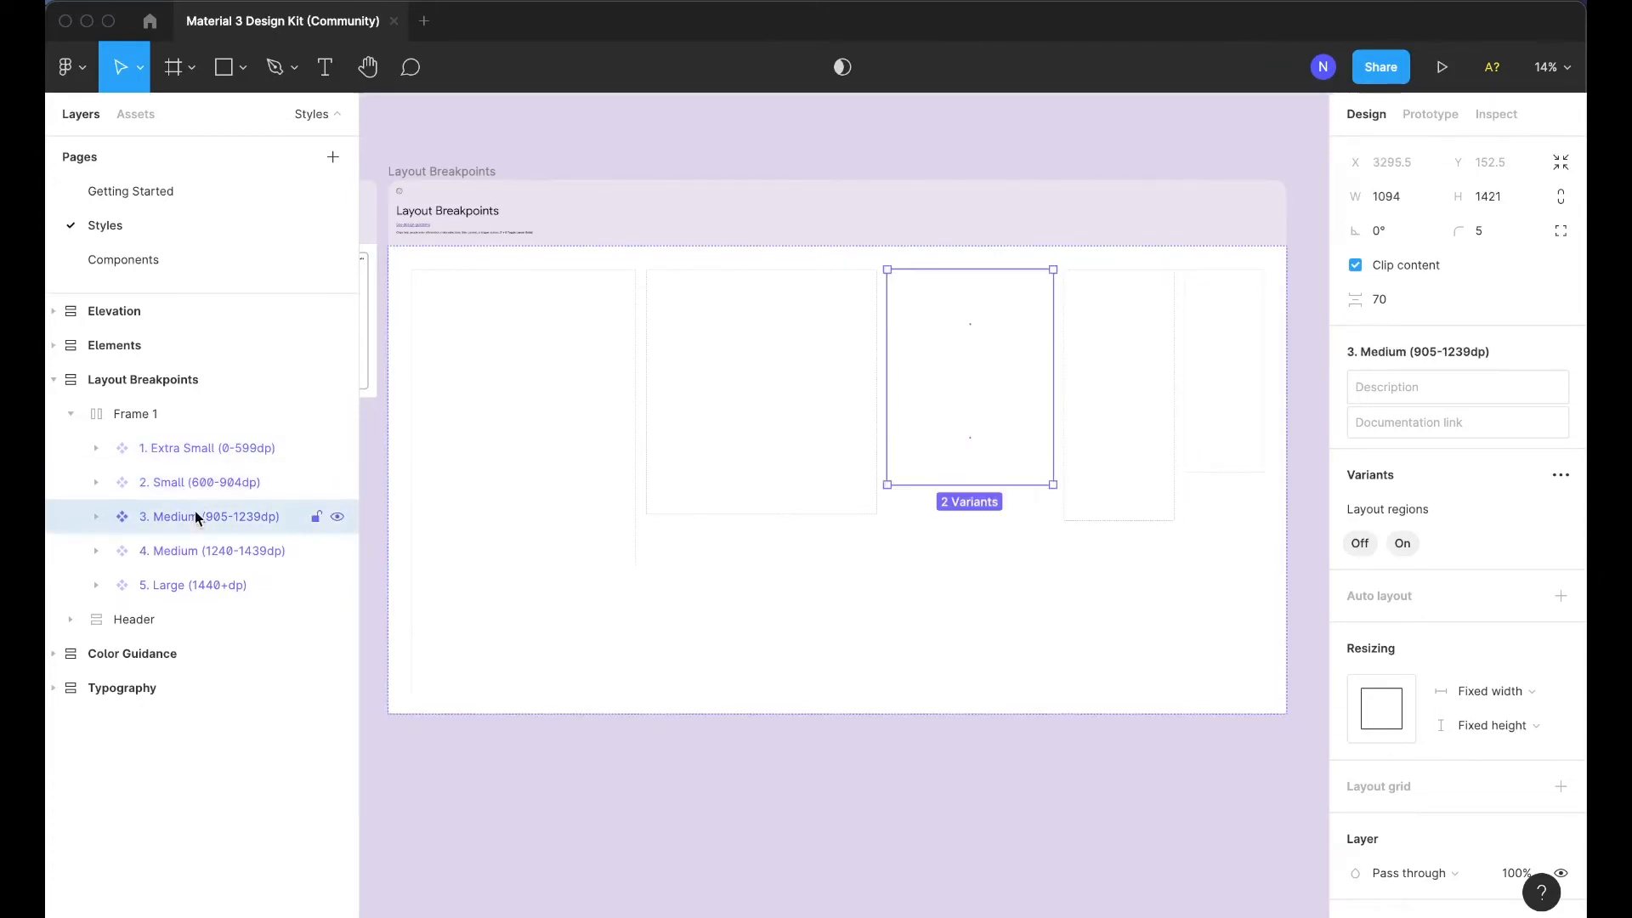
{"action": "left_click", "coordinate": [193, 584]}
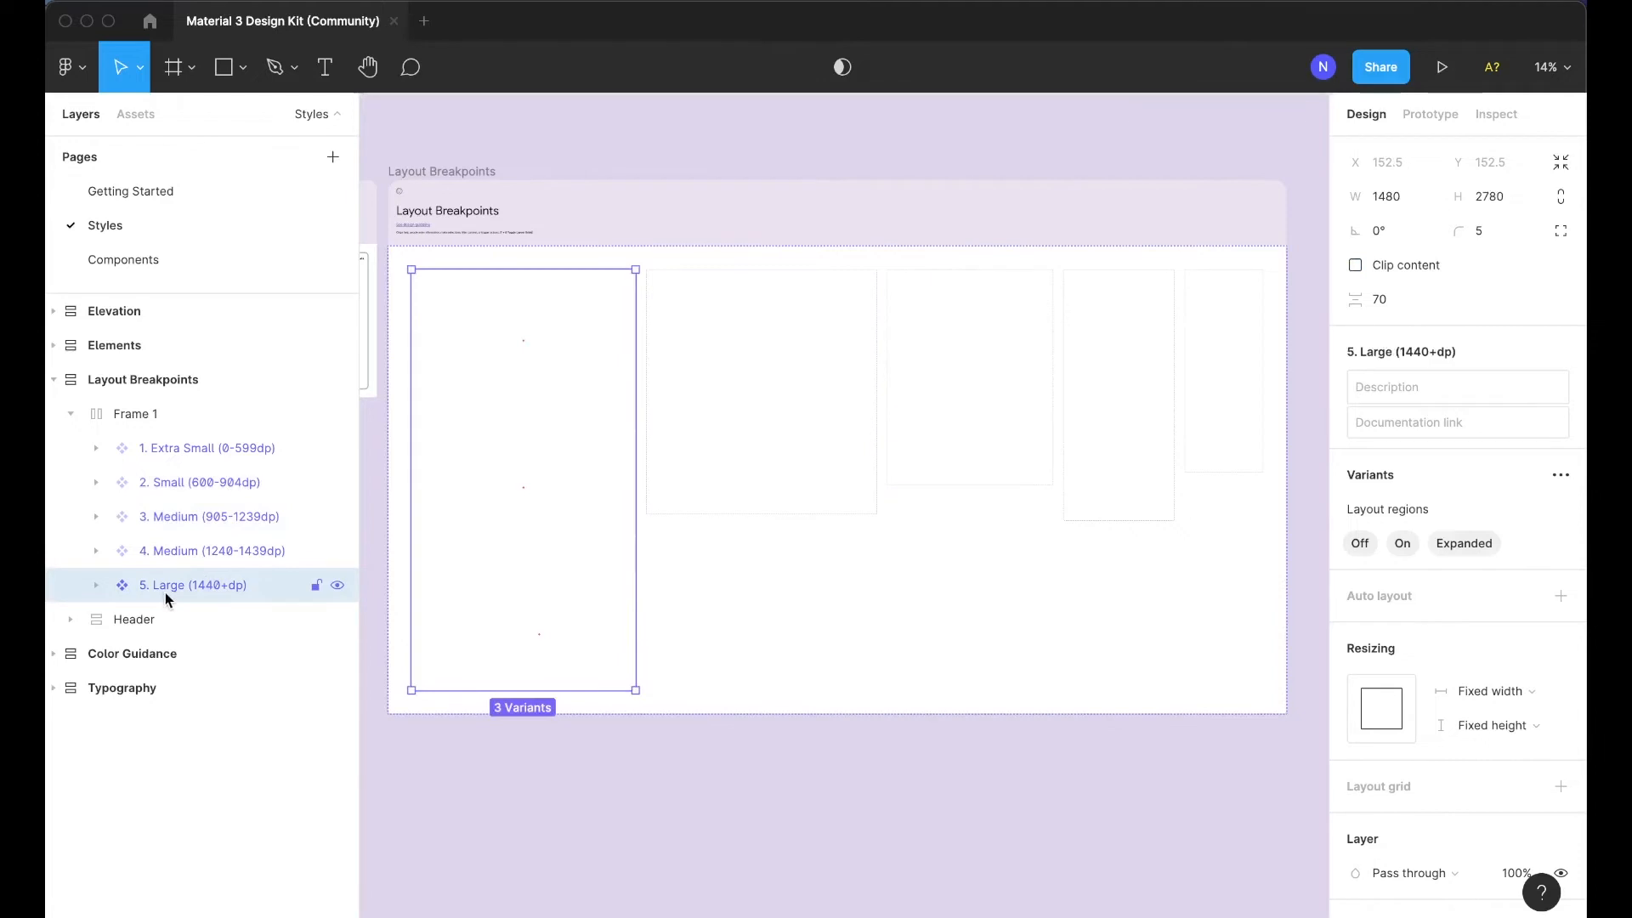
{"action": "mouse_move", "coordinate": [242, 593]}
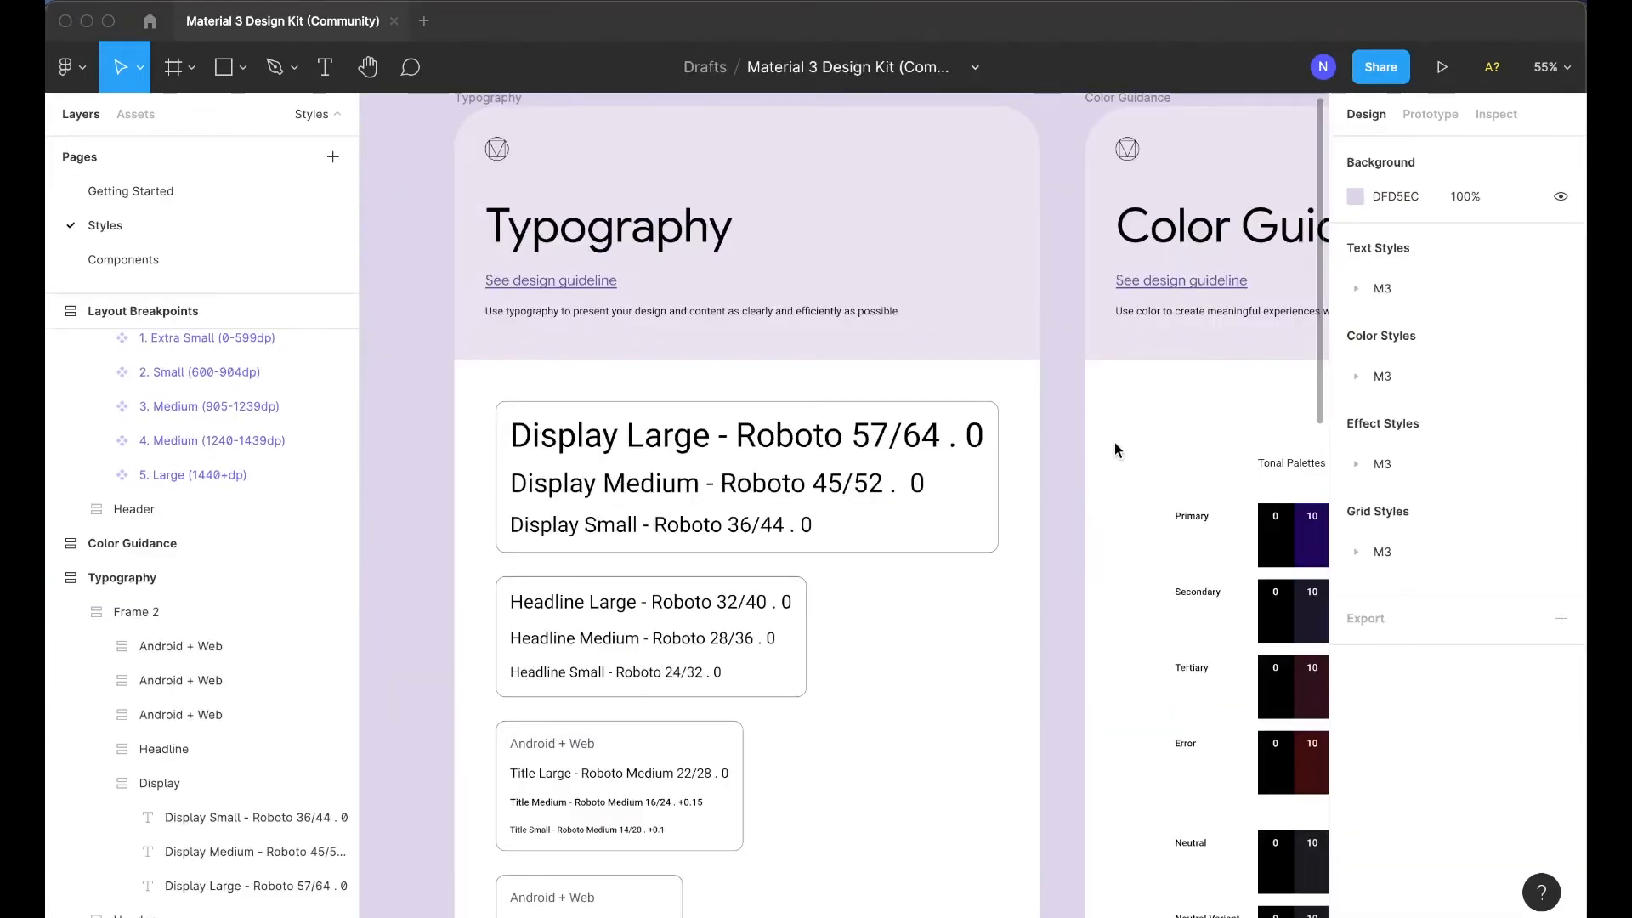
{"action": "mouse_move", "coordinate": [1066, 459]}
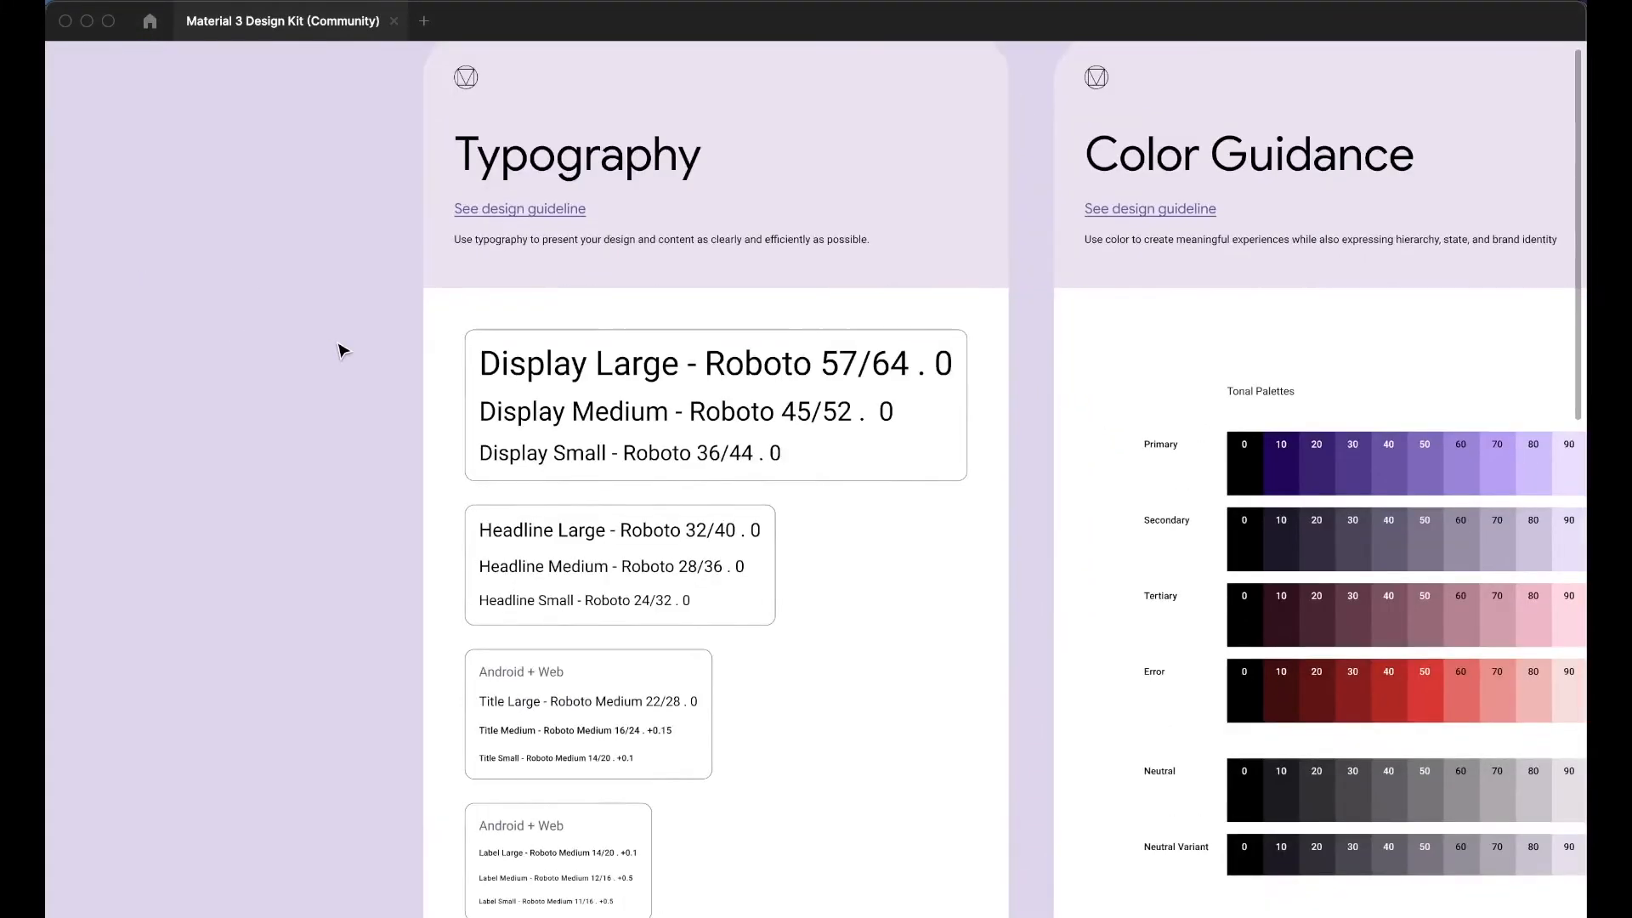
{"action": "scroll", "scroll_direction": "down", "scroll_amount": 3}
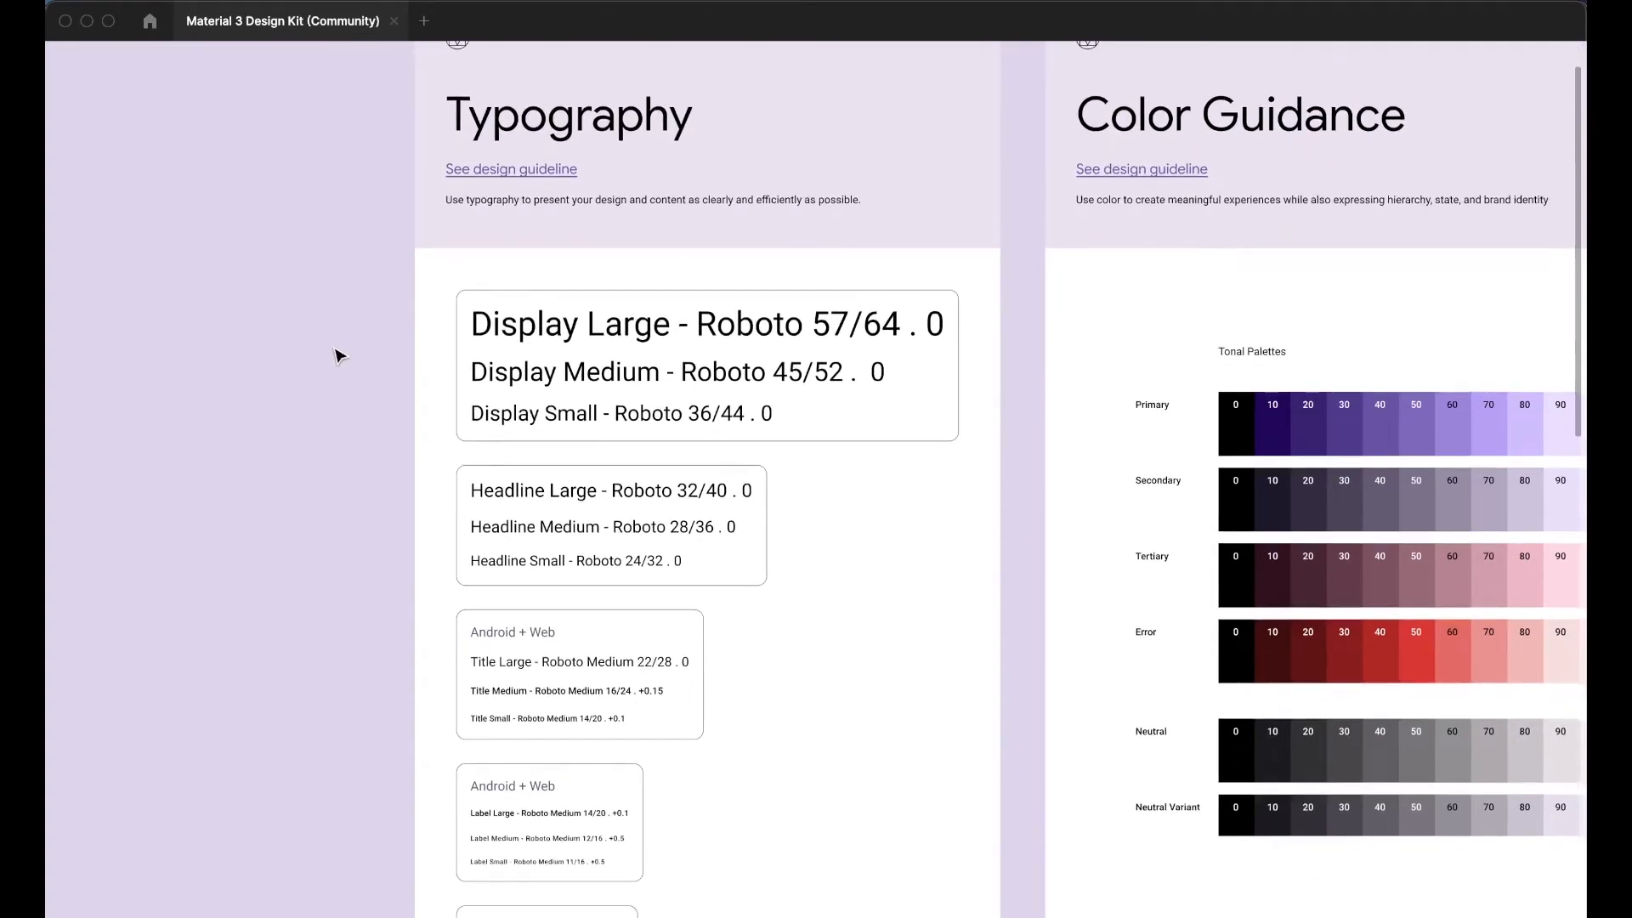
{"action": "scroll", "scroll_direction": "down", "scroll_amount": 3}
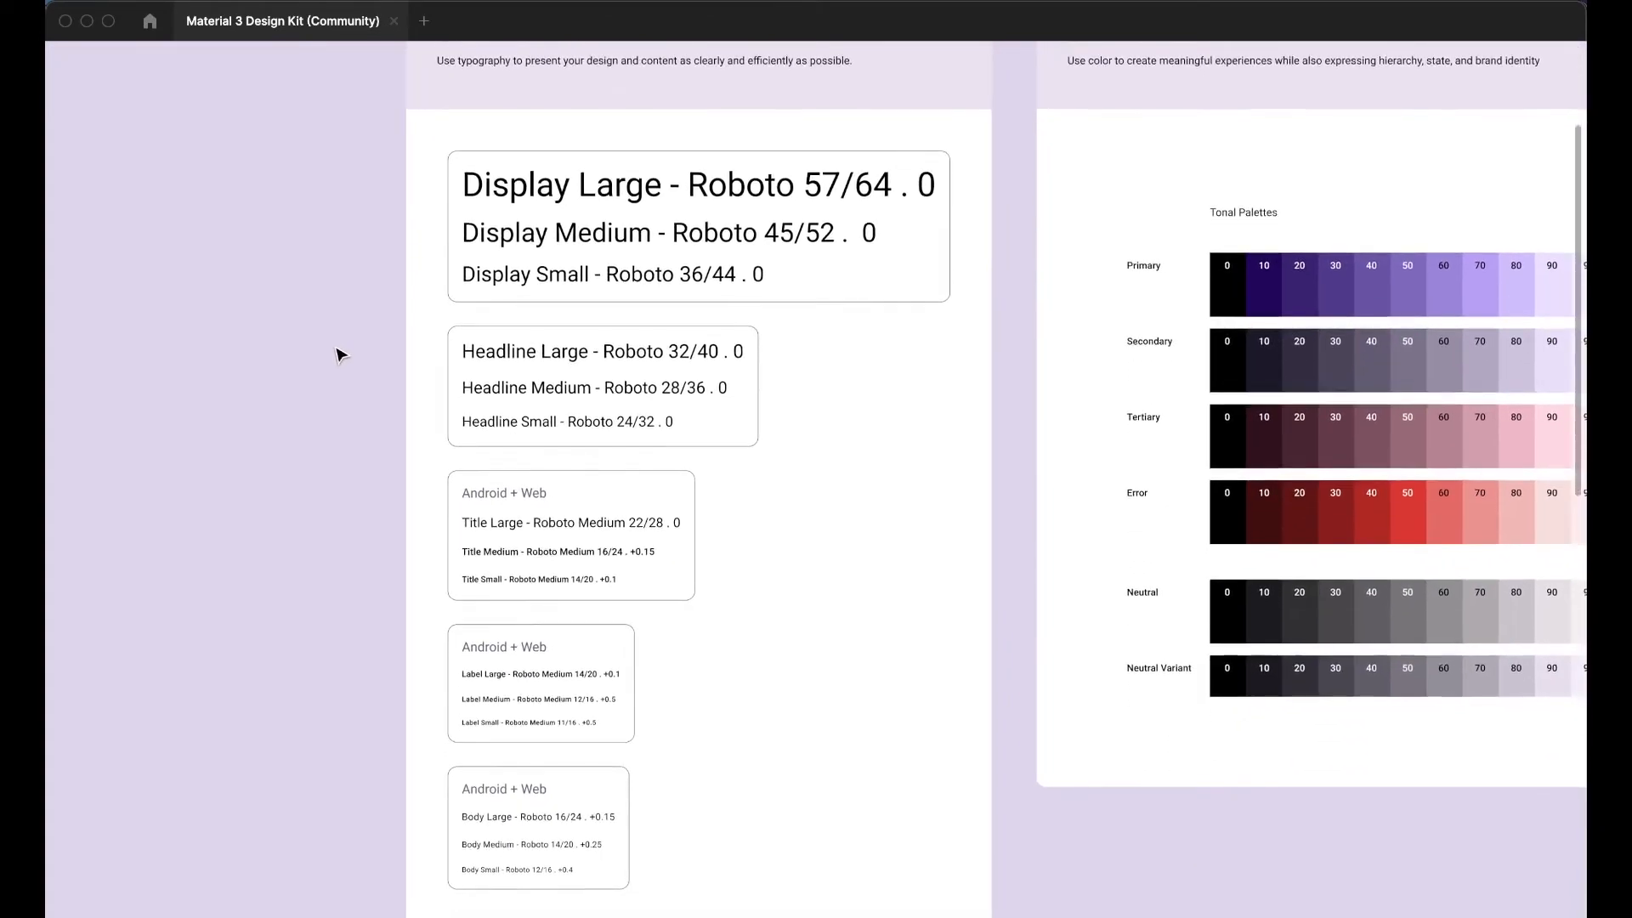
{"action": "scroll", "scroll_direction": "up", "scroll_amount": 3}
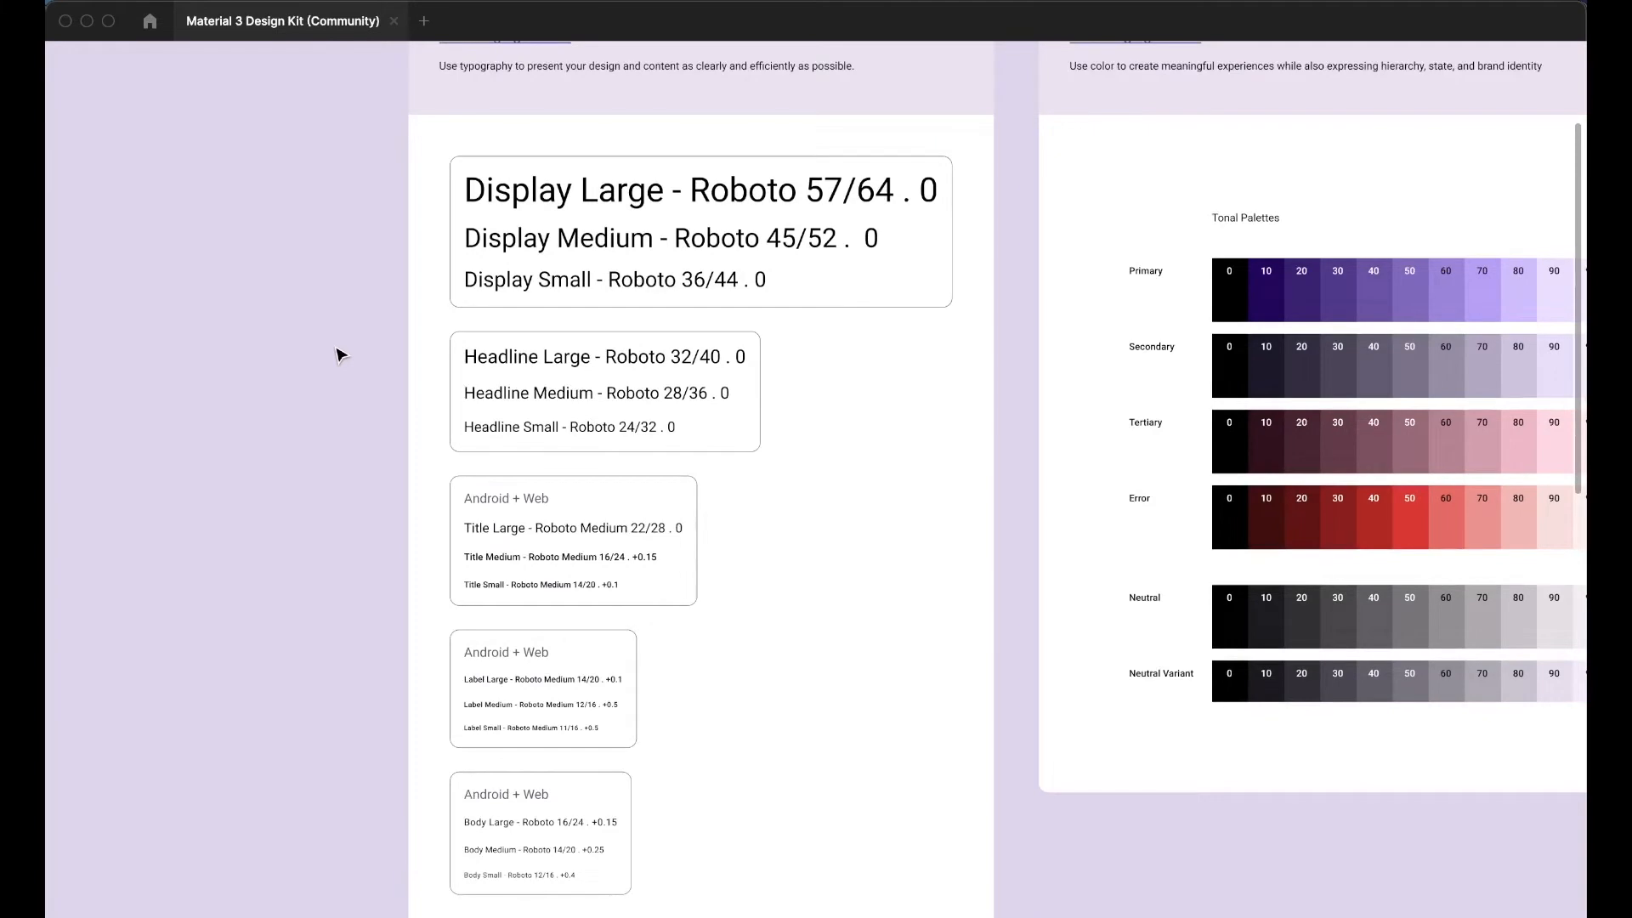
{"action": "scroll", "scroll_direction": "up", "scroll_amount": 3}
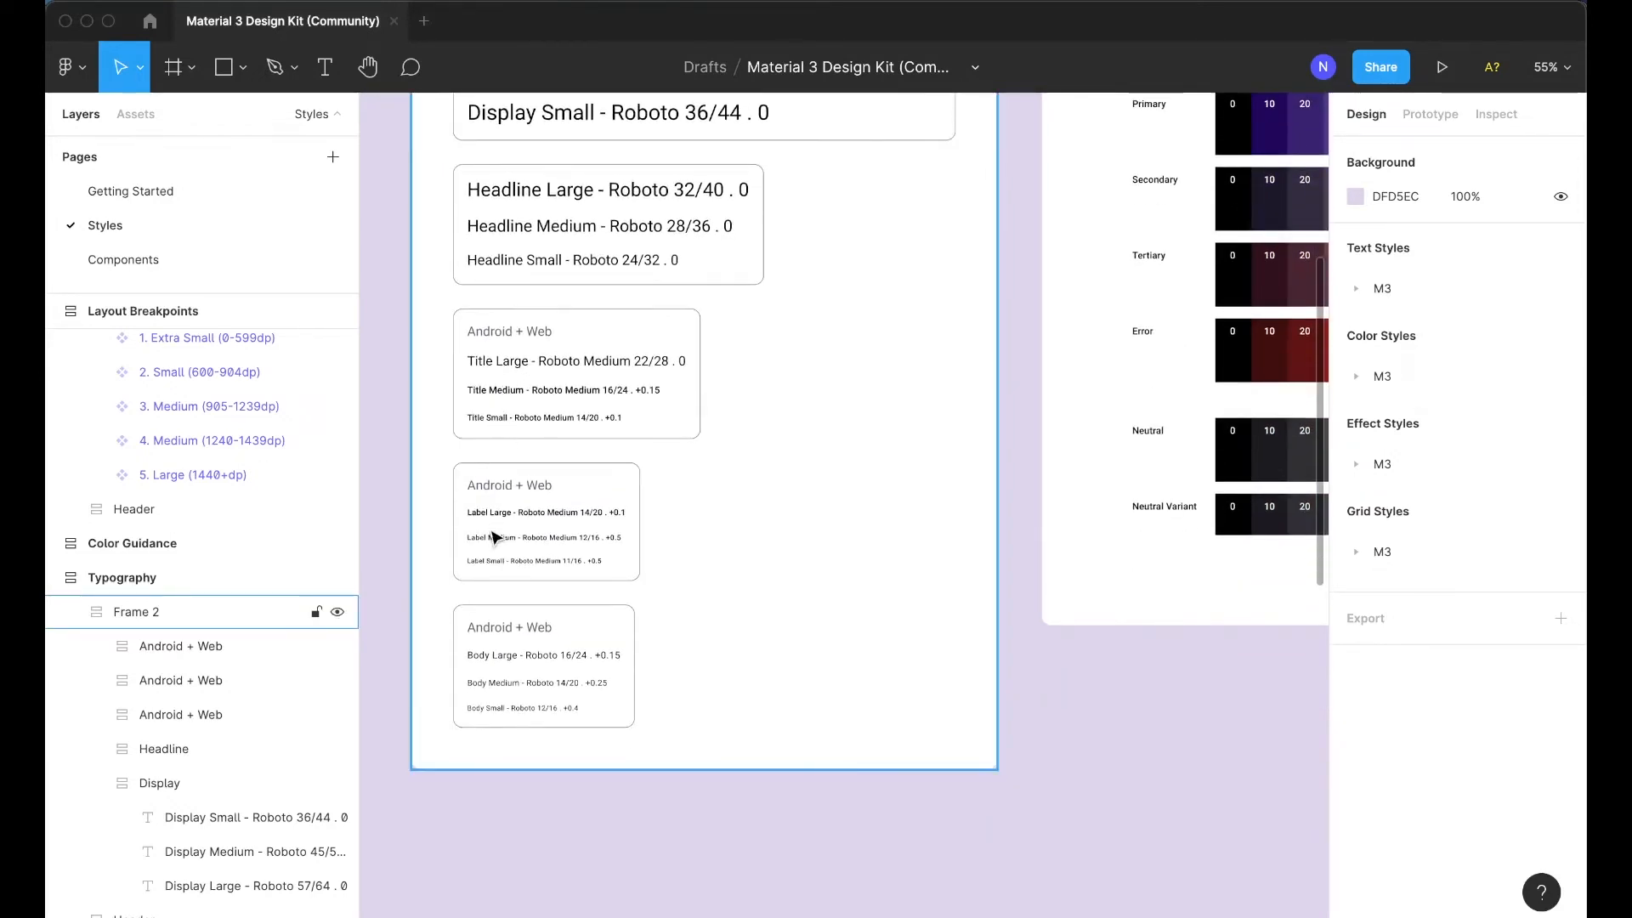
{"action": "mouse_move", "coordinate": [495, 668]}
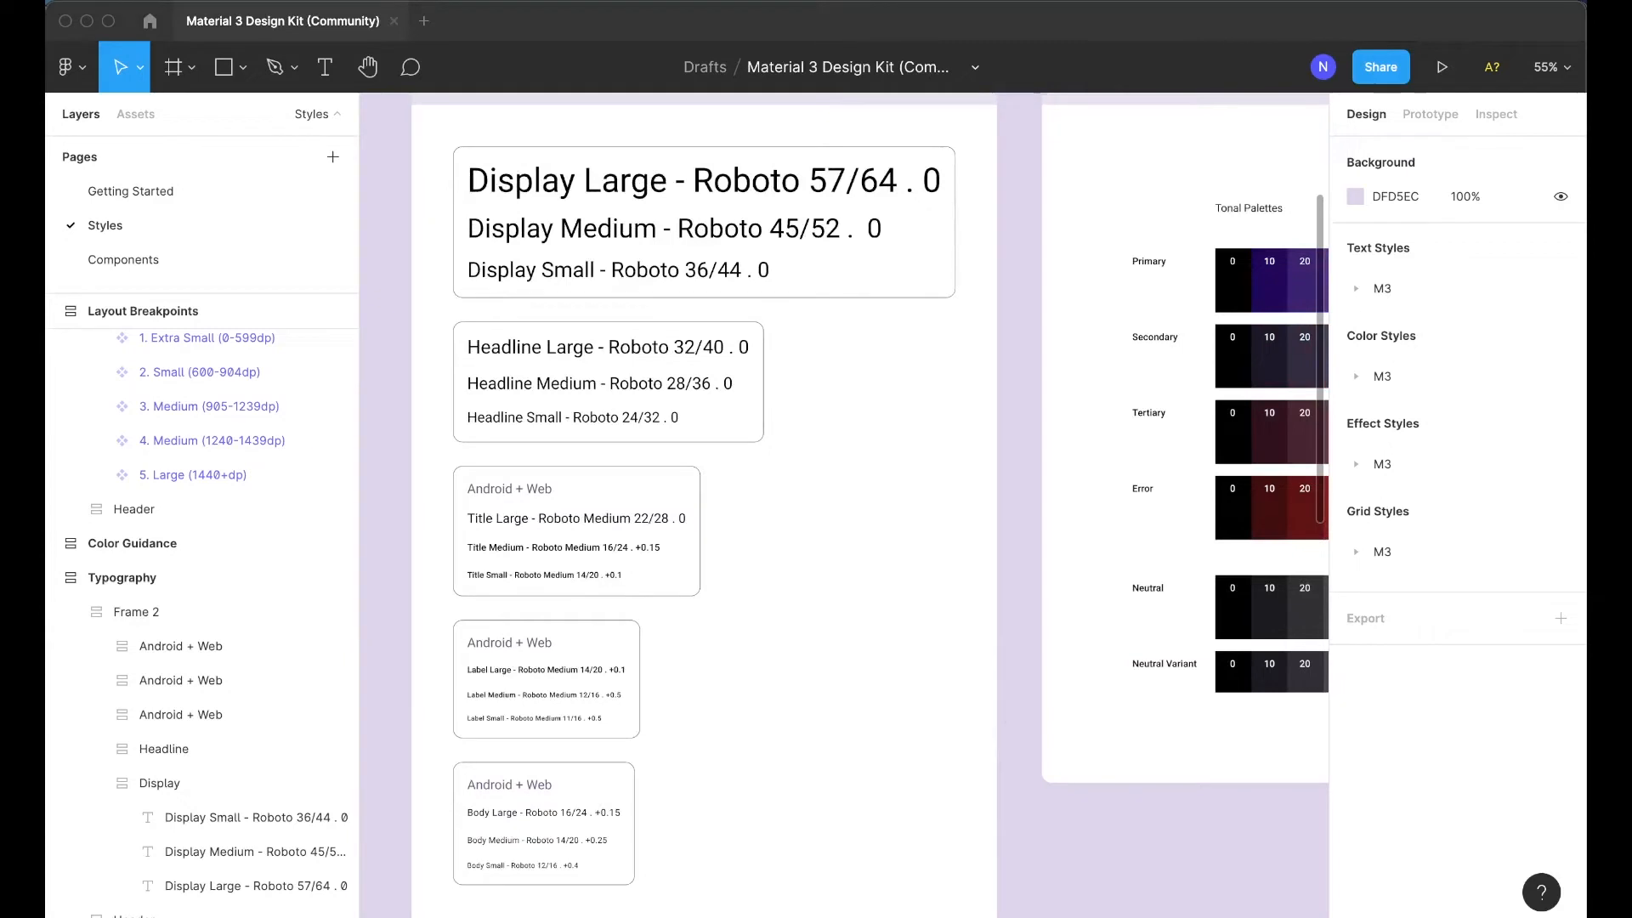
{"action": "mouse_move", "coordinate": [489, 354]}
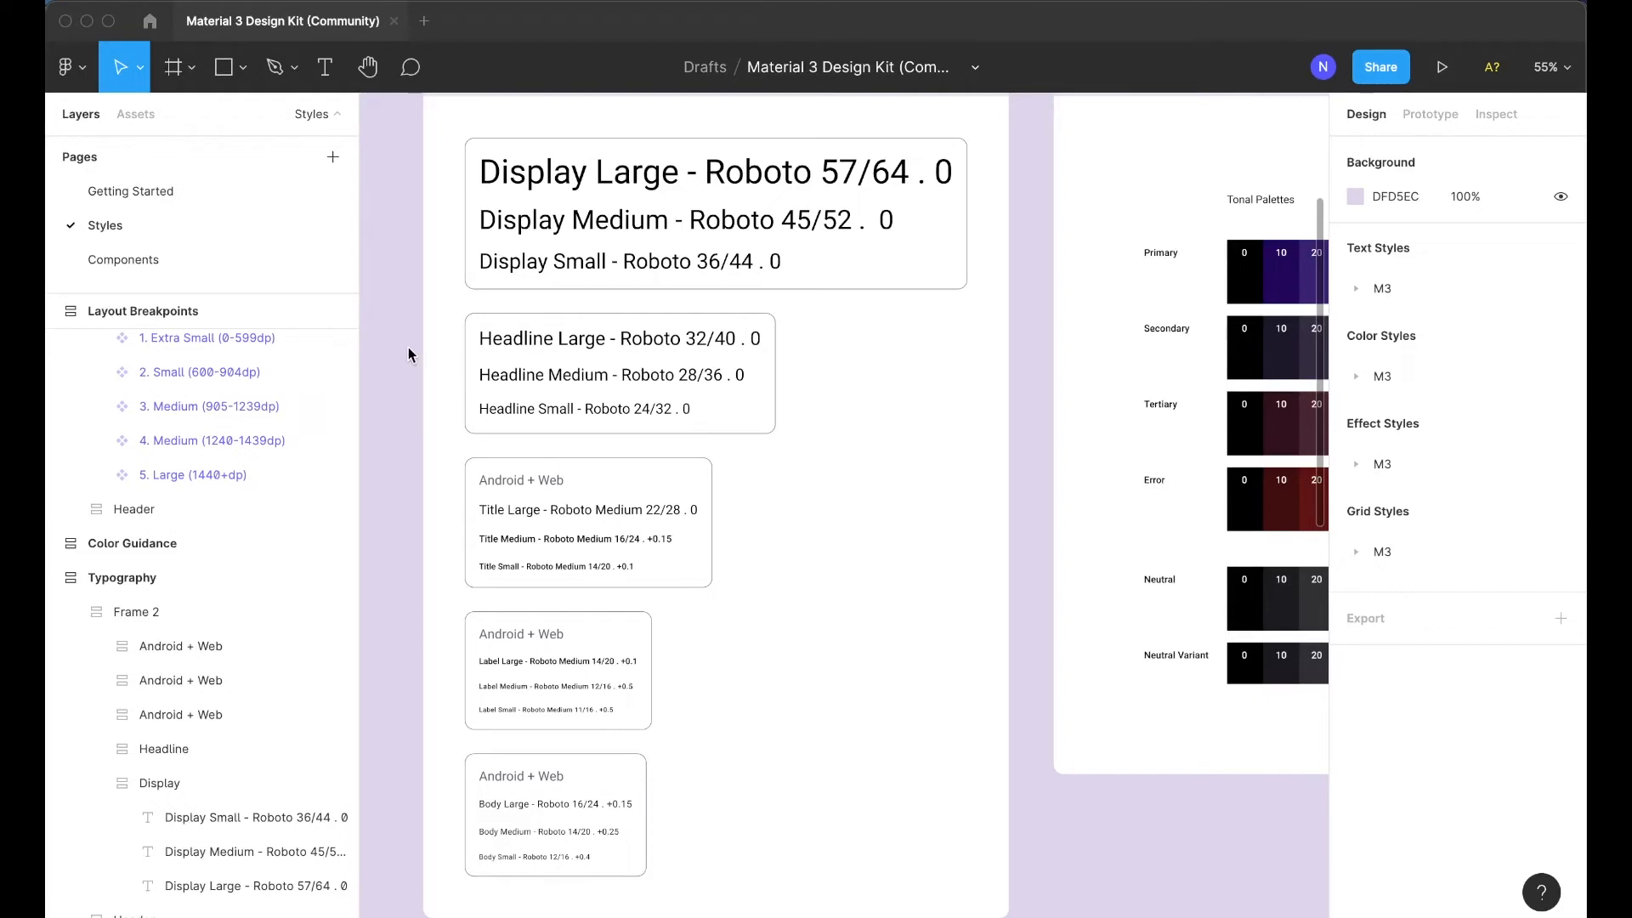
{"action": "mouse_move", "coordinate": [344, 478]}
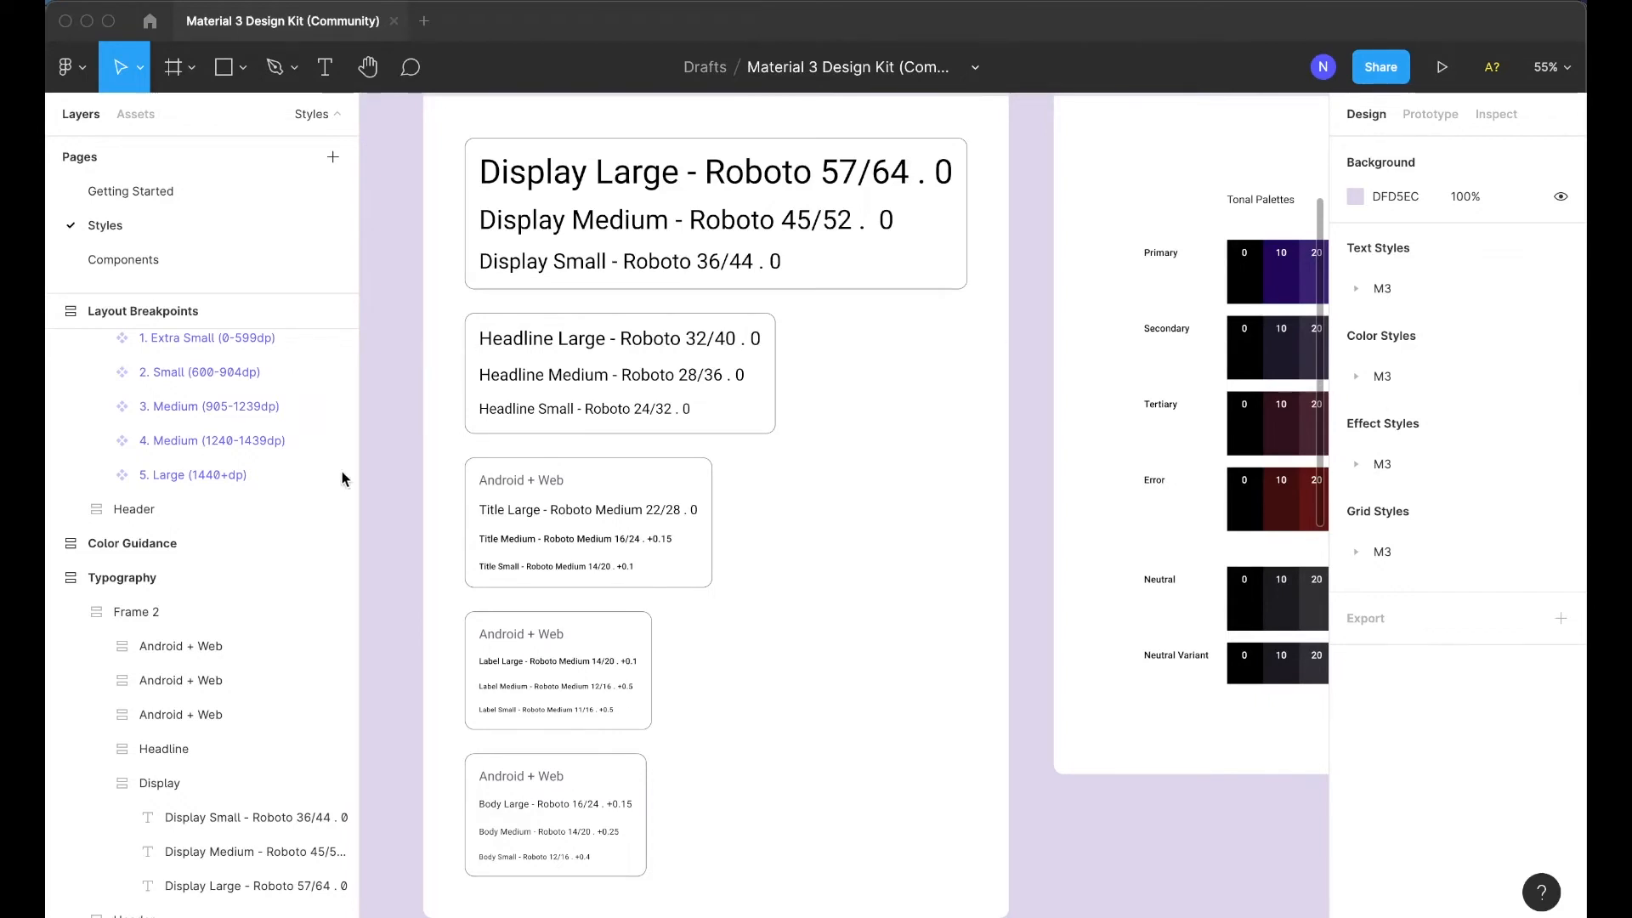
{"action": "mouse_move", "coordinate": [246, 228]}
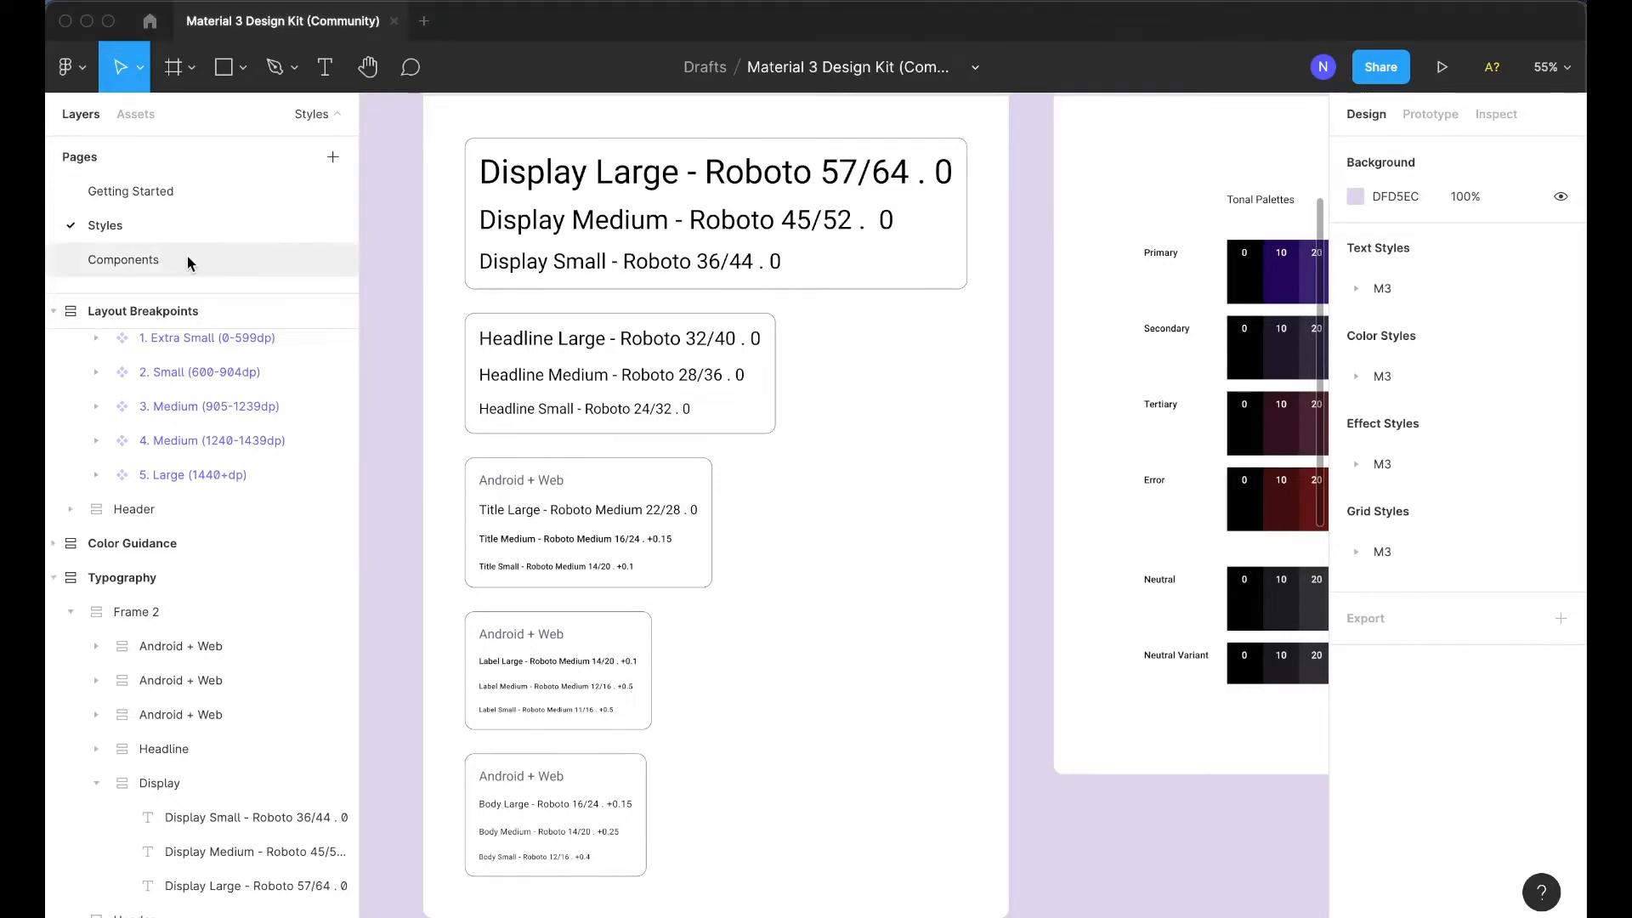
Step: Switch to the Components page with Buttons, Cards, Chips, Dialogs and FABs frames
{"action": "left_click", "coordinate": [123, 259]}
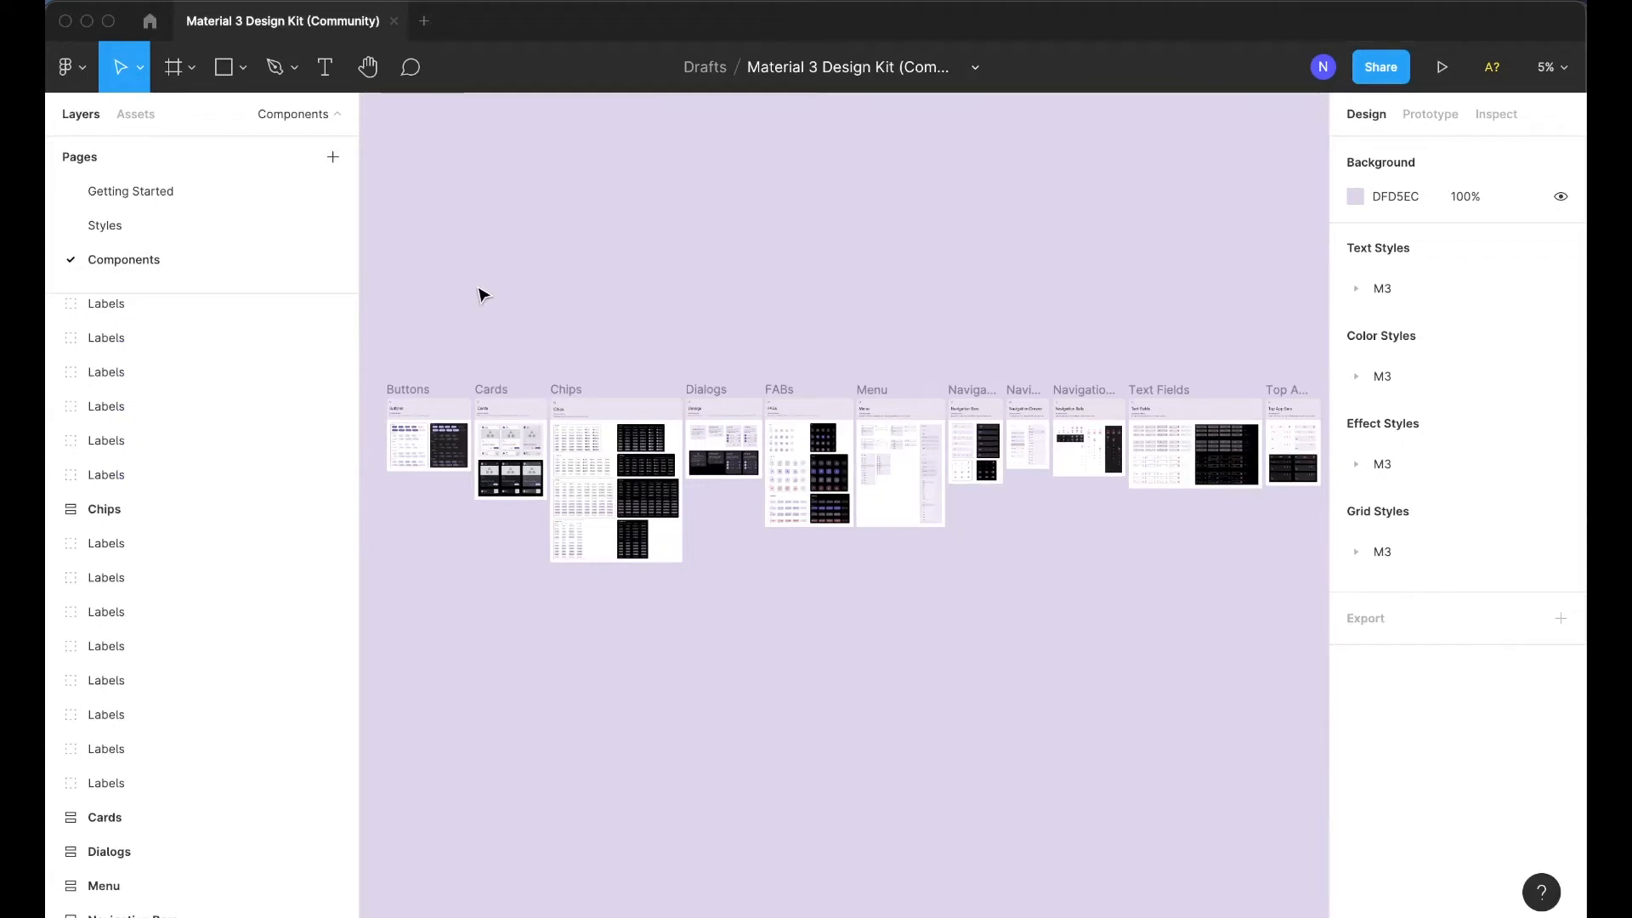
{"action": "mouse_move", "coordinate": [385, 397]}
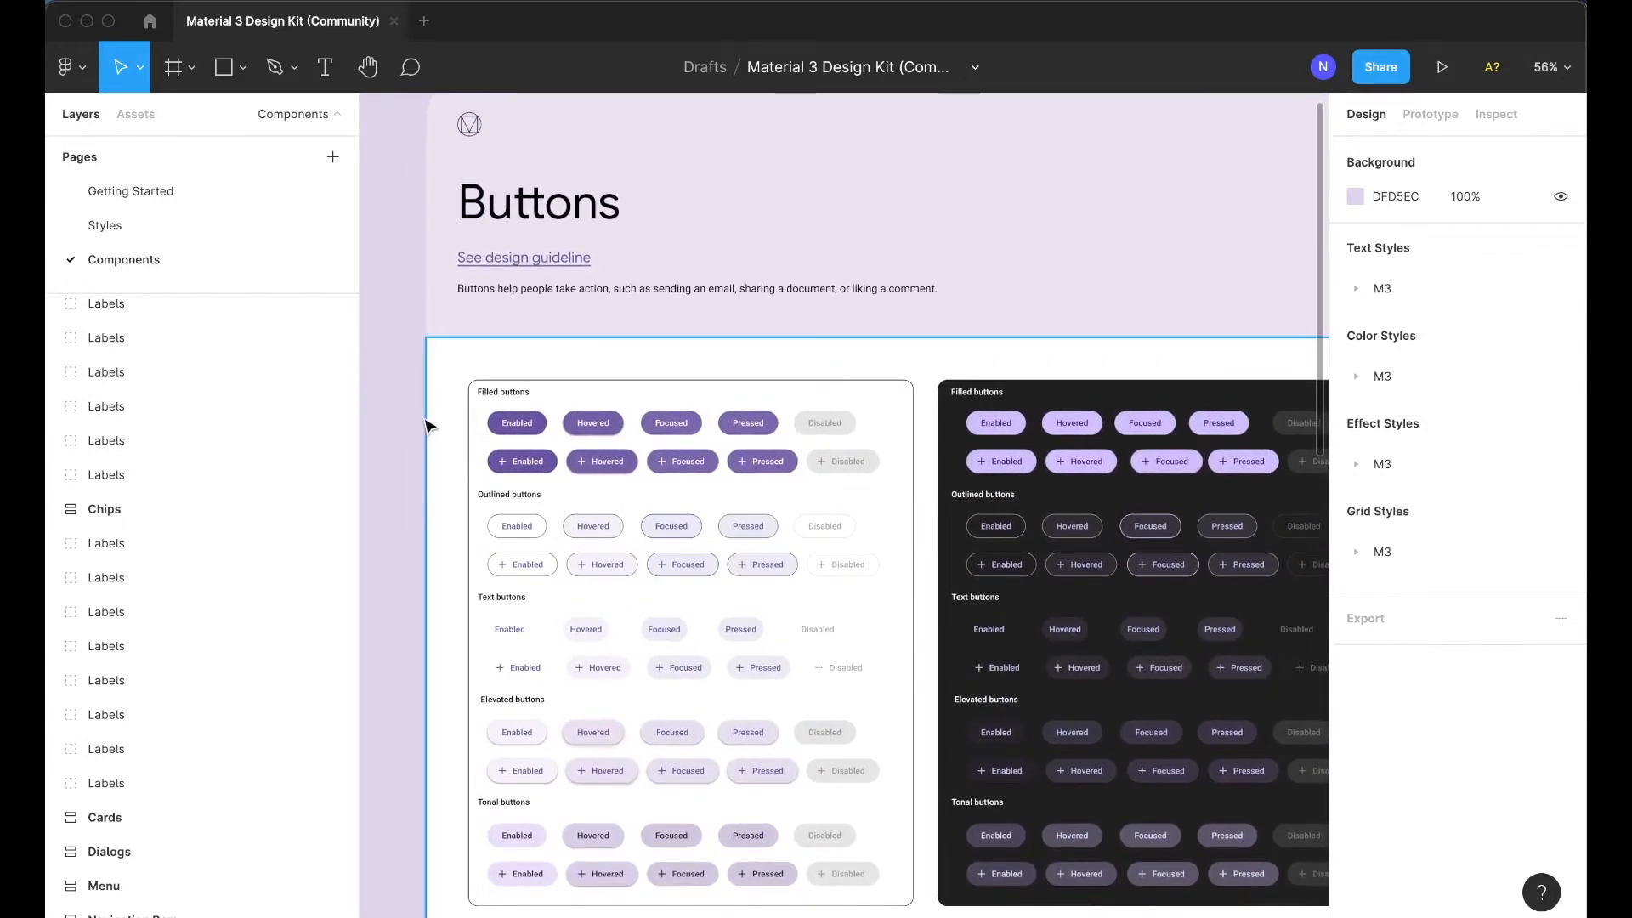
Step: Scroll the canvas to the Buttons frame showing light and dark button states
{"action": "scroll", "scroll_direction": "down", "scroll_amount": 3}
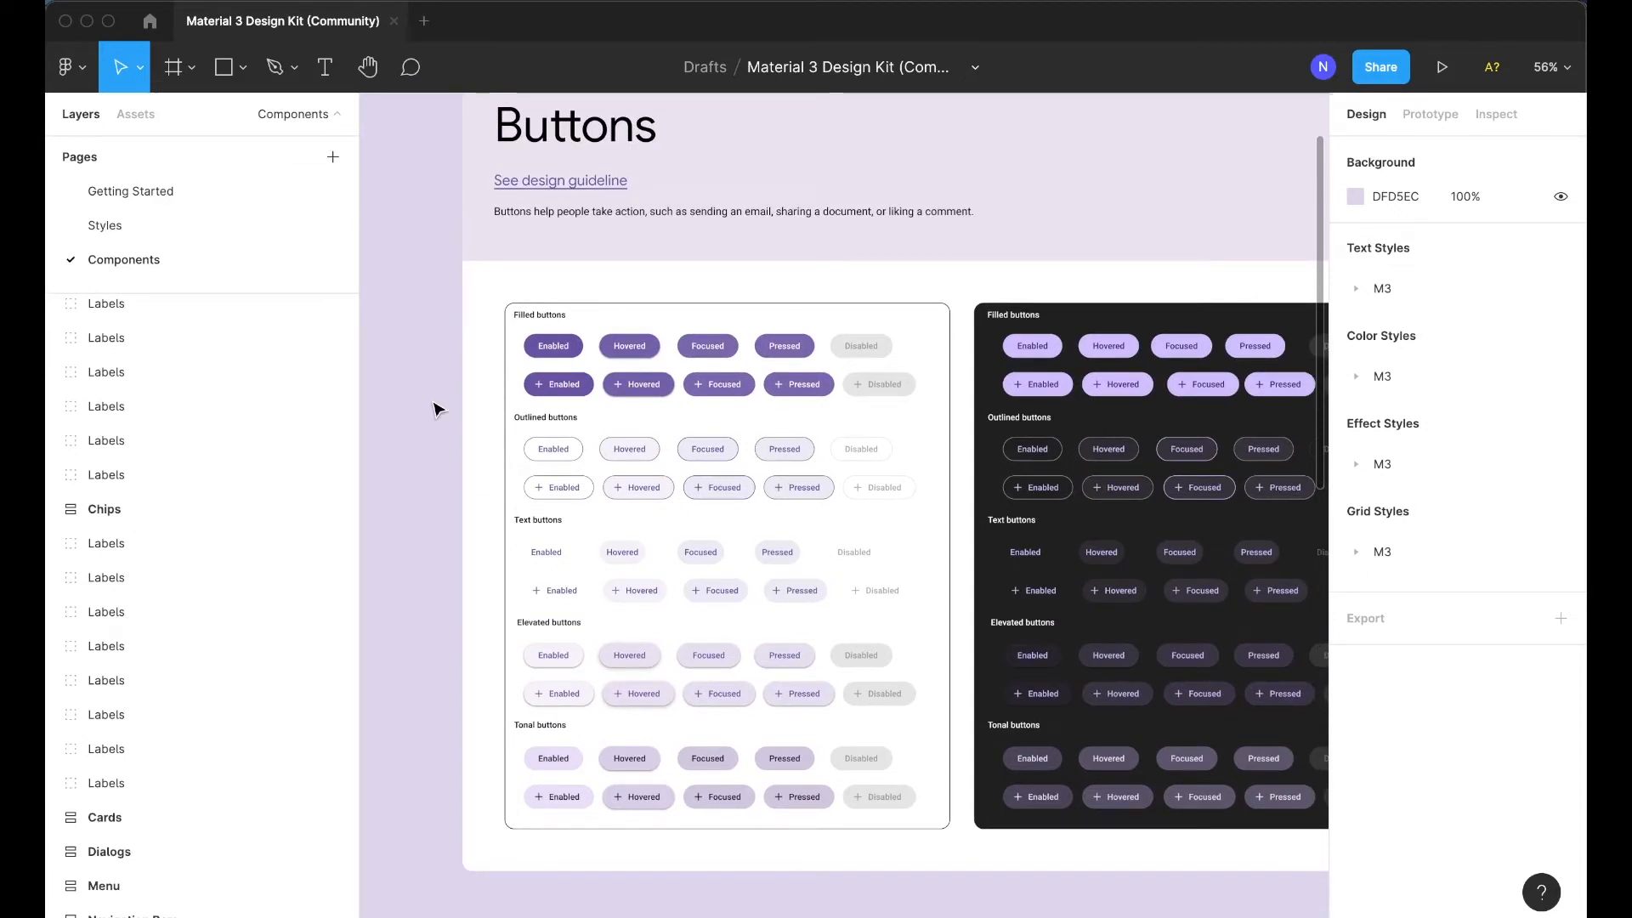
{"action": "mouse_move", "coordinate": [382, 301]}
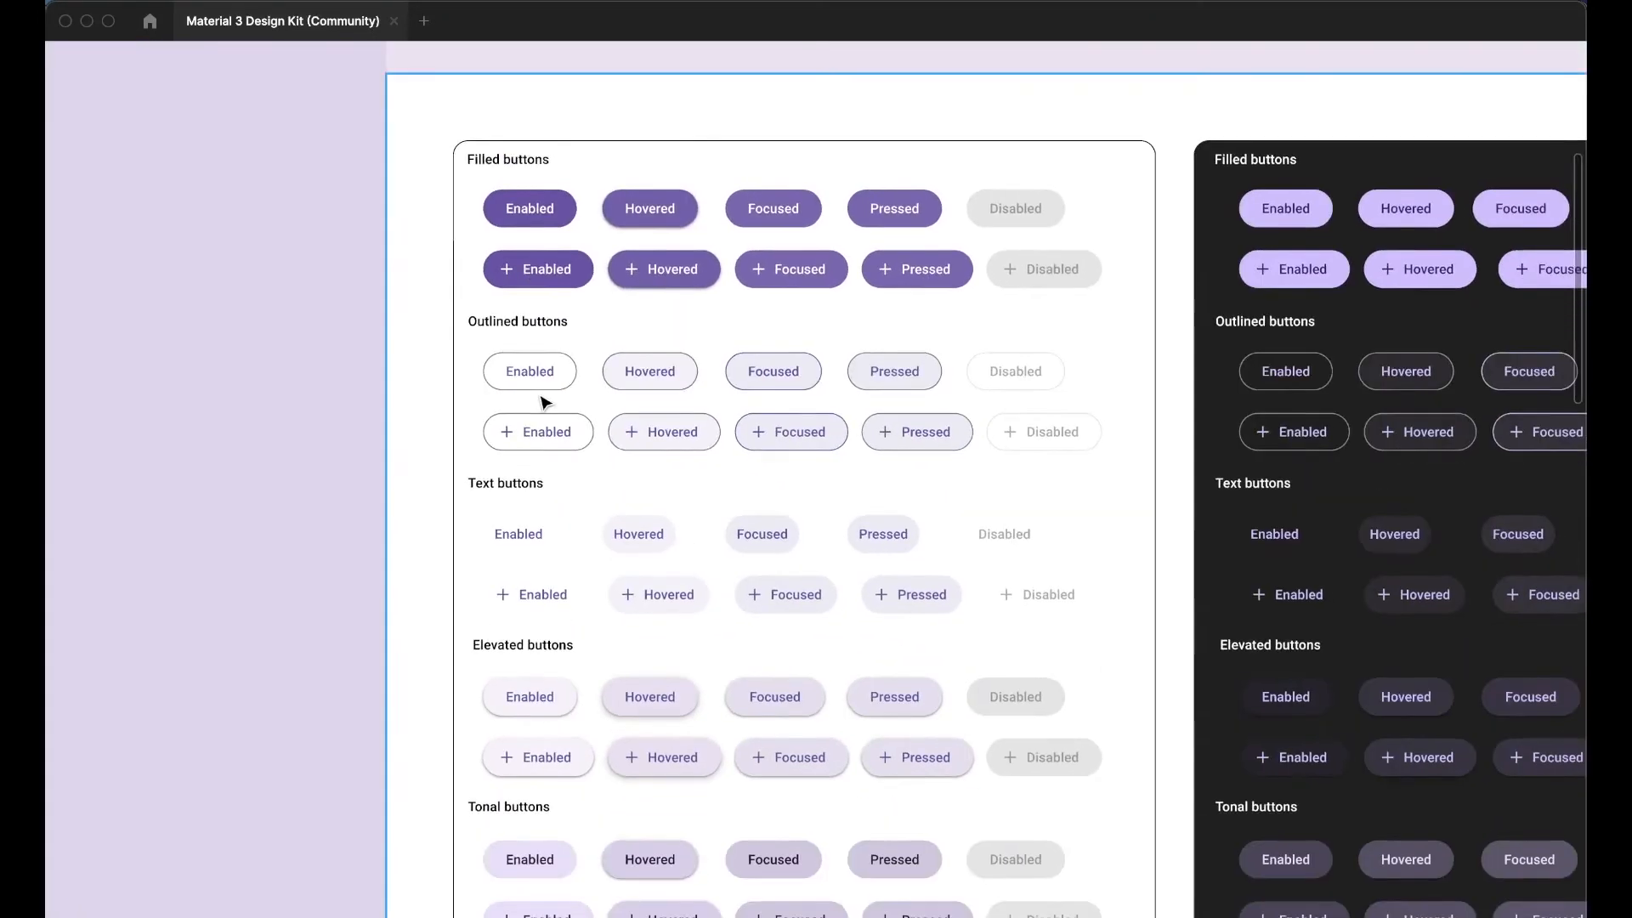
{"action": "scroll", "scroll_direction": "down", "scroll_amount": 3}
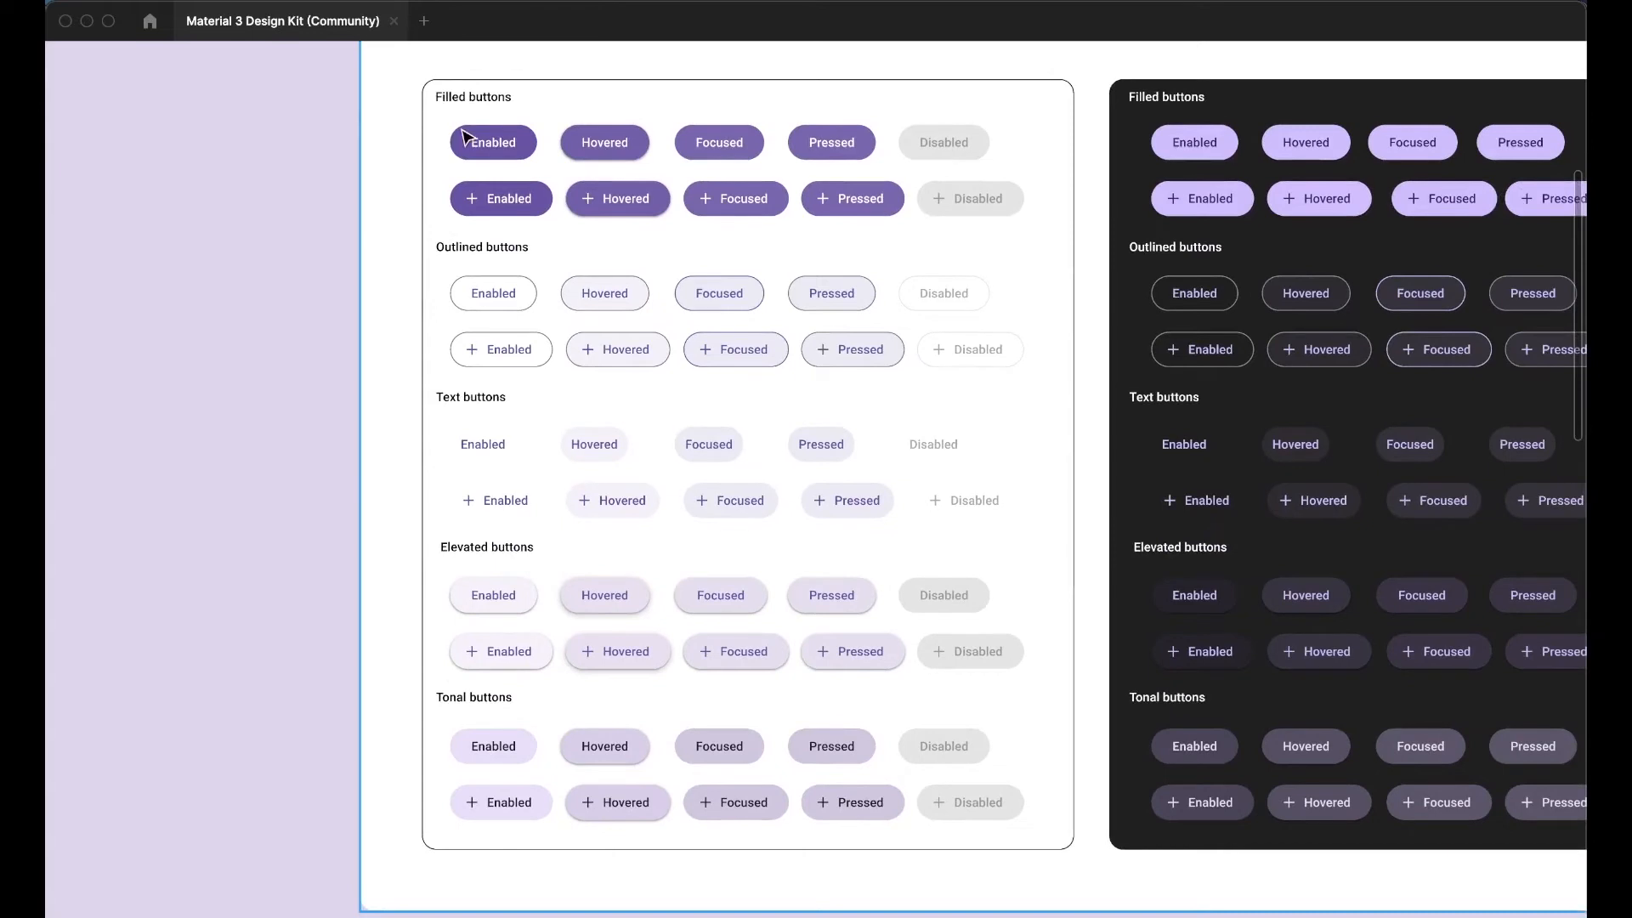
{"action": "mouse_move", "coordinate": [390, 408]}
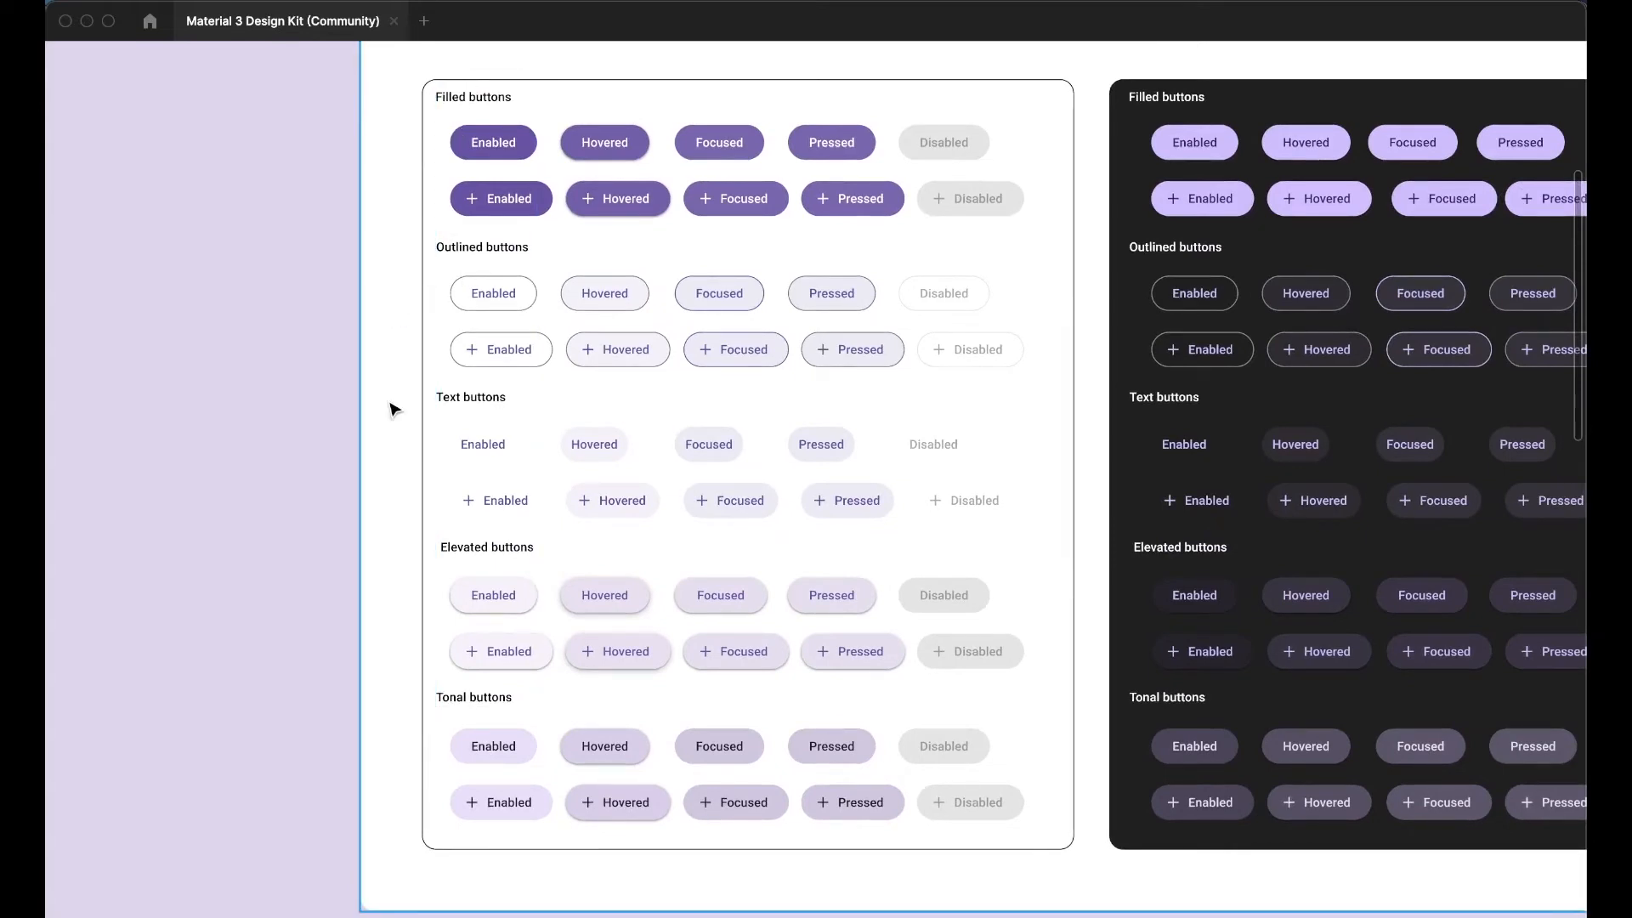
{"action": "mouse_move", "coordinate": [414, 737]}
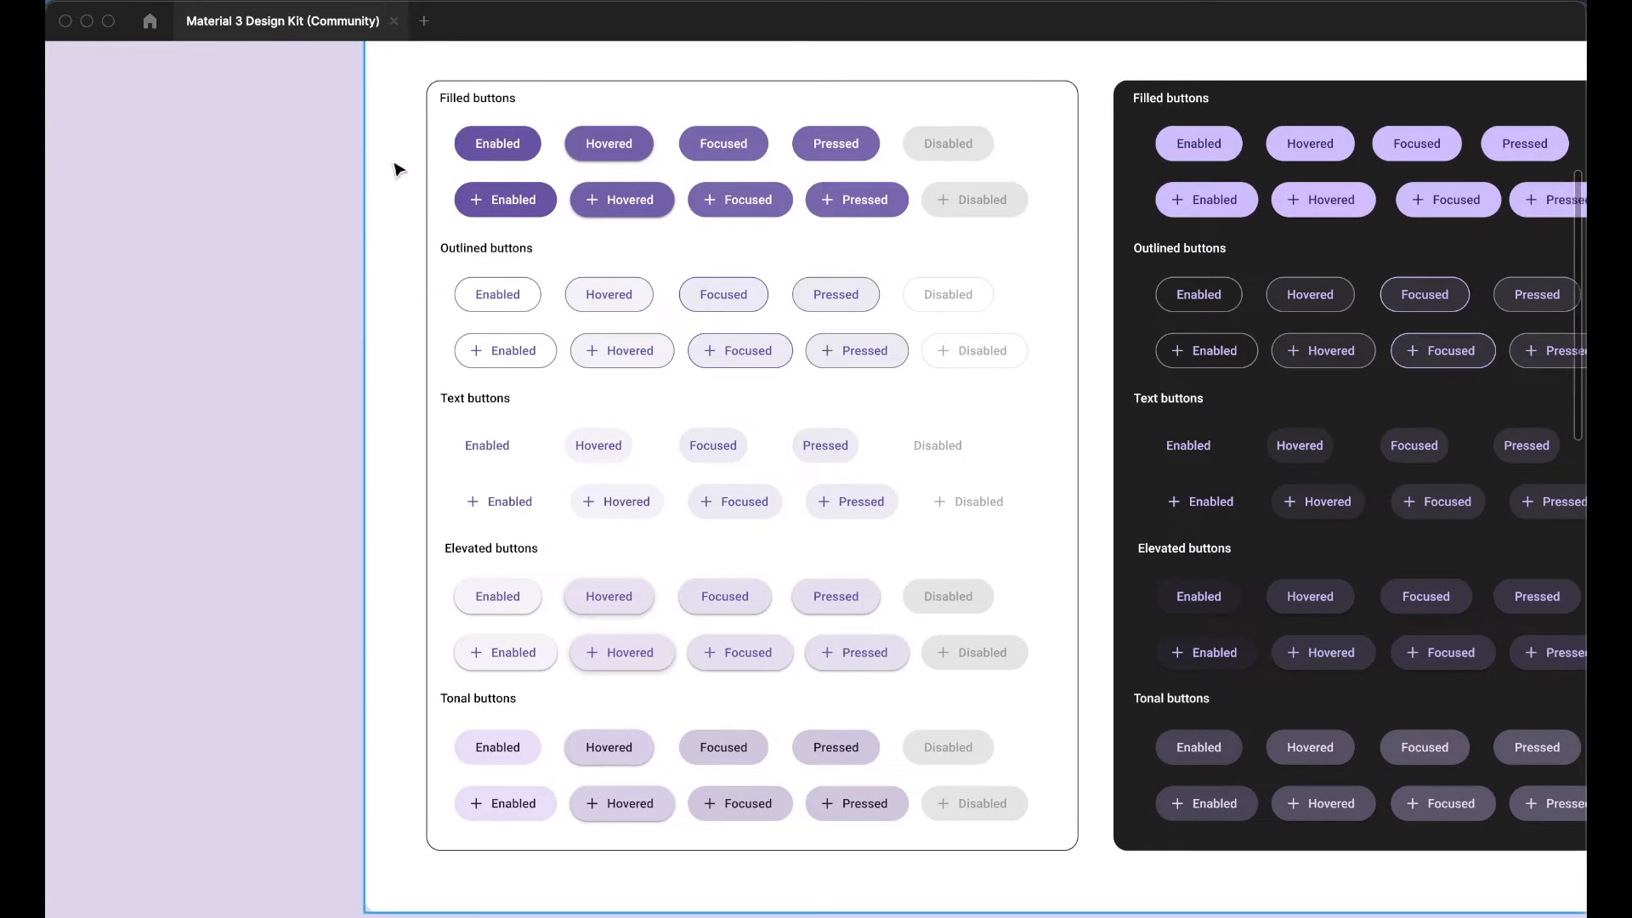
{"action": "mouse_move", "coordinate": [492, 451]}
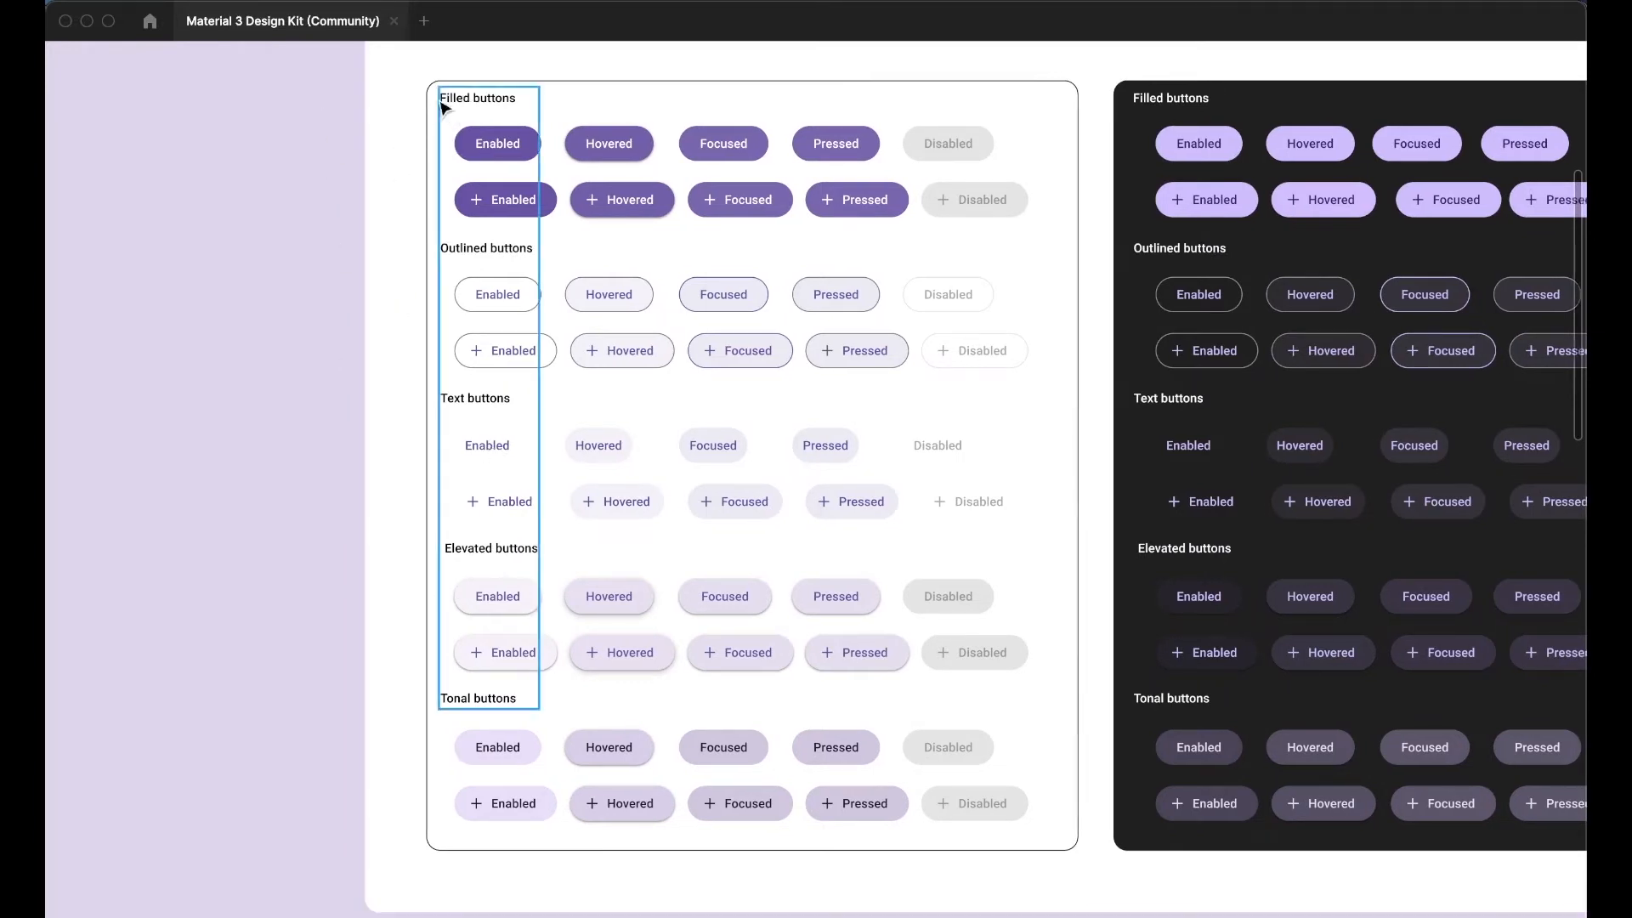
{"action": "left_click", "coordinate": [349, 470]}
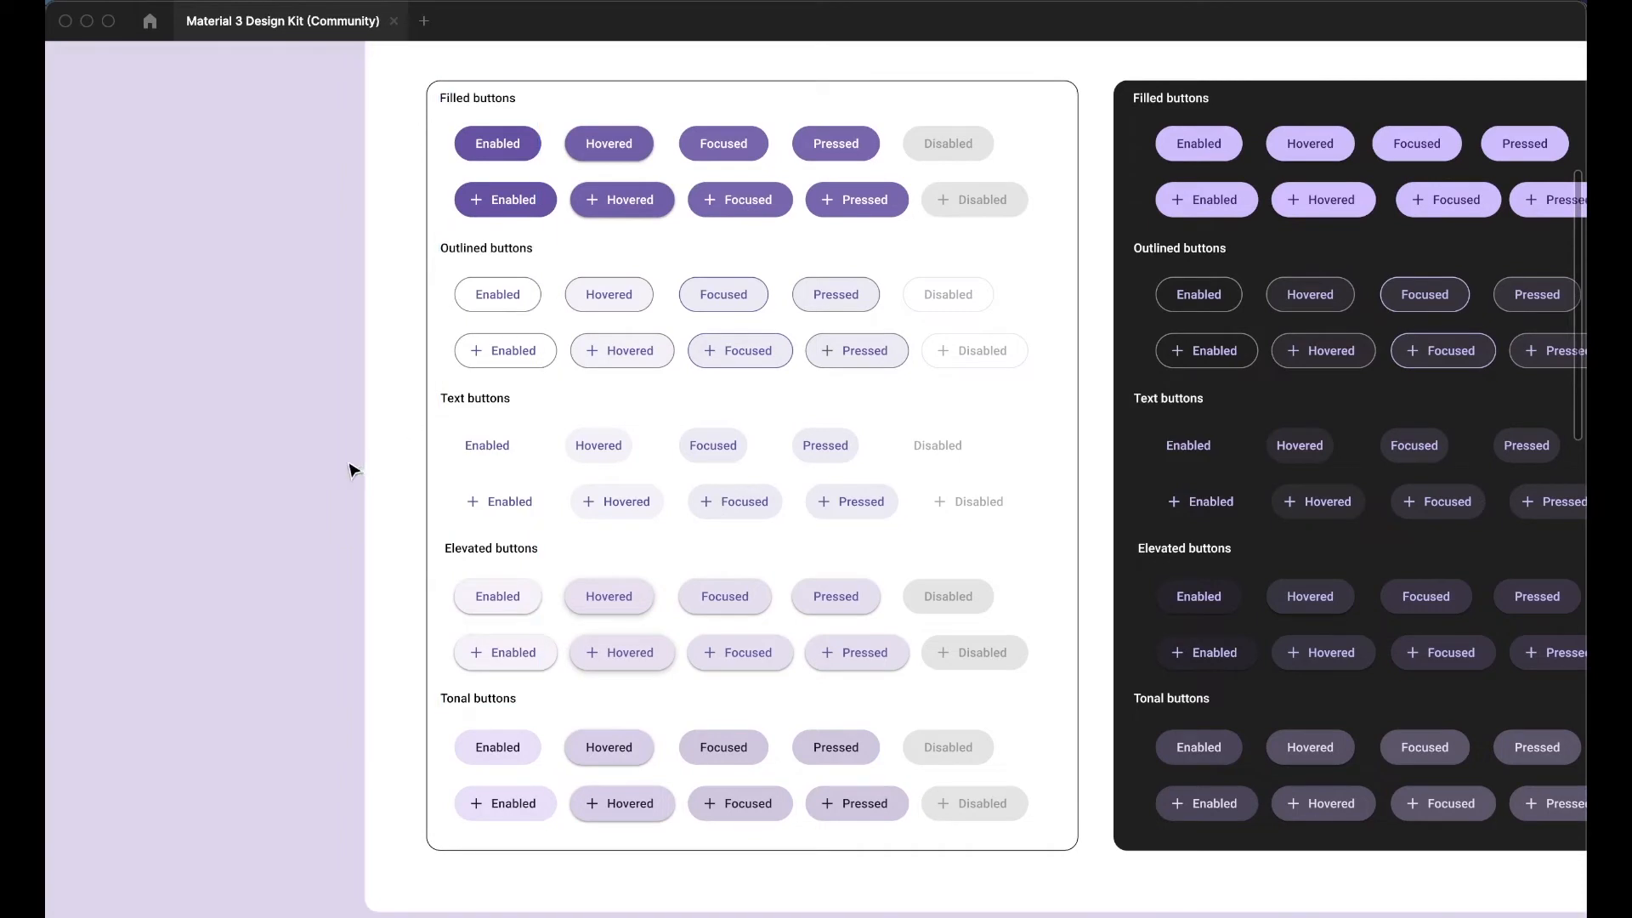
{"action": "mouse_move", "coordinate": [362, 408]}
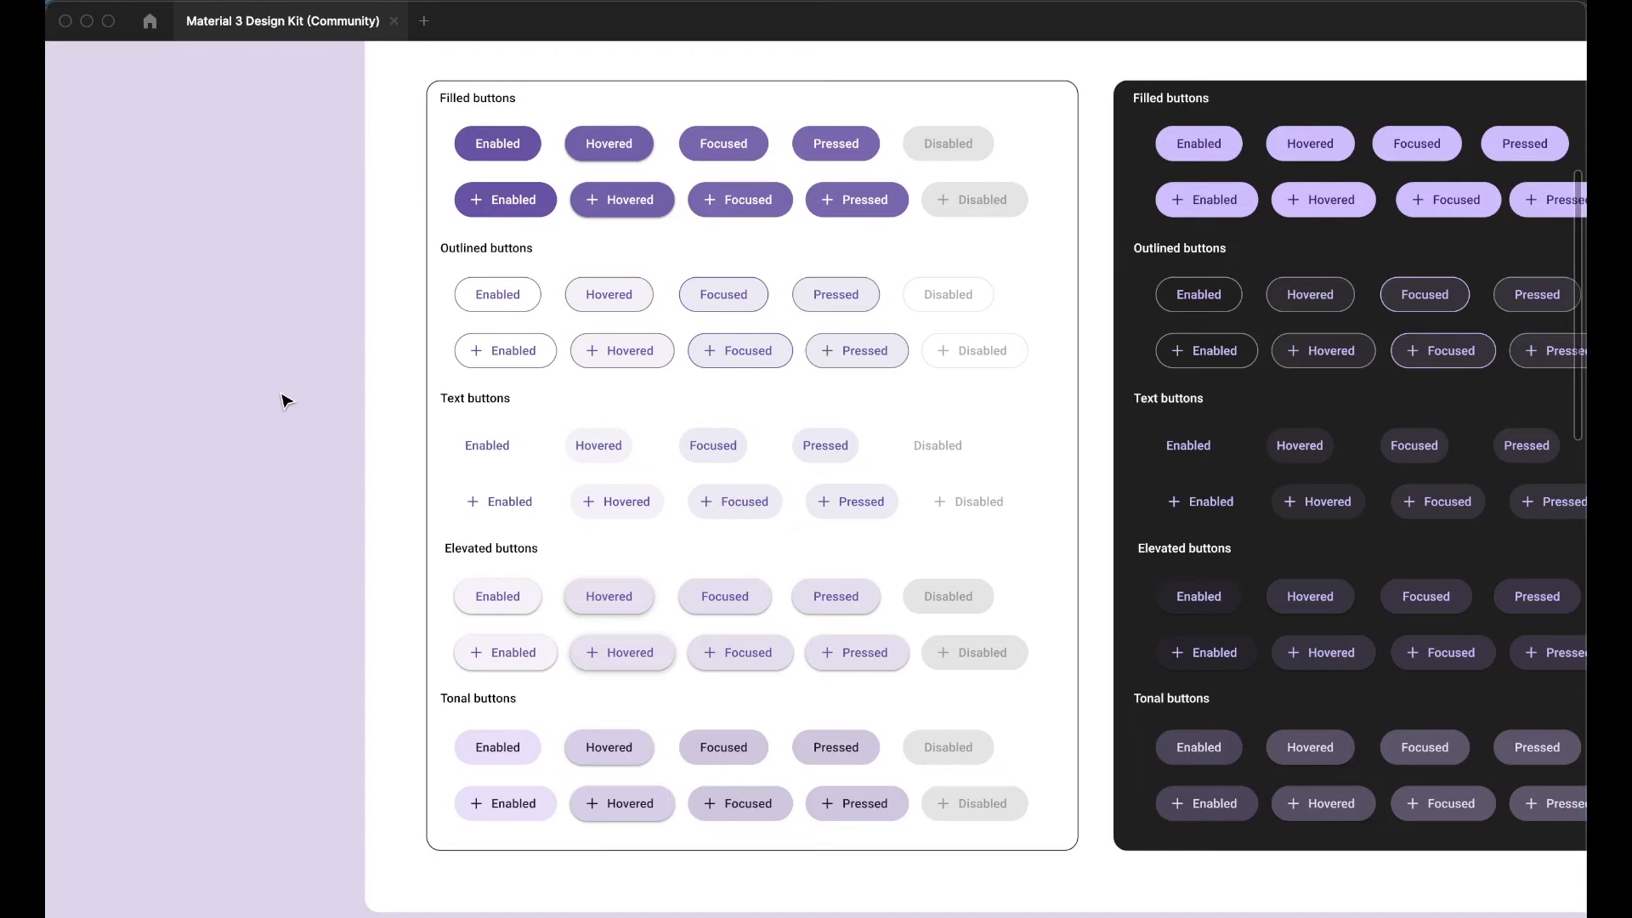
{"action": "mouse_move", "coordinate": [579, 407]}
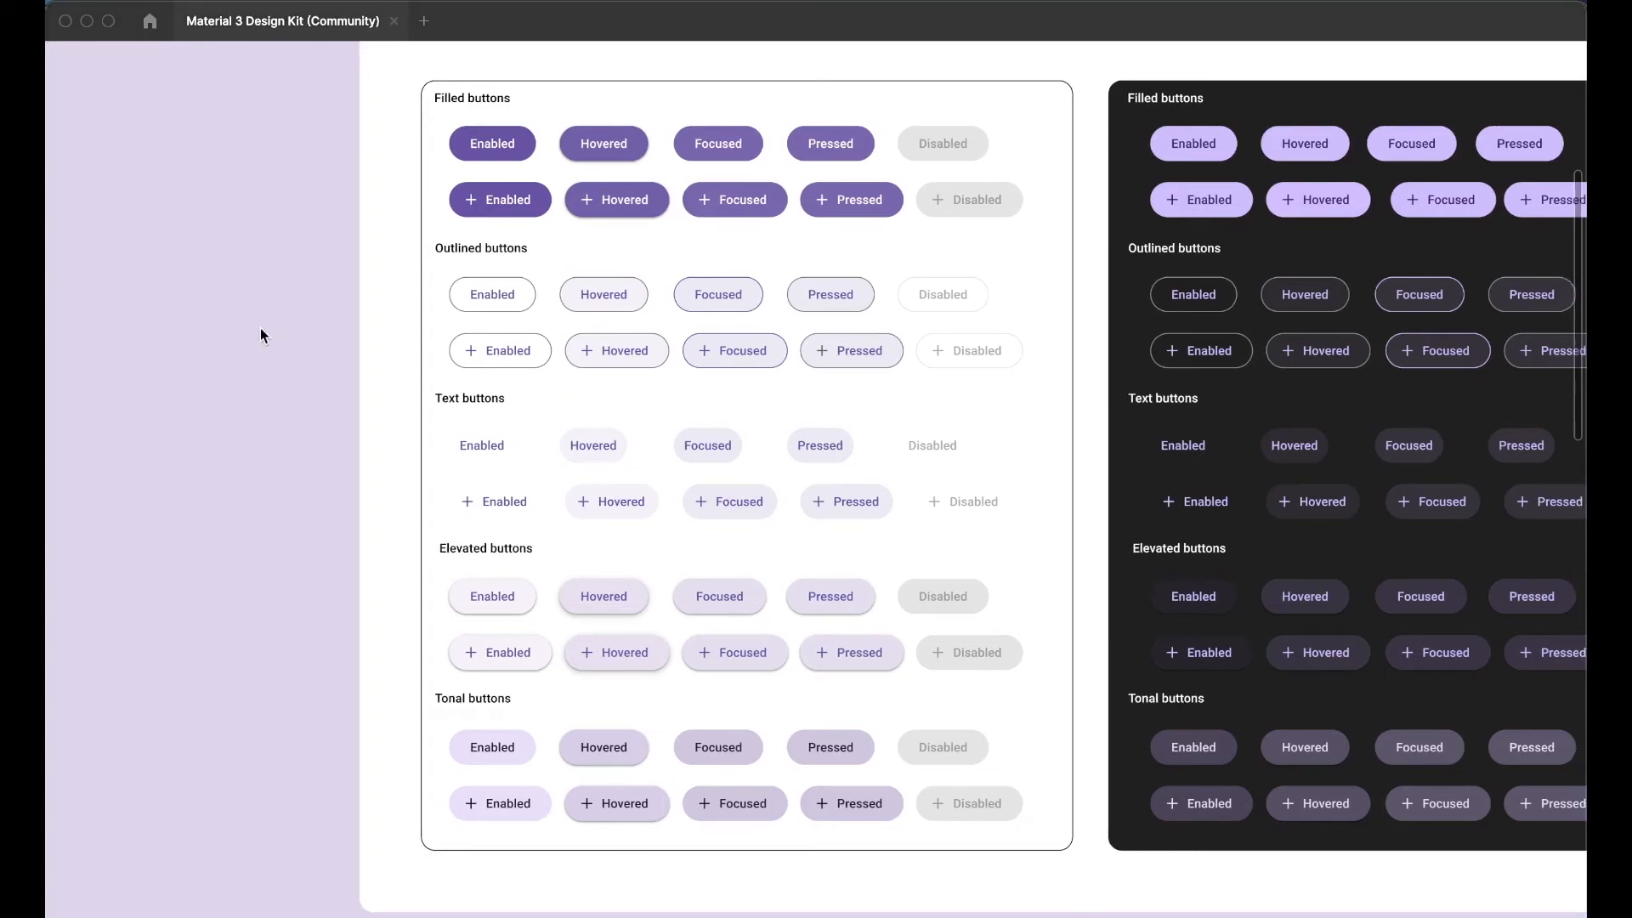
{"action": "mouse_move", "coordinate": [423, 138]}
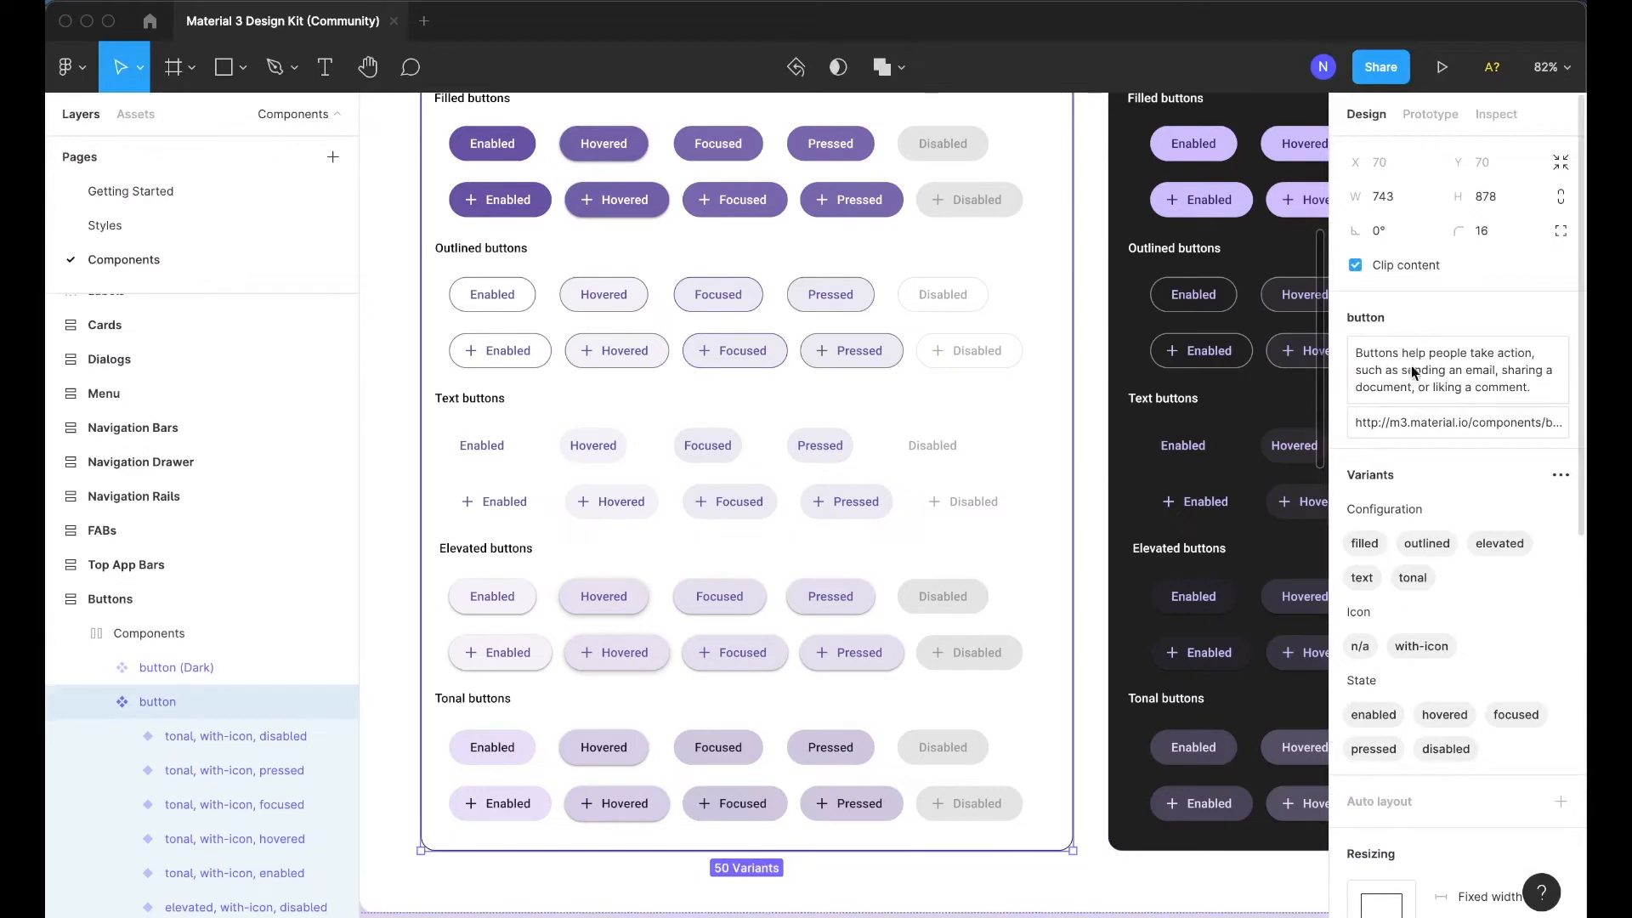
{"action": "mouse_move", "coordinate": [552, 209]}
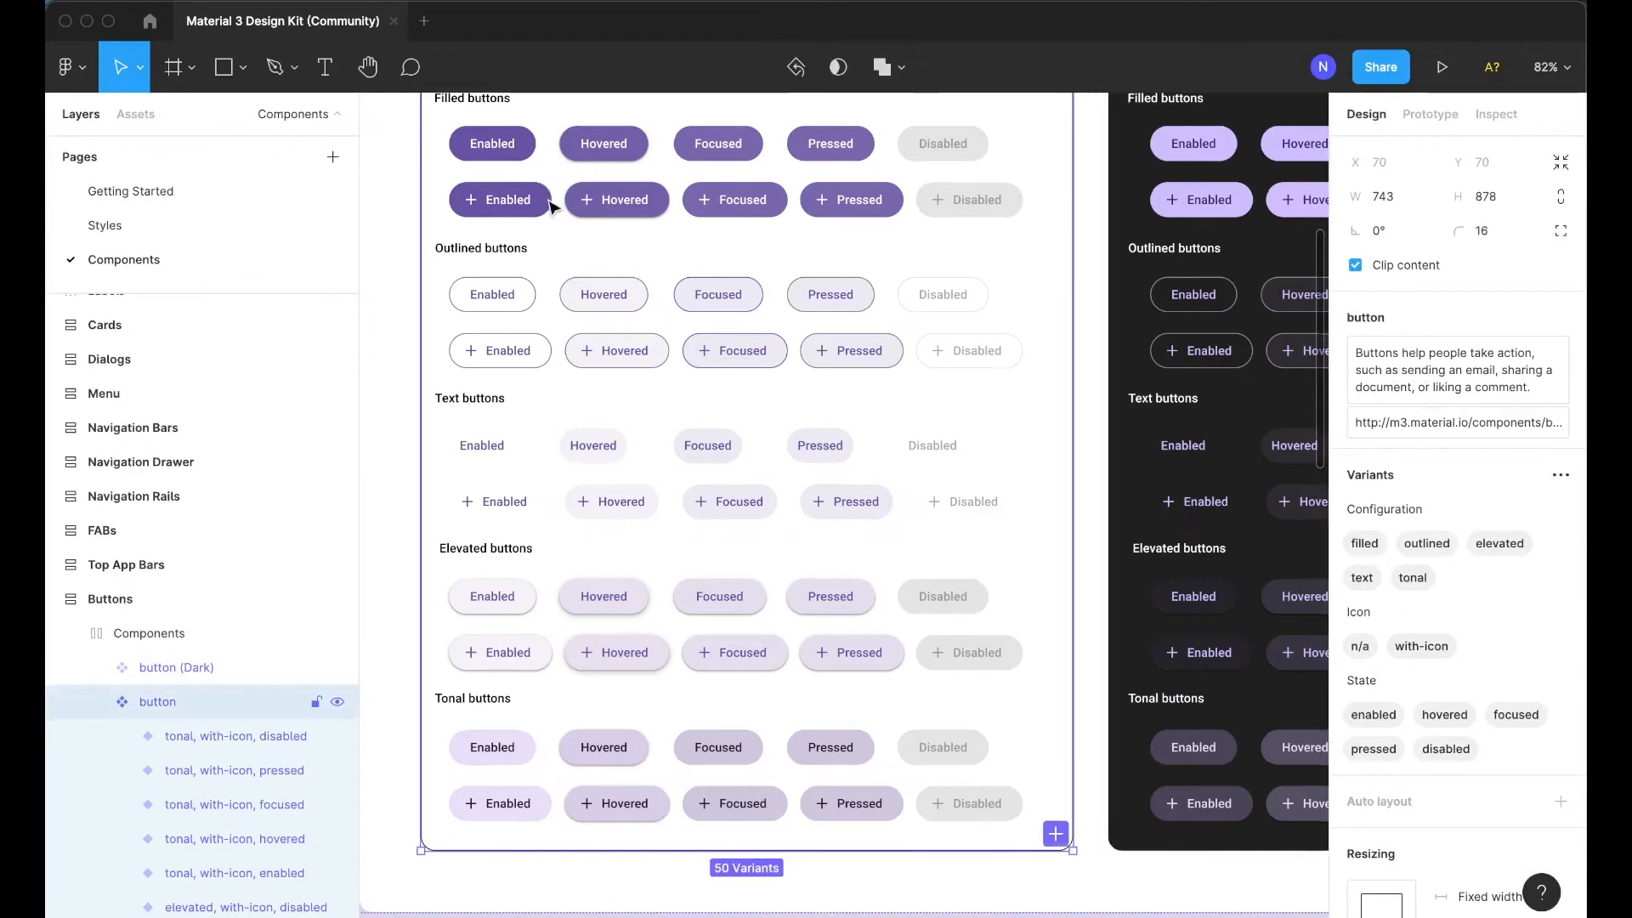
Step: Select the Enabled filled button variant to view its Configuration, Icon and State properties
{"action": "left_click", "coordinate": [491, 216]}
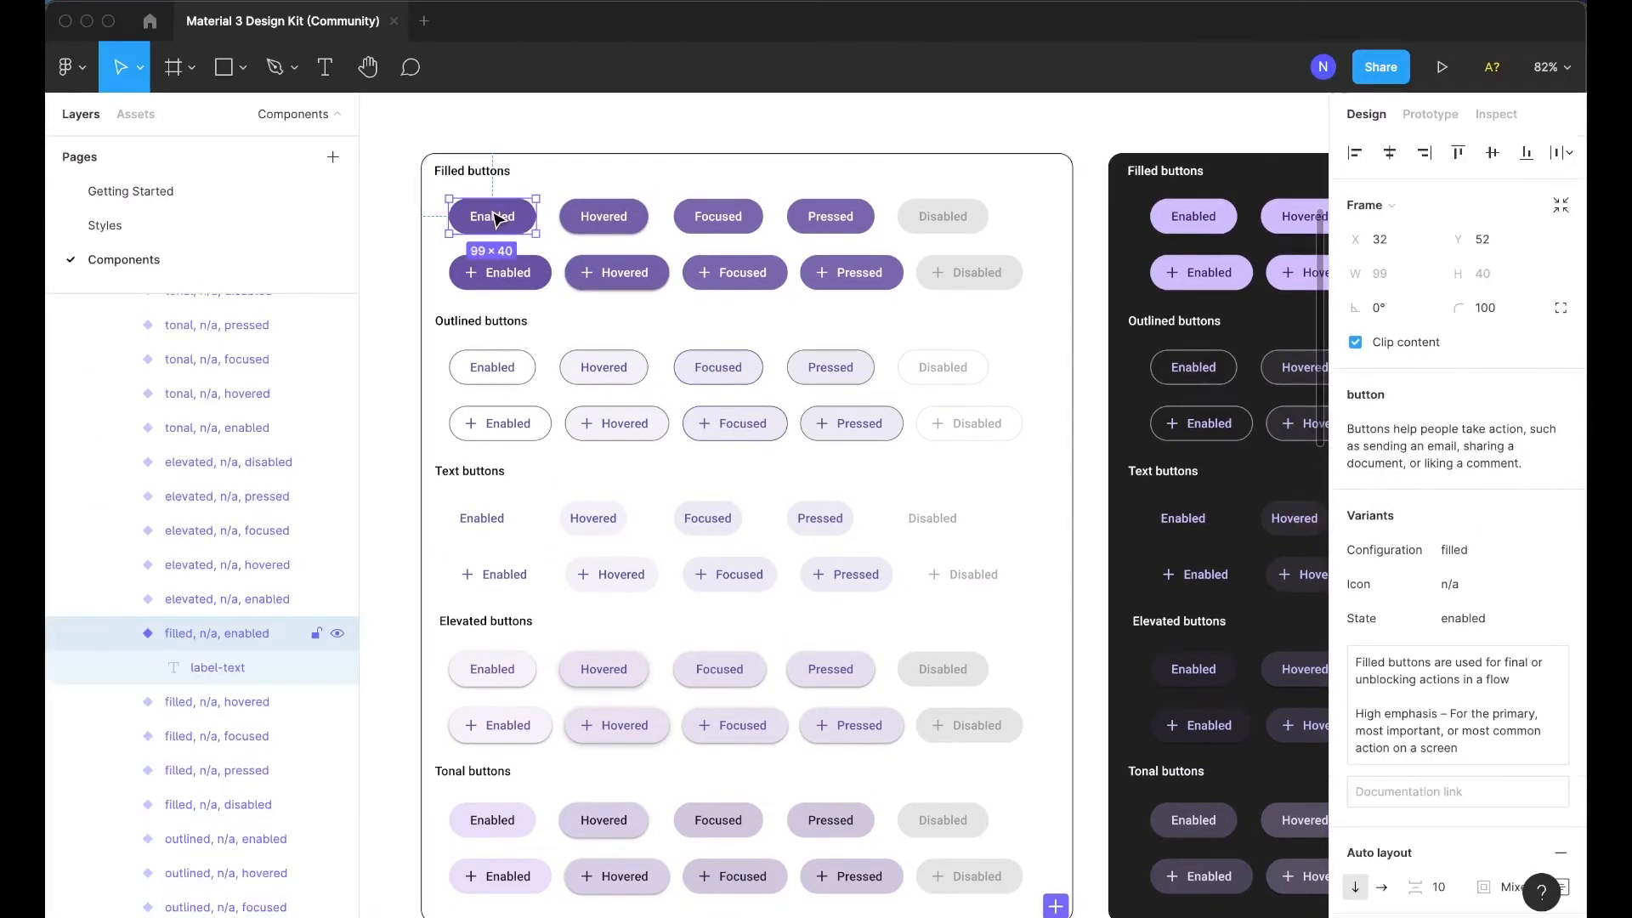
{"action": "mouse_move", "coordinate": [1502, 674]}
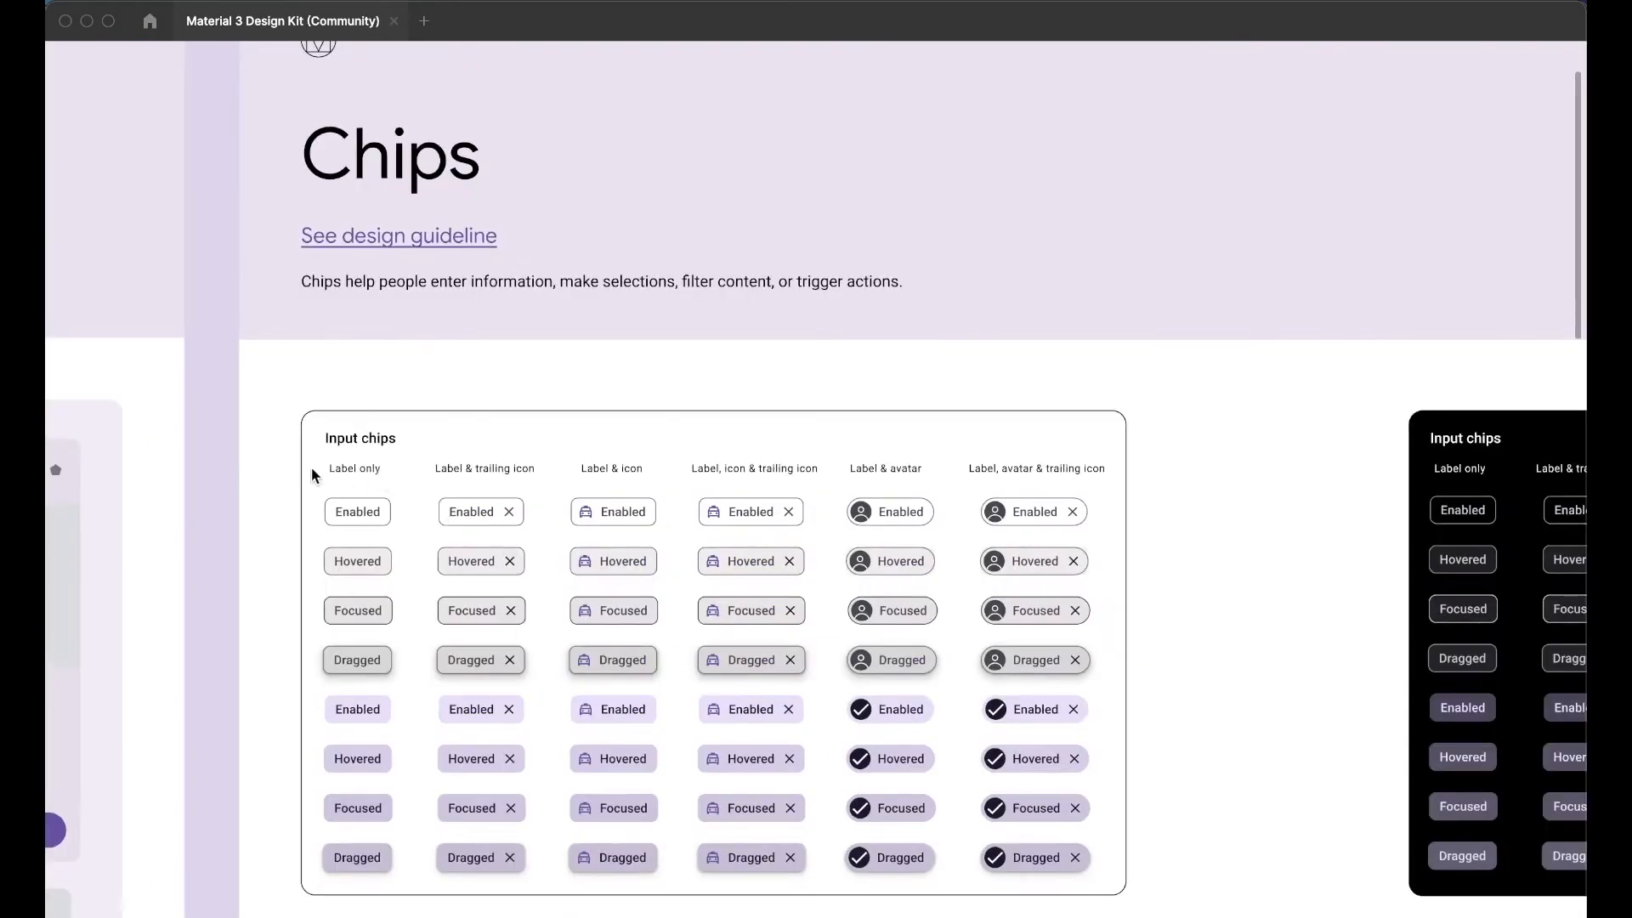
{"action": "mouse_move", "coordinate": [228, 477]}
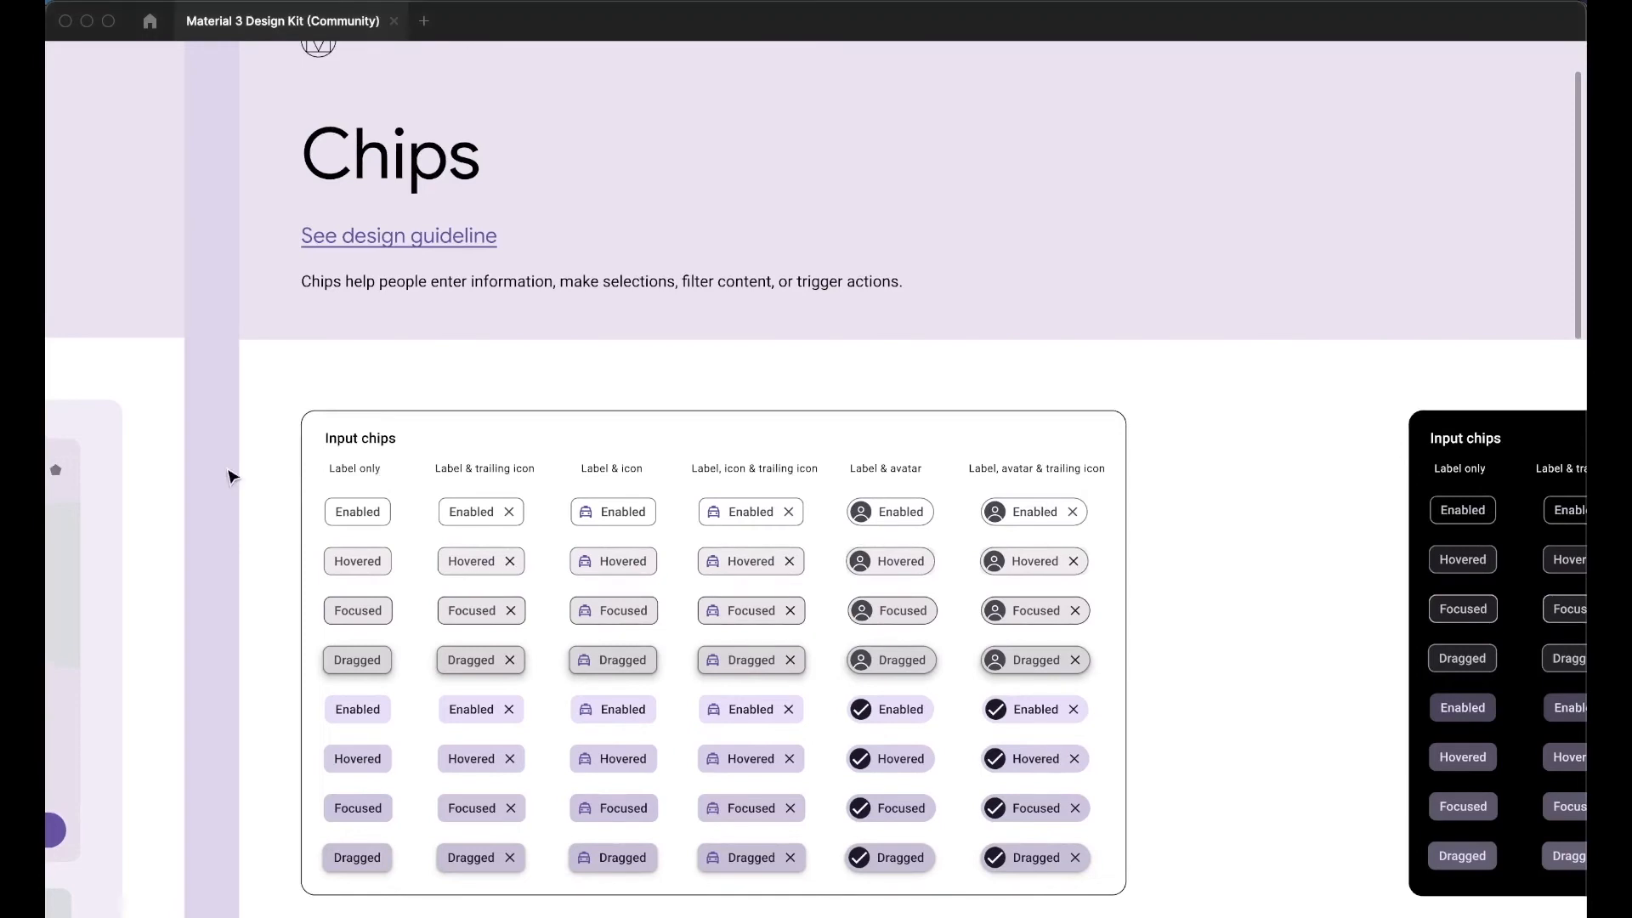
Step: Scroll through Input, Assistive, Filter and Suggestive chips in light and dark themes
{"action": "scroll", "scroll_direction": "down", "scroll_amount": 3}
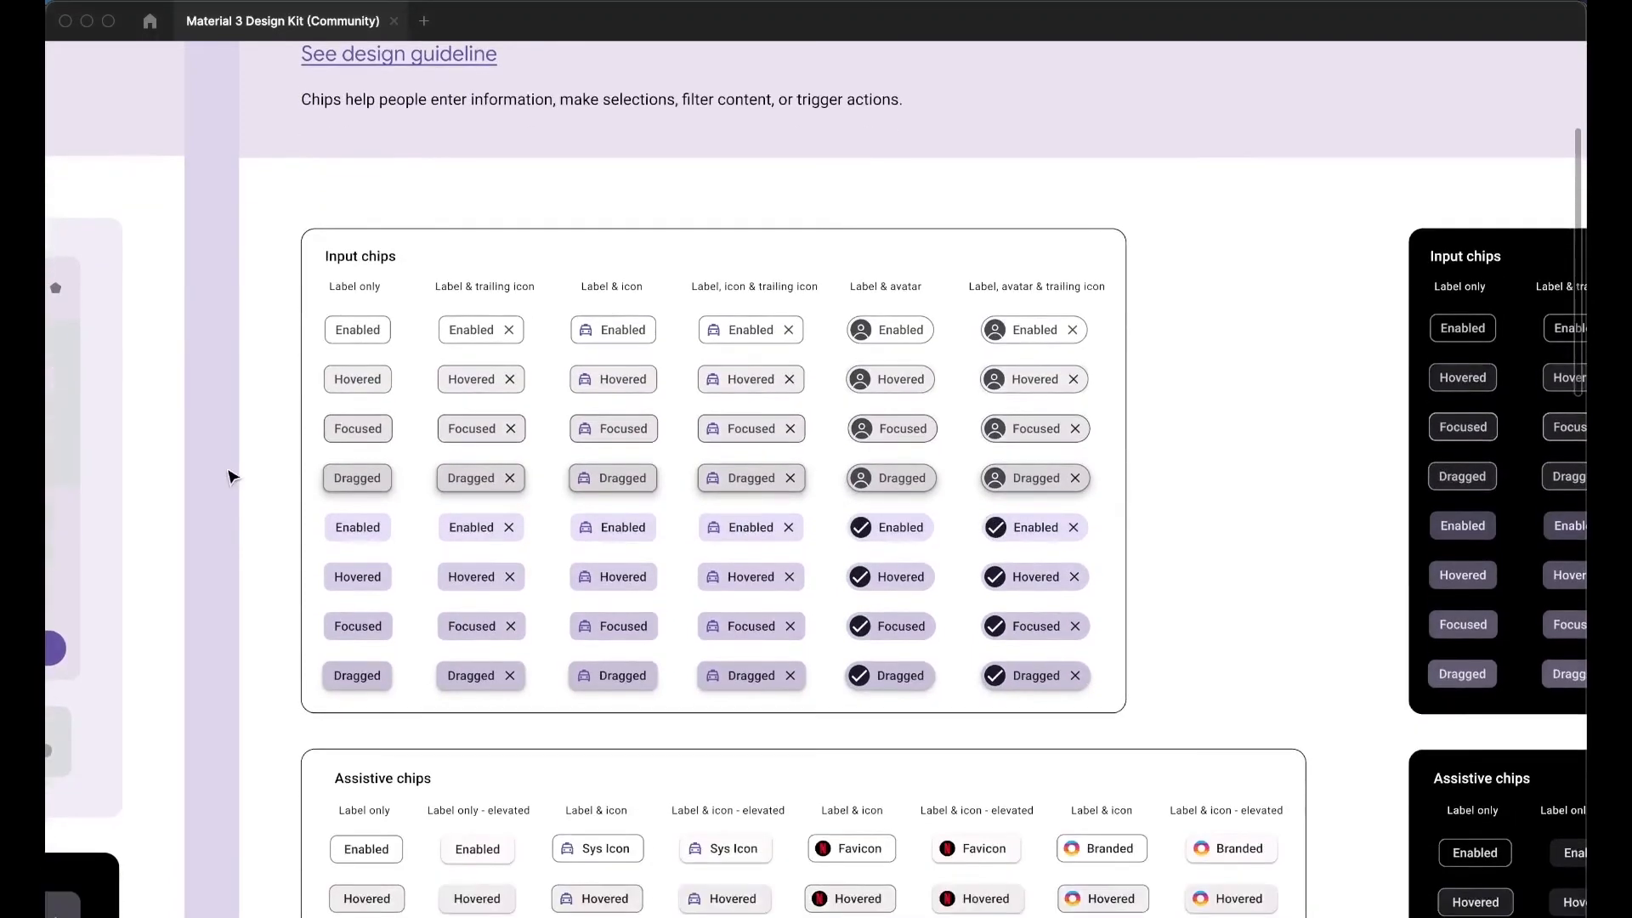
{"action": "scroll", "scroll_direction": "down", "scroll_amount": 3}
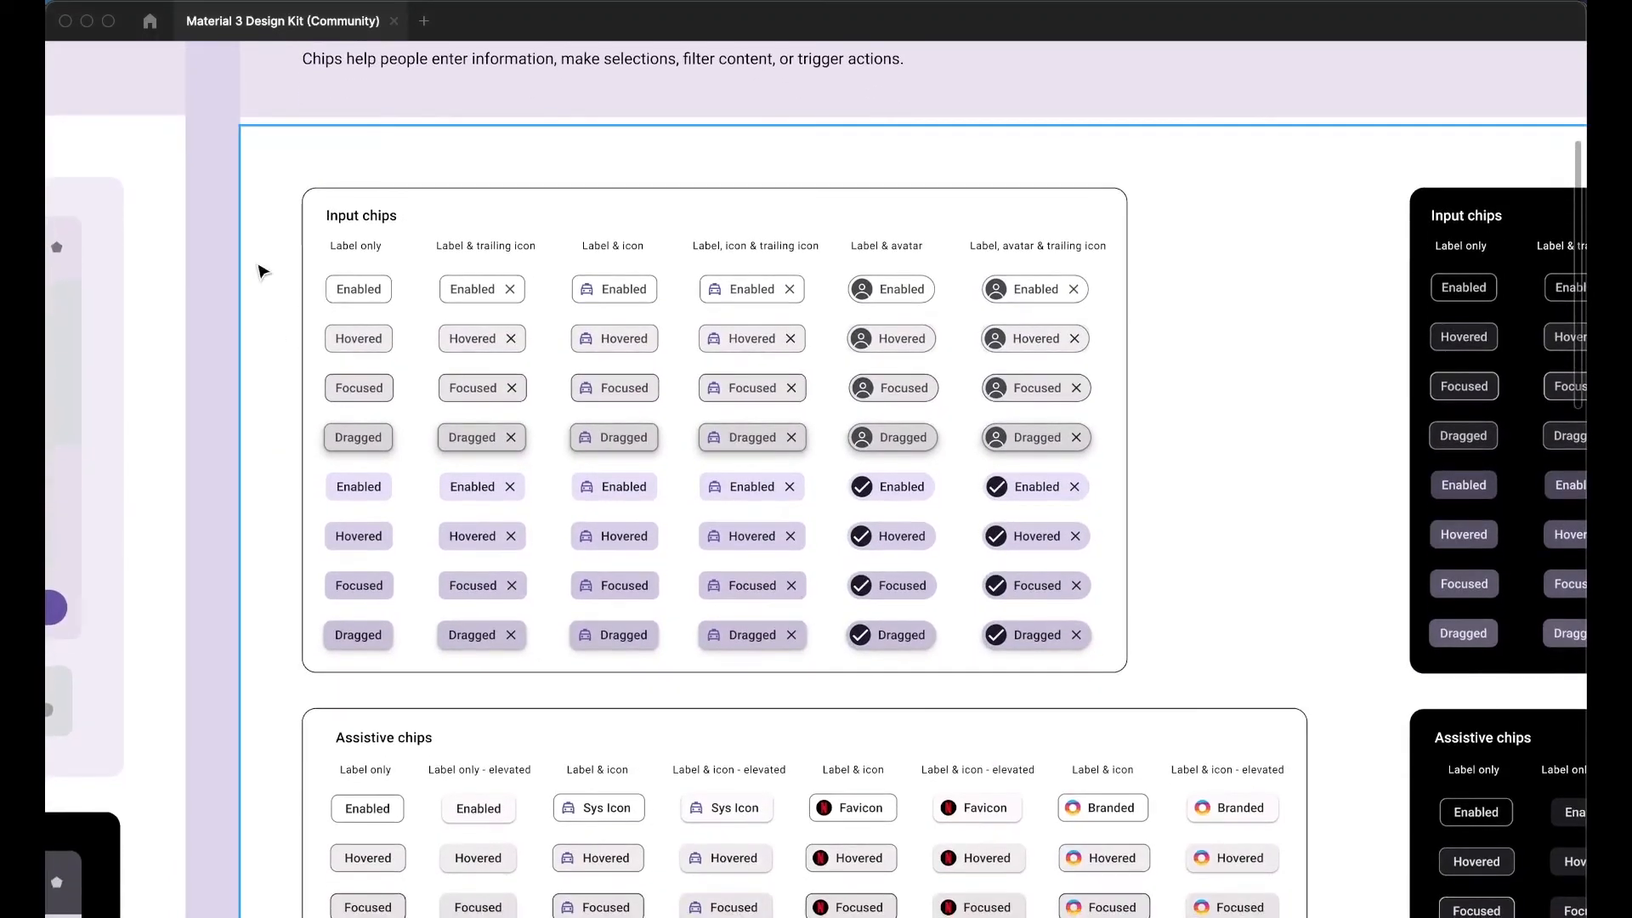
{"action": "left_click", "coordinate": [361, 215]}
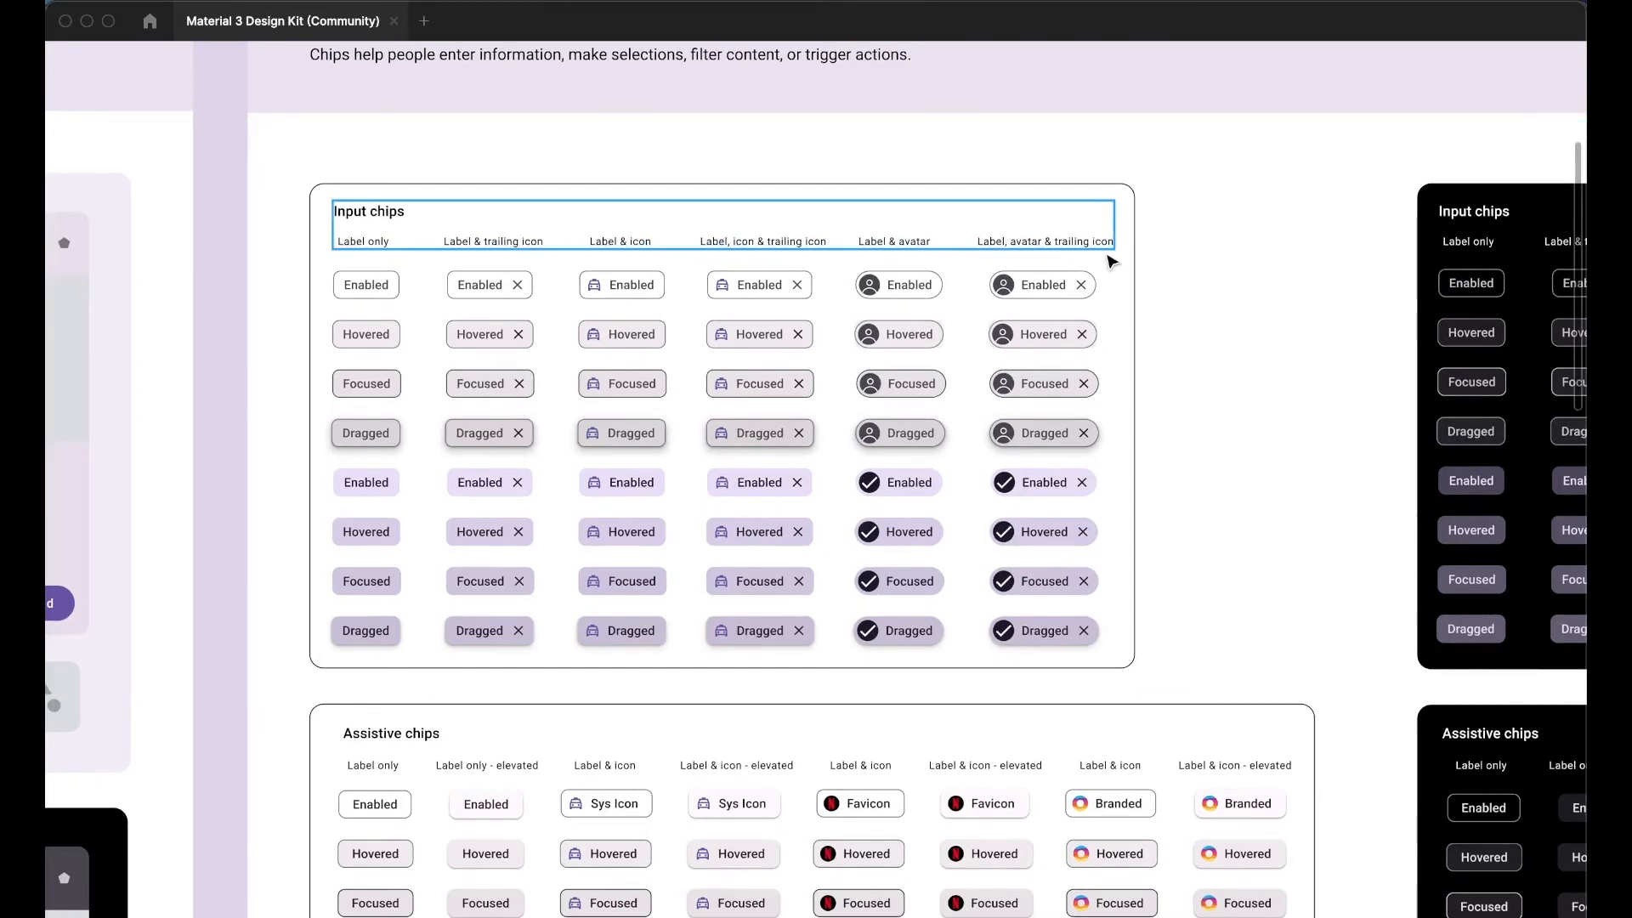
{"action": "scroll", "scroll_direction": "down", "scroll_amount": 3}
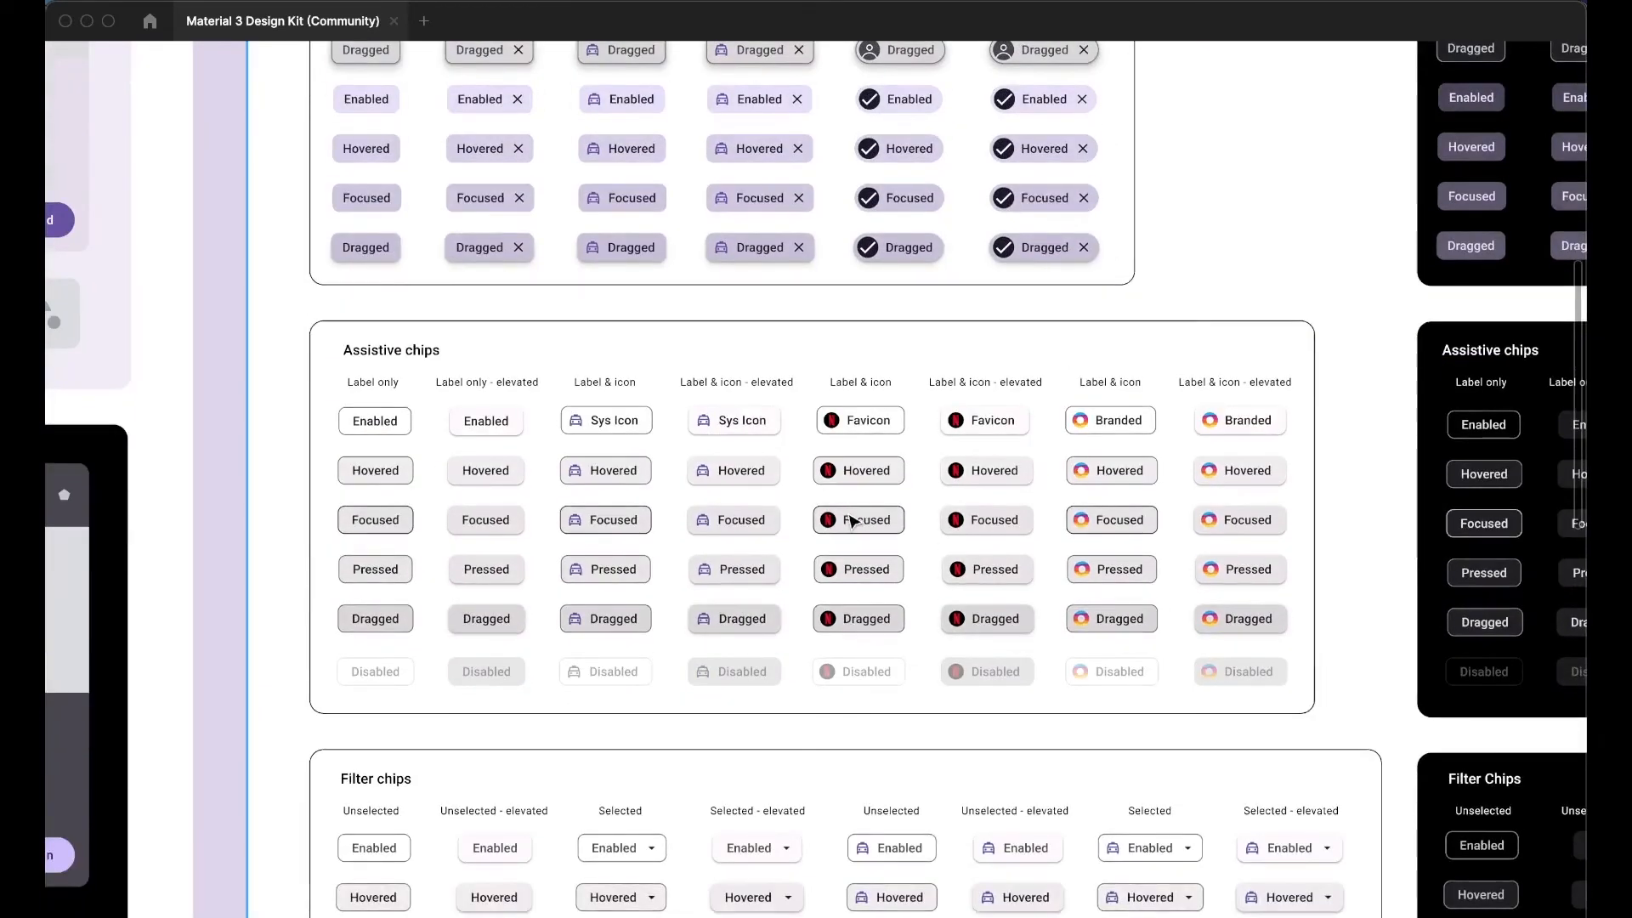
{"action": "scroll", "scroll_direction": "down", "scroll_amount": 3}
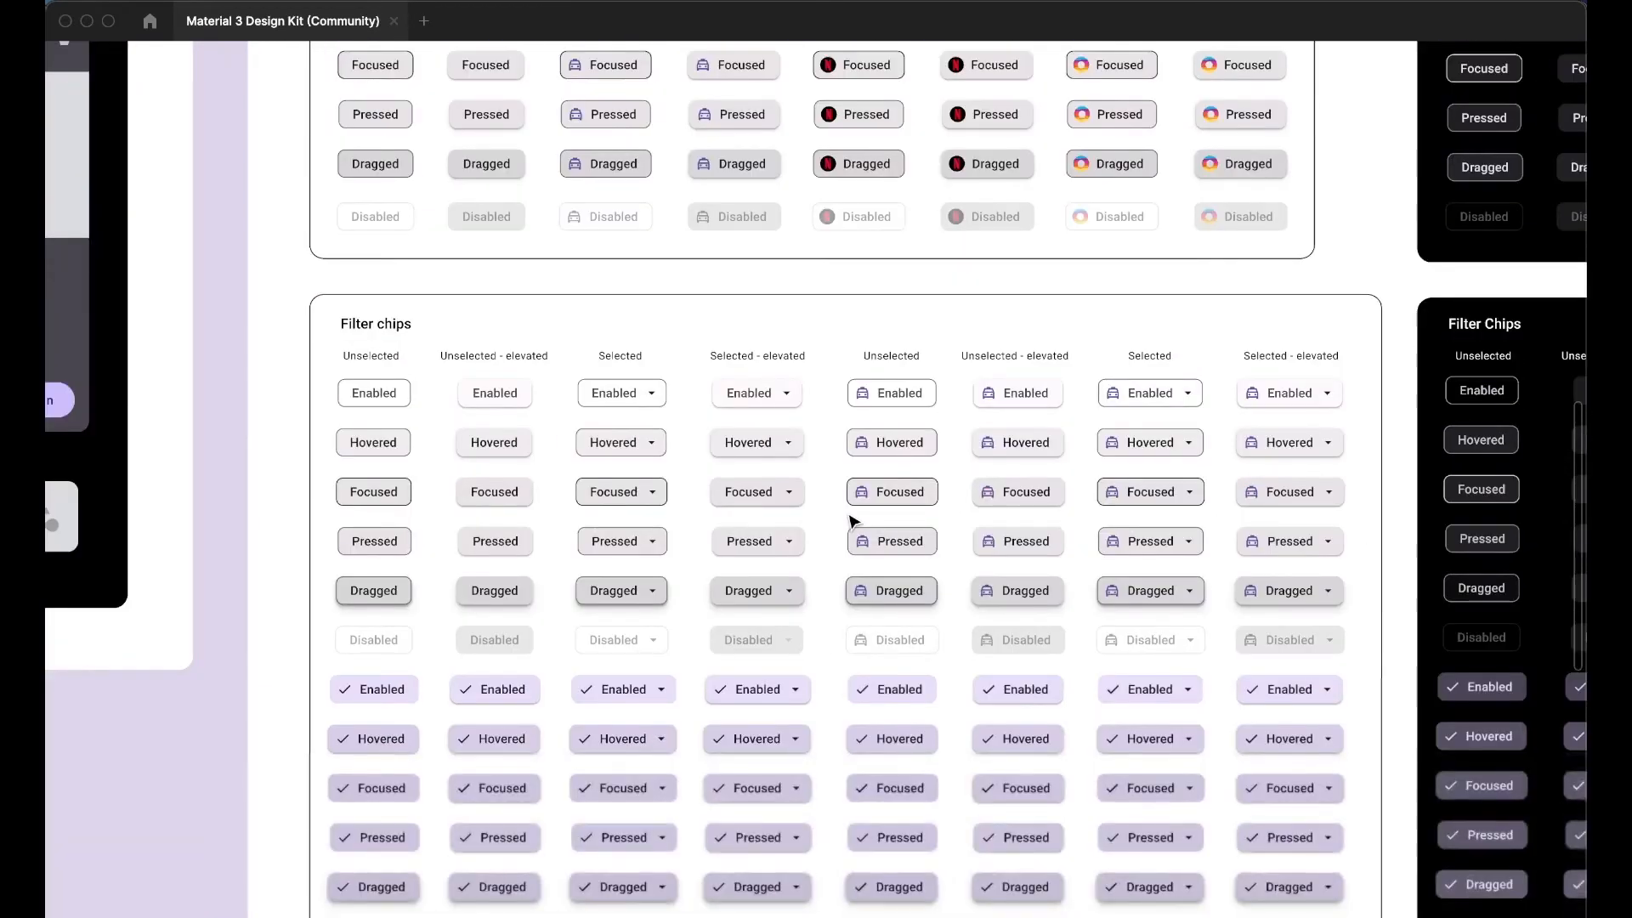
{"action": "scroll", "scroll_direction": "down", "scroll_amount": 3}
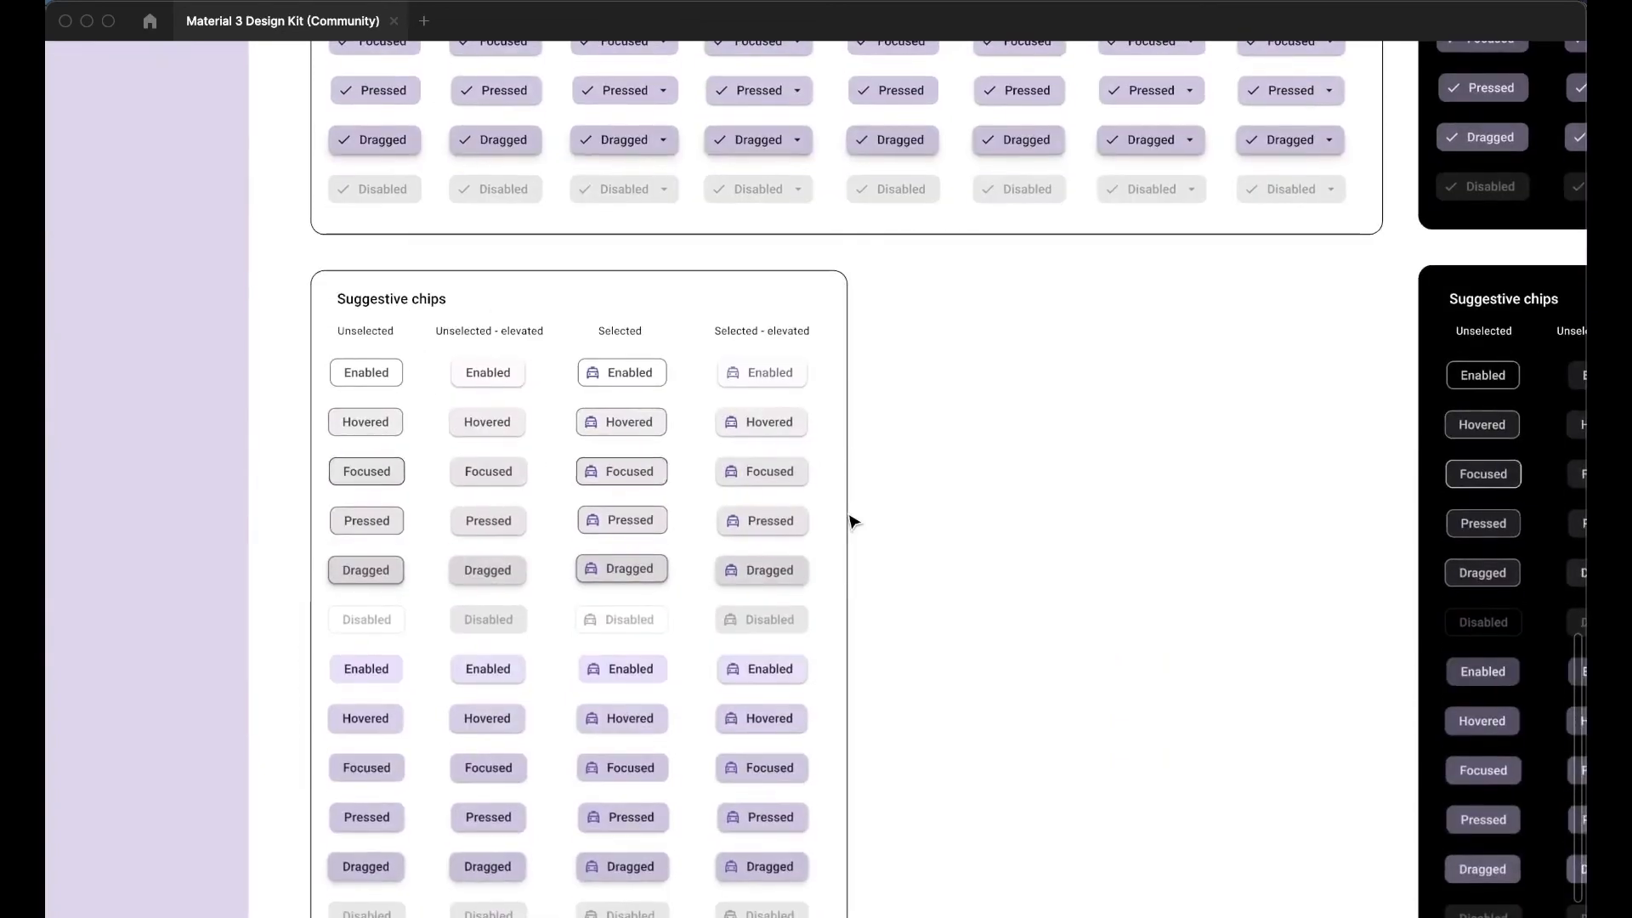
{"action": "scroll", "scroll_direction": "up", "scroll_amount": 3}
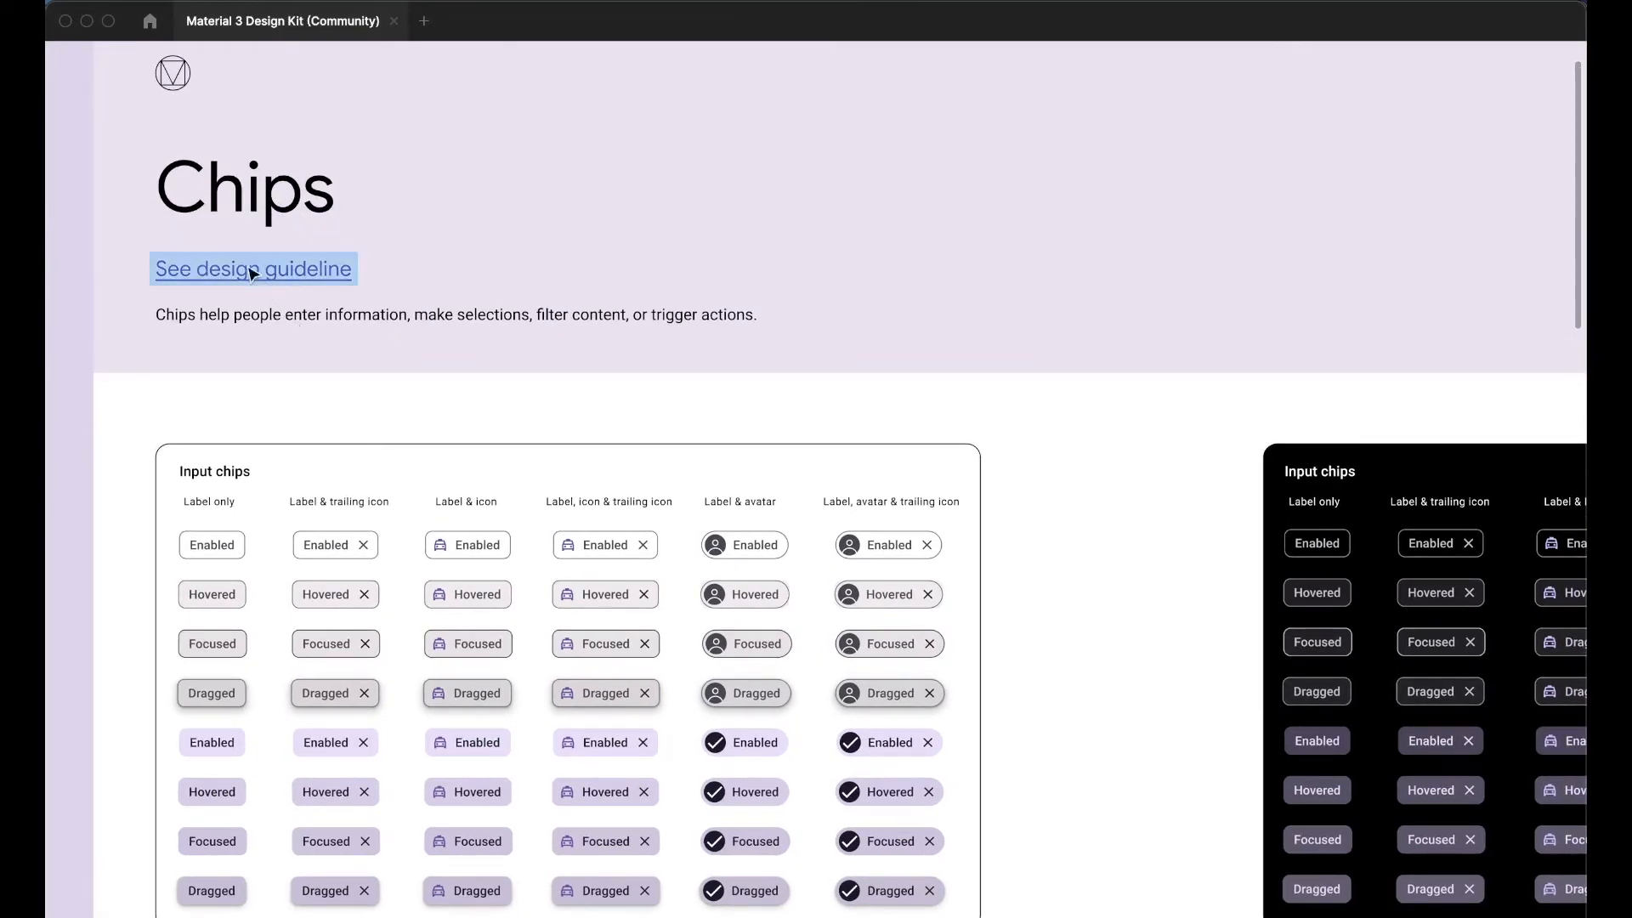
Step: Follow the See design guideline link at the top of the Chips section
{"action": "left_click", "coordinate": [253, 268]}
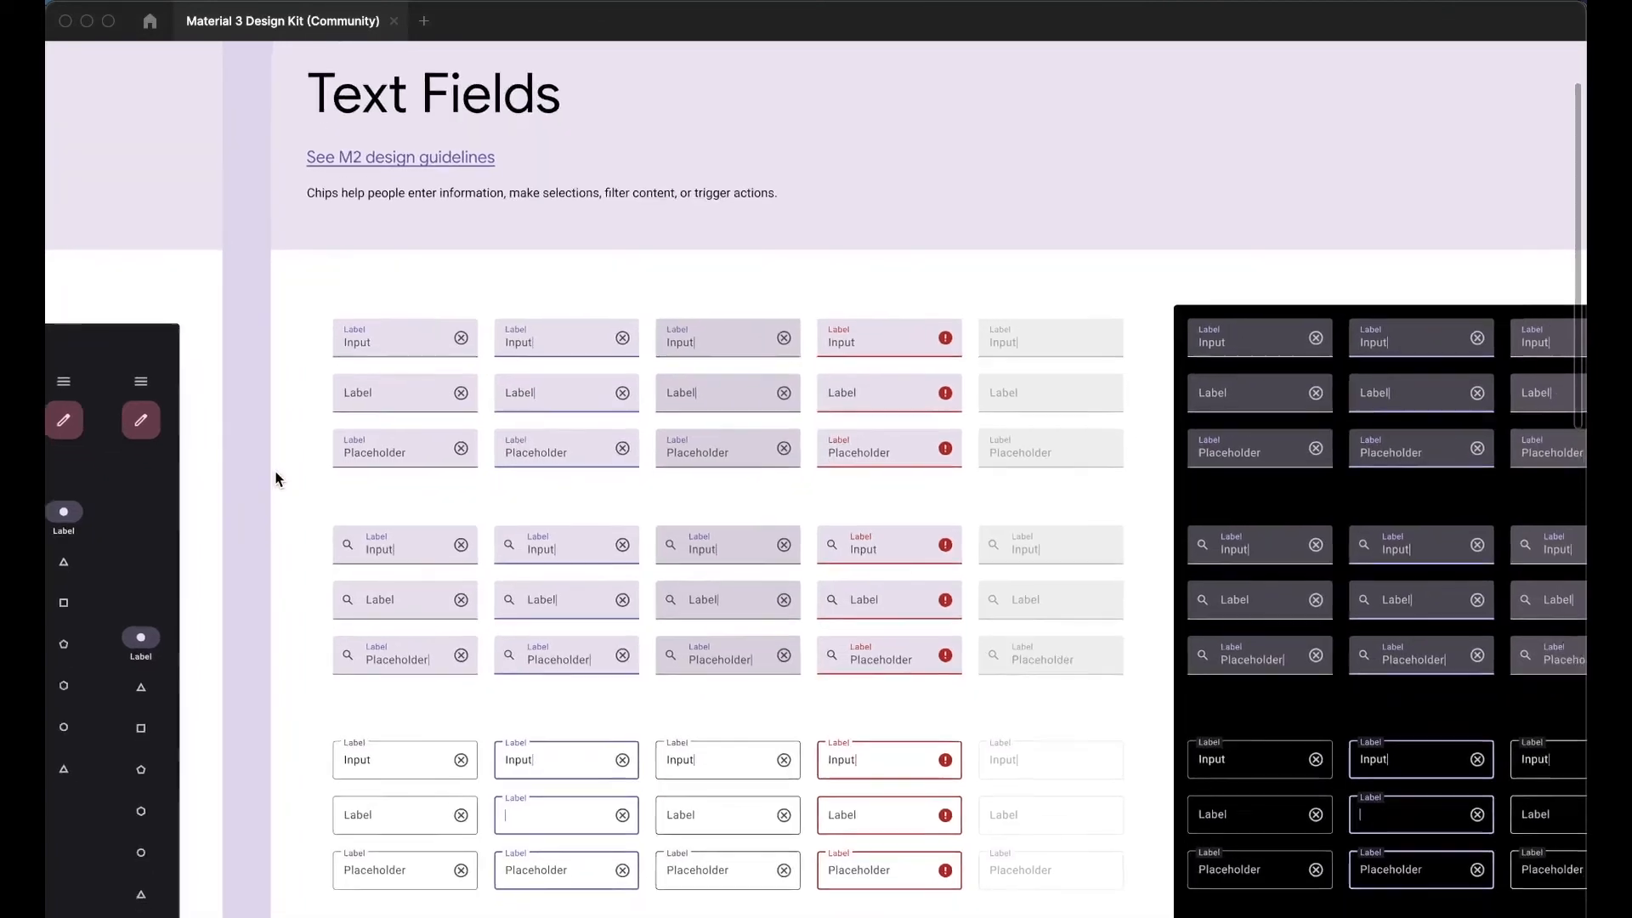
Step: Scroll down through the filled and outlined text field variants
{"action": "scroll", "scroll_direction": "down", "scroll_amount": 3}
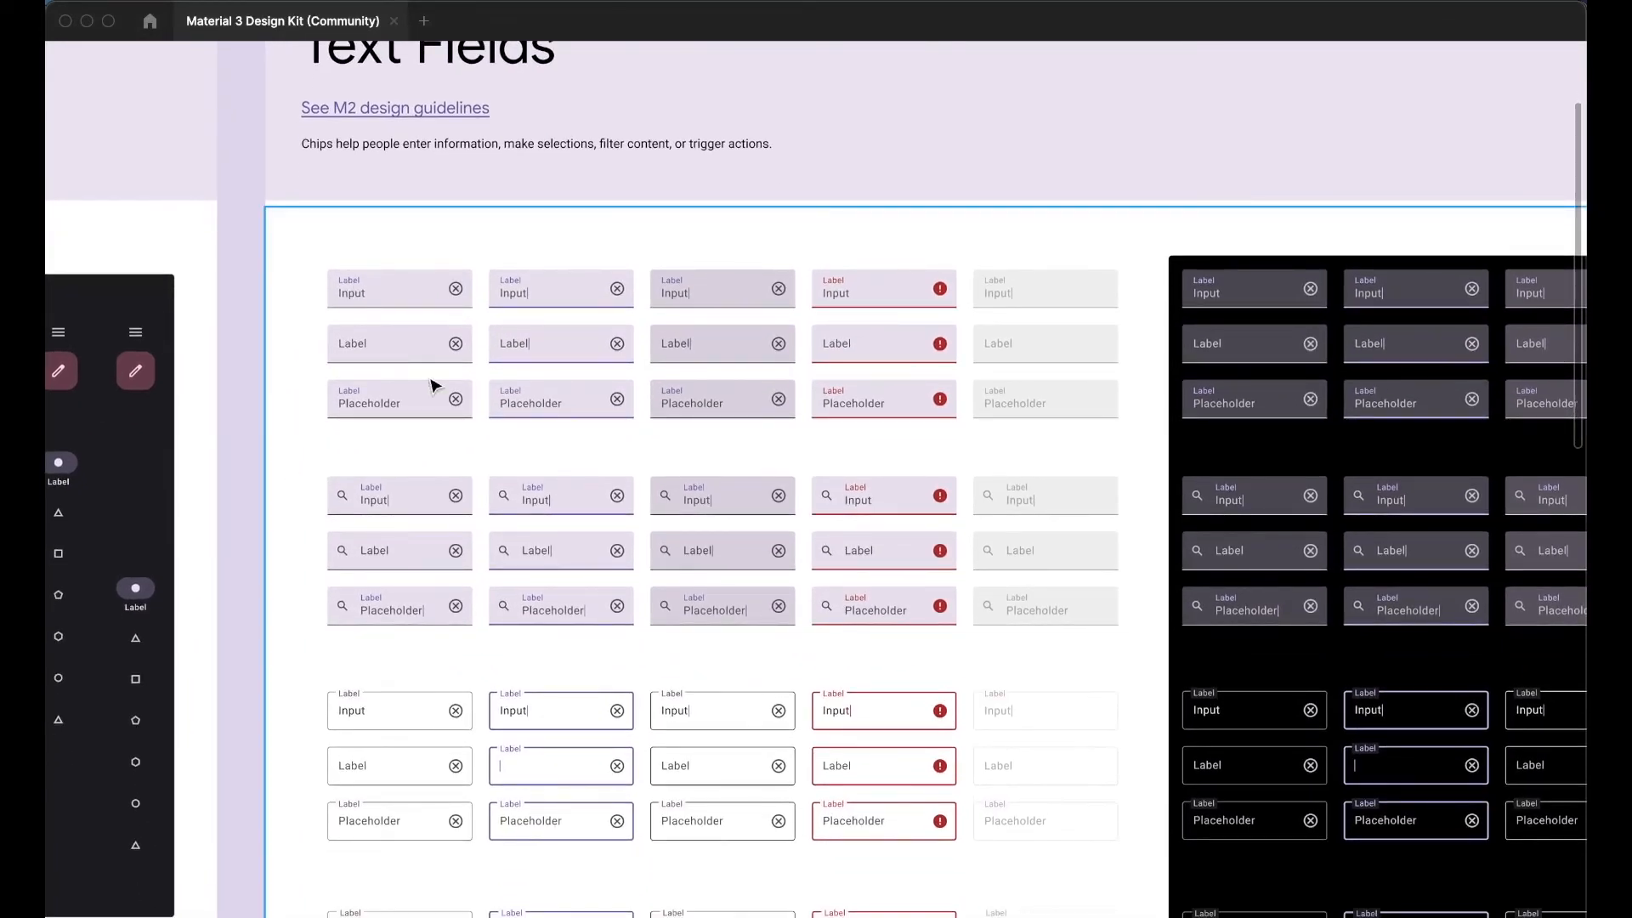
{"action": "scroll", "scroll_direction": "down", "scroll_amount": 3}
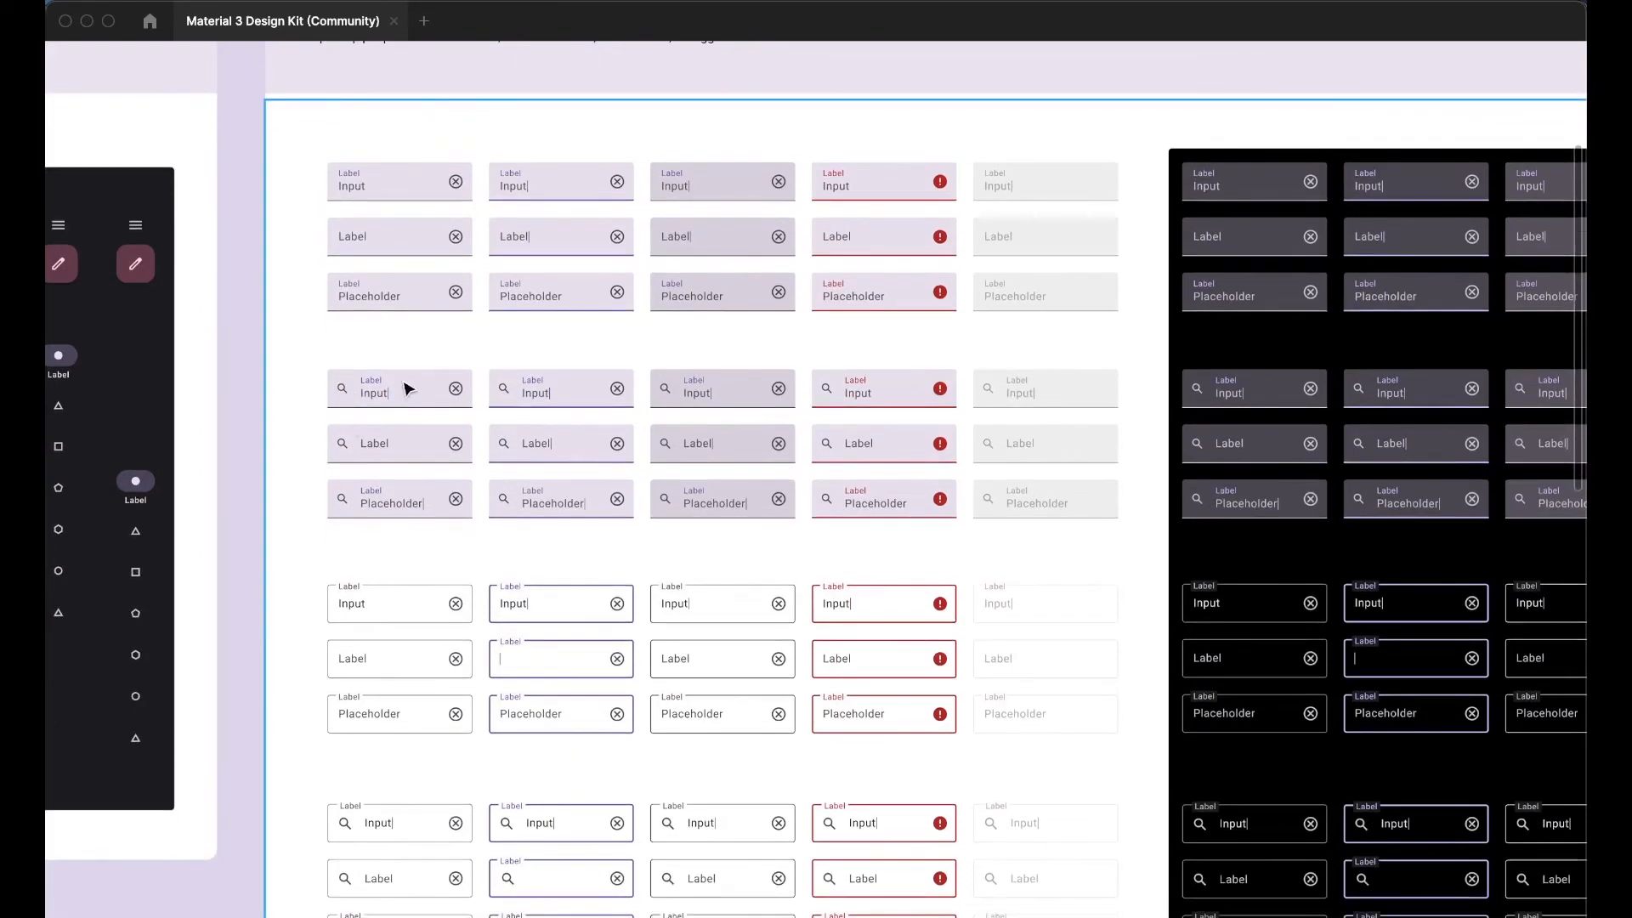
{"action": "mouse_move", "coordinate": [352, 480]}
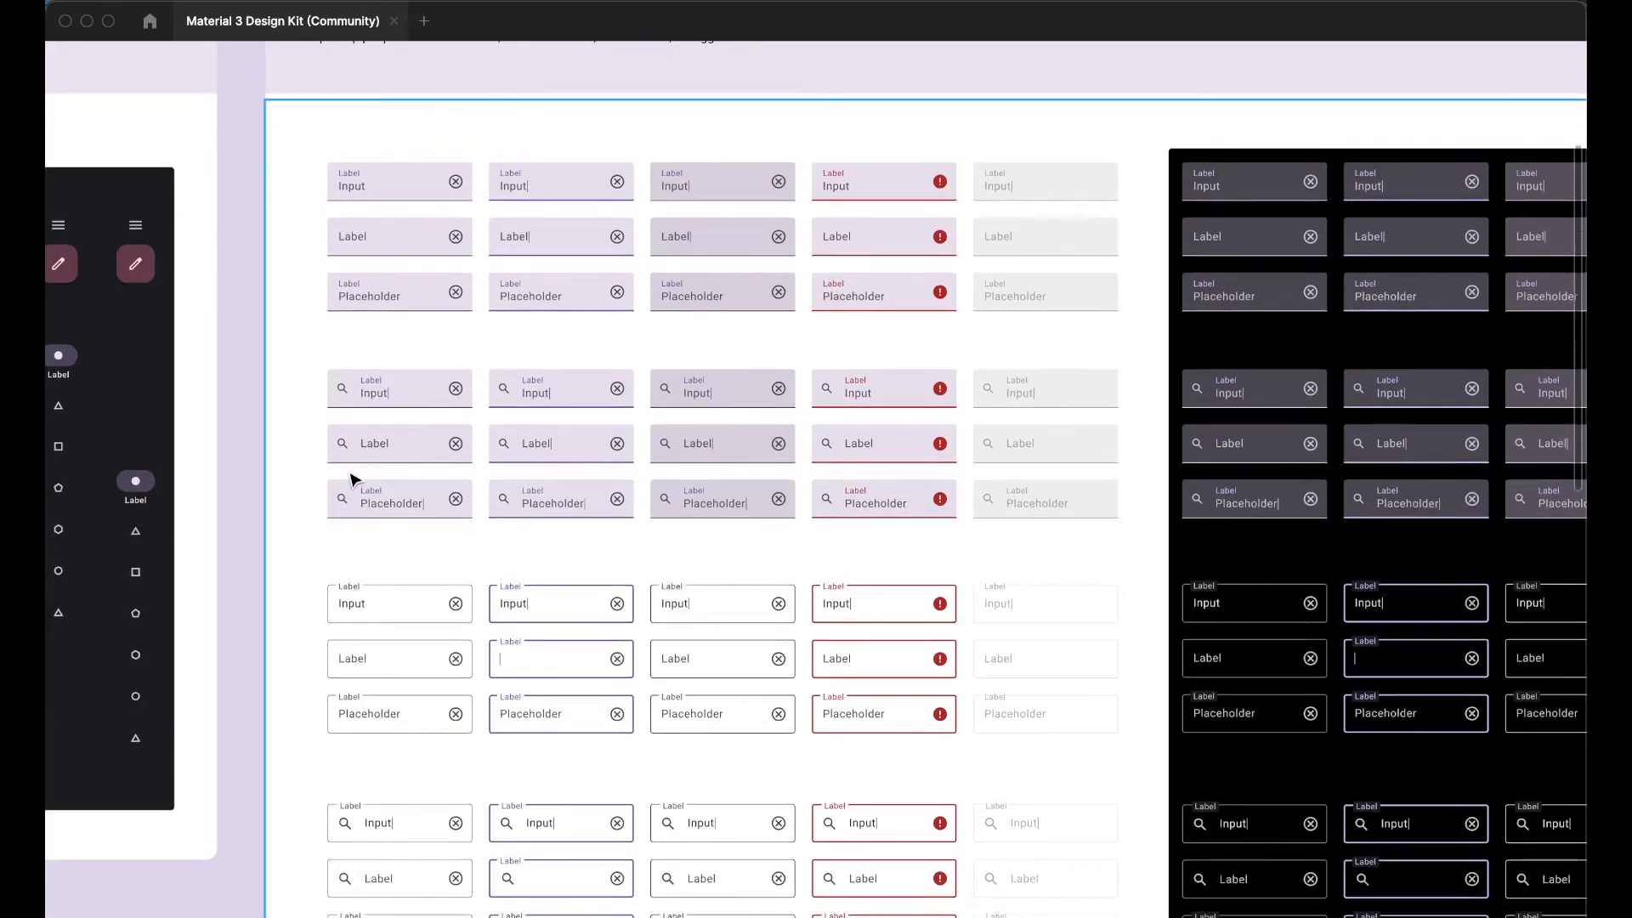
{"action": "scroll", "scroll_direction": "down", "scroll_amount": 3}
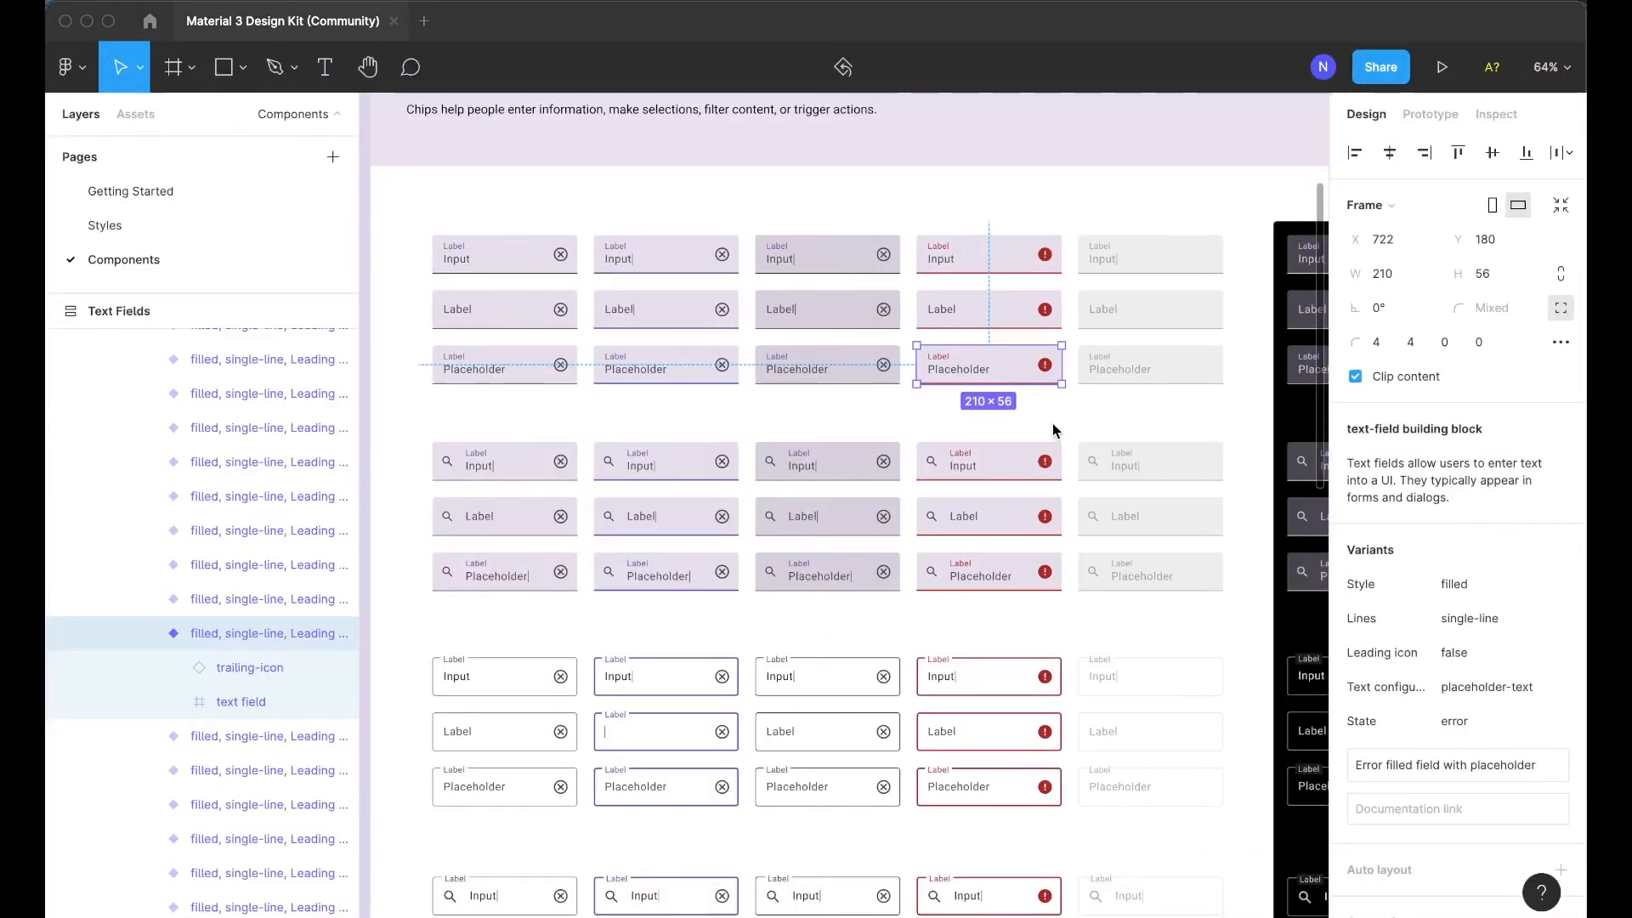
{"action": "mouse_move", "coordinate": [982, 311]}
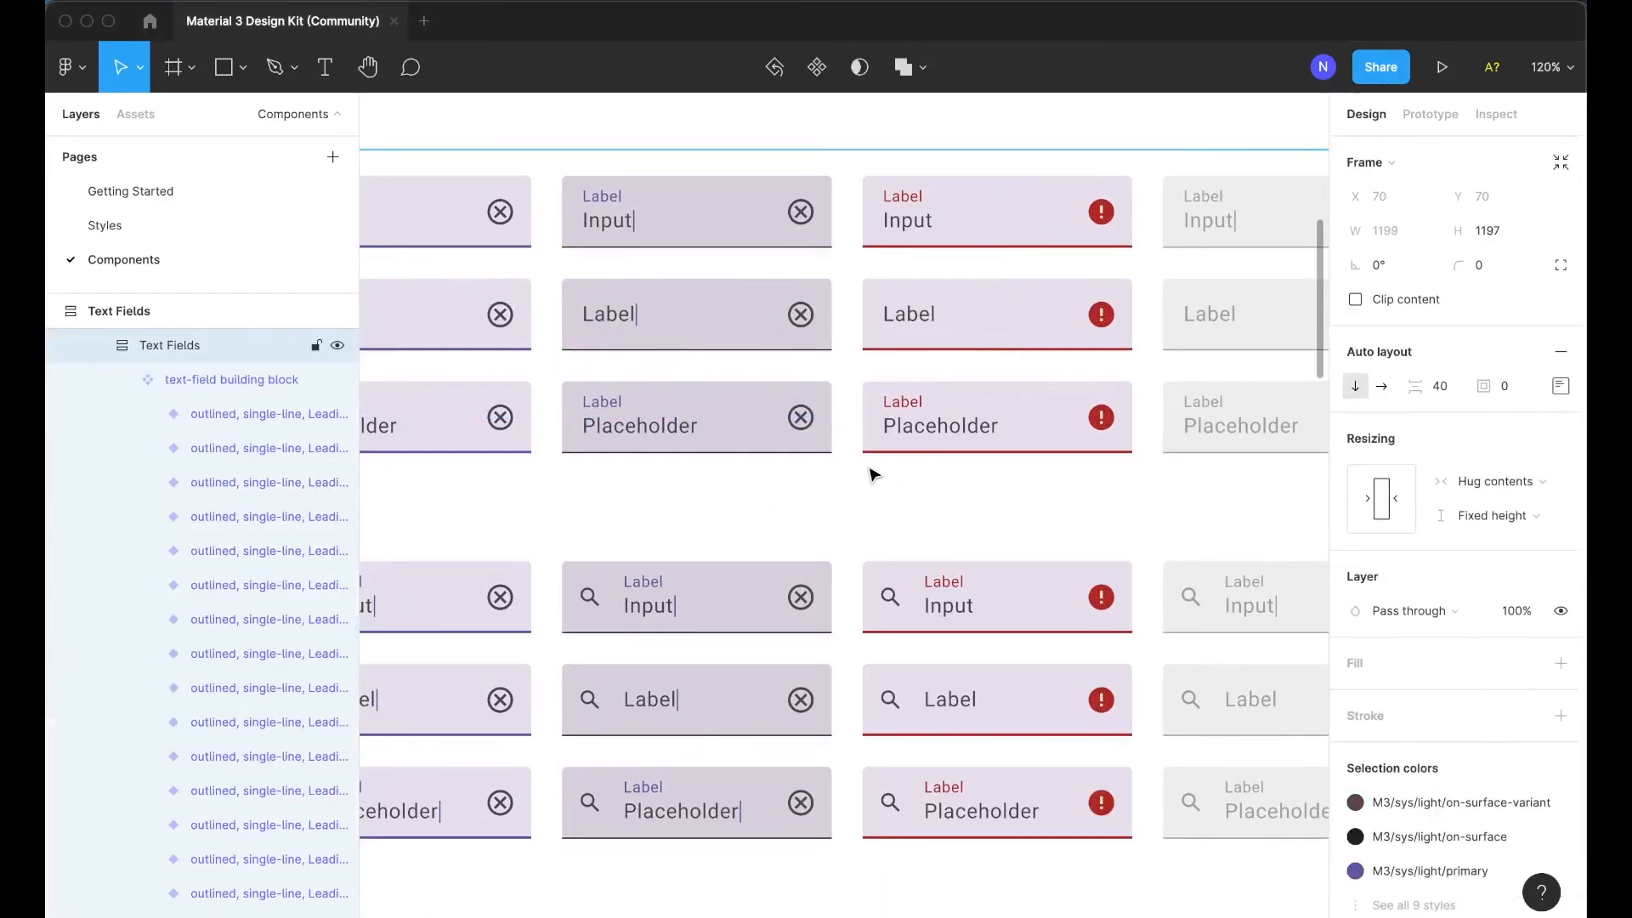
{"action": "mouse_move", "coordinate": [932, 477]}
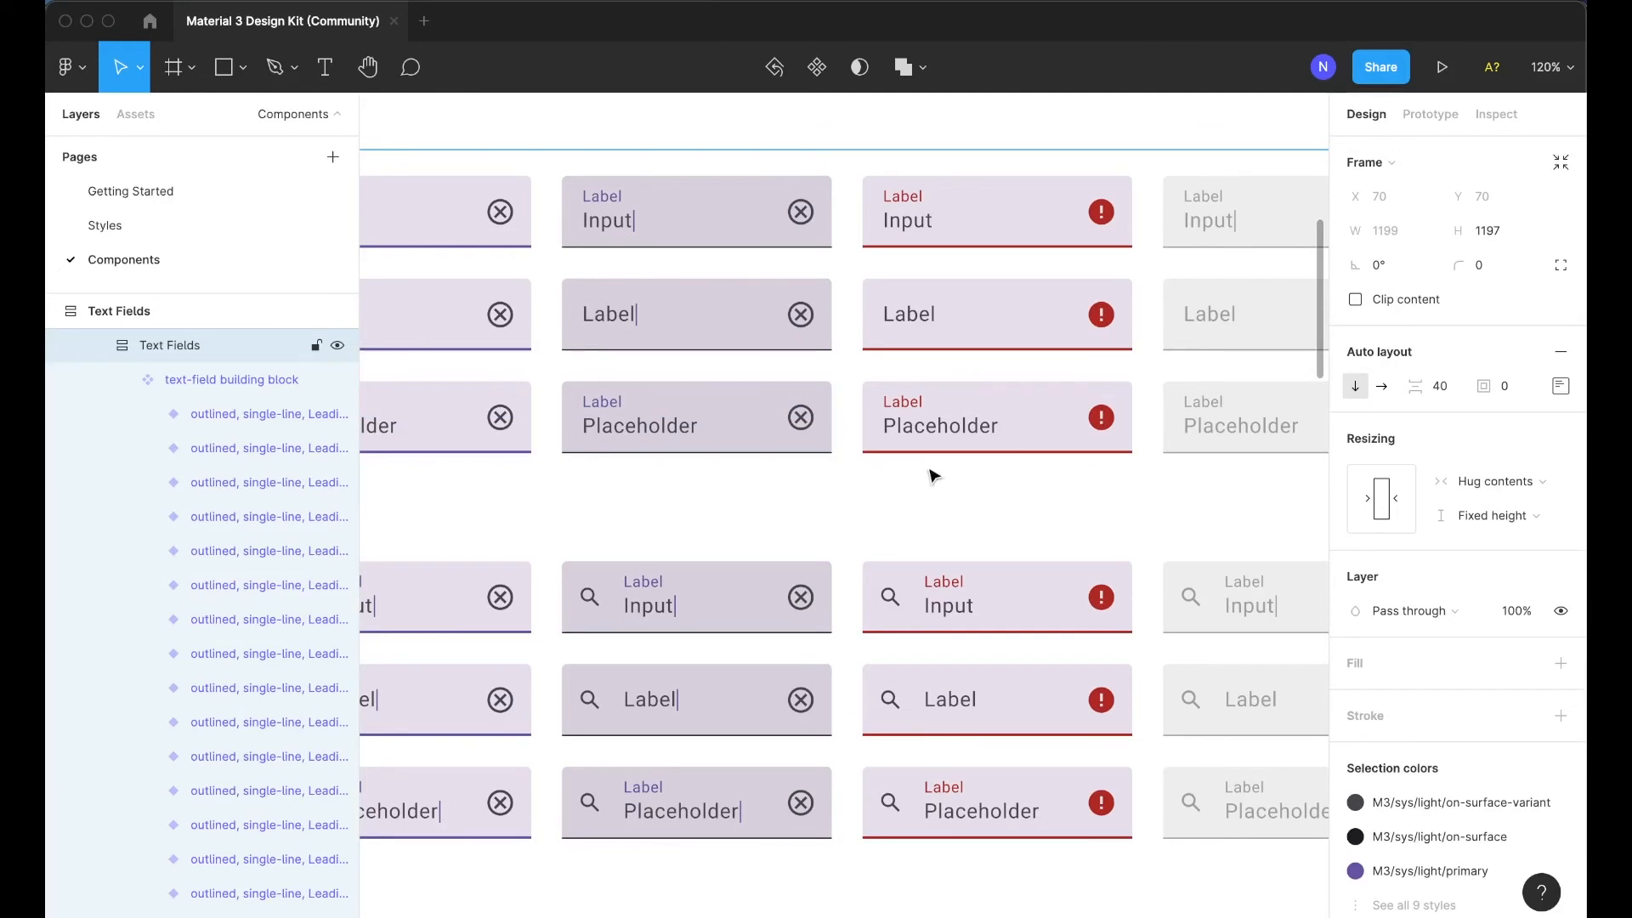
Step: Inspect the text-field building block, then error filled fields with placeholder, label and input
{"action": "left_click", "coordinate": [232, 379]}
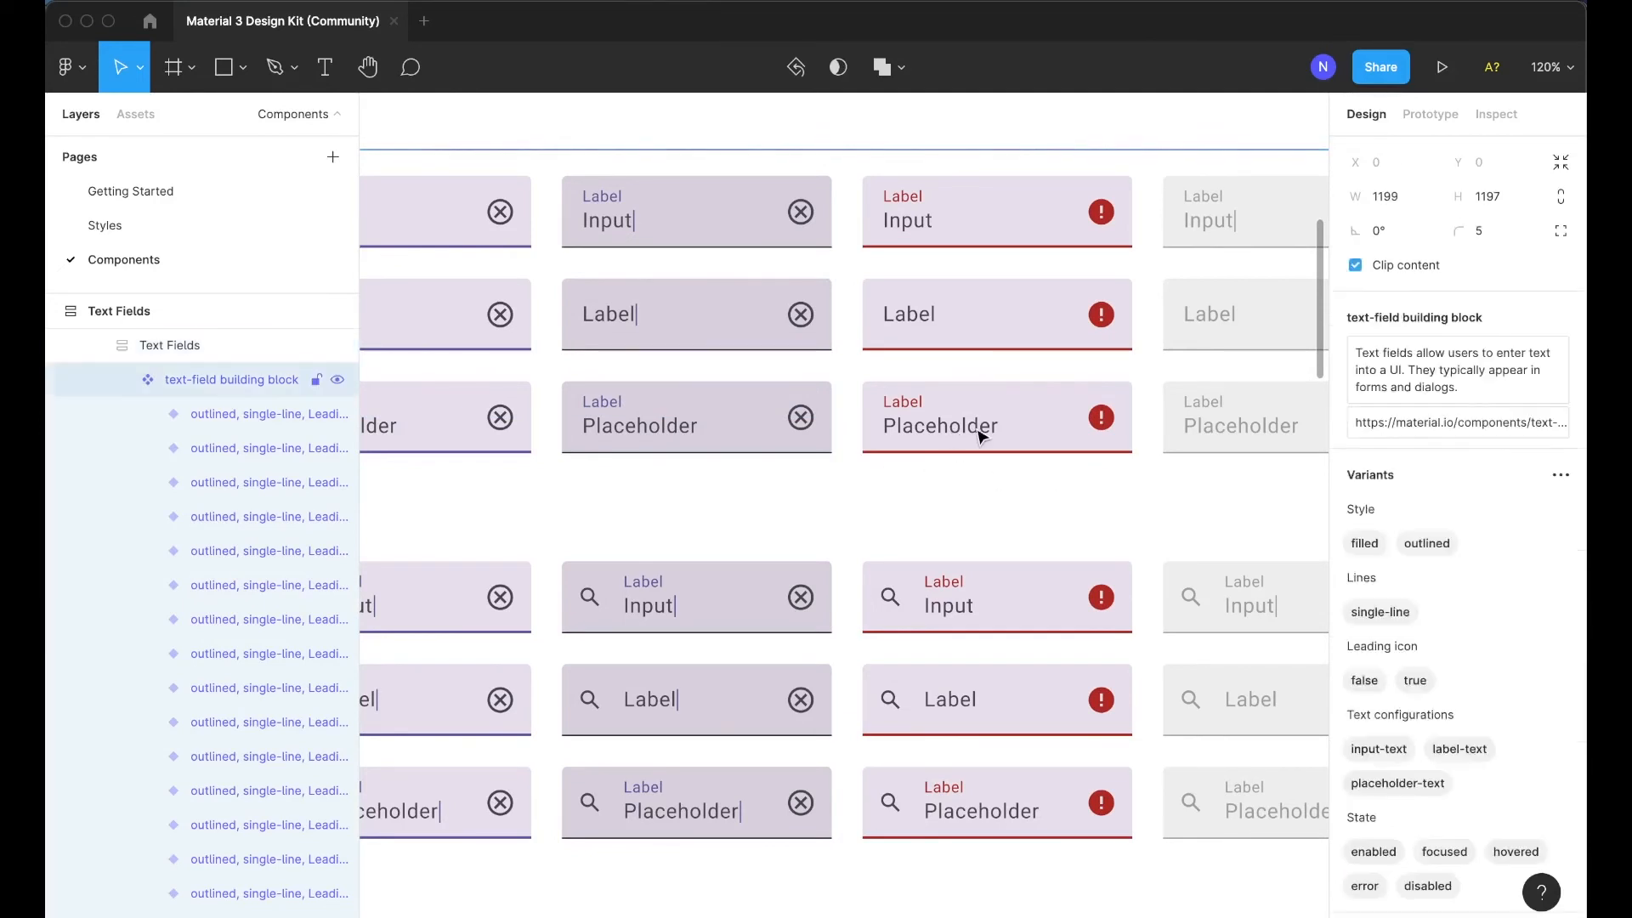
{"action": "left_click", "coordinate": [997, 417]}
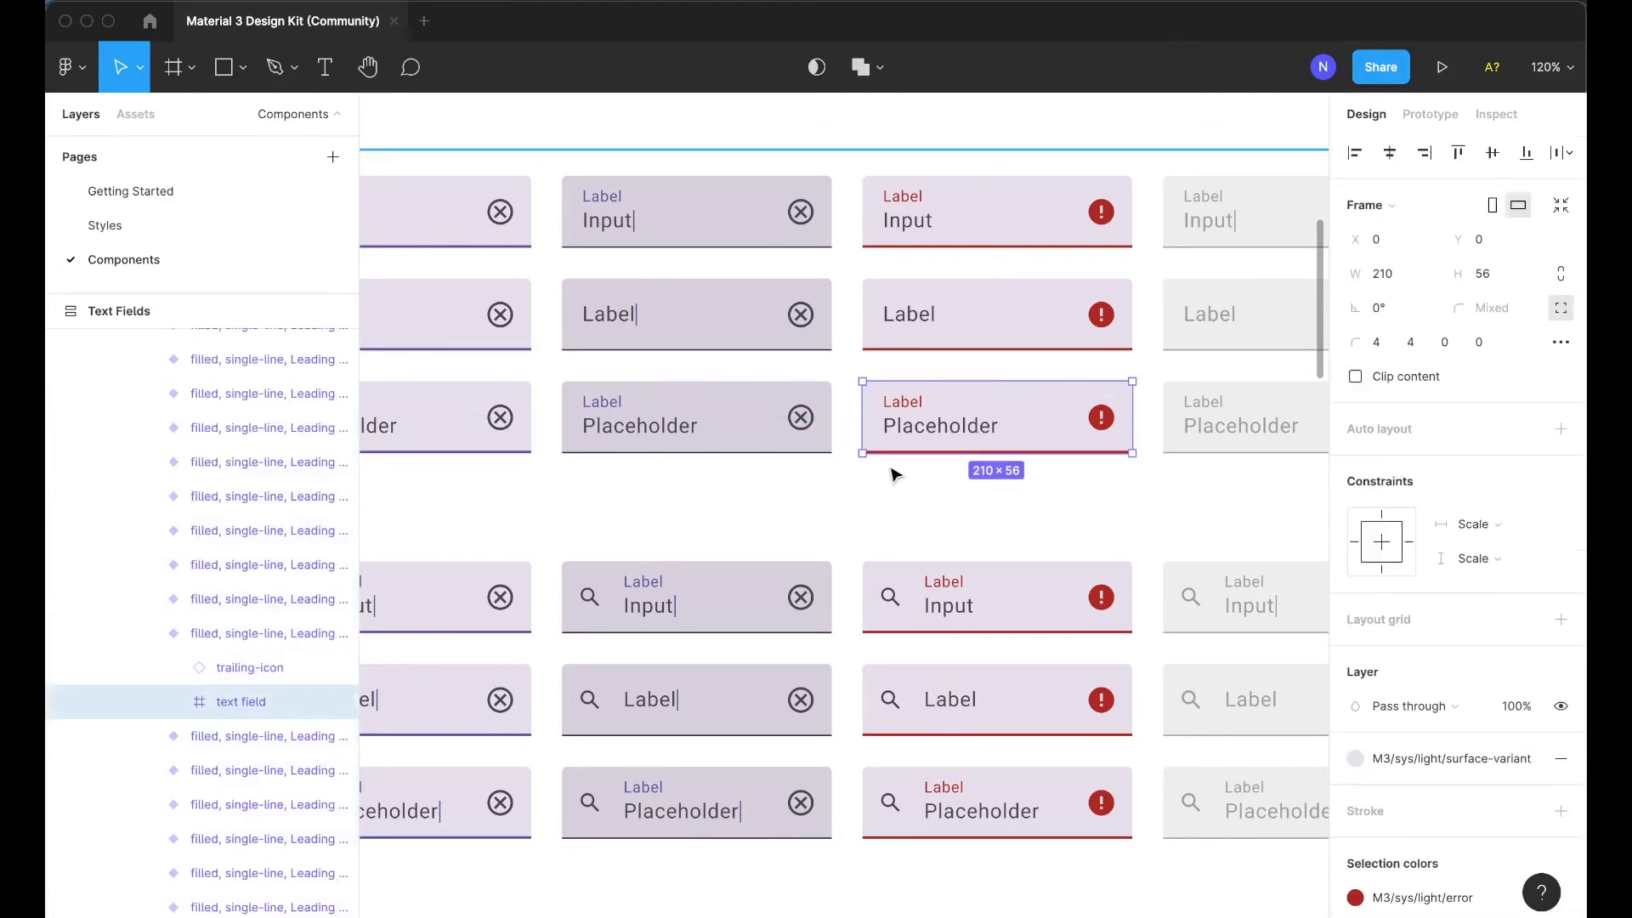
{"action": "mouse_move", "coordinate": [1072, 435]}
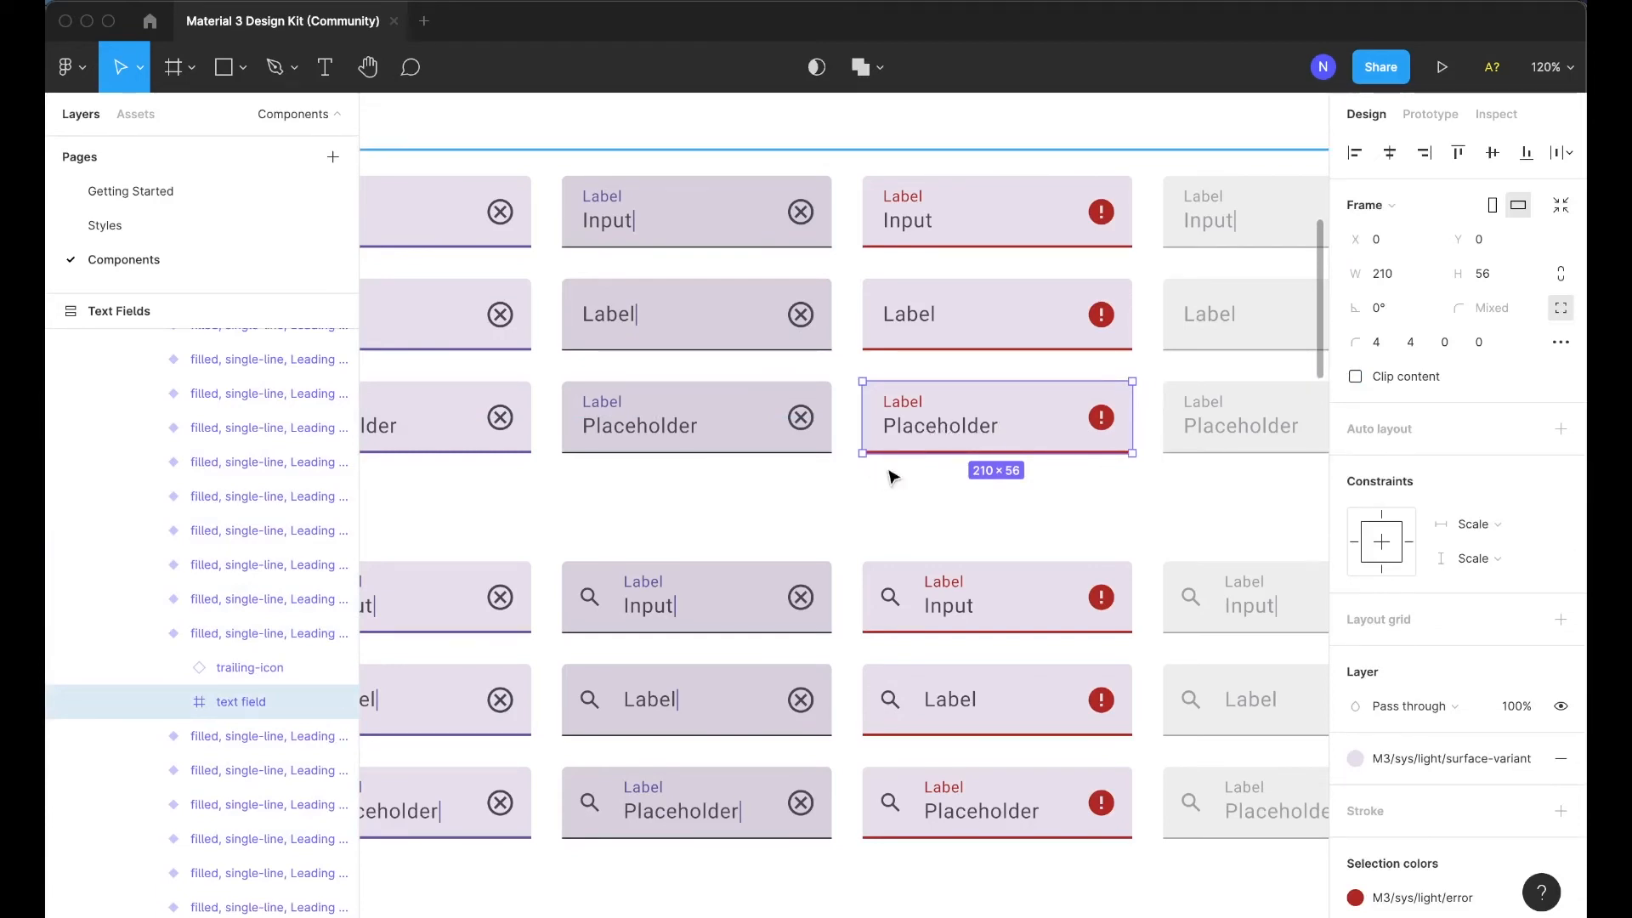
{"action": "mouse_move", "coordinate": [979, 490]}
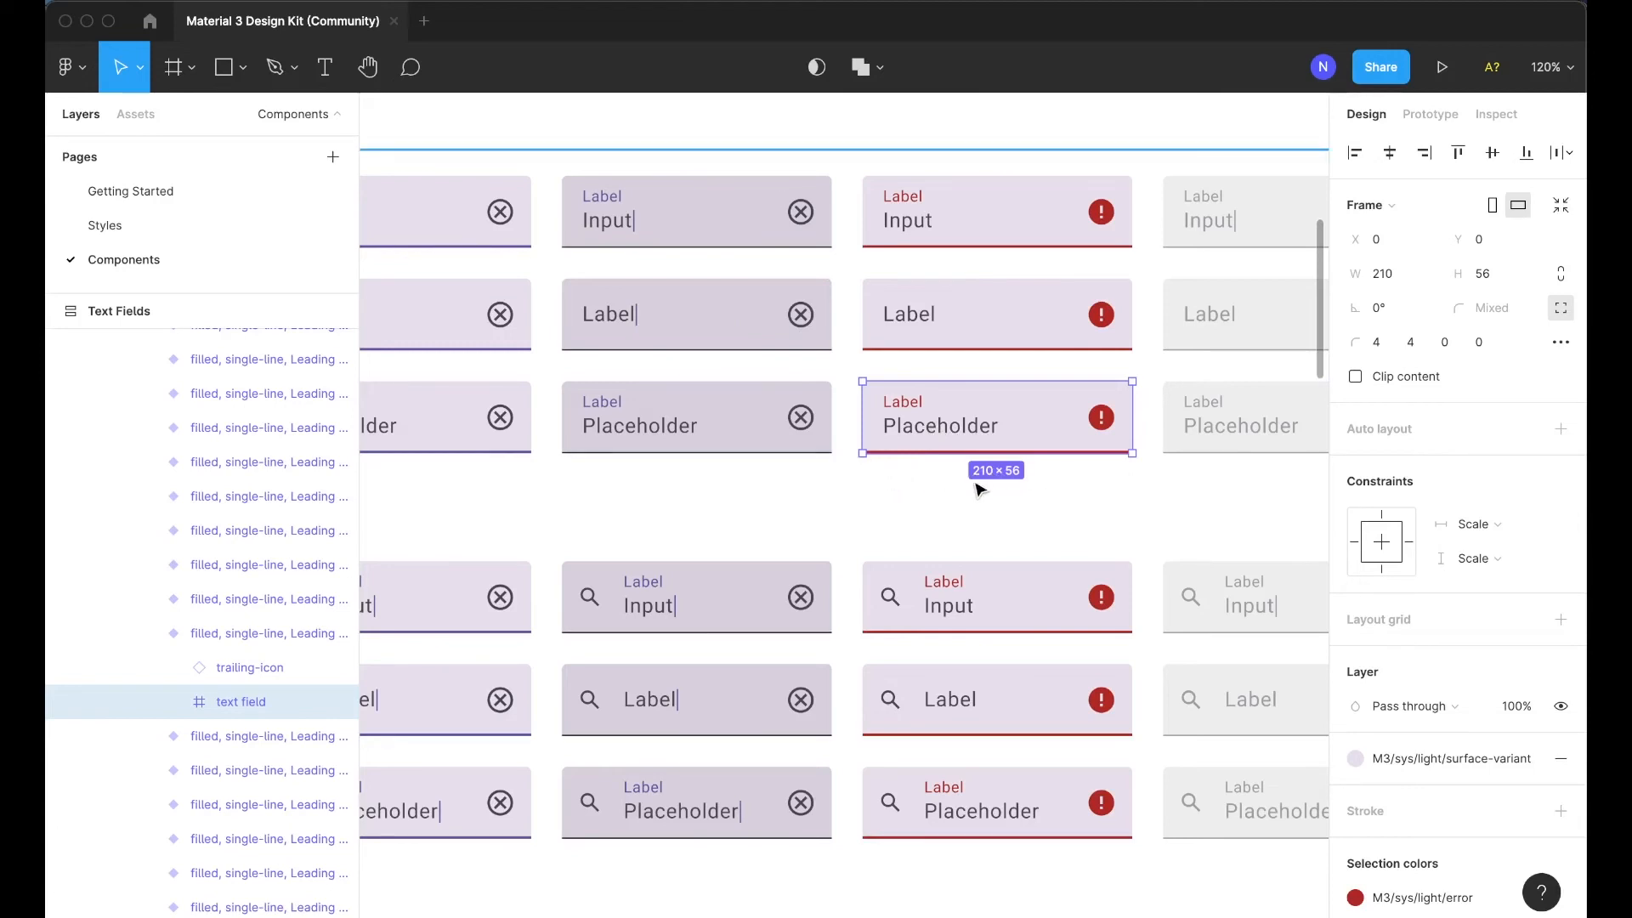
{"action": "mouse_move", "coordinate": [906, 471]}
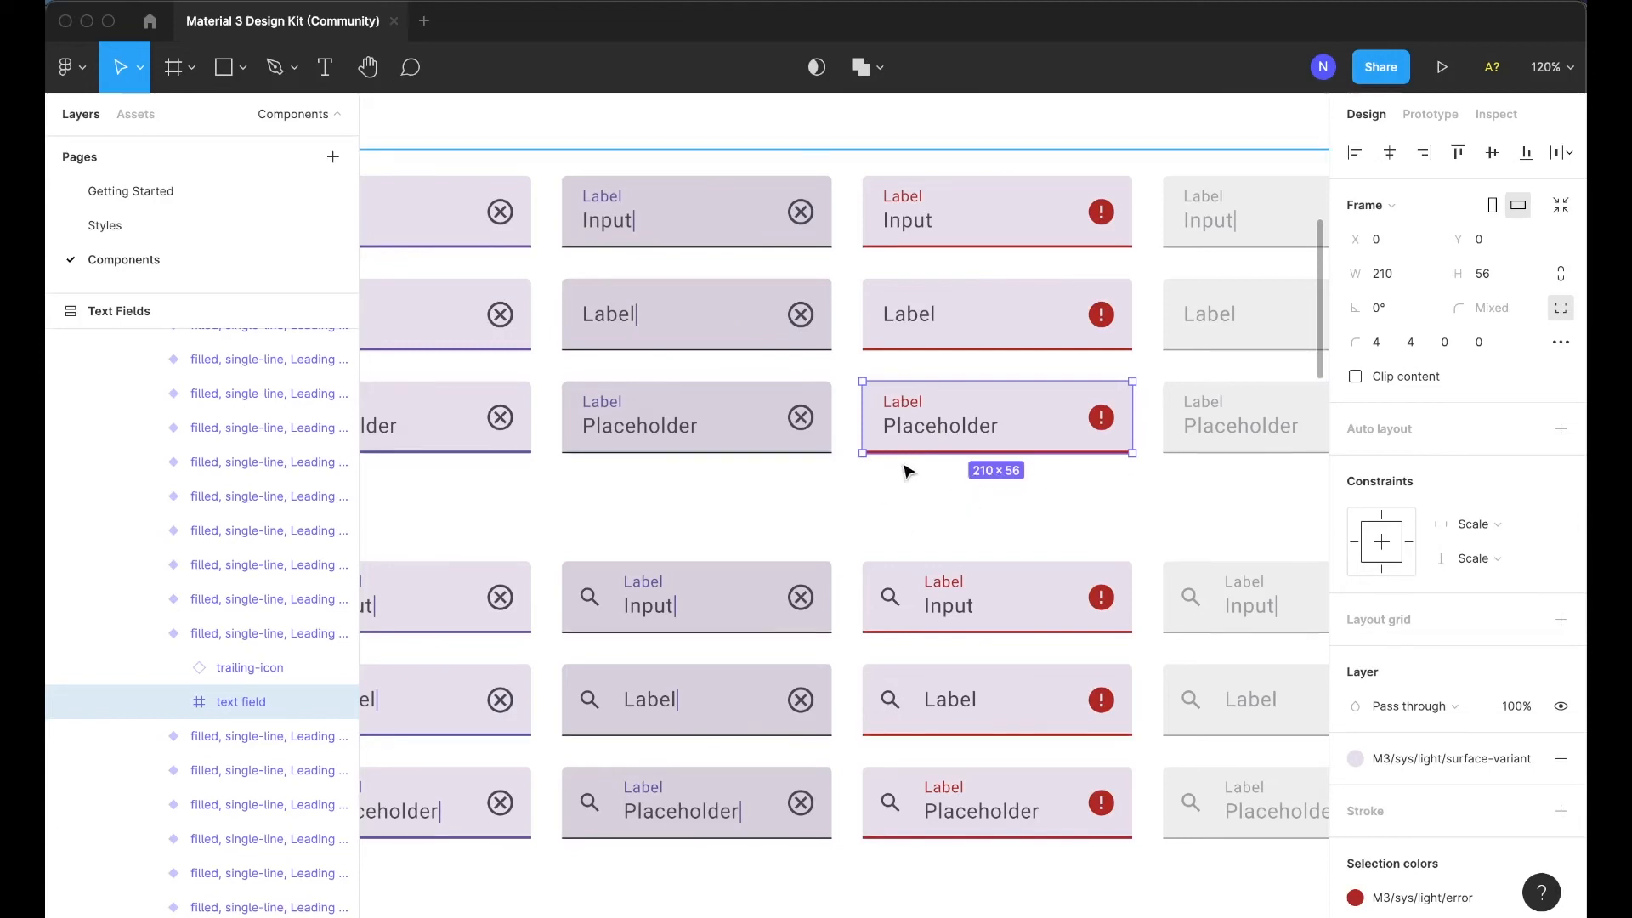
{"action": "mouse_move", "coordinate": [927, 512]}
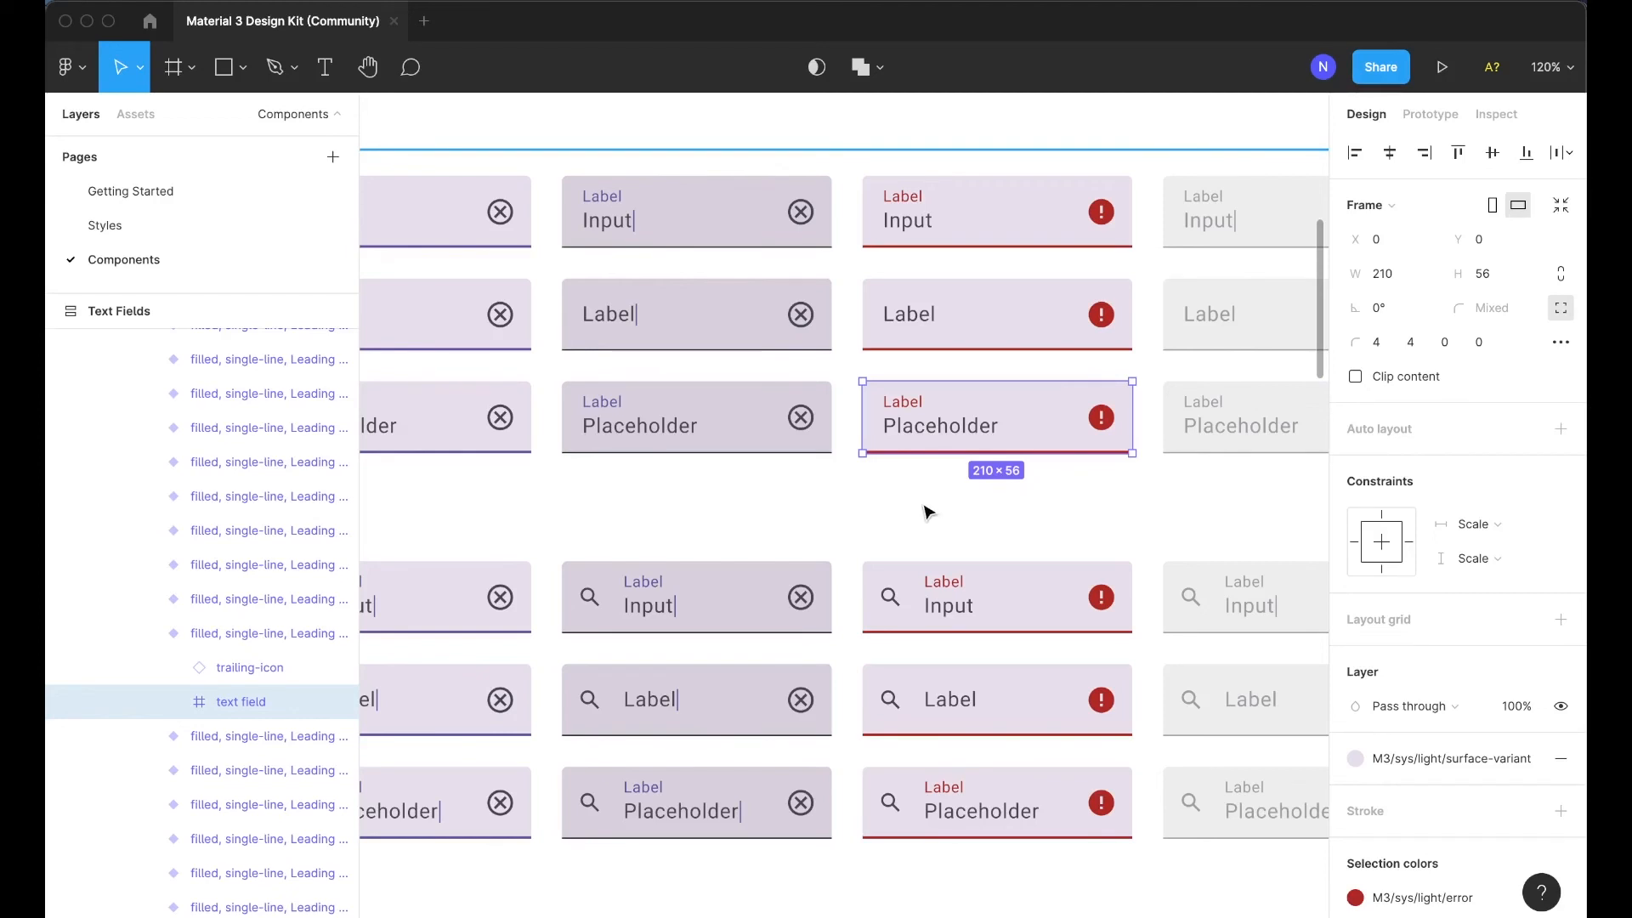
{"action": "left_click", "coordinate": [996, 314]}
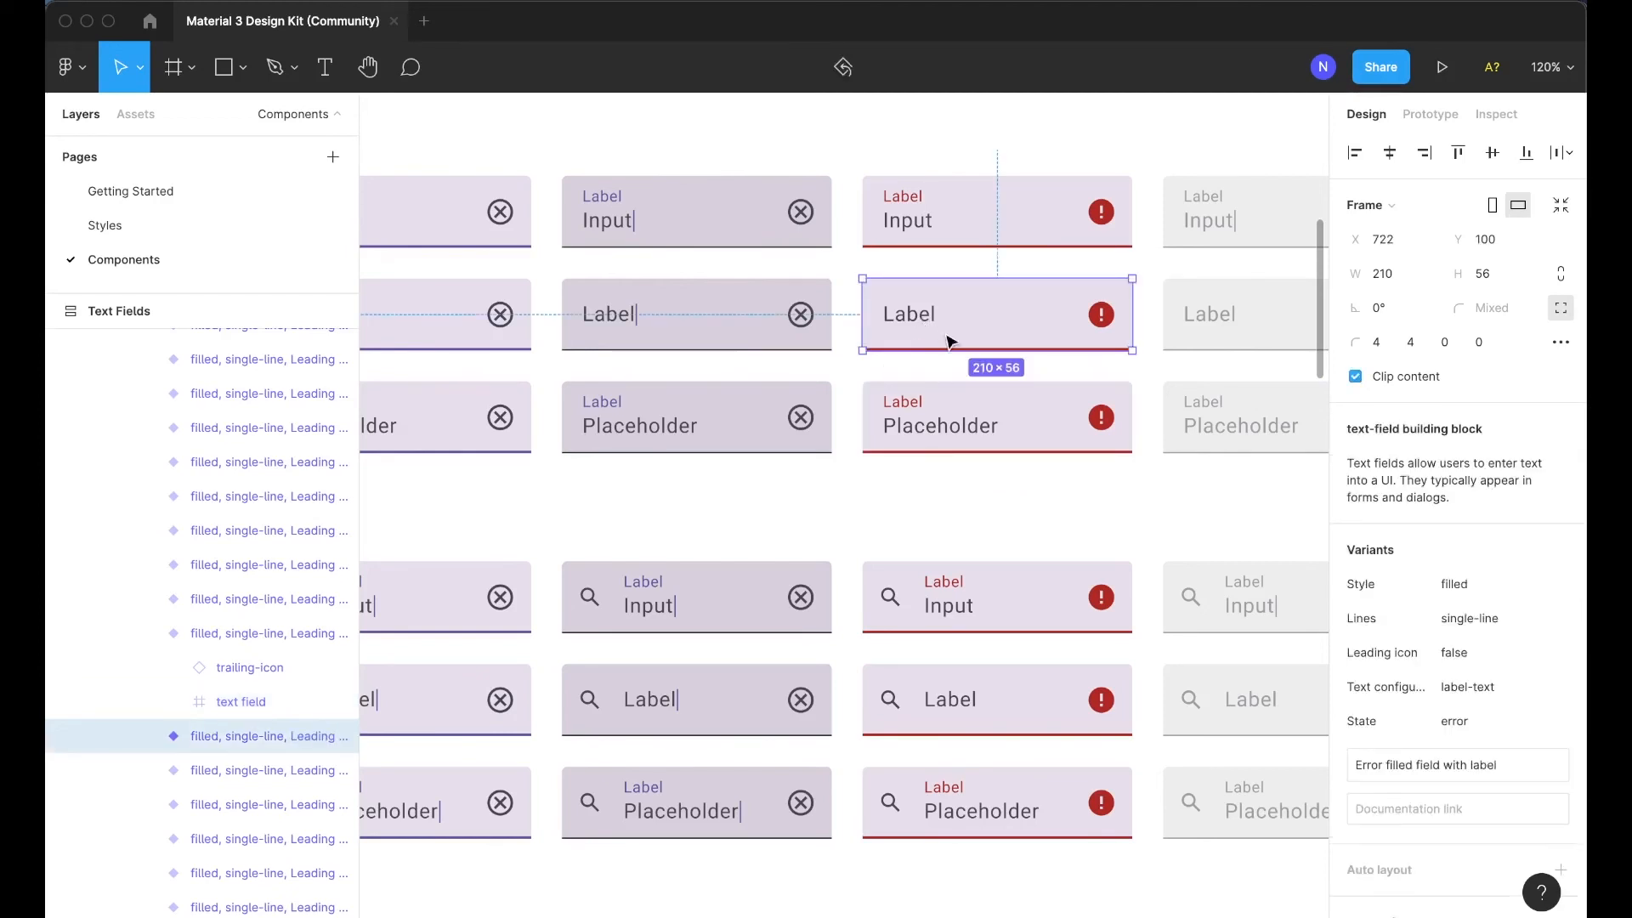
{"action": "left_click", "coordinate": [996, 212]}
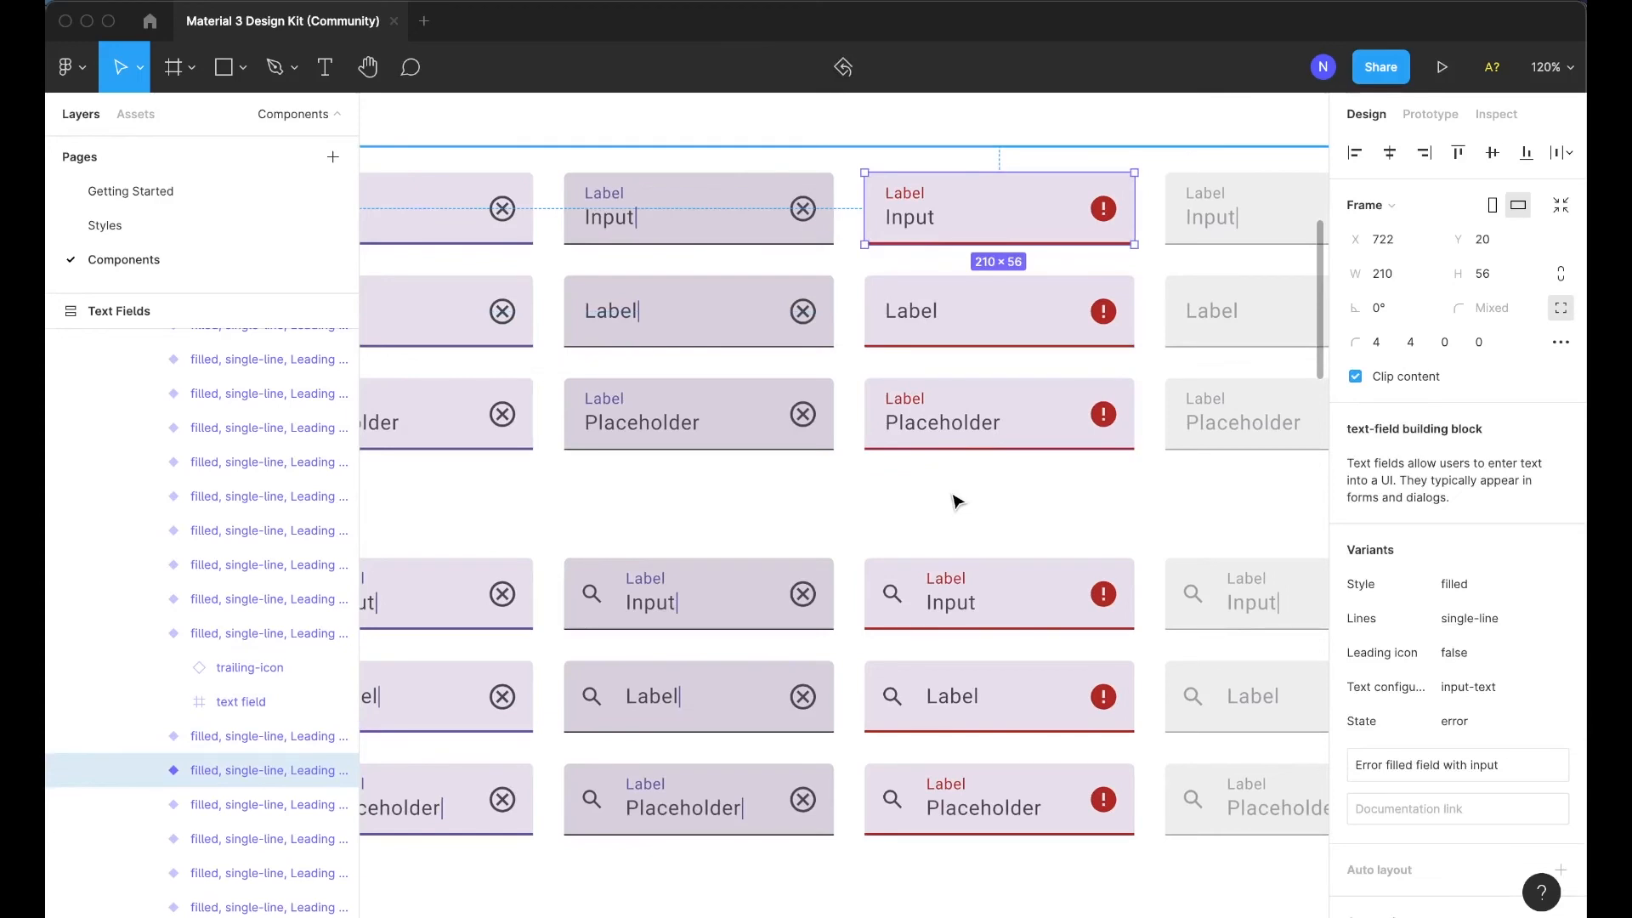
{"action": "mouse_move", "coordinate": [946, 487]}
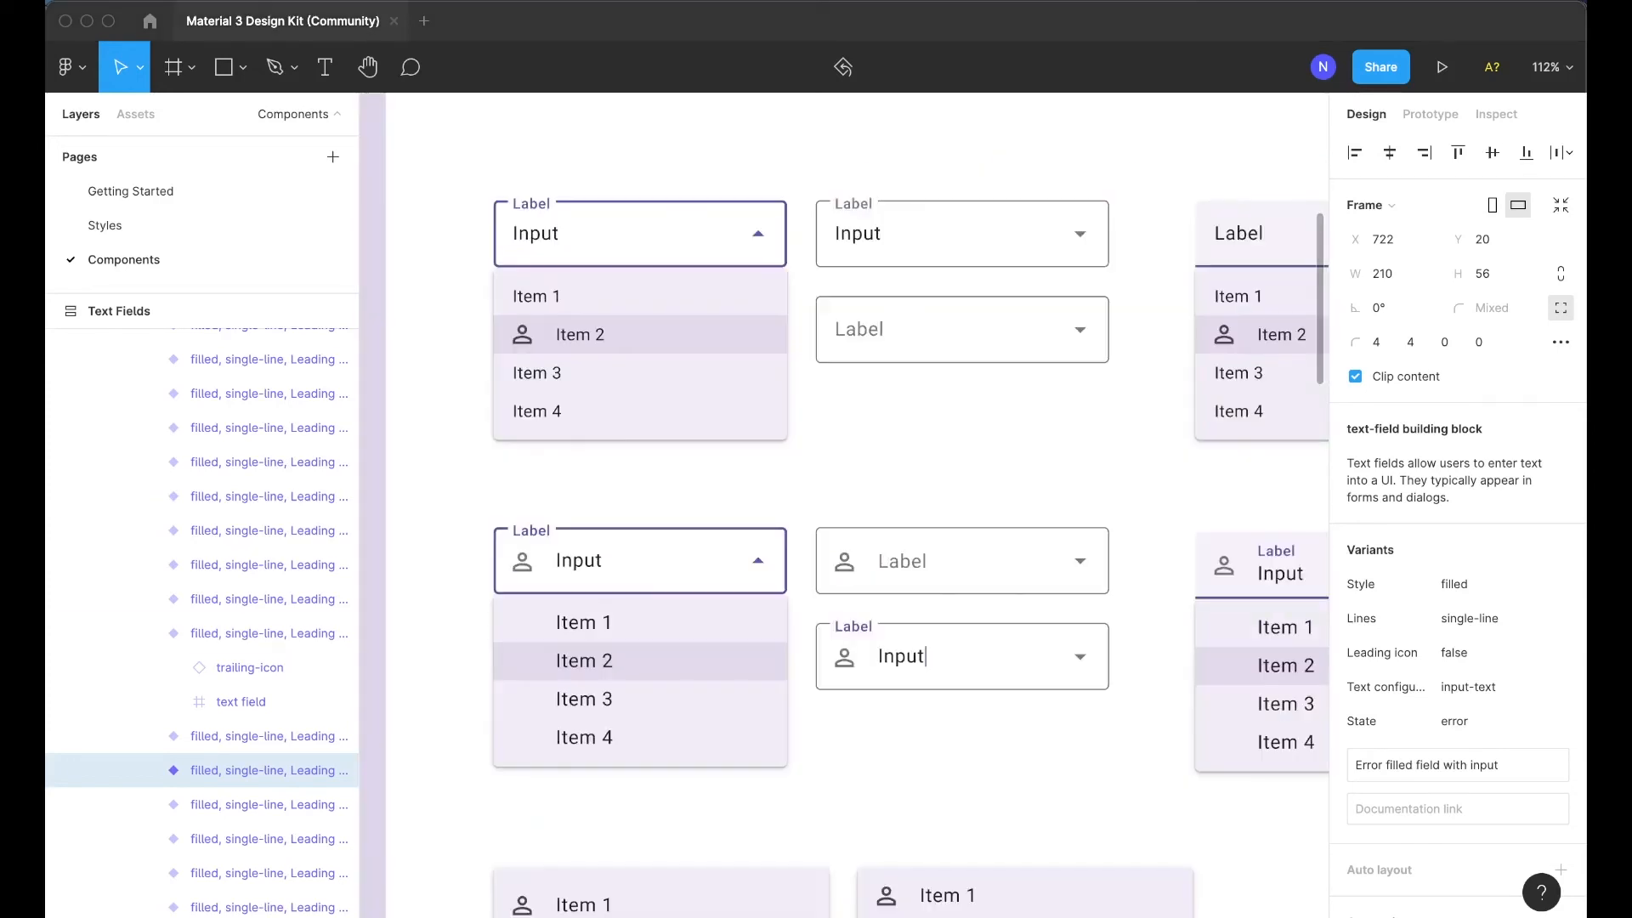
{"action": "mouse_move", "coordinate": [446, 481]}
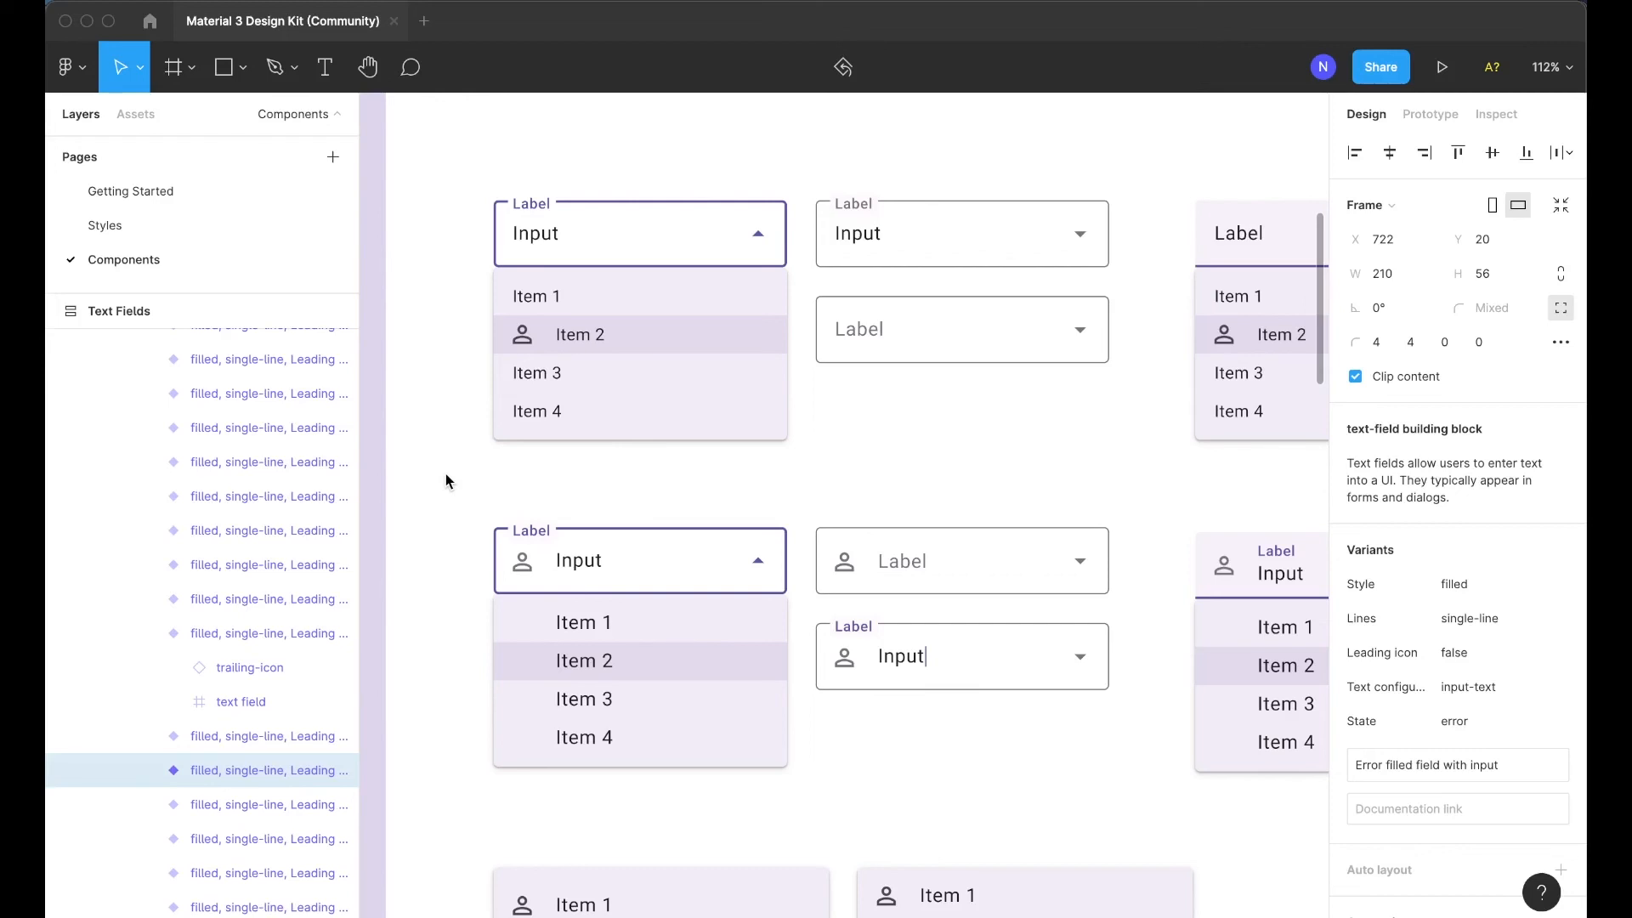
{"action": "mouse_move", "coordinate": [467, 479]}
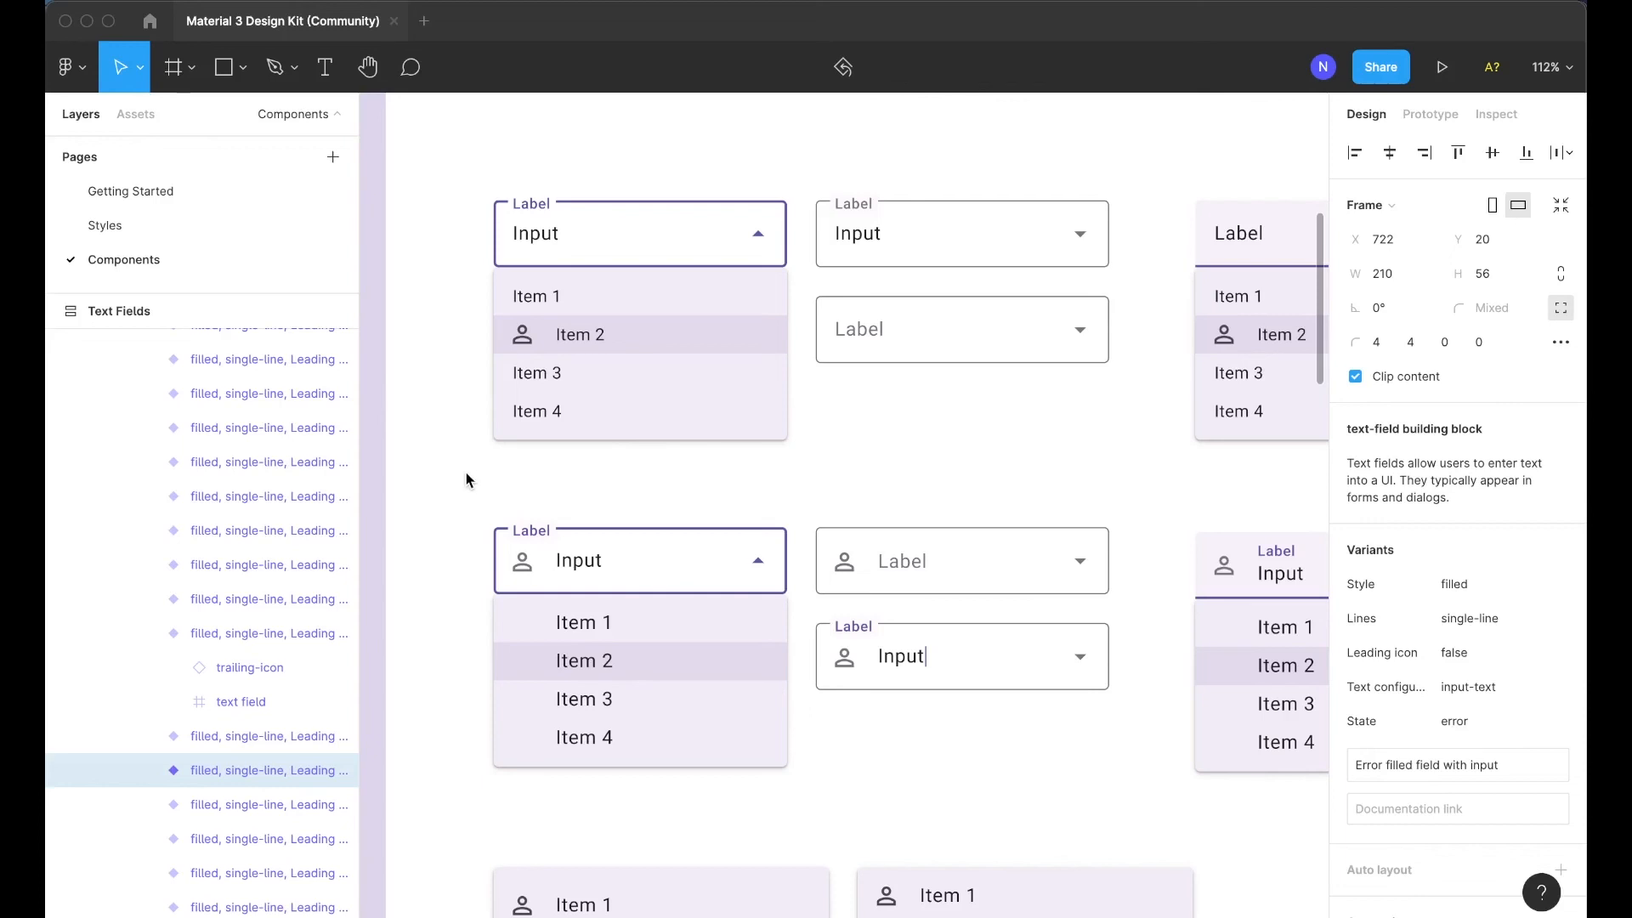